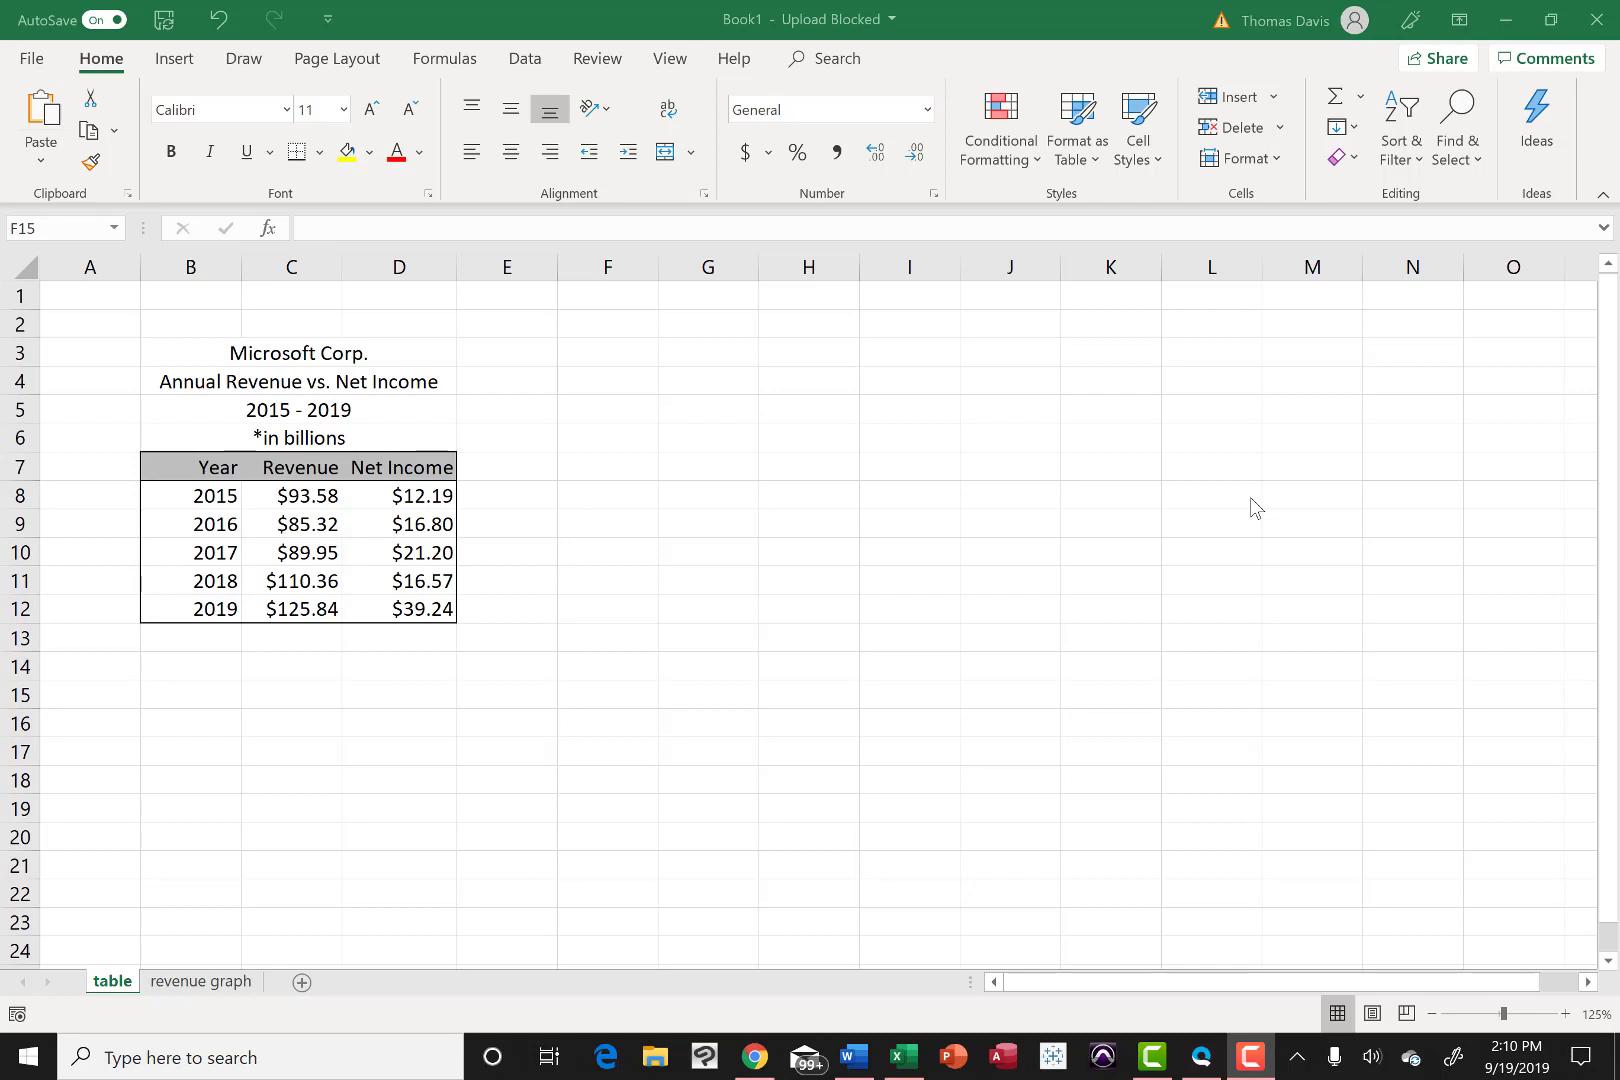
{"action": "mouse_move", "coordinate": [1030, 472]}
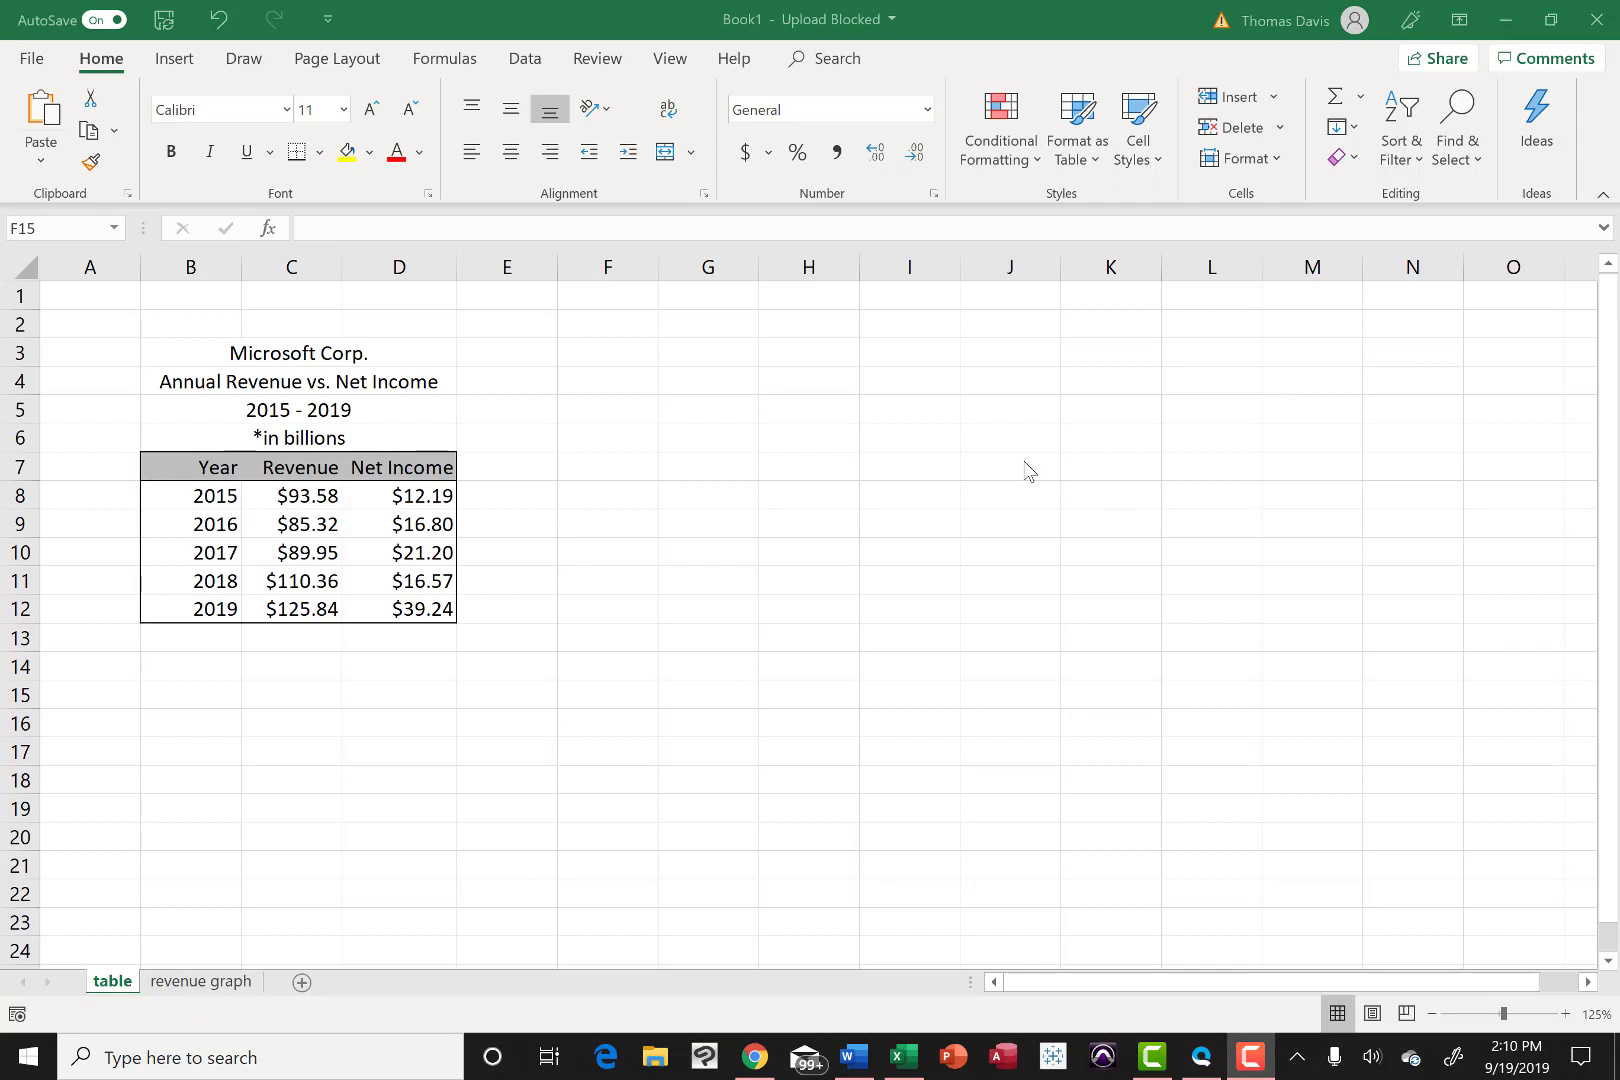
{"action": "mouse_move", "coordinate": [886, 458]}
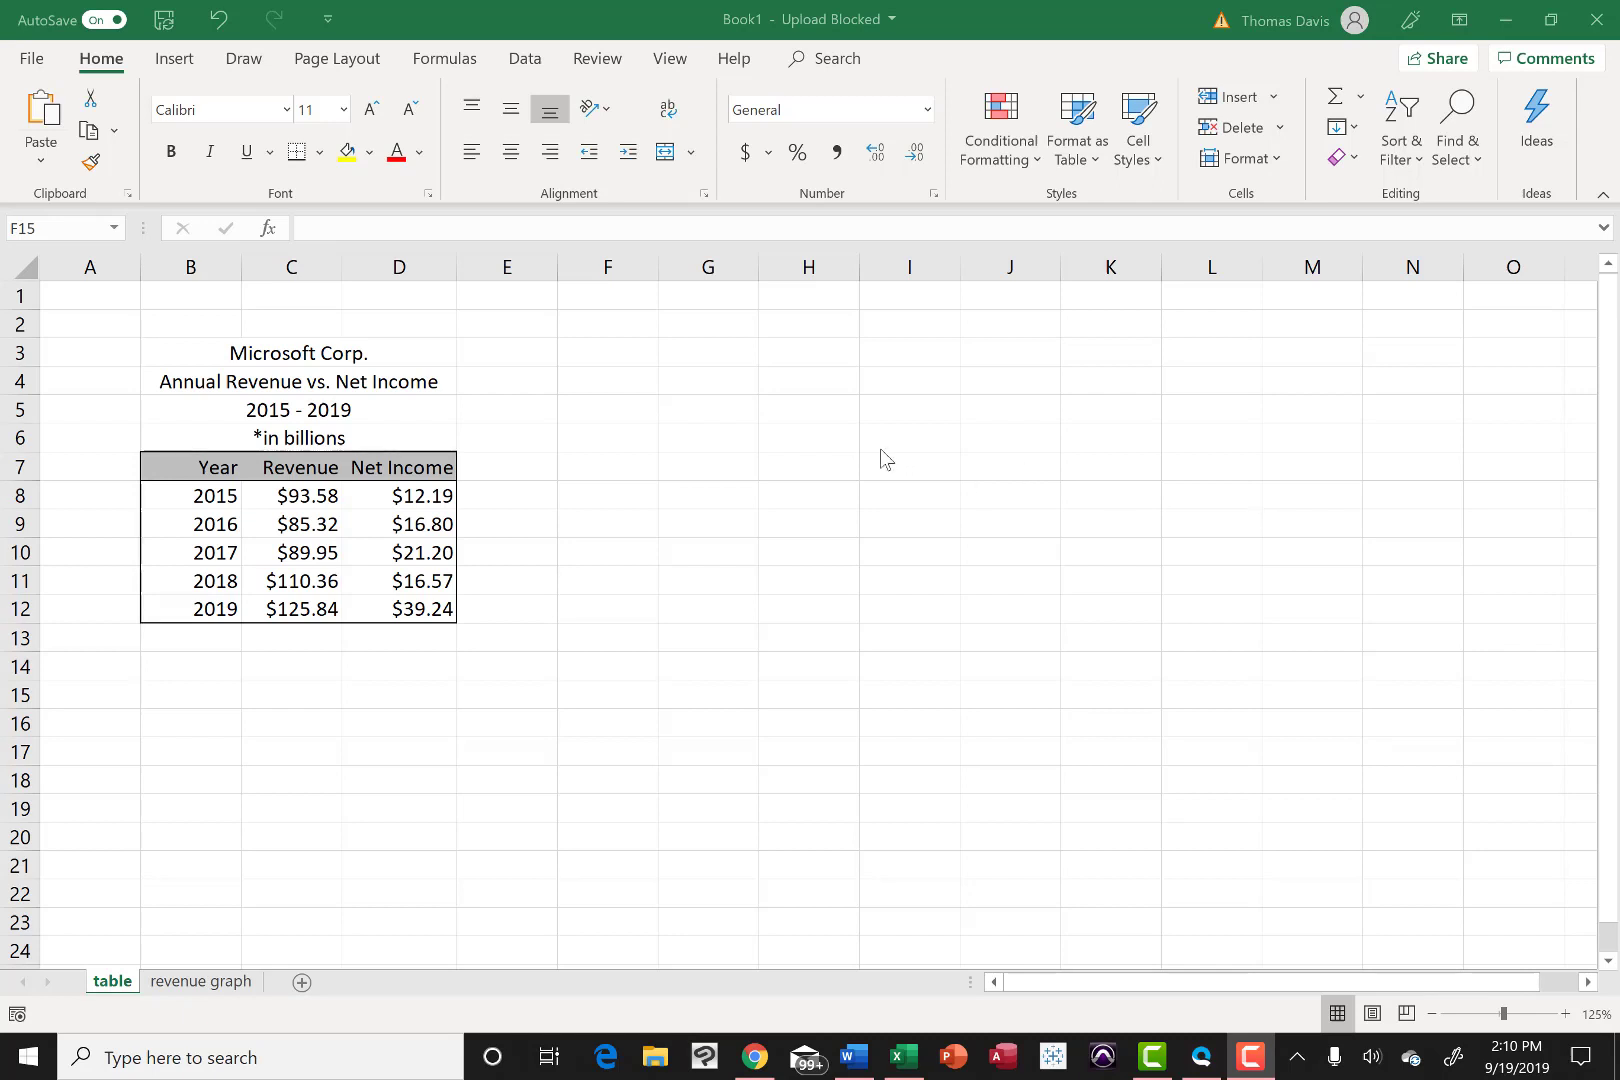
{"action": "mouse_move", "coordinate": [304, 356]}
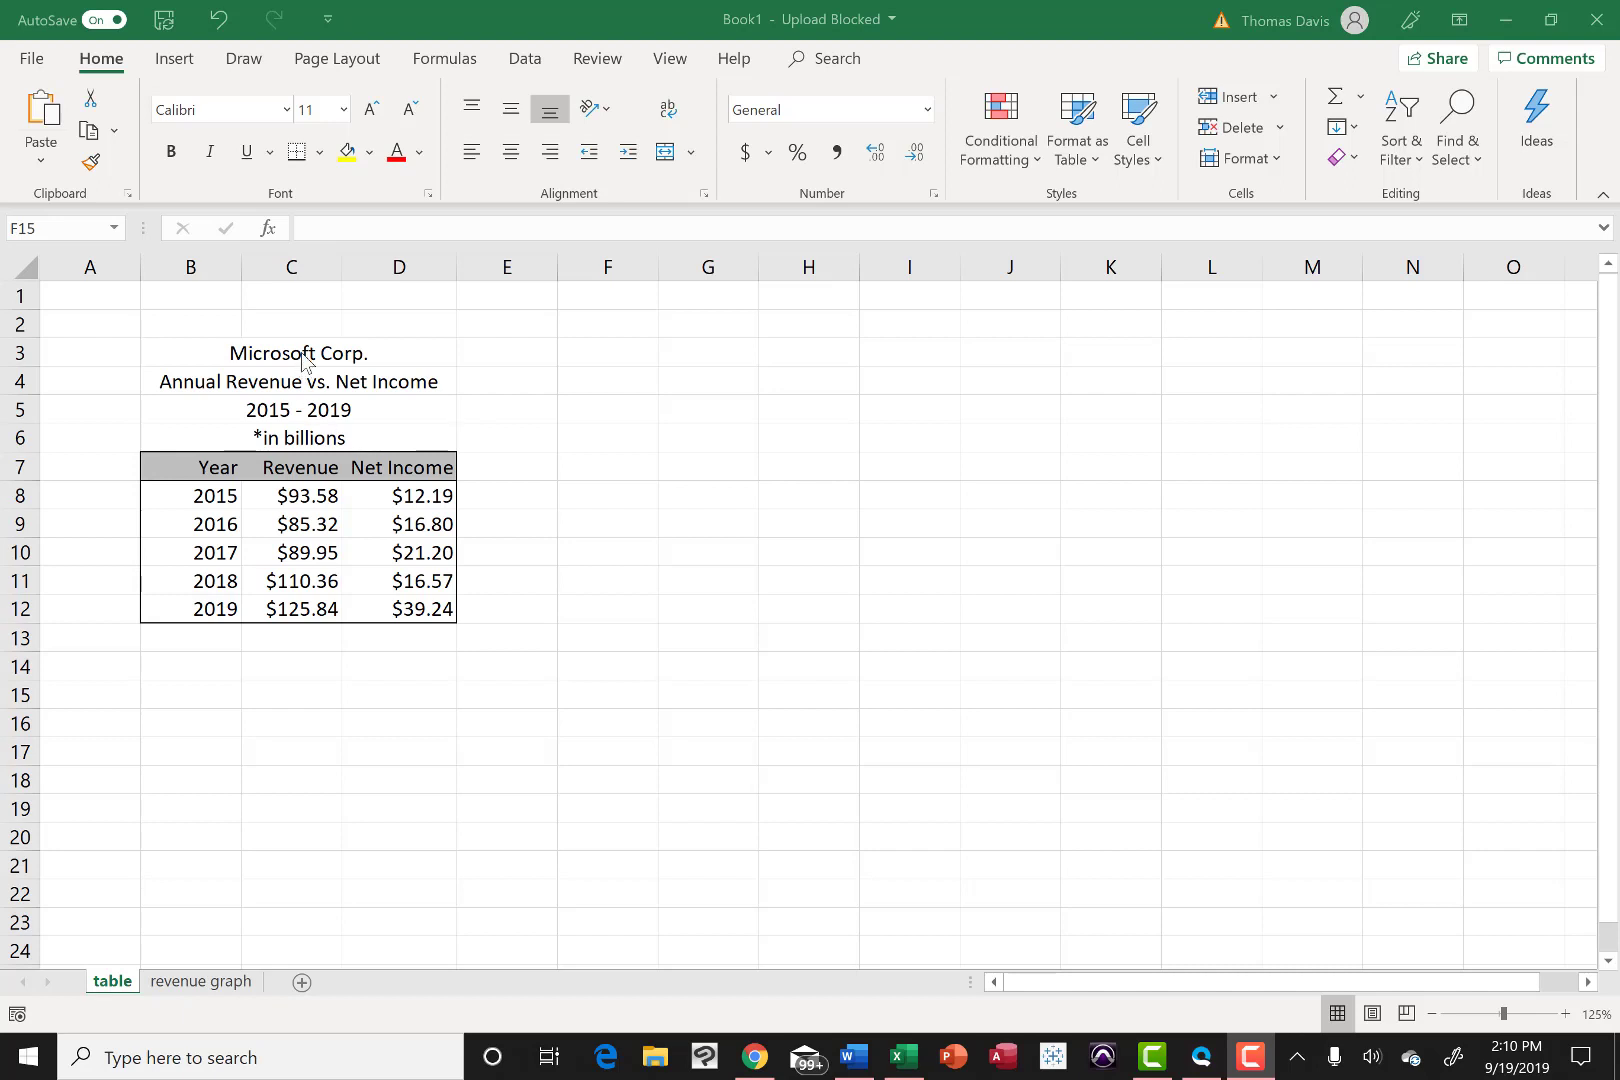
Step: Check the Microsoft Corp. title formatting and the Year, Revenue and Net Income heading alignment
{"action": "left_click", "coordinate": [298, 352]}
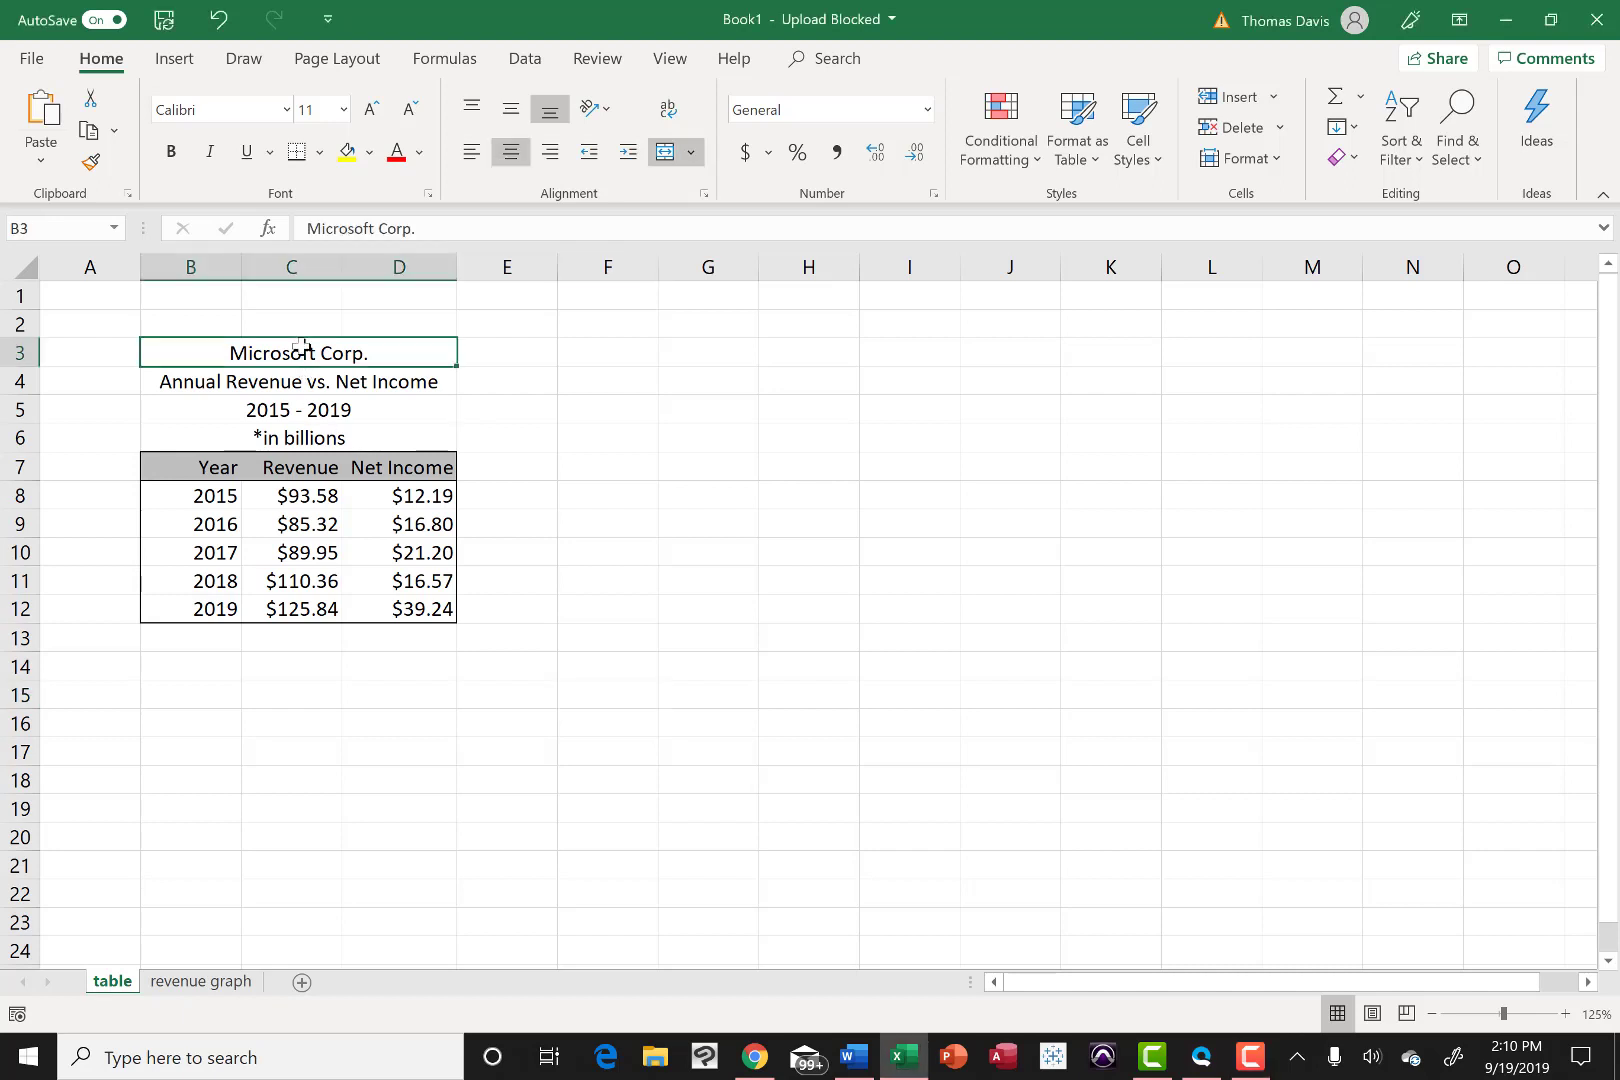
{"action": "left_click", "coordinate": [216, 466]}
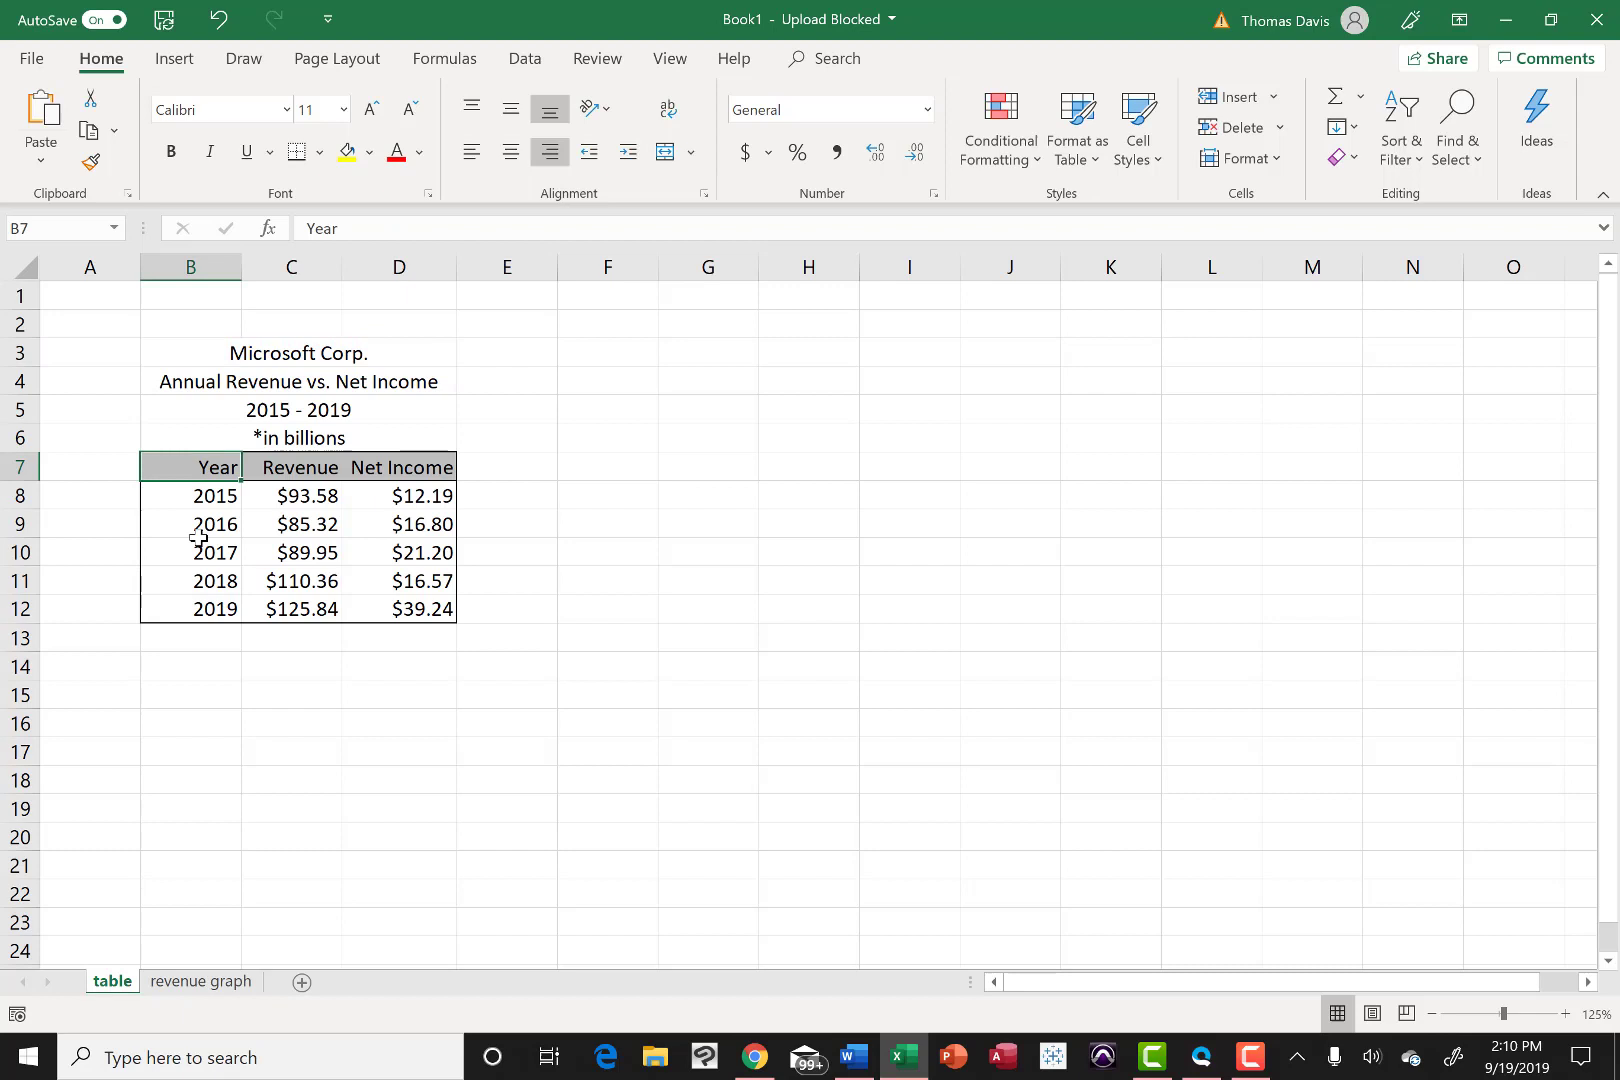
{"action": "left_click", "coordinate": [290, 468]}
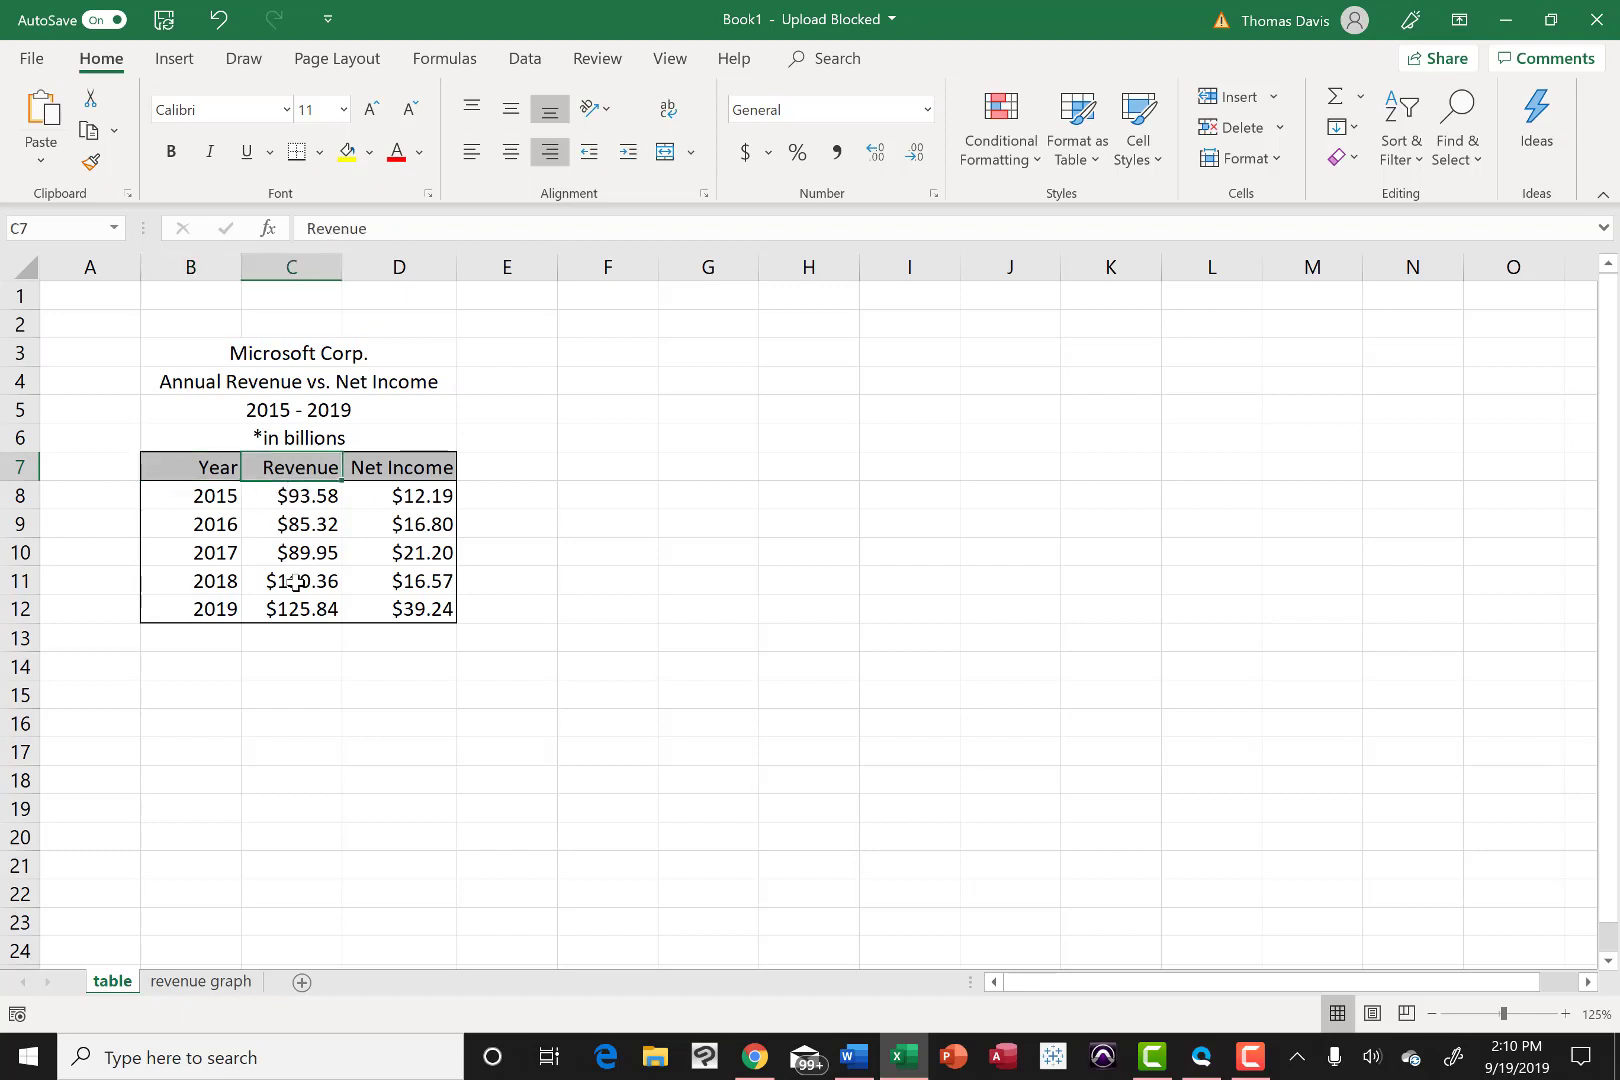
{"action": "left_click", "coordinate": [398, 468]}
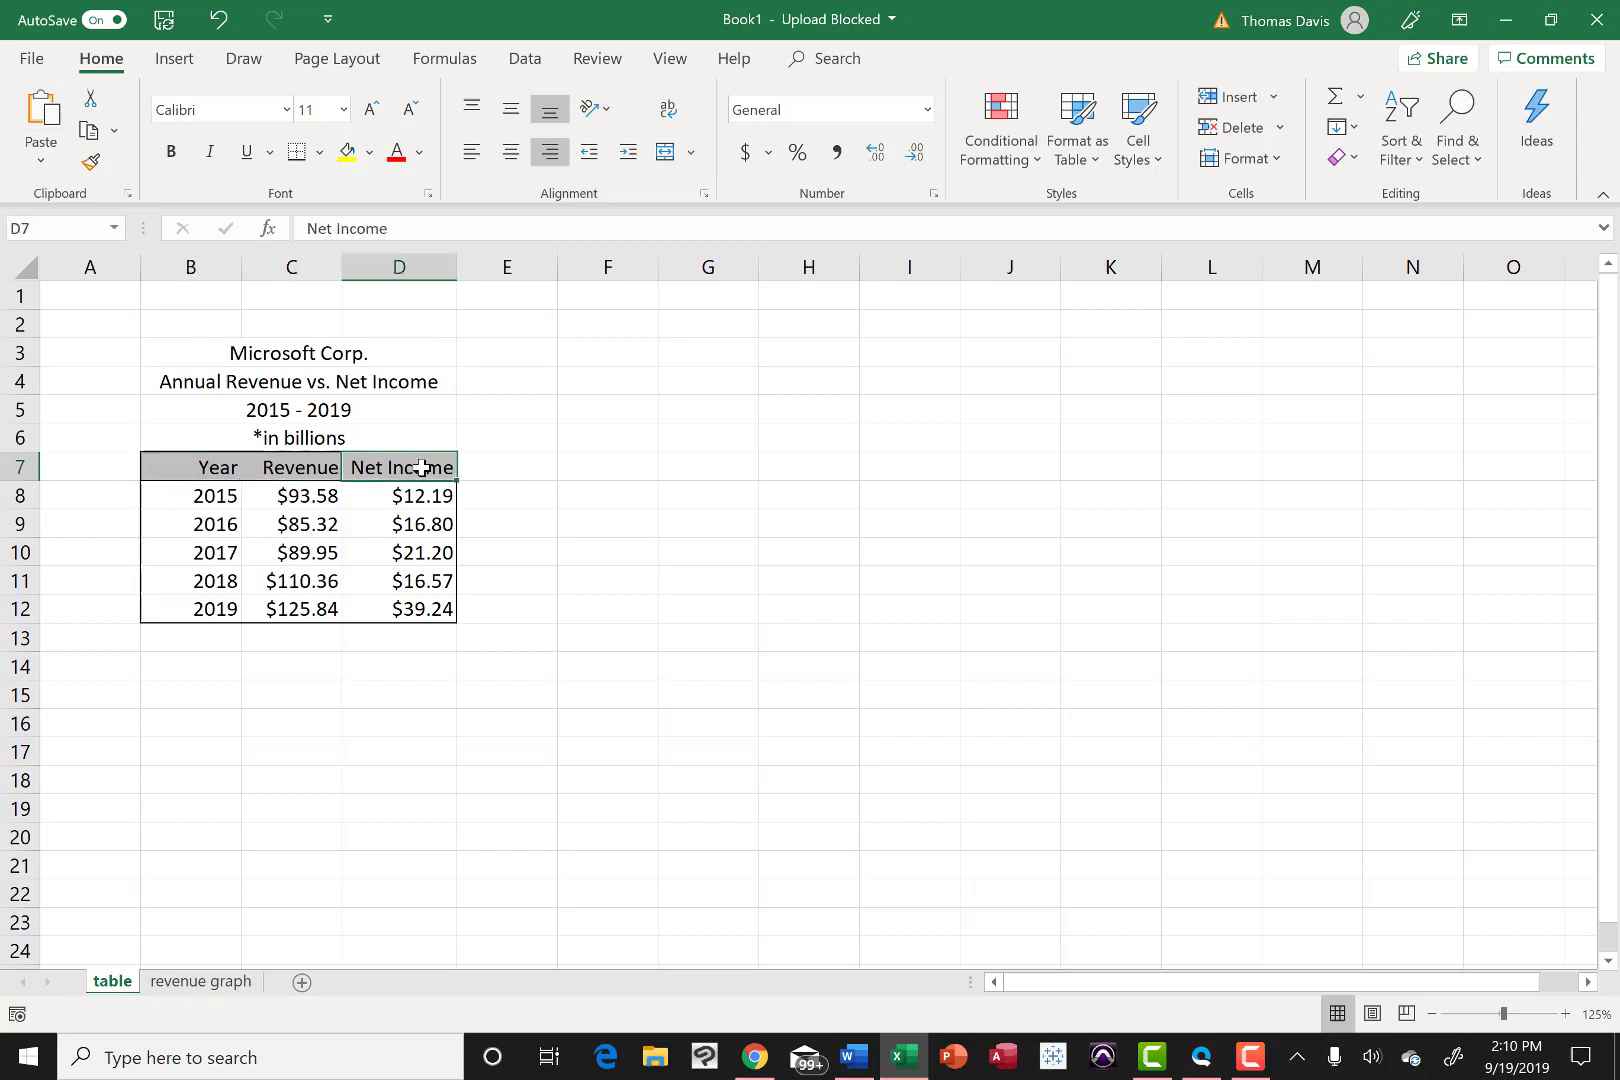
{"action": "mouse_move", "coordinate": [316, 514]}
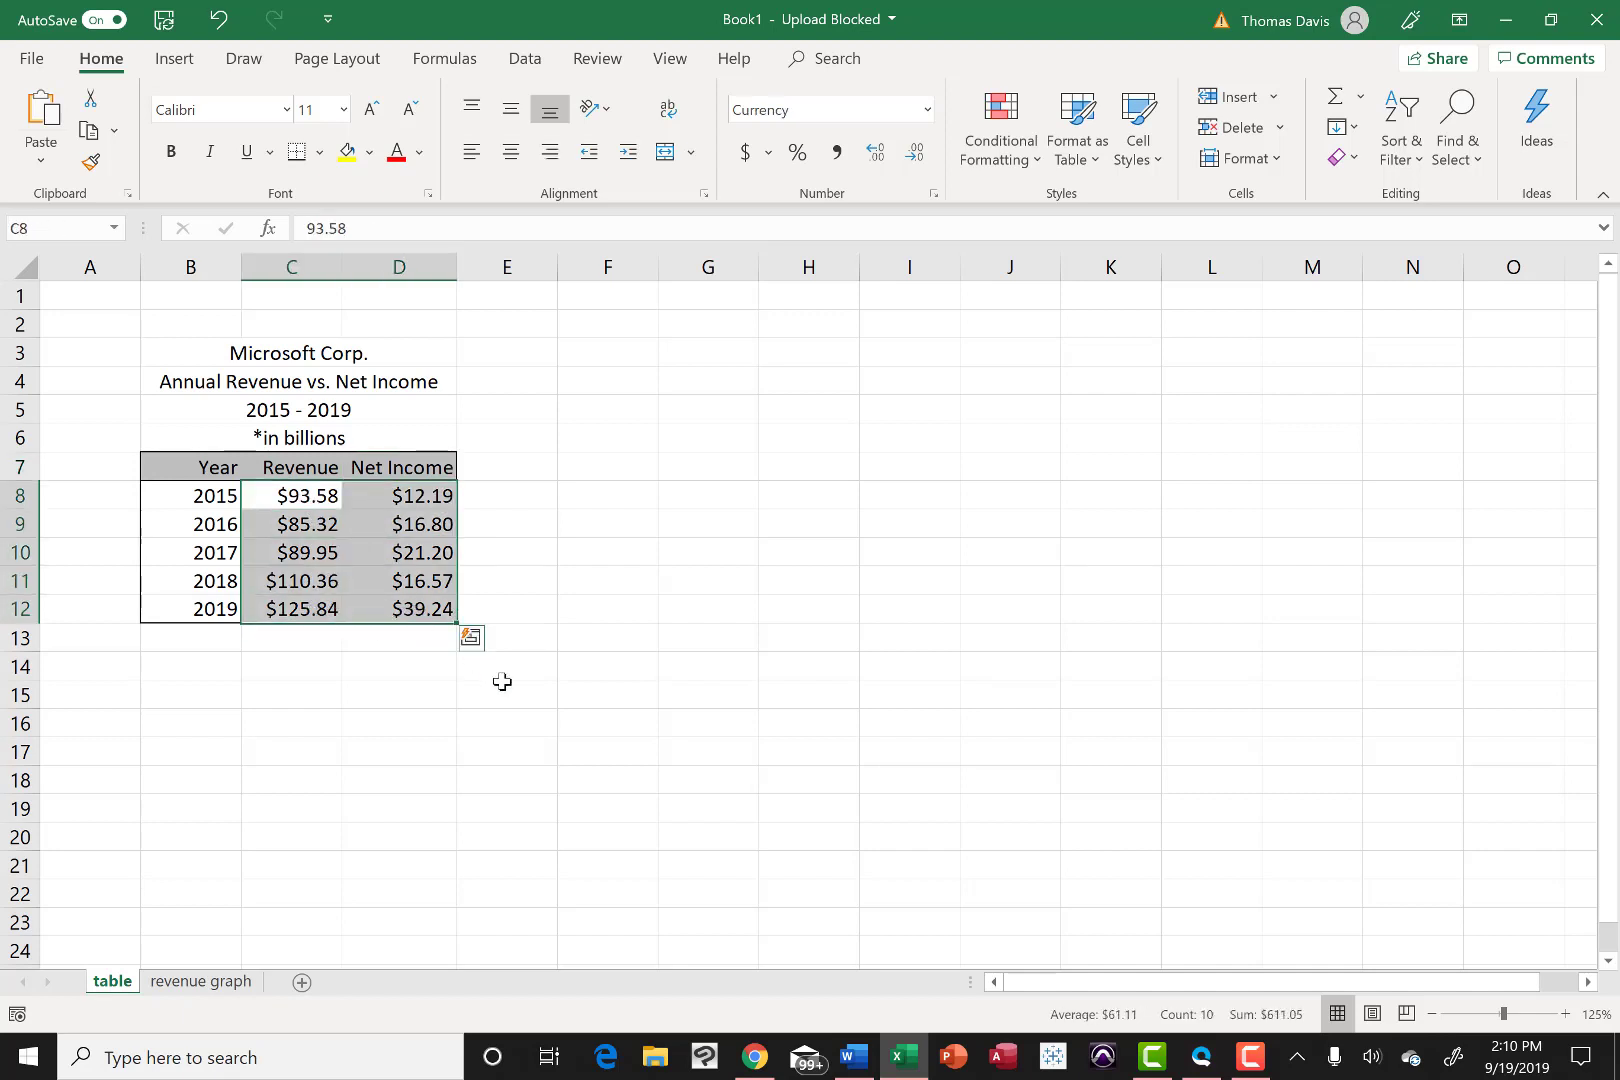
{"action": "mouse_move", "coordinate": [546, 696]}
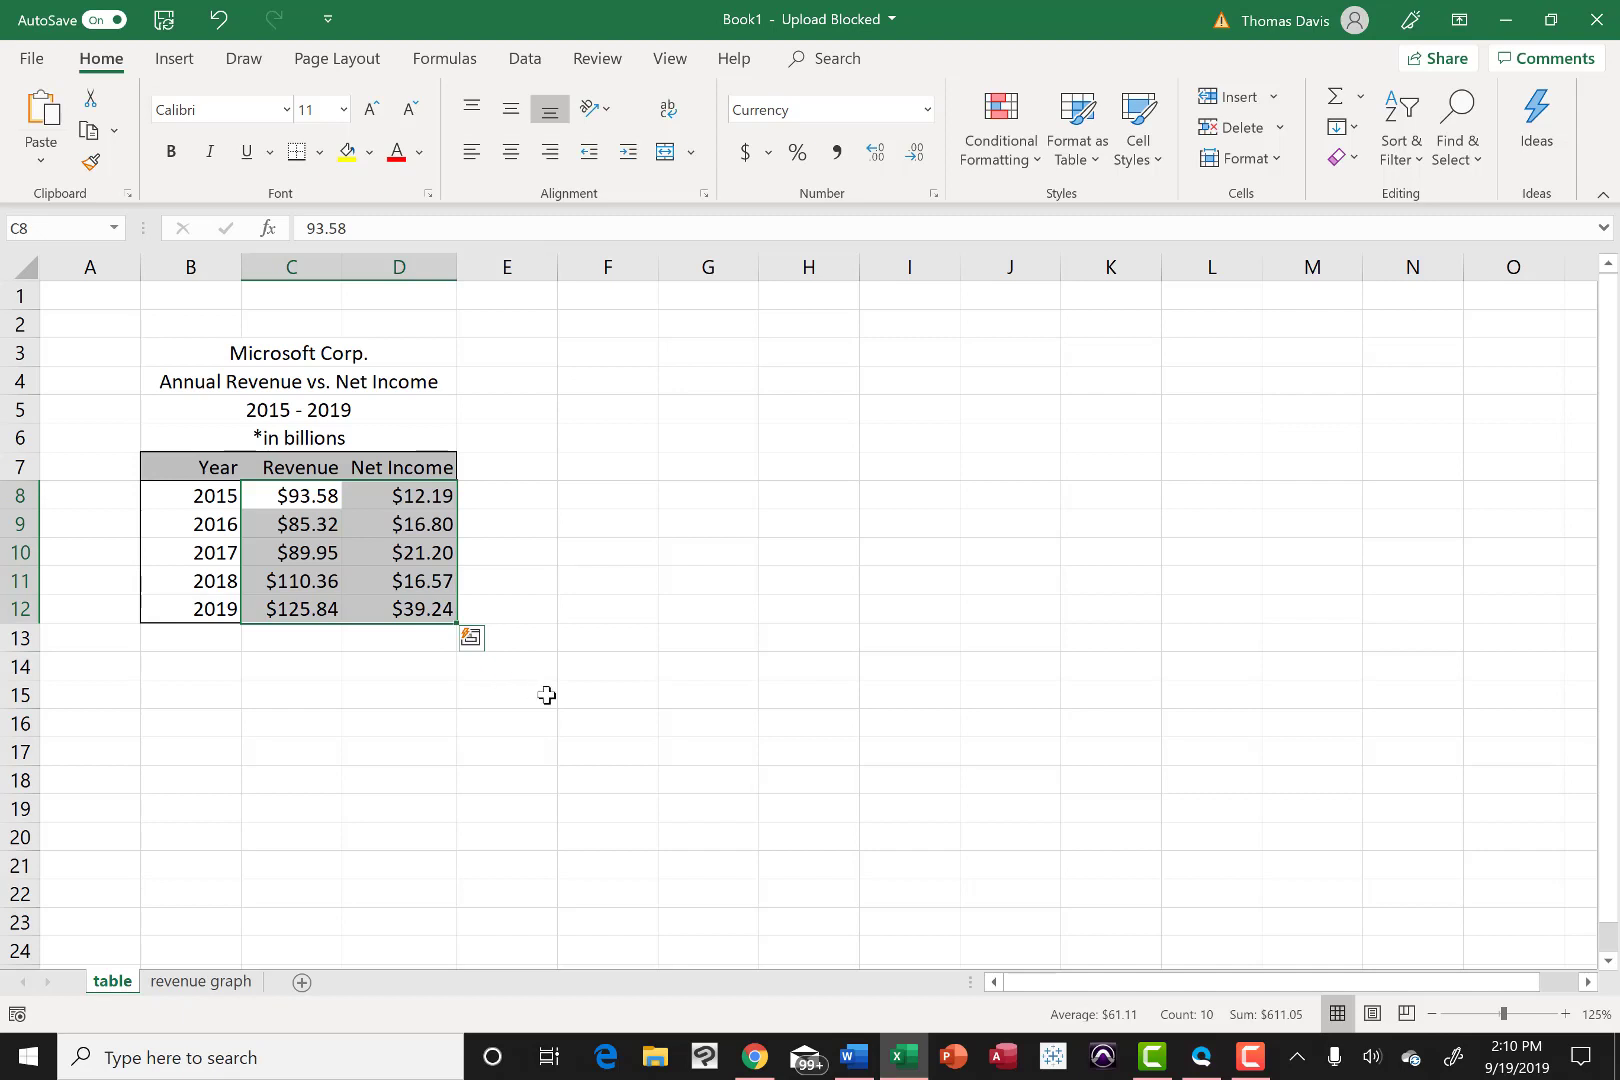
{"action": "mouse_move", "coordinate": [328, 664]}
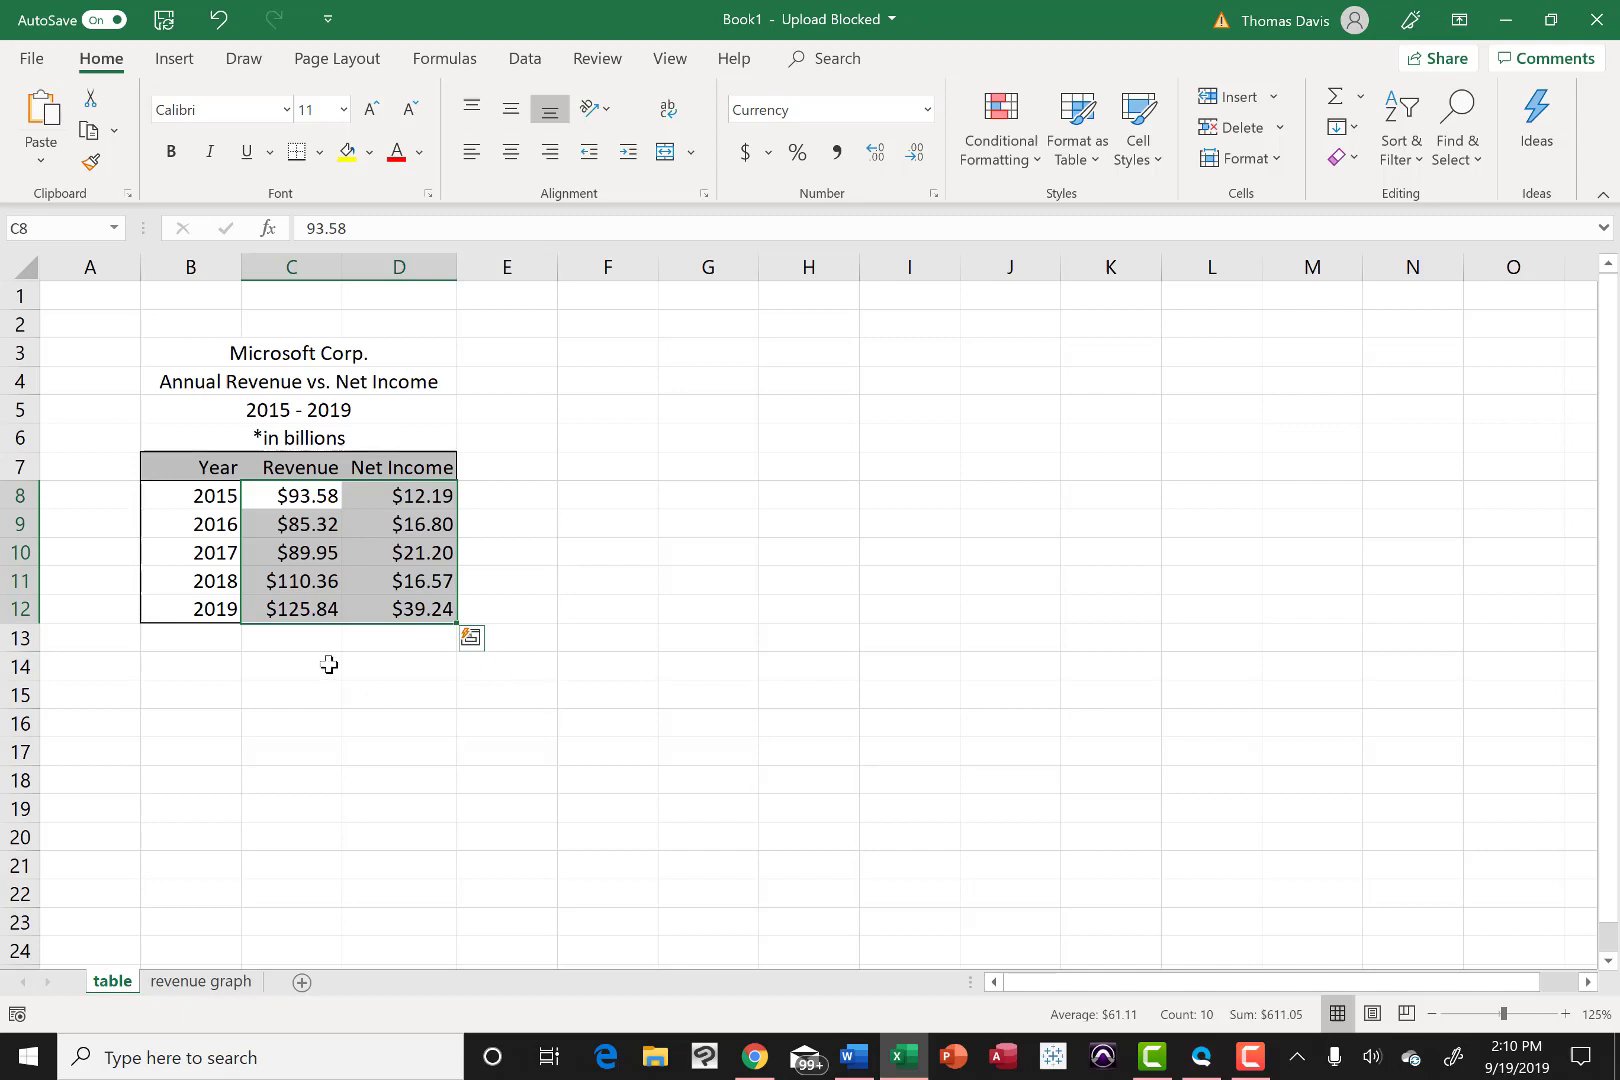
{"action": "mouse_move", "coordinate": [404, 690]}
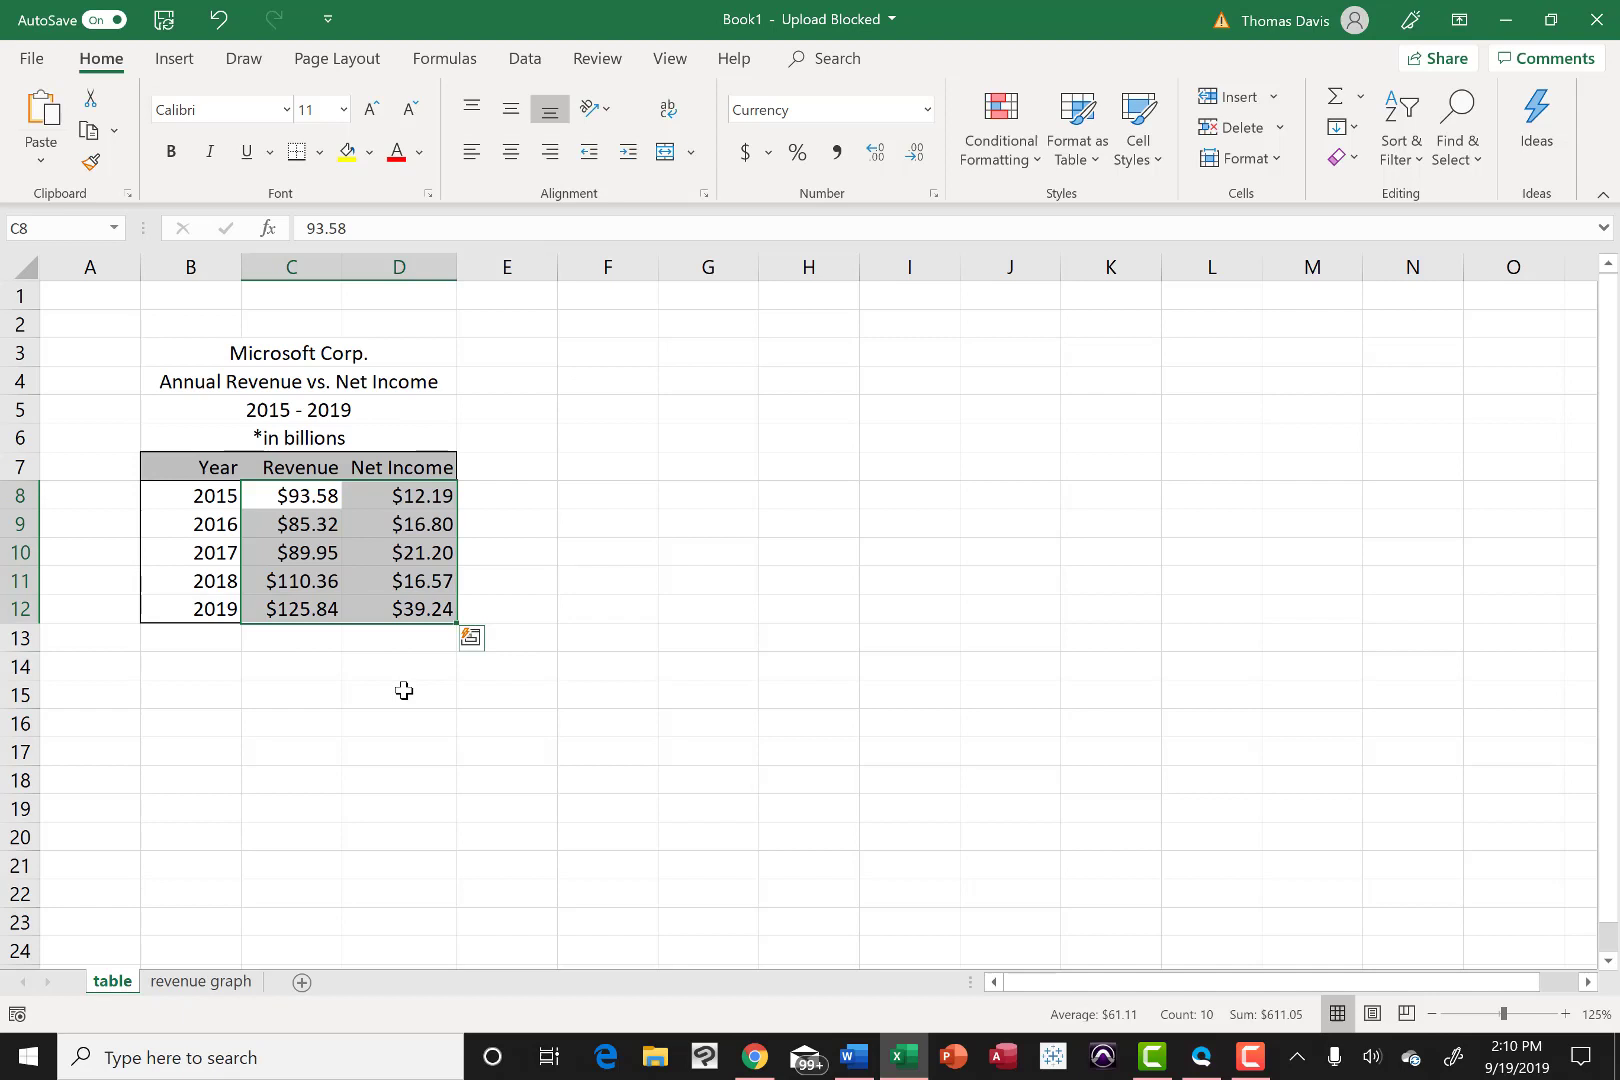
{"action": "left_click", "coordinate": [398, 692]}
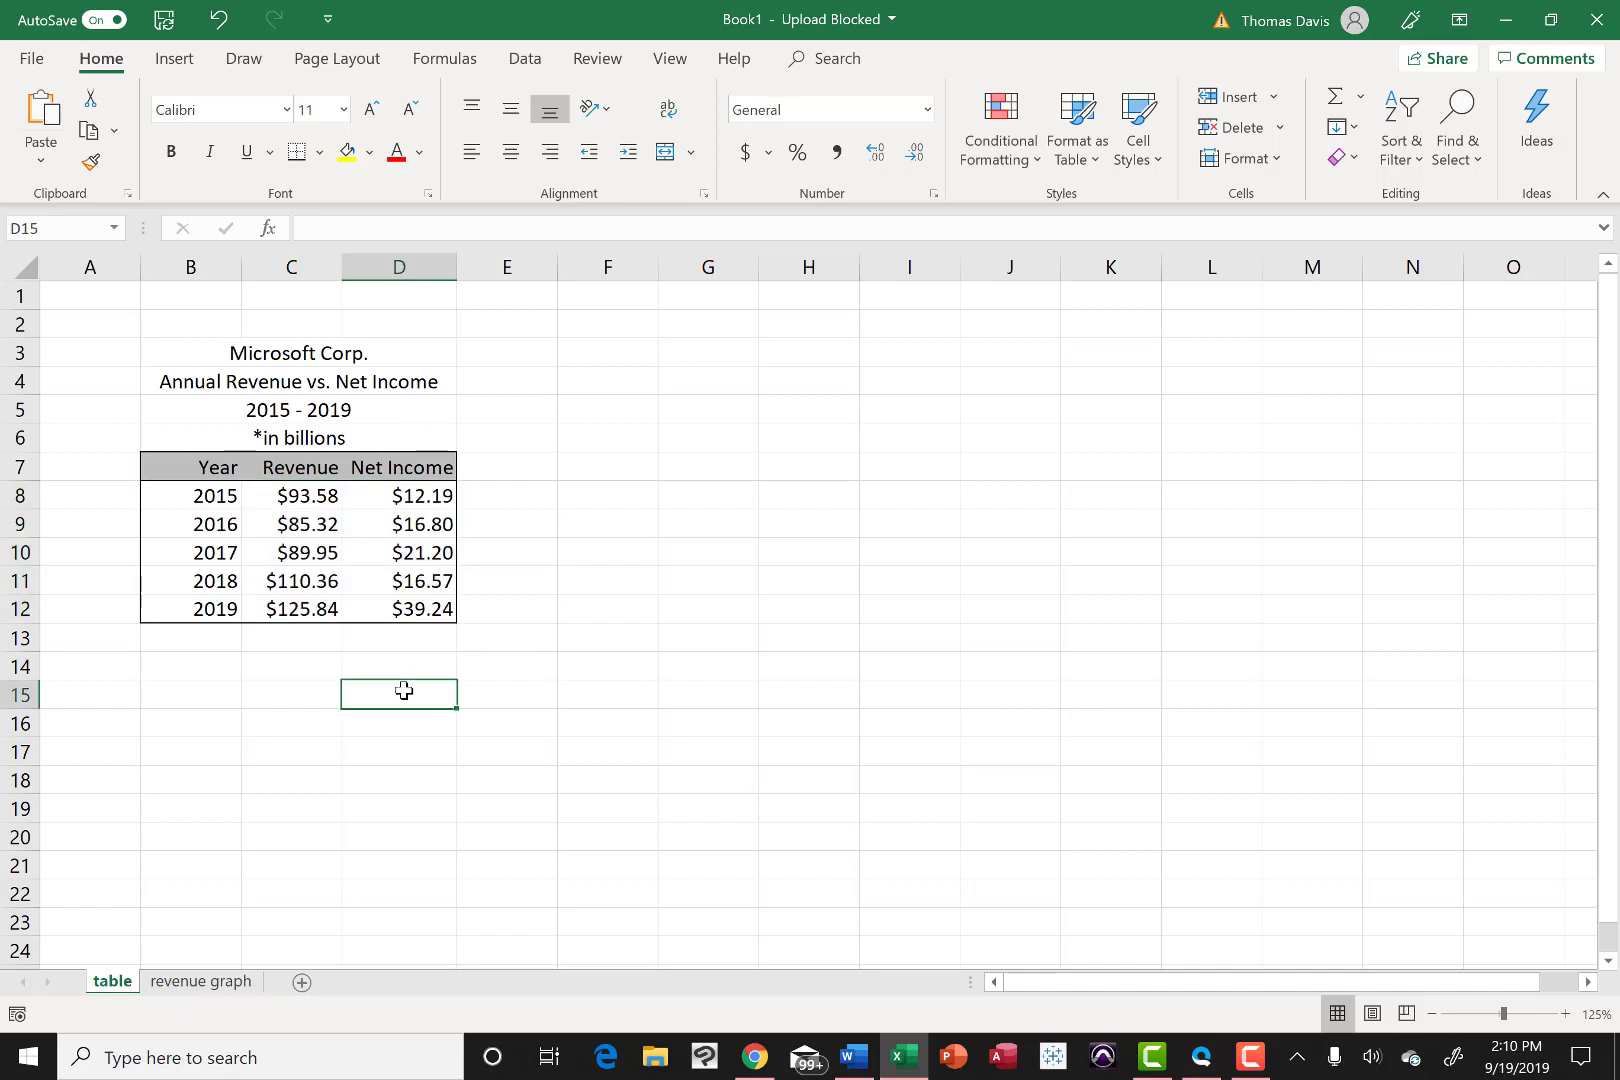
{"action": "mouse_move", "coordinate": [790, 732]}
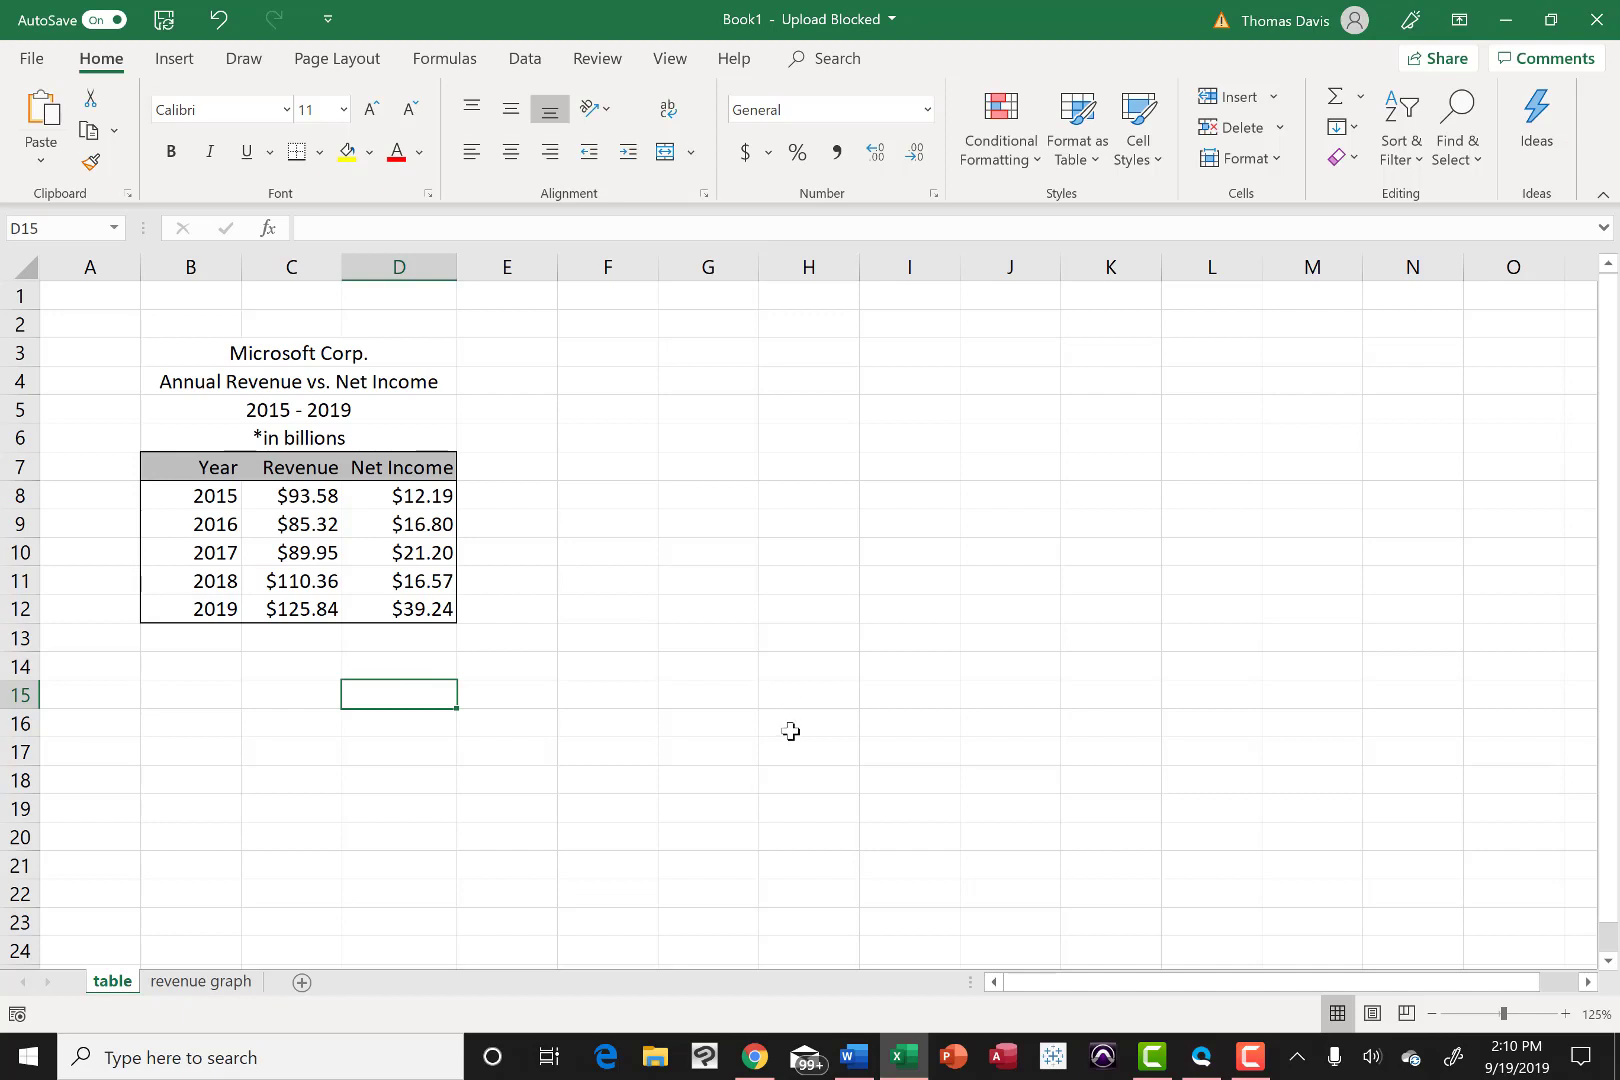
{"action": "mouse_move", "coordinate": [754, 1058]}
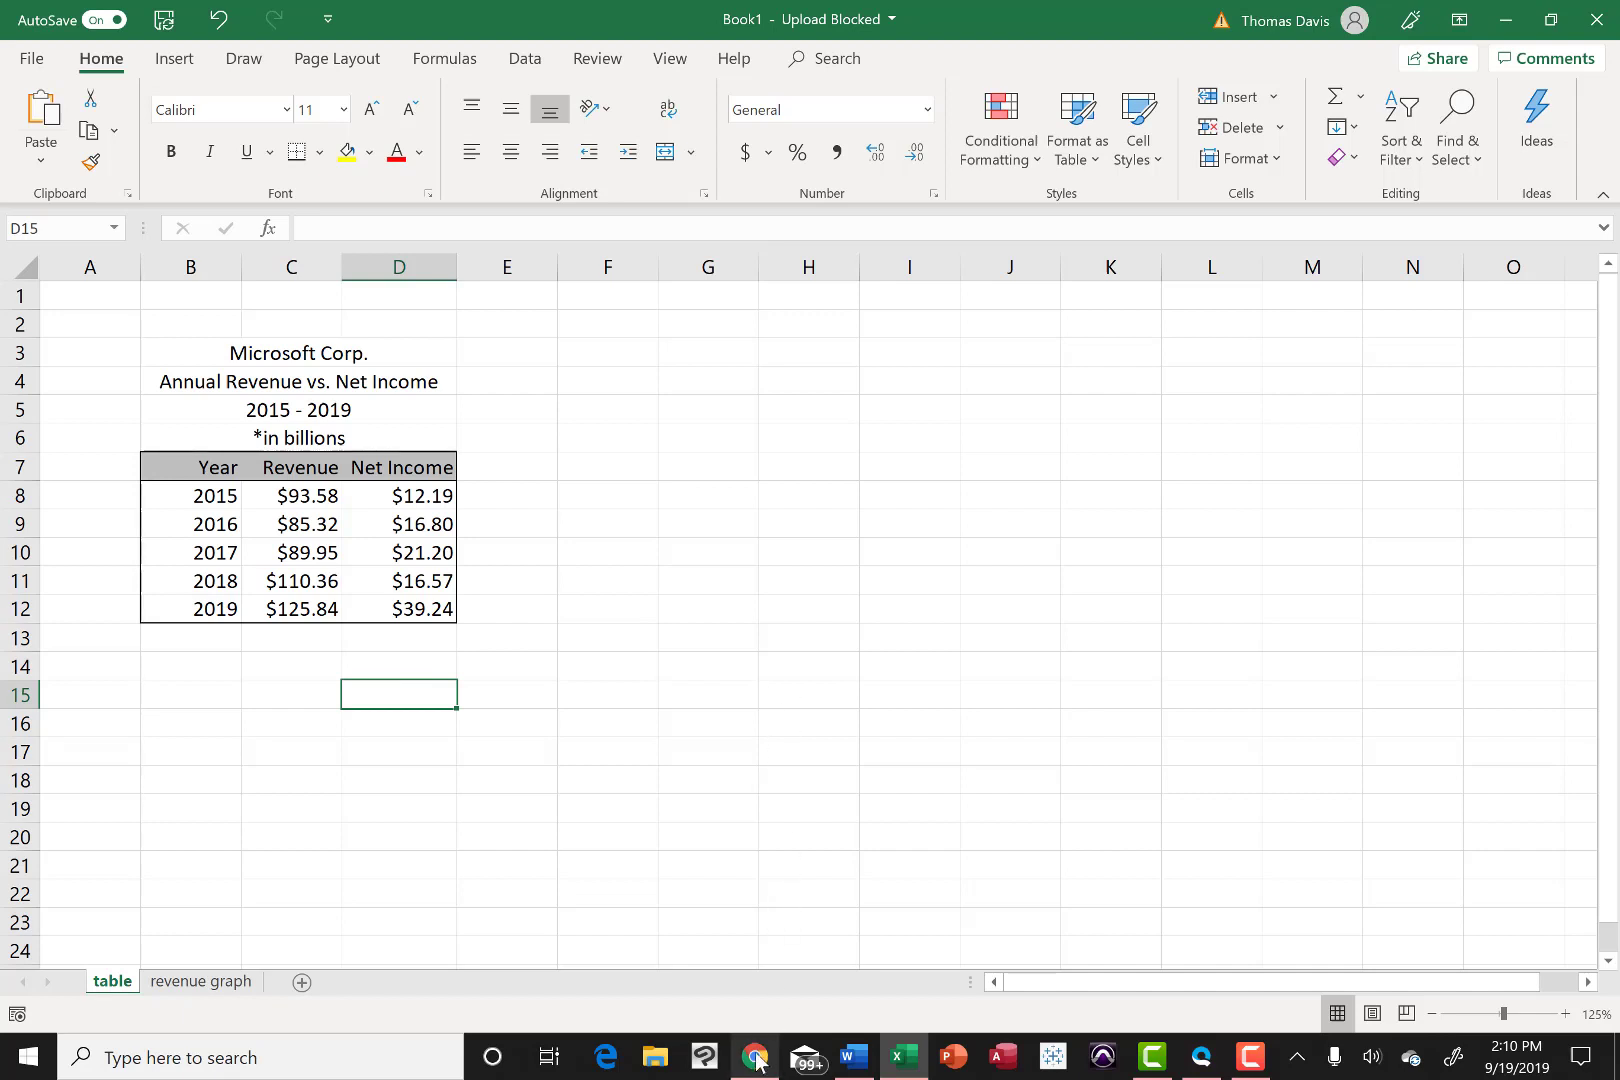
Step: Switch to Chrome and load the Morningstar website
{"action": "left_click", "coordinate": [760, 1058]}
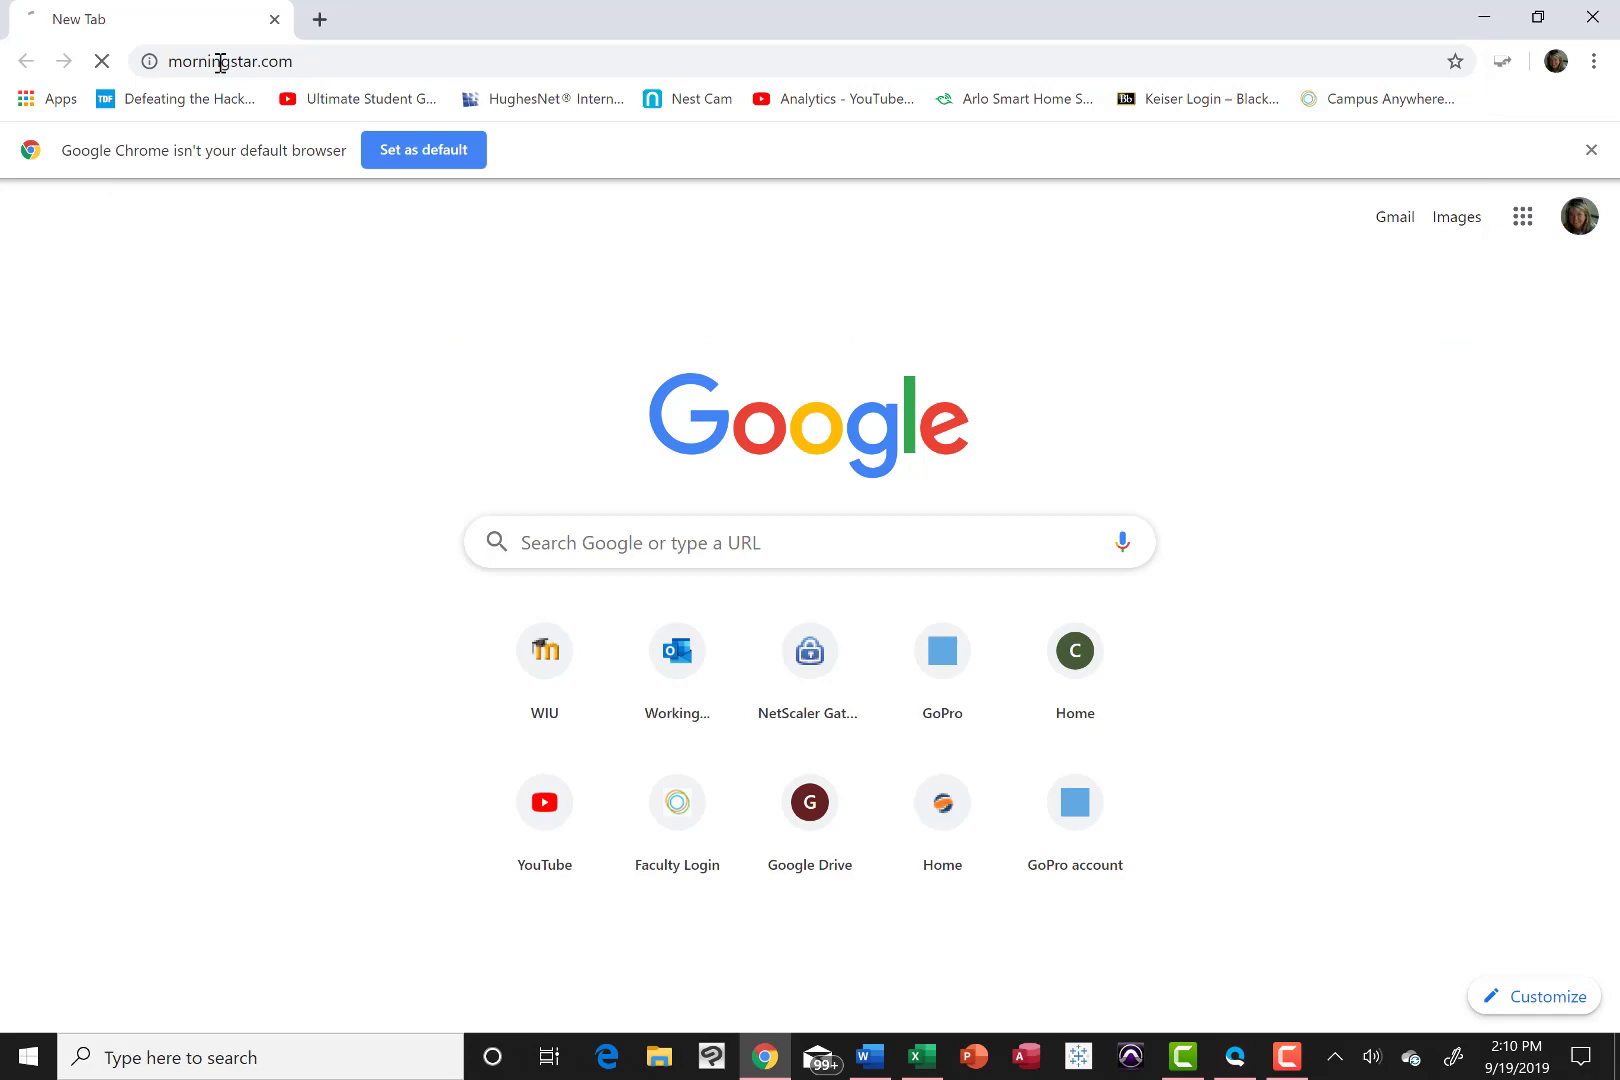
{"action": "key", "text": "Return"}
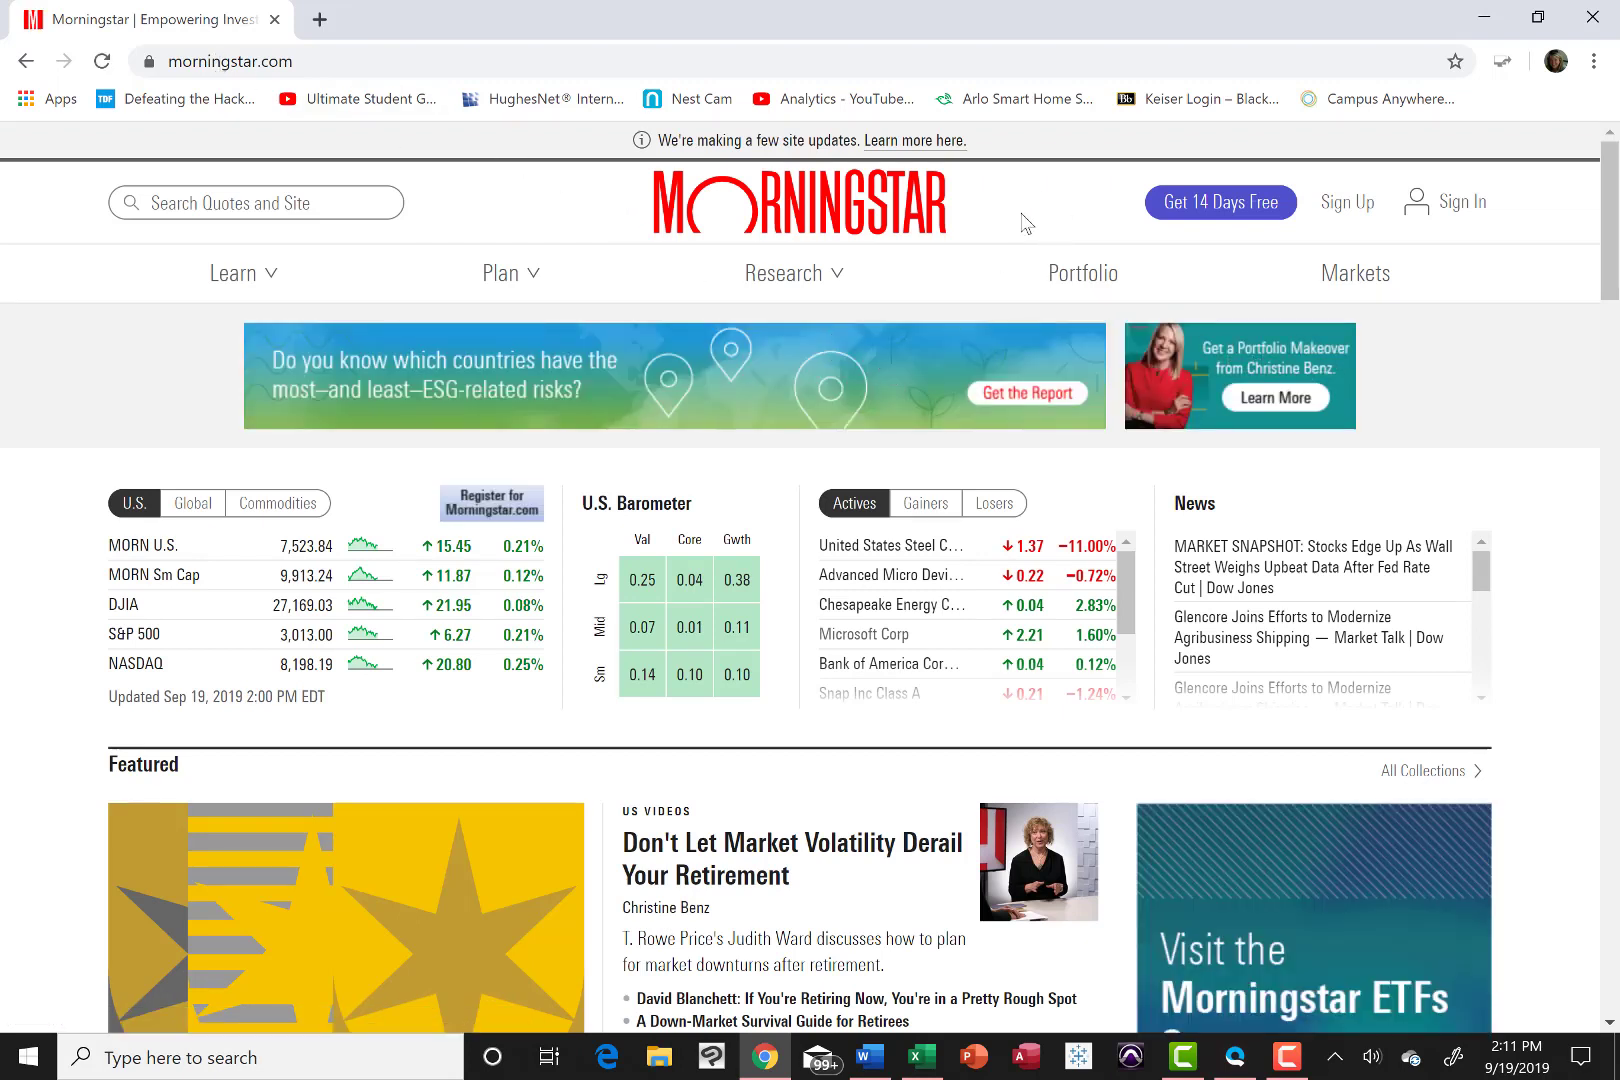
Step: Search Morningstar for Microsoft and open the Microsoft Corp (MSFT) quote page
{"action": "left_click", "coordinate": [256, 202]}
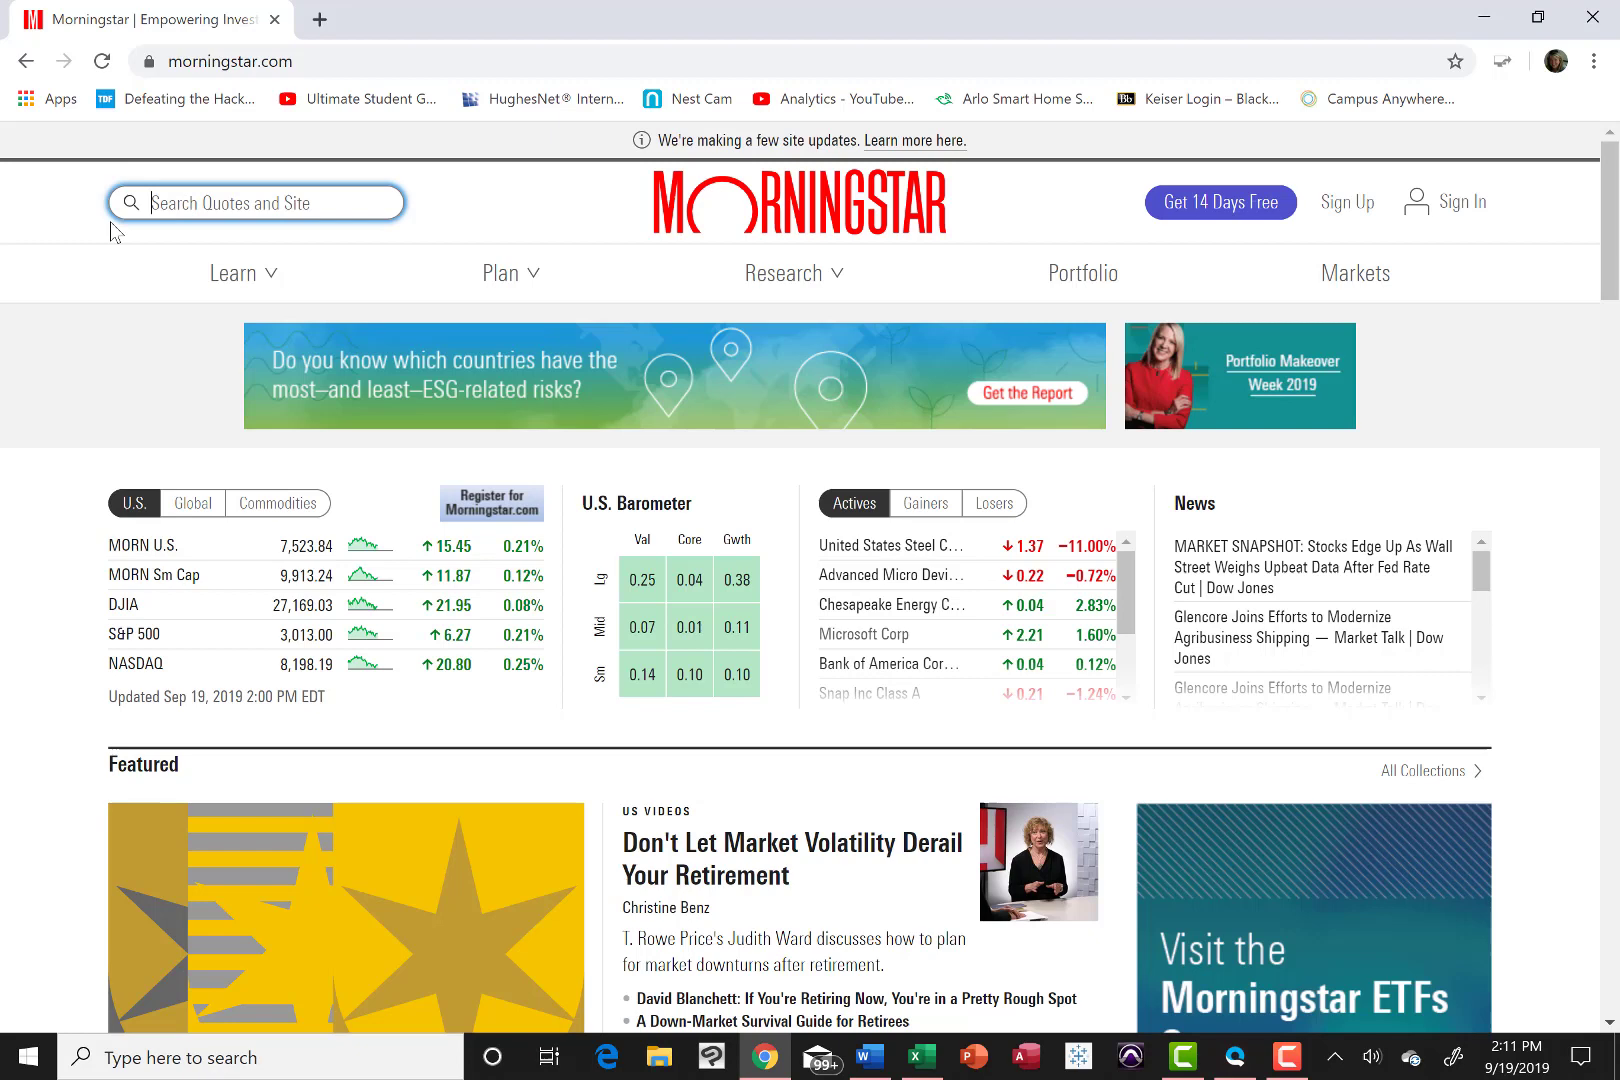
{"action": "type", "text": "Microd"}
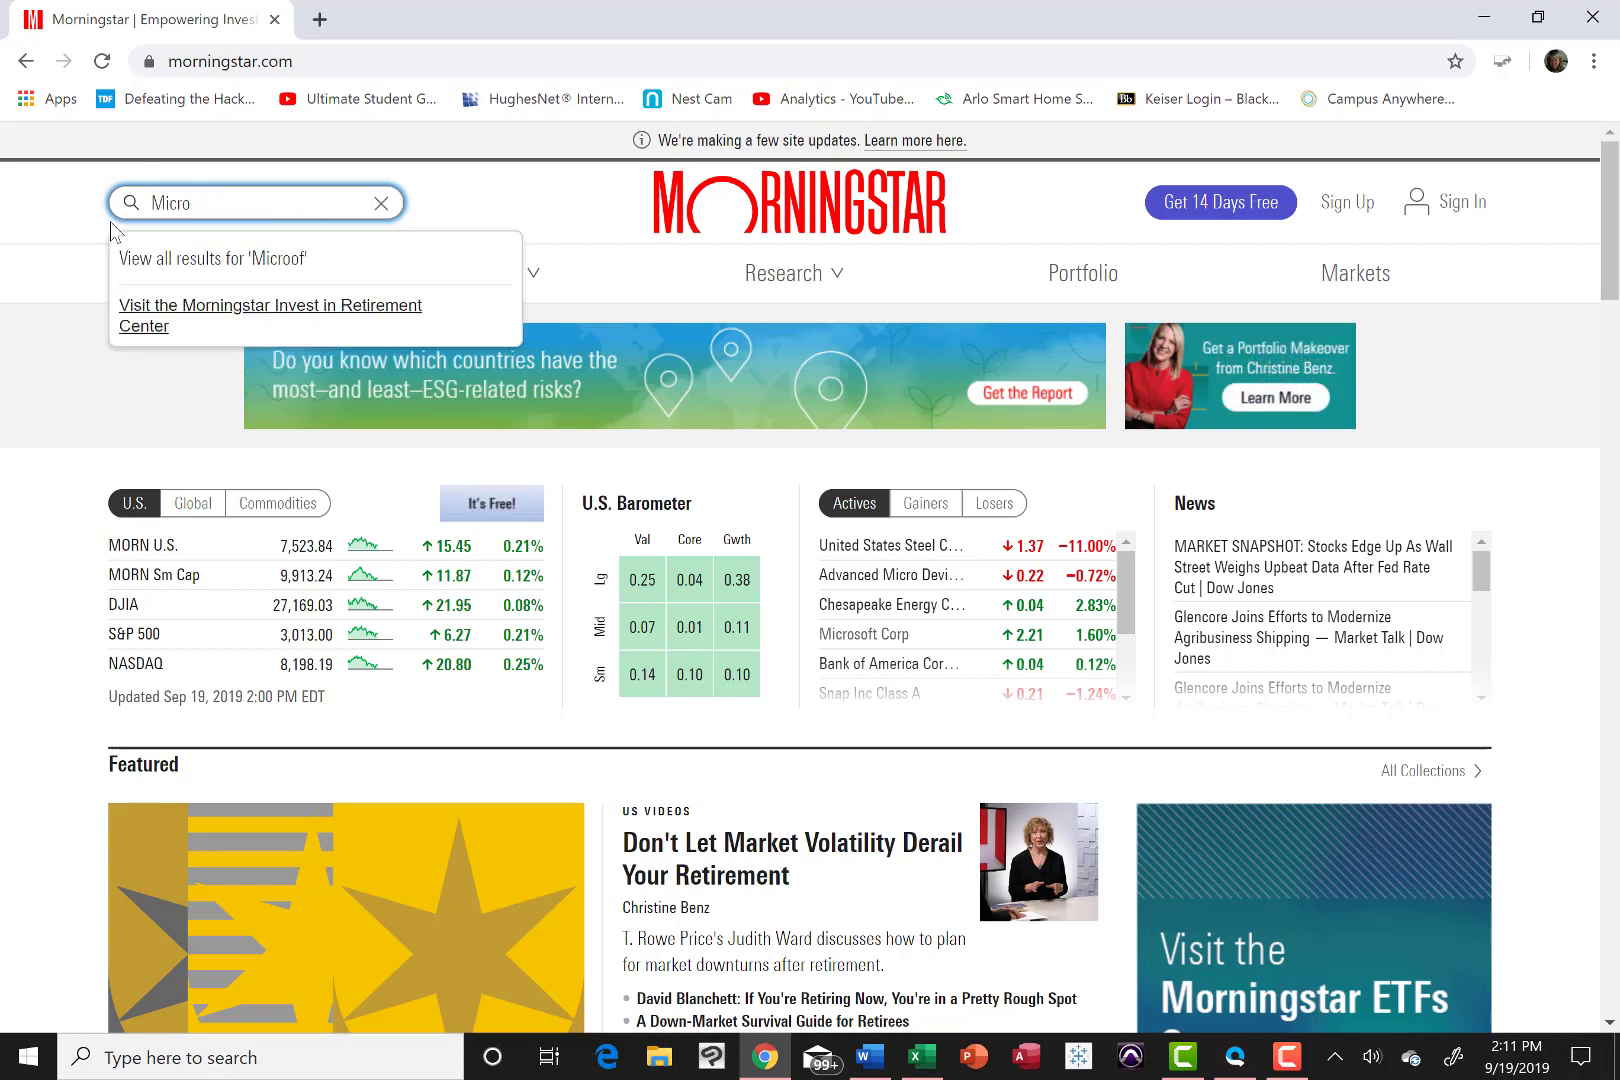
{"action": "type", "text": "soft"}
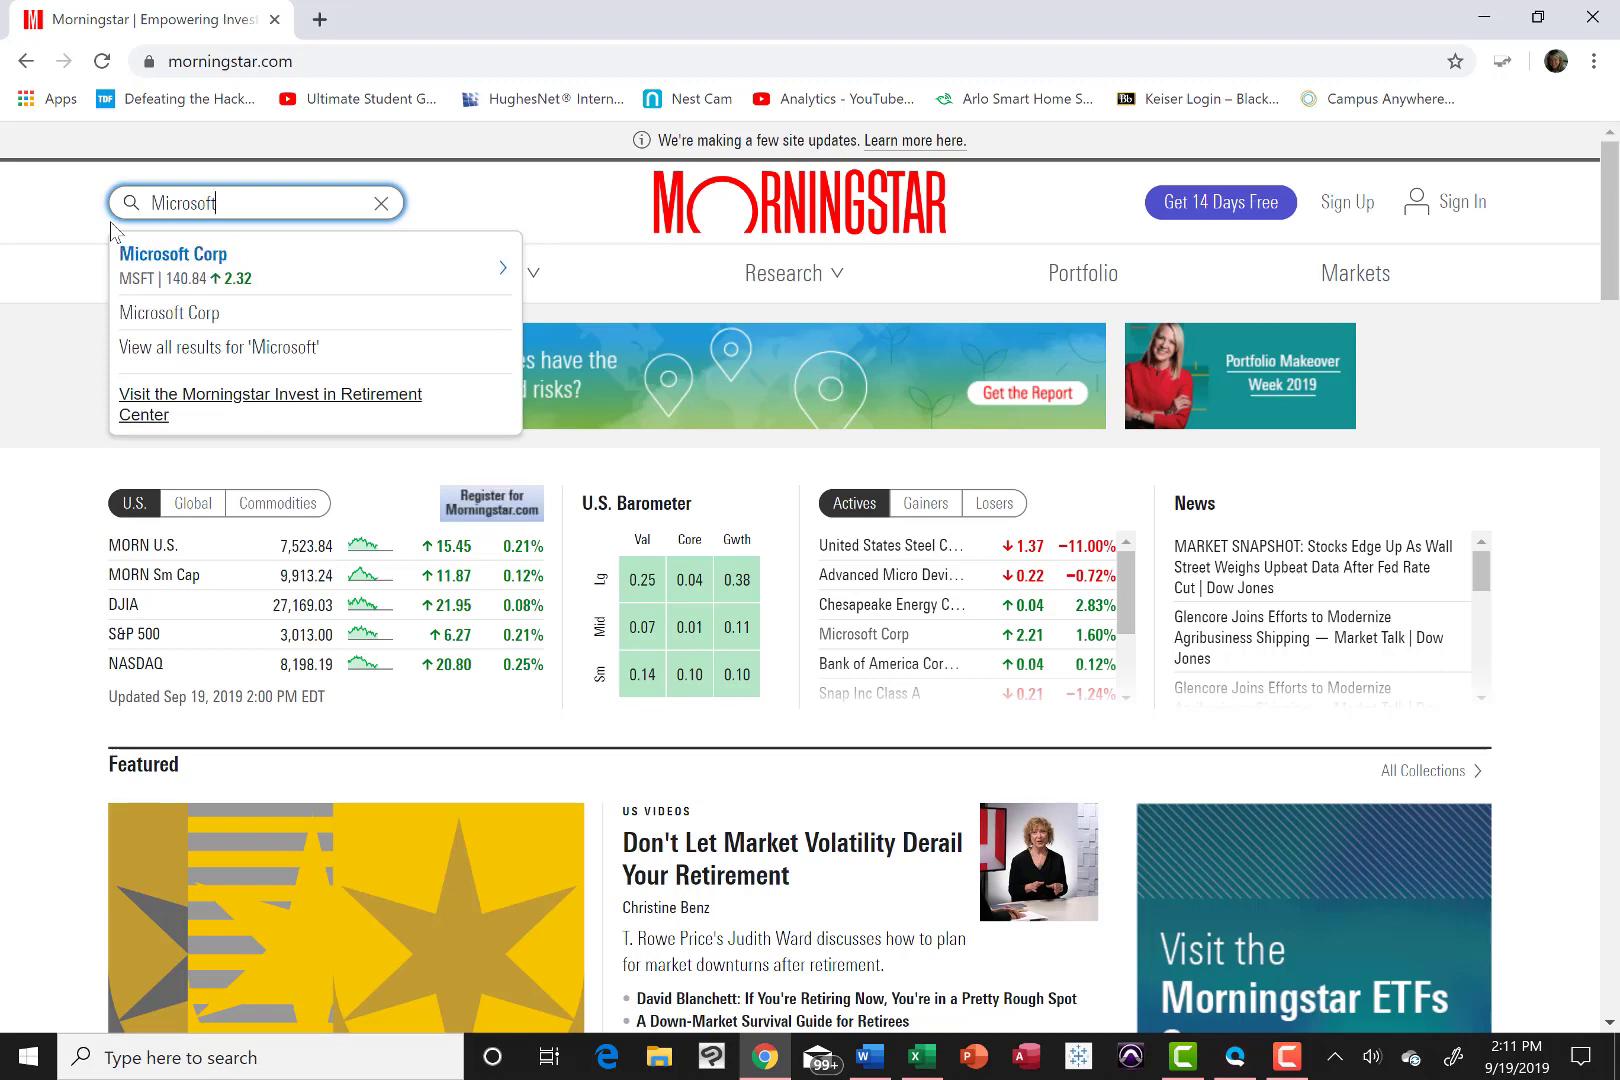
{"action": "mouse_move", "coordinate": [174, 254]}
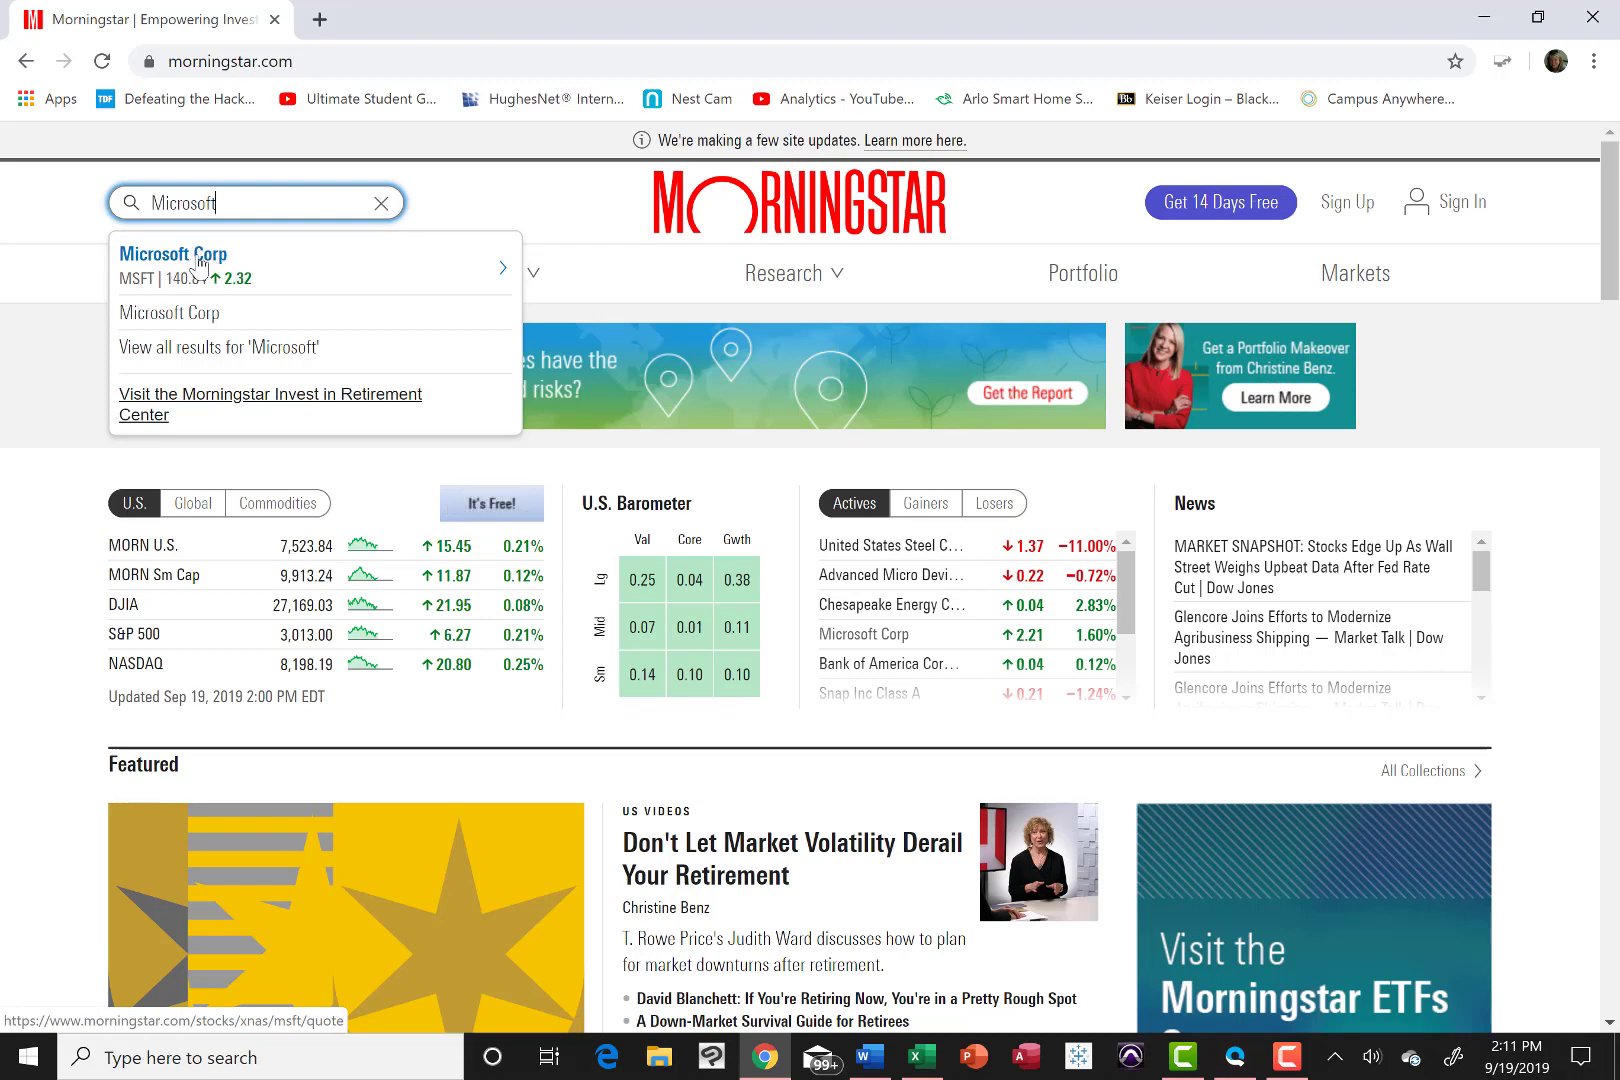
{"action": "mouse_move", "coordinate": [206, 264]}
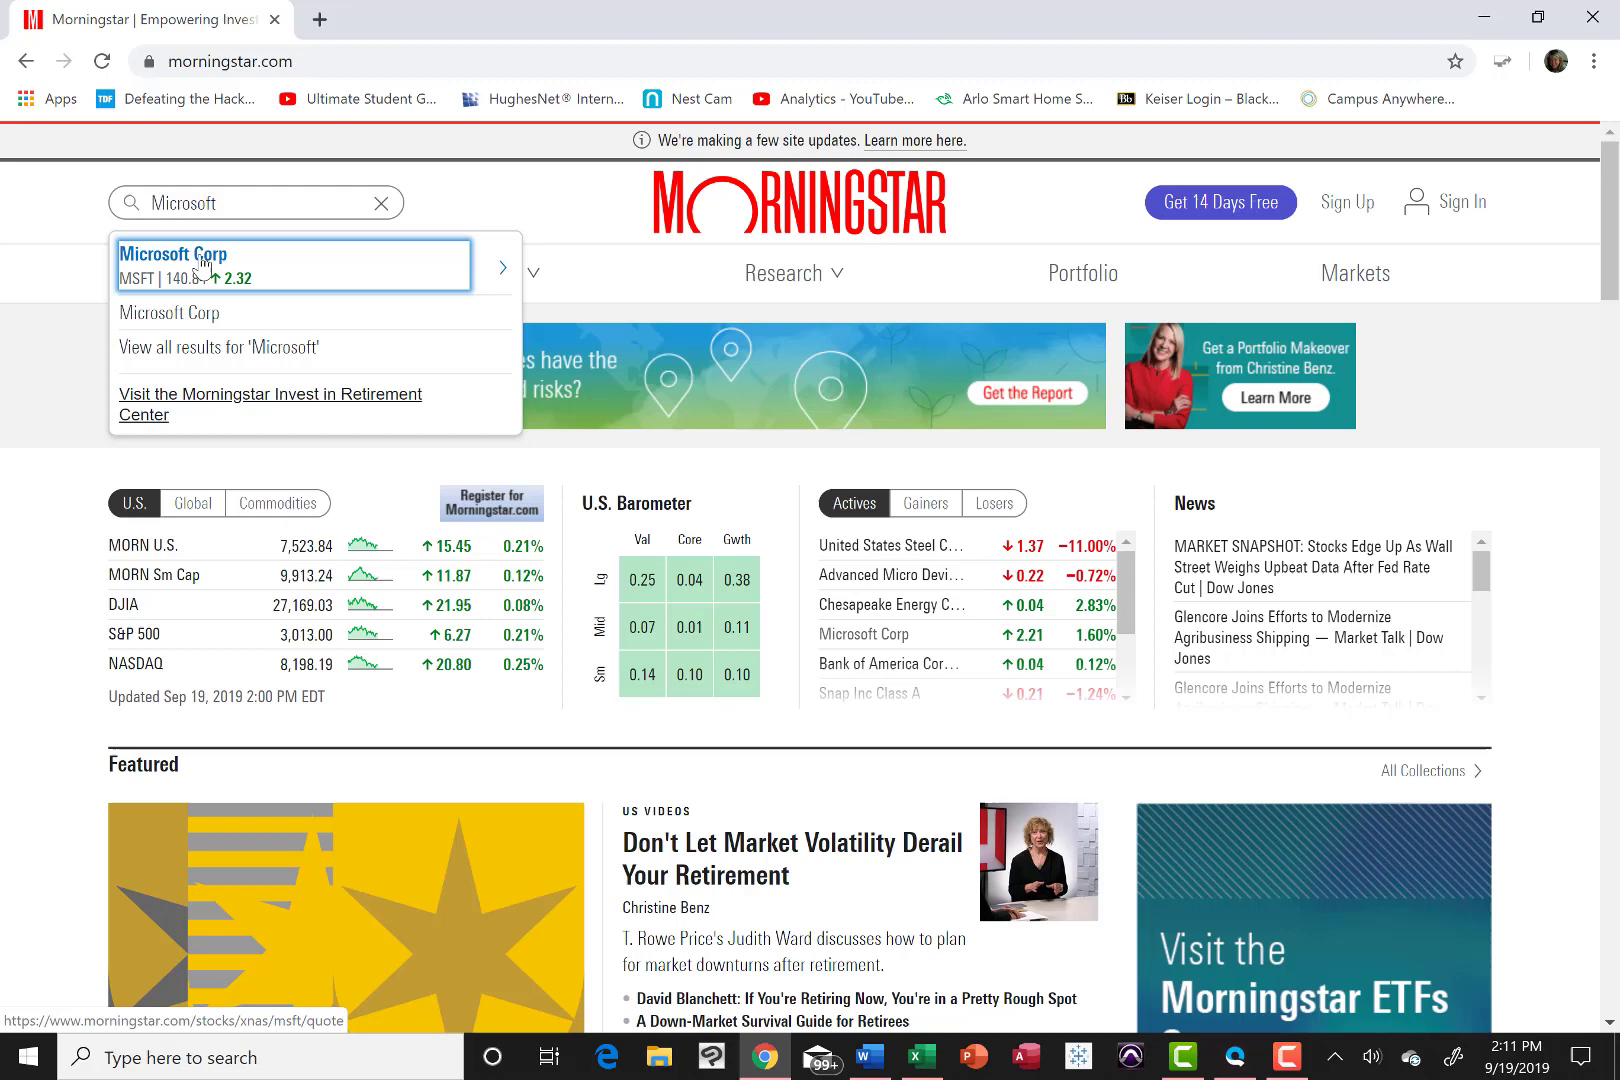
{"action": "left_click", "coordinate": [292, 264]}
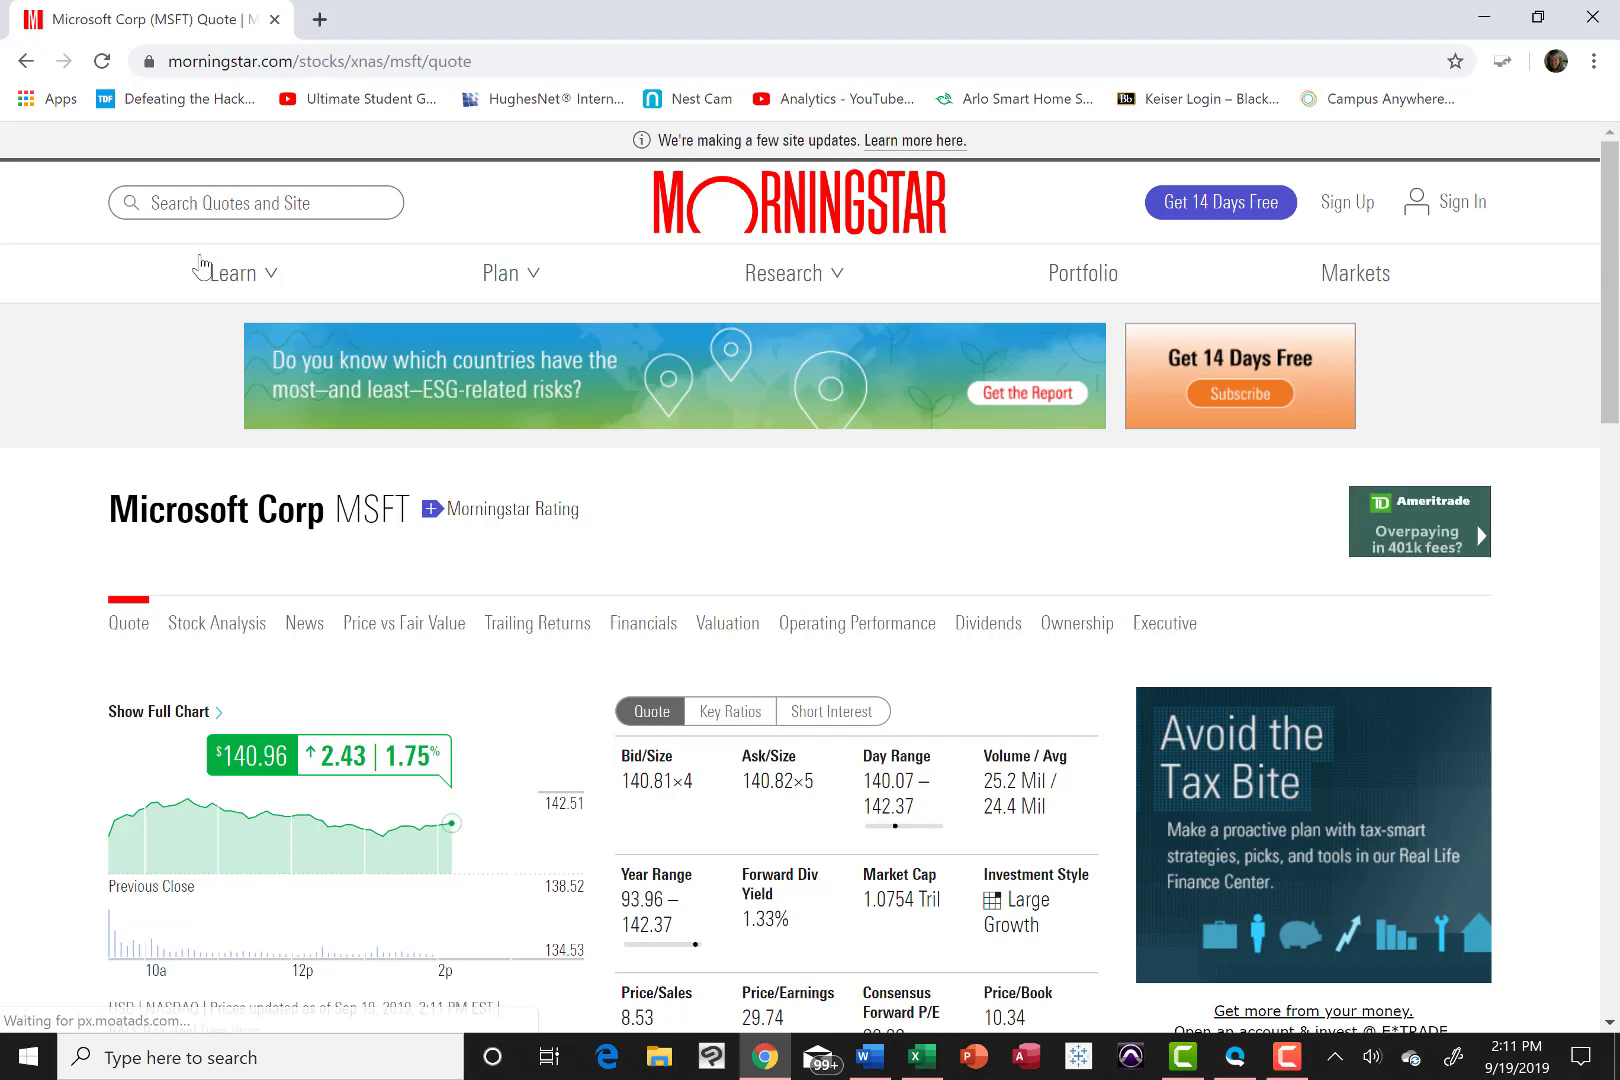
{"action": "mouse_move", "coordinate": [888, 390]}
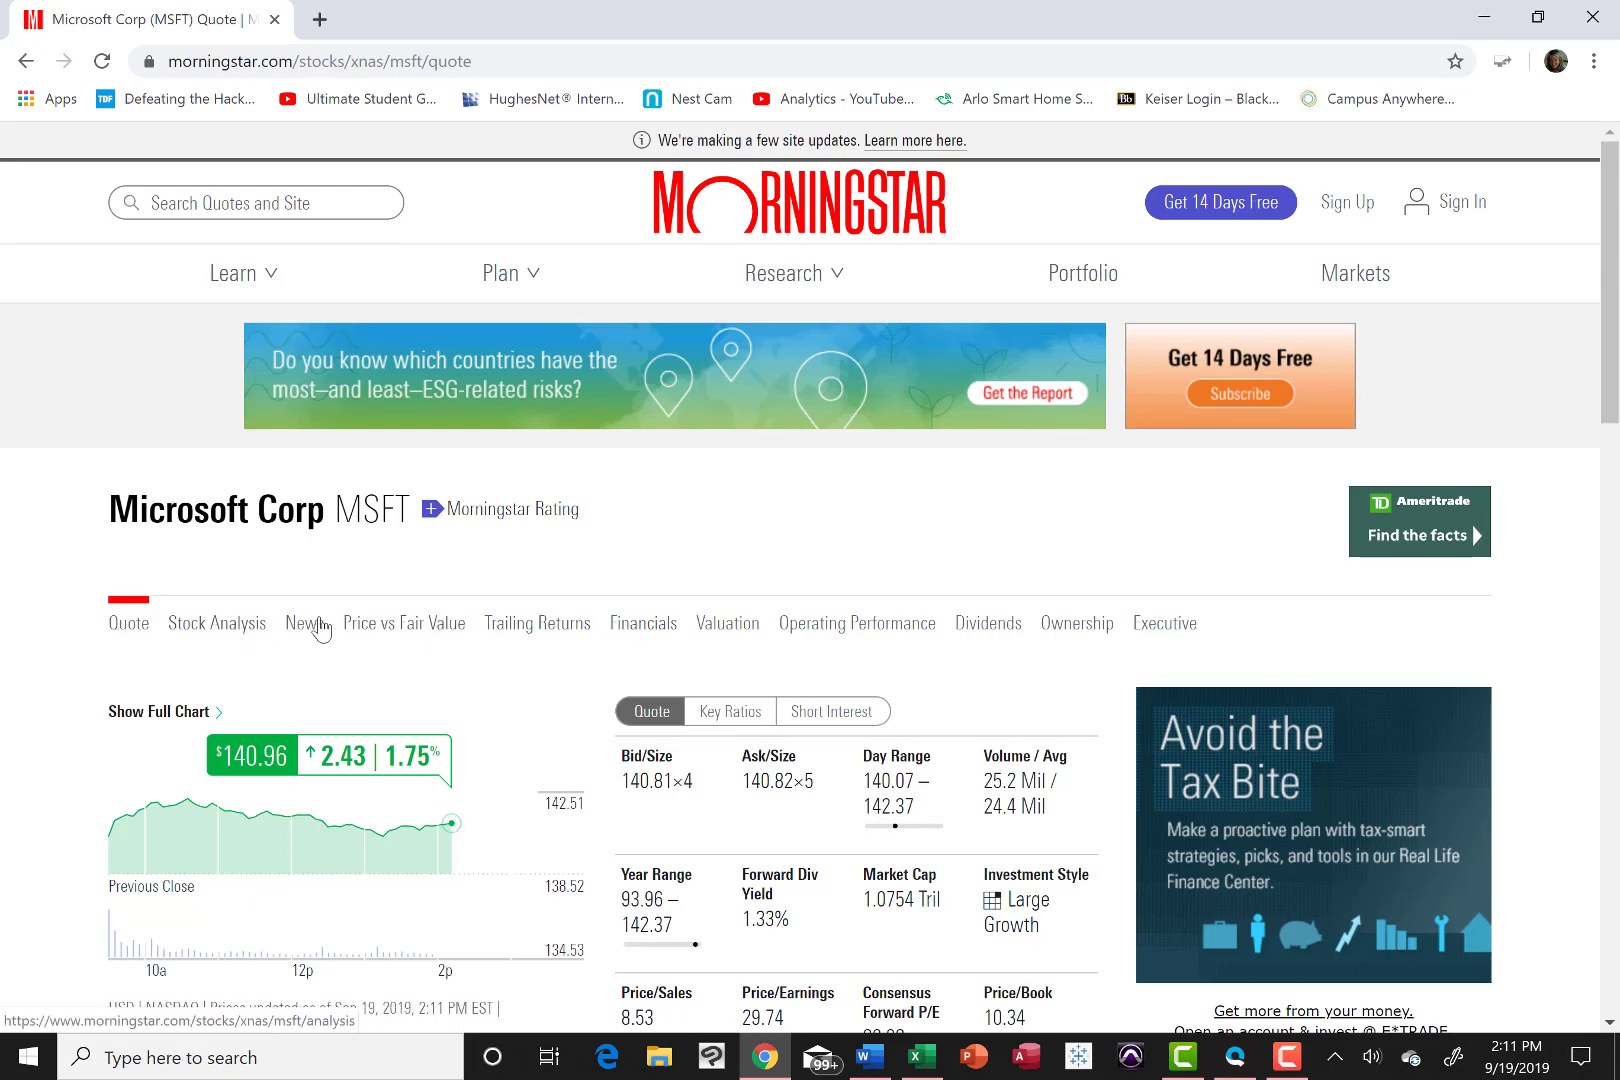
{"action": "mouse_move", "coordinate": [642, 622]}
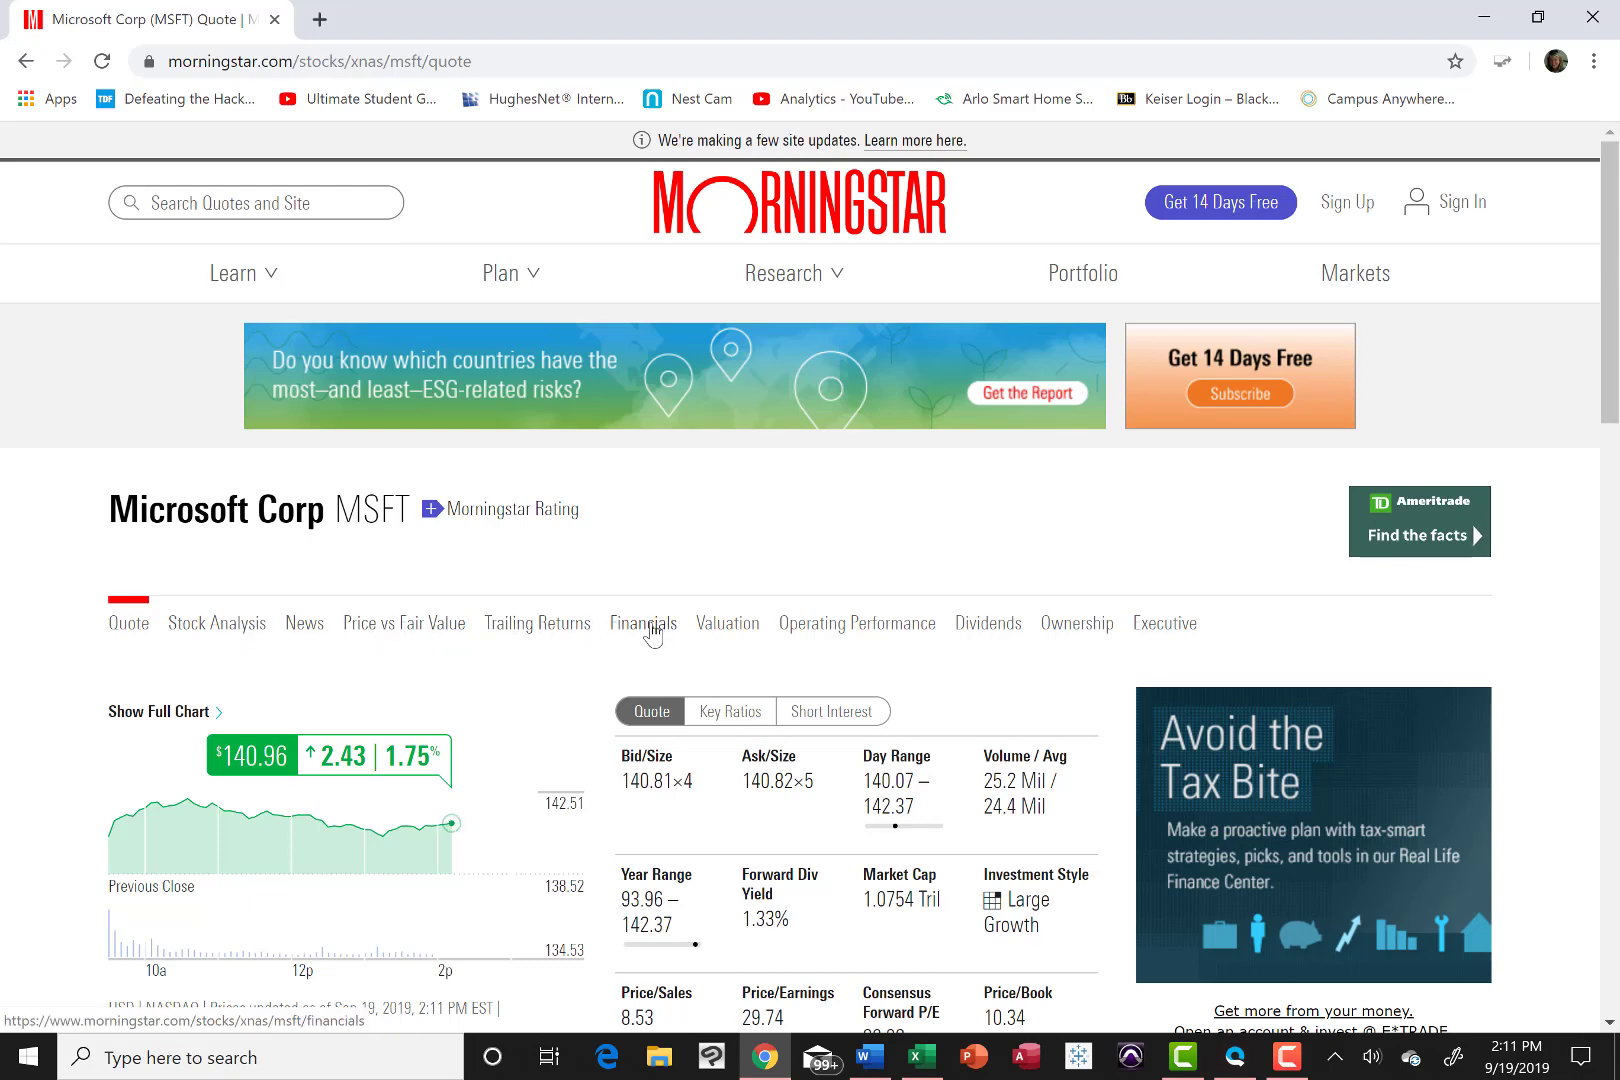
Step: Open Microsoft's Financials and scroll to the income statement revenue and net income figures
{"action": "left_click", "coordinate": [642, 622]}
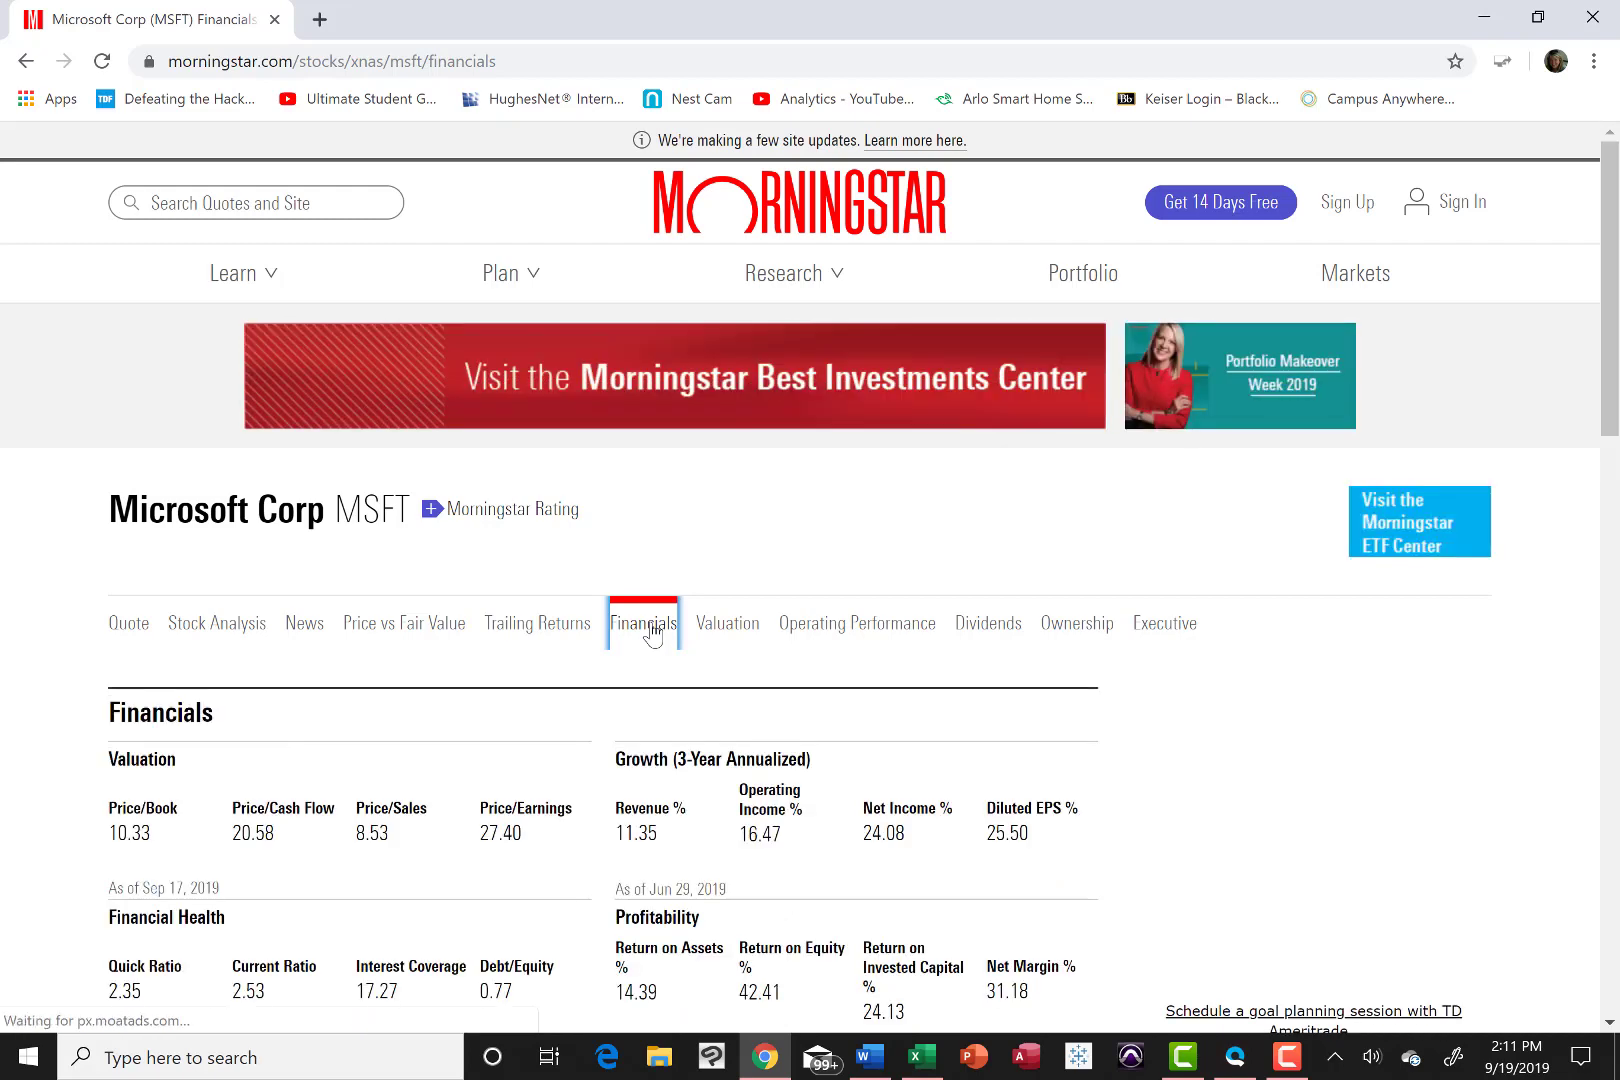
{"action": "scroll", "scroll_direction": "down", "scroll_amount": 3}
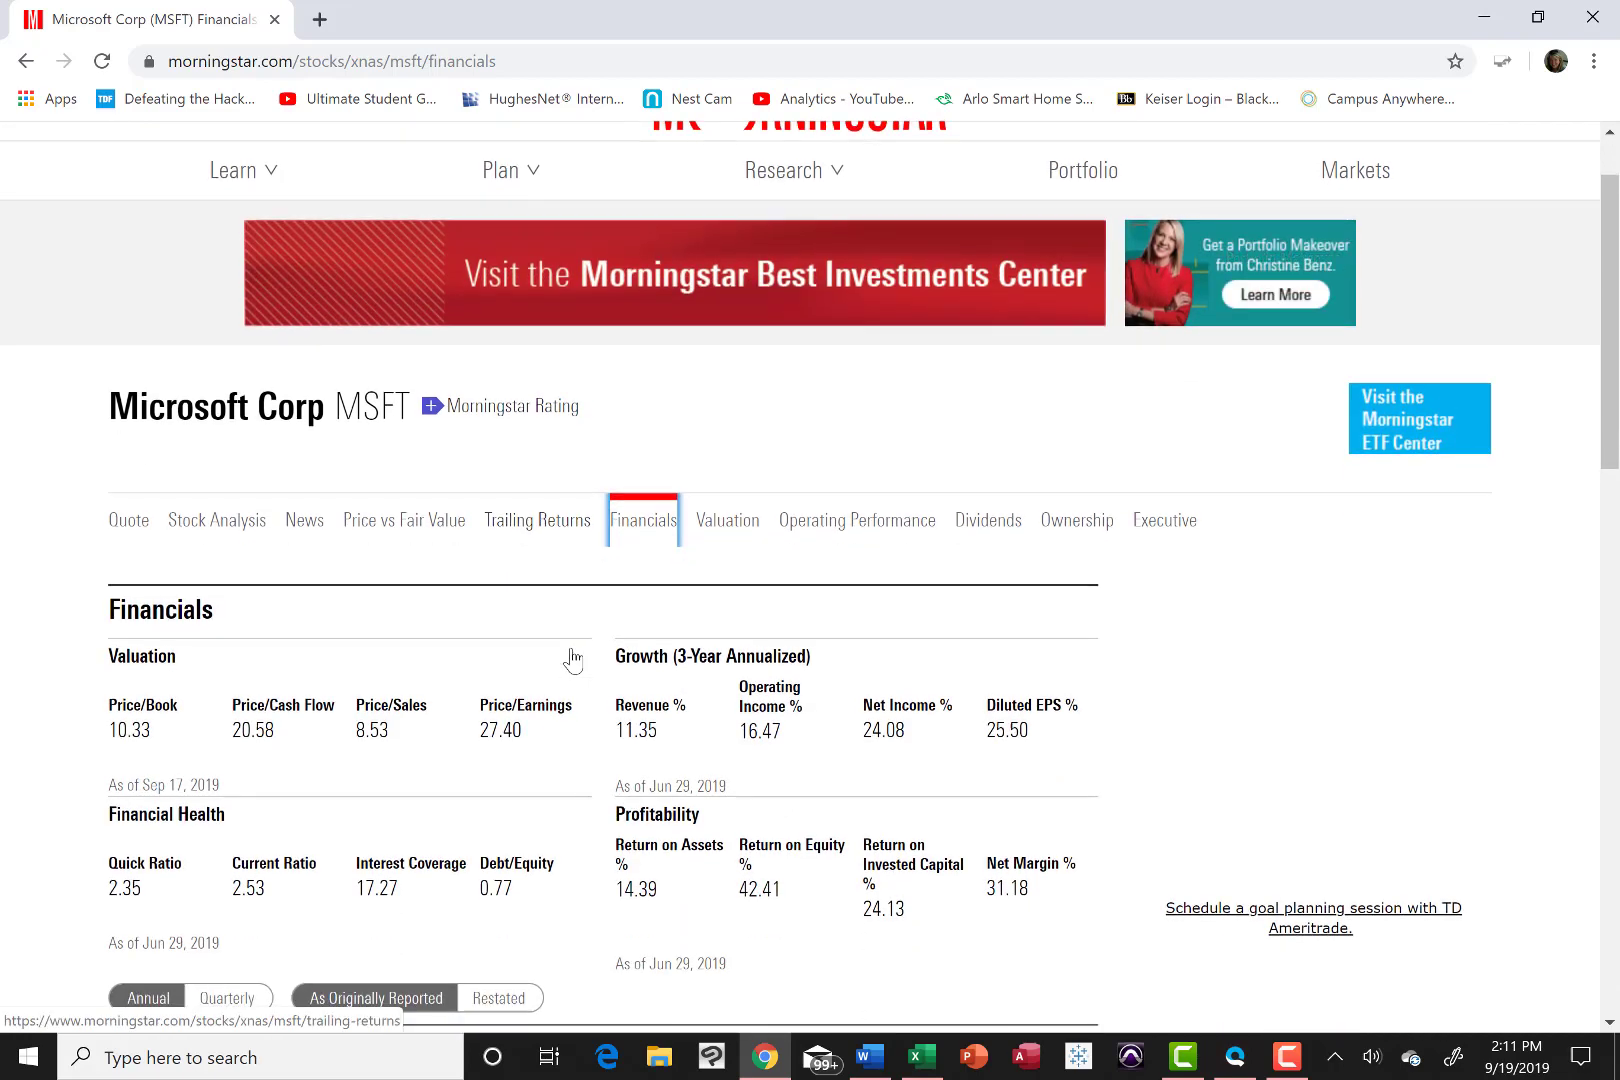
{"action": "scroll", "scroll_direction": "down", "scroll_amount": 3}
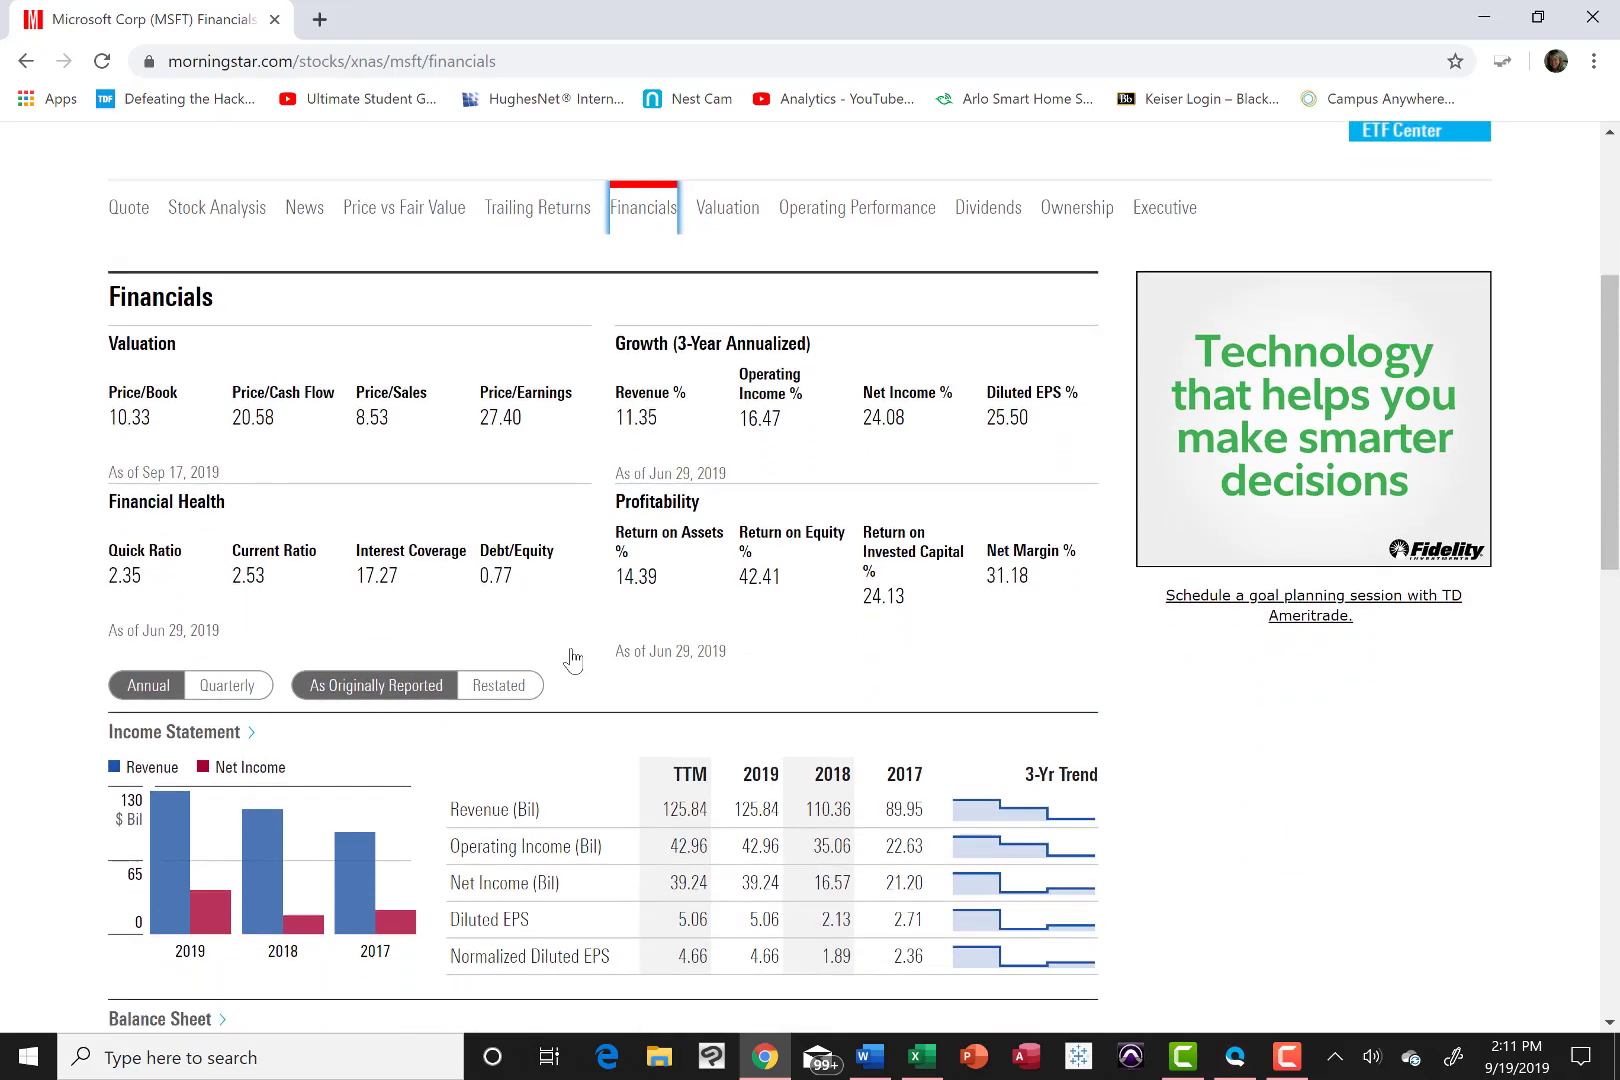
{"action": "scroll", "scroll_direction": "down", "scroll_amount": 3}
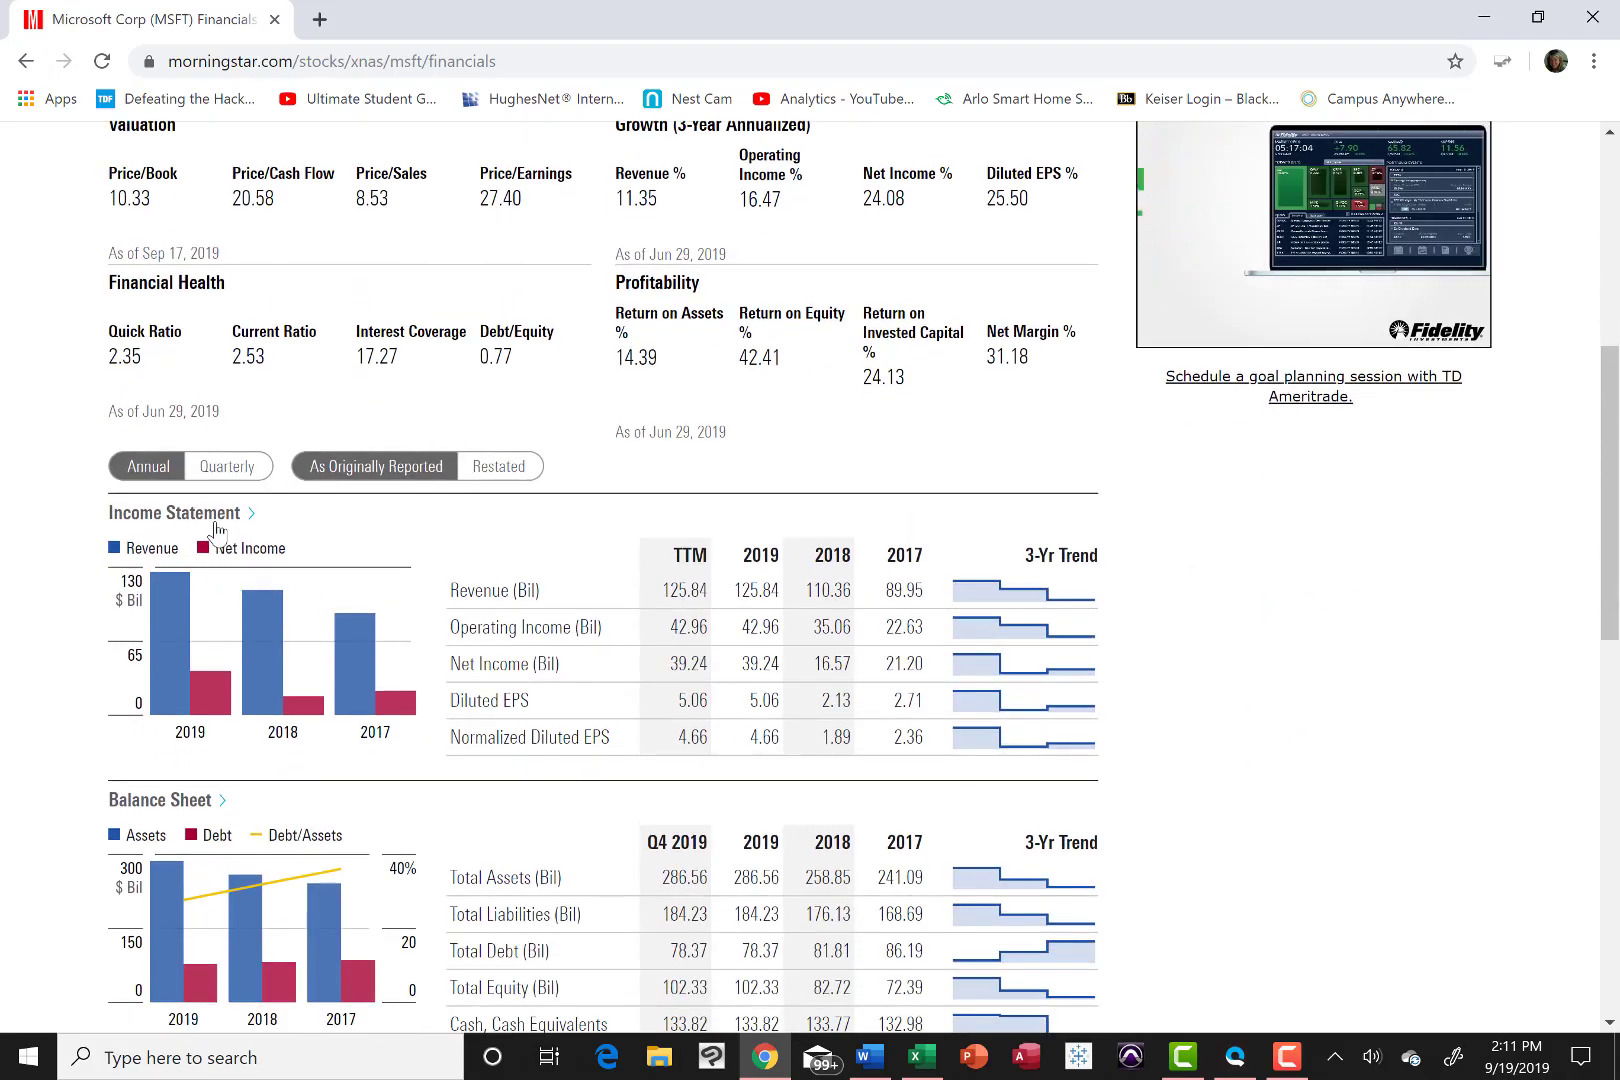
{"action": "mouse_move", "coordinate": [172, 514]}
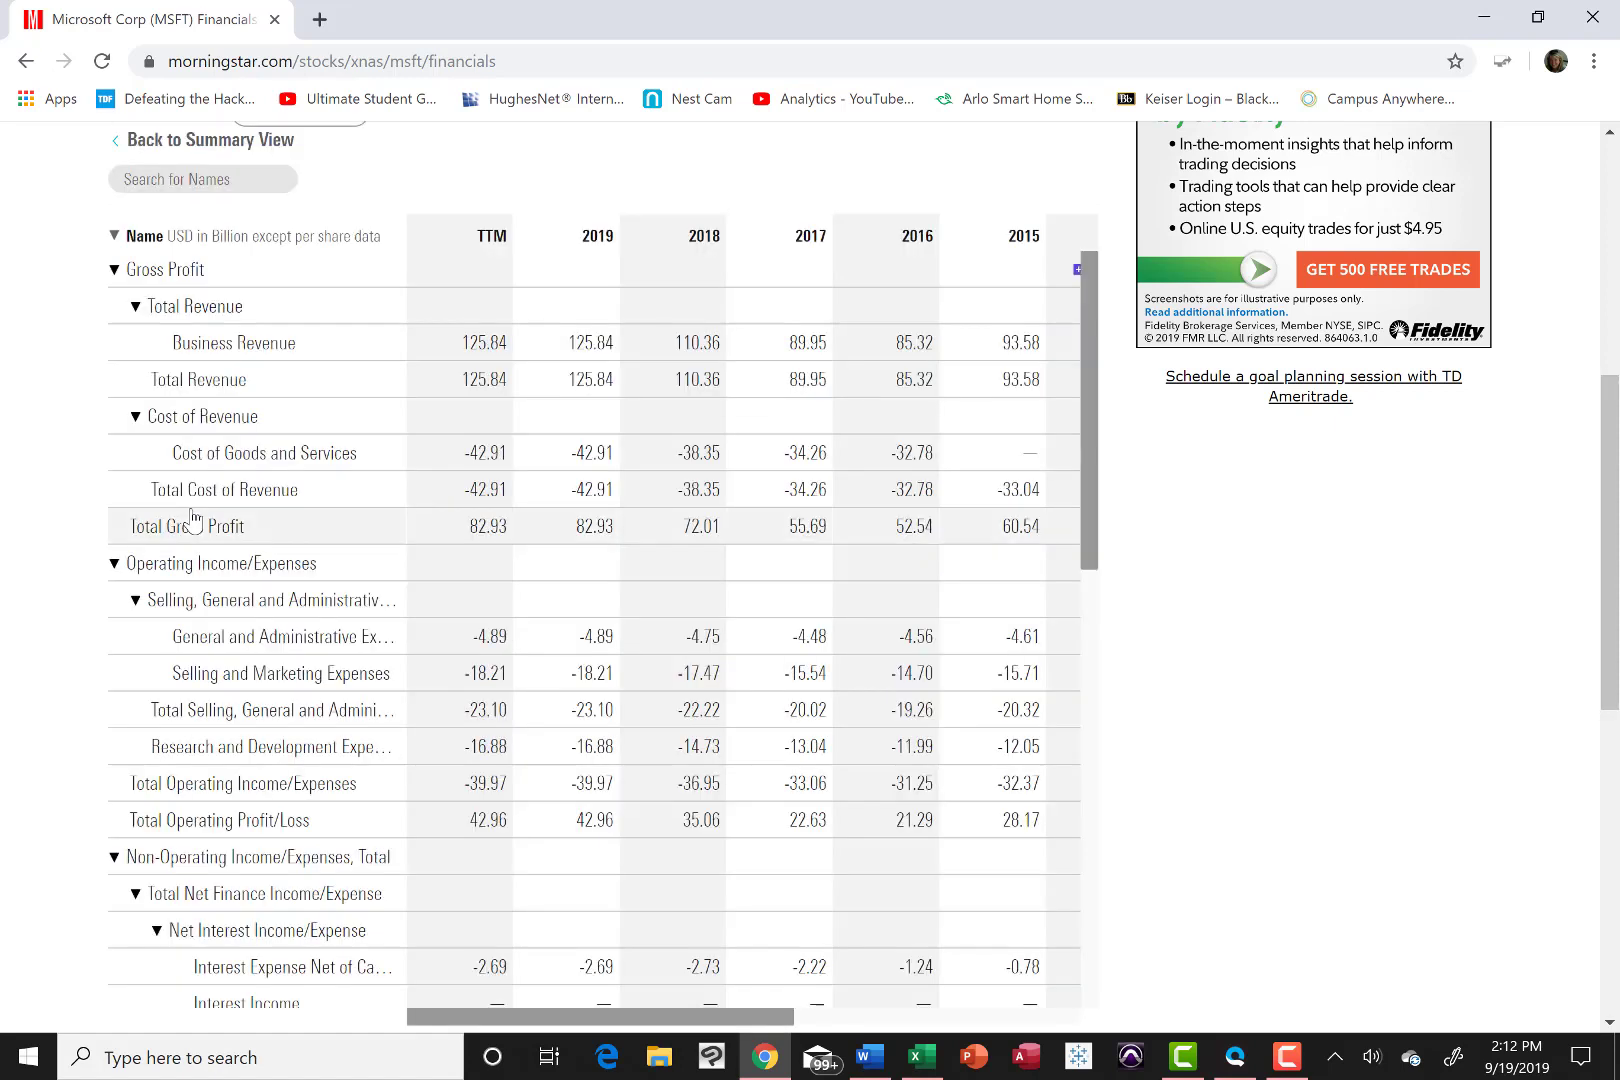
{"action": "mouse_move", "coordinate": [364, 574]}
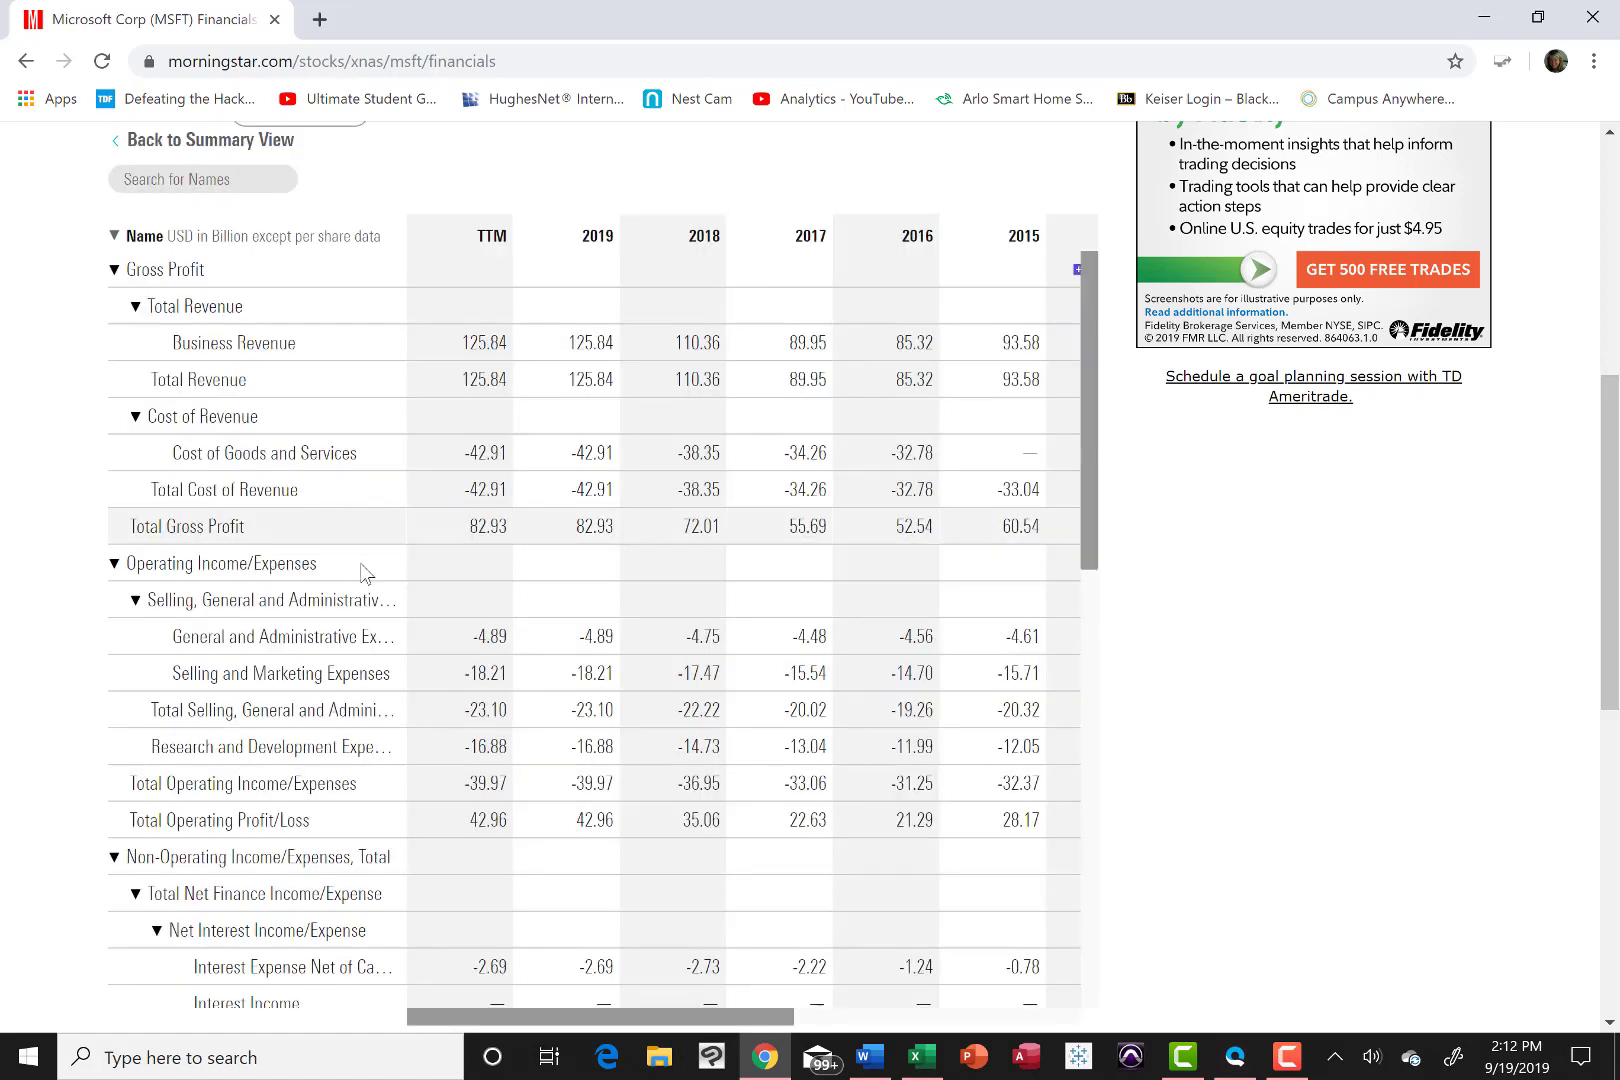
{"action": "mouse_move", "coordinate": [604, 248]}
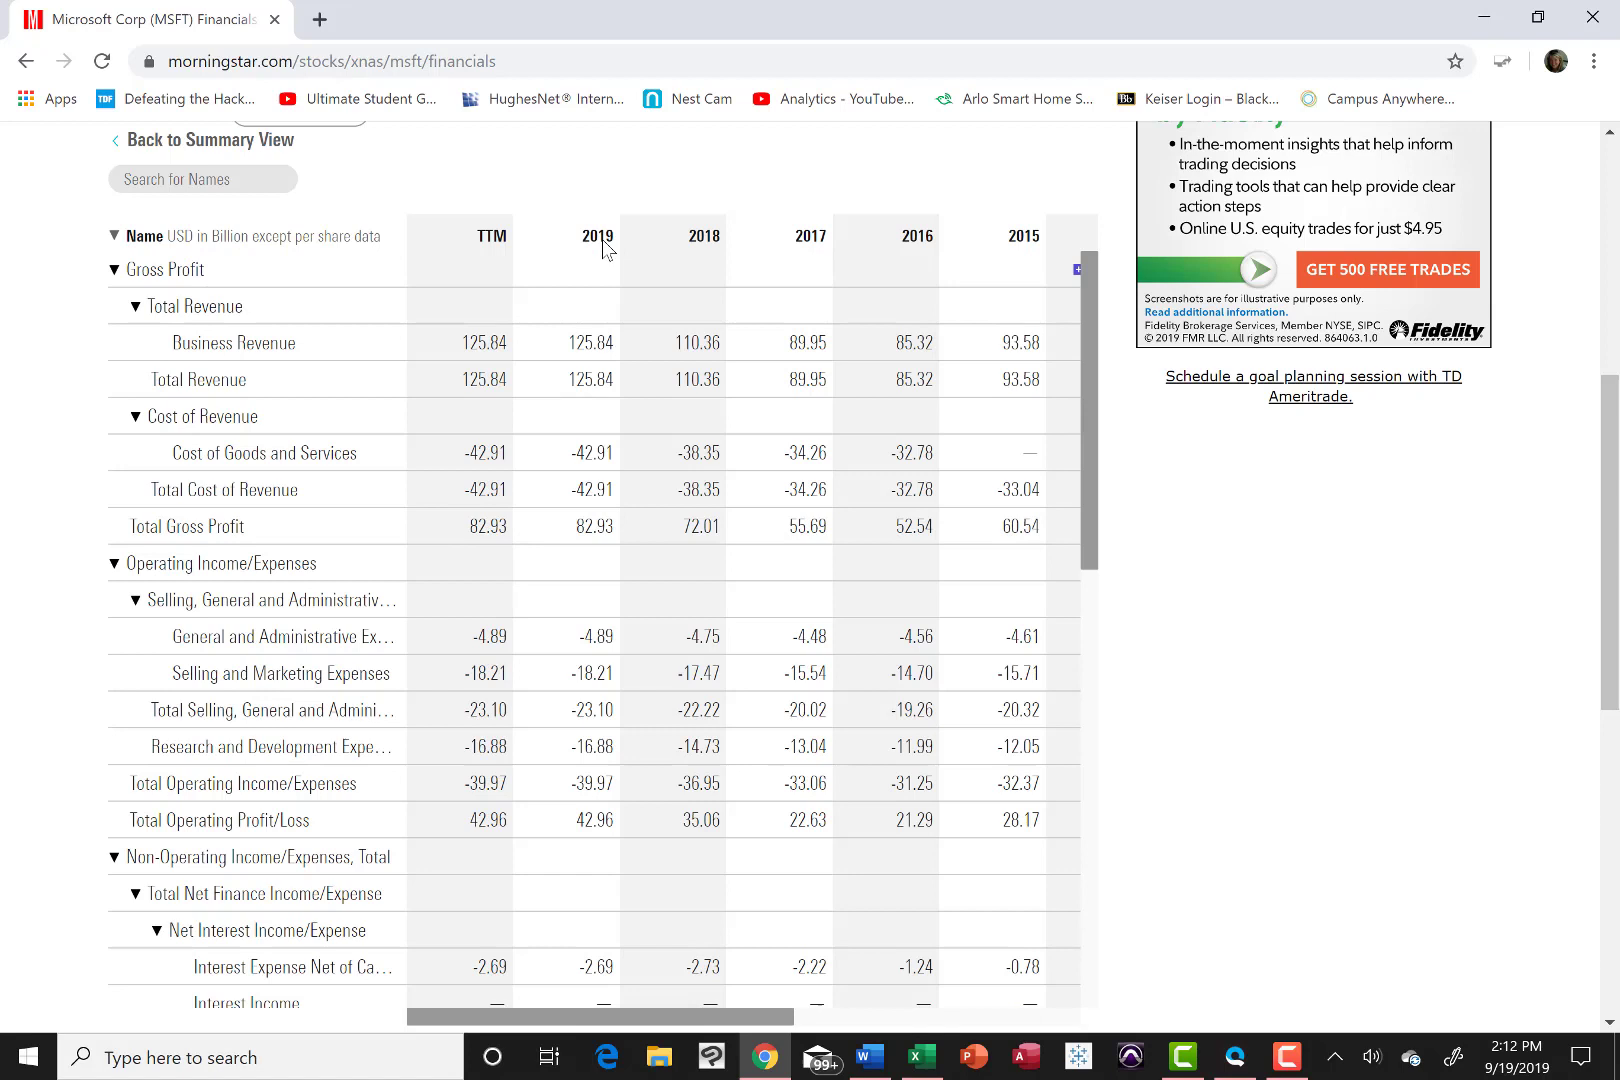
{"action": "mouse_move", "coordinate": [886, 244]}
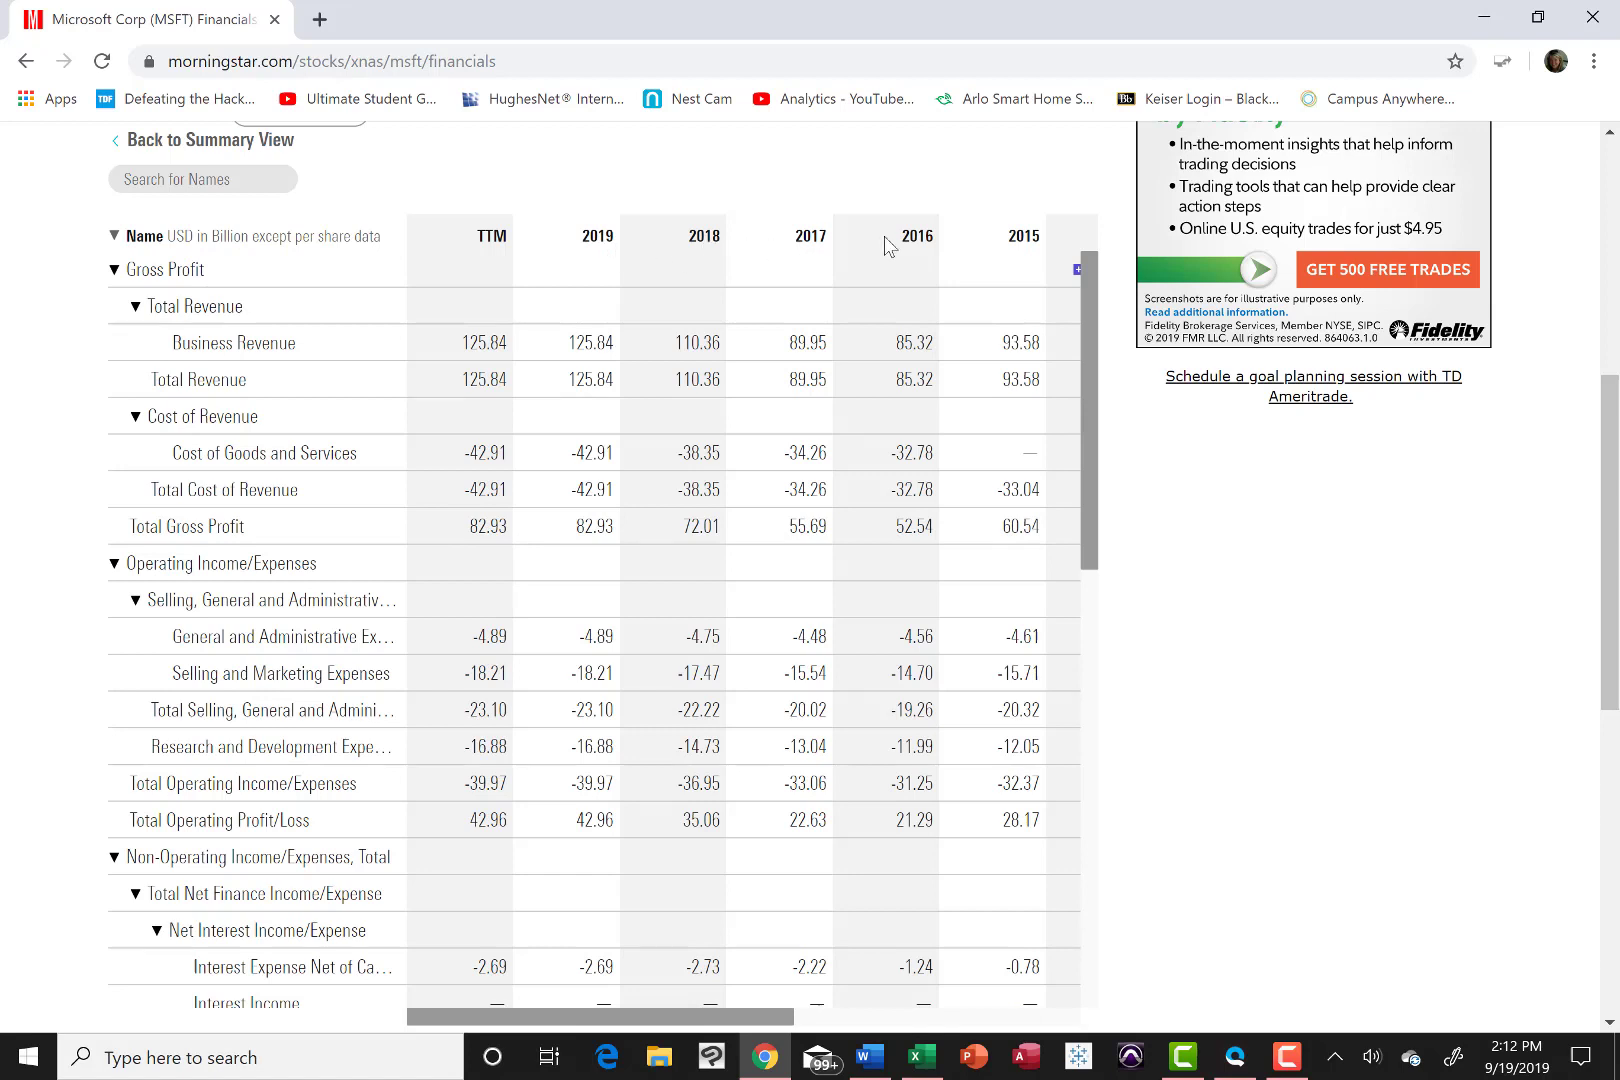
{"action": "mouse_move", "coordinate": [1018, 244]}
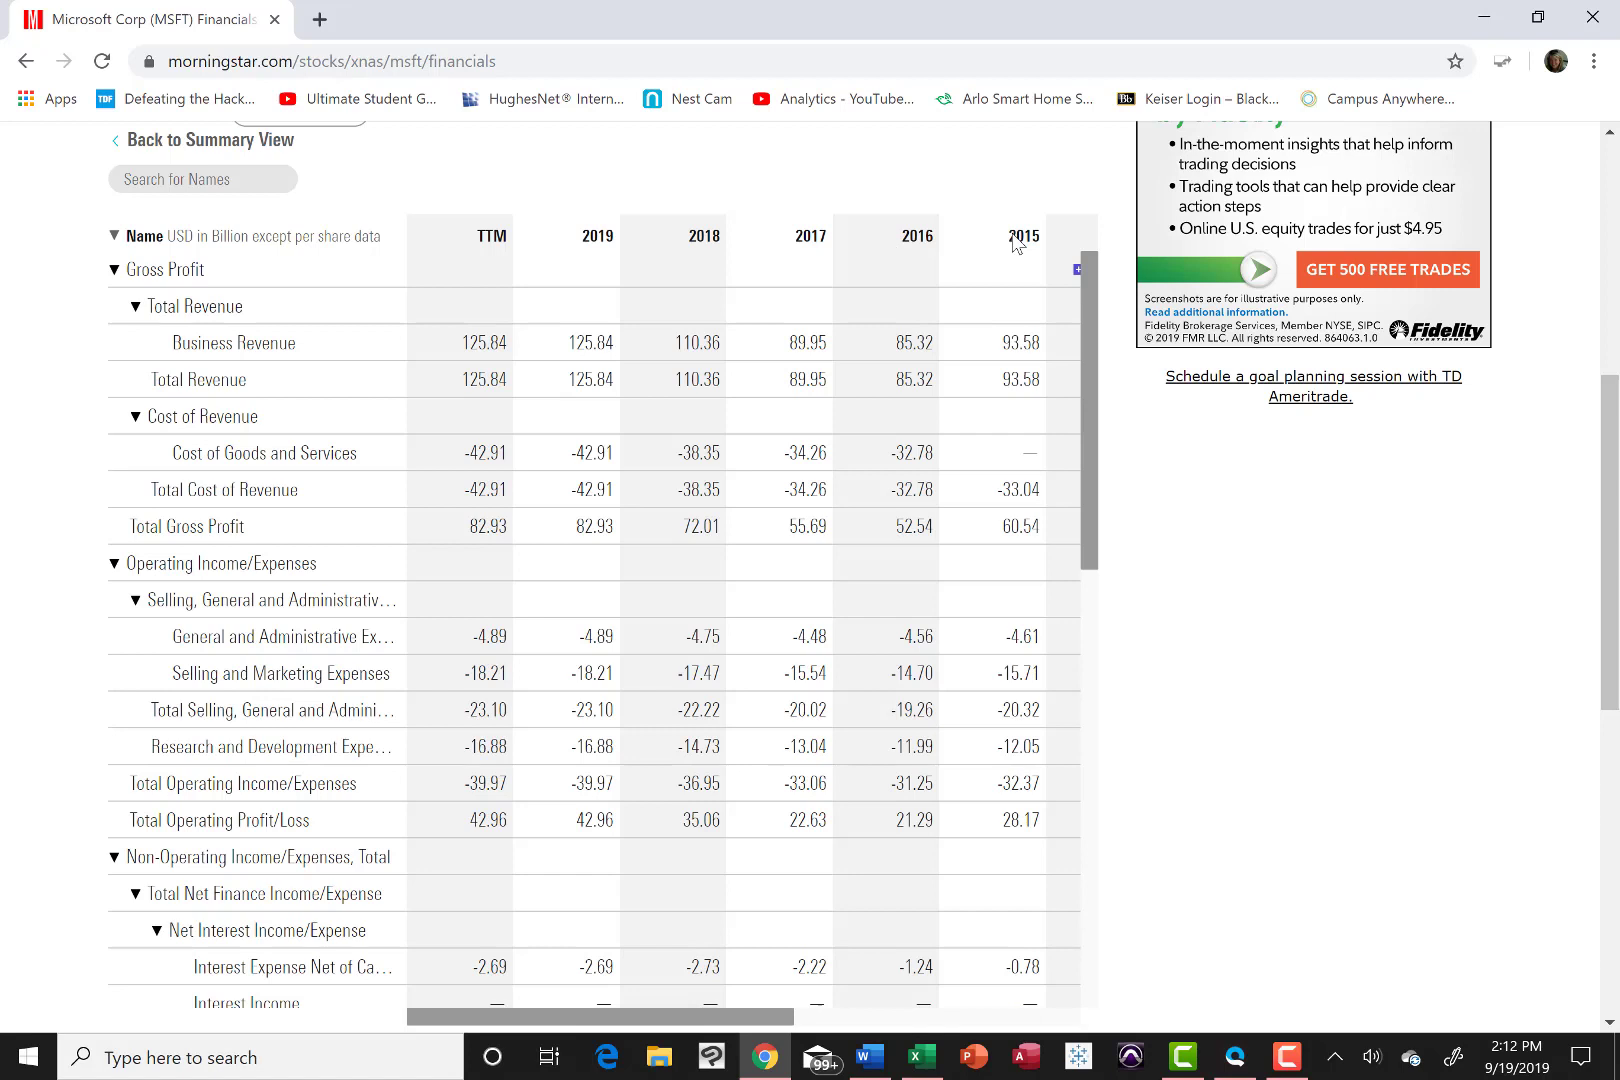
{"action": "mouse_move", "coordinate": [702, 292]}
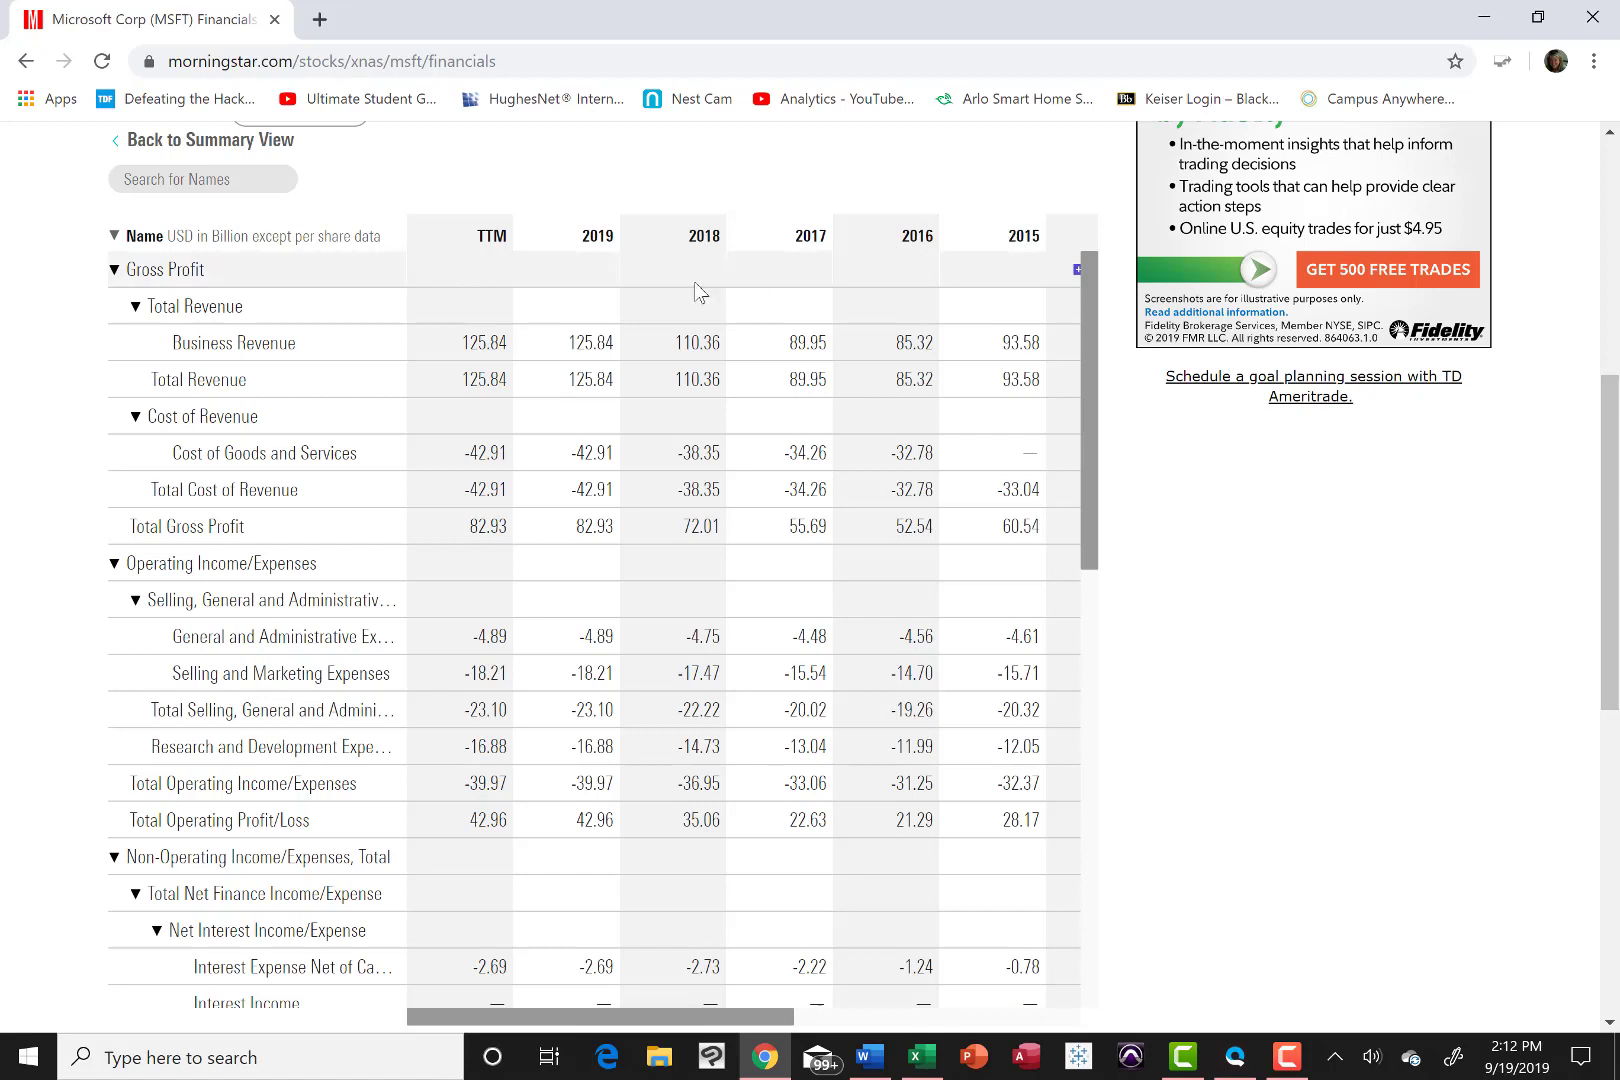
{"action": "mouse_move", "coordinate": [600, 256]}
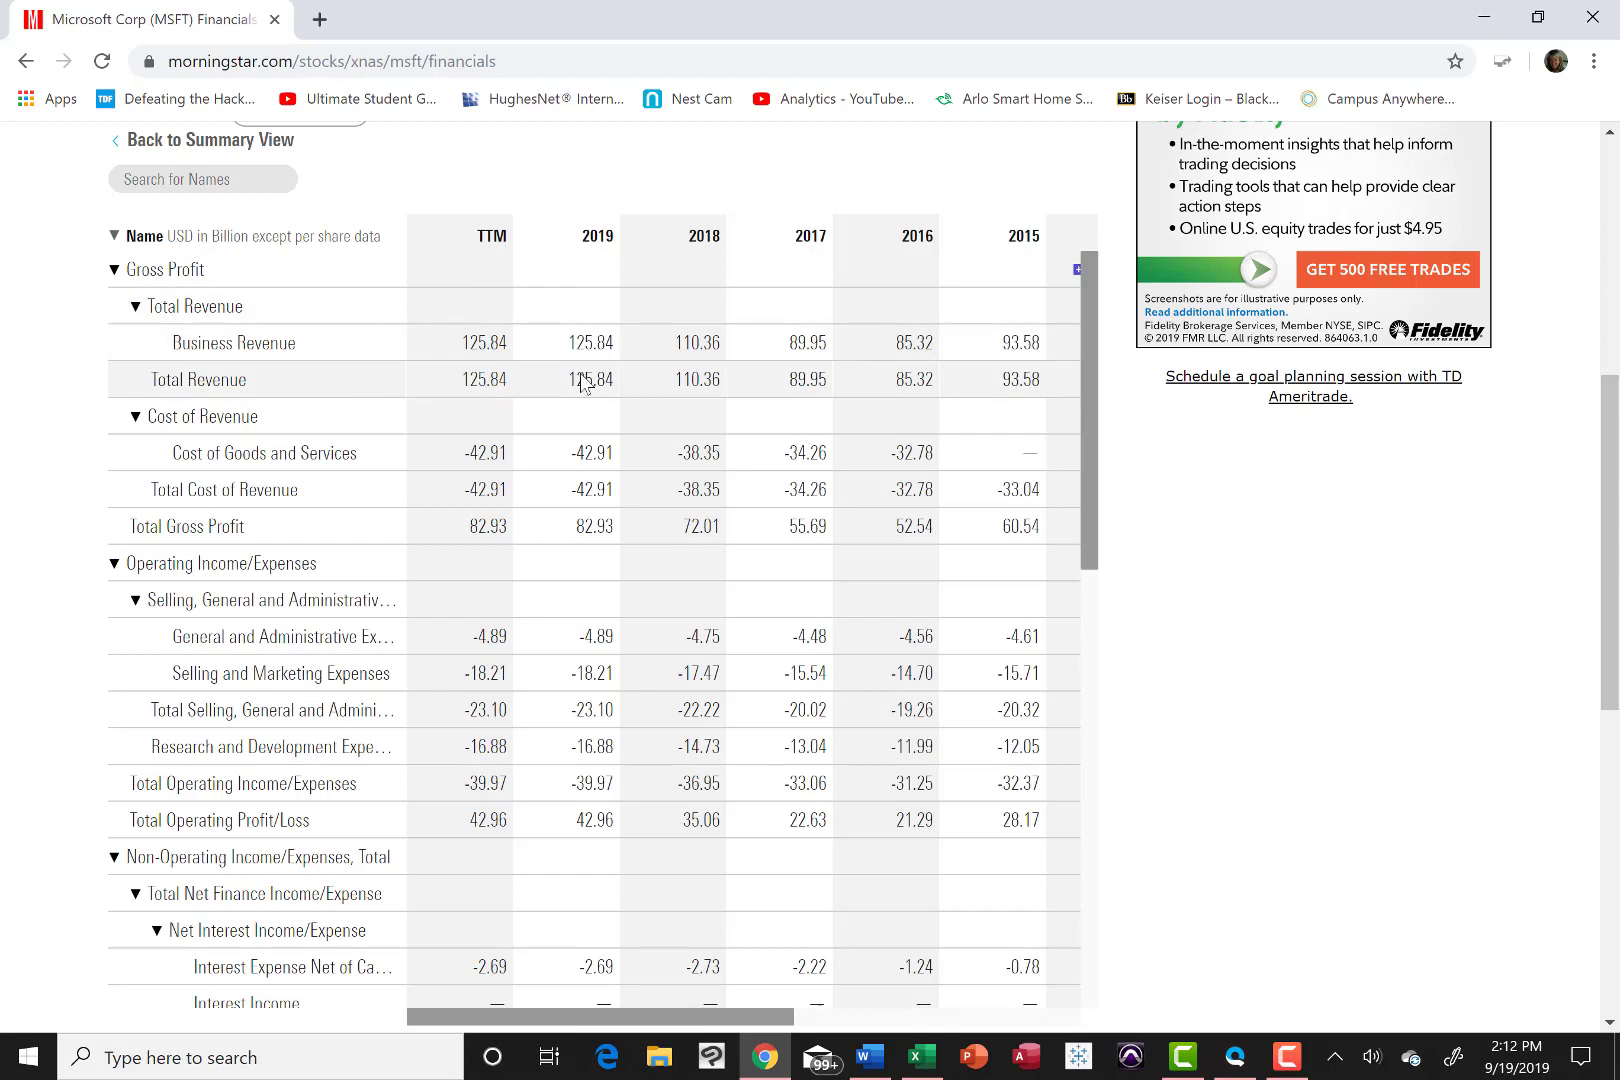
{"action": "mouse_move", "coordinate": [898, 400]}
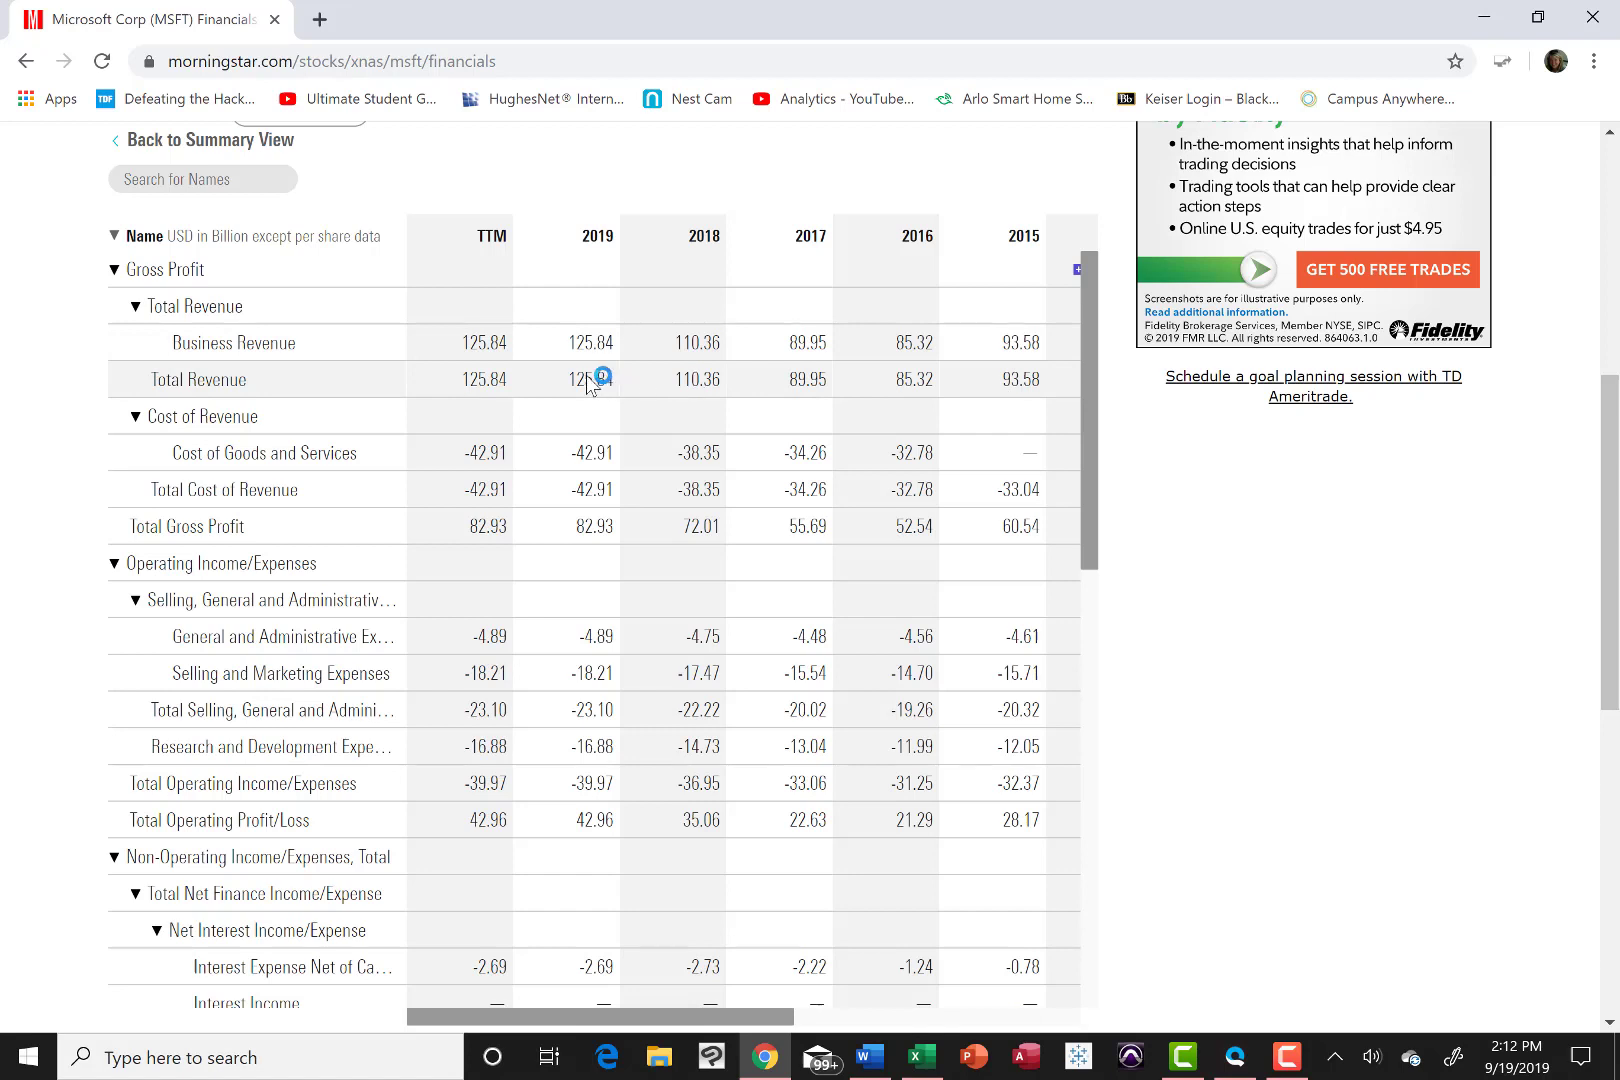
{"action": "mouse_move", "coordinate": [560, 390]}
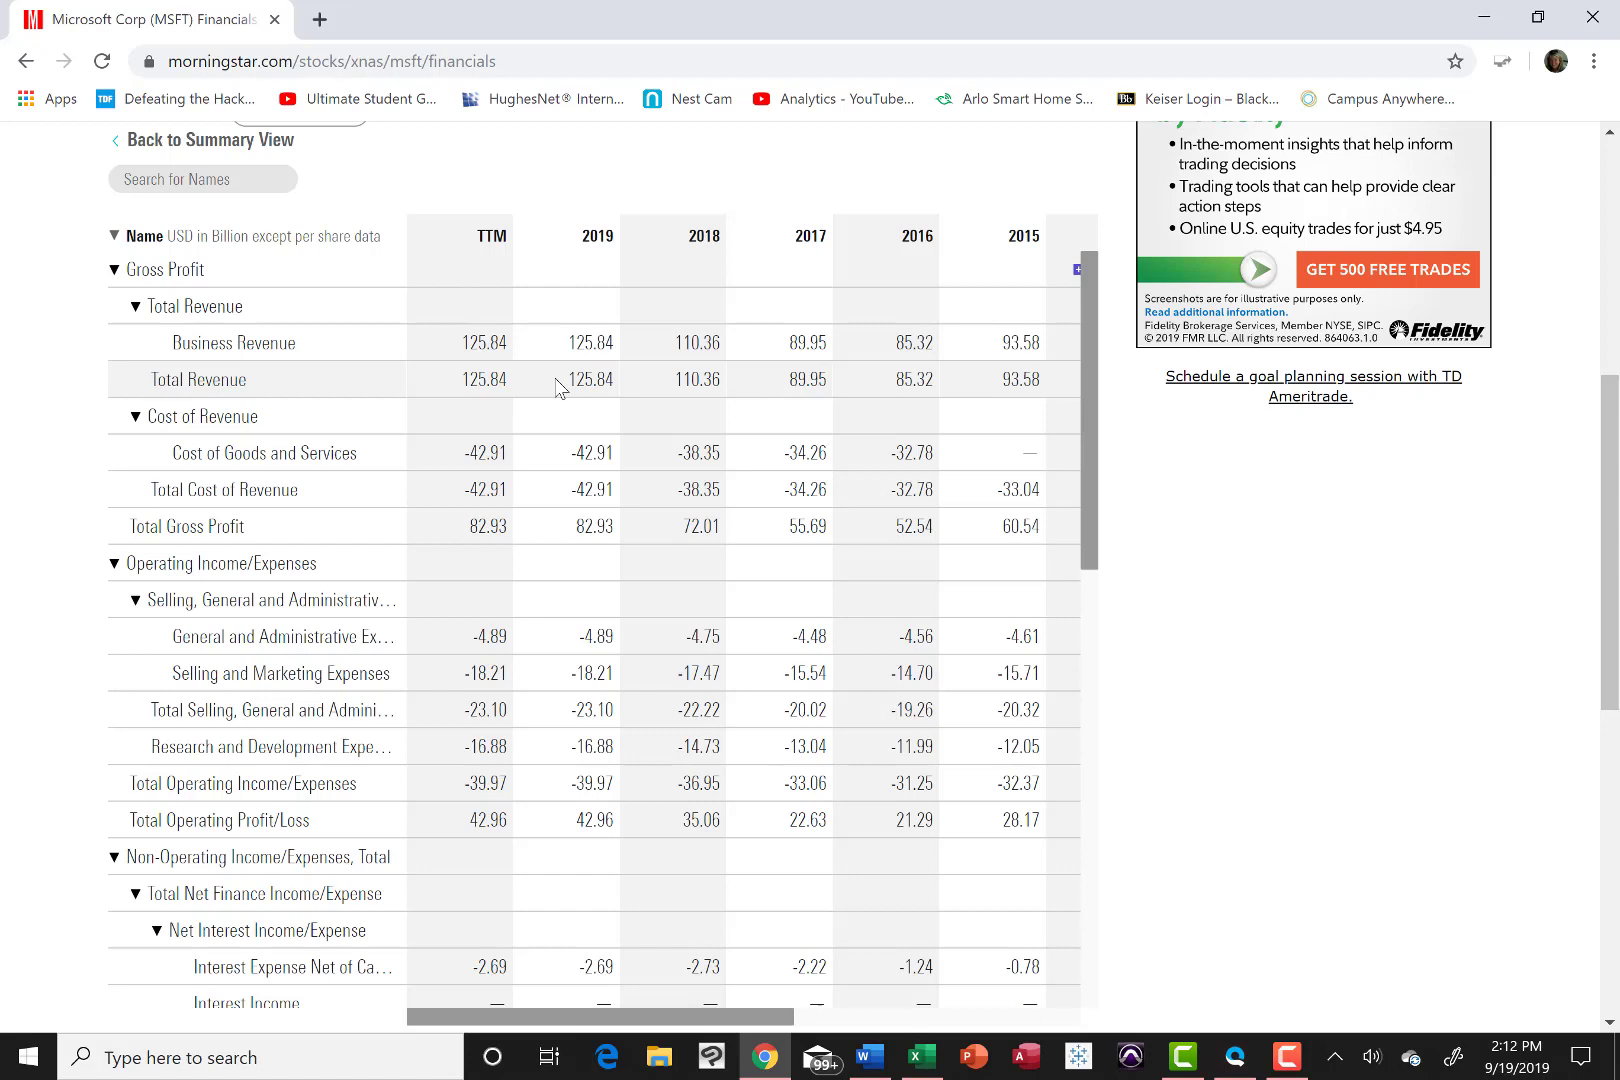
{"action": "mouse_move", "coordinate": [392, 360]}
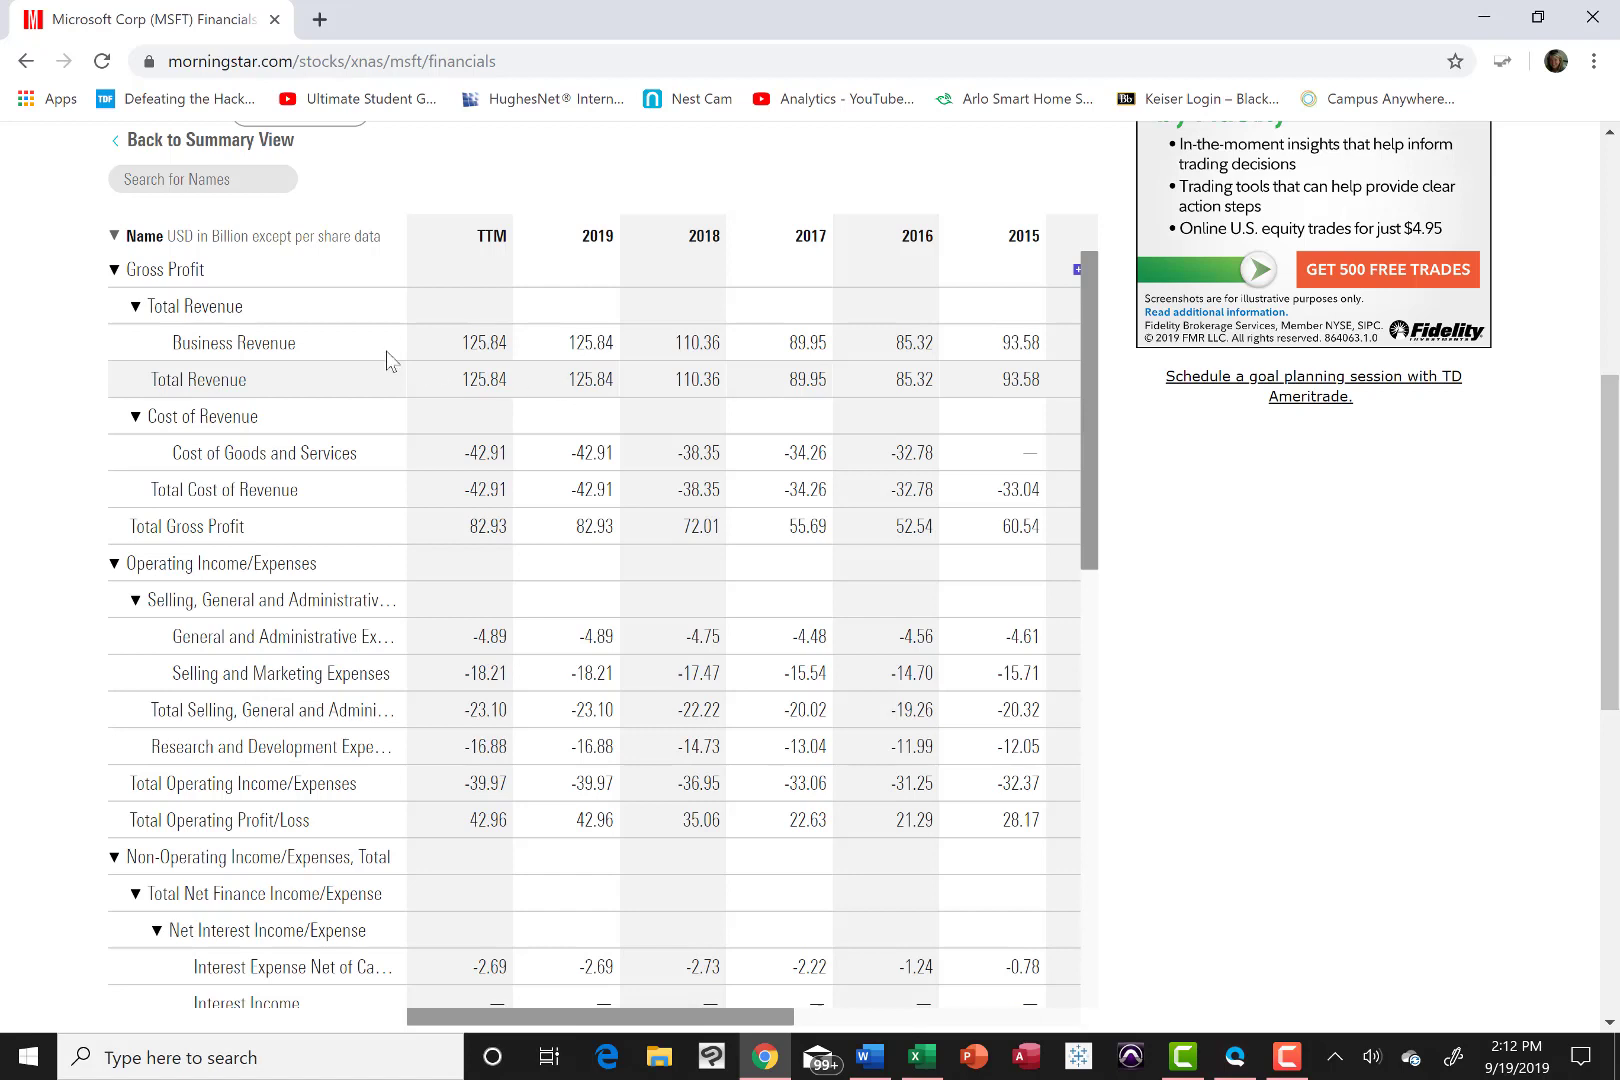
{"action": "mouse_move", "coordinate": [192, 248]}
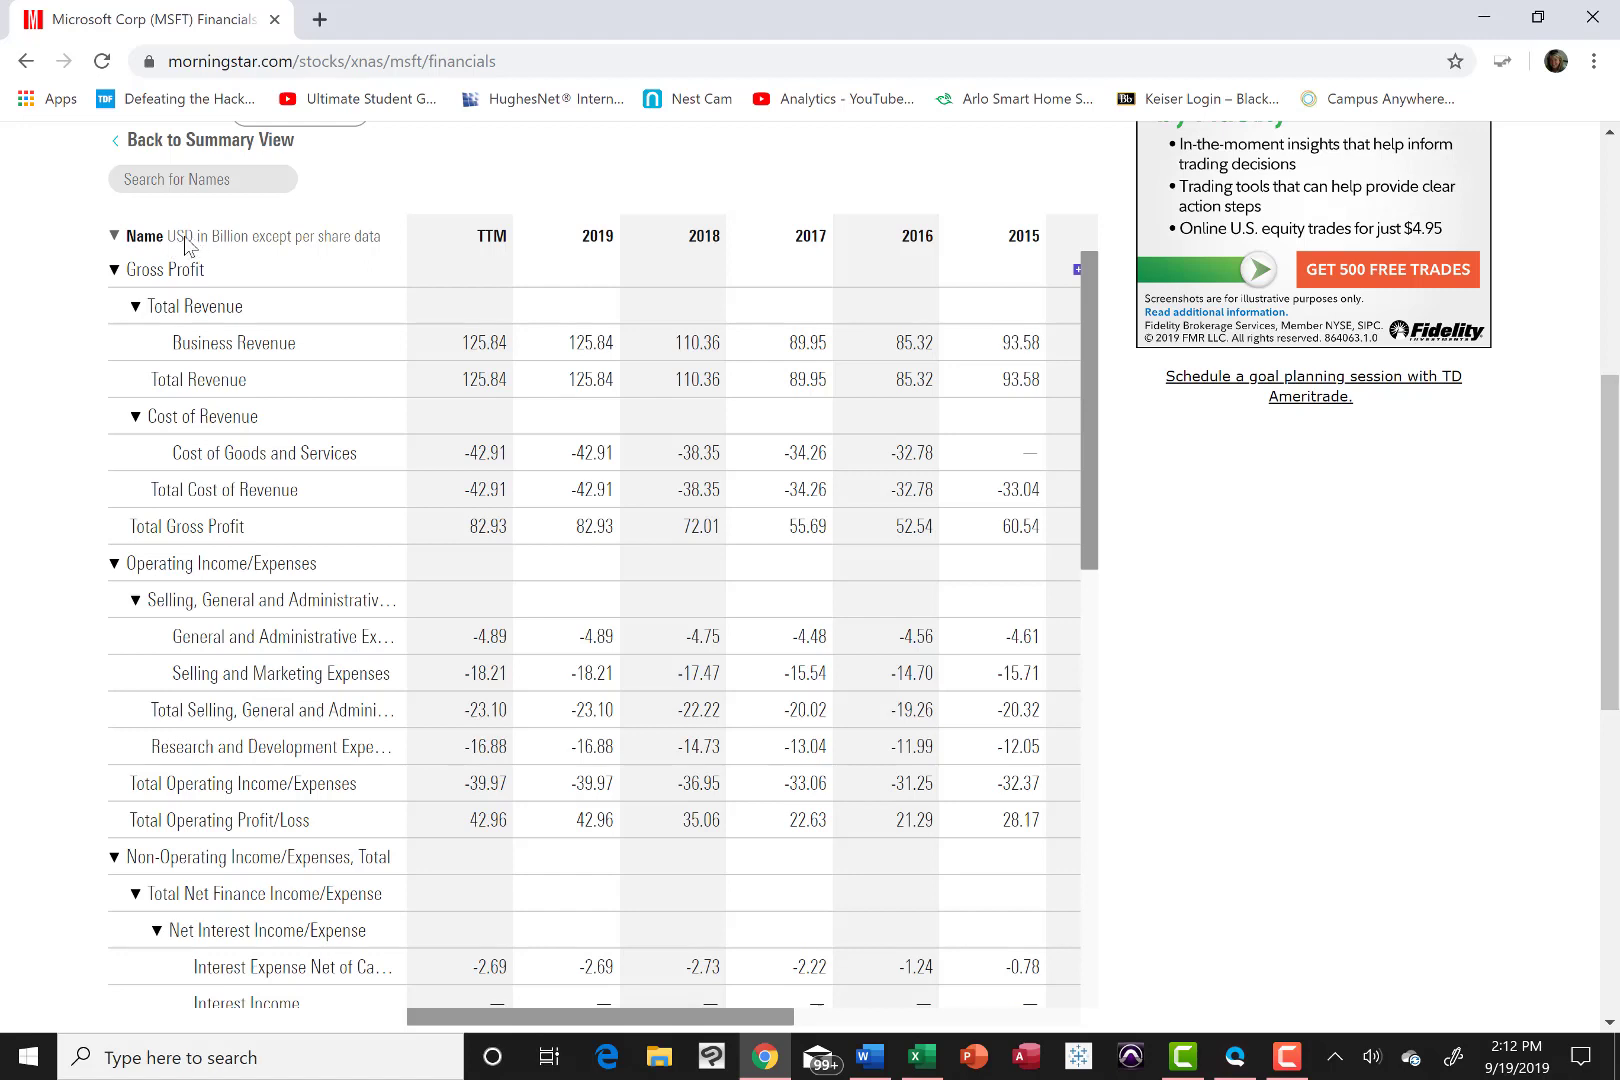
{"action": "mouse_move", "coordinate": [238, 254]}
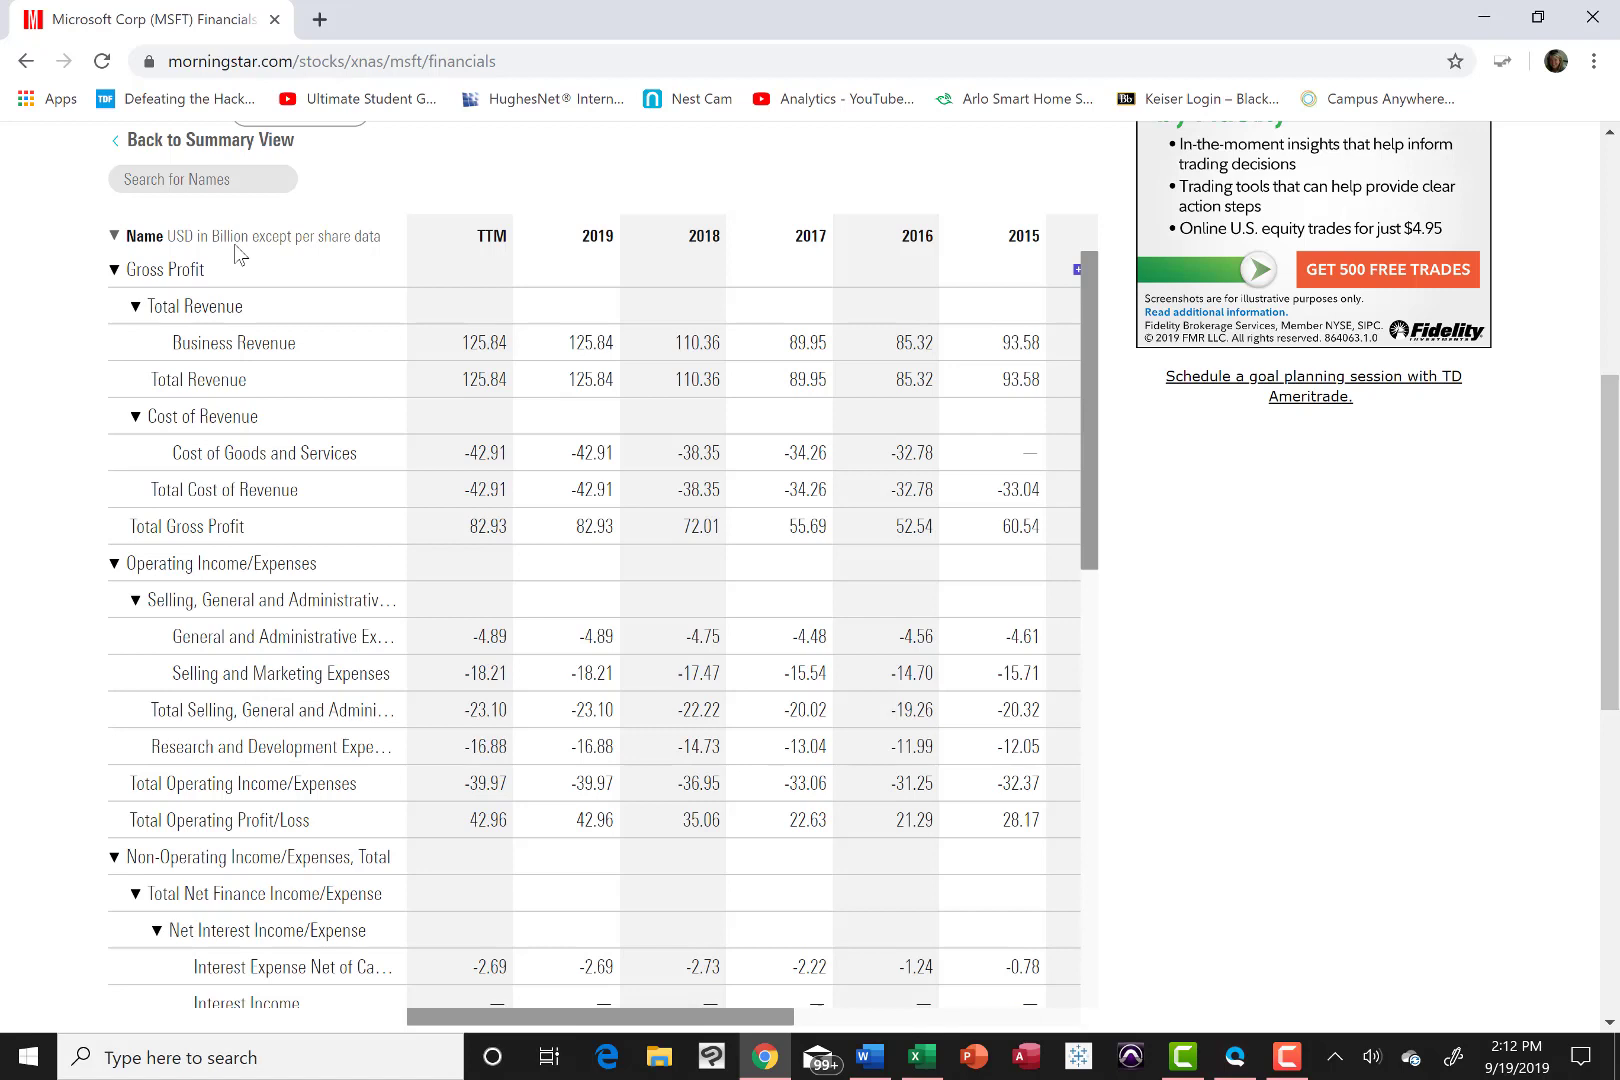
{"action": "mouse_move", "coordinate": [588, 400]}
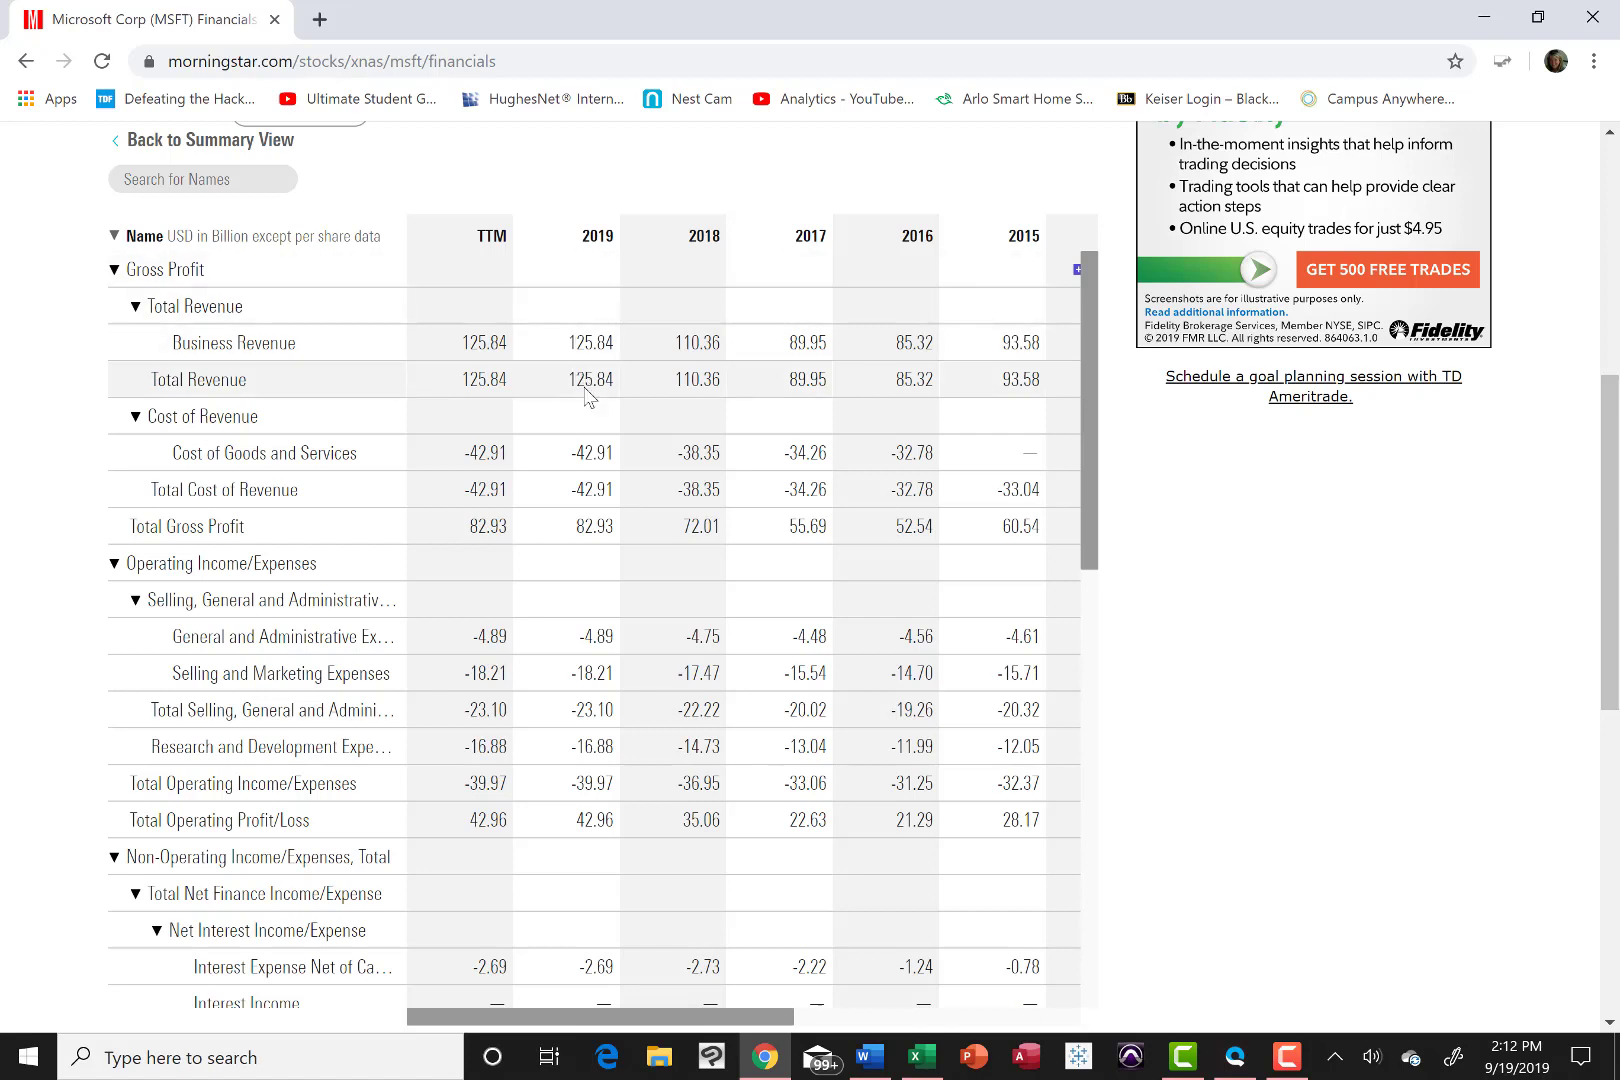
{"action": "mouse_move", "coordinate": [630, 396]}
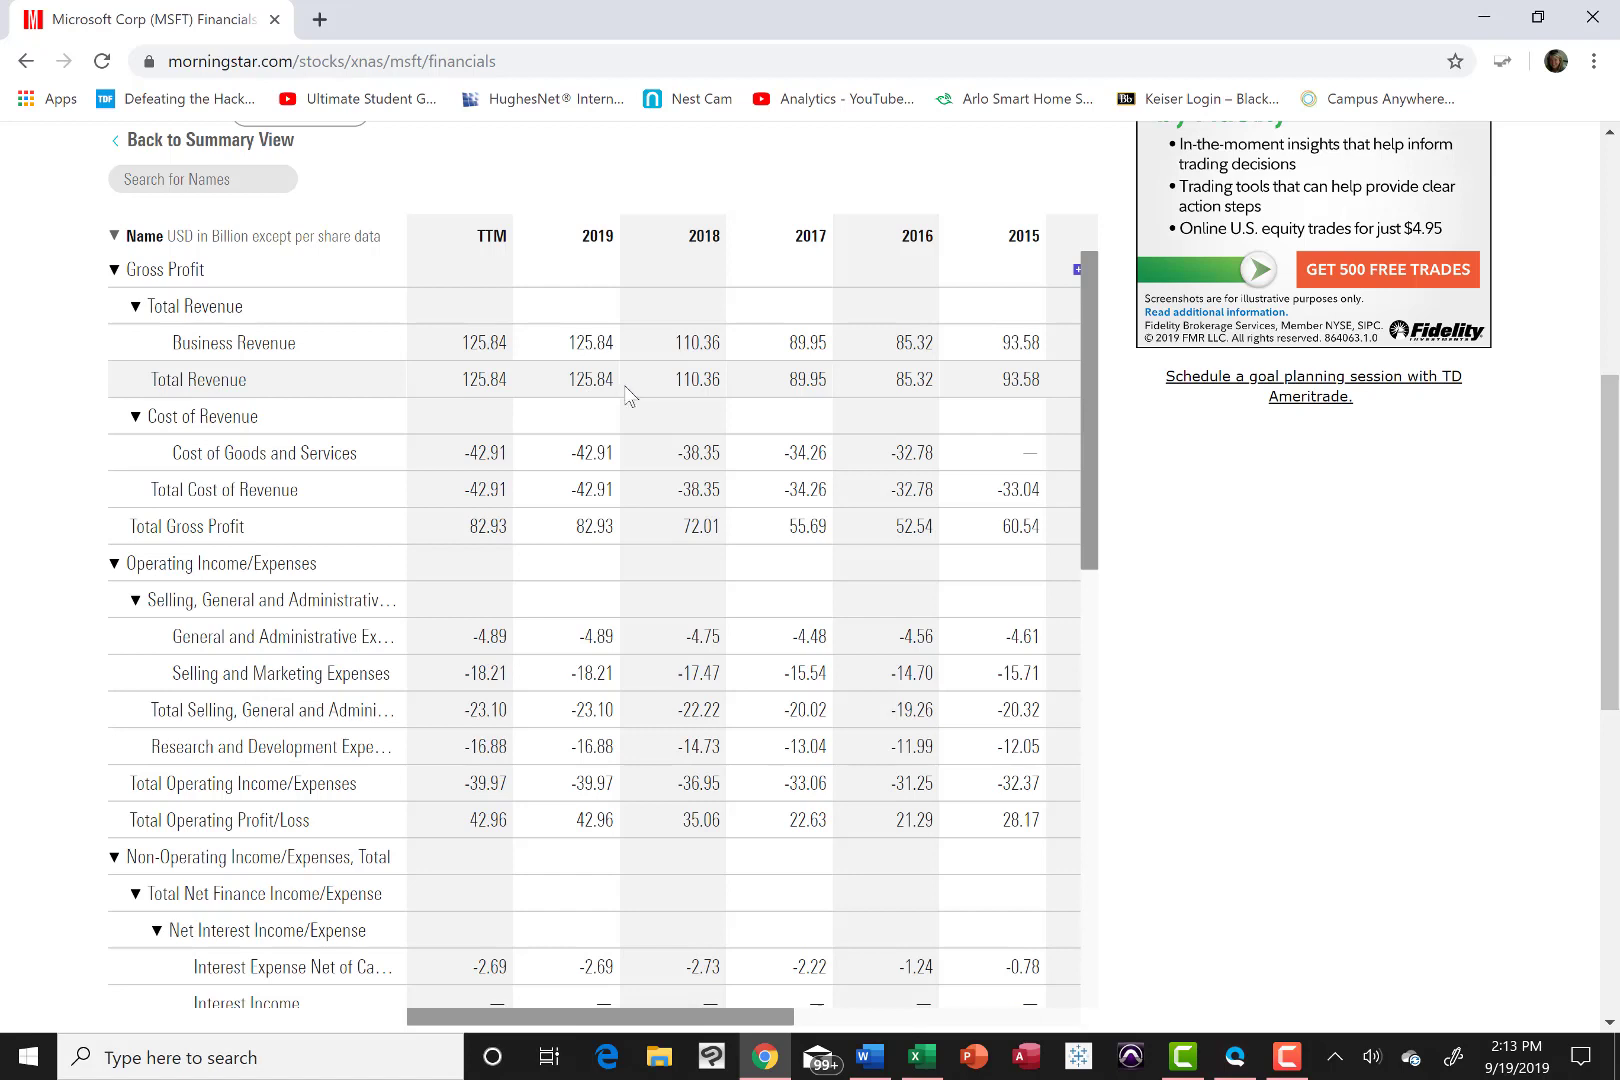
{"action": "mouse_move", "coordinate": [584, 396]}
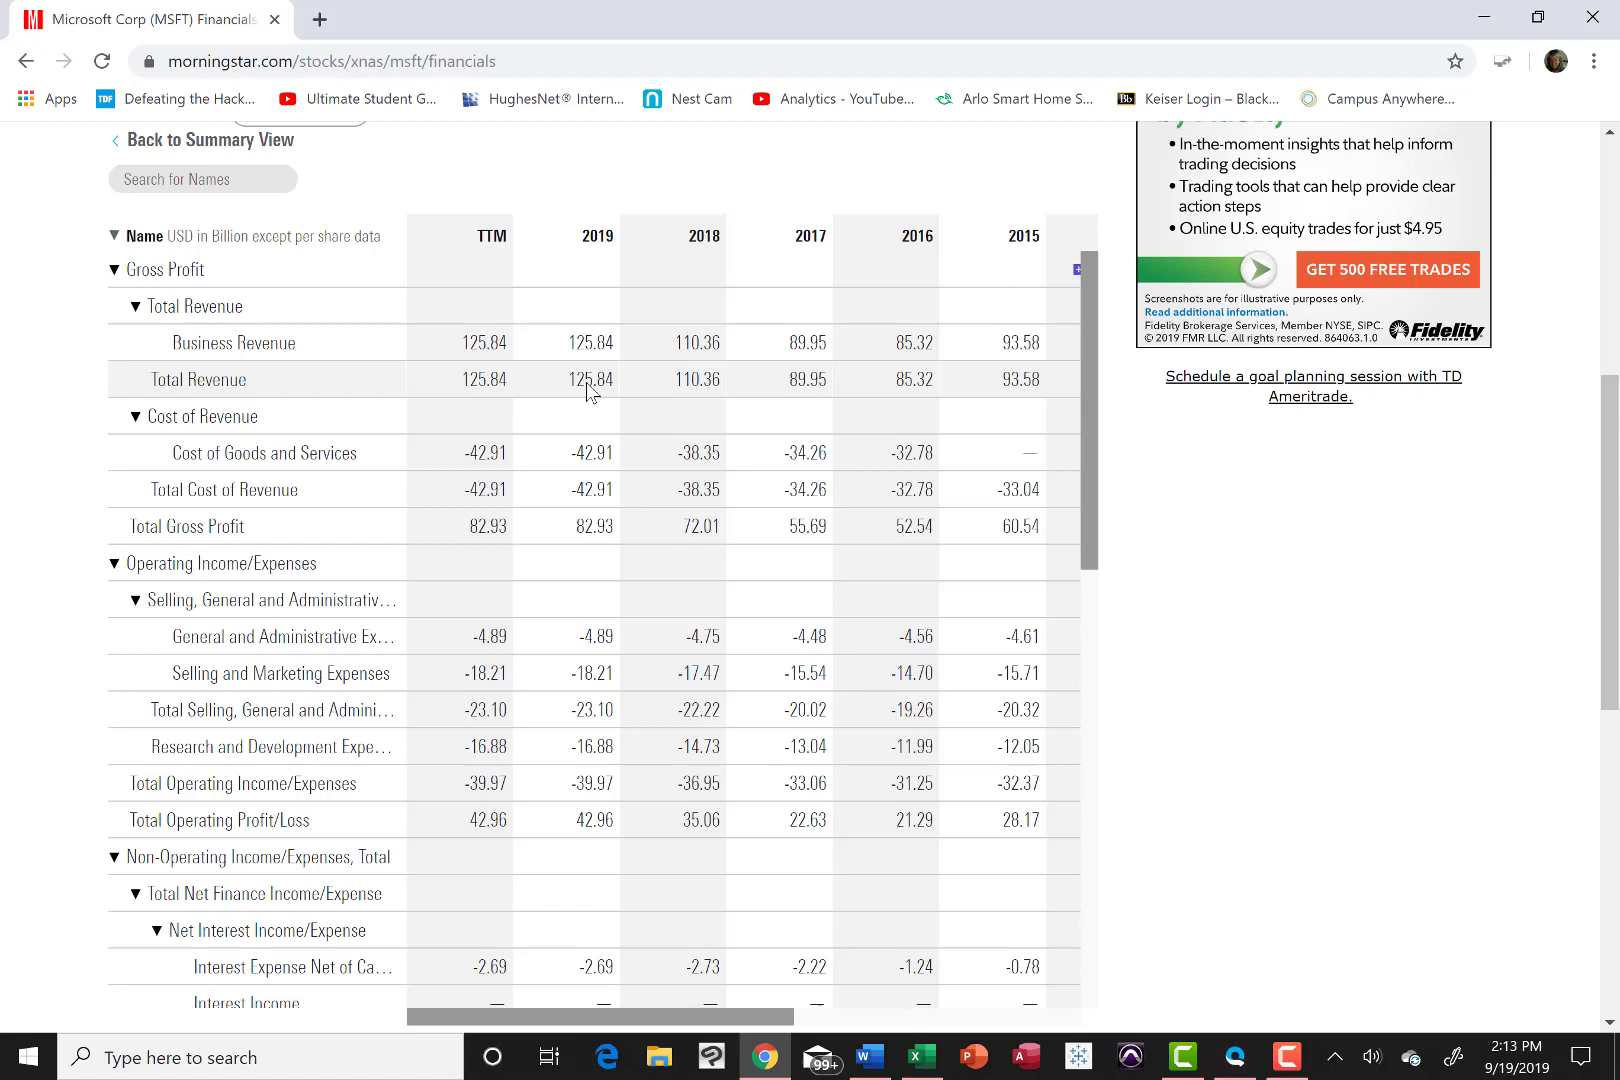
{"action": "mouse_move", "coordinate": [572, 396]}
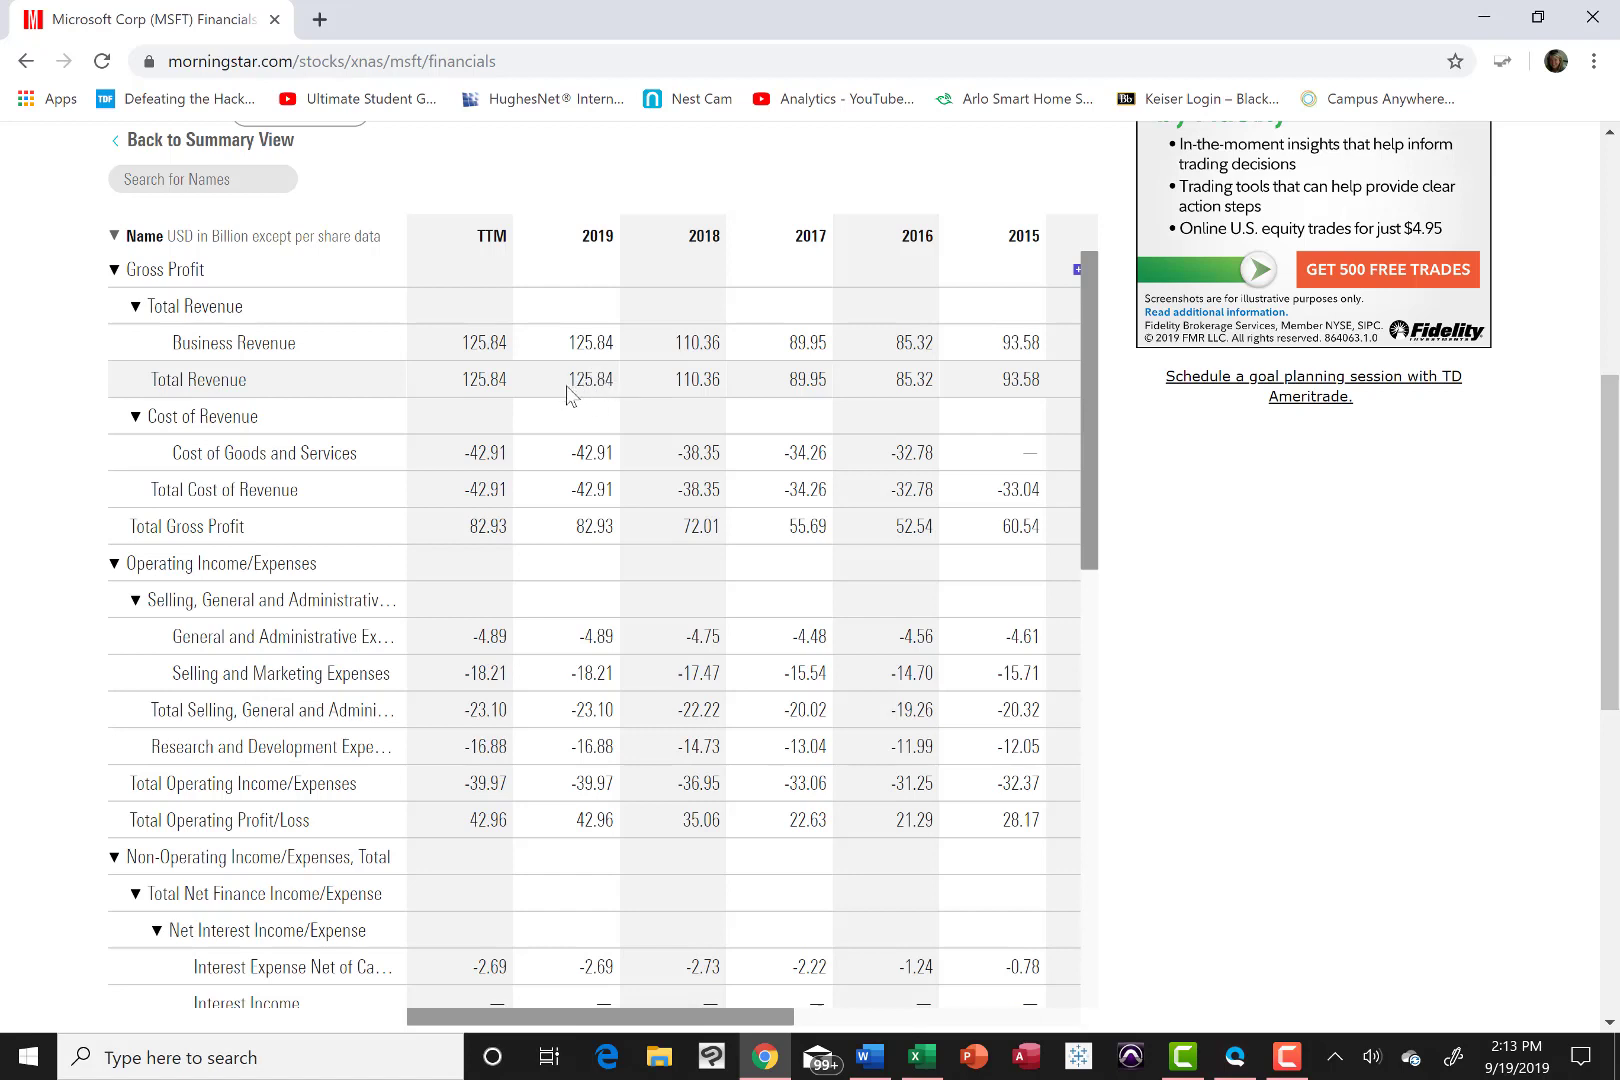
{"action": "mouse_move", "coordinate": [600, 398]}
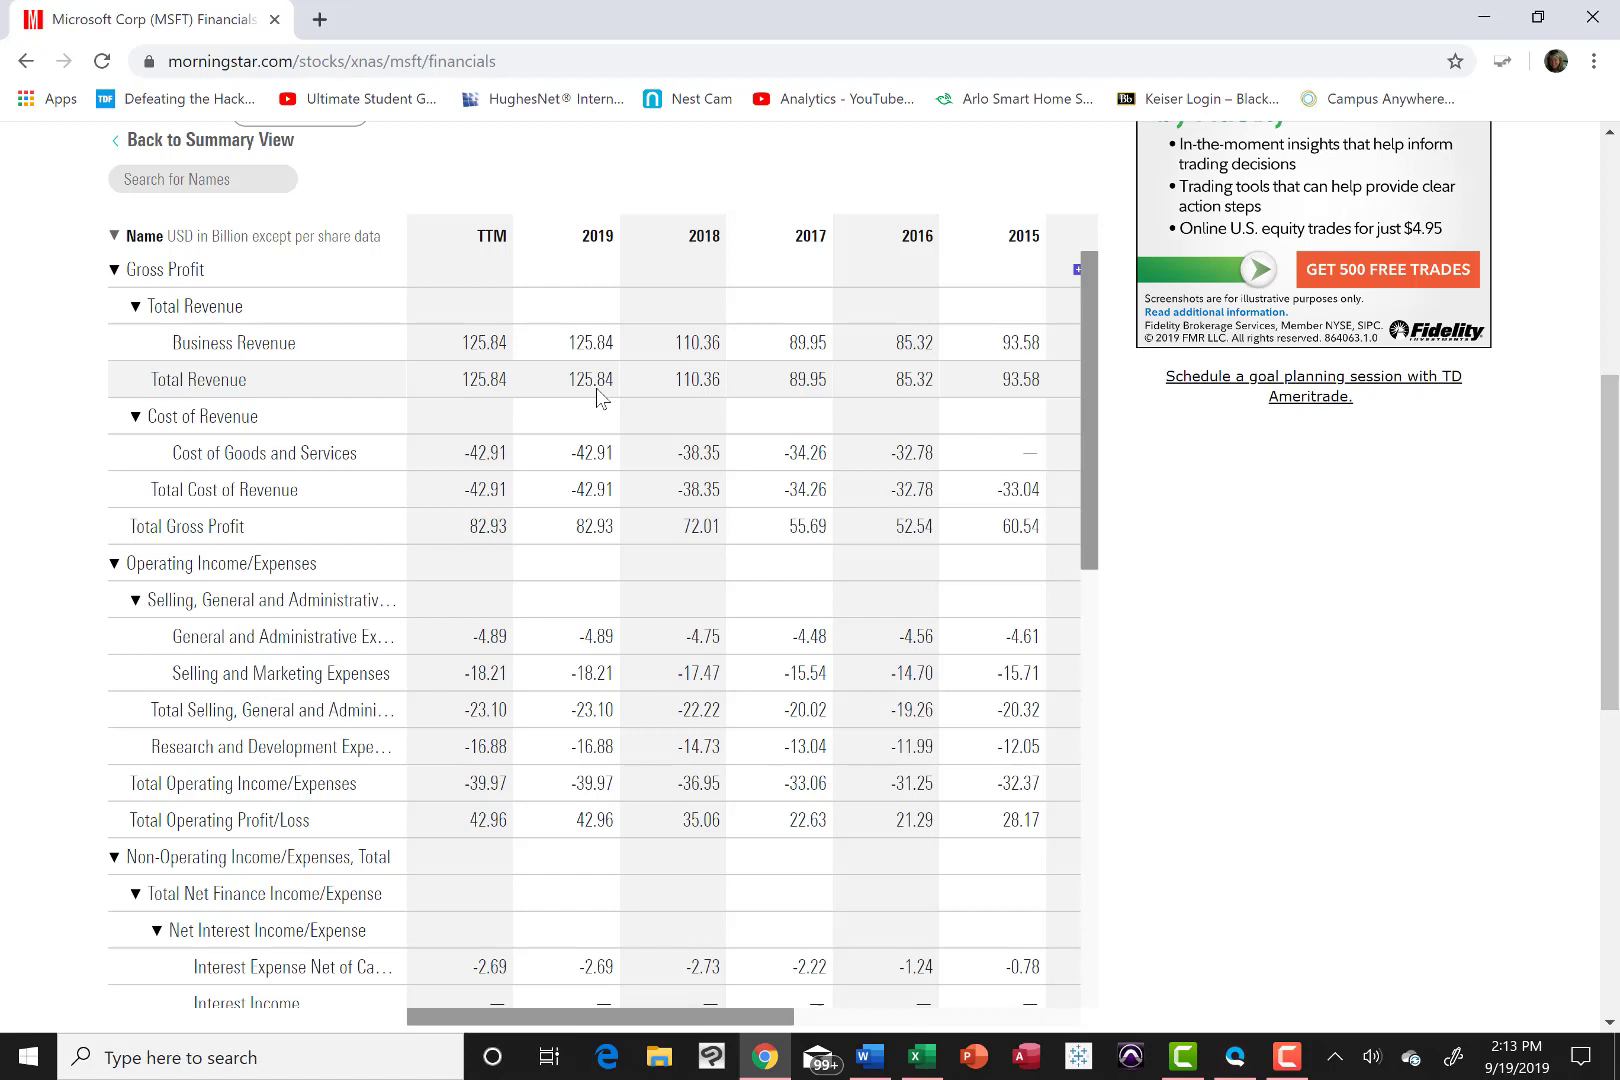
{"action": "mouse_move", "coordinate": [582, 384]}
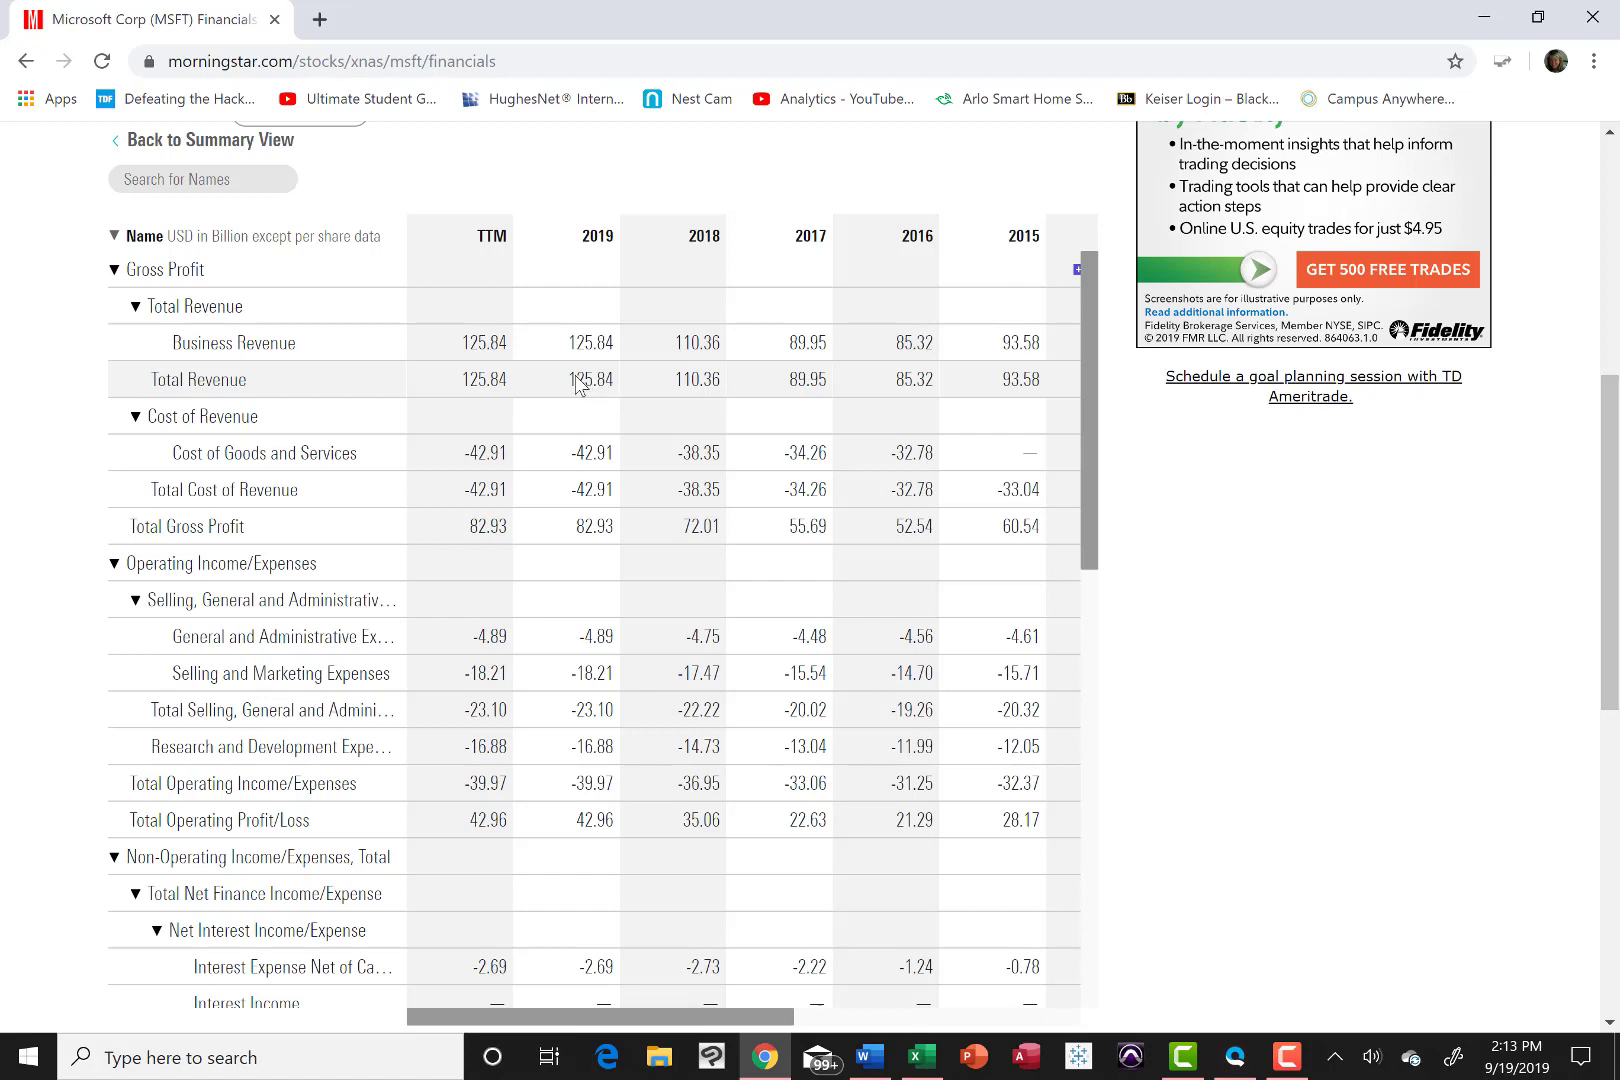
{"action": "mouse_move", "coordinate": [580, 398]}
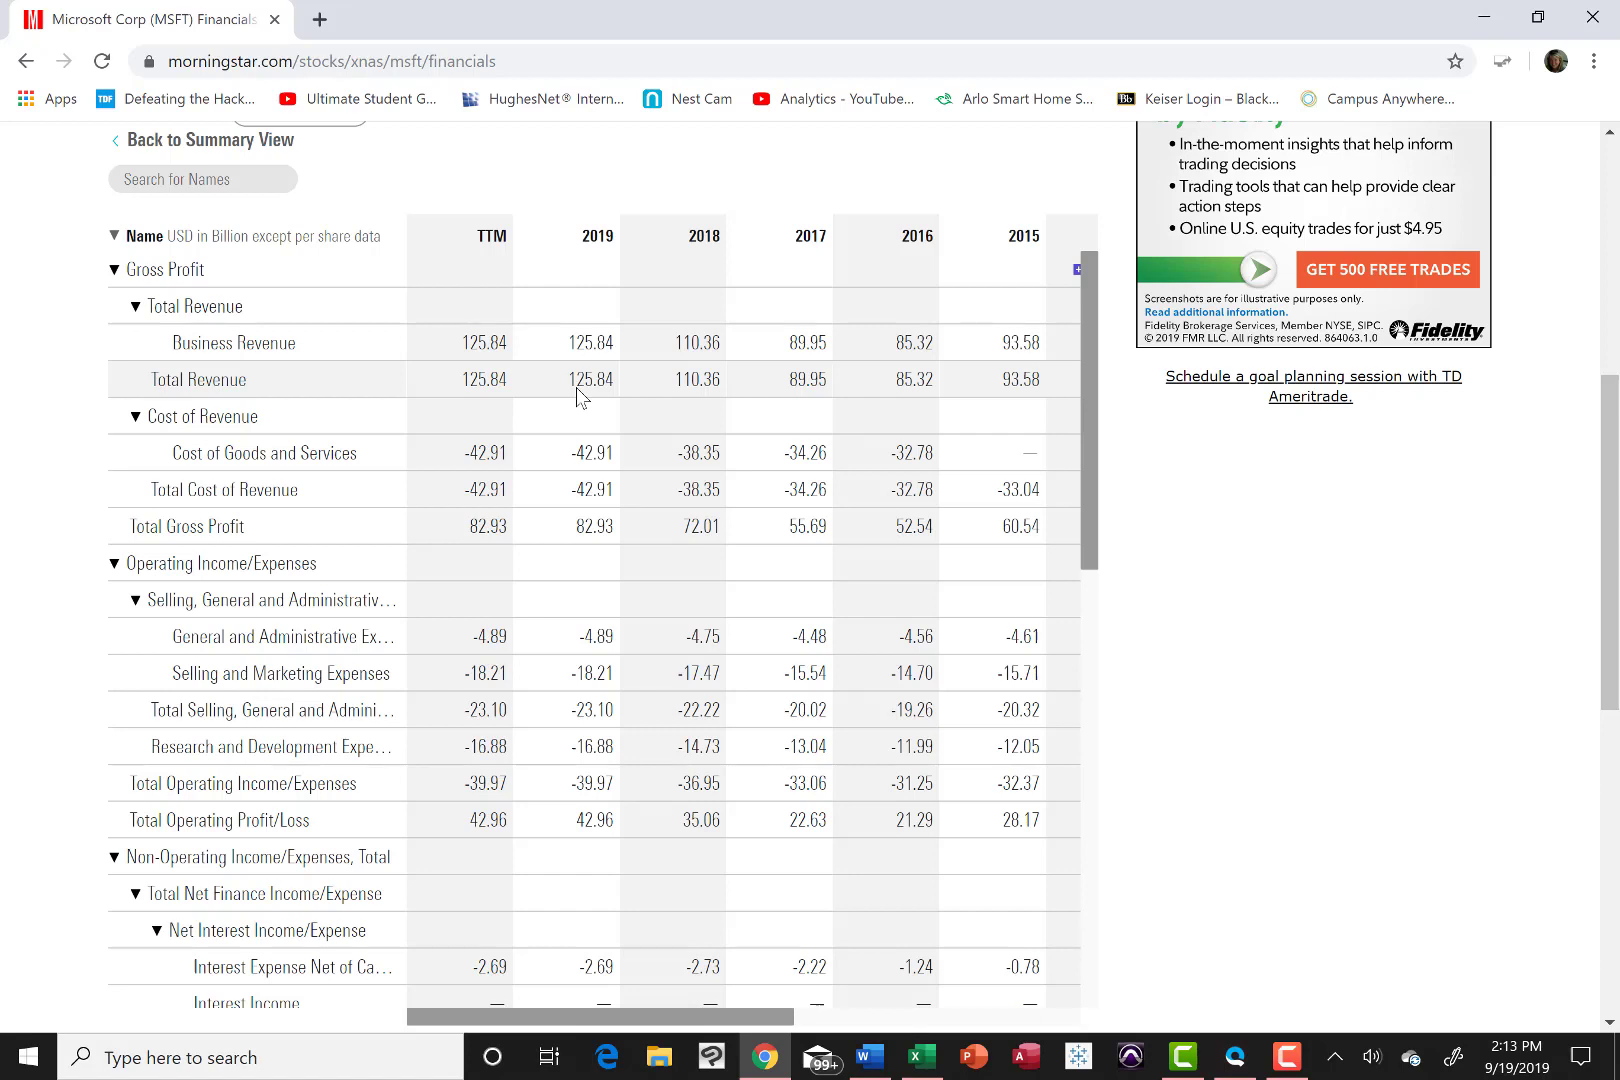
{"action": "mouse_move", "coordinate": [926, 1058]}
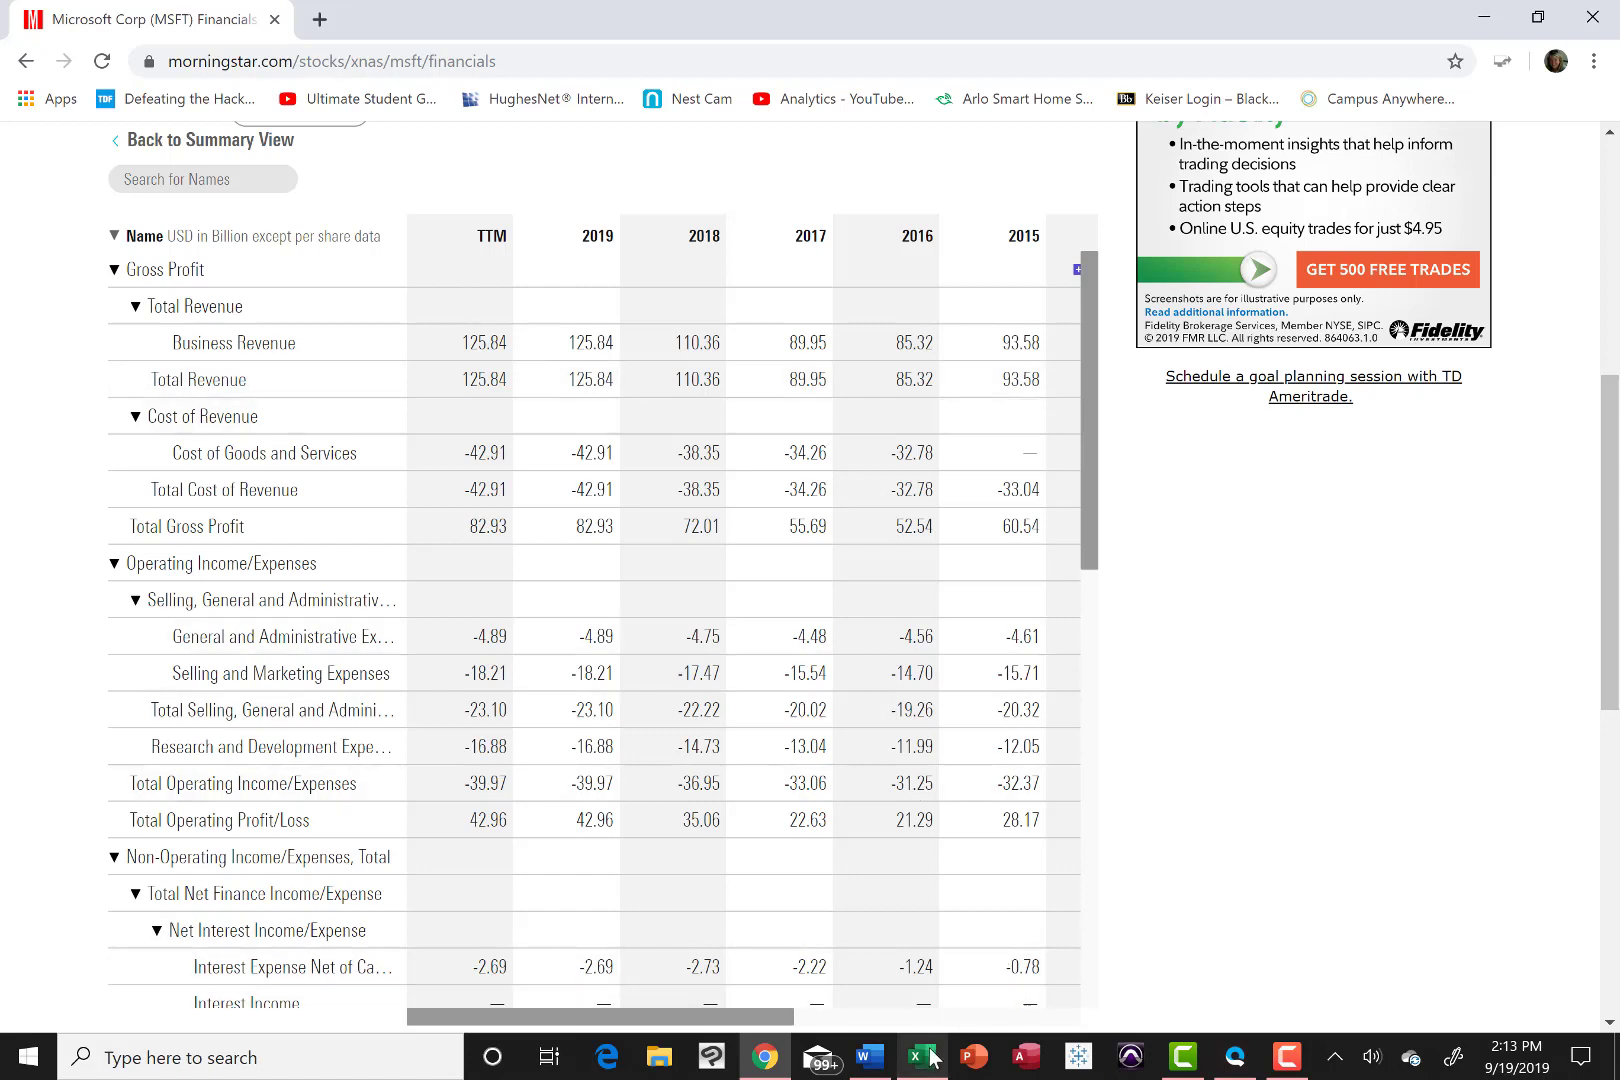
Step: Return to Excel from the finished revenue table and create a new blank workbook
{"action": "left_click", "coordinate": [920, 1056]}
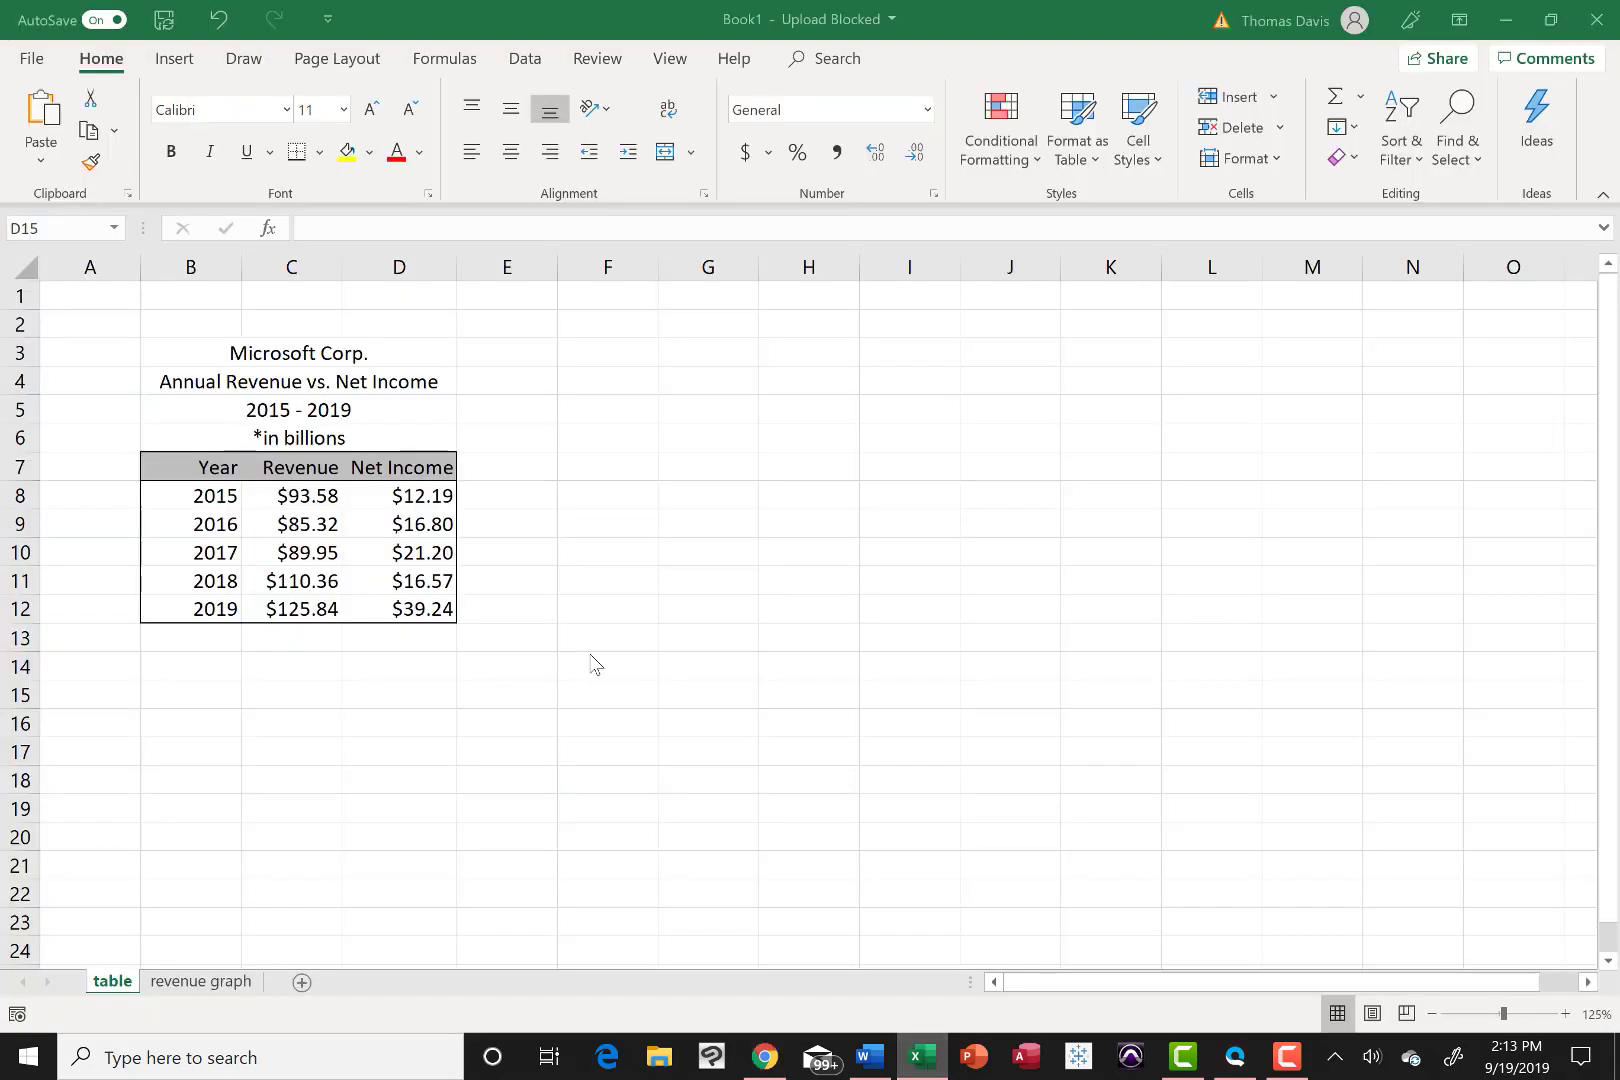
{"action": "left_click", "coordinate": [398, 694]}
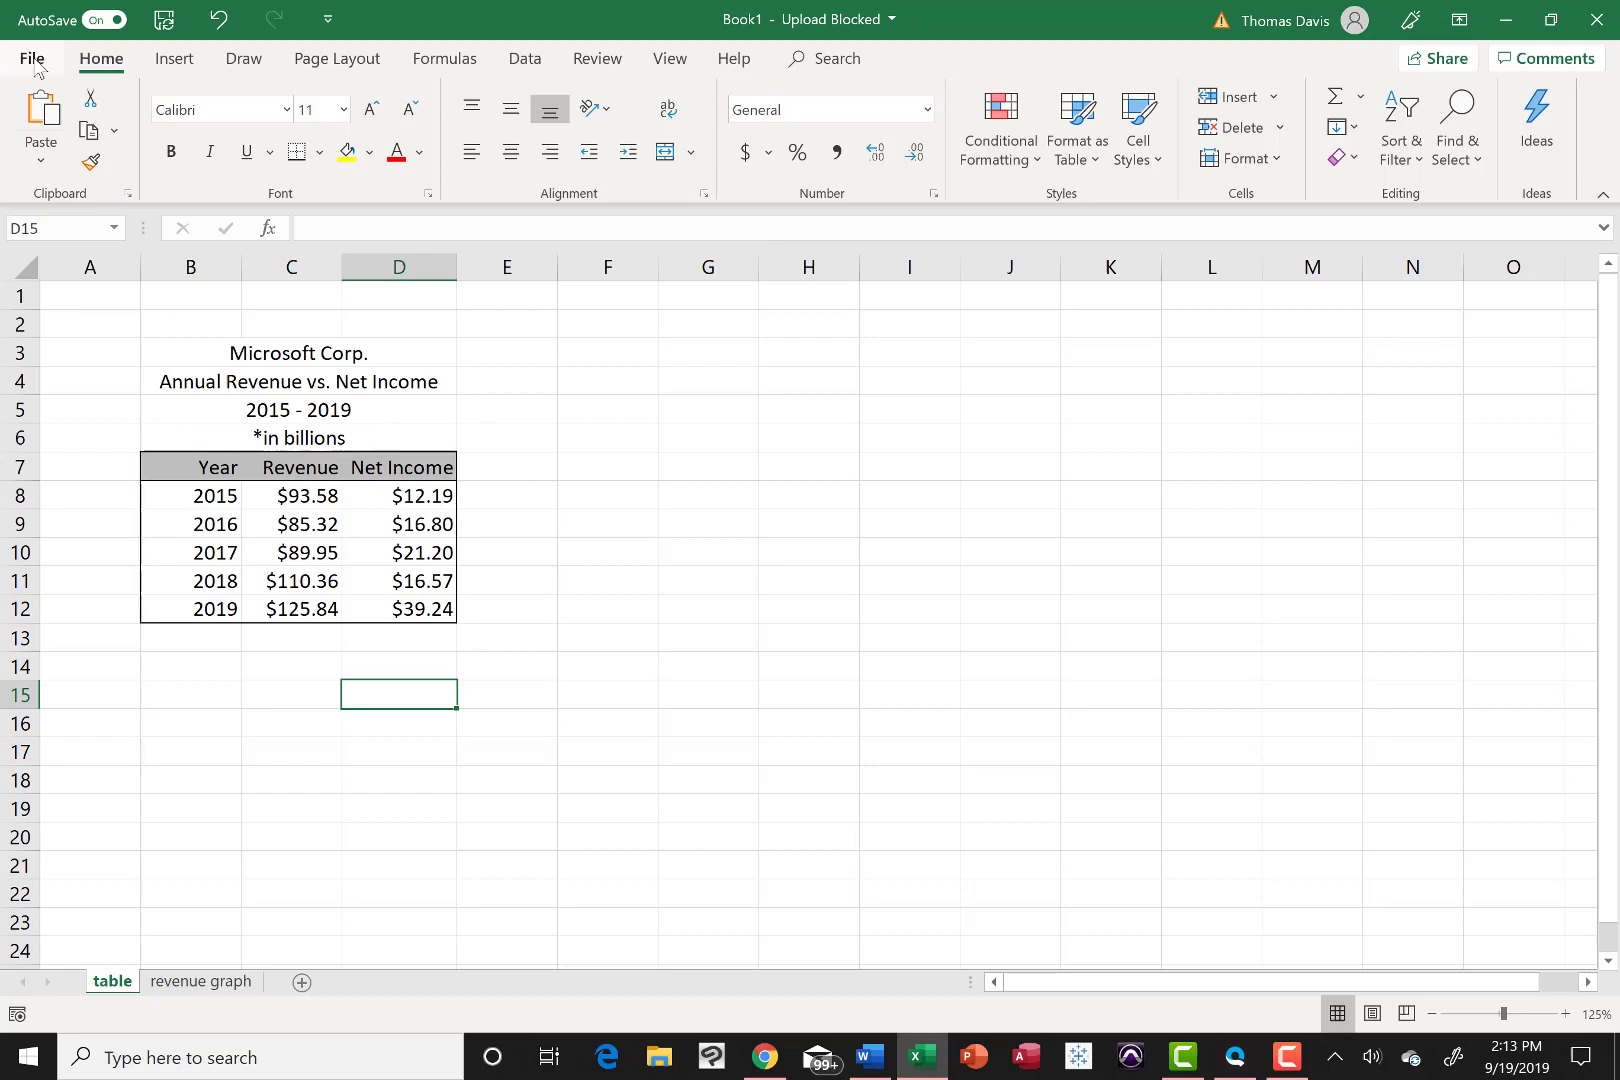
{"action": "left_click", "coordinate": [34, 58]}
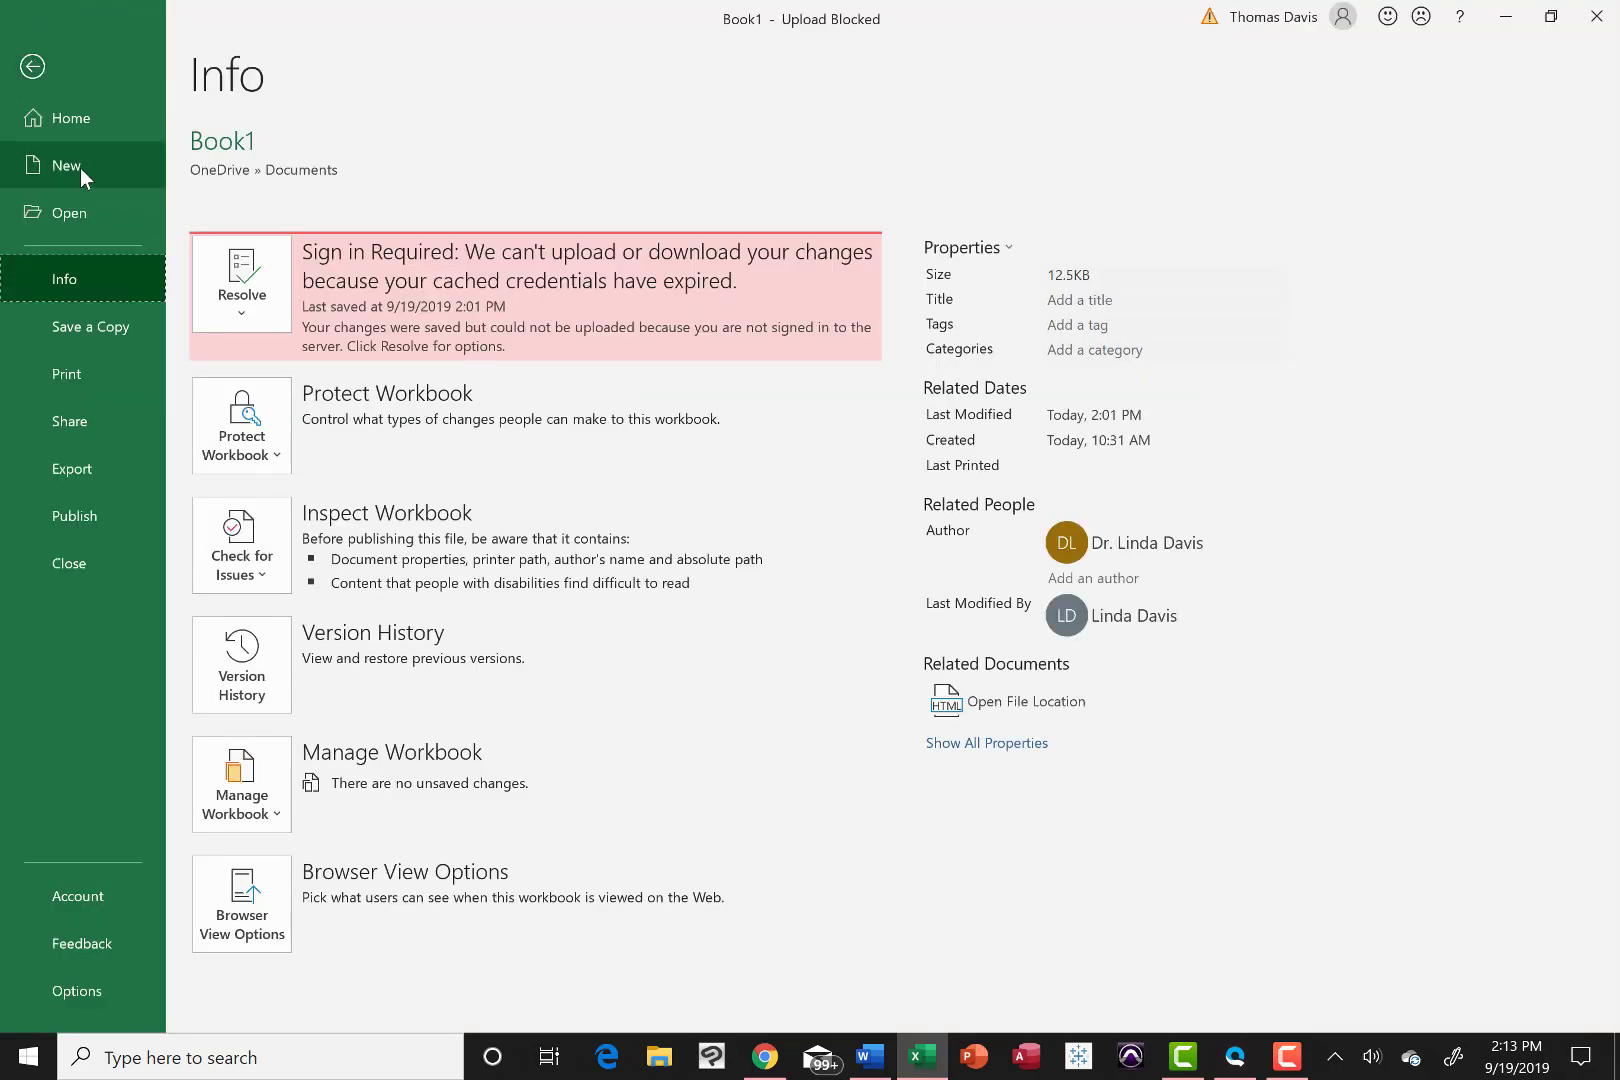
{"action": "left_click", "coordinate": [68, 164]}
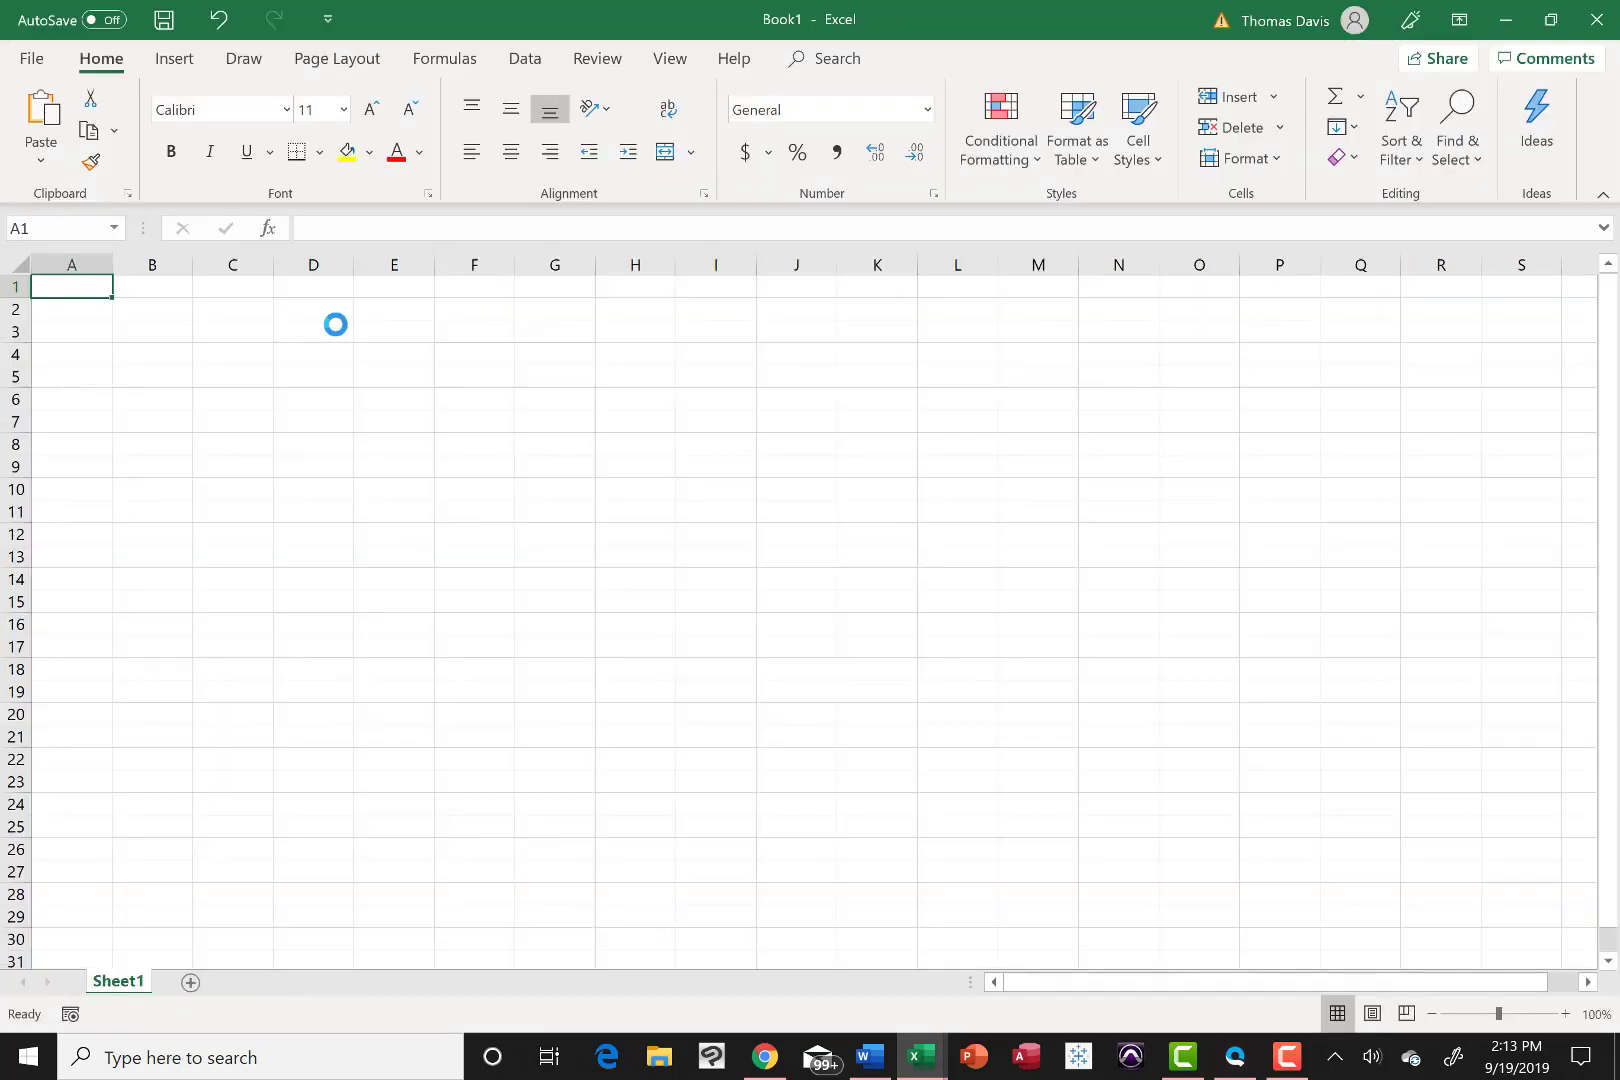
Step: Set the sheet's zoom to a custom 150% and select cell B3 for the title
{"action": "left_click", "coordinate": [312, 330]}
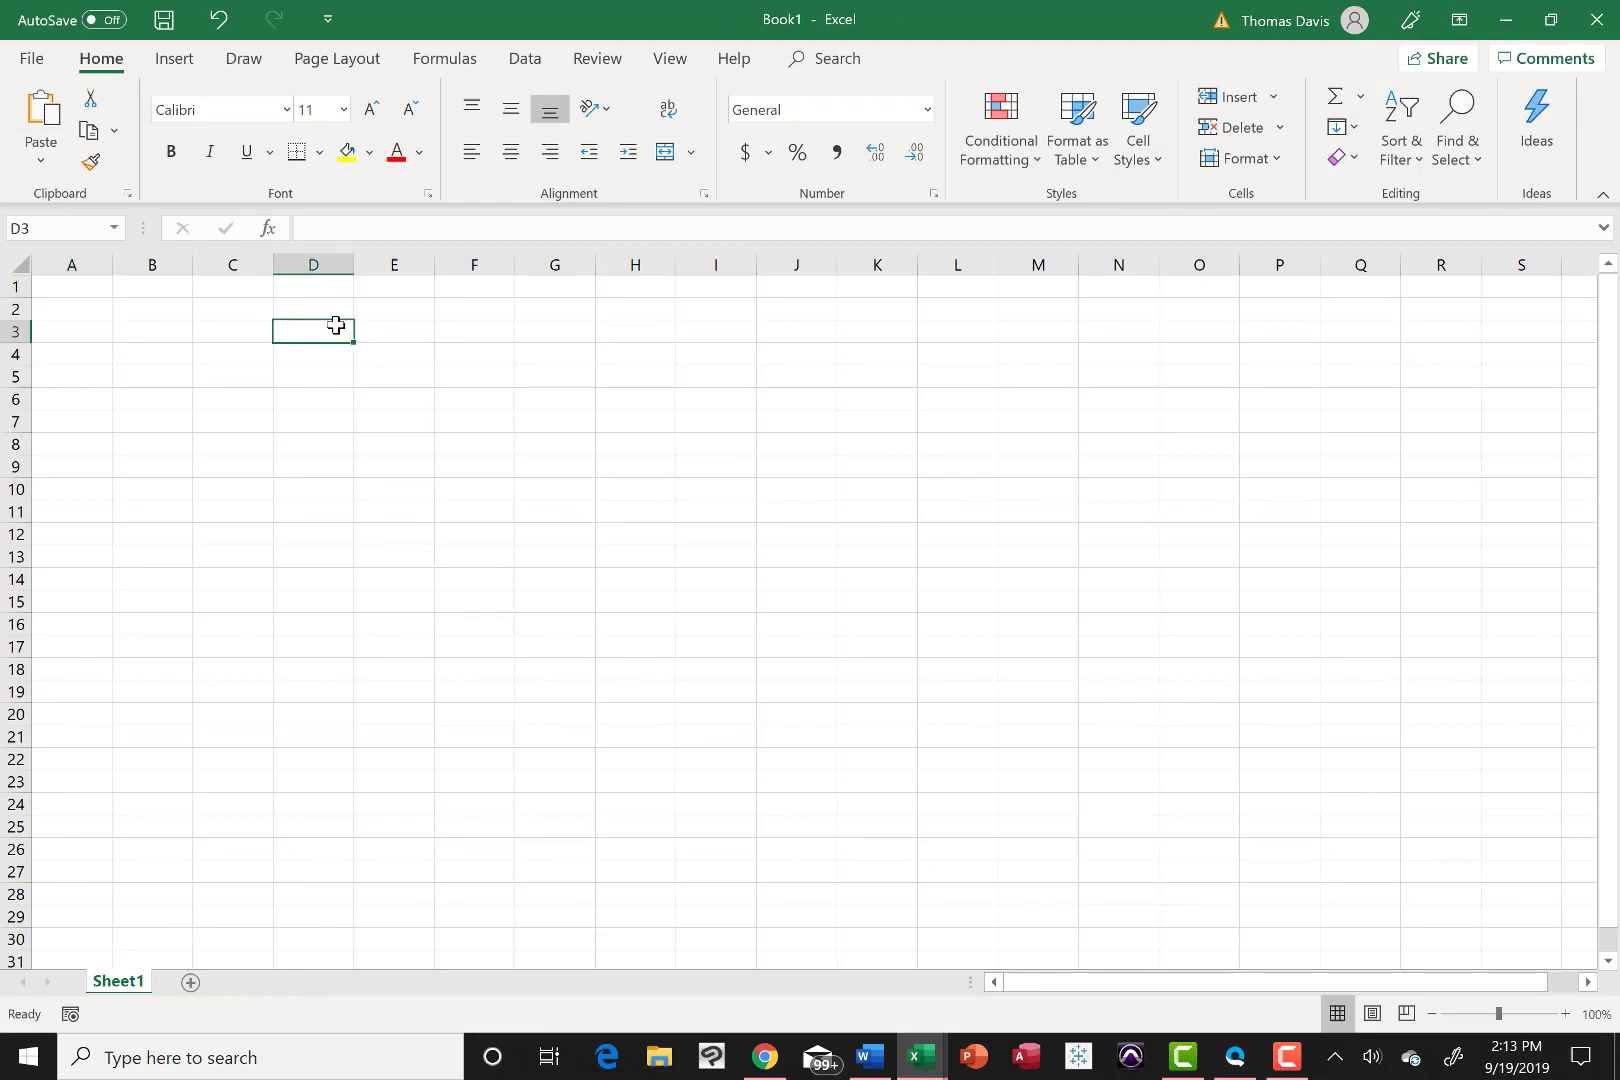
{"action": "mouse_move", "coordinate": [610, 84]}
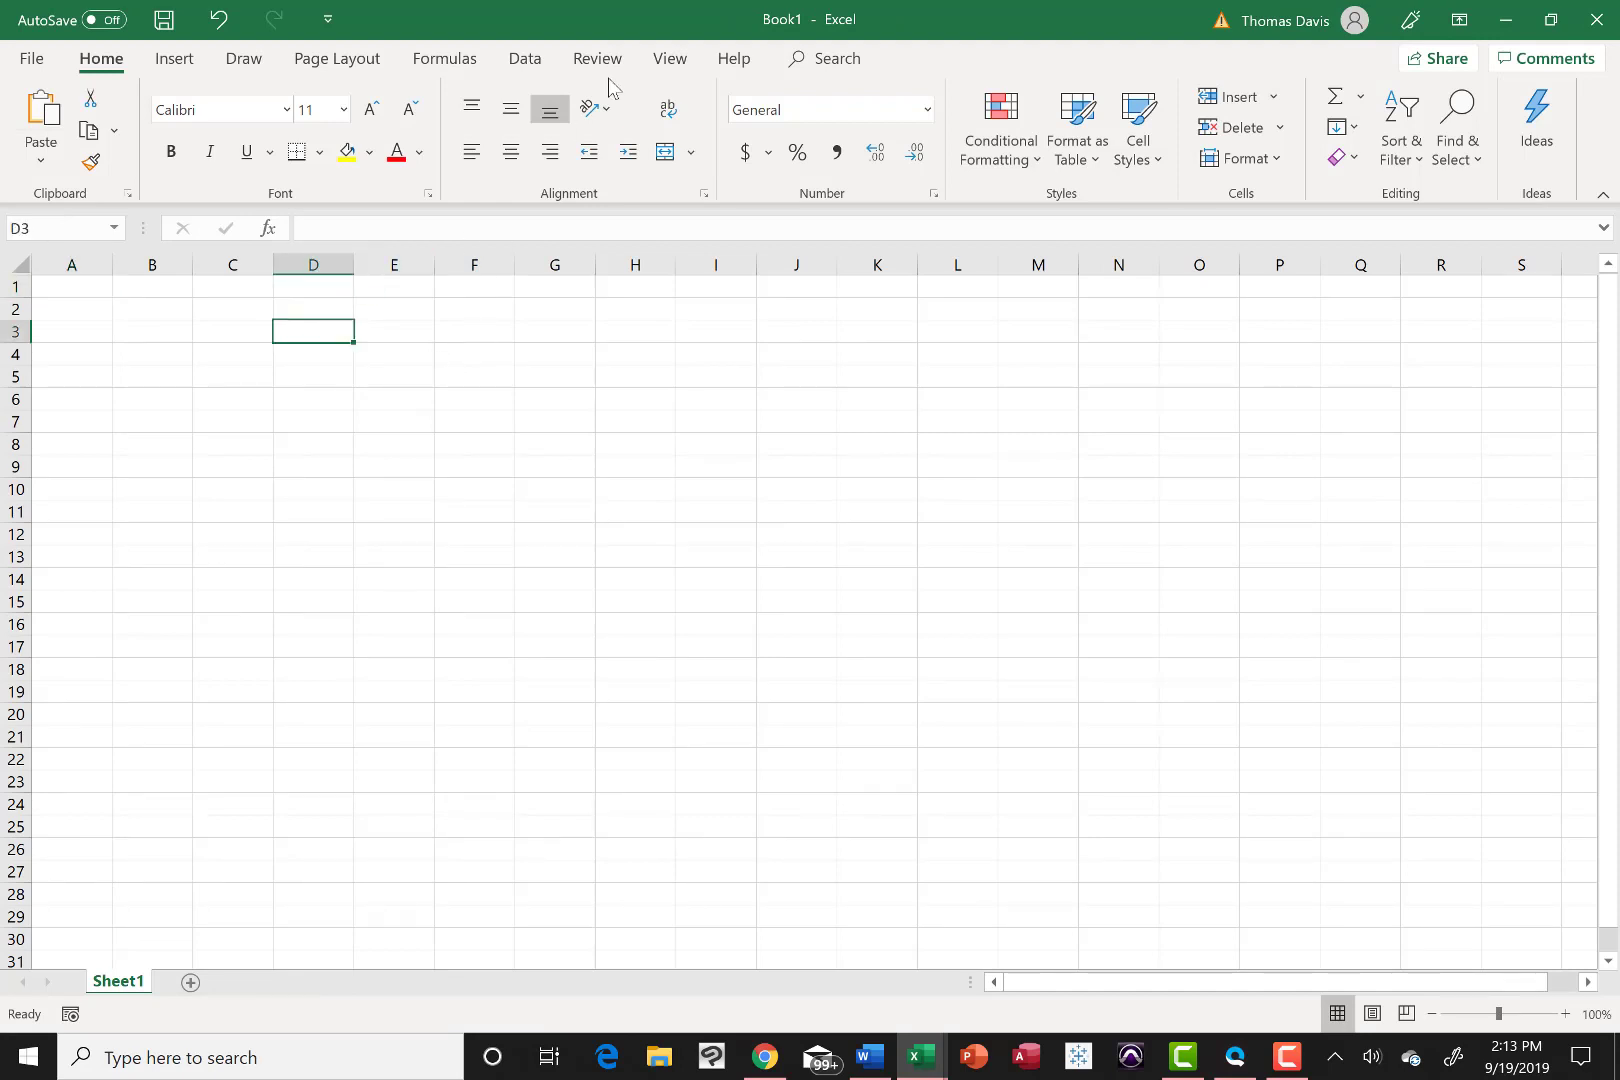
{"action": "left_click", "coordinate": [670, 58]}
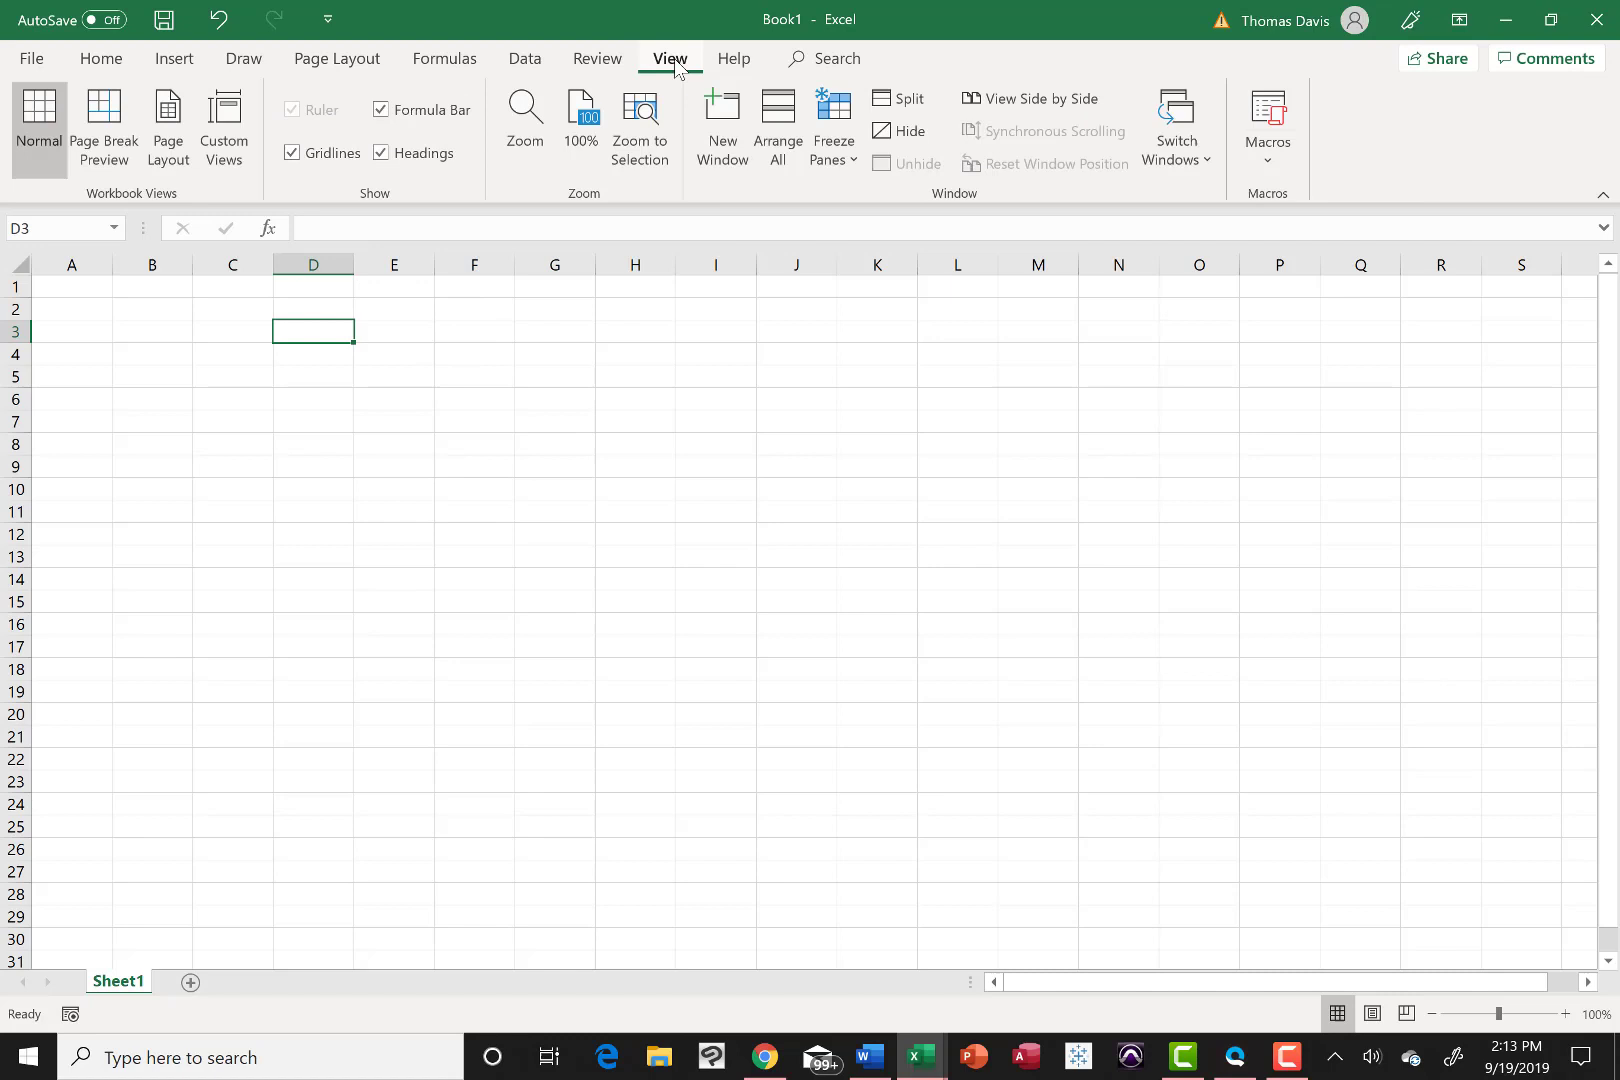
{"action": "left_click", "coordinate": [524, 122]}
{"action": "type", "text": "1"}
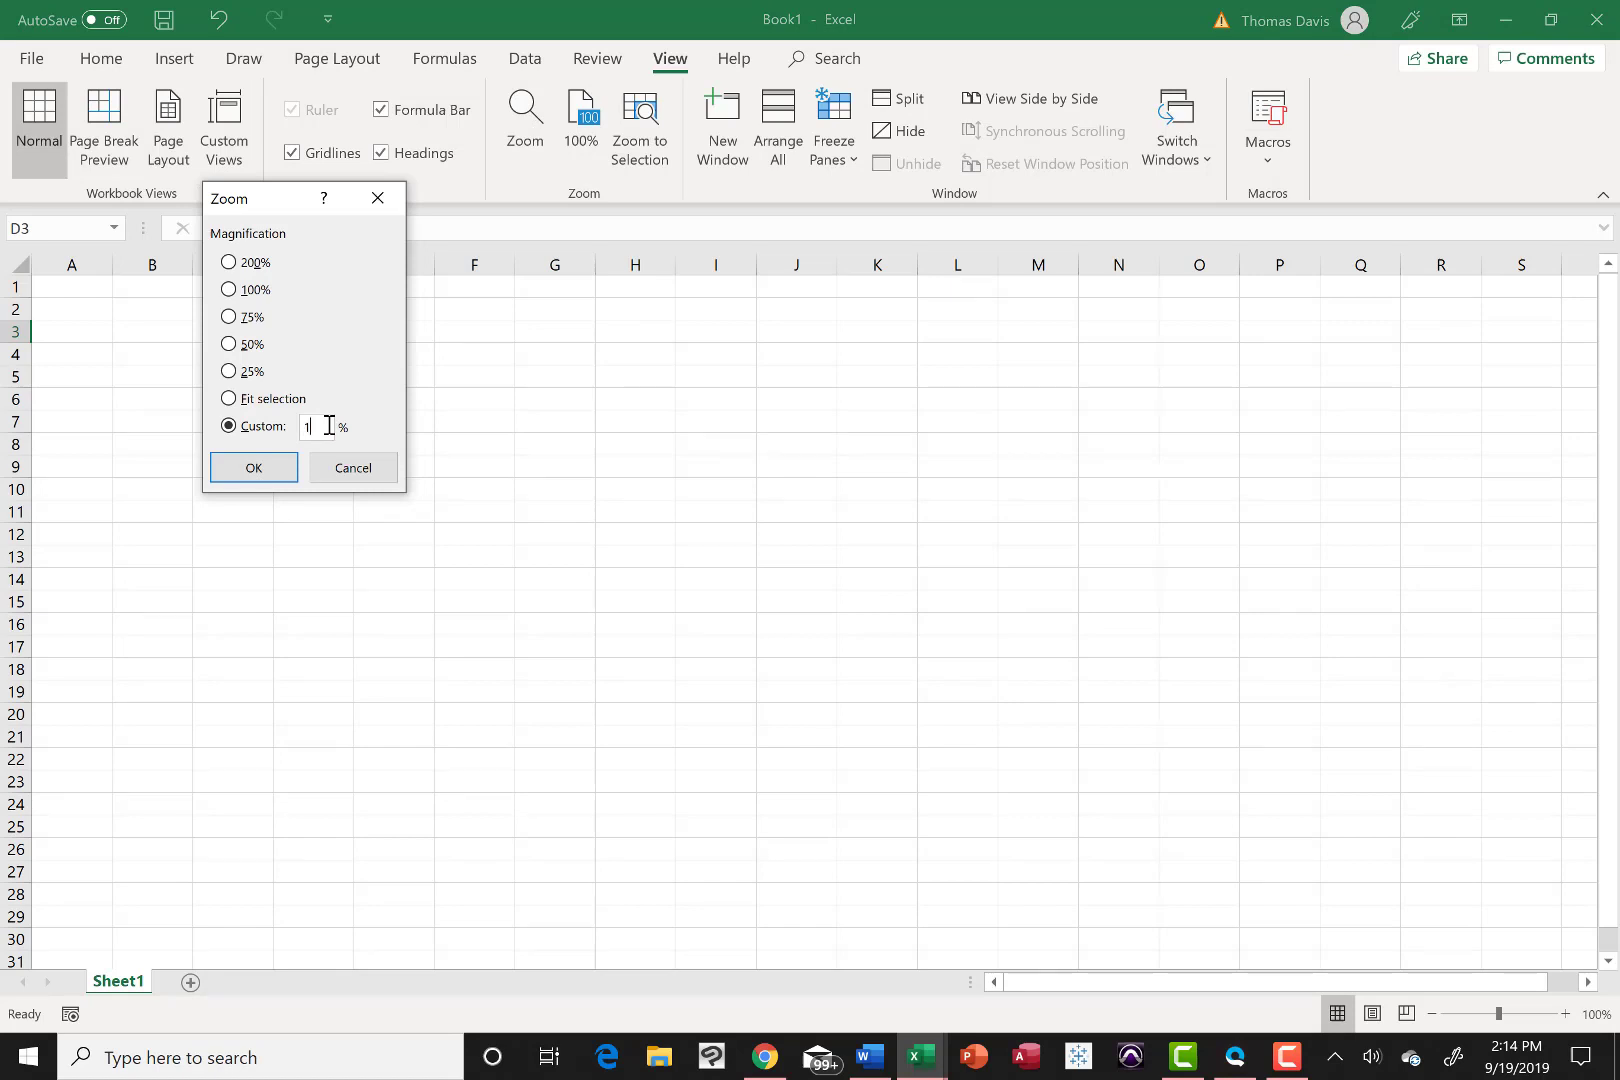
{"action": "type", "text": "50"}
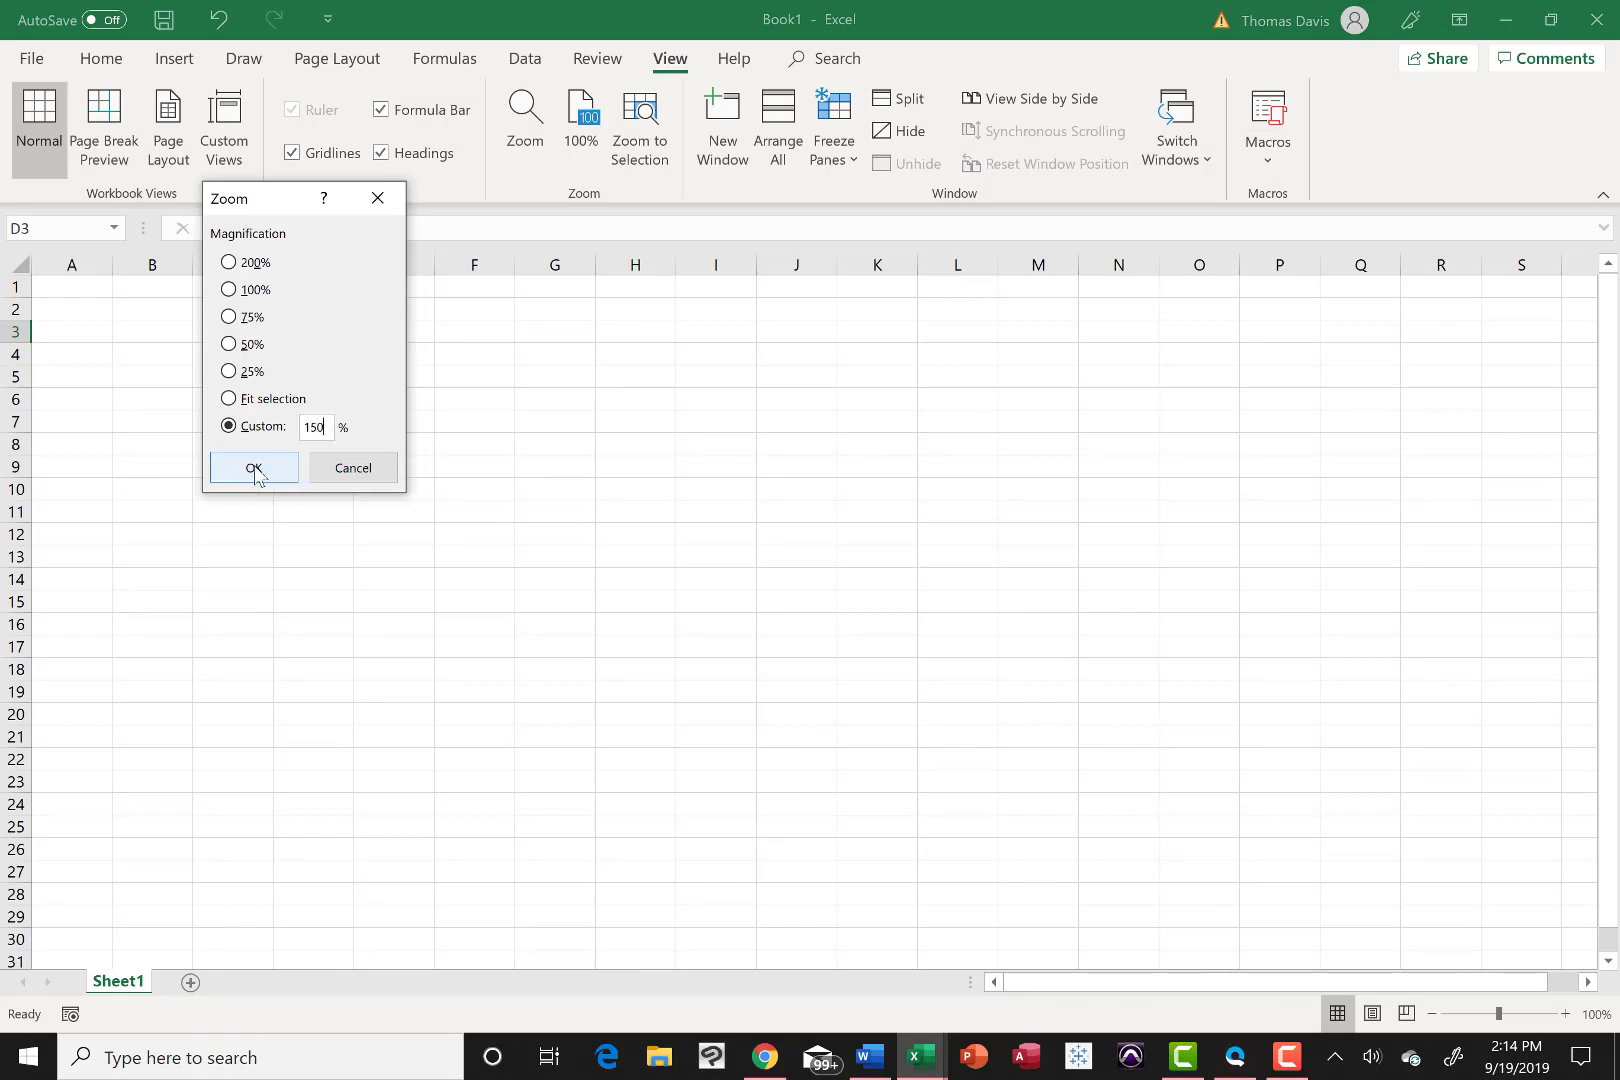
{"action": "left_click", "coordinate": [254, 468]}
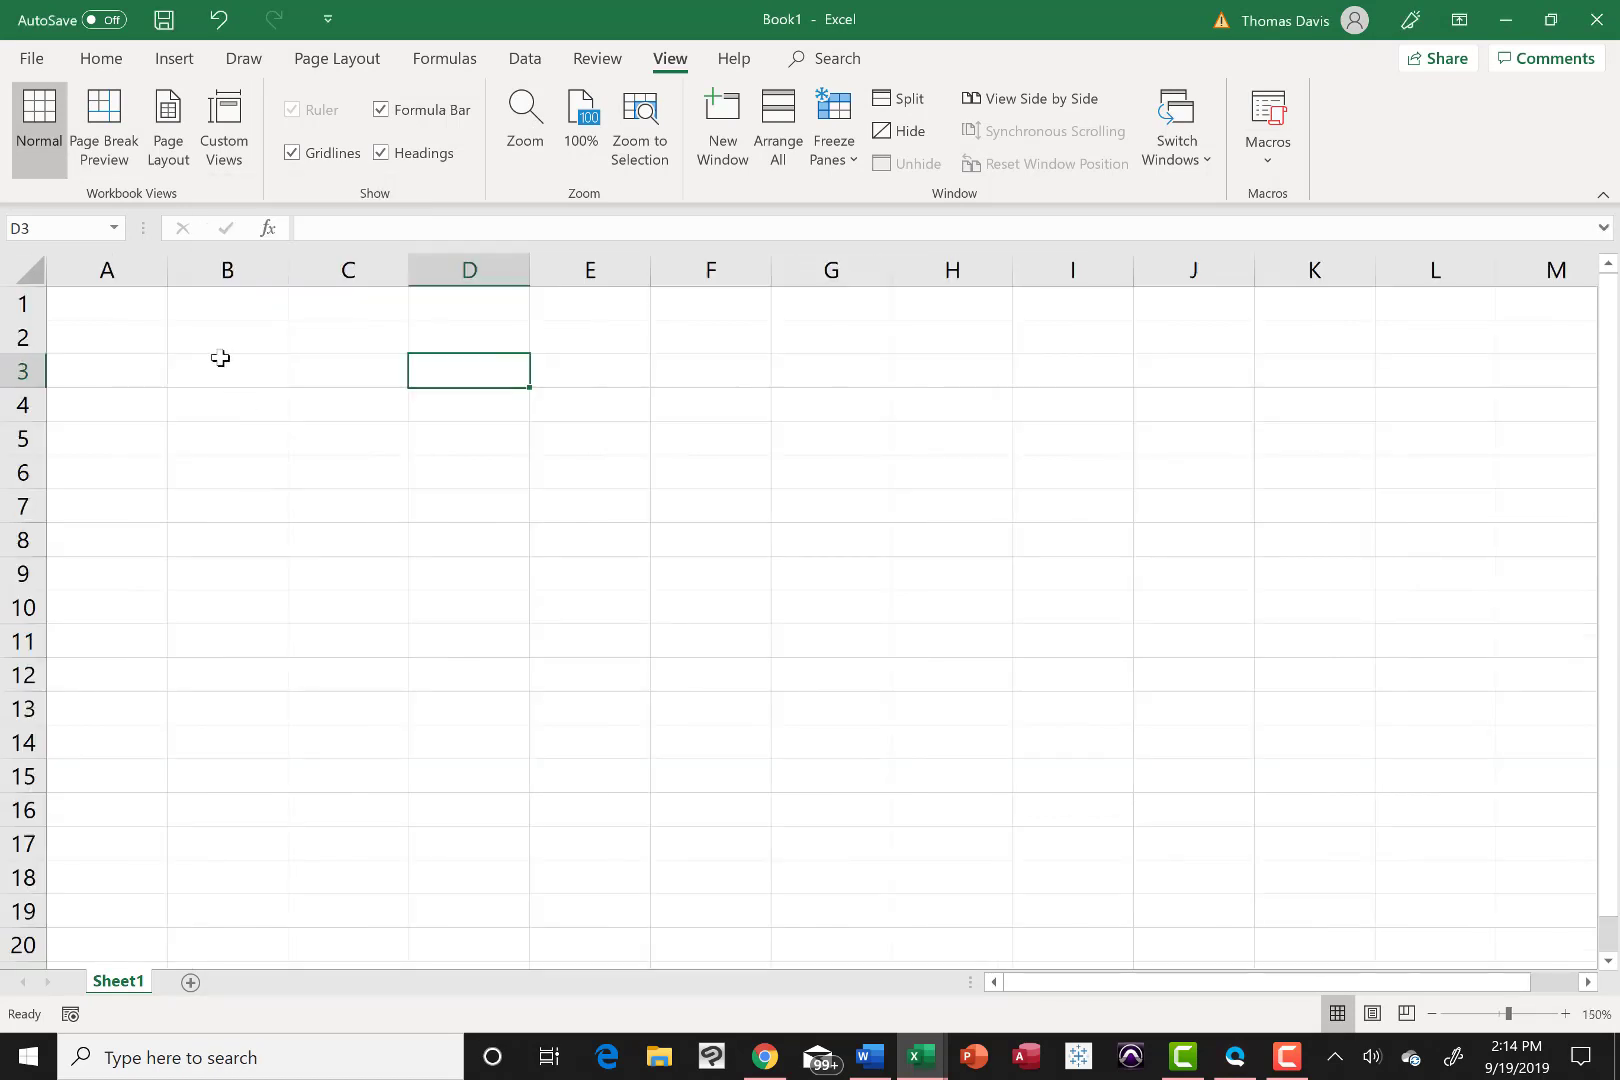
{"action": "left_click", "coordinate": [226, 370]}
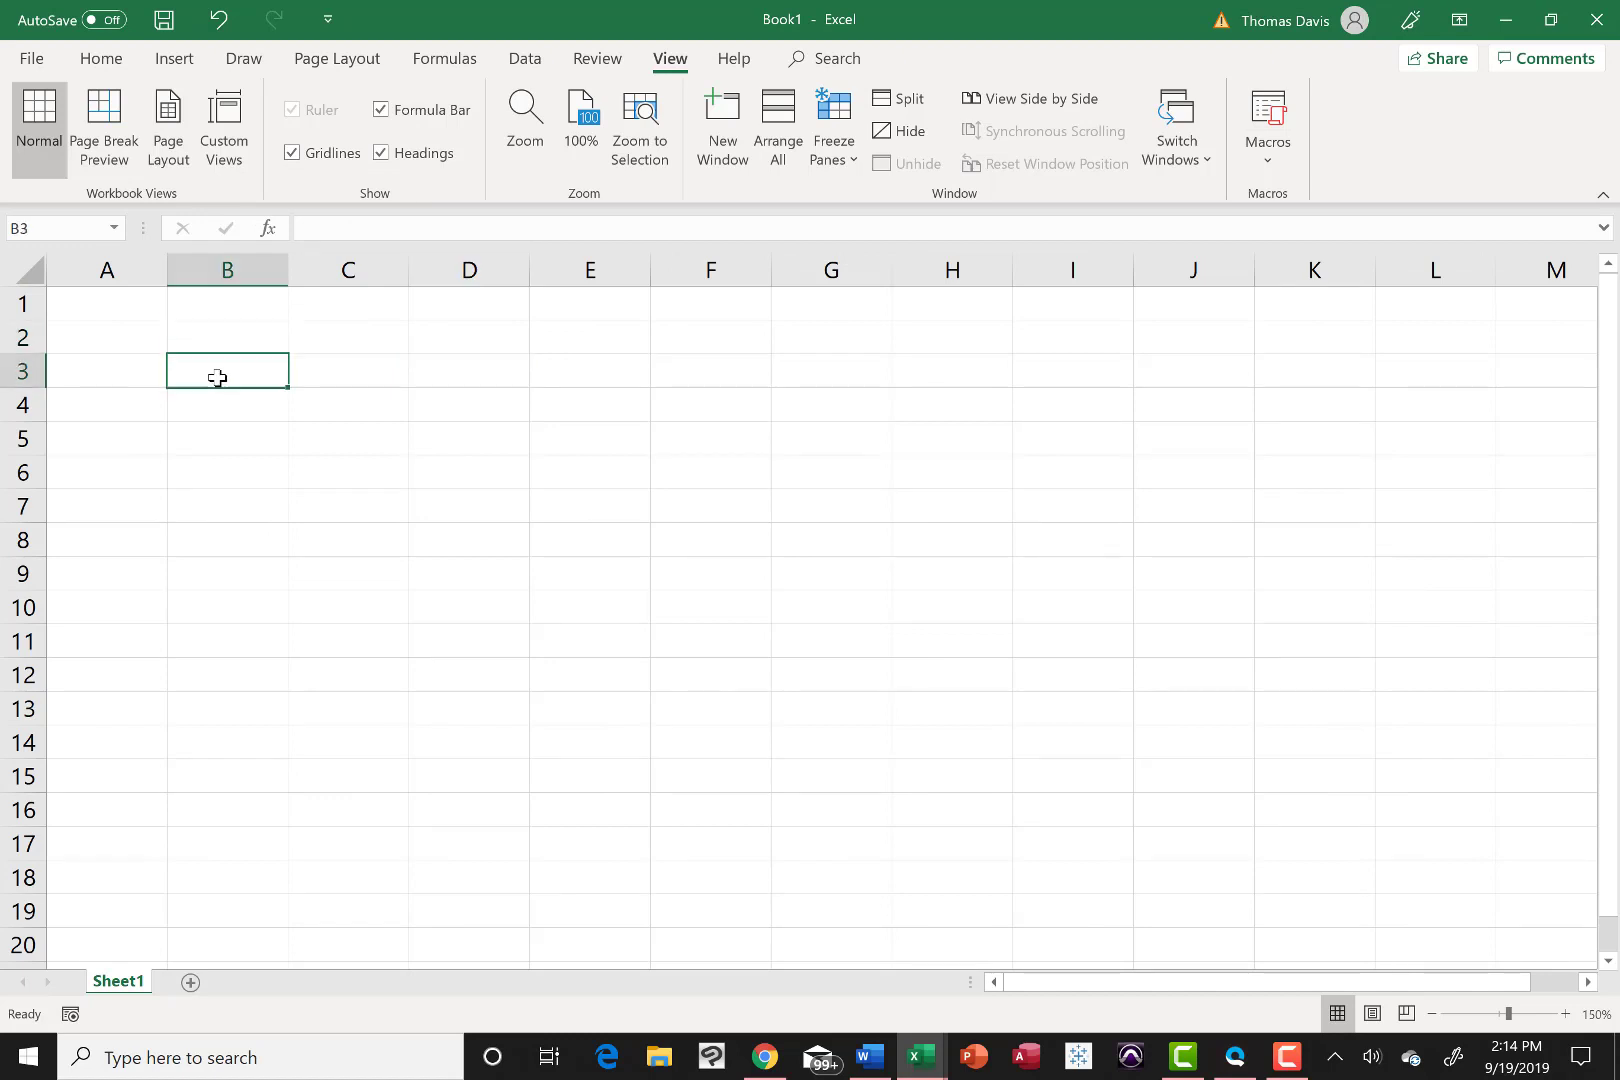
Step: Enter the title lines Microsoft Corp. and Annual Revenue vs. Net Income in B3 and B4
{"action": "type", "text": "Mic"}
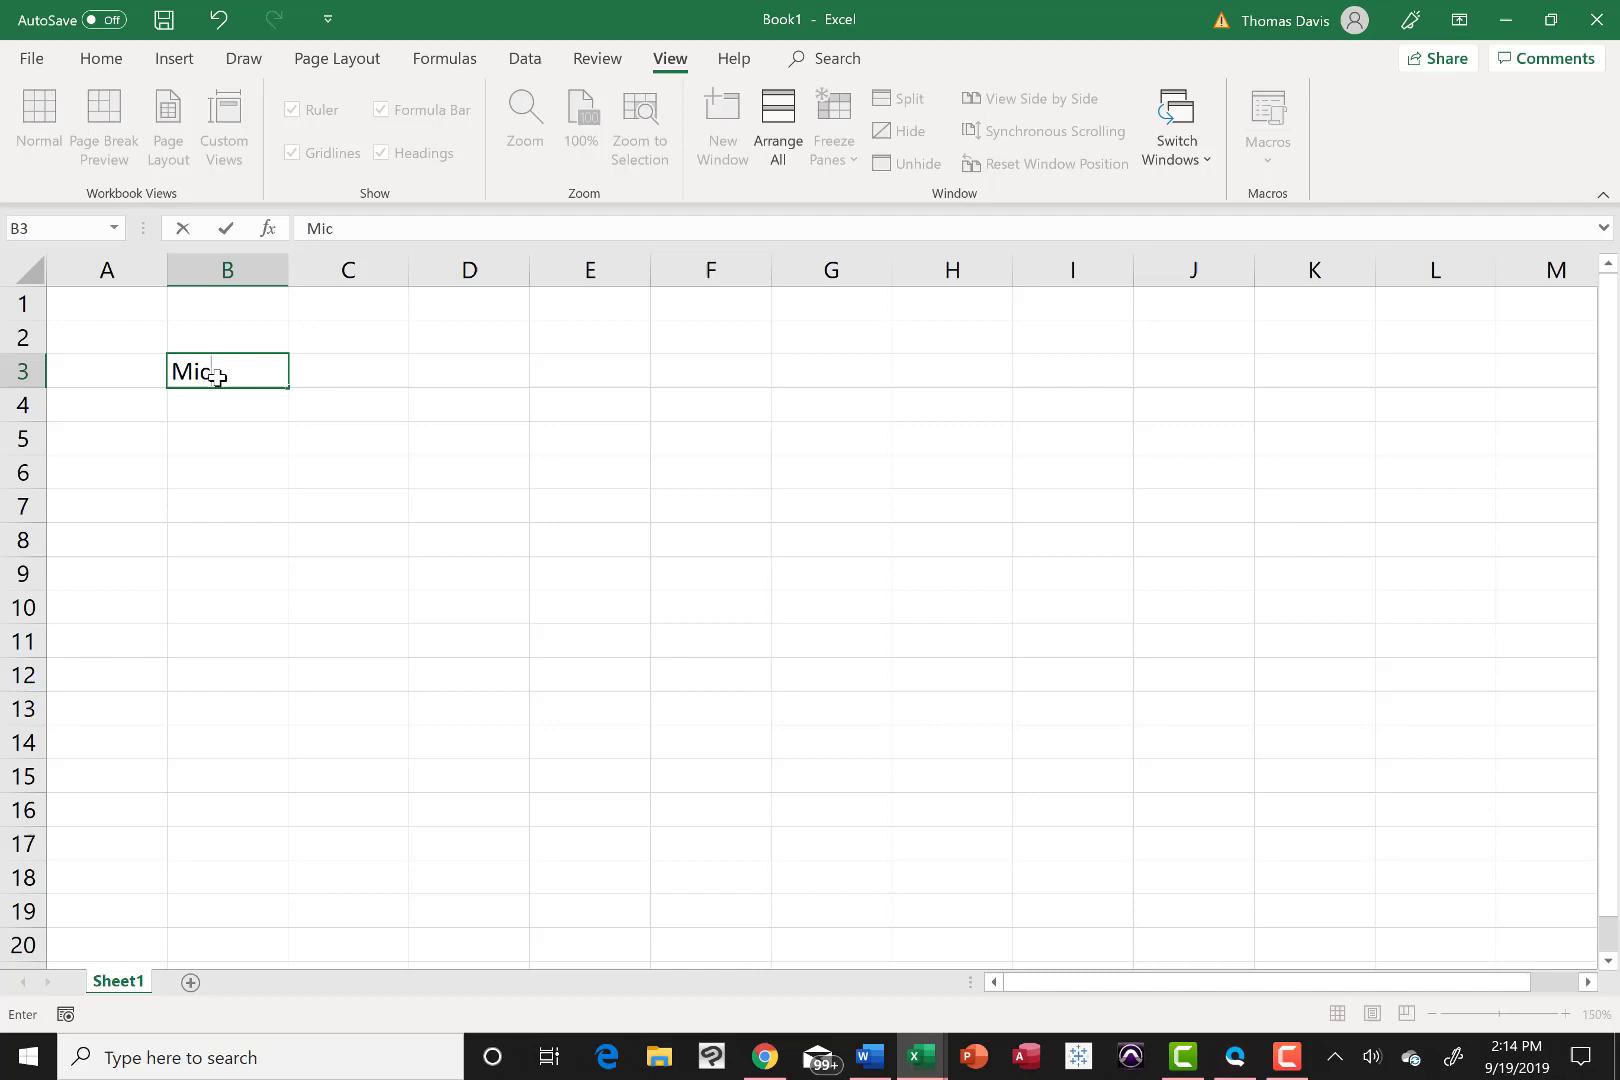
{"action": "type", "text": "rosoft"}
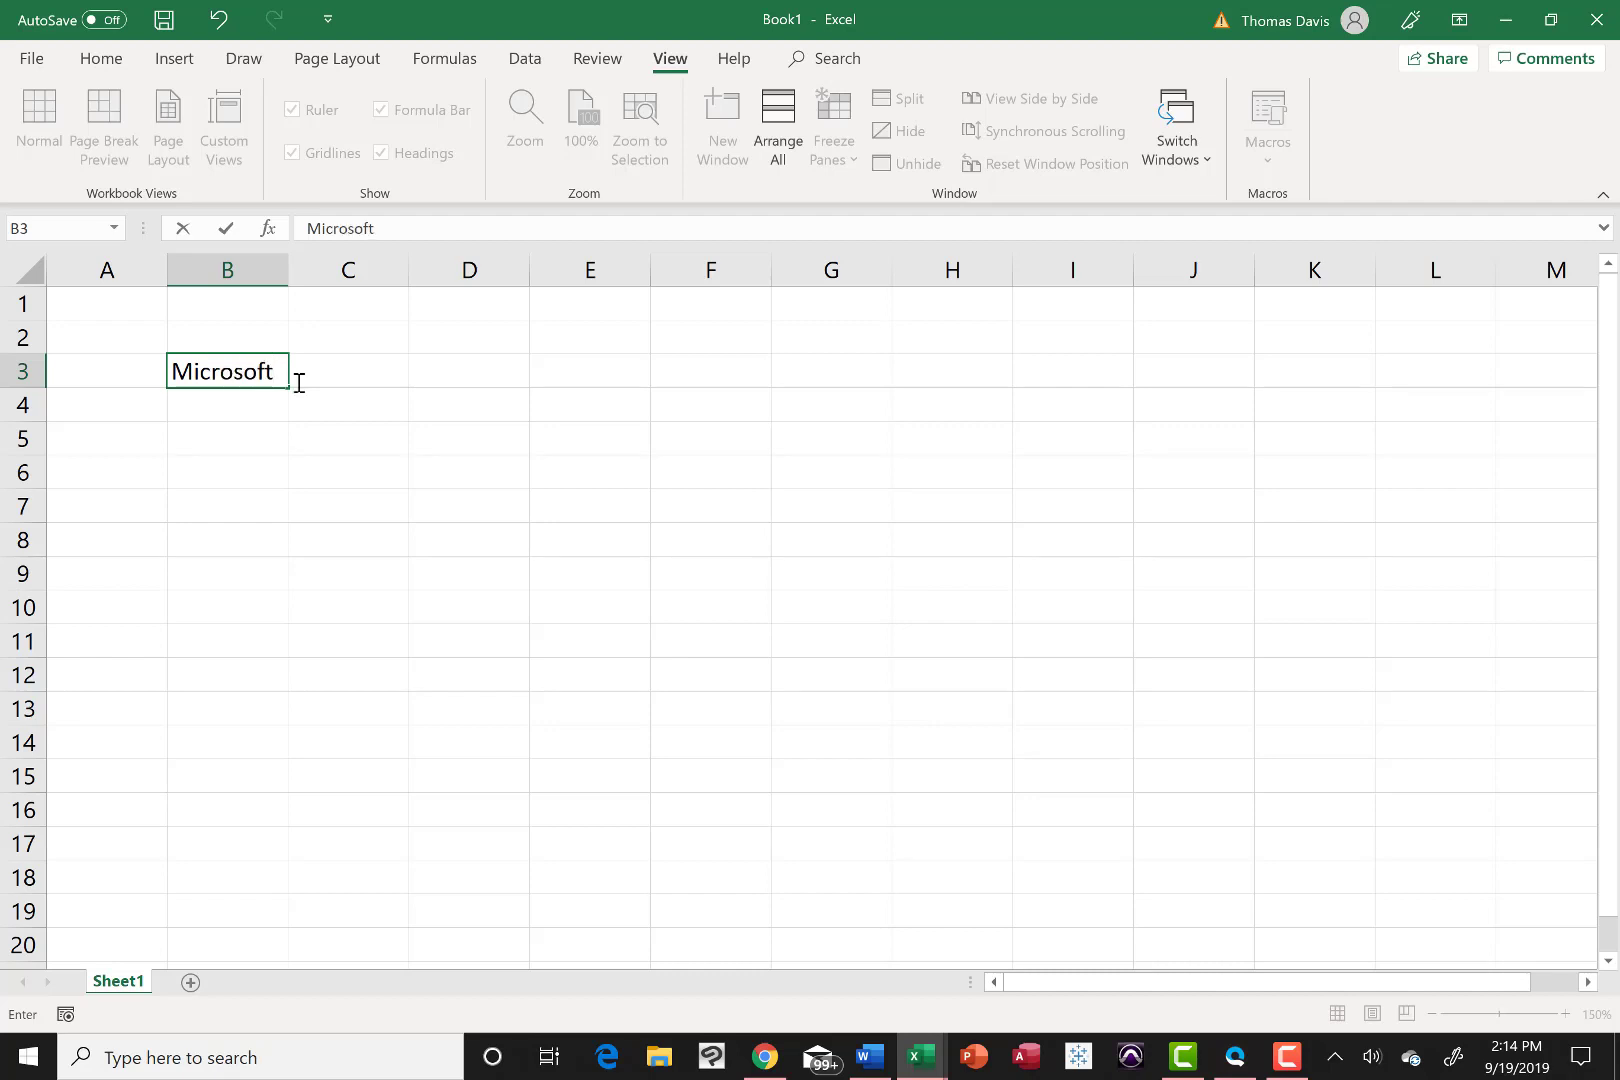
{"action": "type", "text": "Corp."}
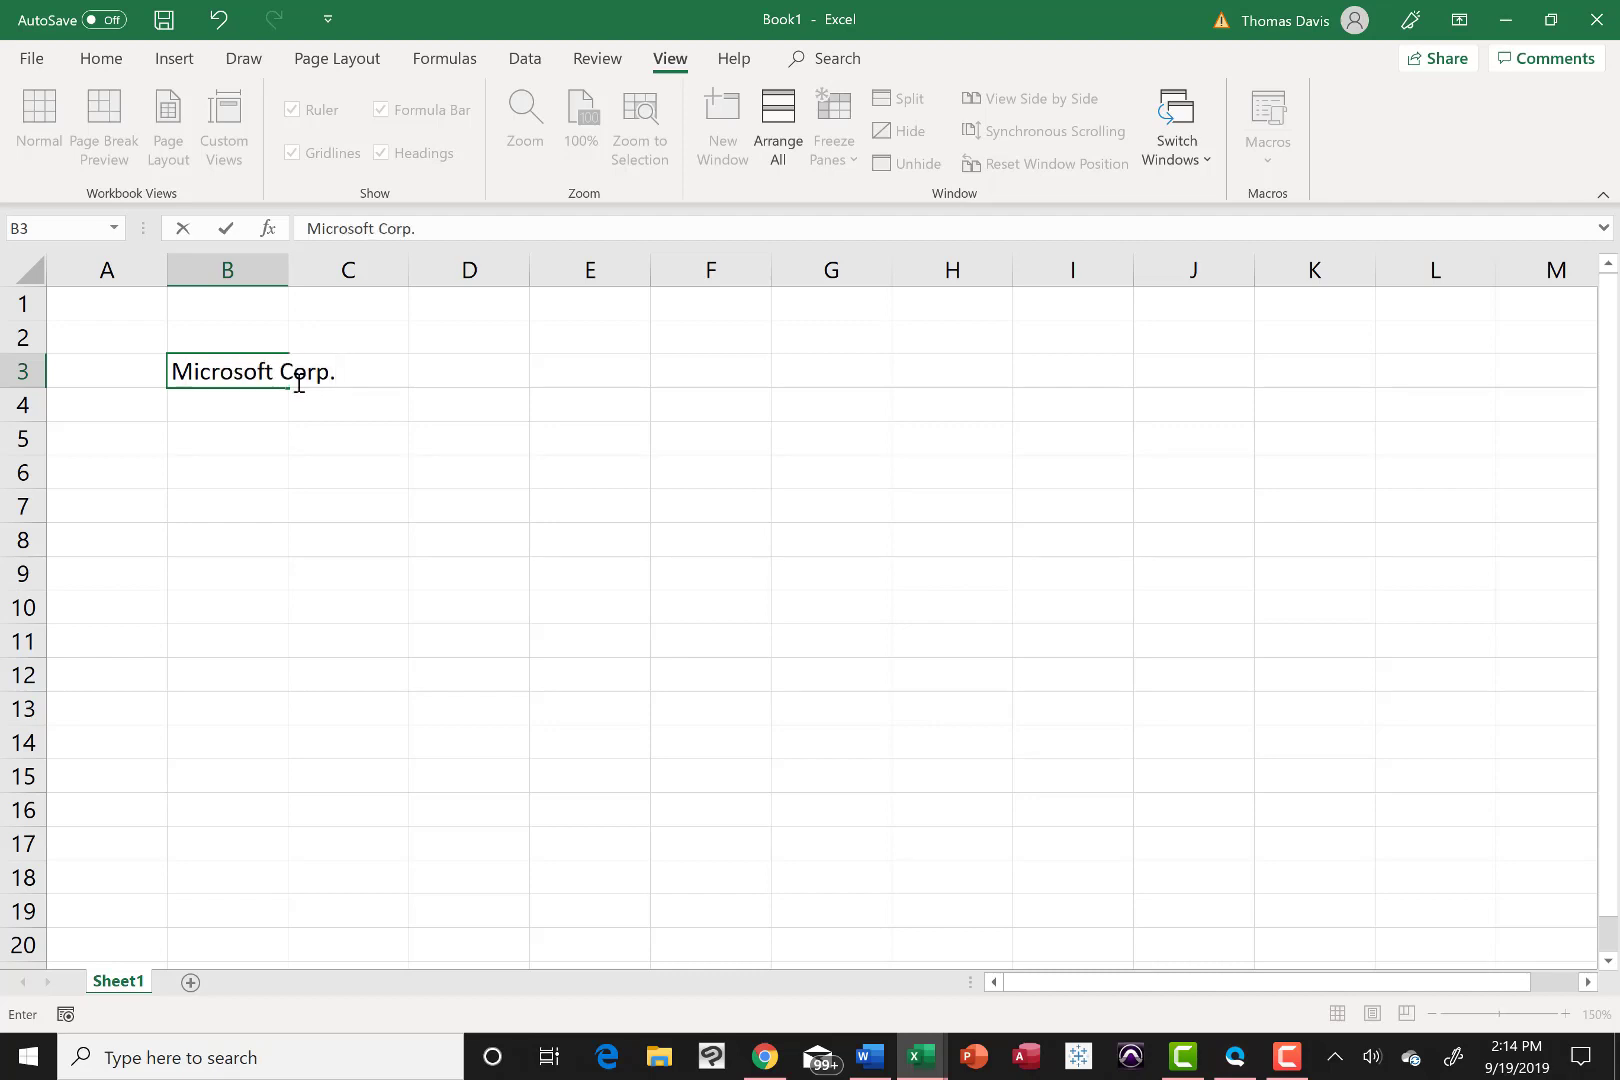
{"action": "key", "text": "enter"}
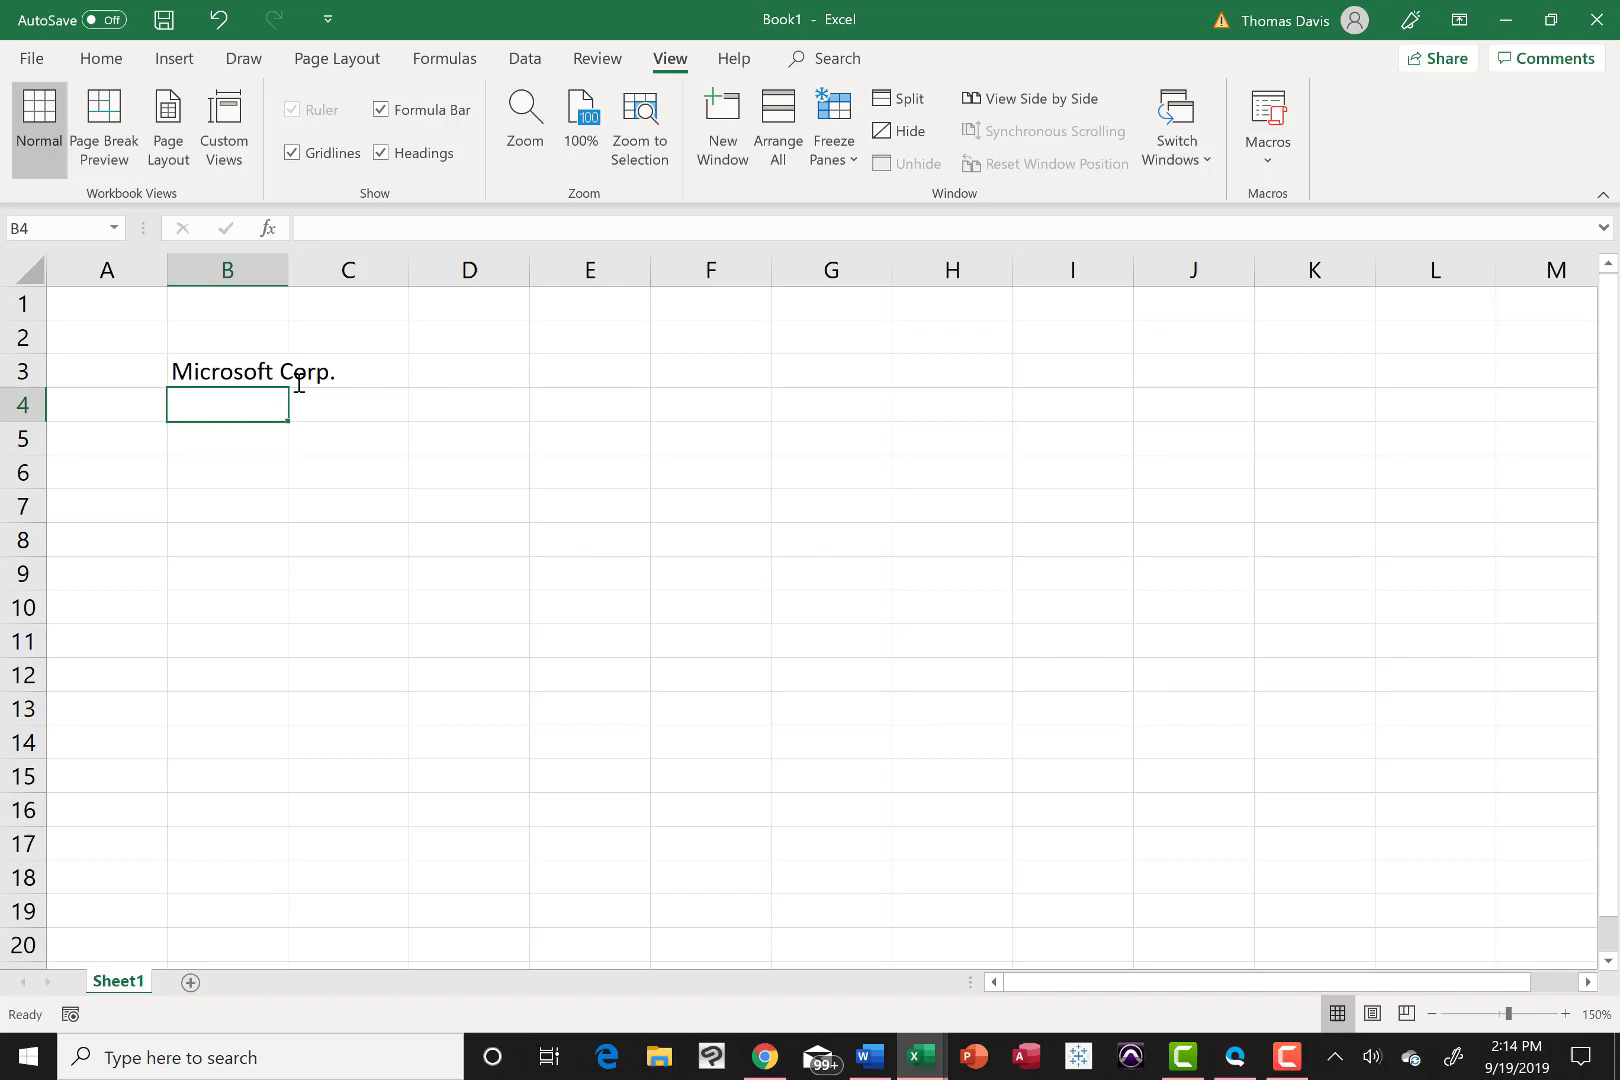
{"action": "type", "text": "Annual"}
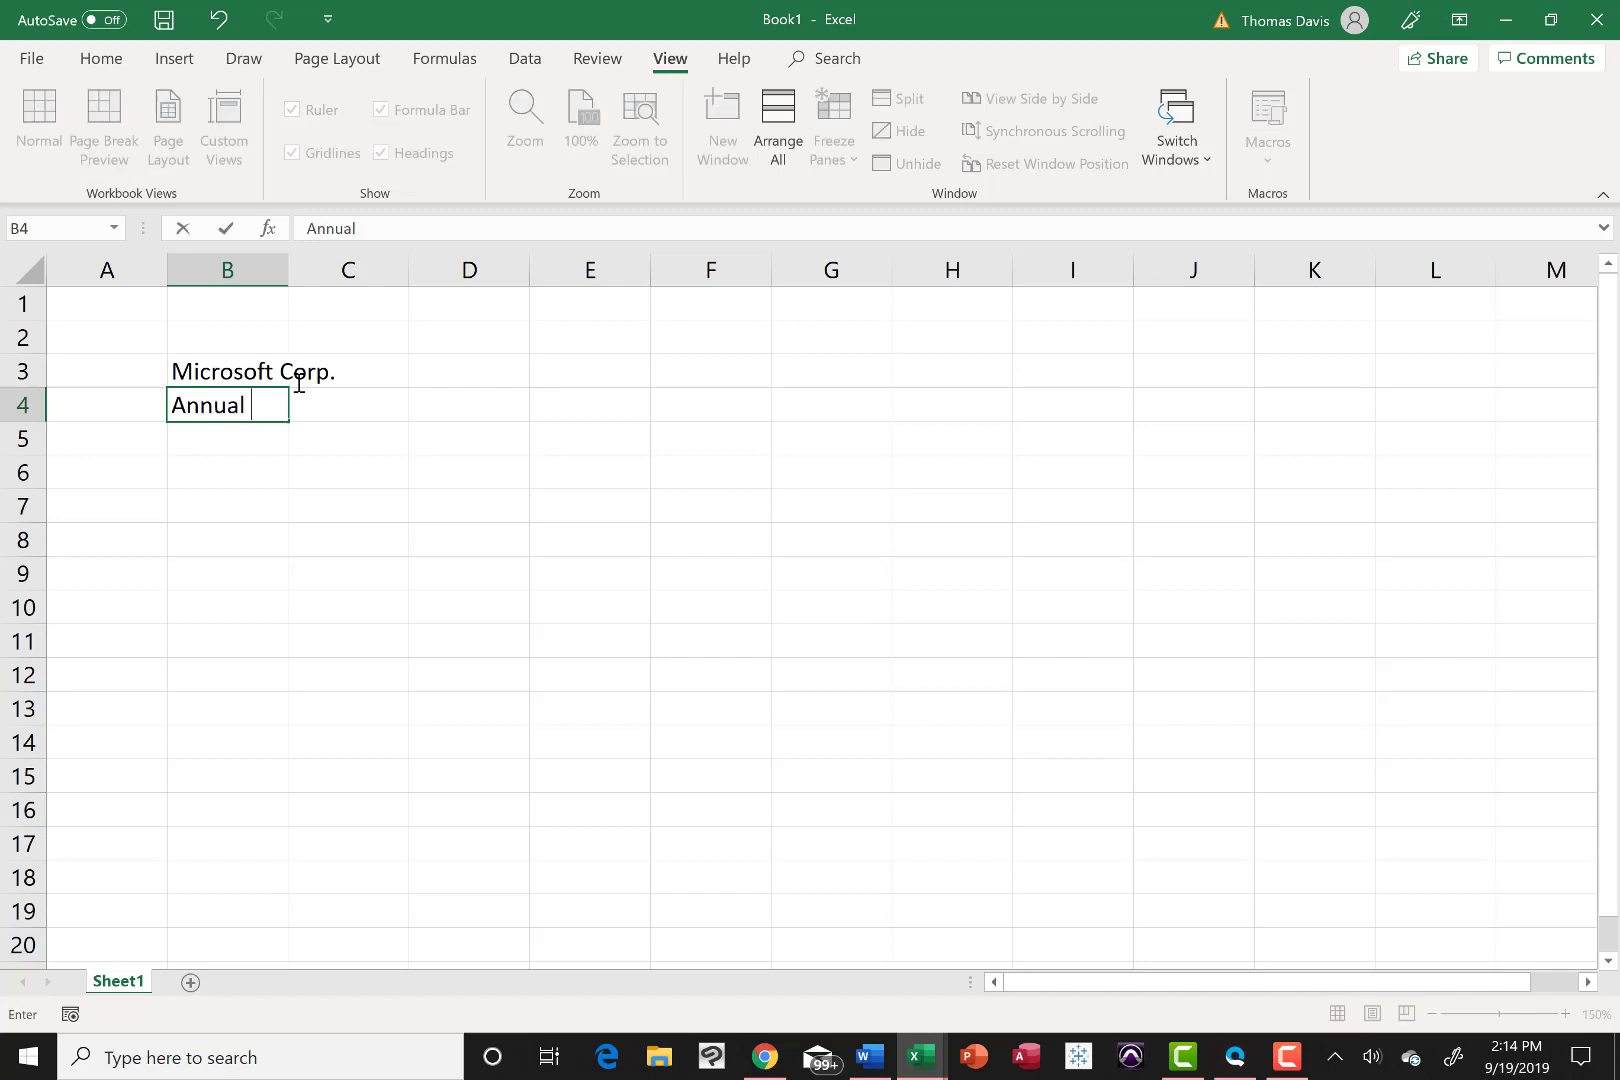
{"action": "type", "text": "Revenue"}
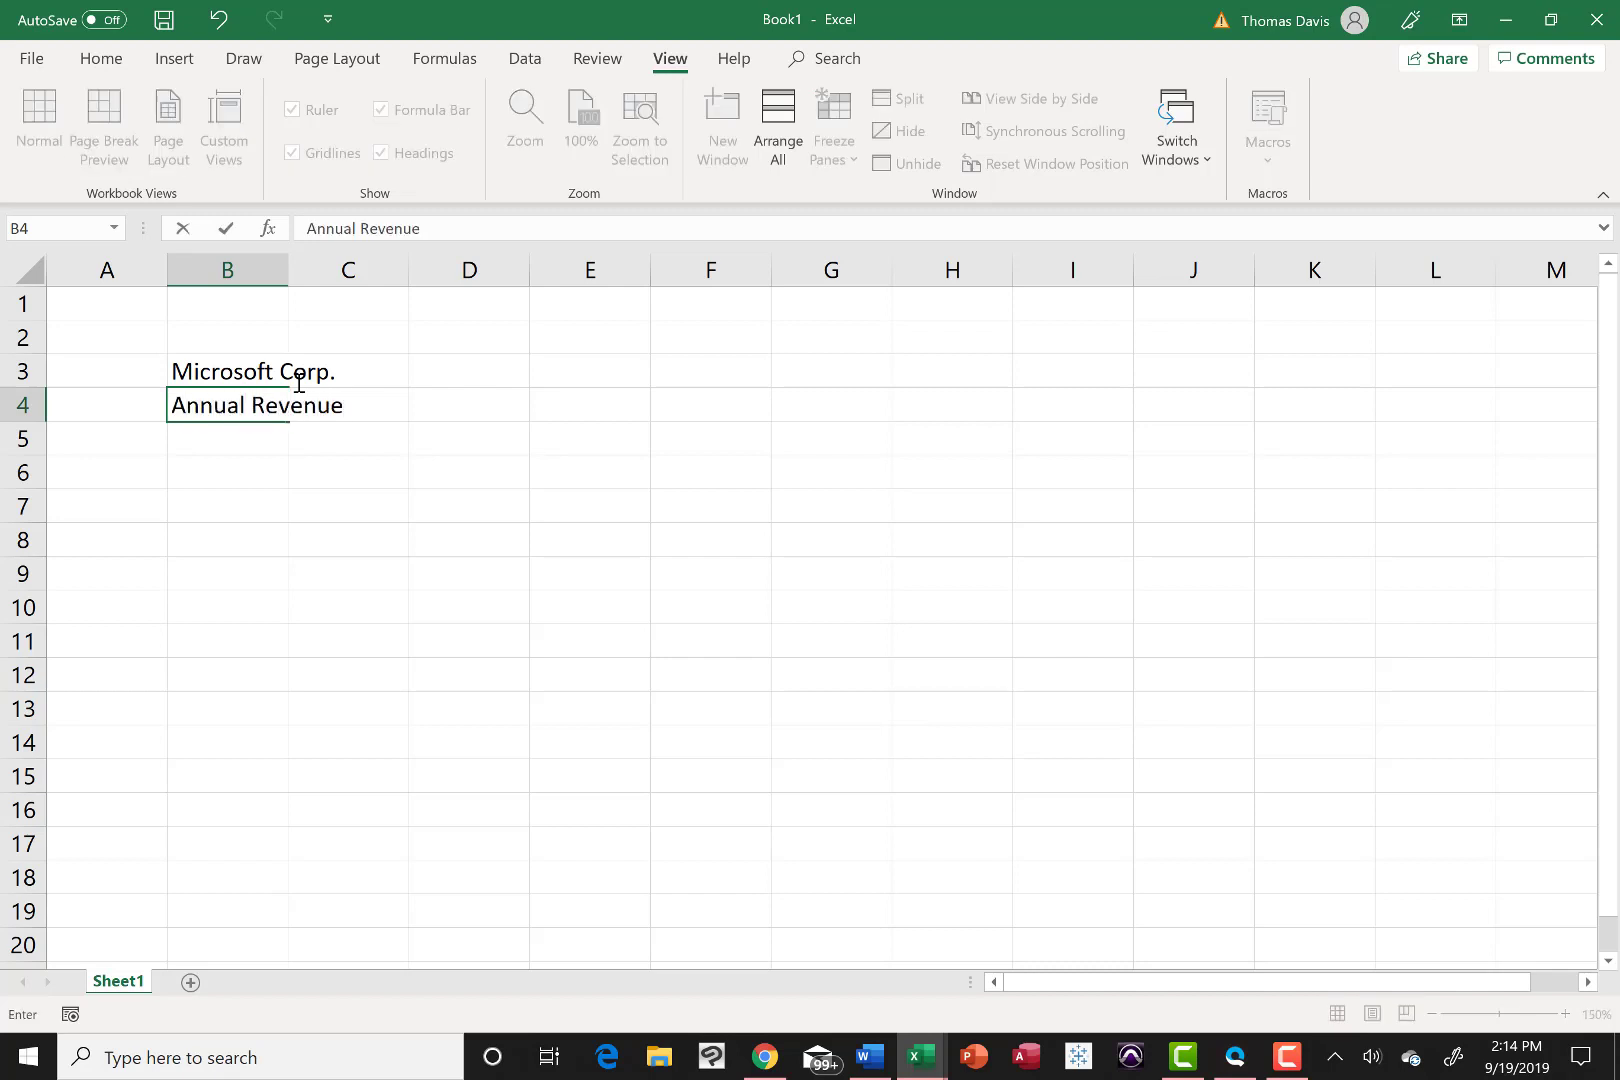
{"action": "type", "text": "vs."}
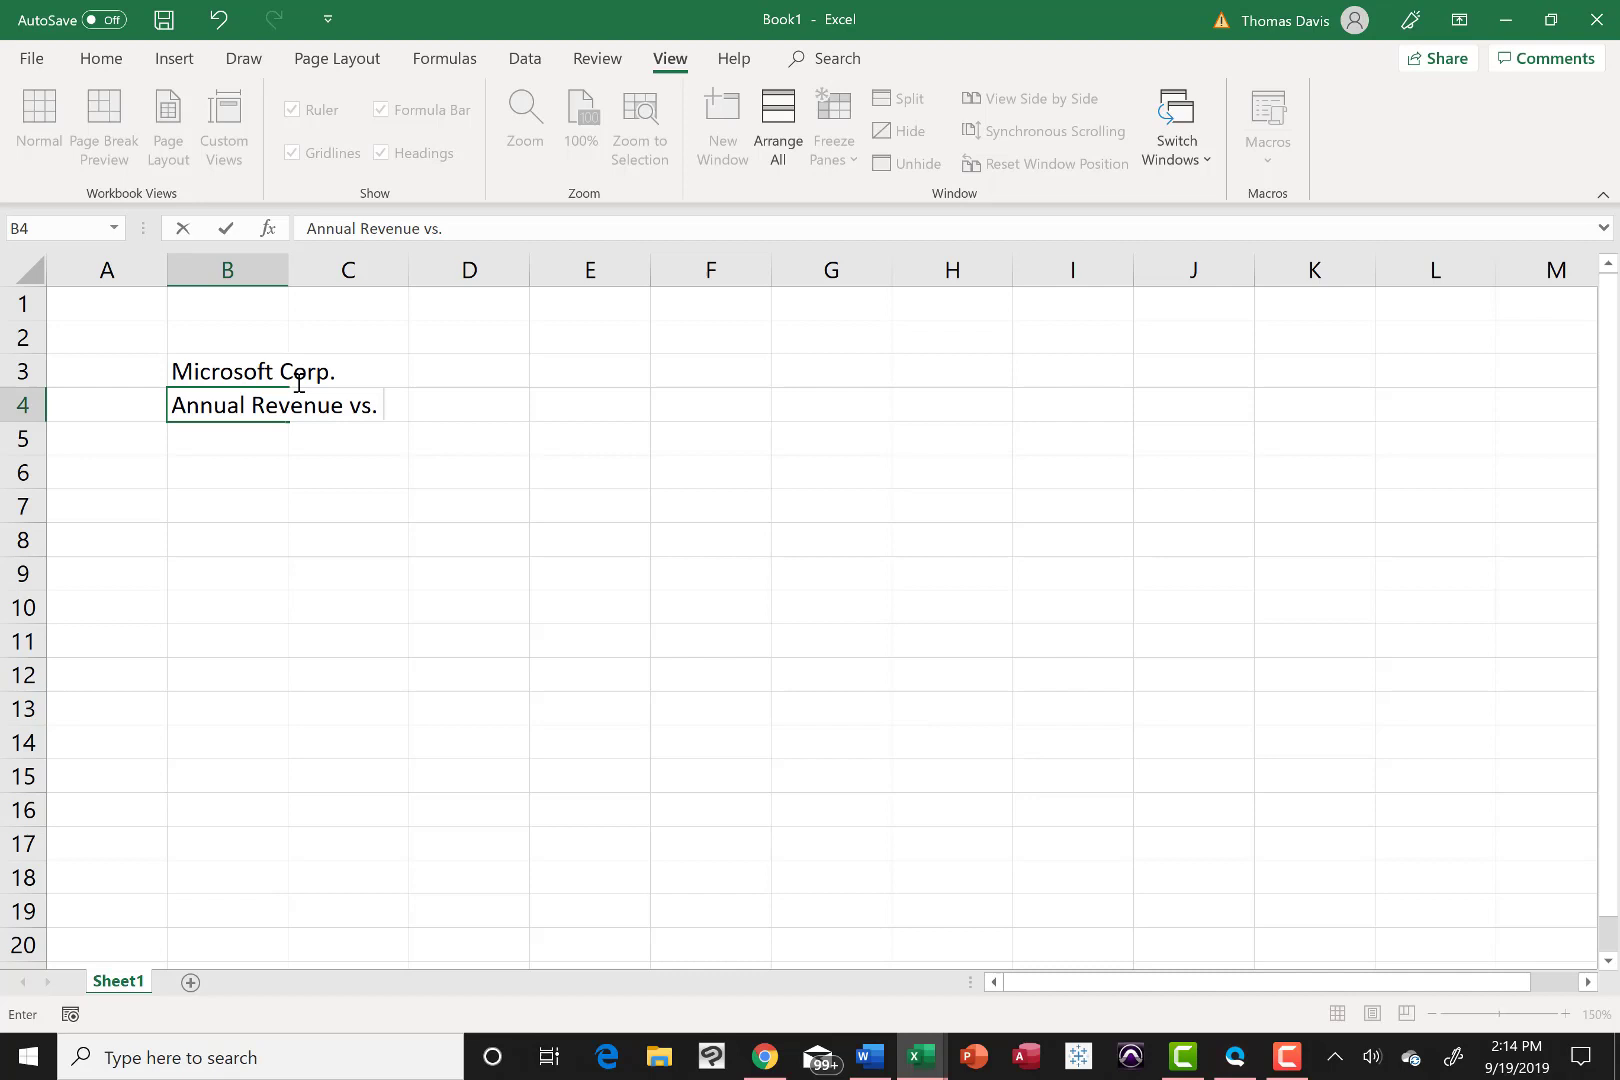
{"action": "type", "text": "Net Income"}
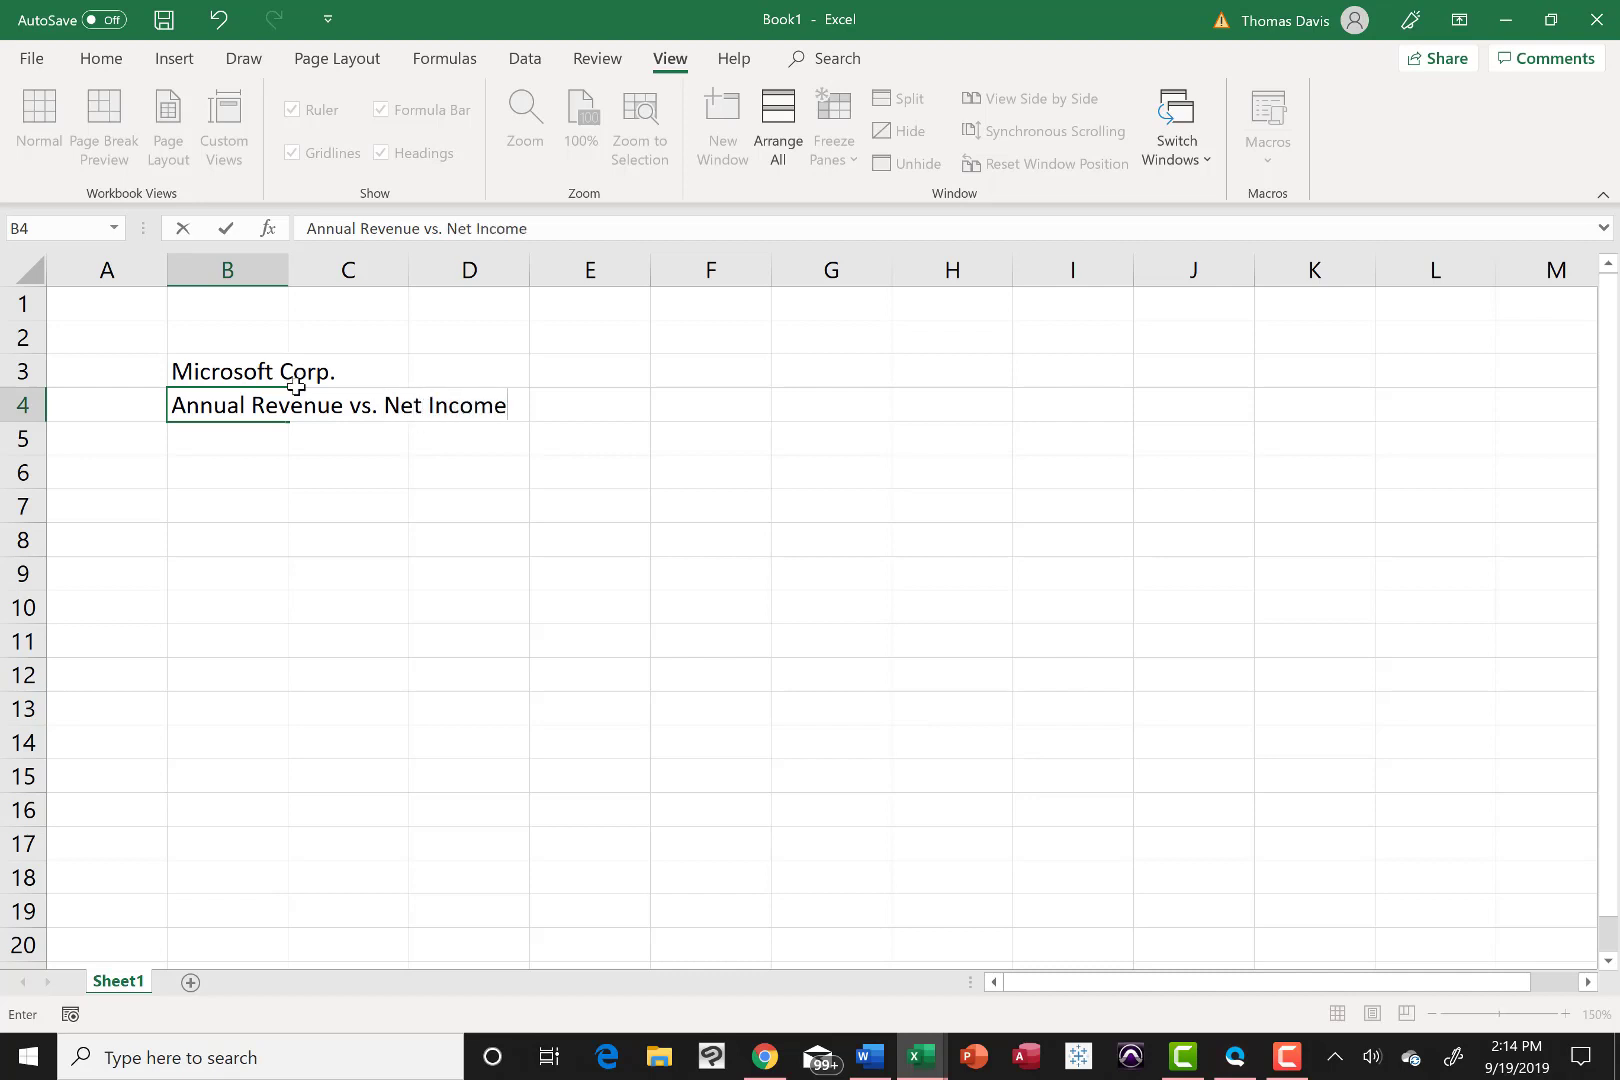
{"action": "key", "text": "enter"}
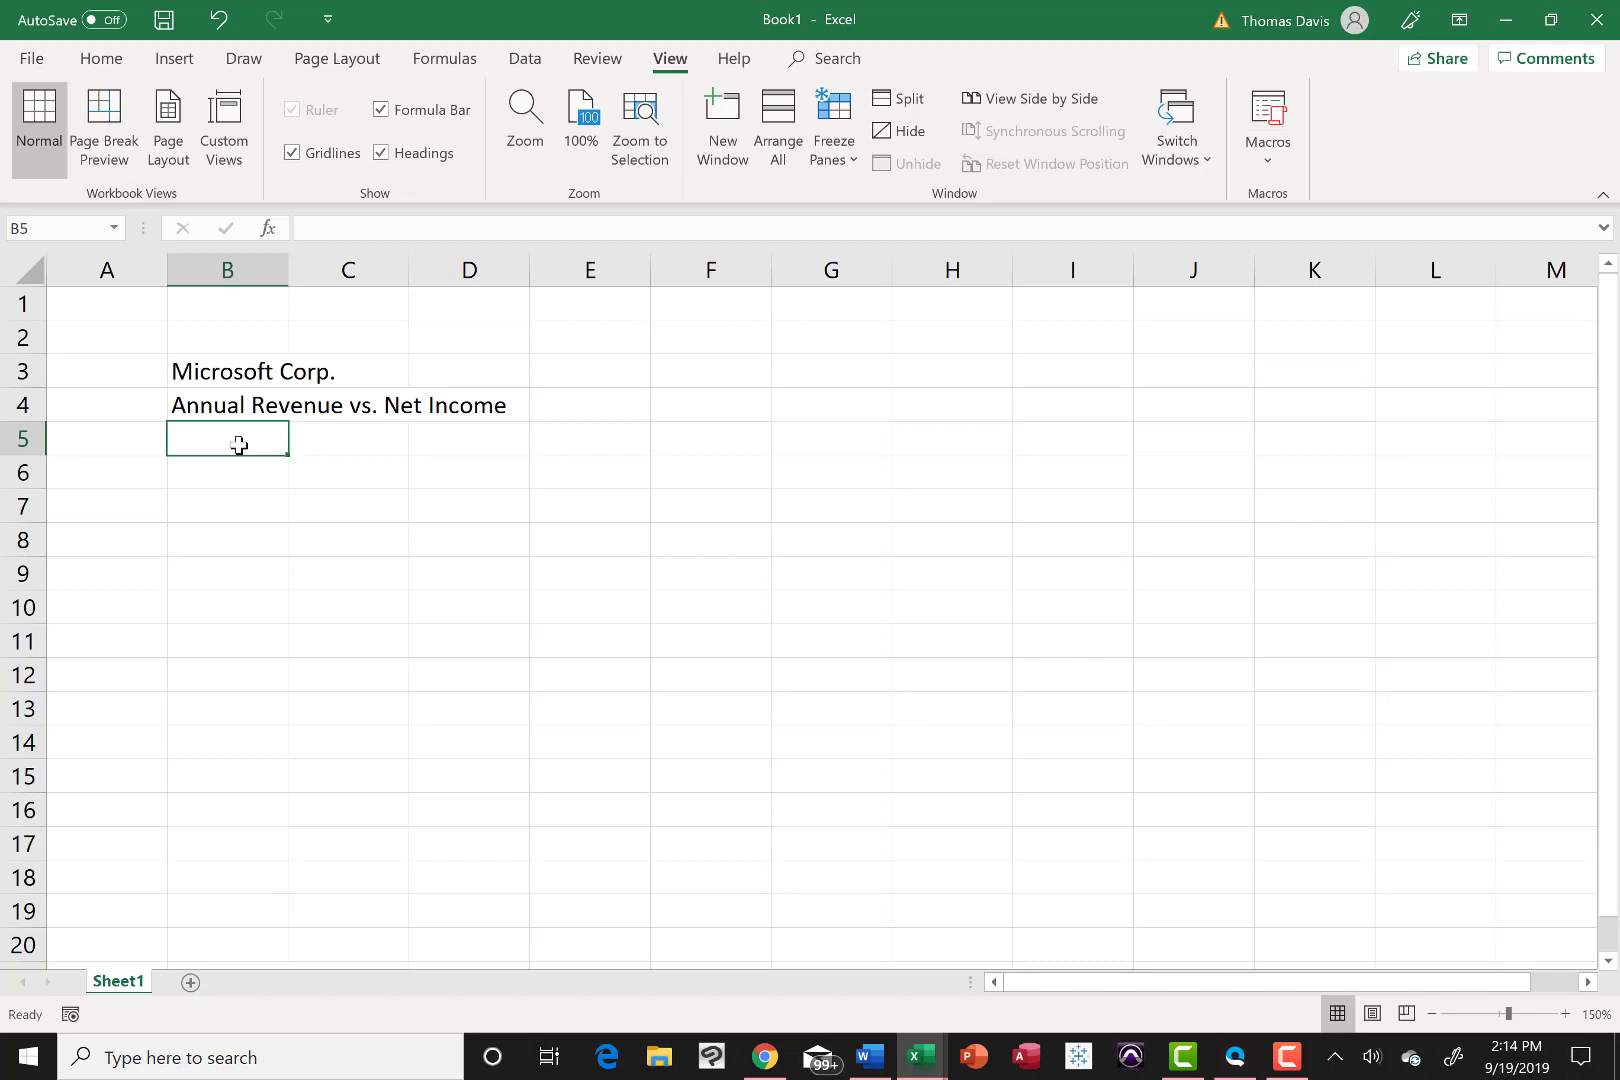
Step: Enter the title lines 2015 - 2019 and *in billions in B5 and B6
{"action": "type", "text": "2015 - 2019"}
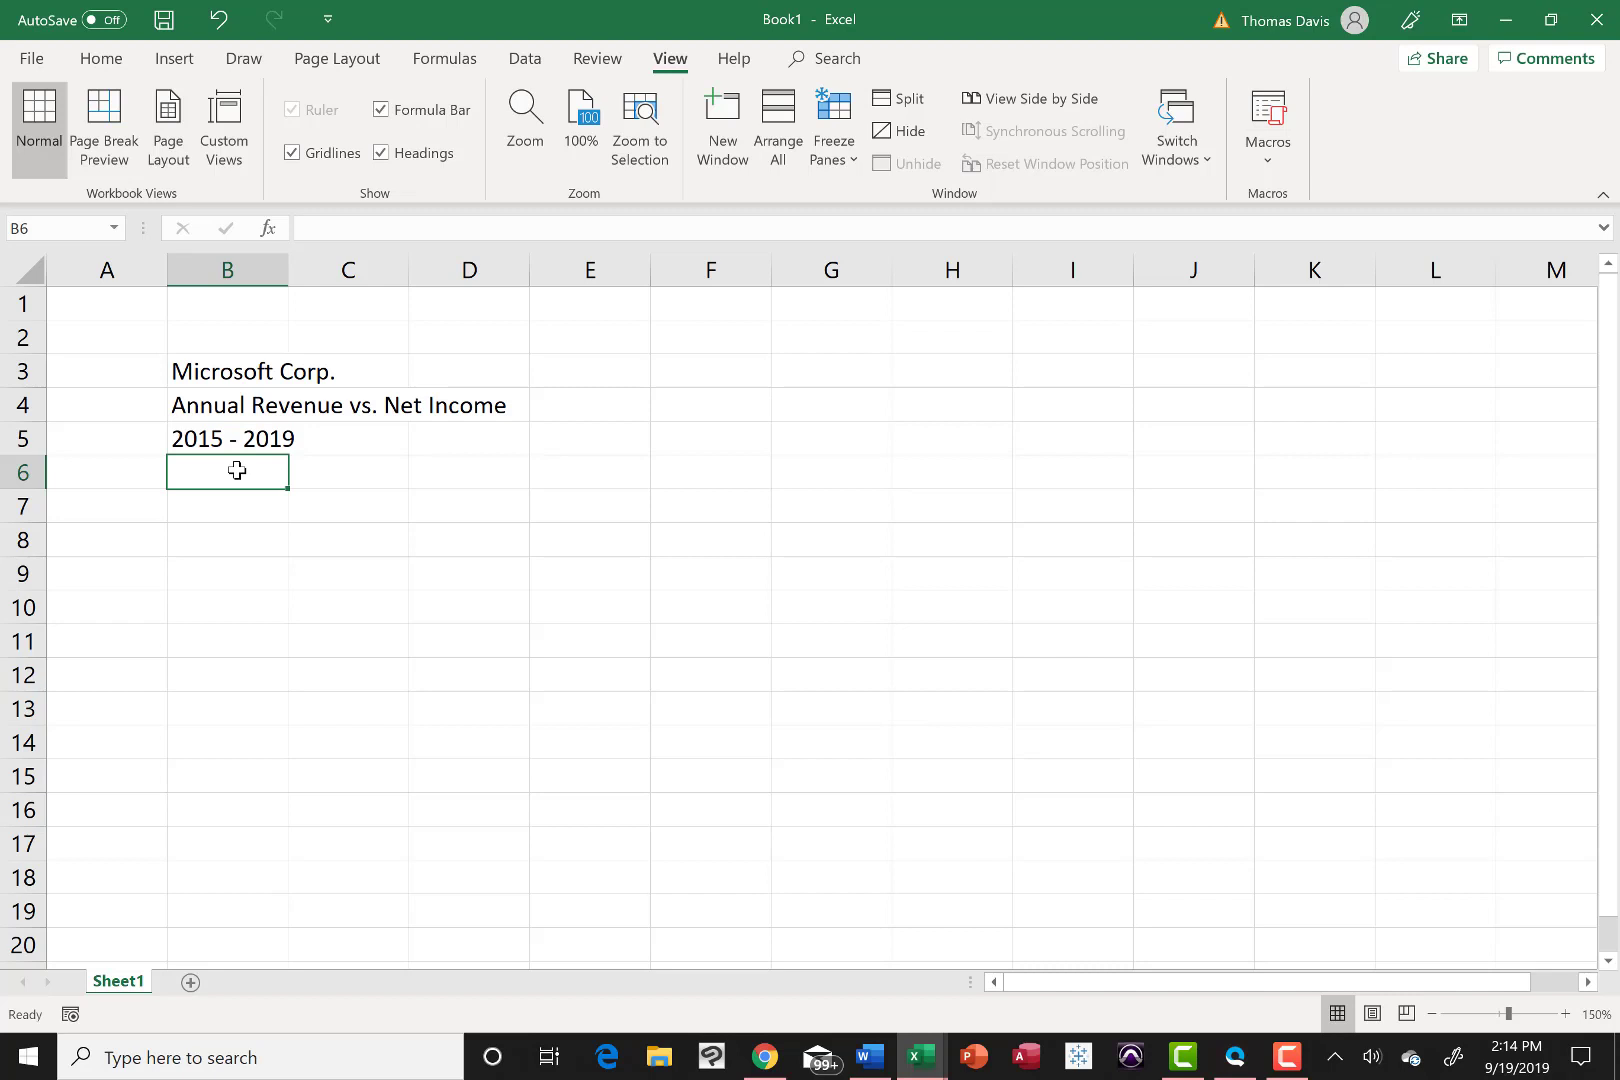
{"action": "type", "text": "*in bil"}
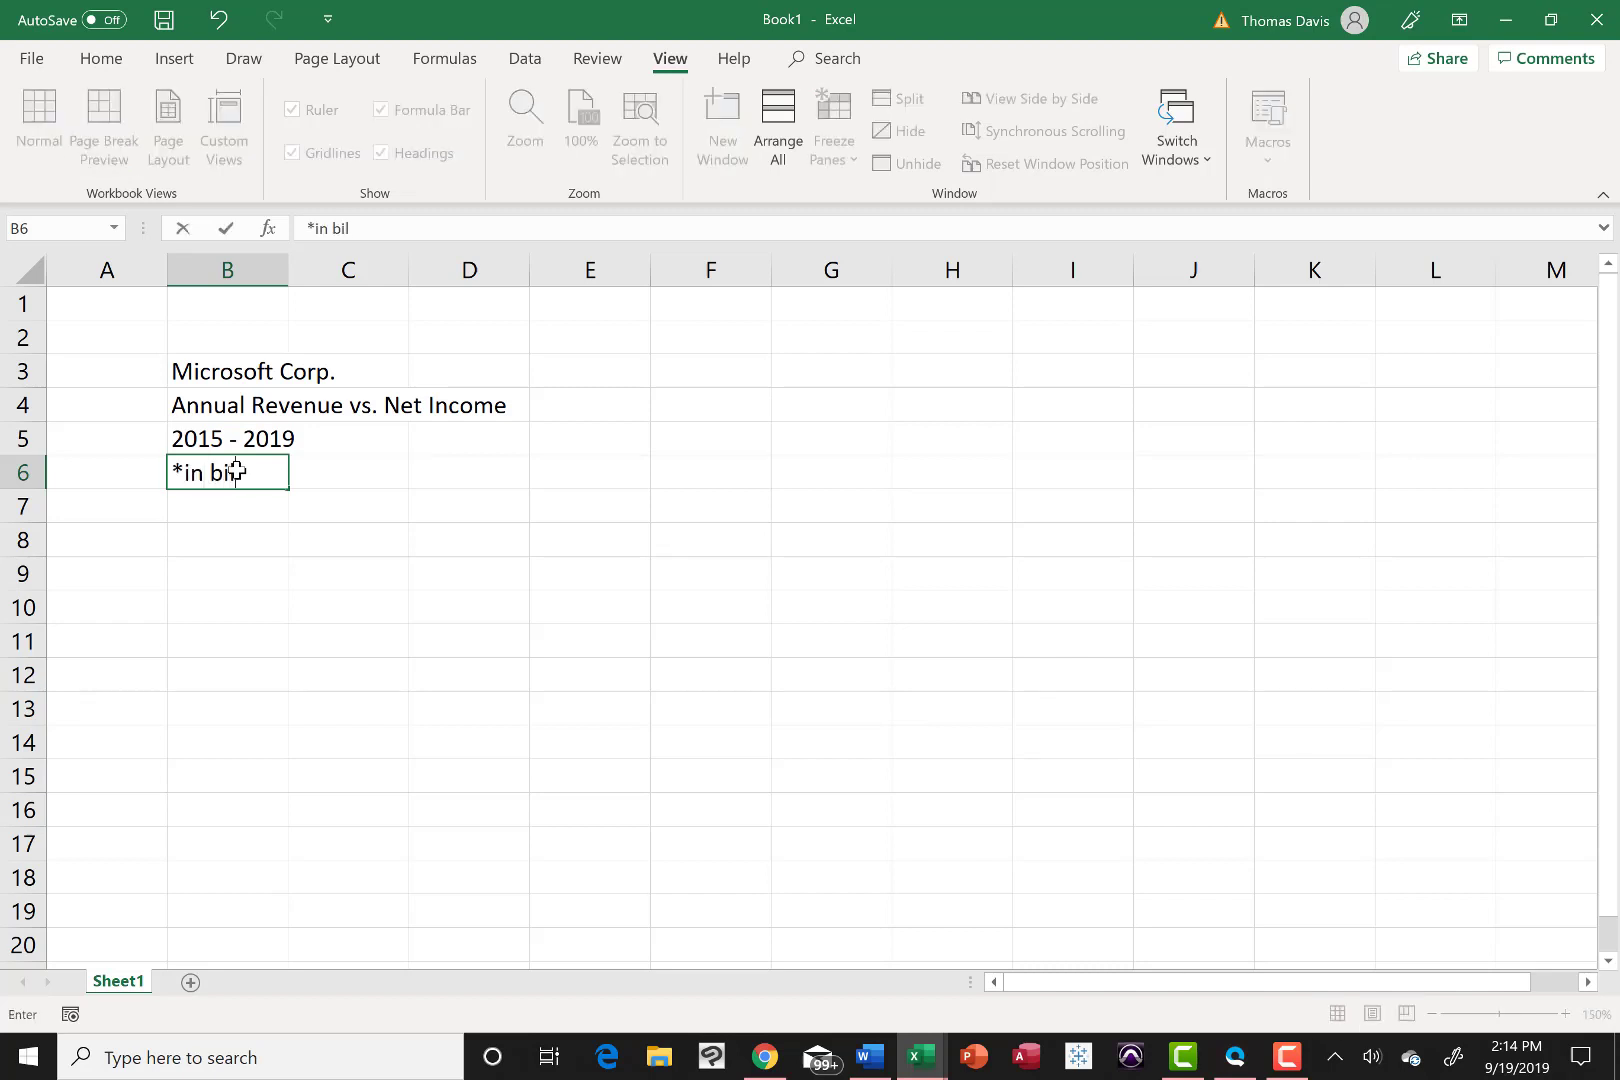
{"action": "type", "text": "lions"}
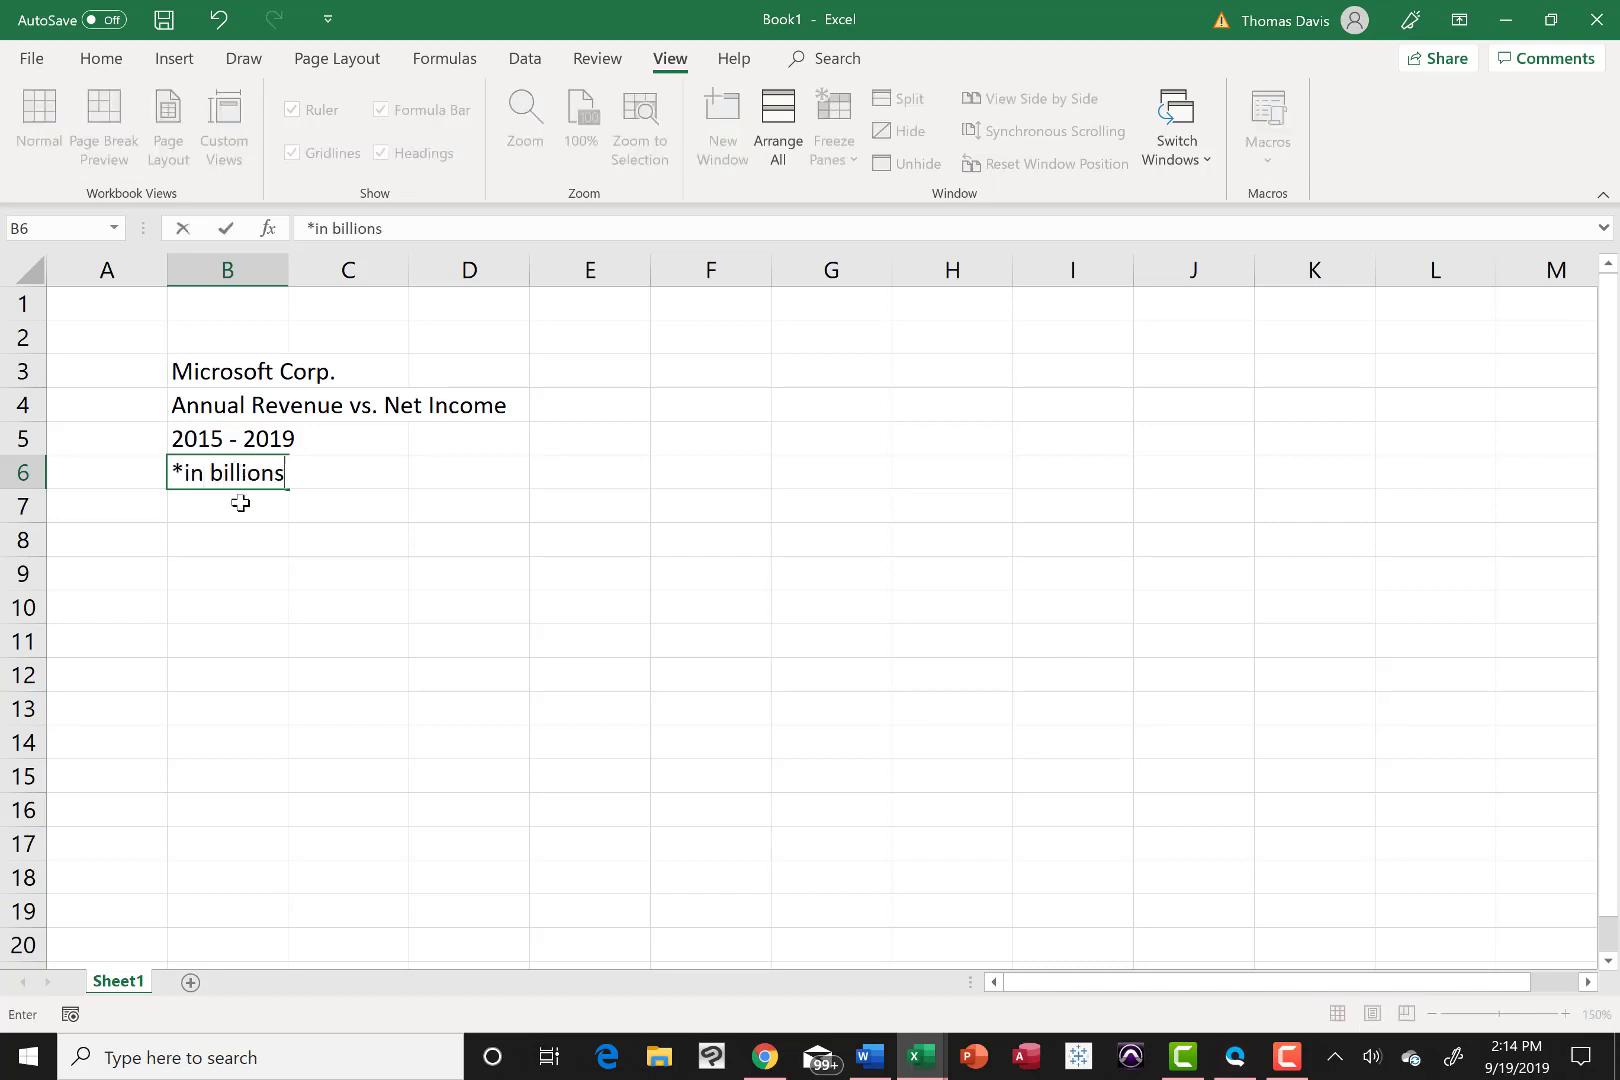
{"action": "key", "text": "enter"}
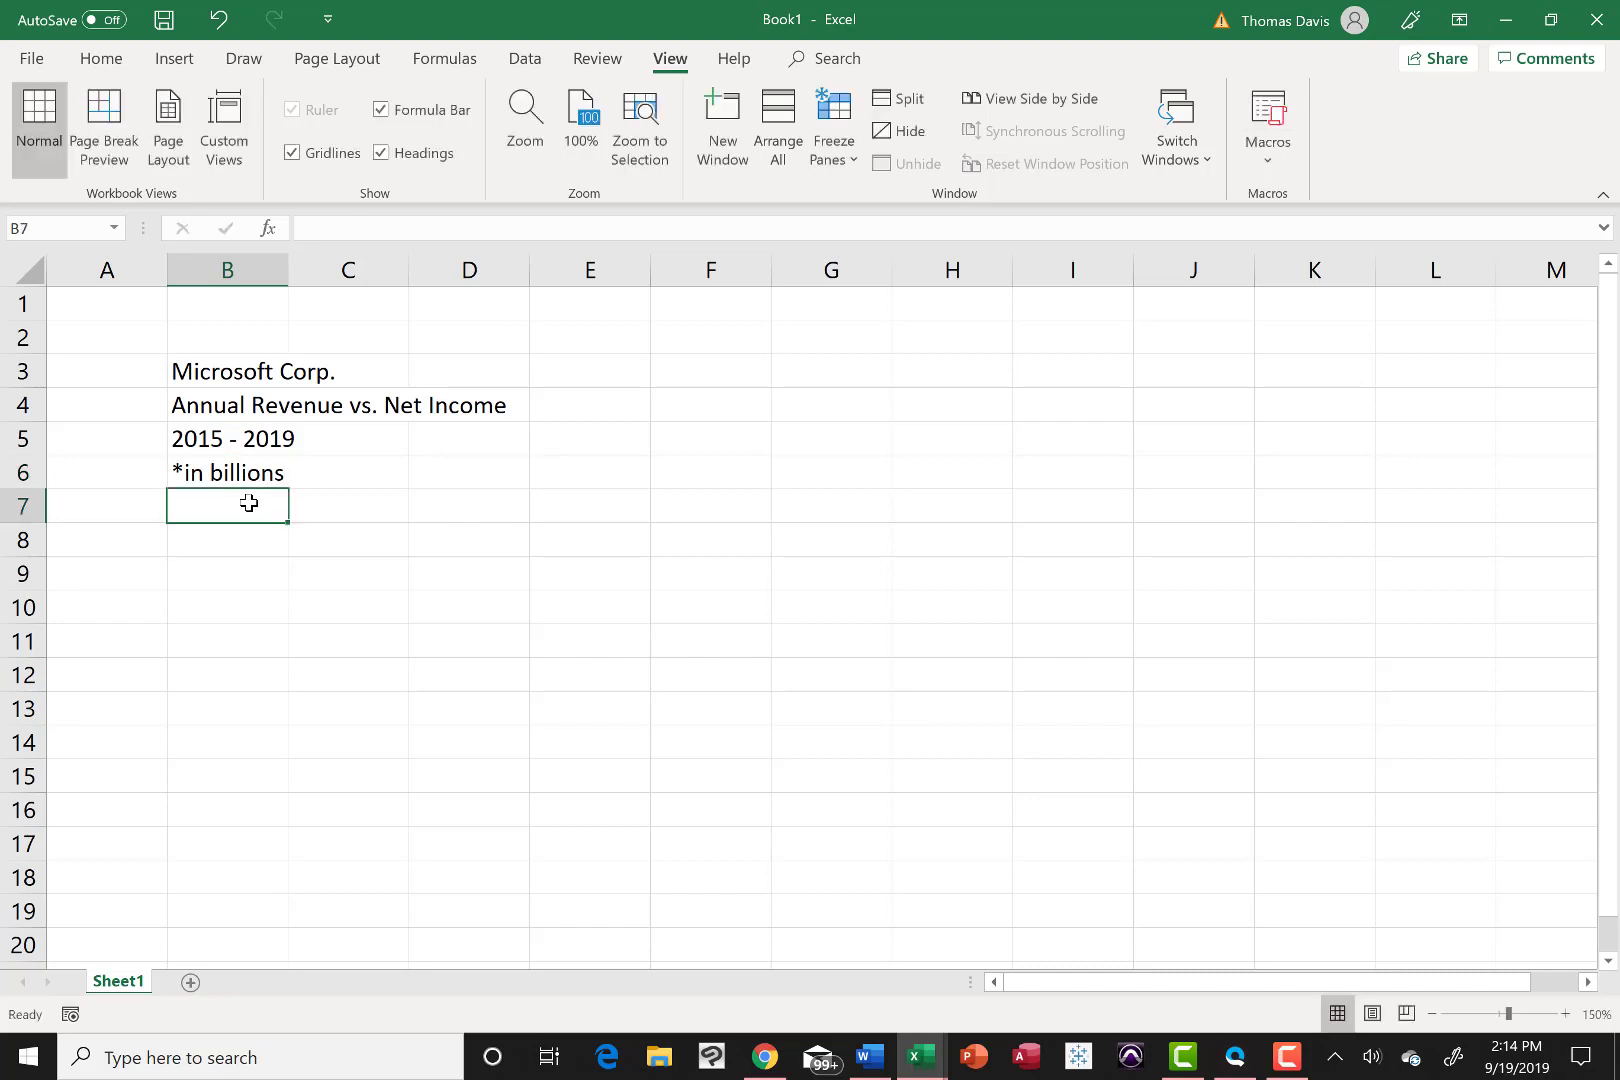
Step: Enter headings Year, Revenue, Net Income in row 7 and years 2015 and 2016 below Year
{"action": "type", "text": "Year"}
{"action": "left_click", "coordinate": [348, 504]}
{"action": "type", "text": "Revenue"}
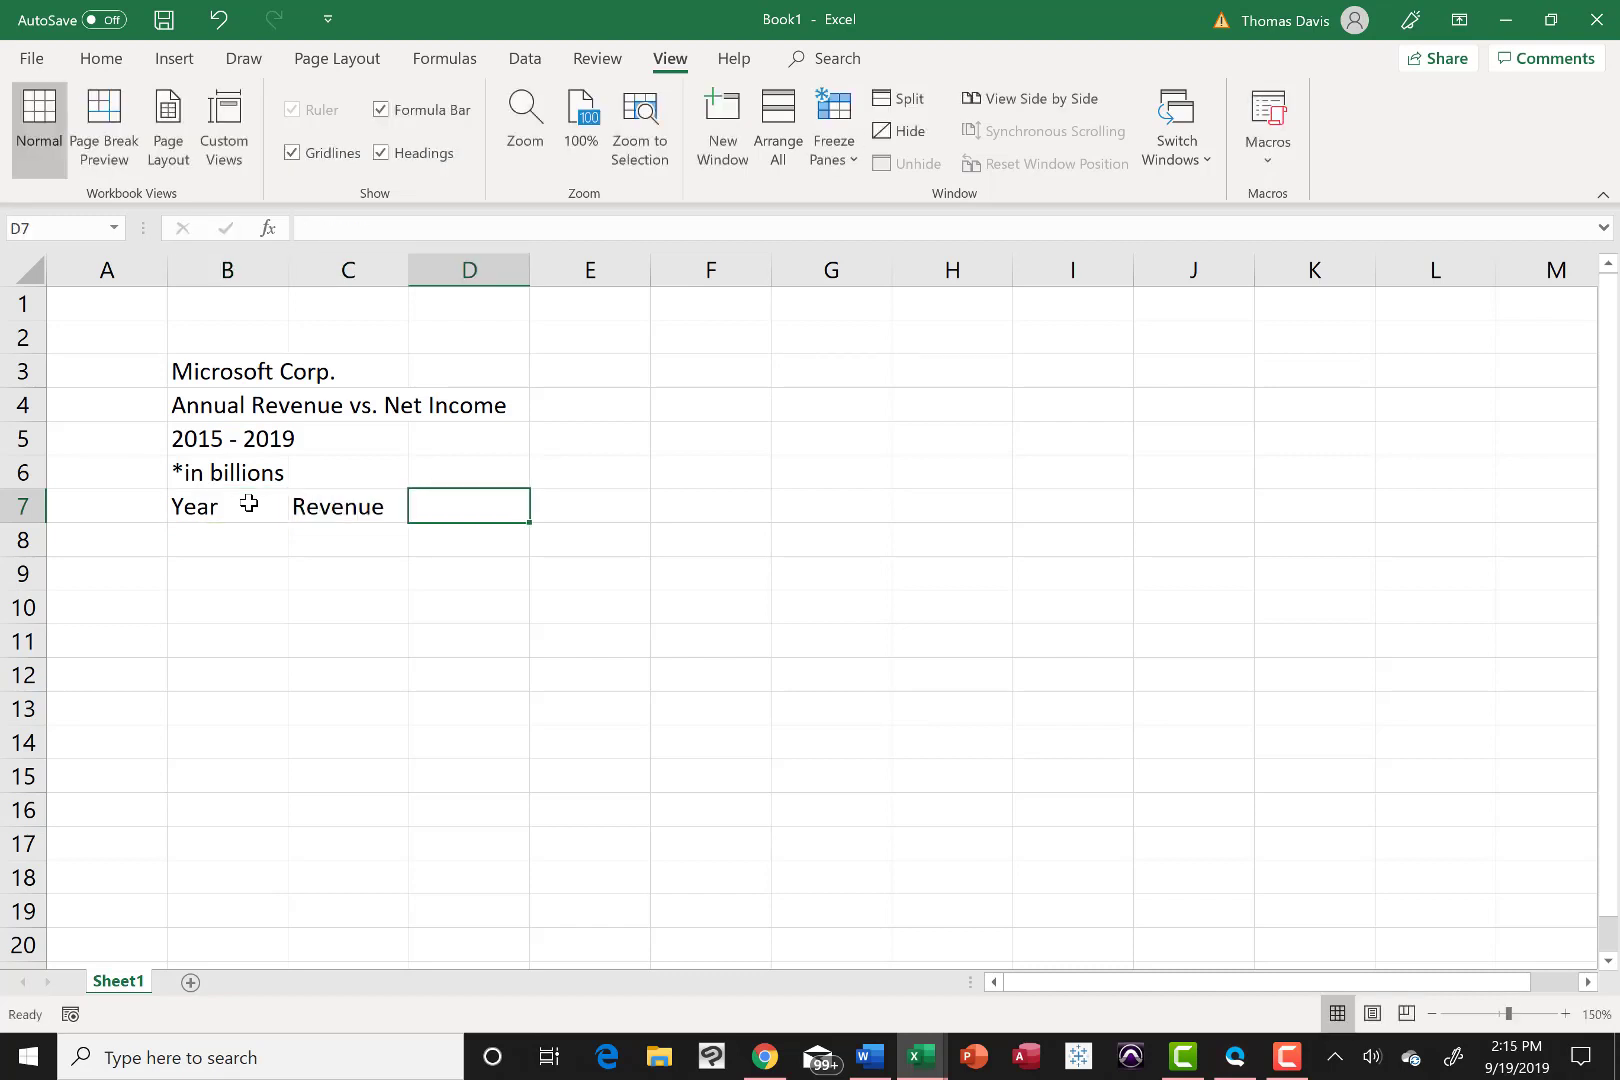
{"action": "type", "text": "Net Income"}
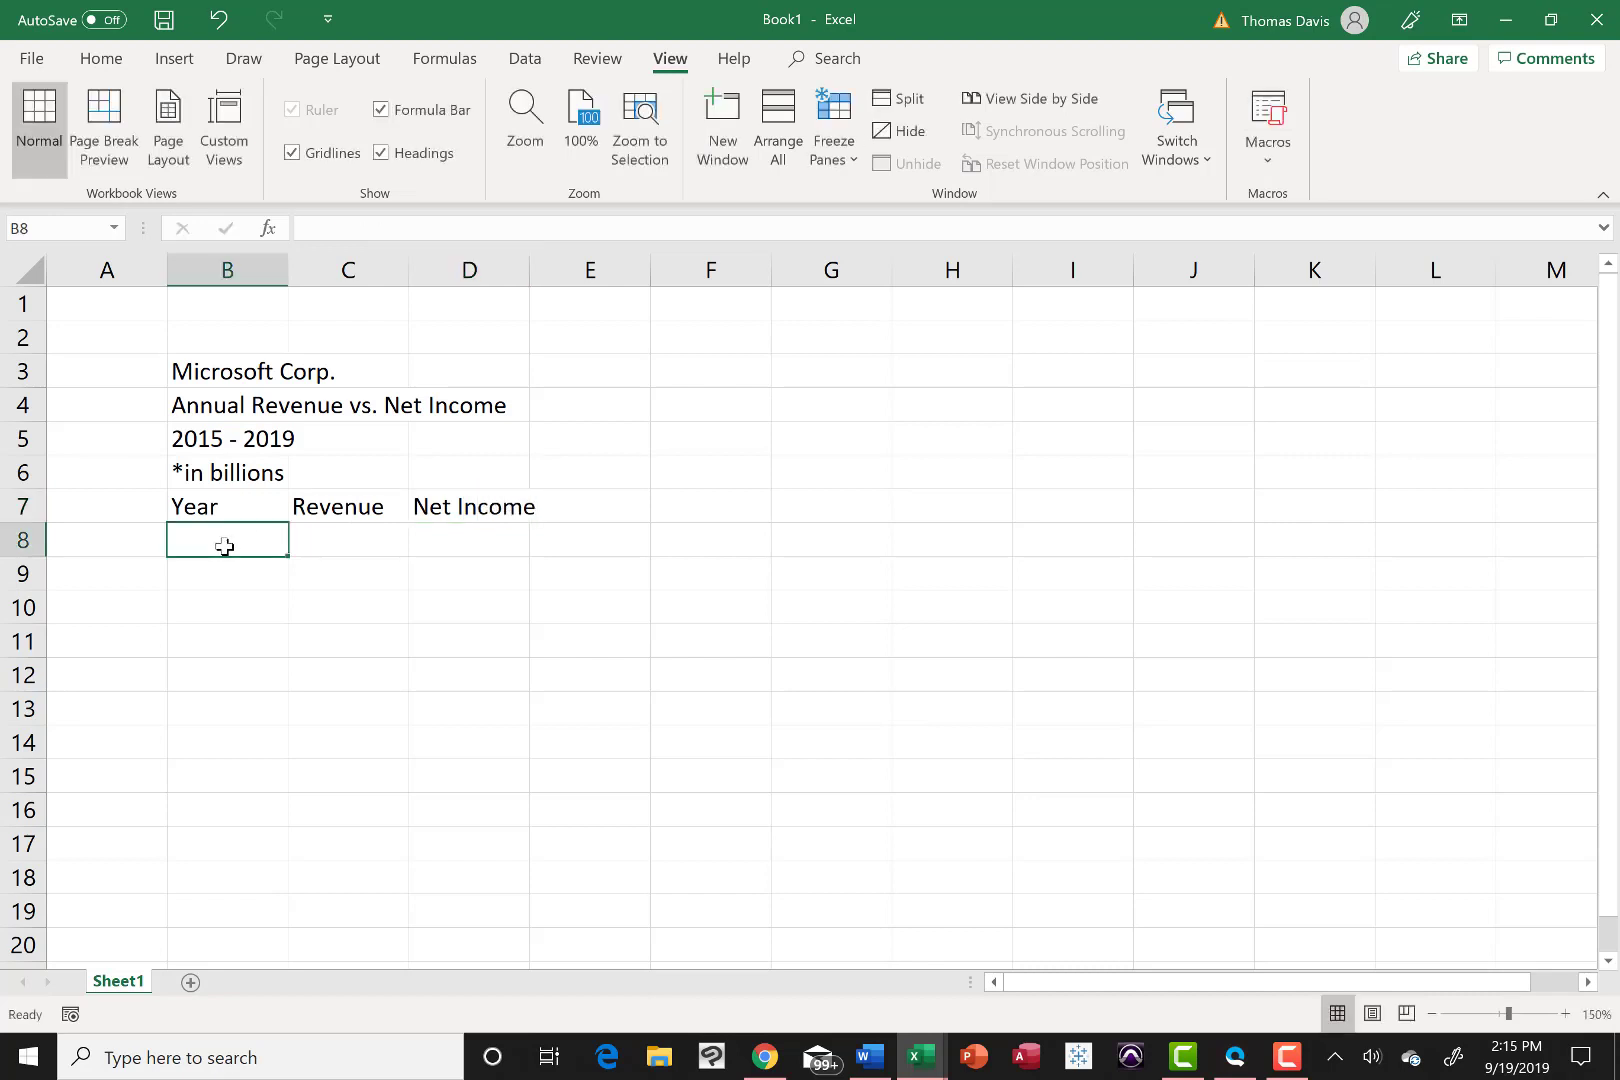
{"action": "type", "text": "2015"}
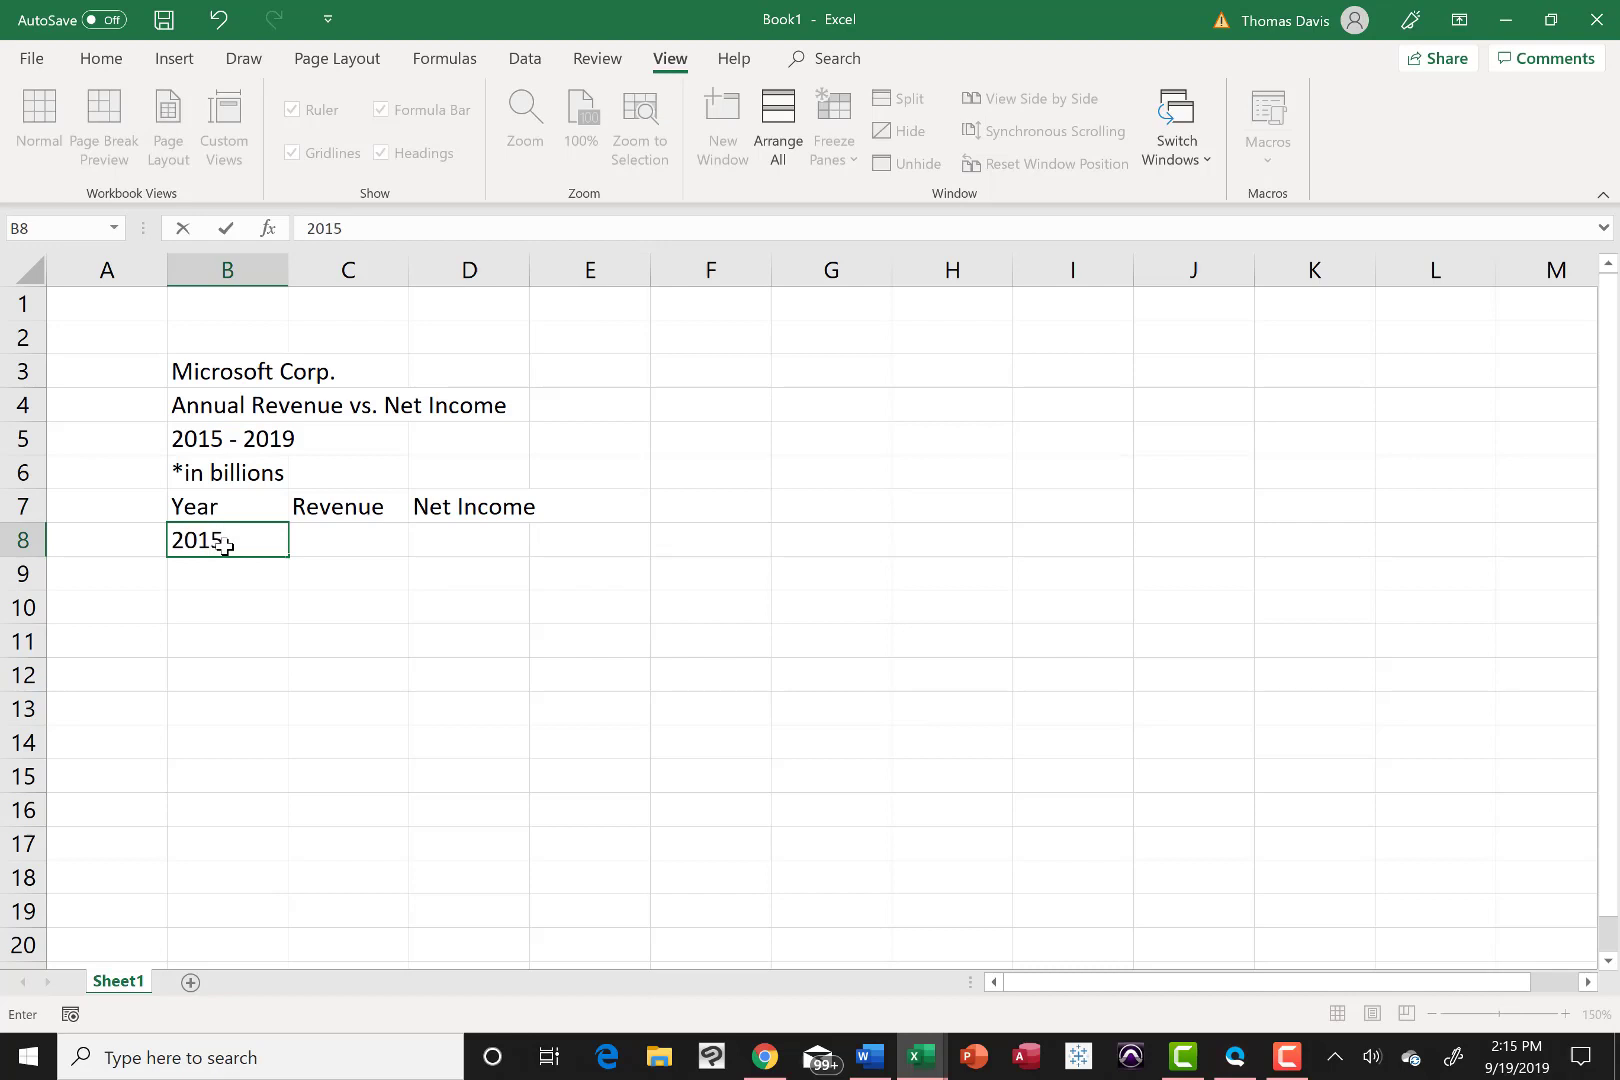
{"action": "key", "text": "Return"}
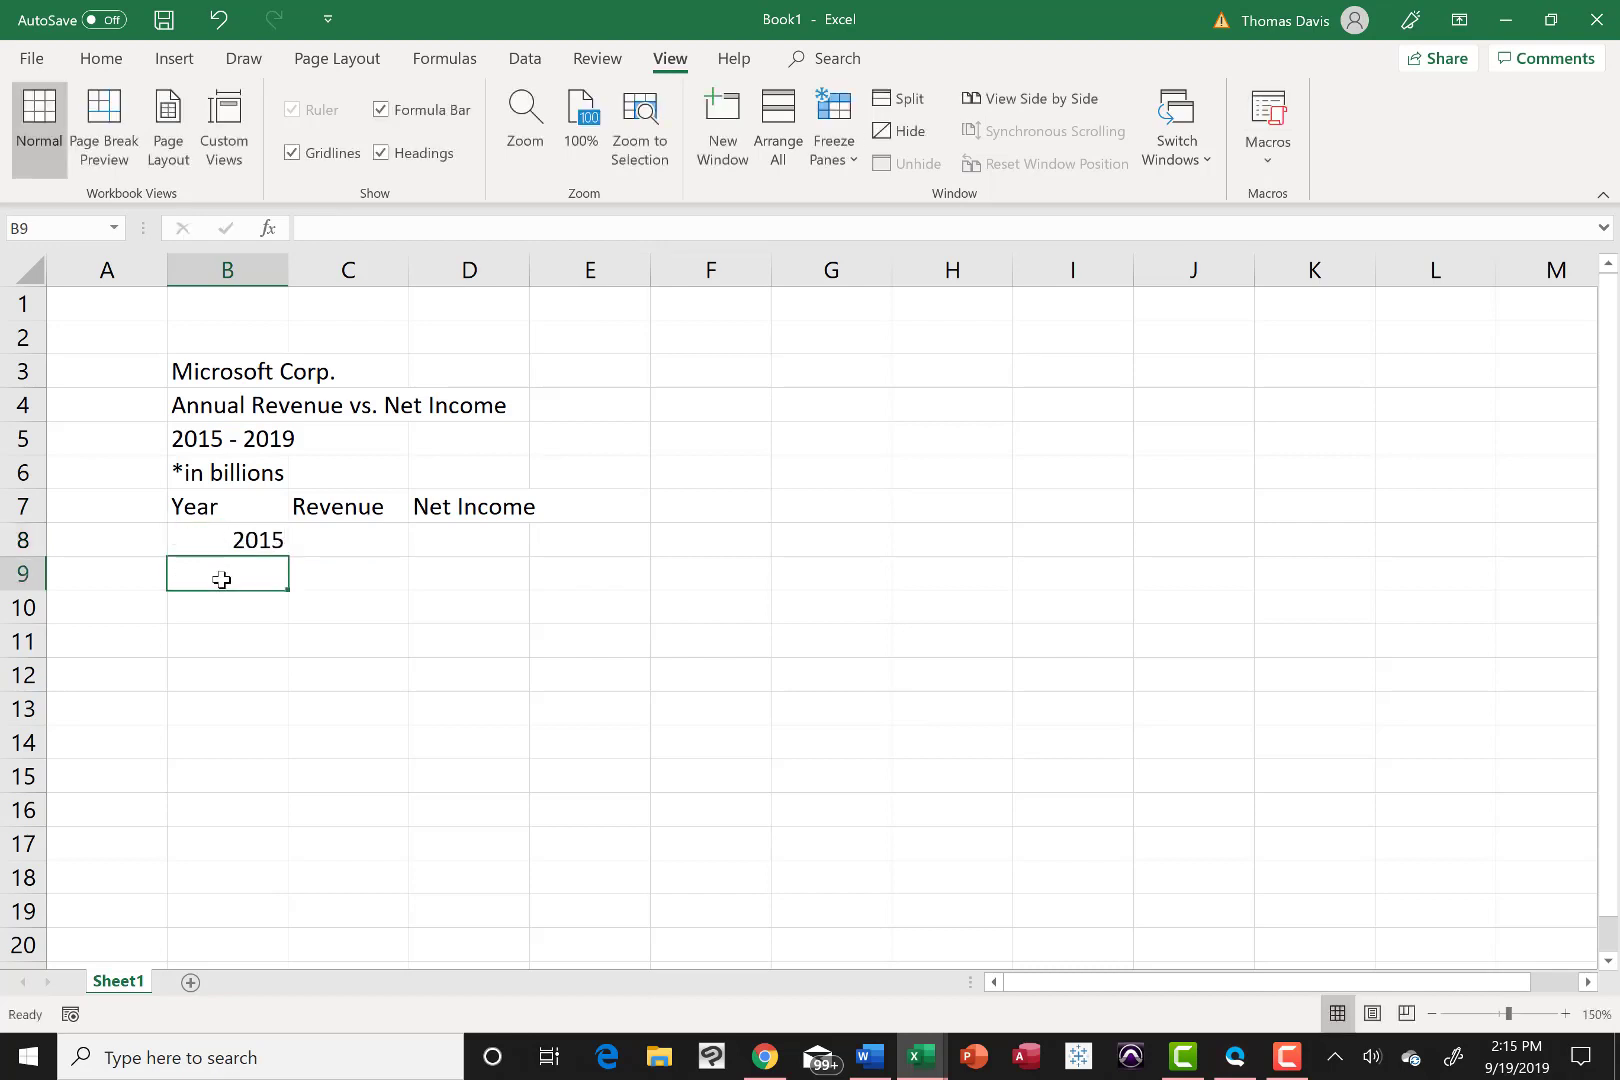
{"action": "type", "text": "2016"}
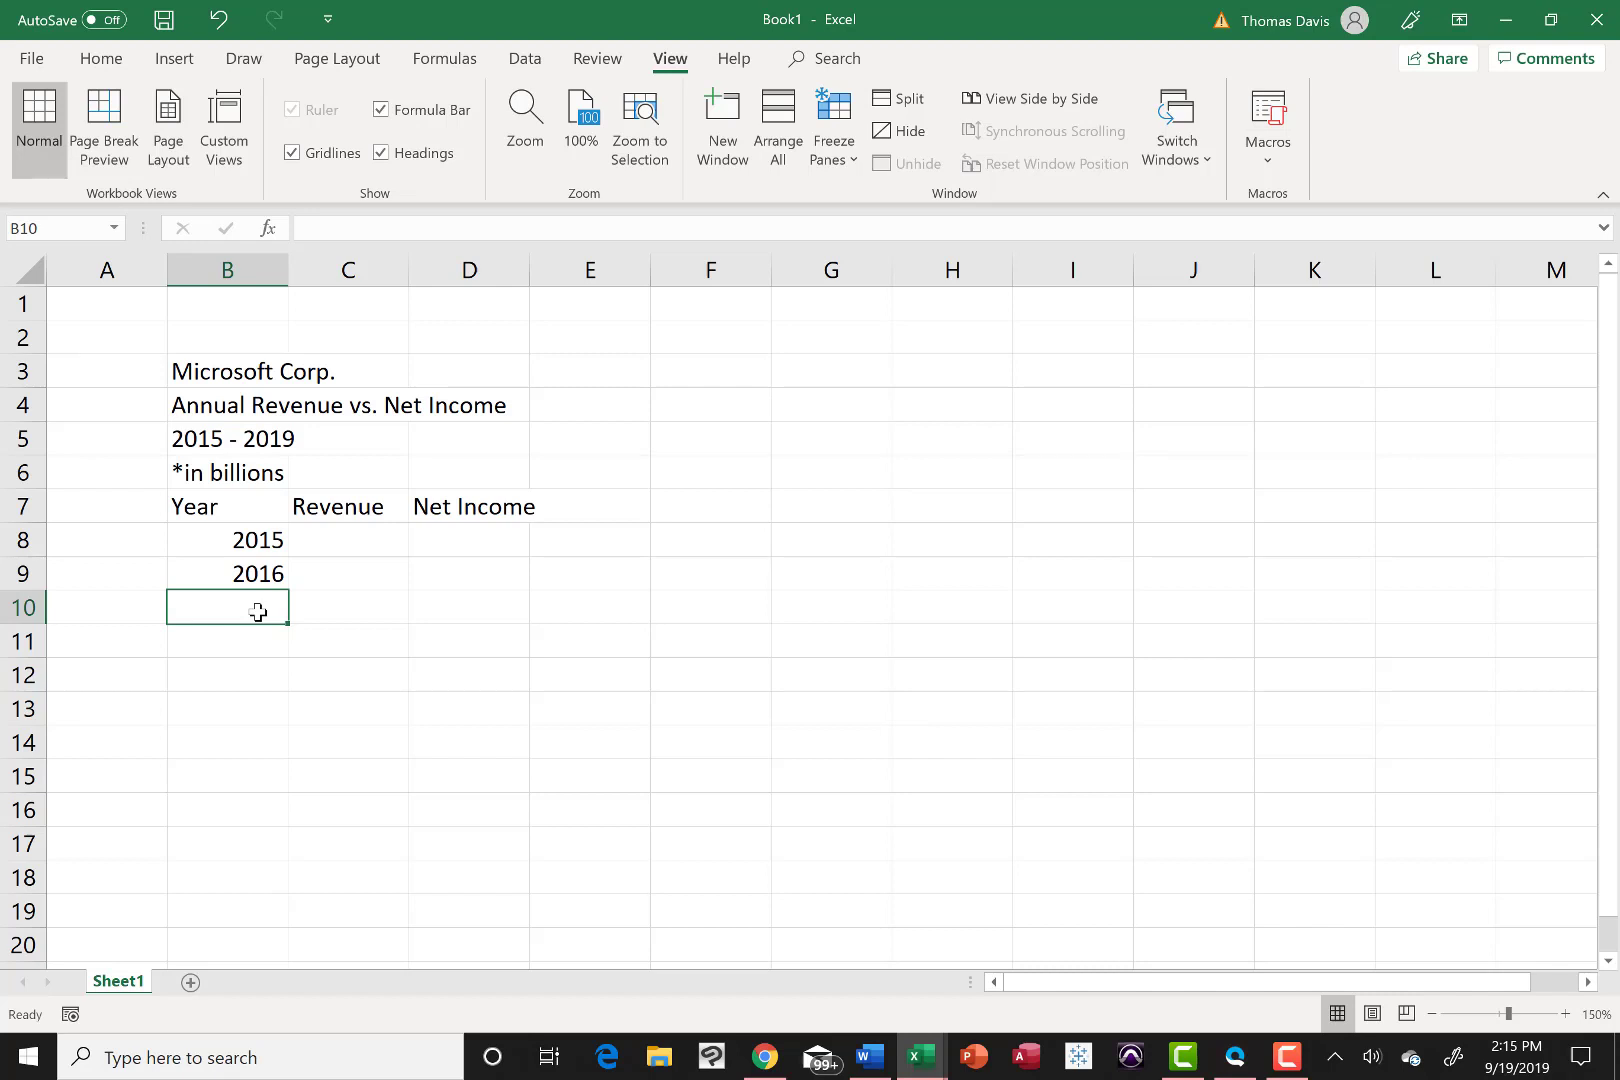
{"action": "mouse_move", "coordinate": [244, 544]}
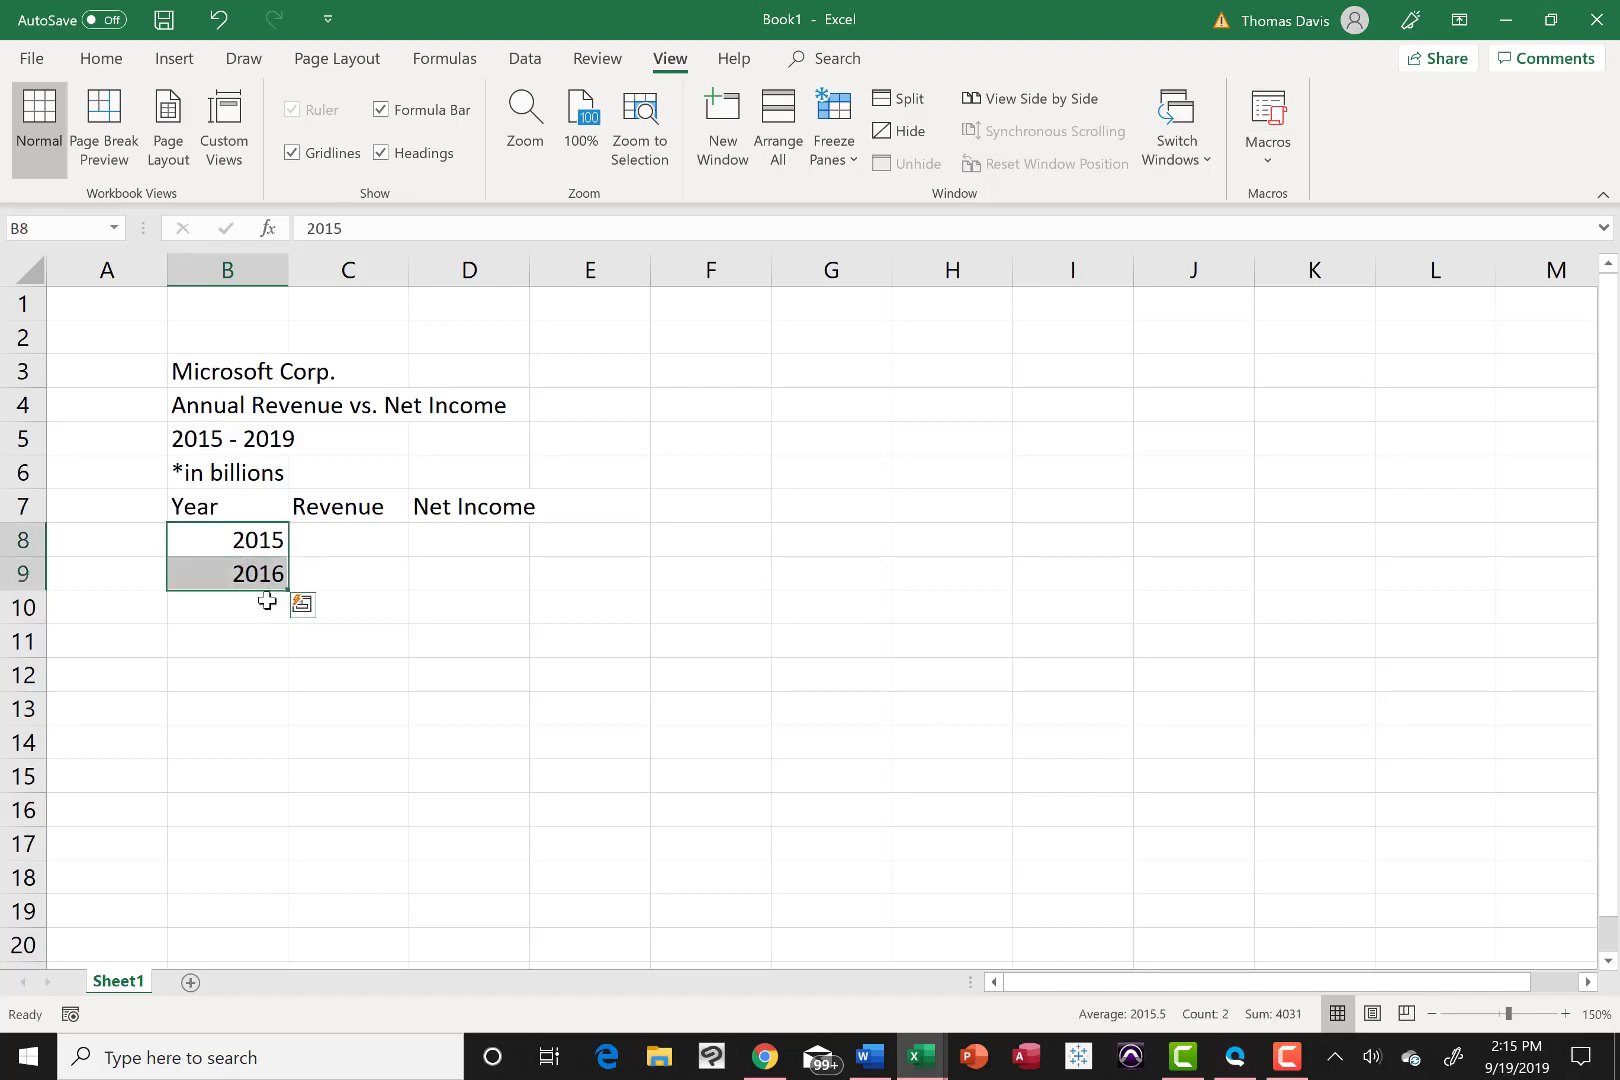
{"action": "mouse_move", "coordinate": [236, 544]}
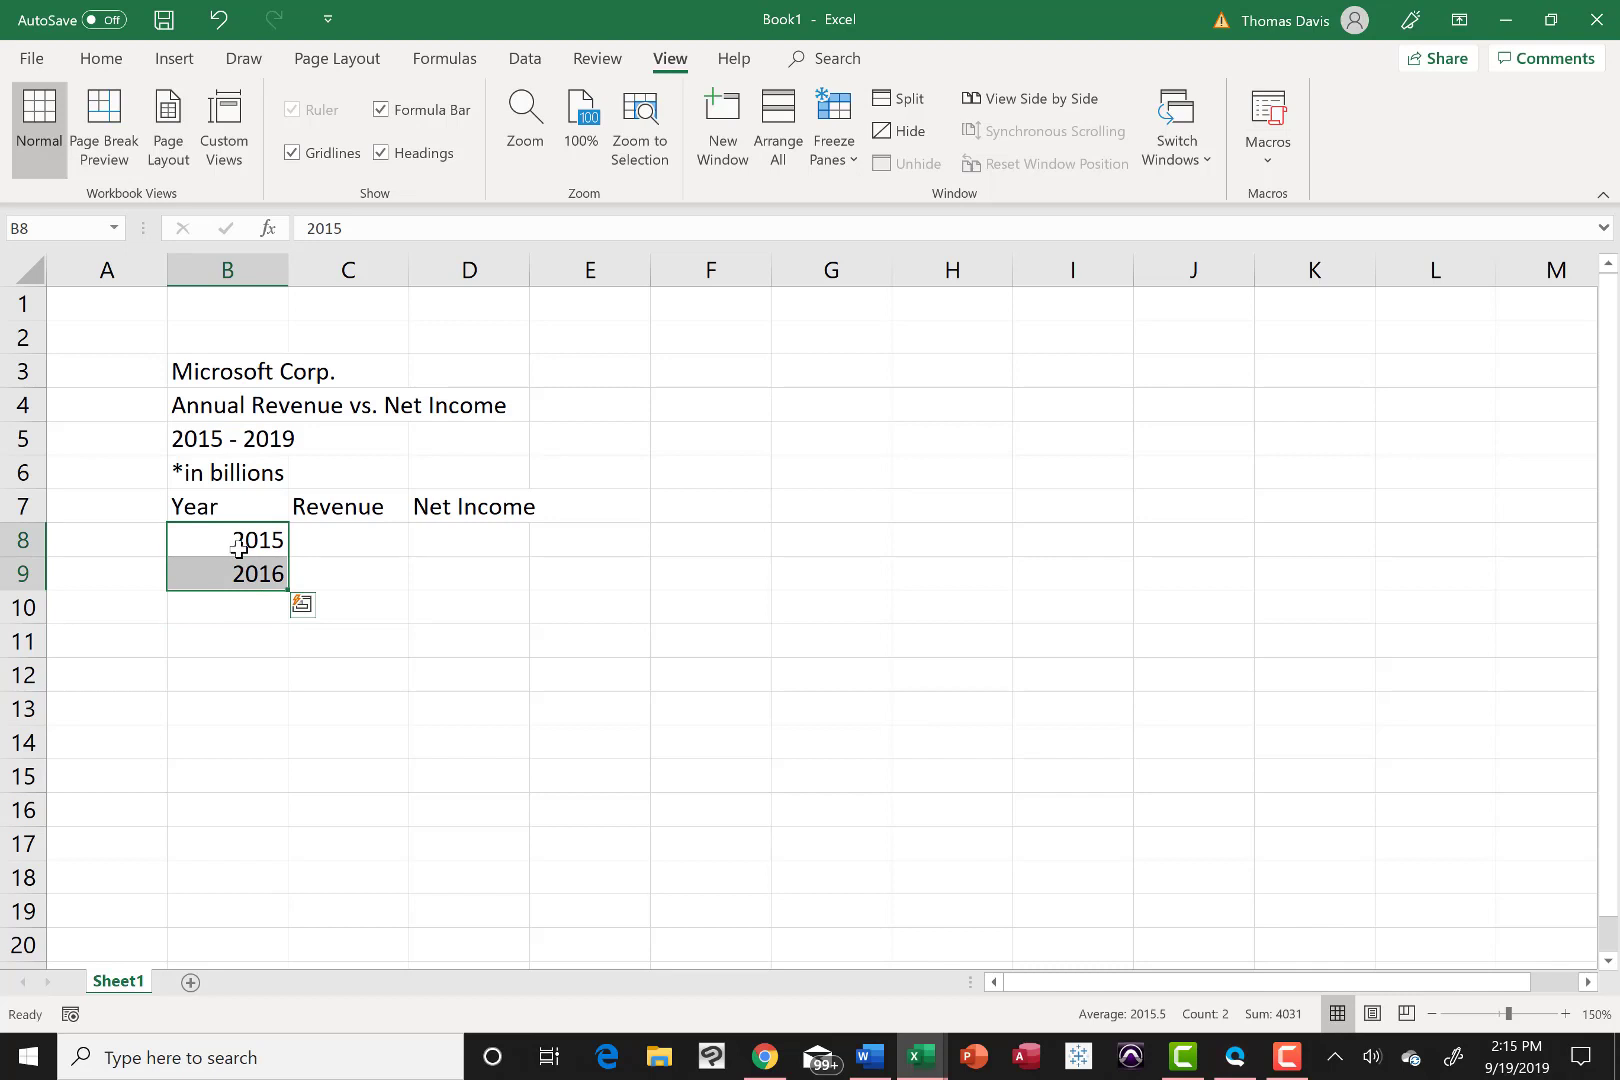
{"action": "mouse_move", "coordinate": [206, 572]}
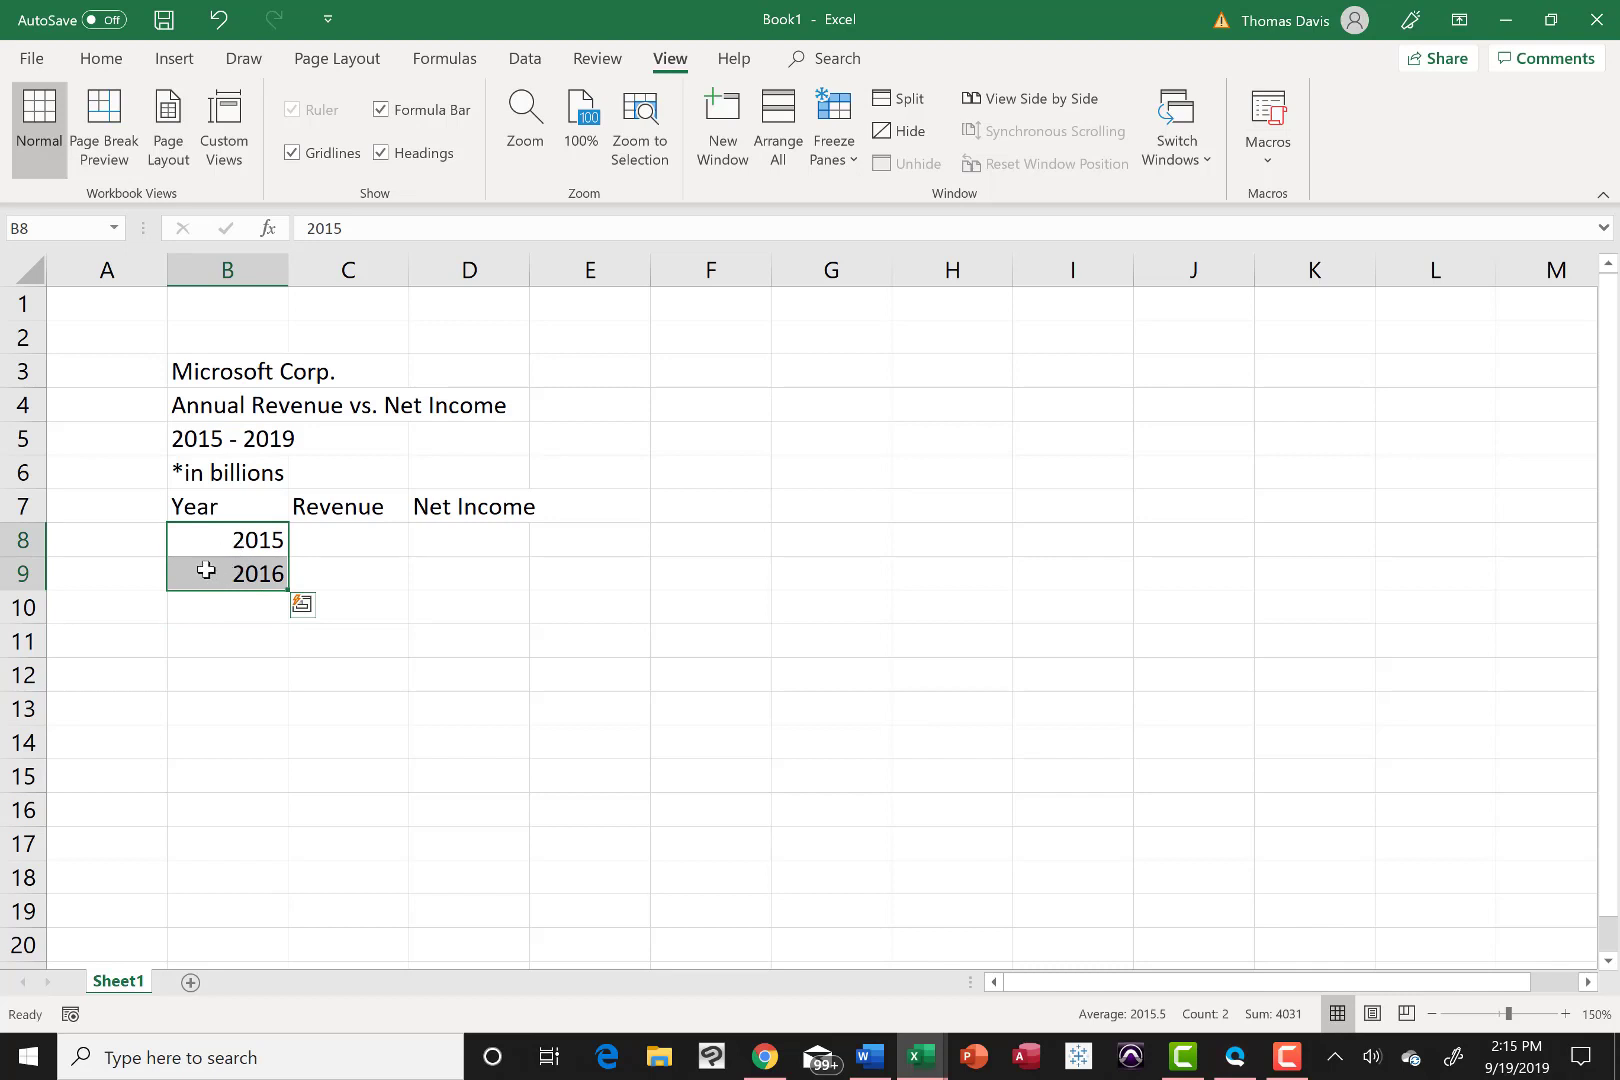
{"action": "mouse_move", "coordinate": [286, 592]}
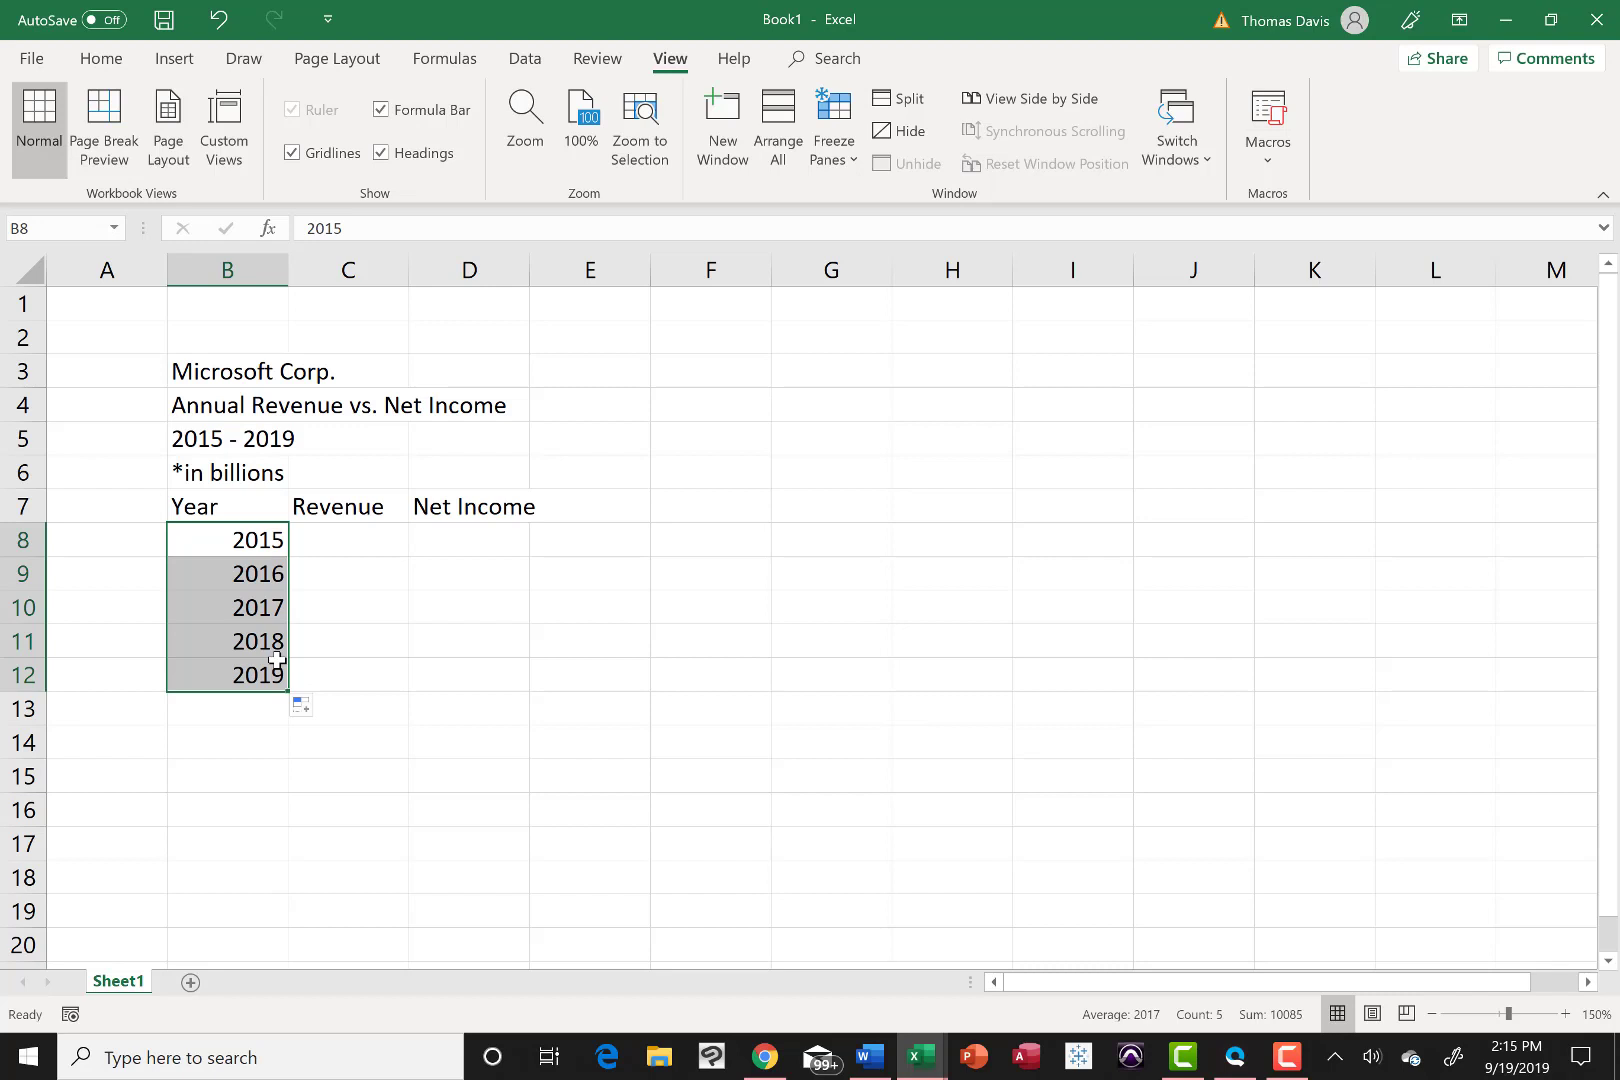
{"action": "mouse_move", "coordinate": [336, 540]}
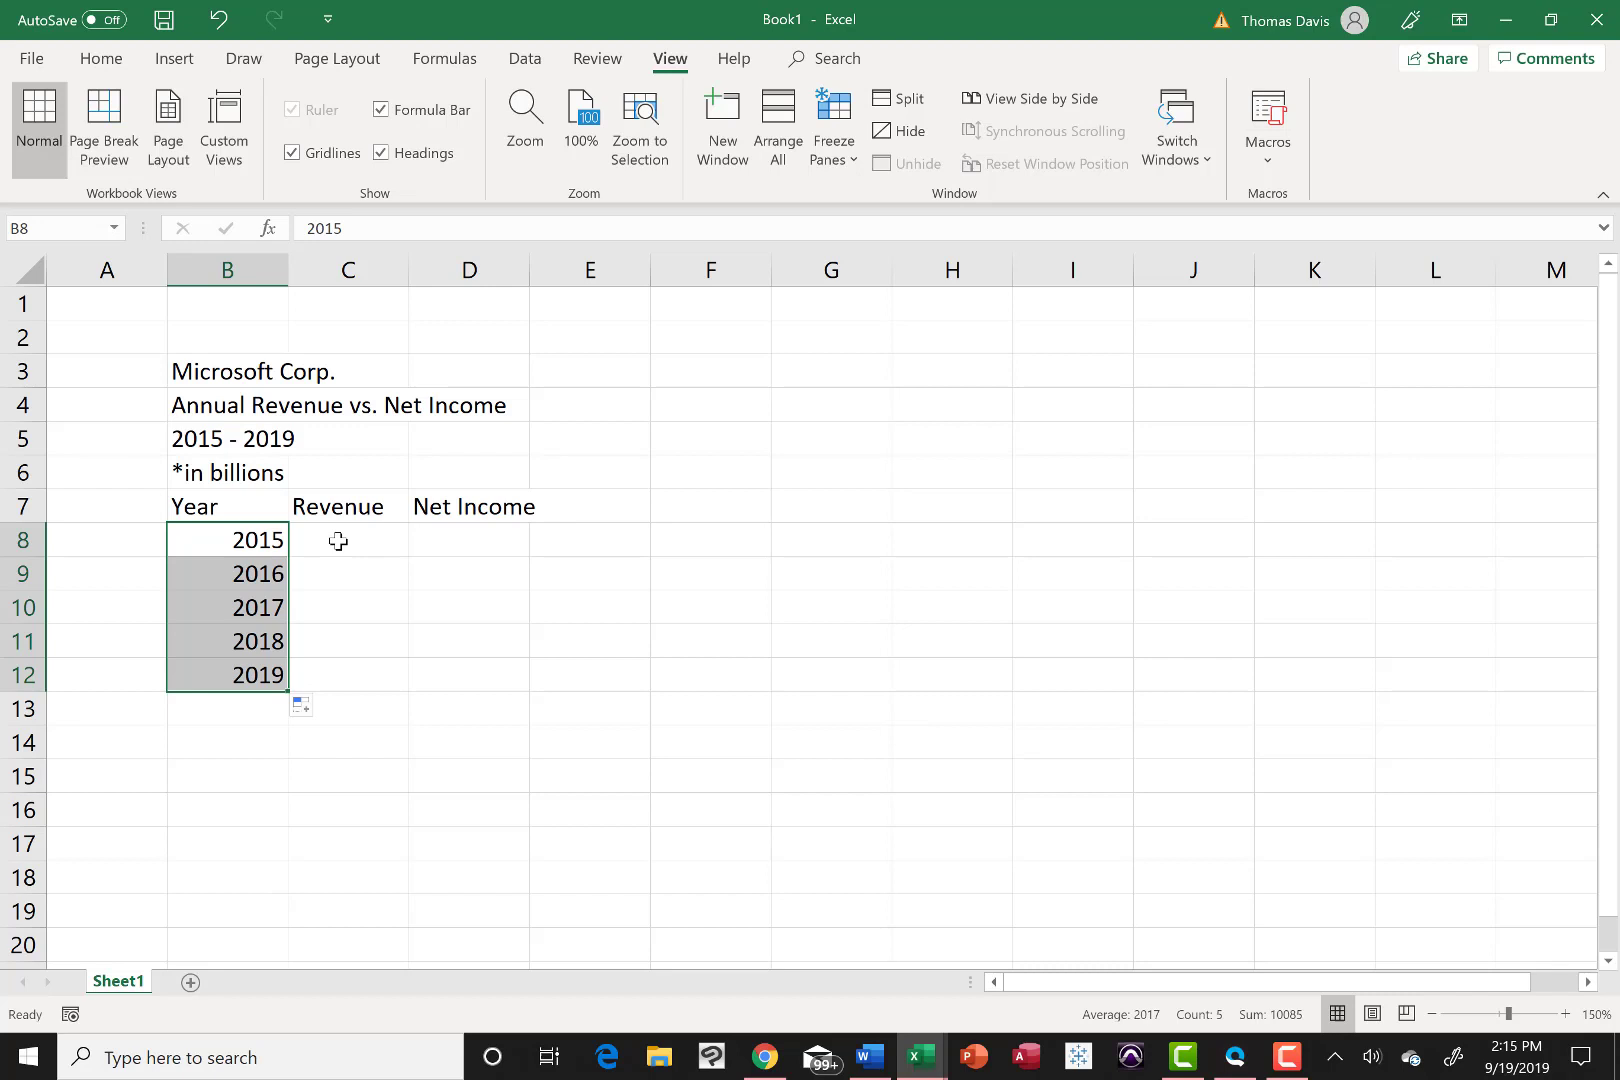
Step: Select the 2015 revenue cell C8 and switch back to the Morningstar financials page
{"action": "left_click", "coordinate": [346, 540]}
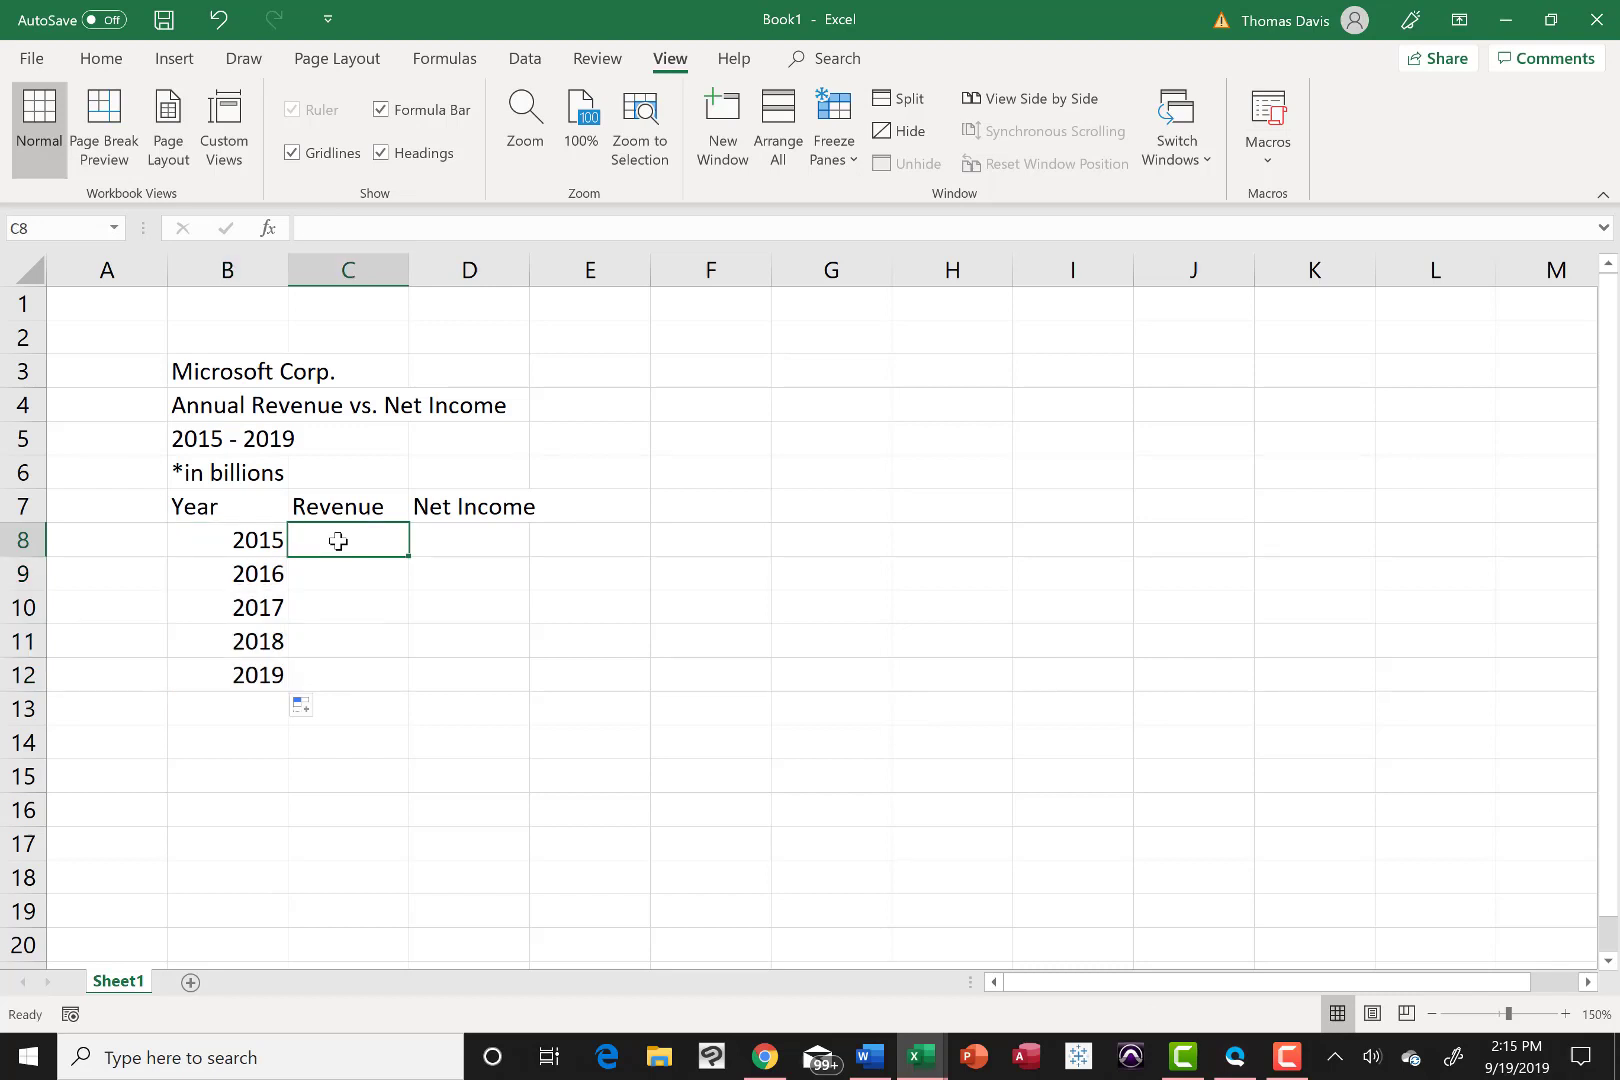
{"action": "mouse_move", "coordinate": [392, 568]}
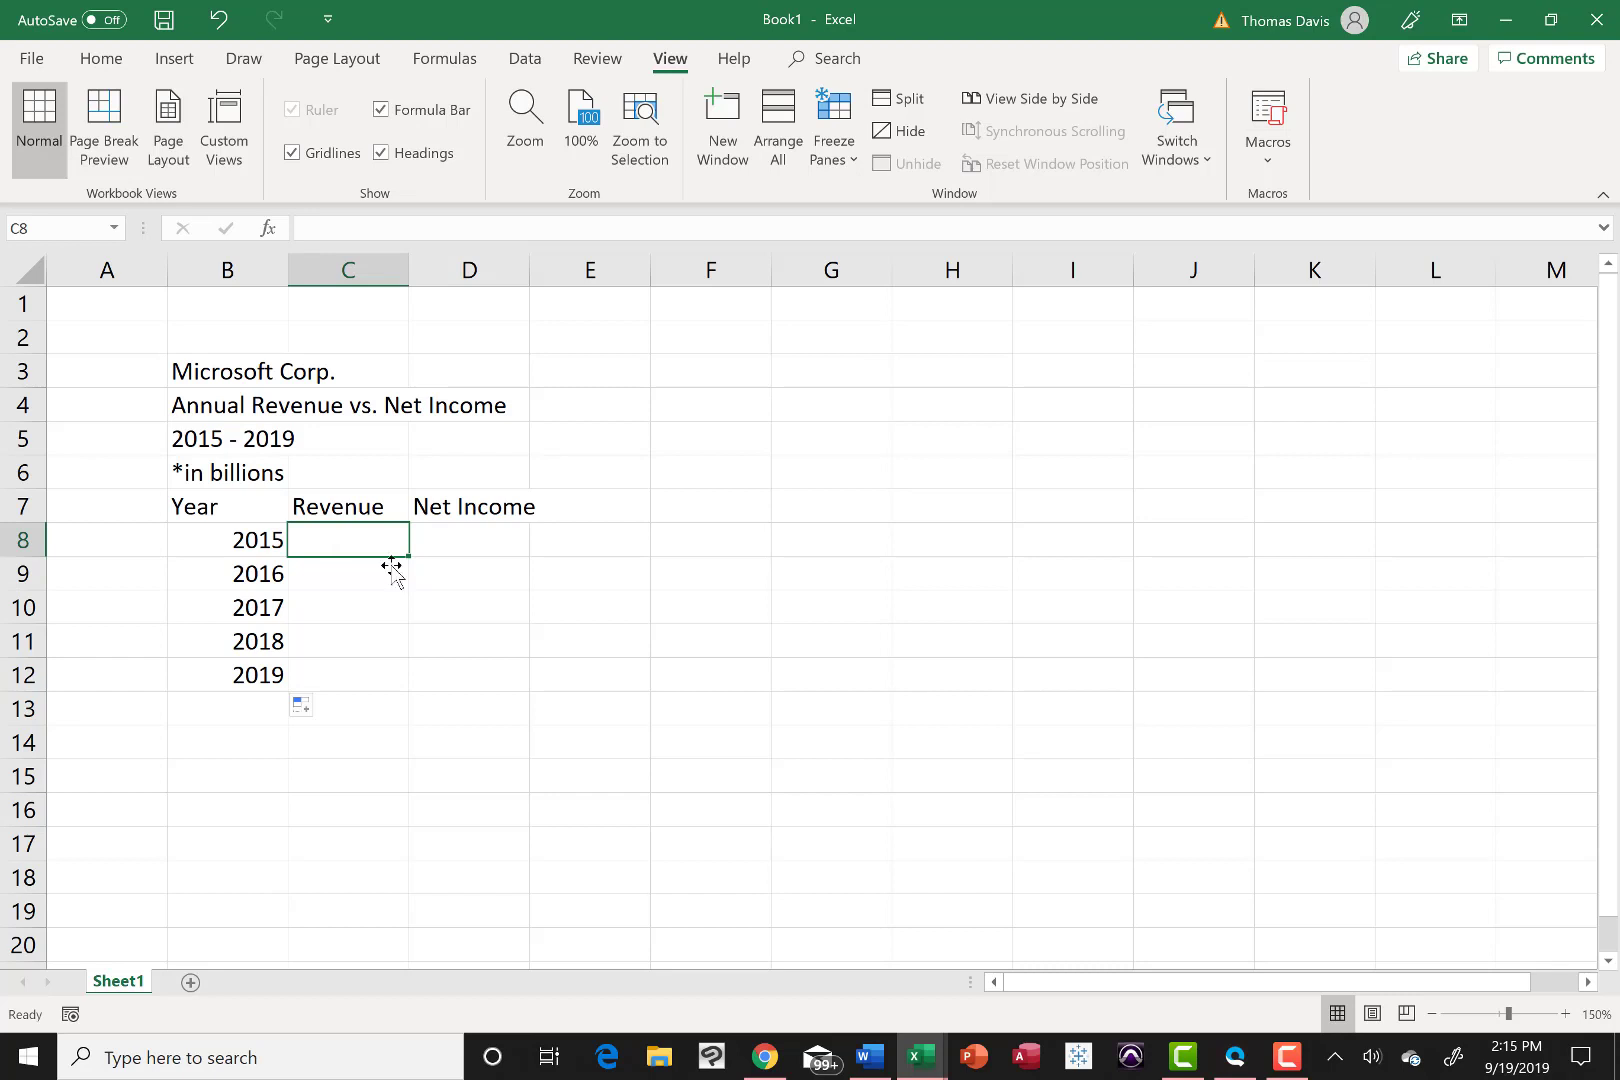
{"action": "mouse_move", "coordinate": [608, 786]}
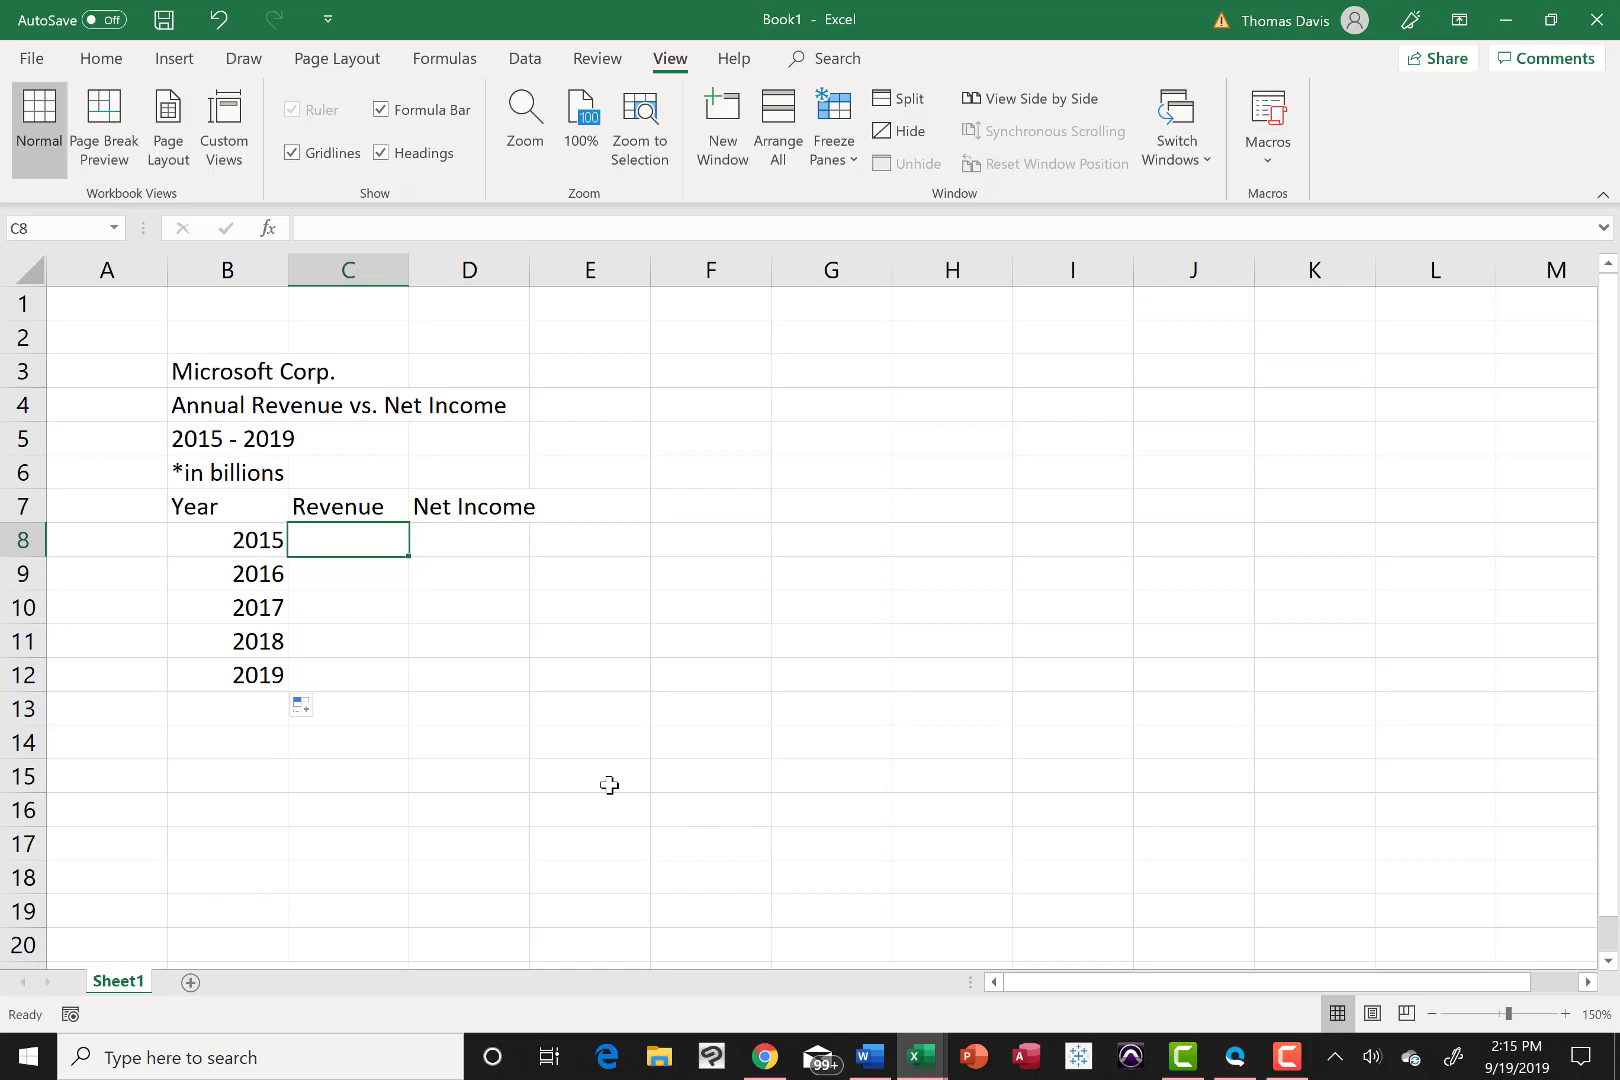
{"action": "left_click", "coordinate": [764, 1056]}
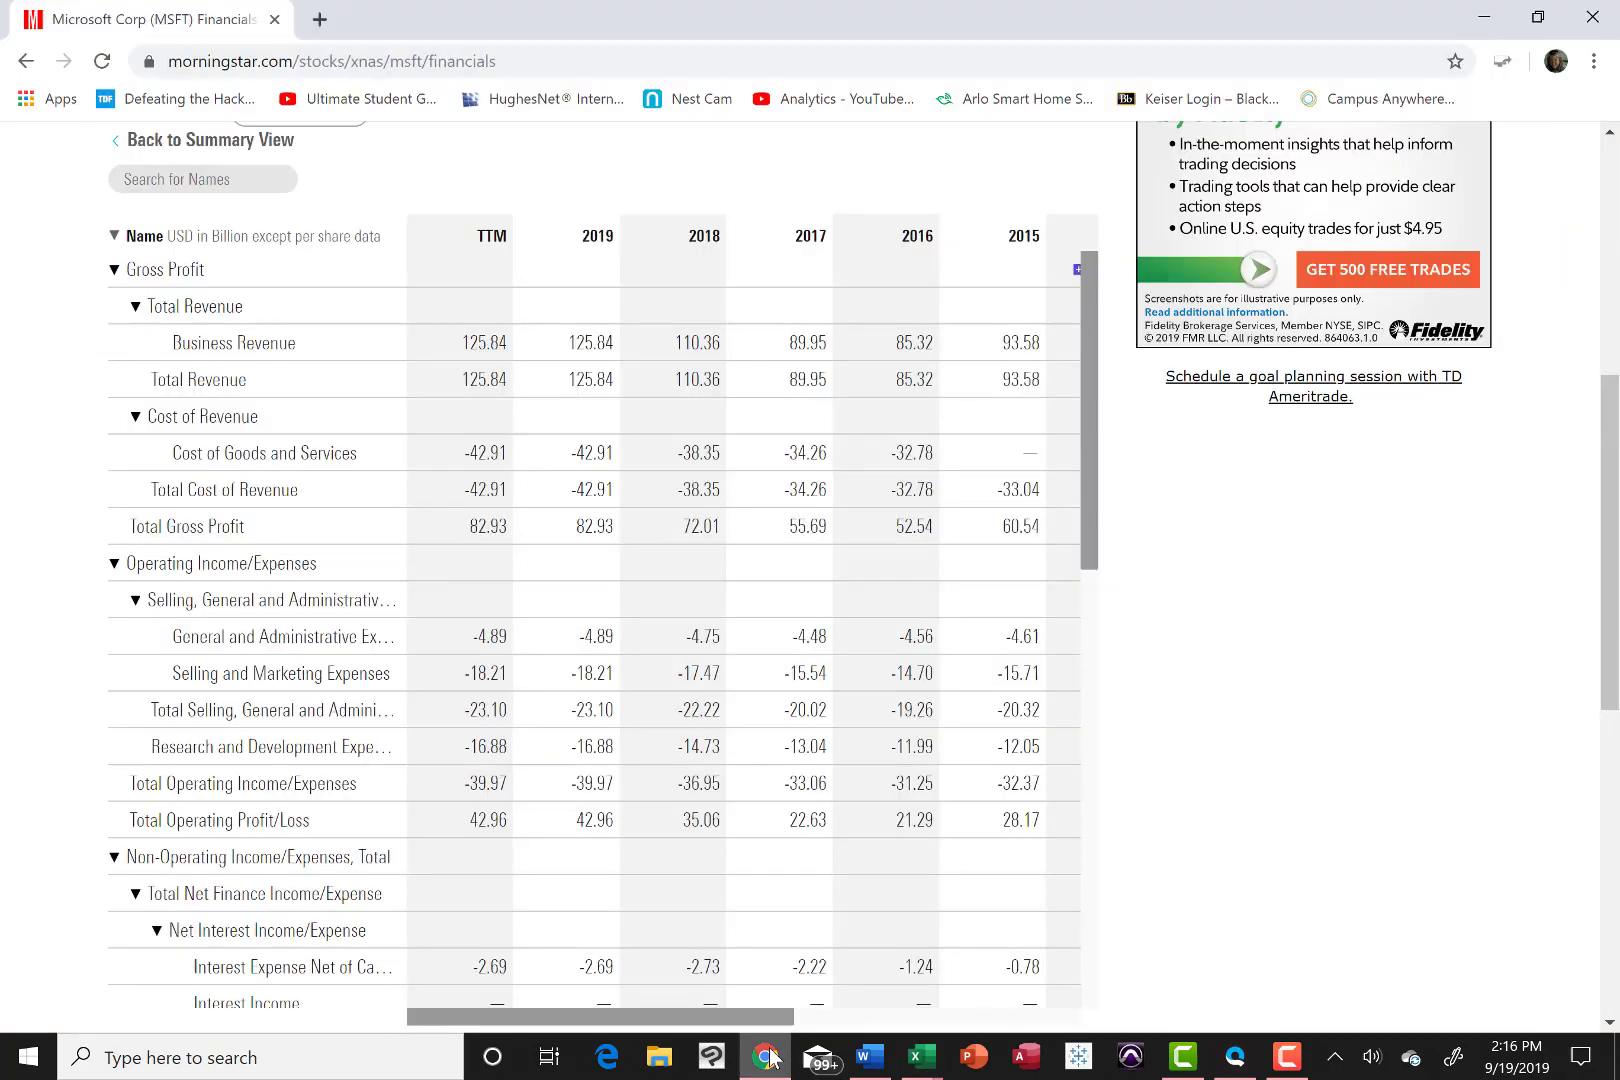
{"action": "mouse_move", "coordinate": [834, 498]}
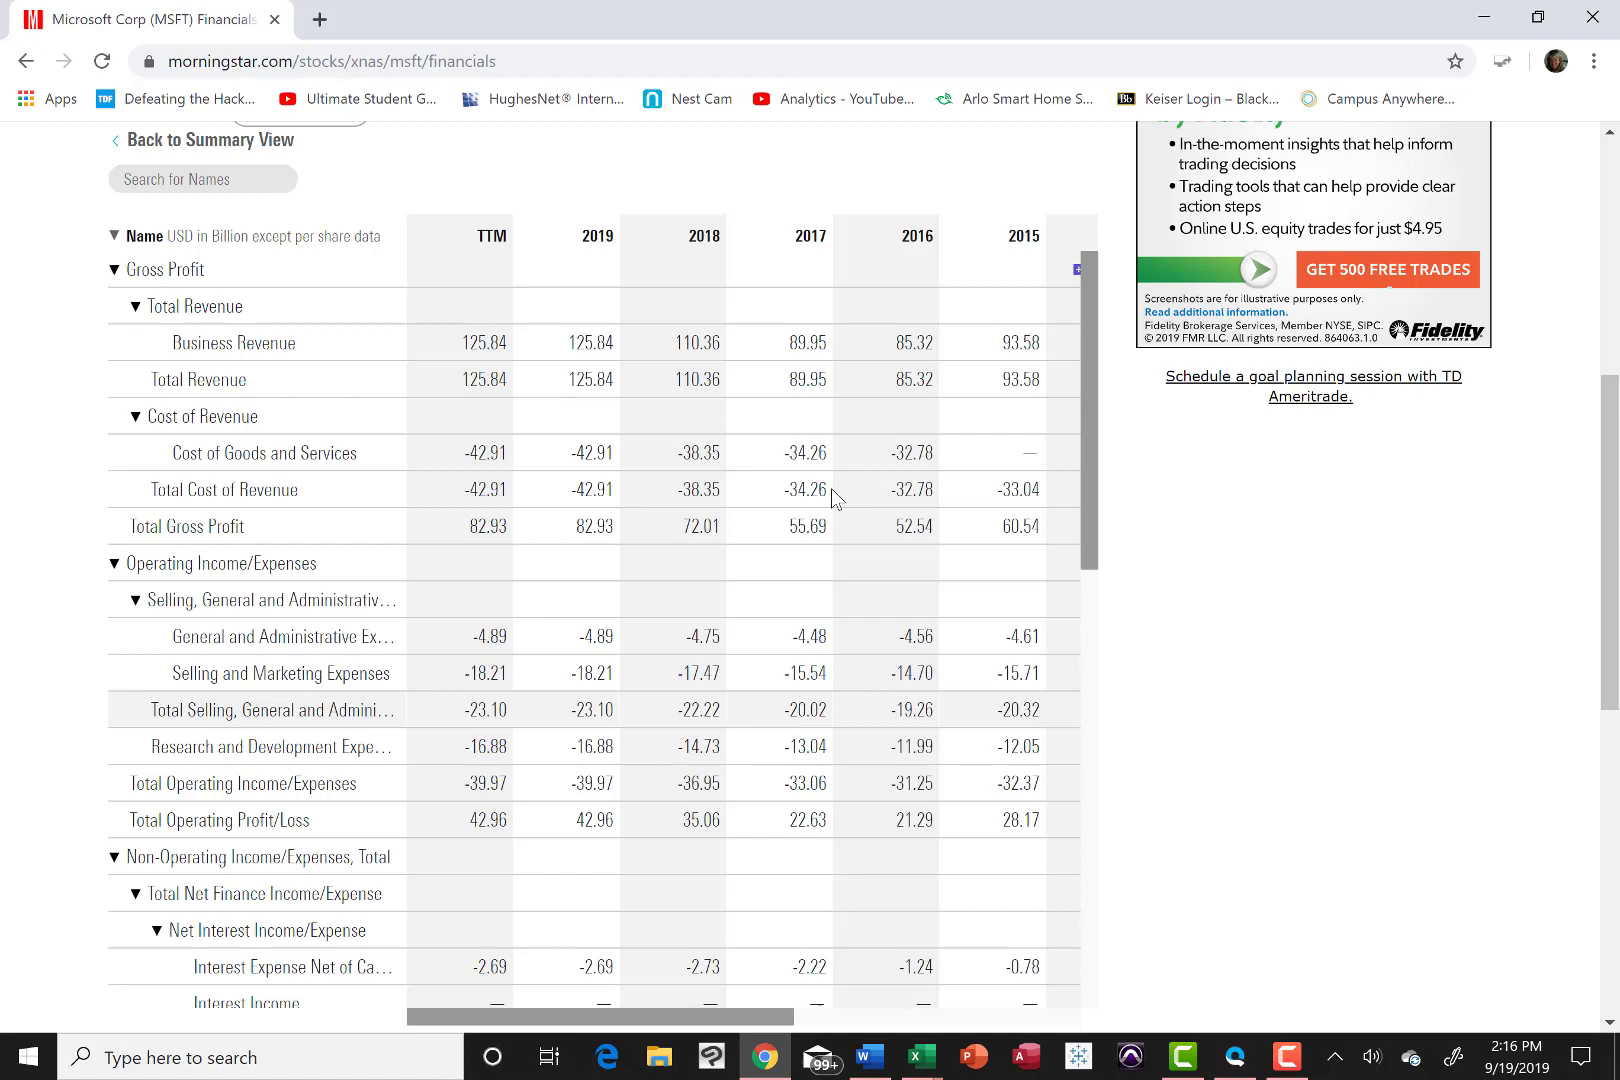
{"action": "mouse_move", "coordinate": [784, 394]}
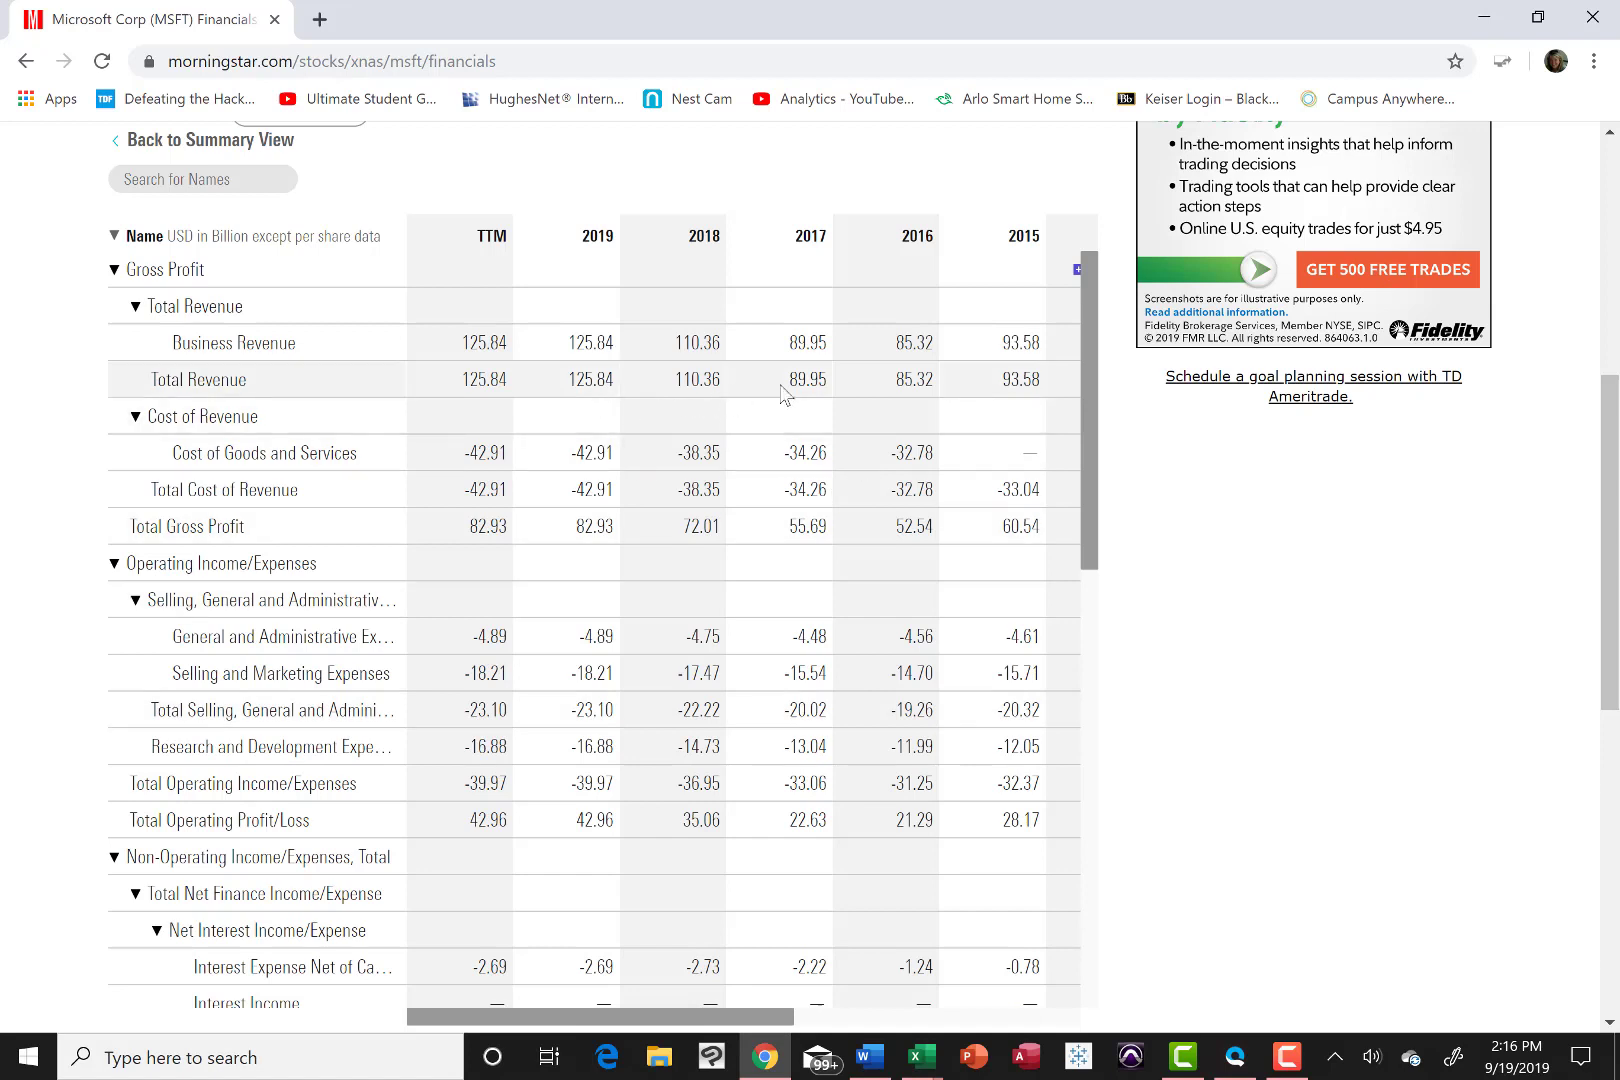
{"action": "mouse_move", "coordinate": [1022, 264]}
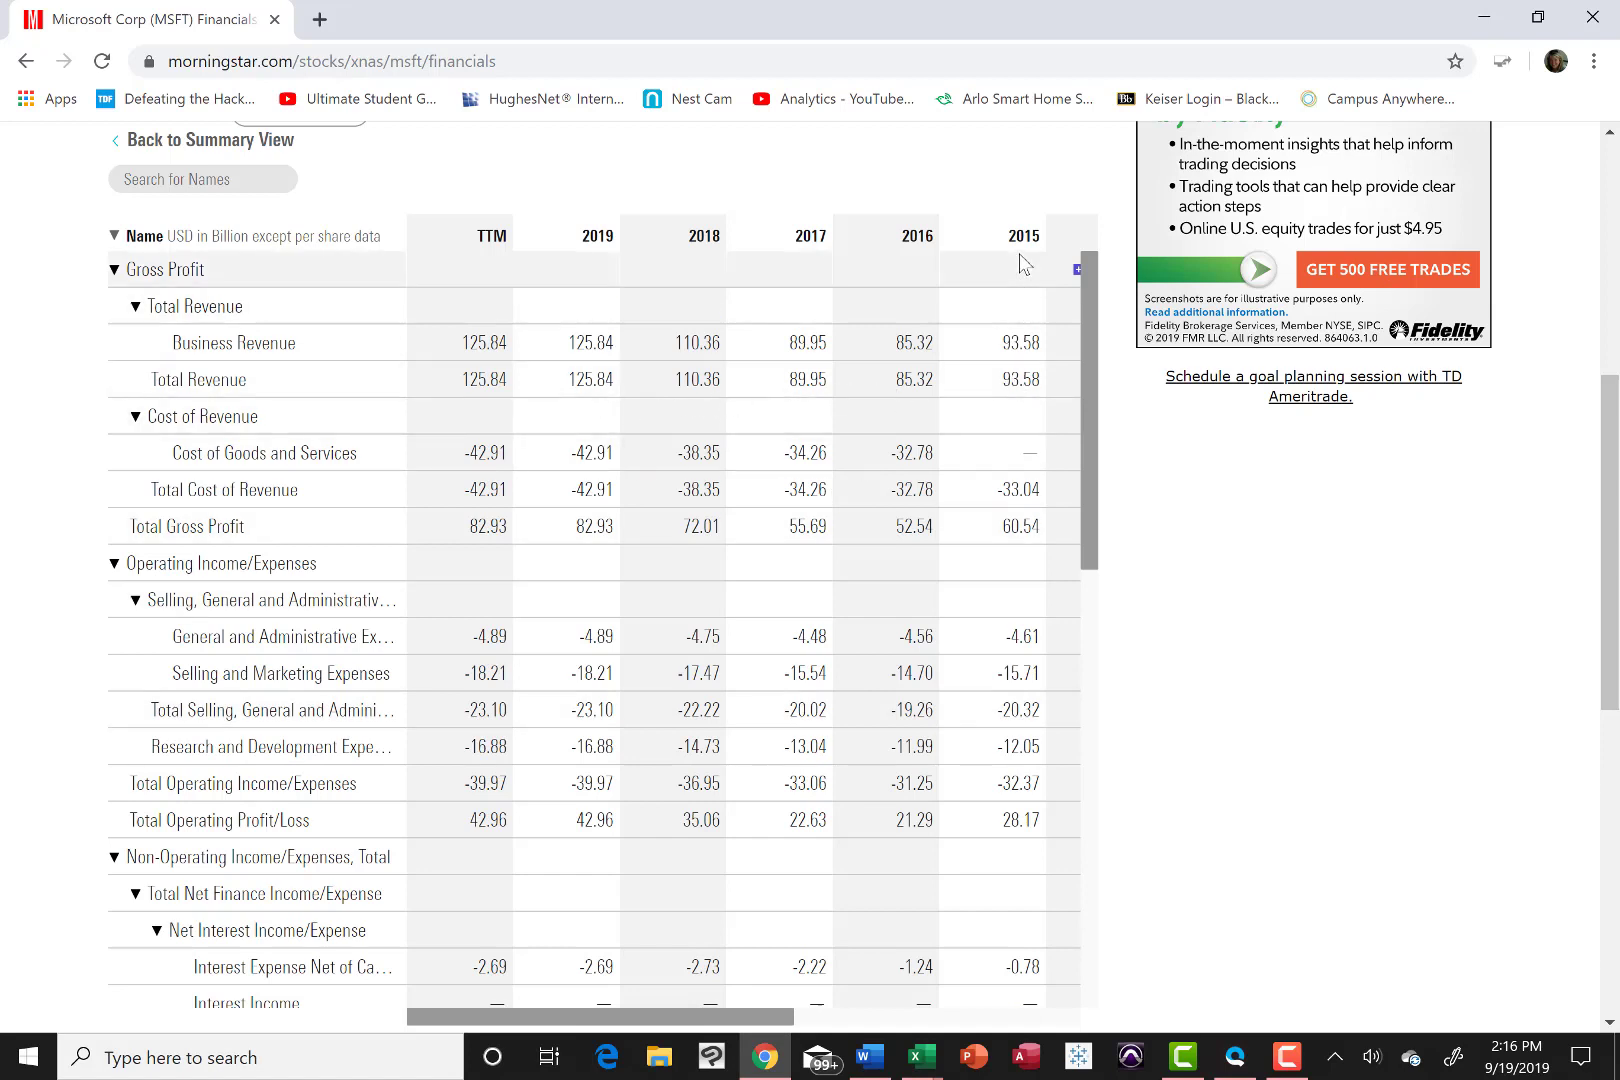
{"action": "mouse_move", "coordinate": [1014, 396]}
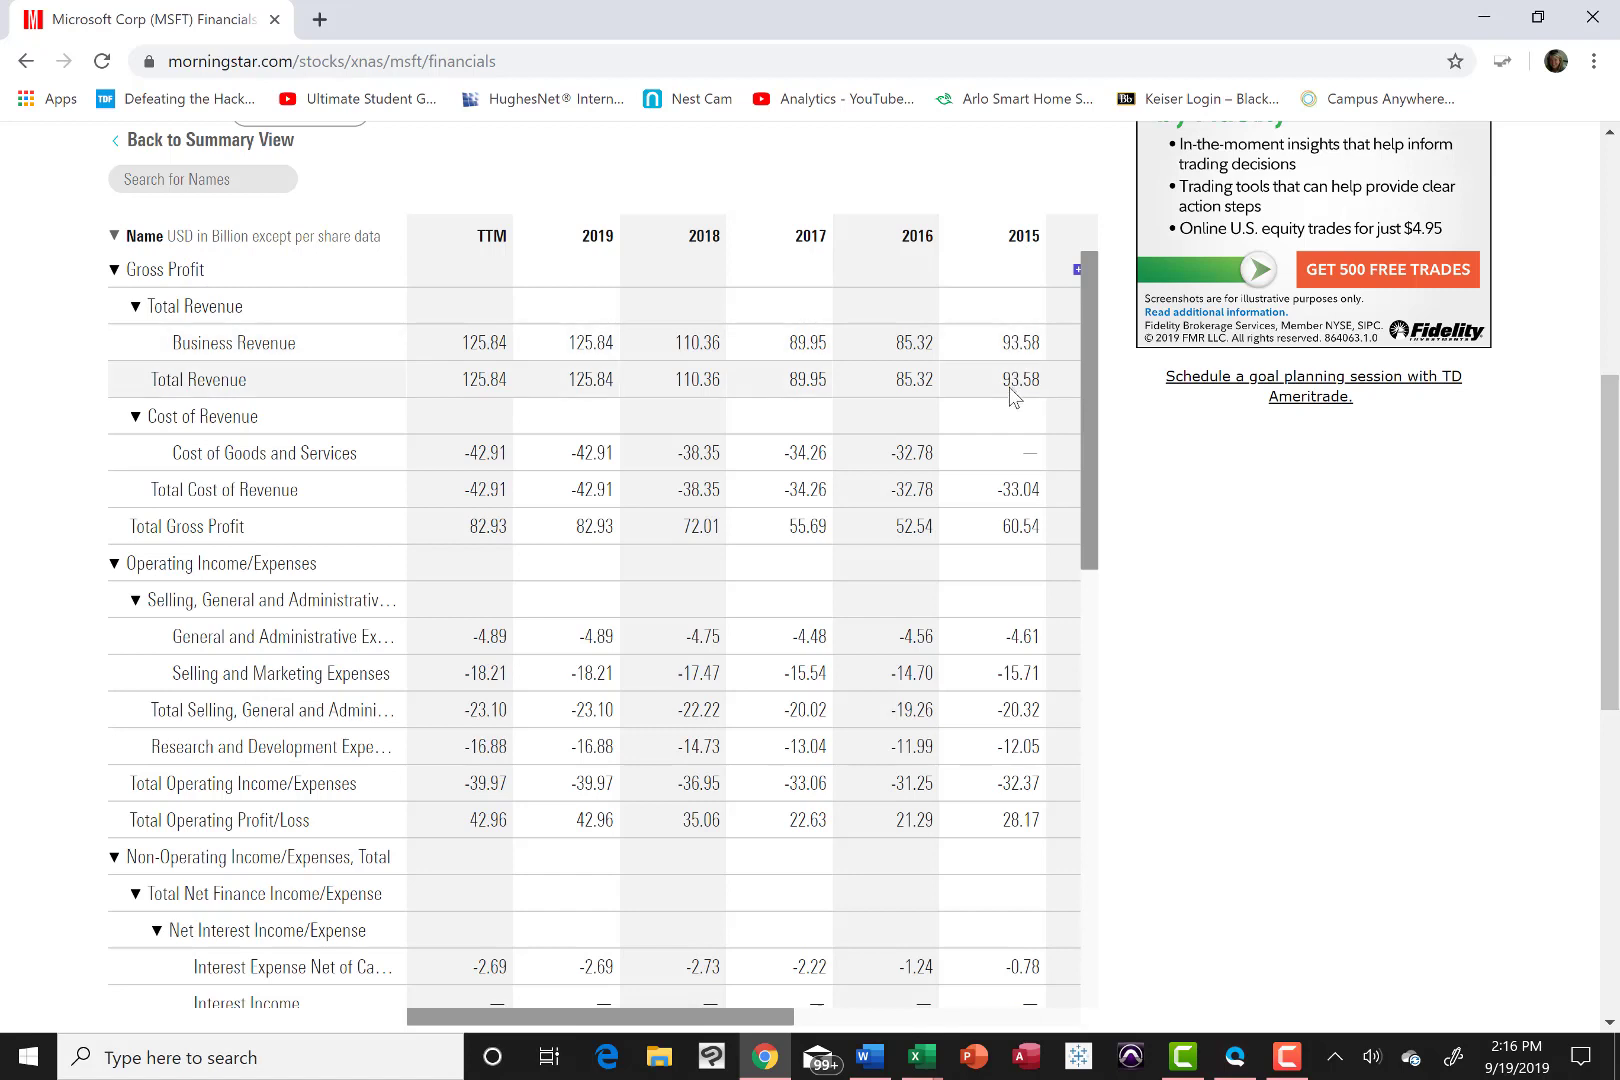
{"action": "mouse_move", "coordinate": [764, 826]}
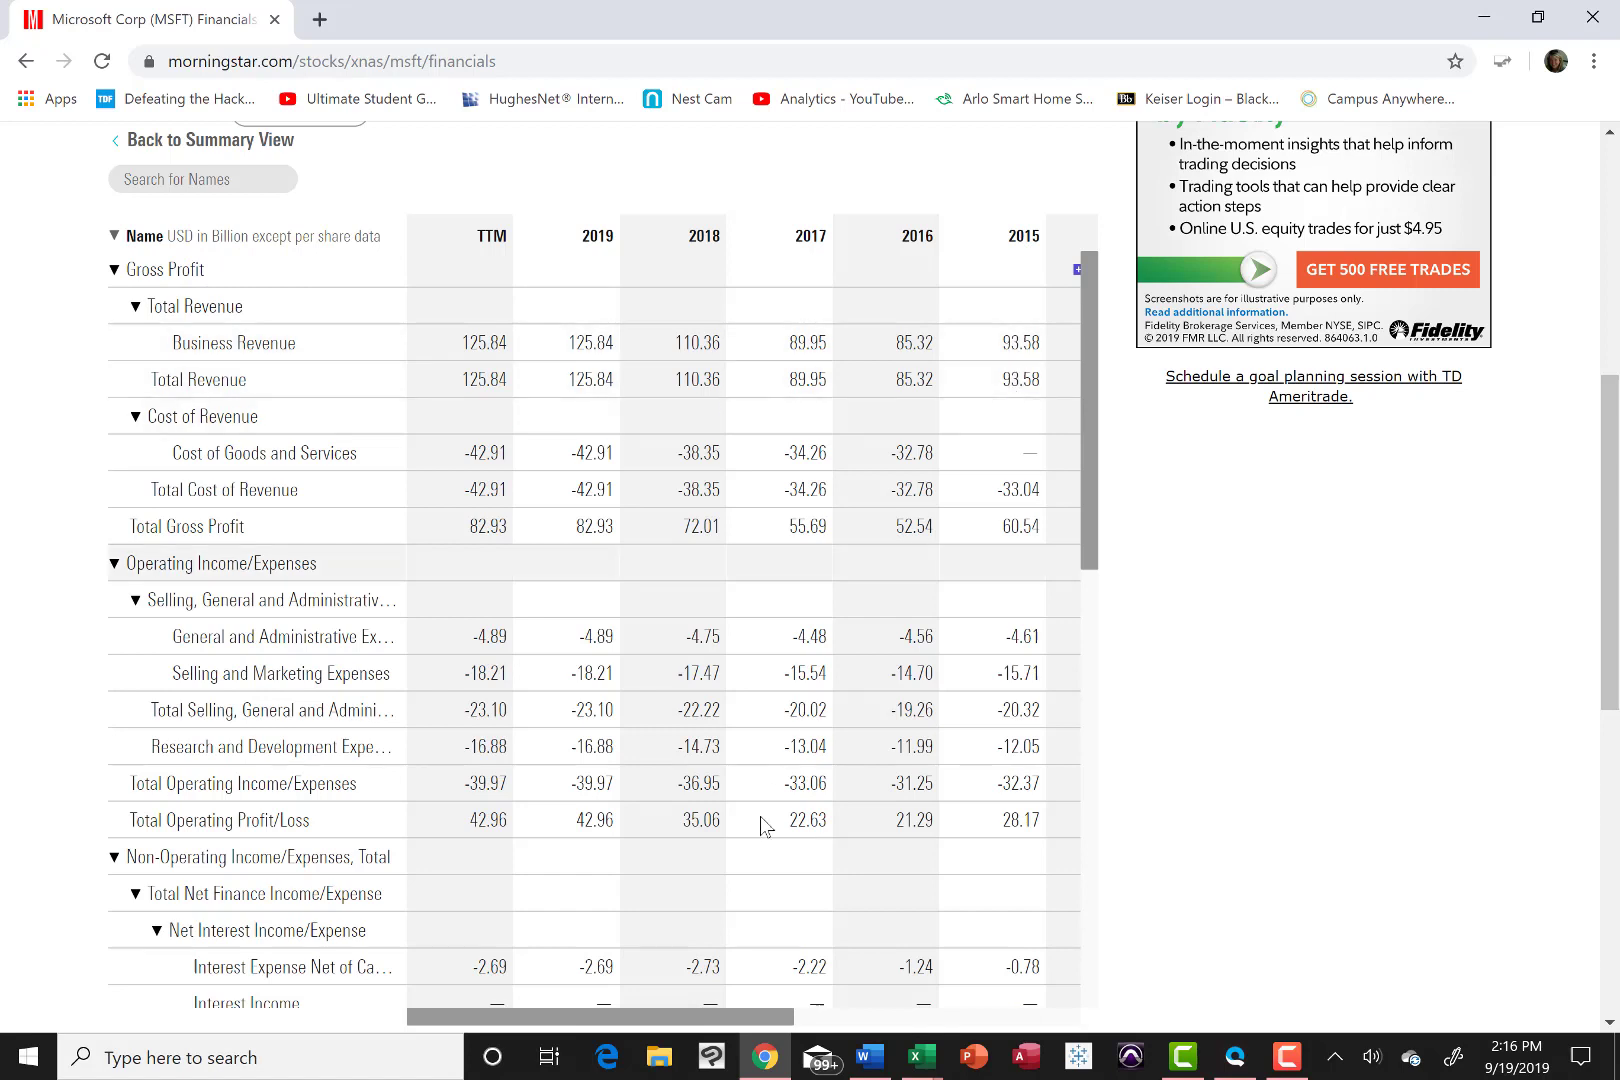
{"action": "mouse_move", "coordinate": [764, 1056]}
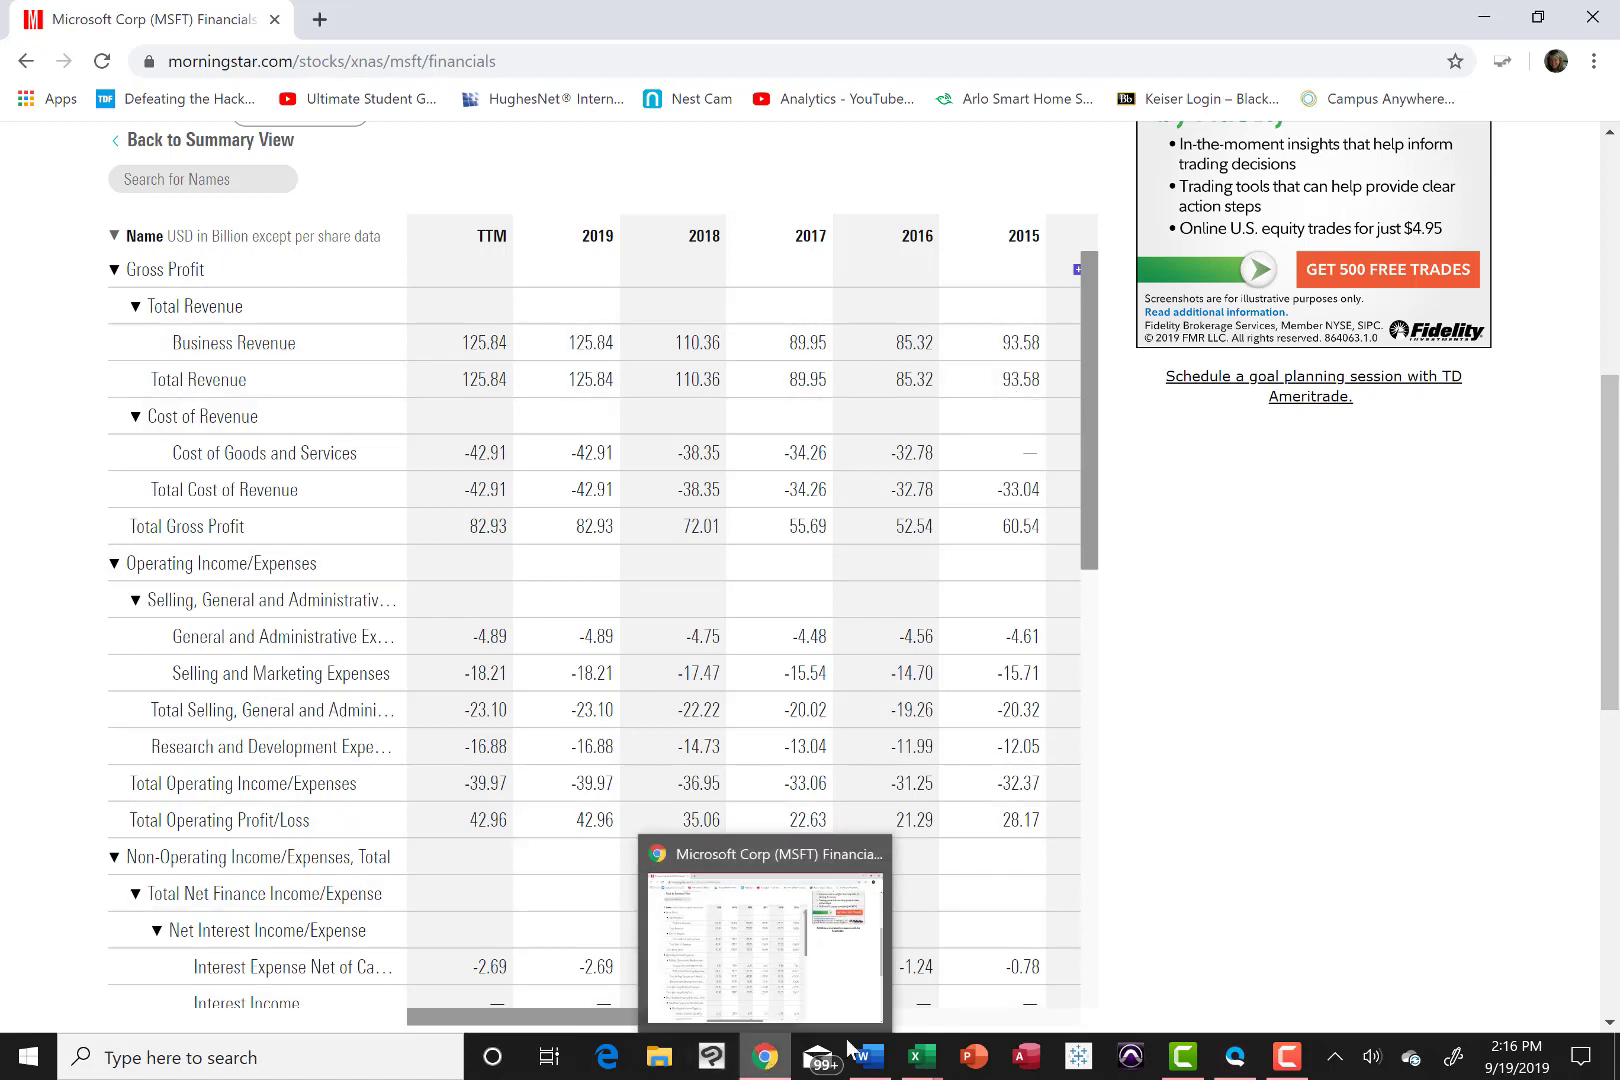
{"action": "mouse_move", "coordinate": [918, 1056]}
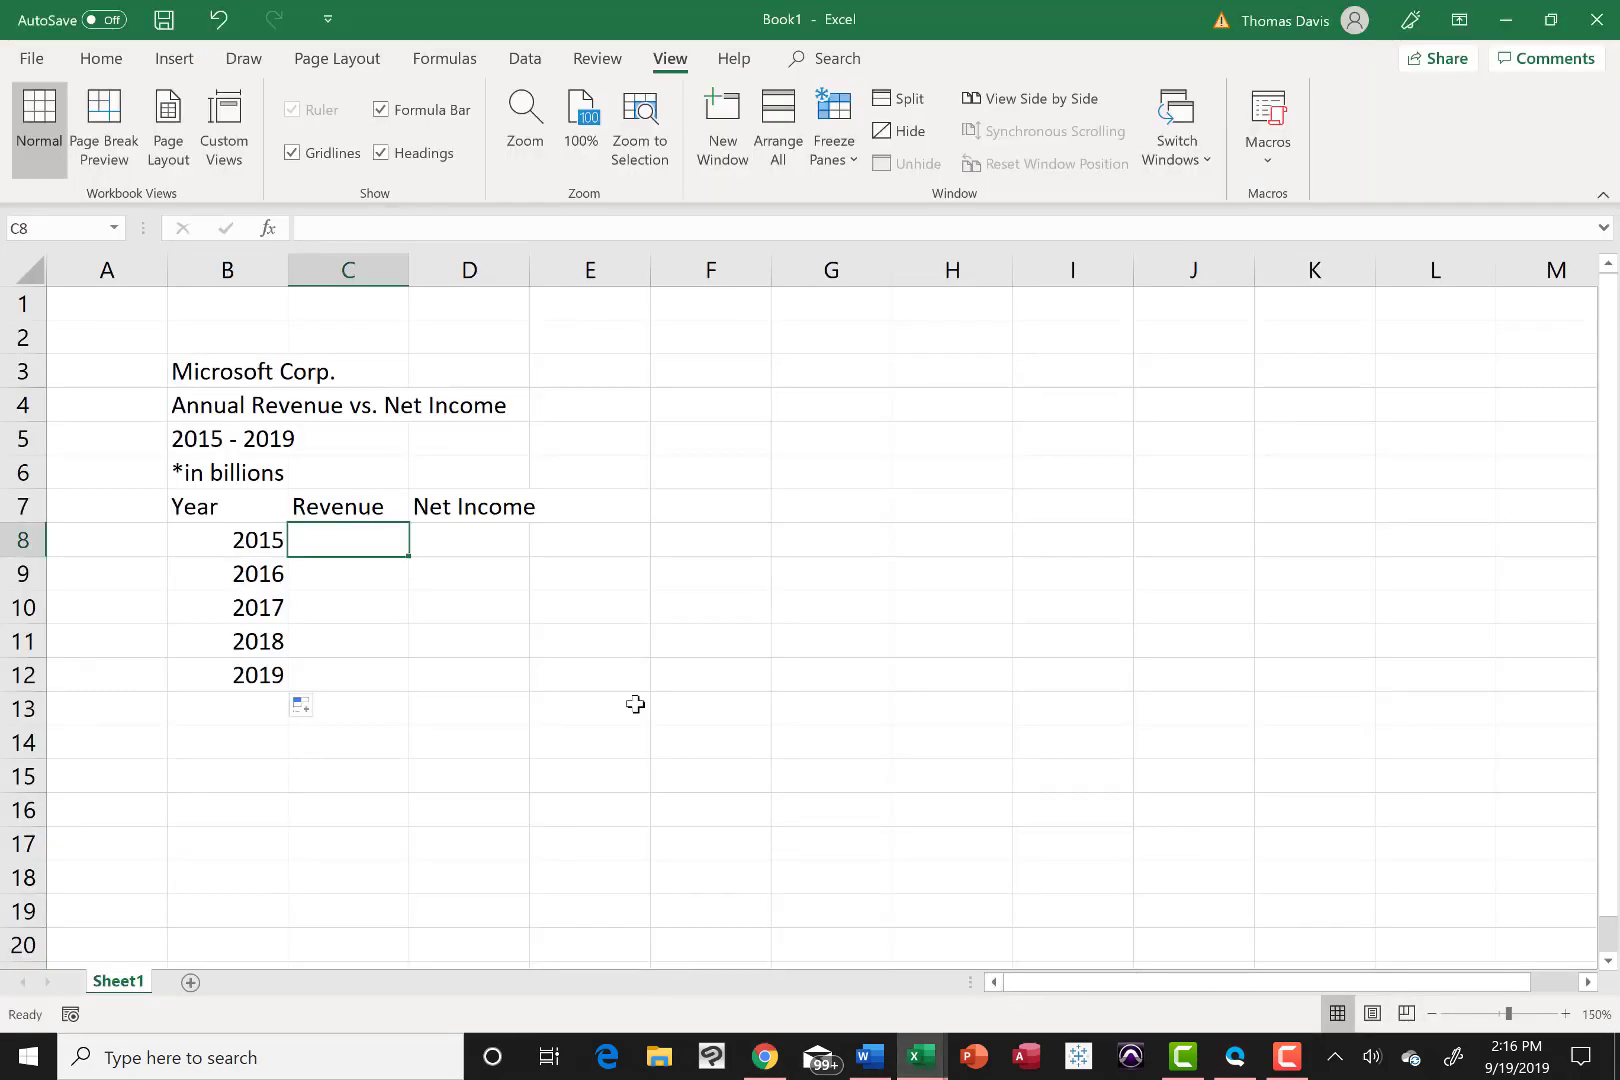
Step: Enter 93.58 as the 2015 revenue and return to the Morningstar financials page
{"action": "type", "text": "93.5"}
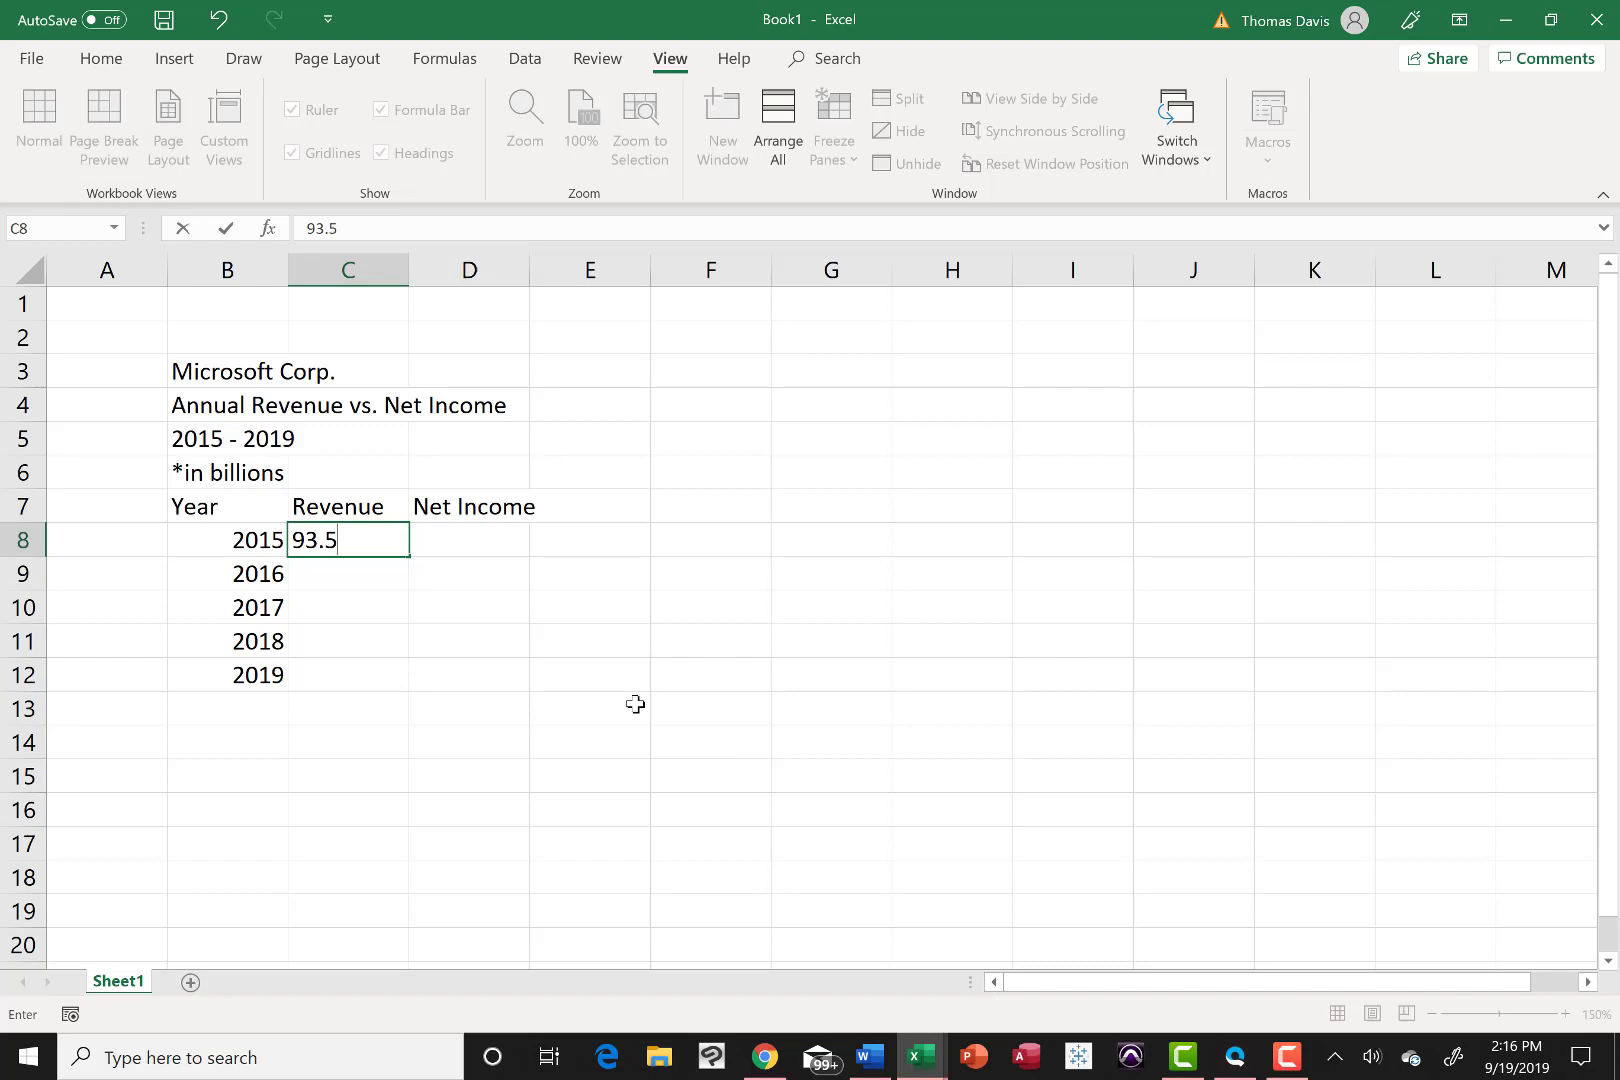
{"action": "type", "text": "8"}
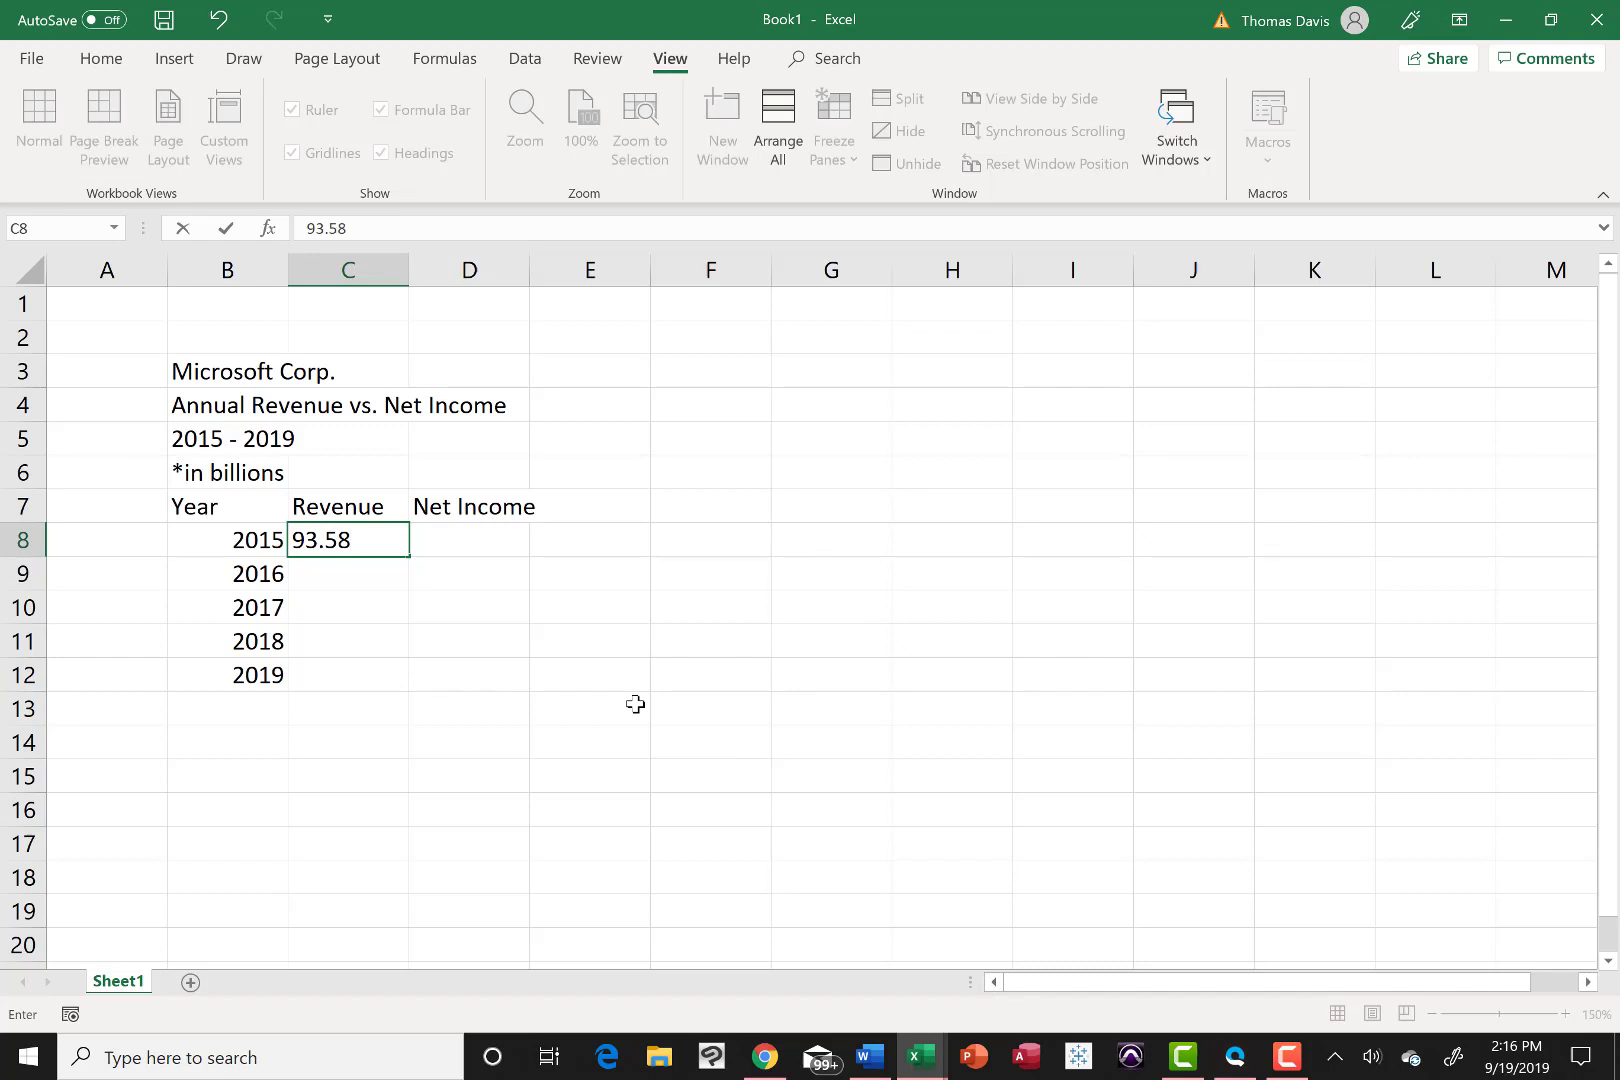
{"action": "mouse_move", "coordinate": [374, 576]}
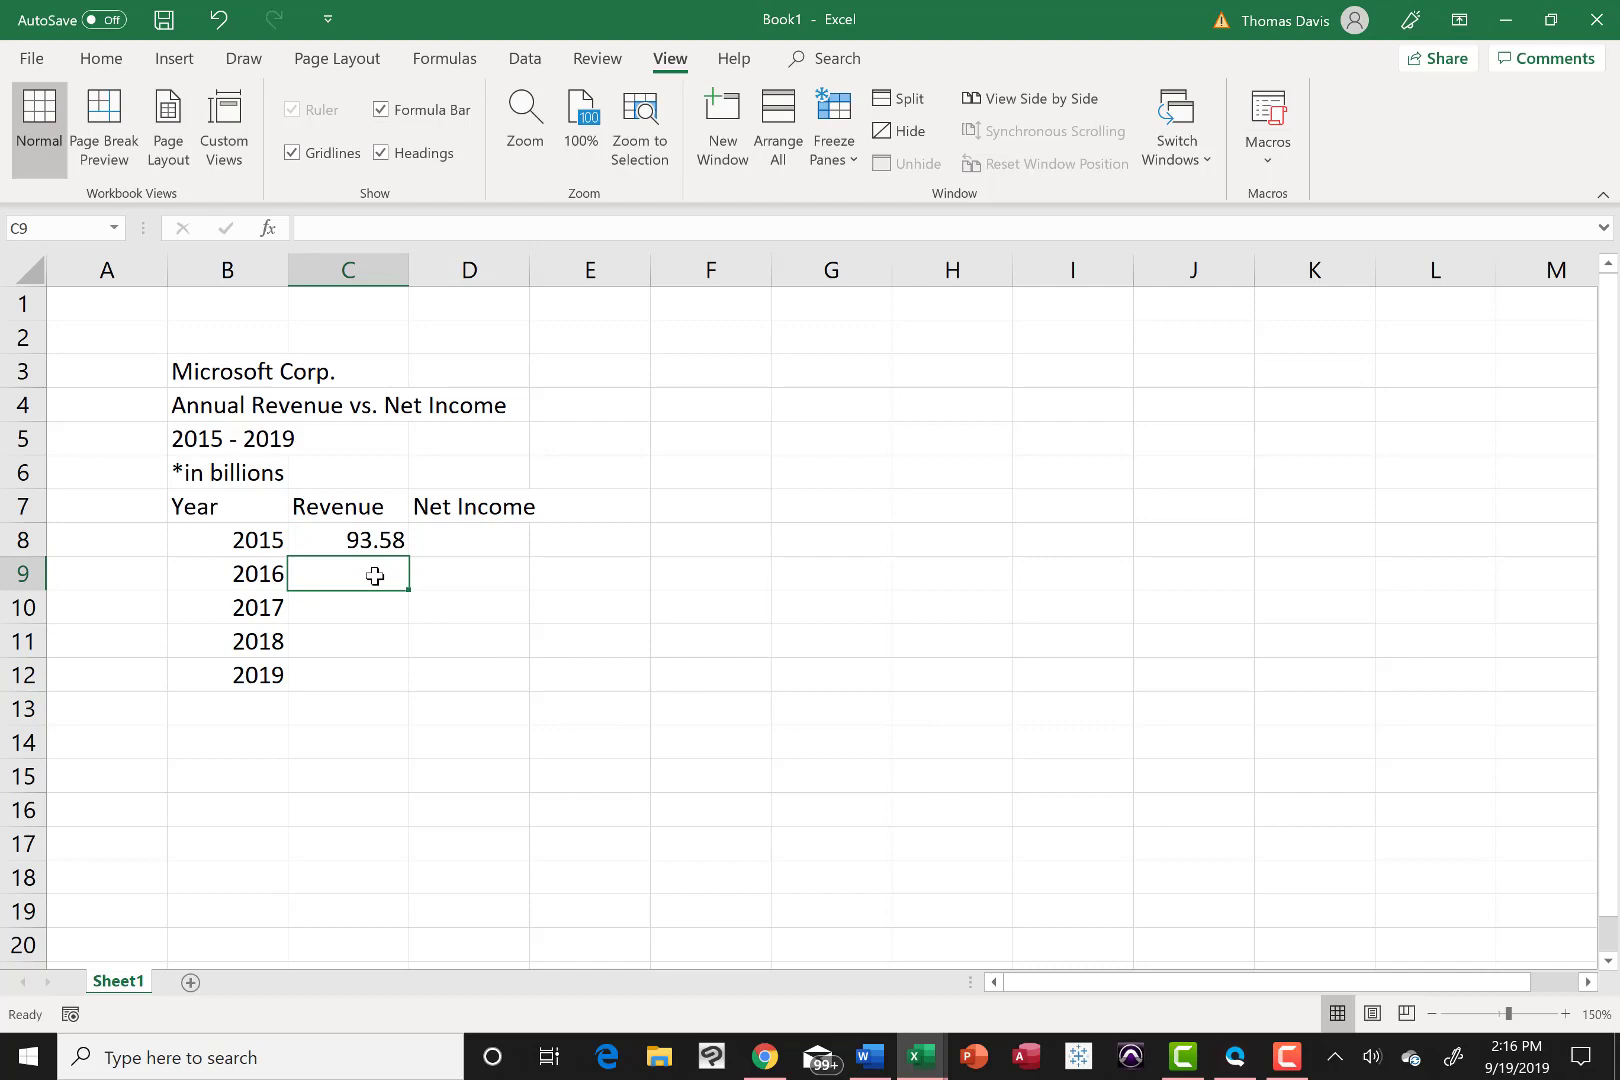
{"action": "mouse_move", "coordinate": [758, 1044]}
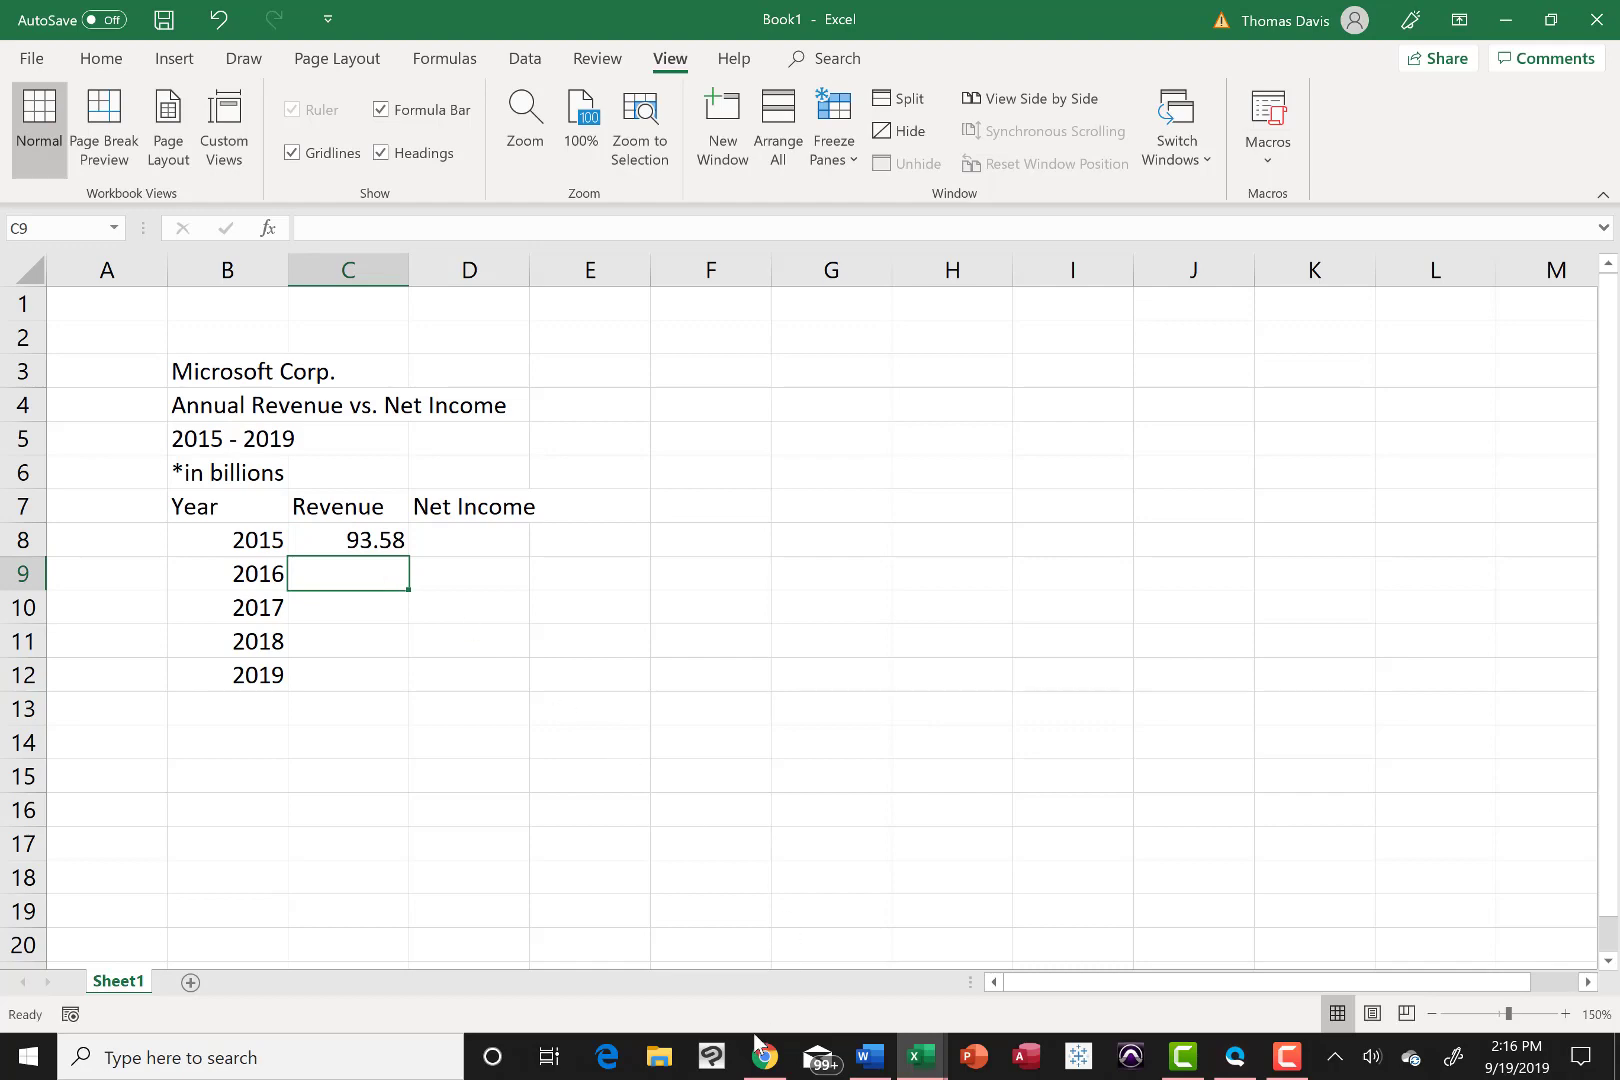
{"action": "left_click", "coordinate": [764, 1056]}
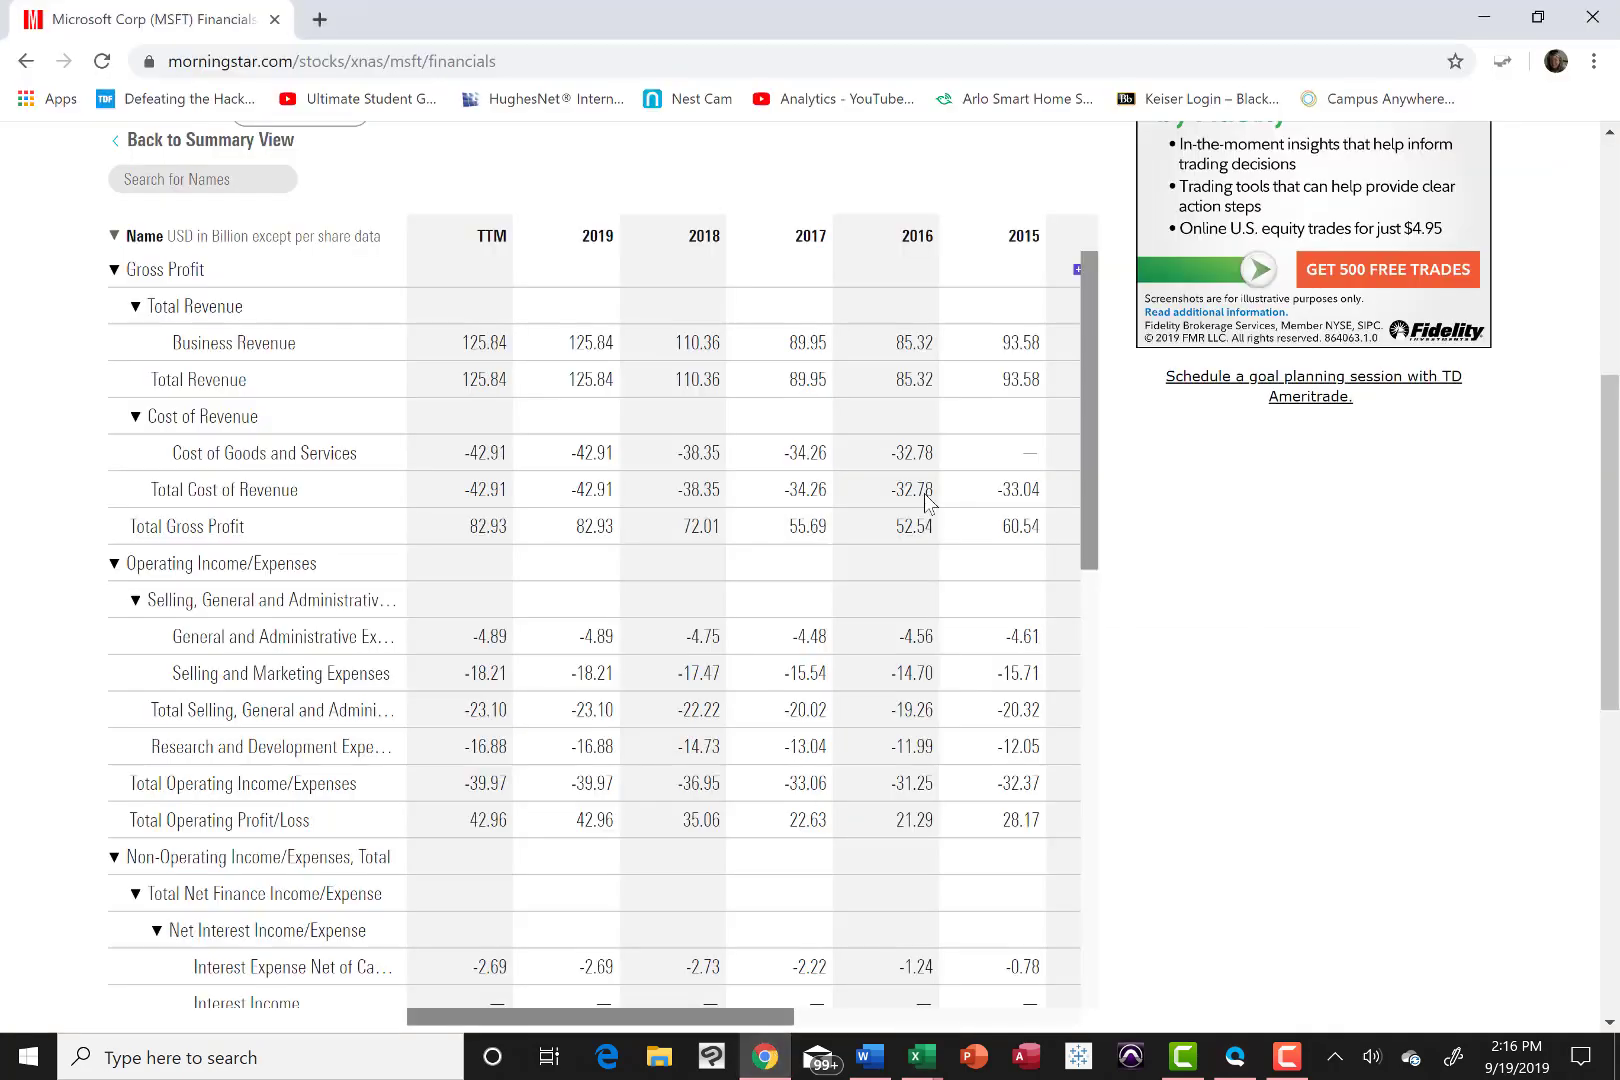
{"action": "mouse_move", "coordinate": [914, 396]}
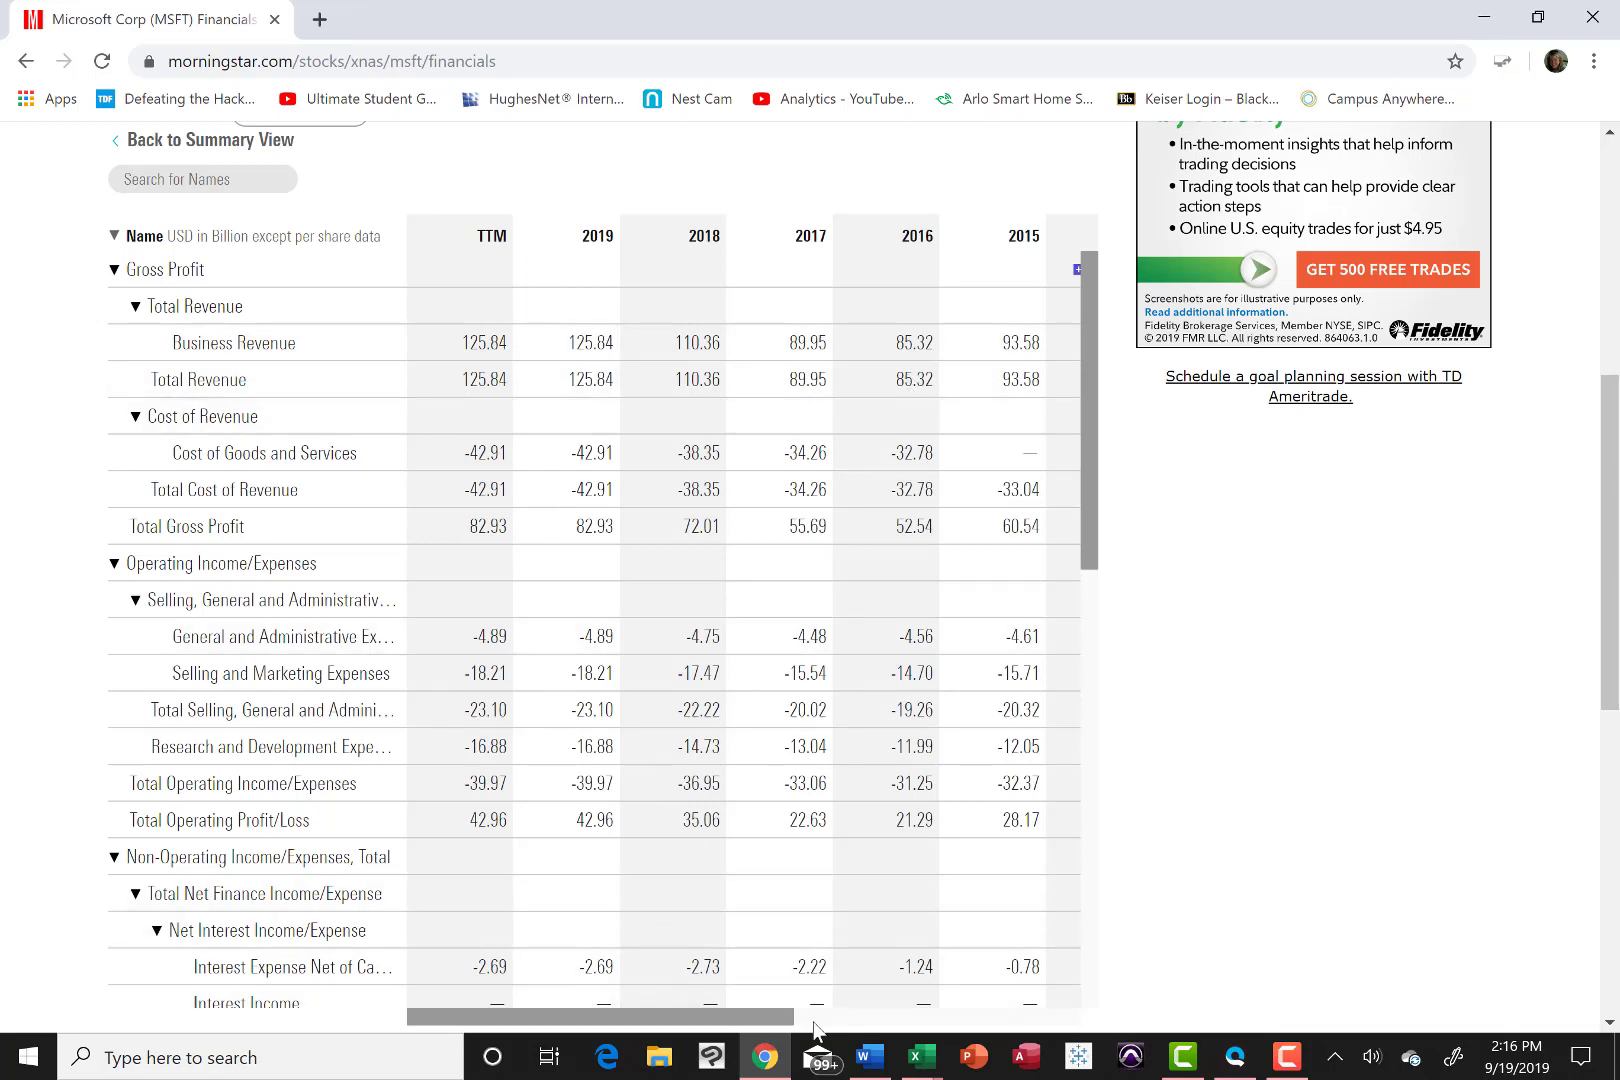
{"action": "mouse_move", "coordinate": [920, 1058]}
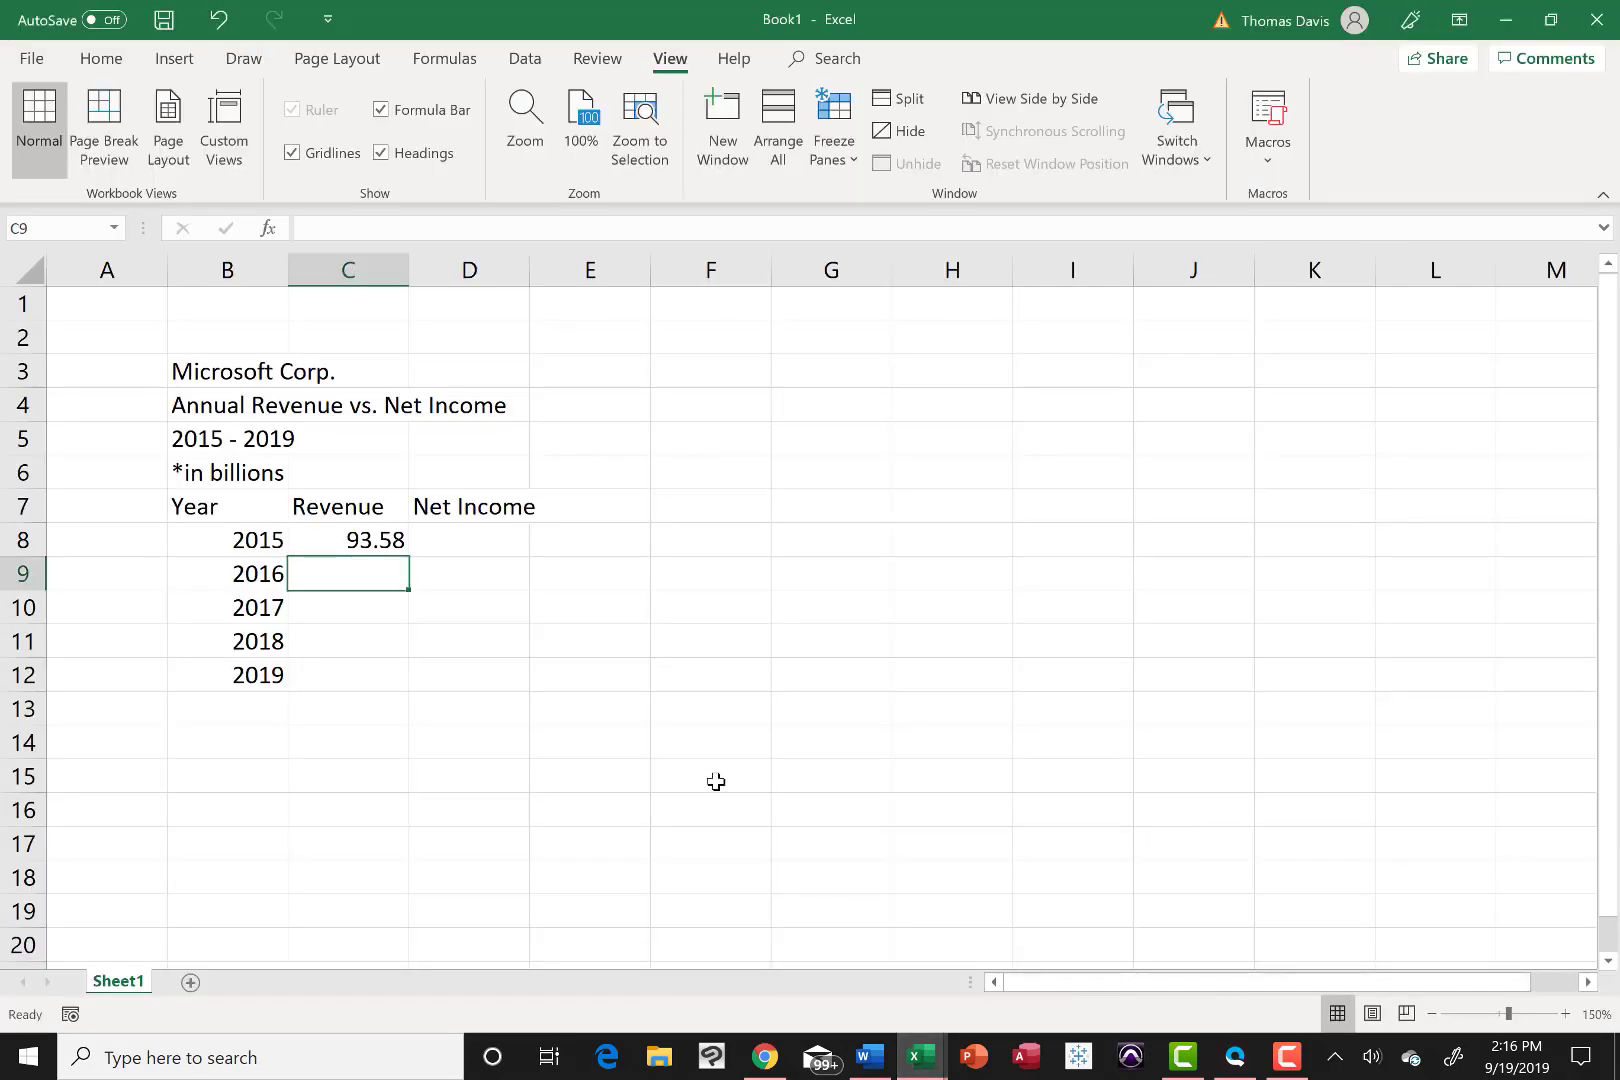
Step: Enter 85.32 as the 2016 revenue in C9
{"action": "type", "text": "85.32"}
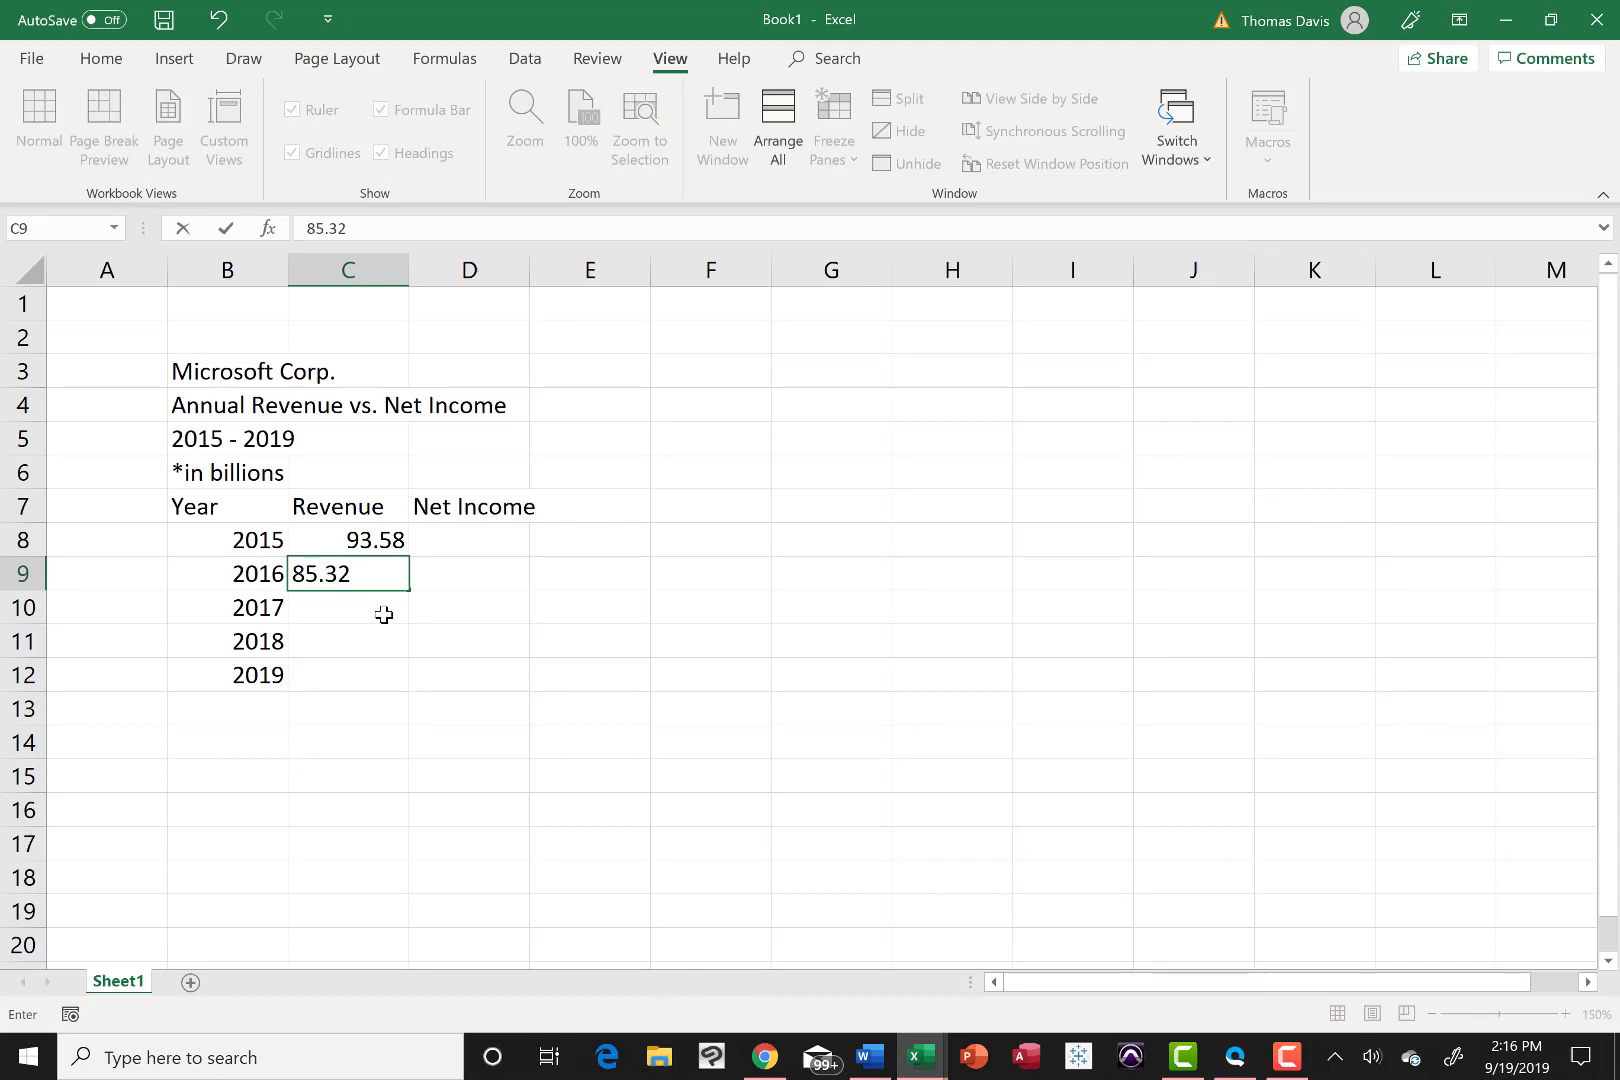
{"action": "key", "text": "enter"}
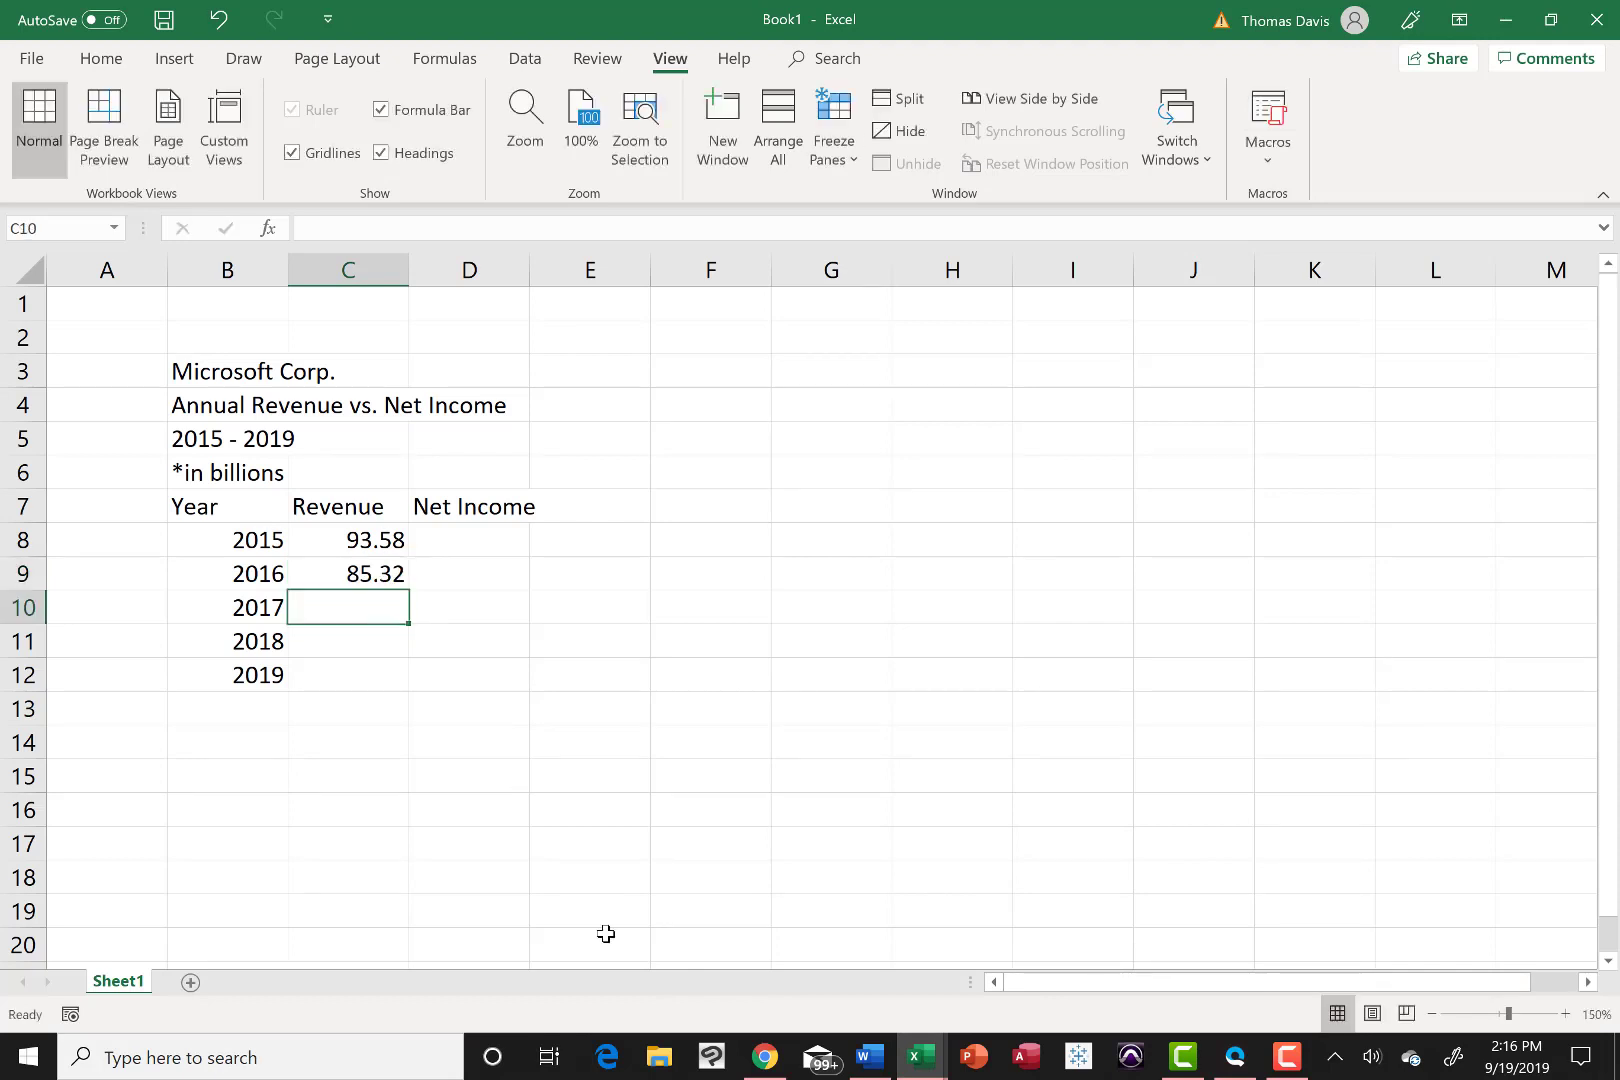
{"action": "mouse_move", "coordinate": [764, 1058]}
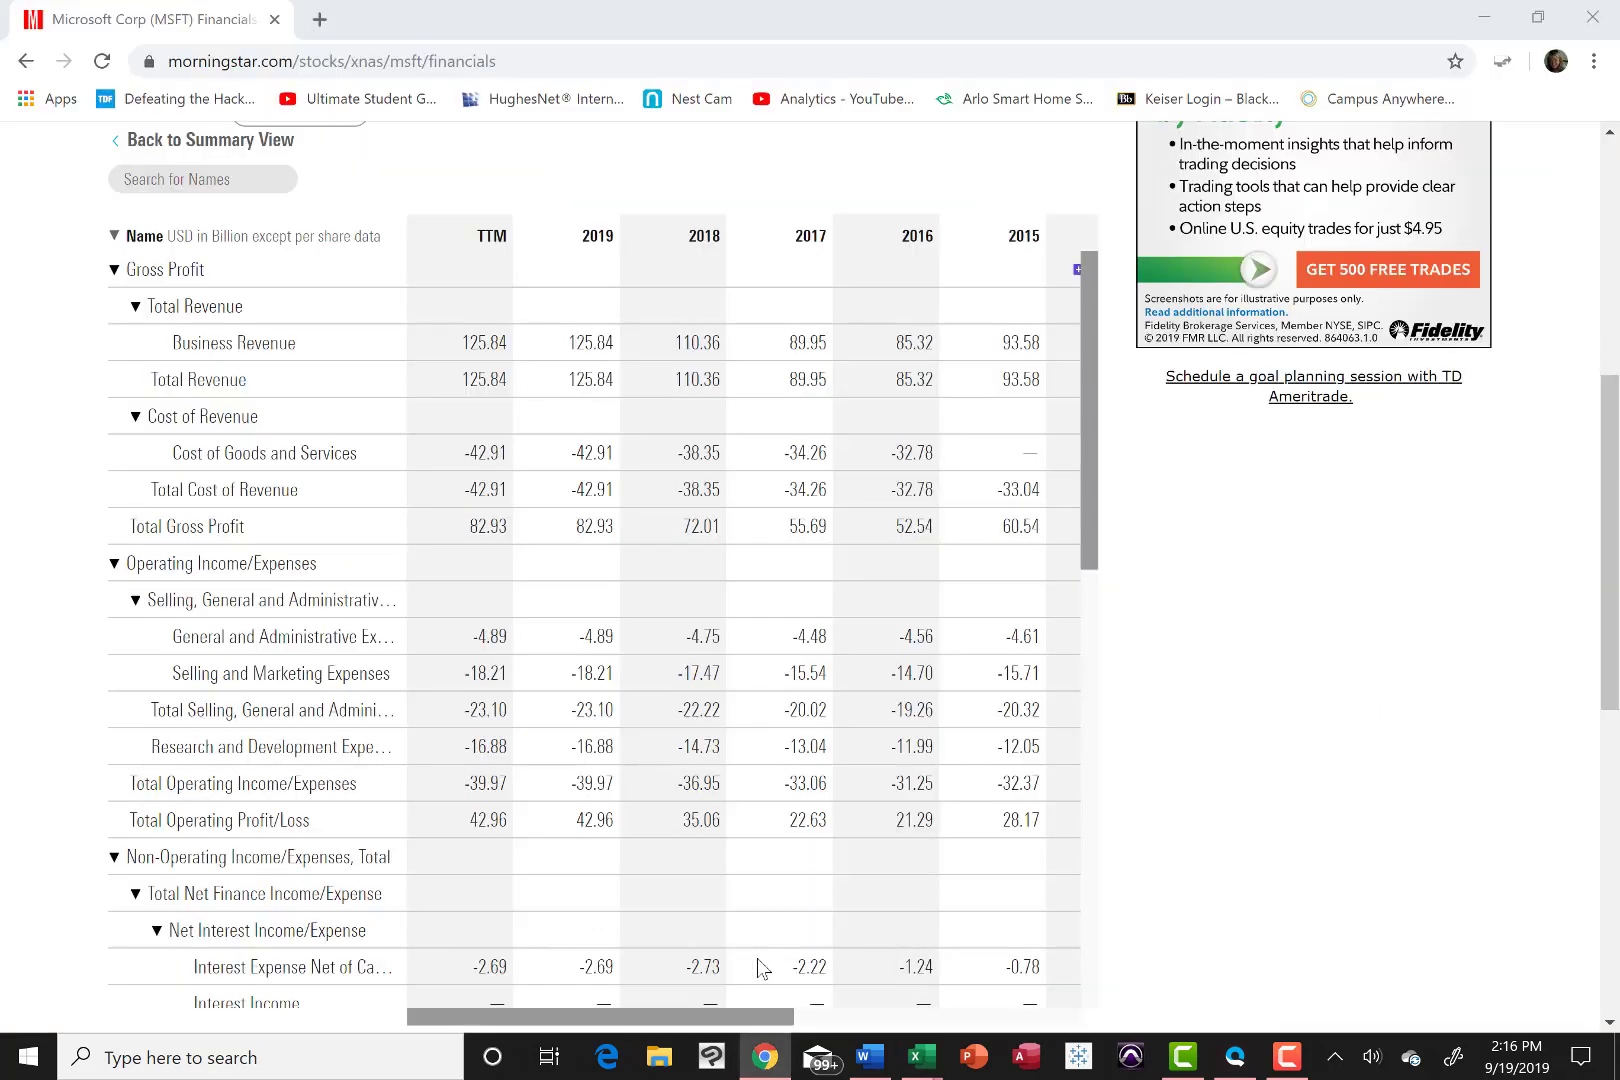
{"action": "mouse_move", "coordinate": [806, 394]}
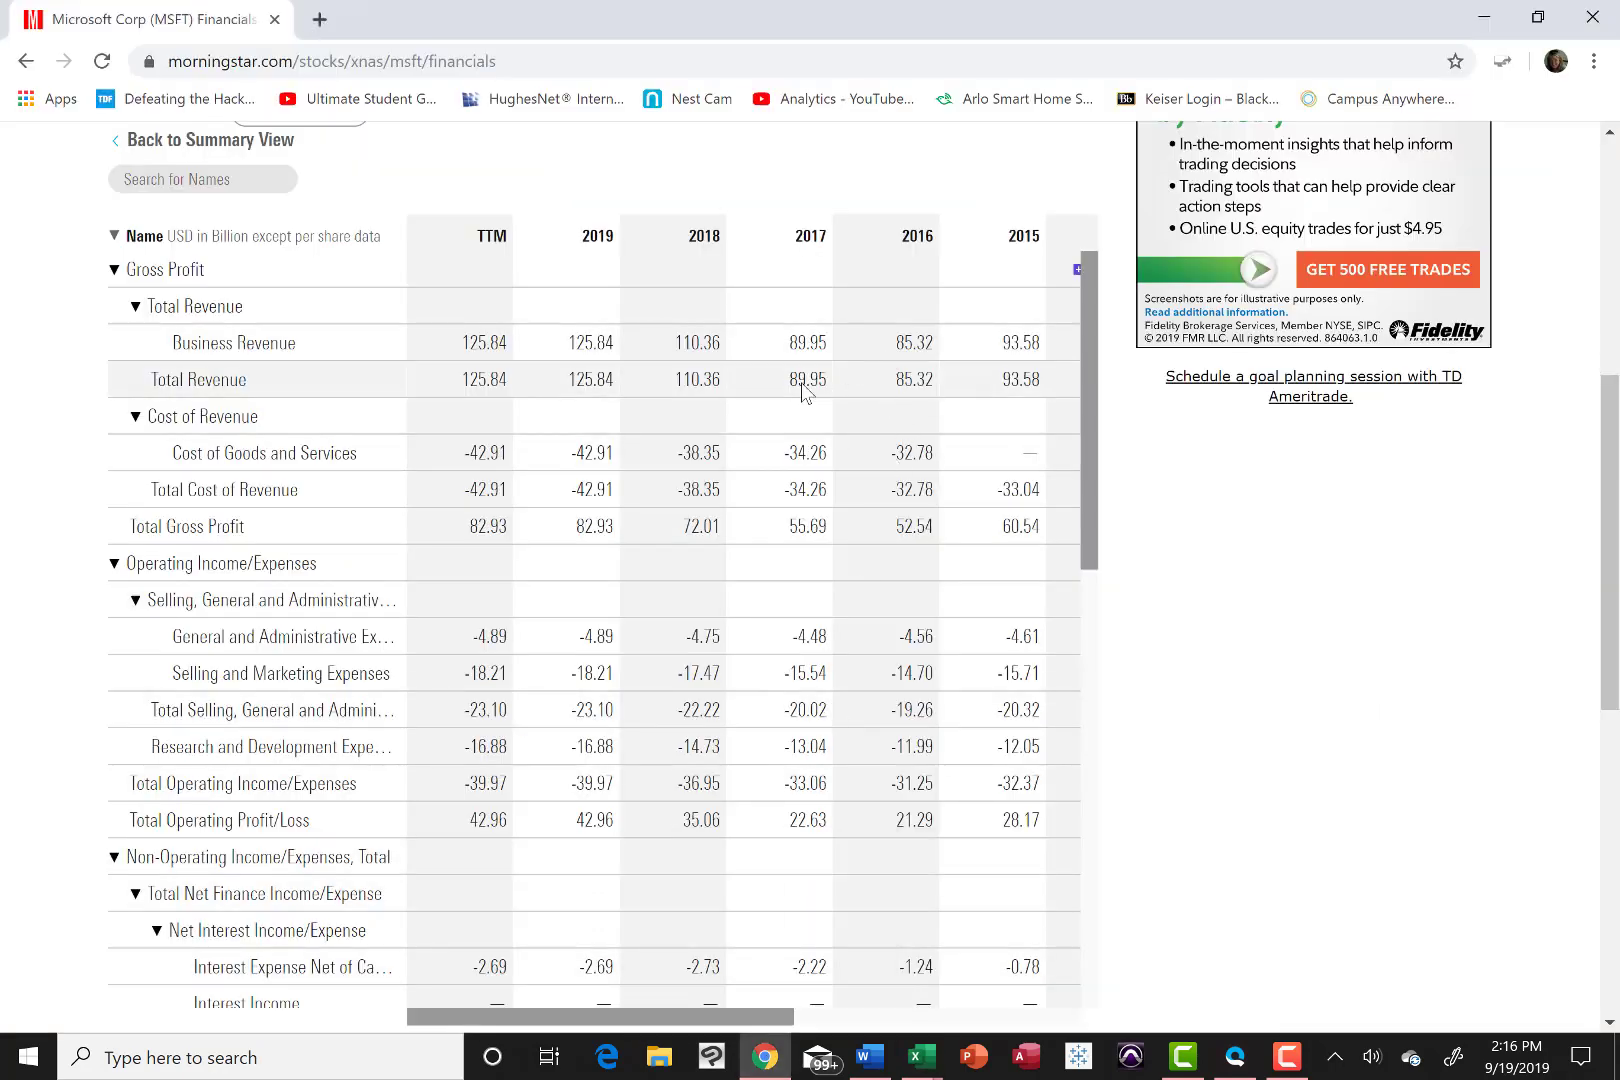
{"action": "mouse_move", "coordinate": [728, 652]}
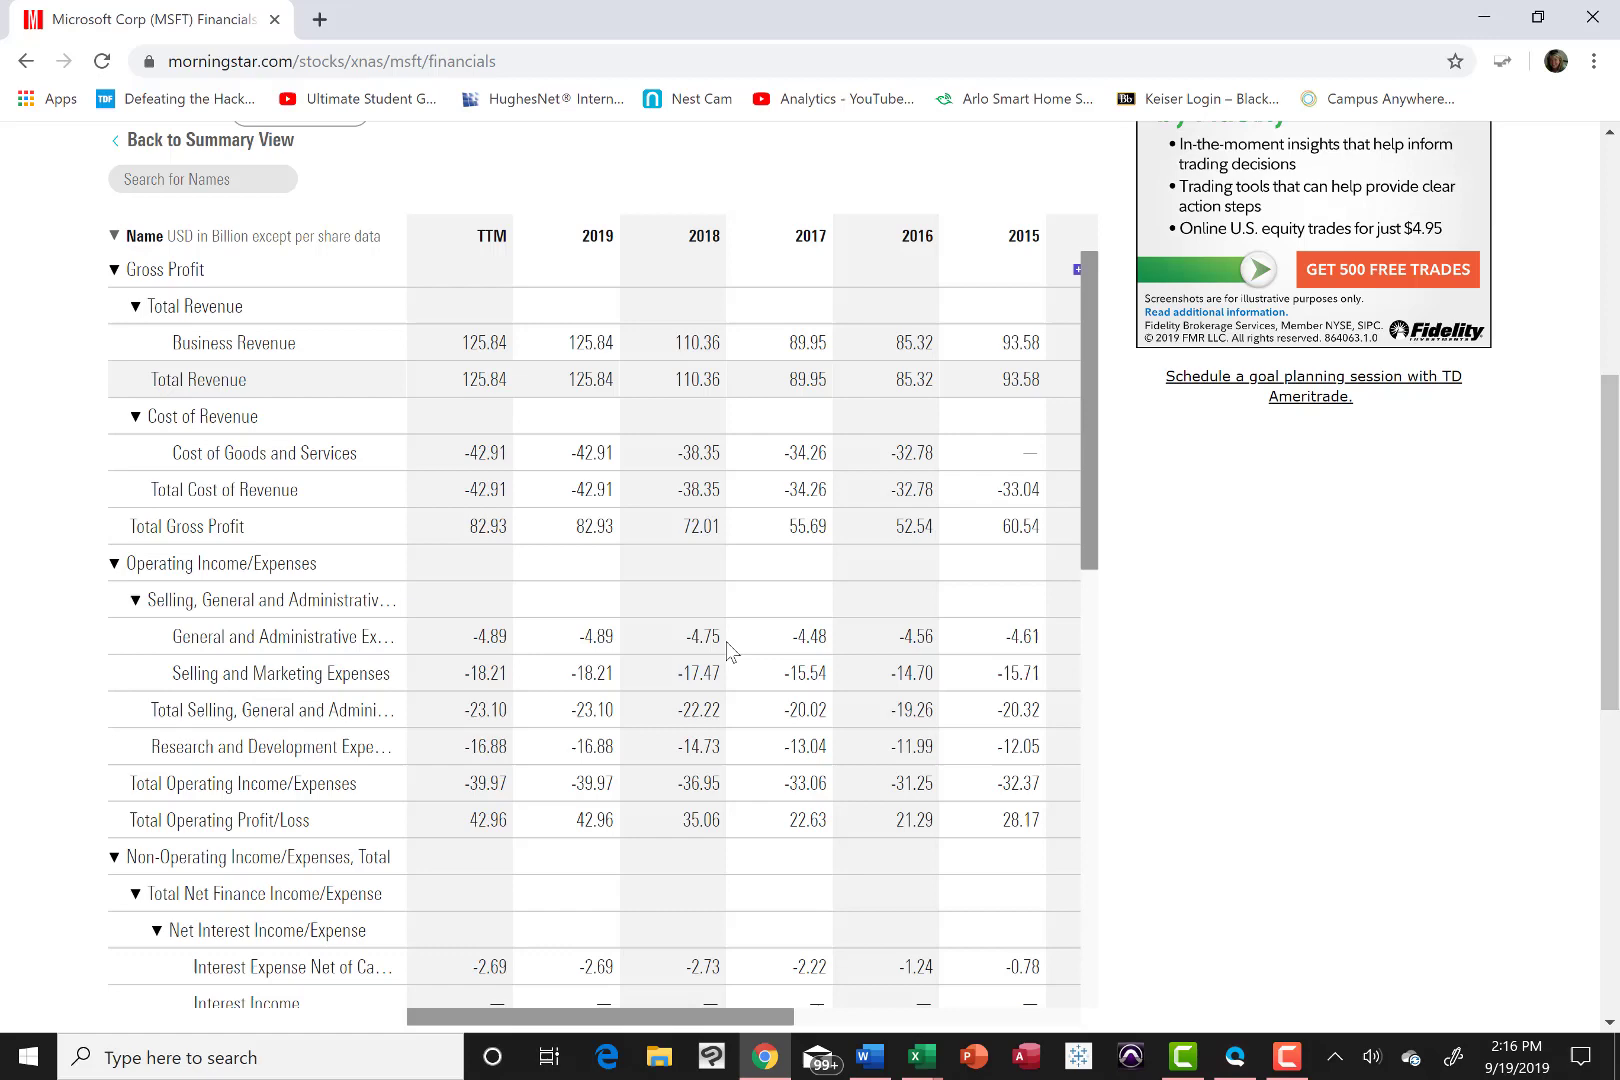
{"action": "mouse_move", "coordinate": [920, 1058]}
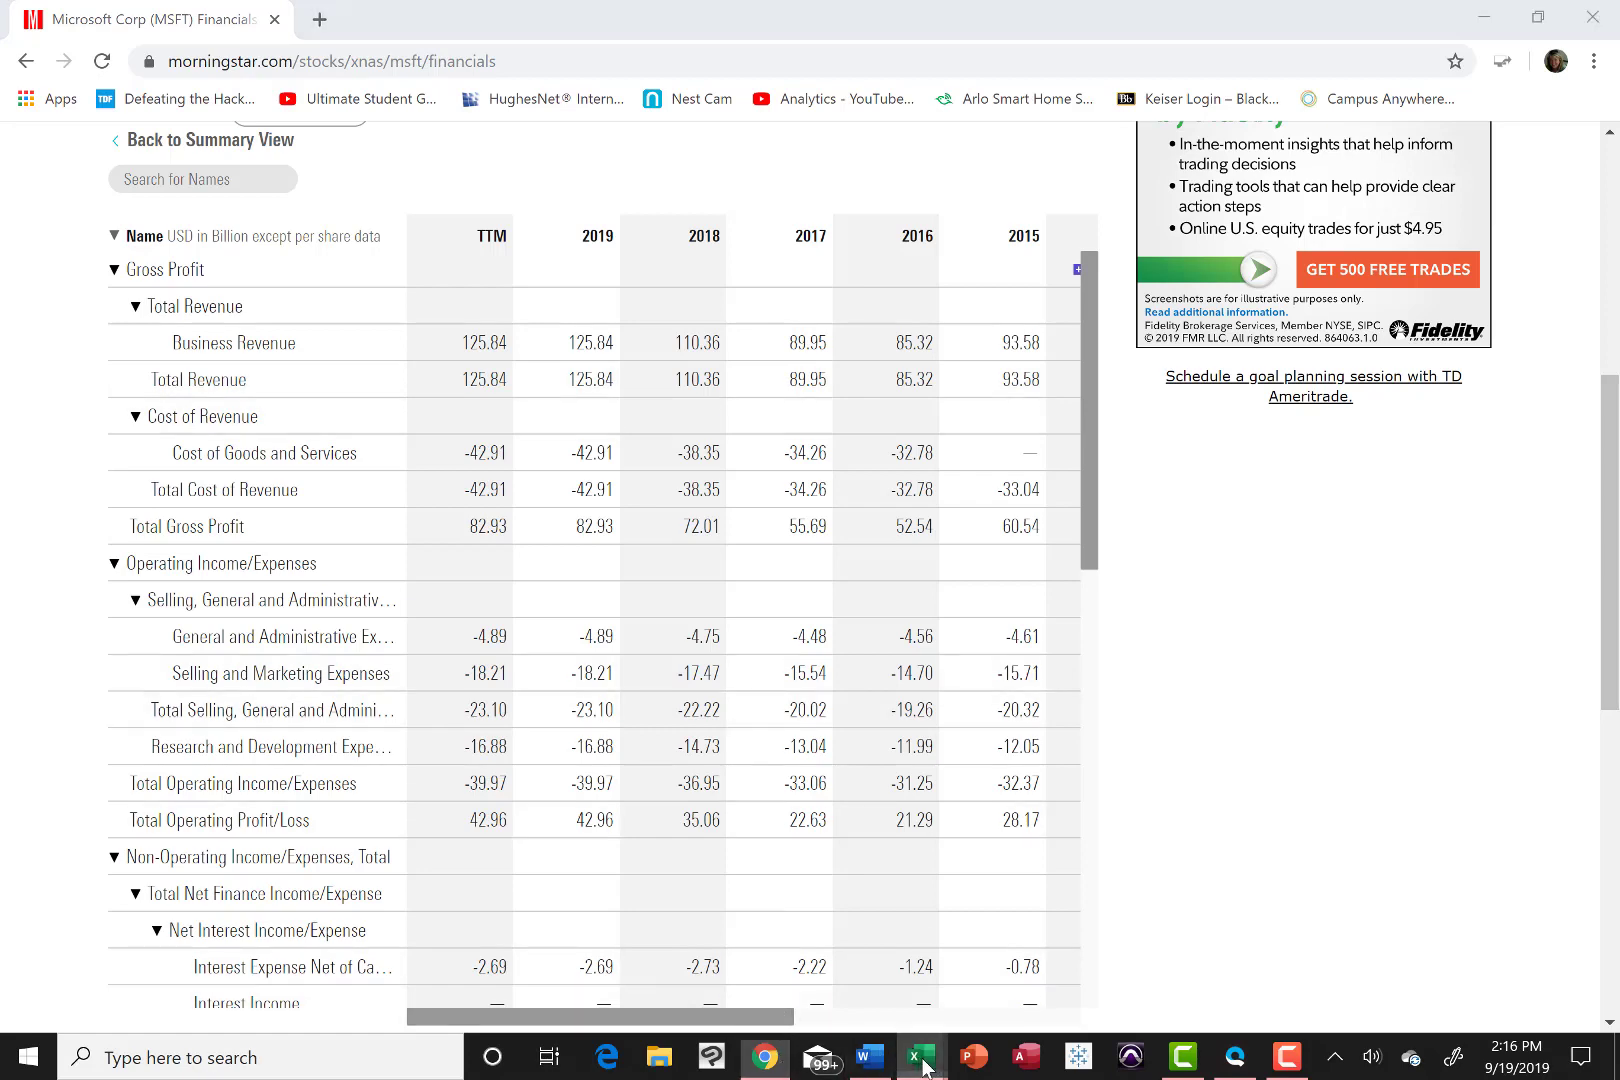
Step: Return from Morningstar to the Excel workbook after reading the 2017 revenue of 89.95
{"action": "left_click", "coordinate": [920, 1058]}
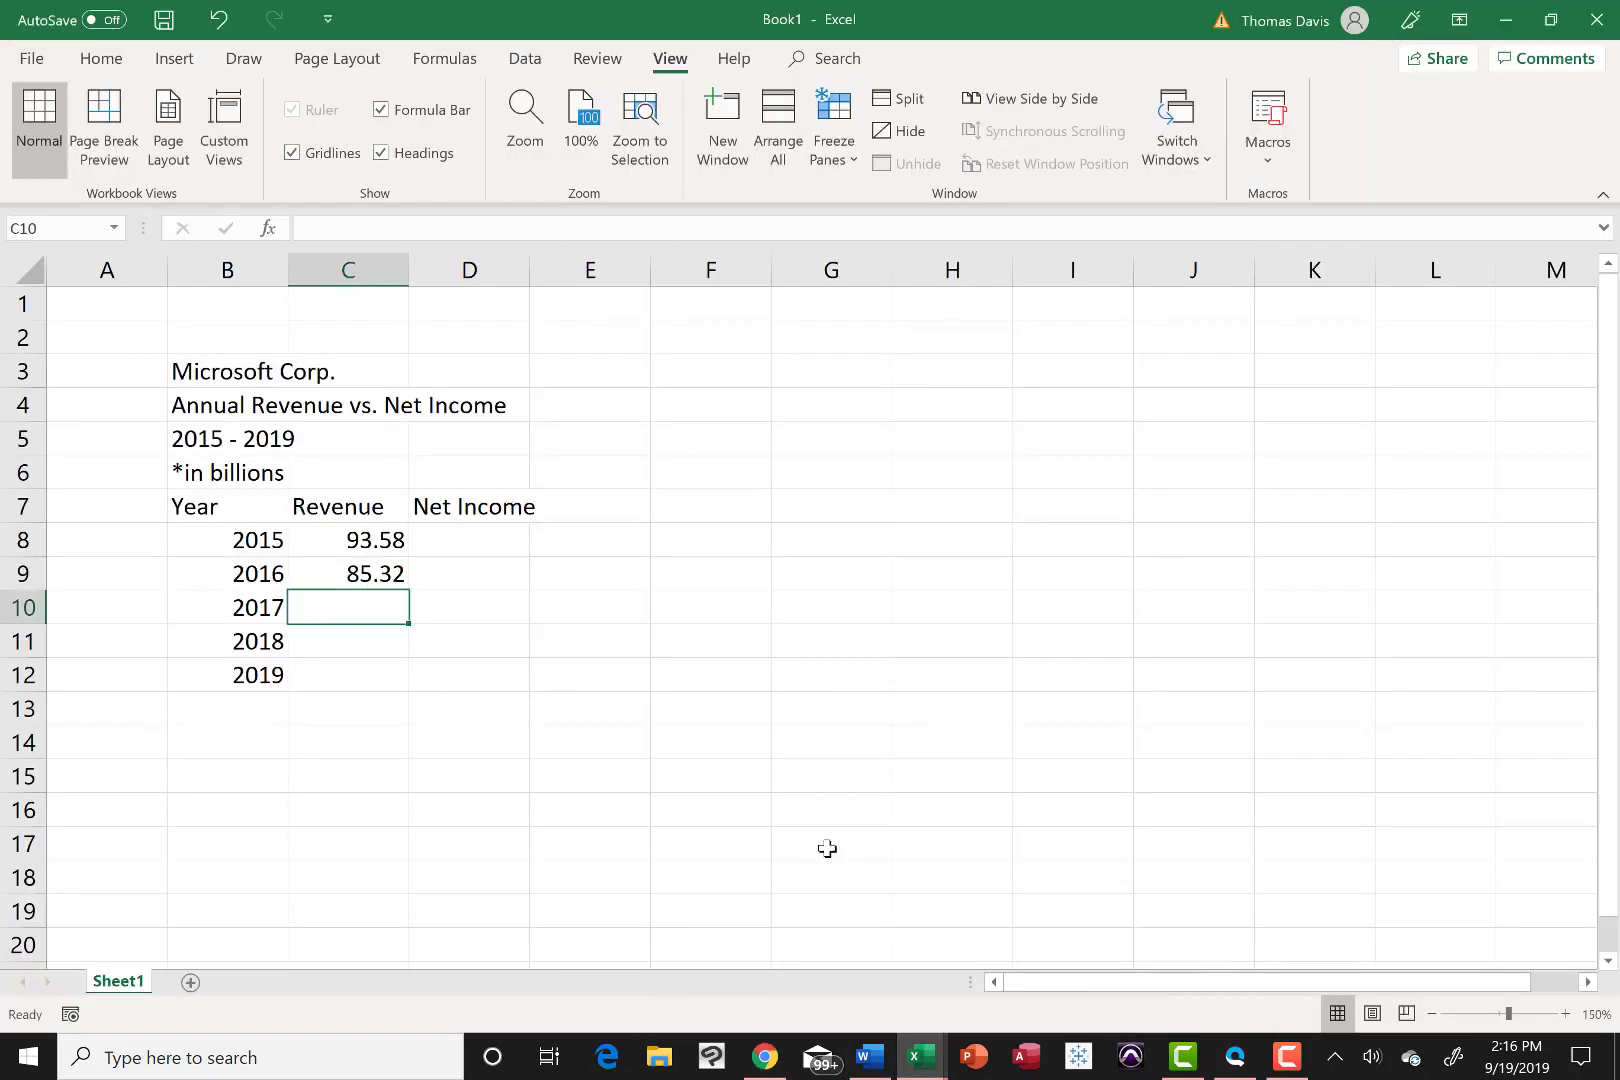
Step: Enter 89.95 as 2017 revenue, check the 2018 figure on Morningstar, and come back
{"action": "type", "text": "89."}
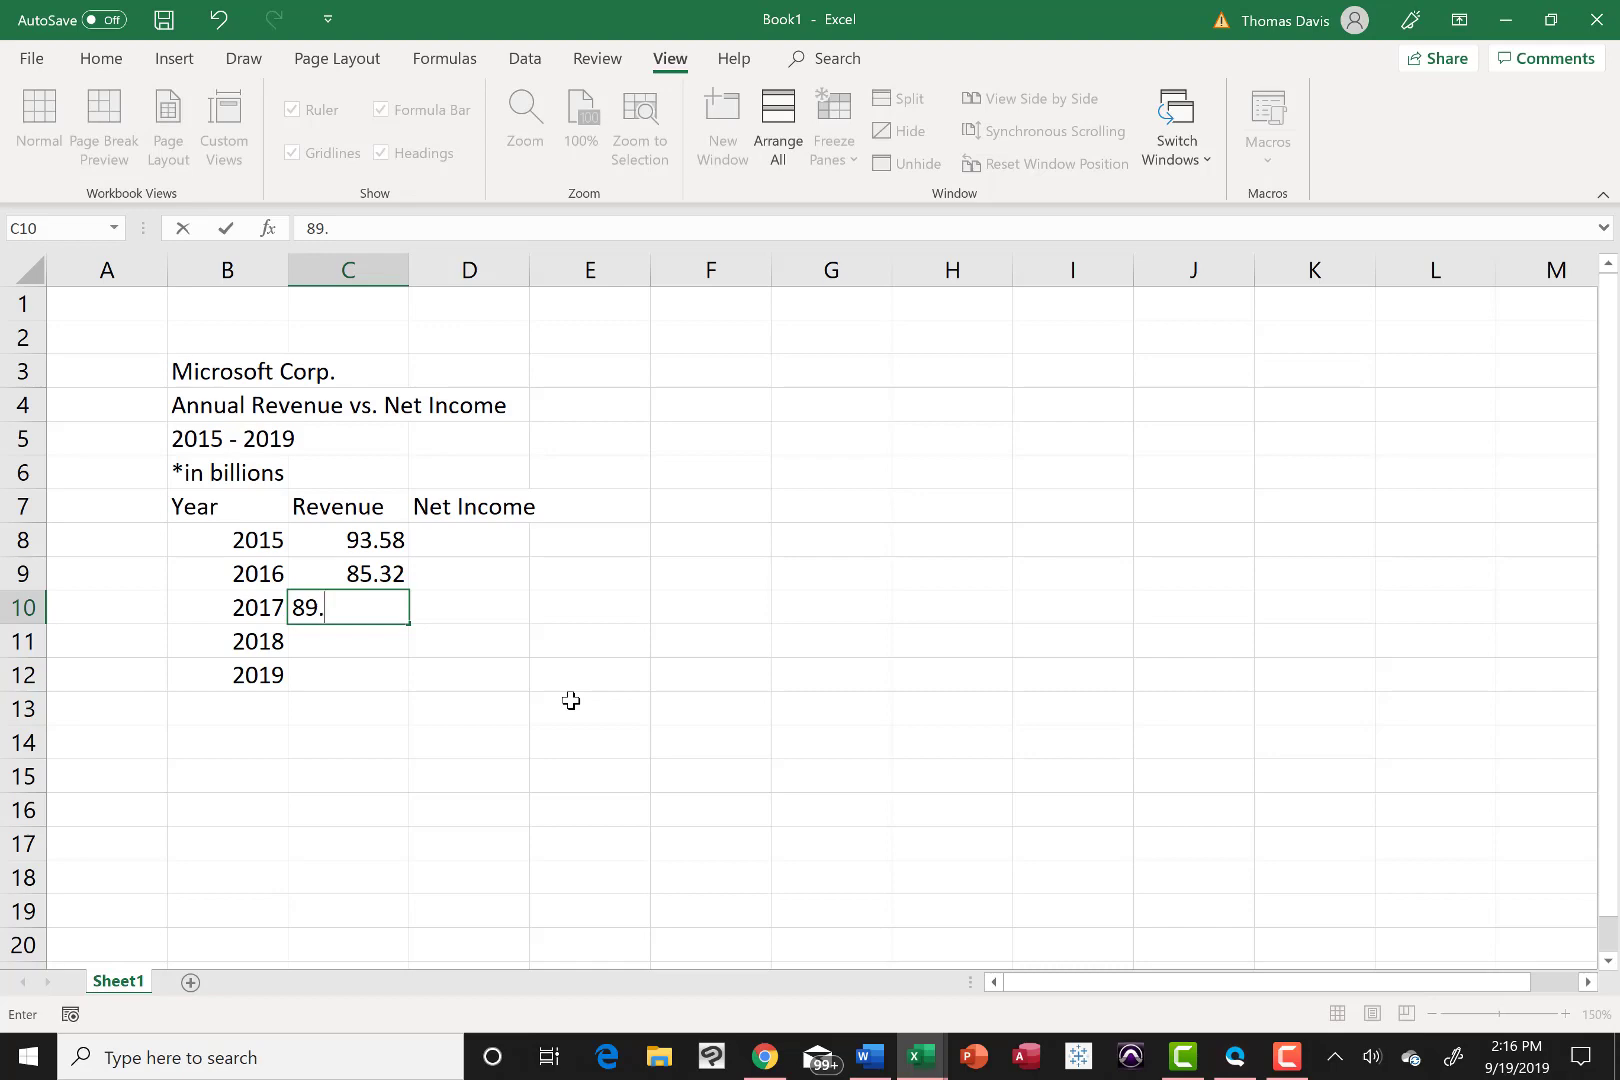
{"action": "type", "text": "95"}
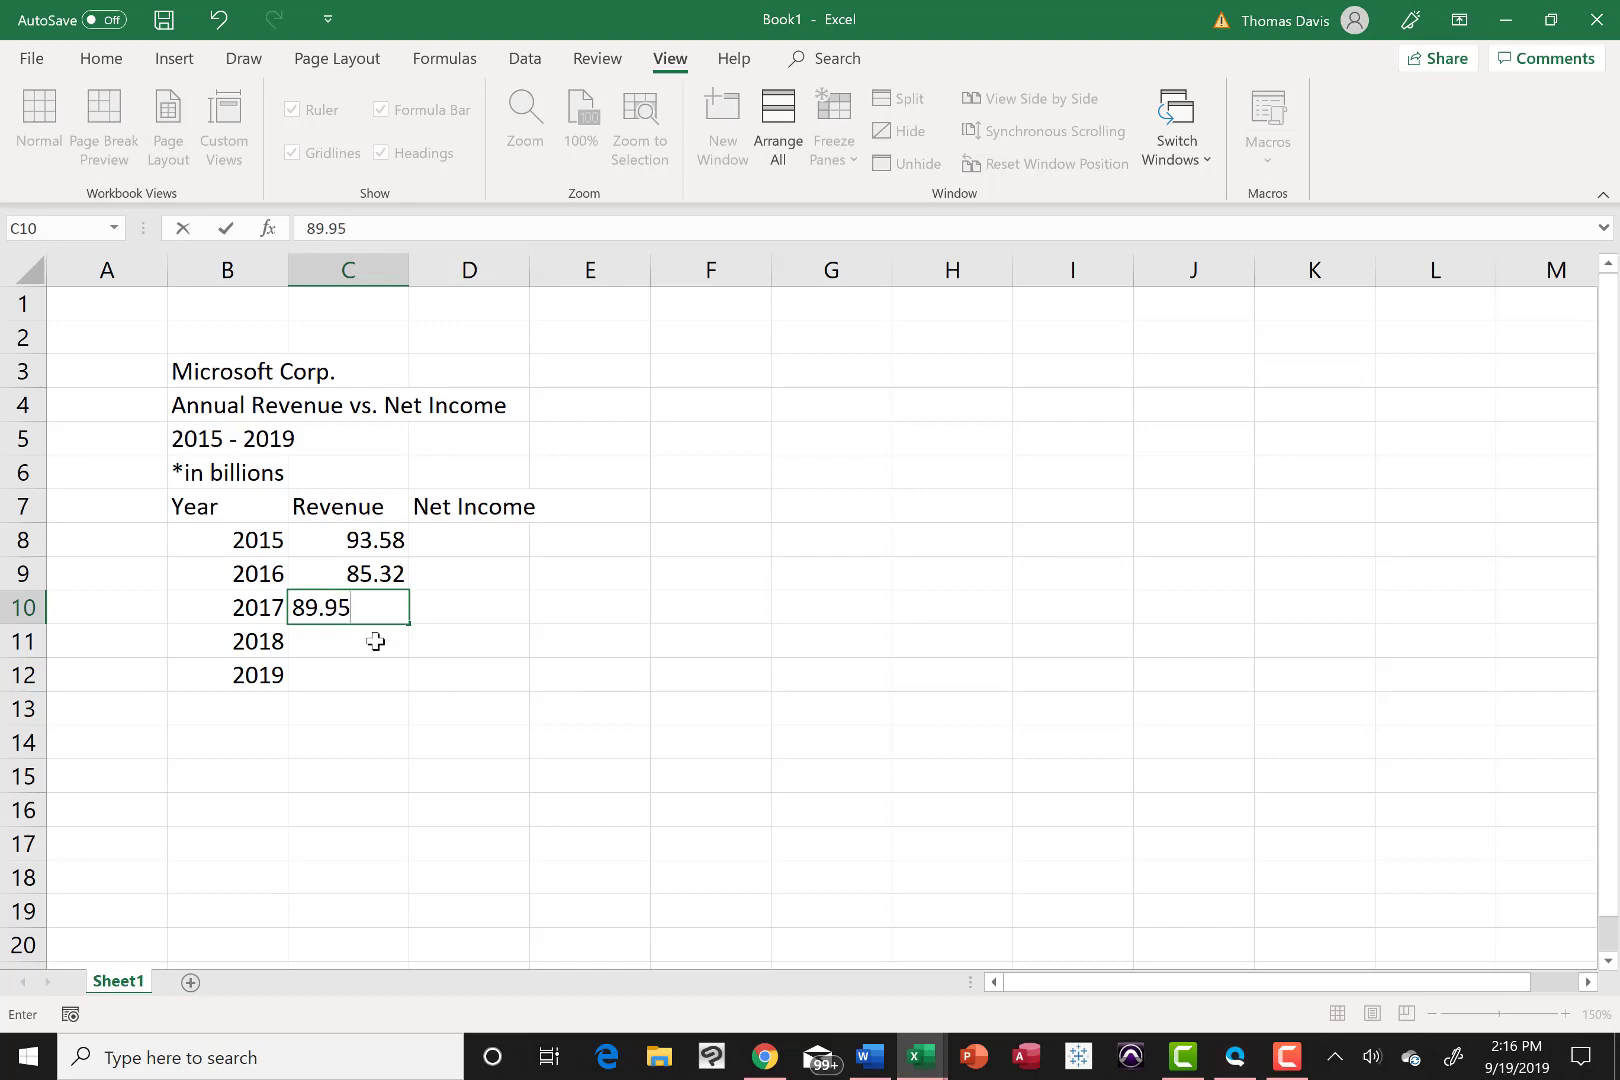
{"action": "key", "text": "enter"}
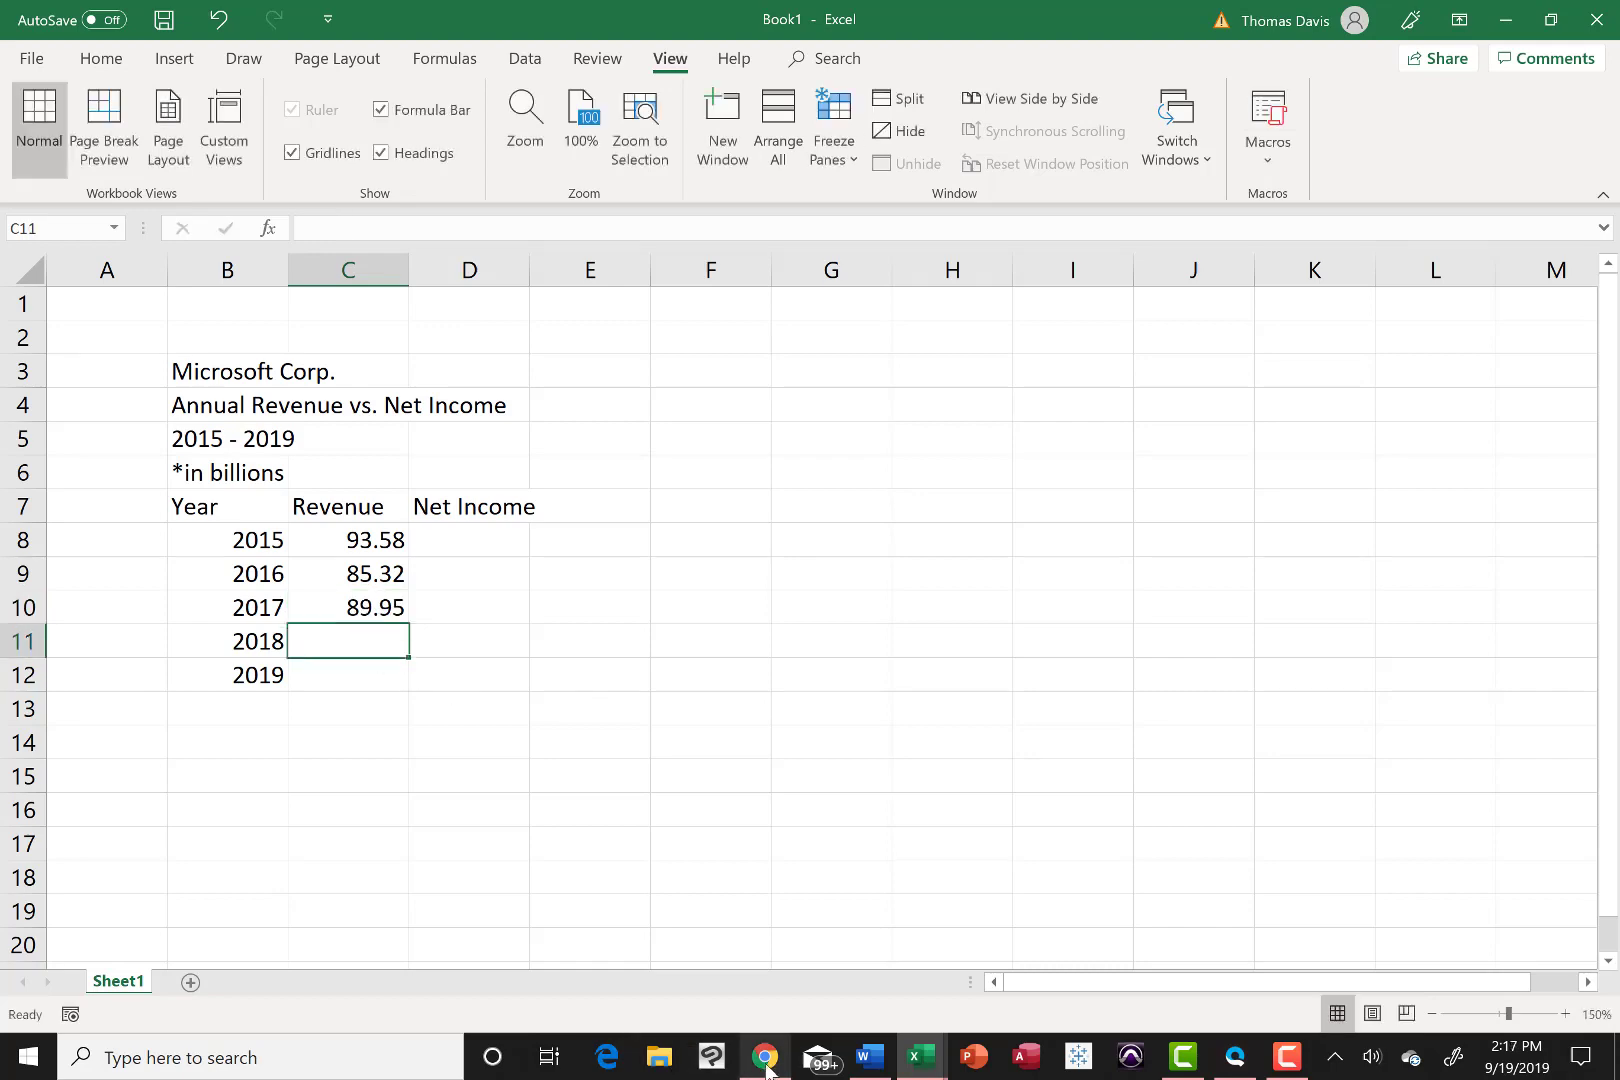
{"action": "left_click", "coordinate": [764, 1056]}
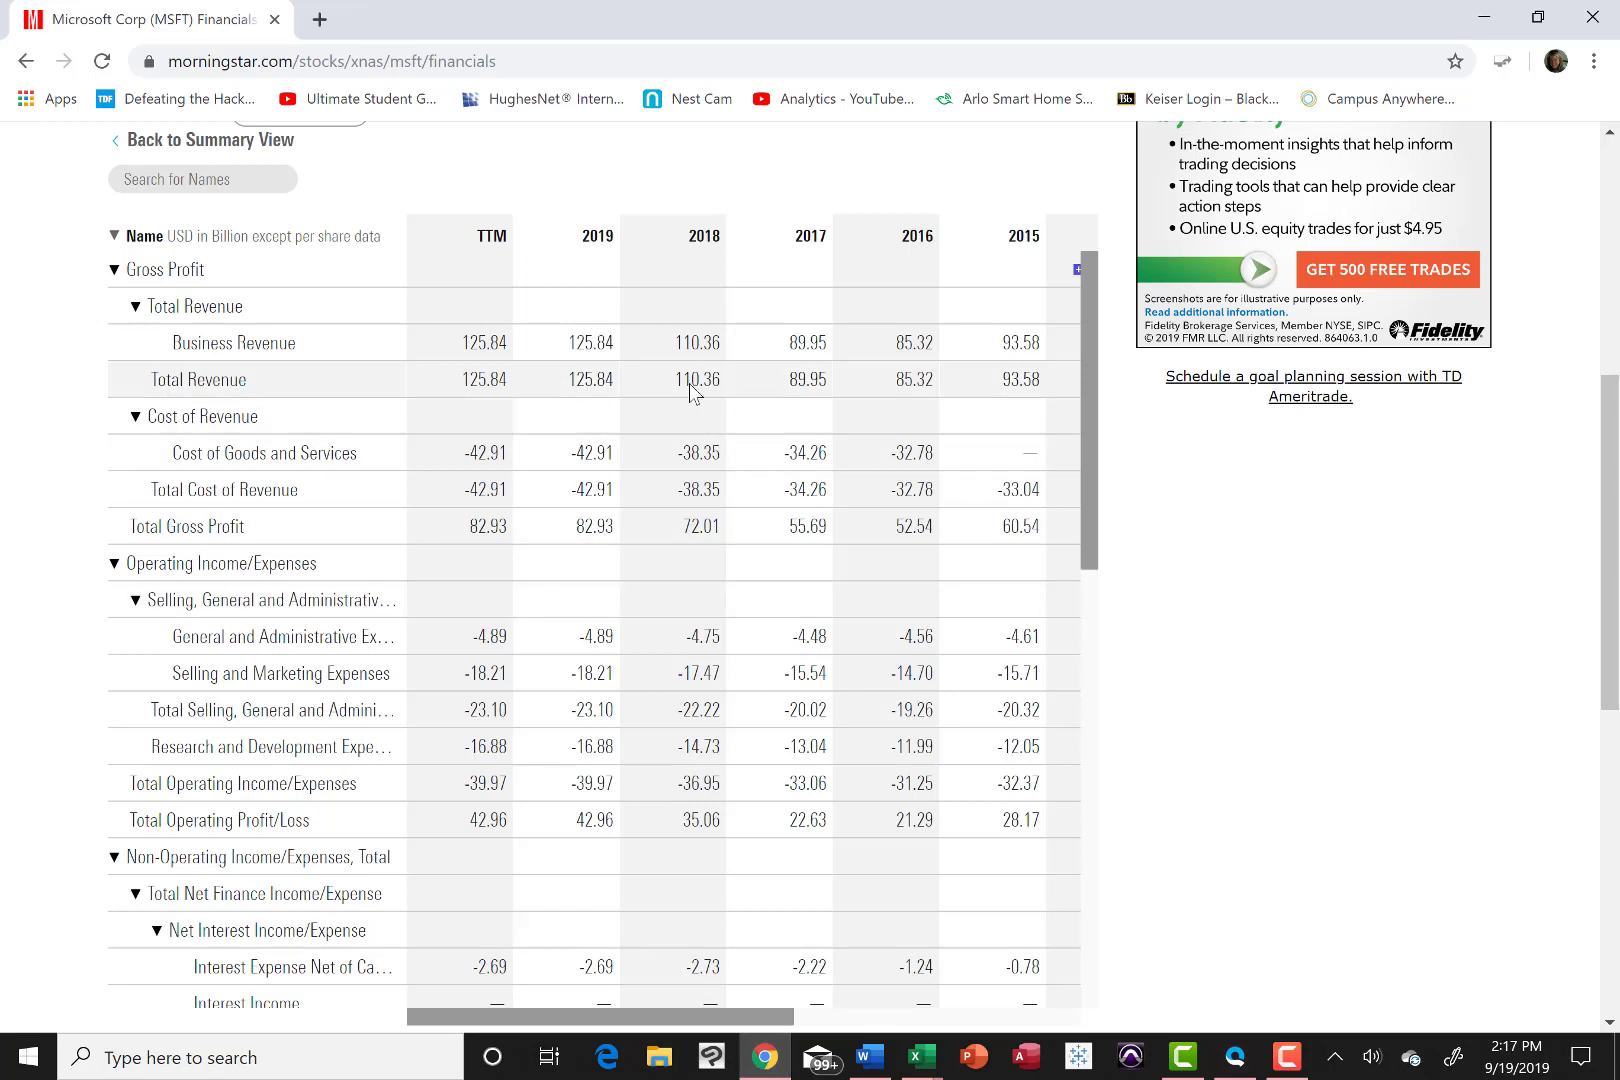
{"action": "mouse_move", "coordinate": [720, 392]}
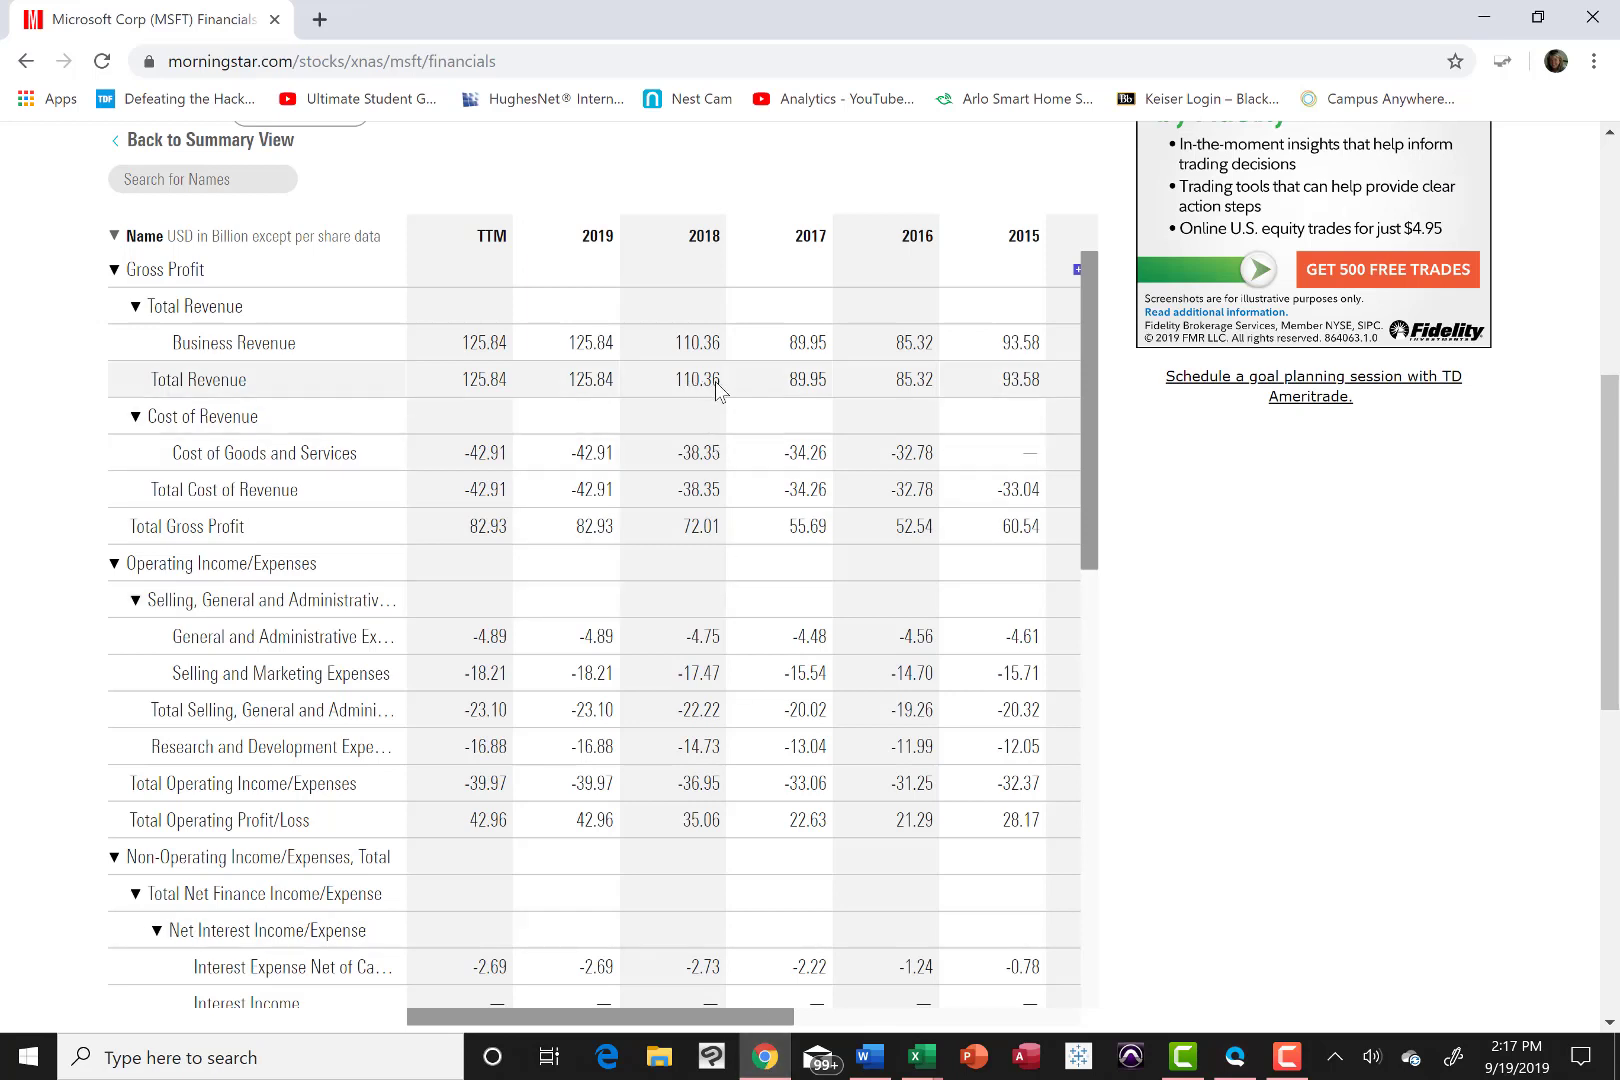
{"action": "mouse_move", "coordinate": [920, 1058]}
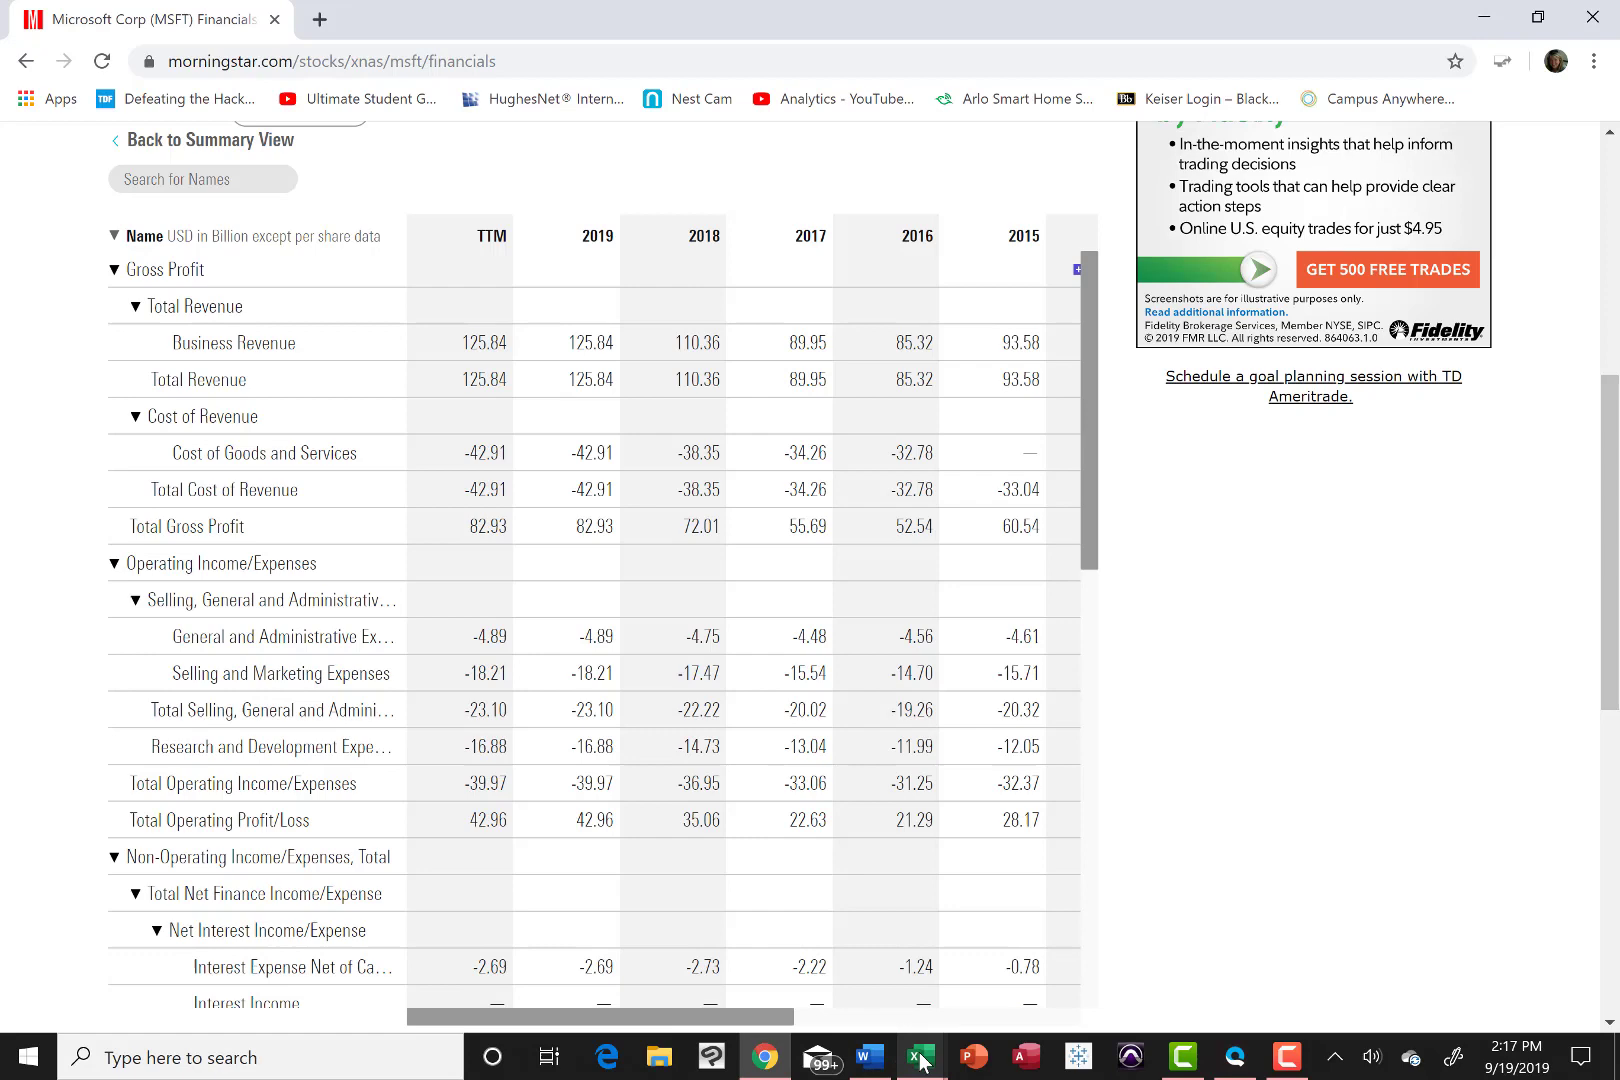
{"action": "left_click", "coordinate": [920, 1056]}
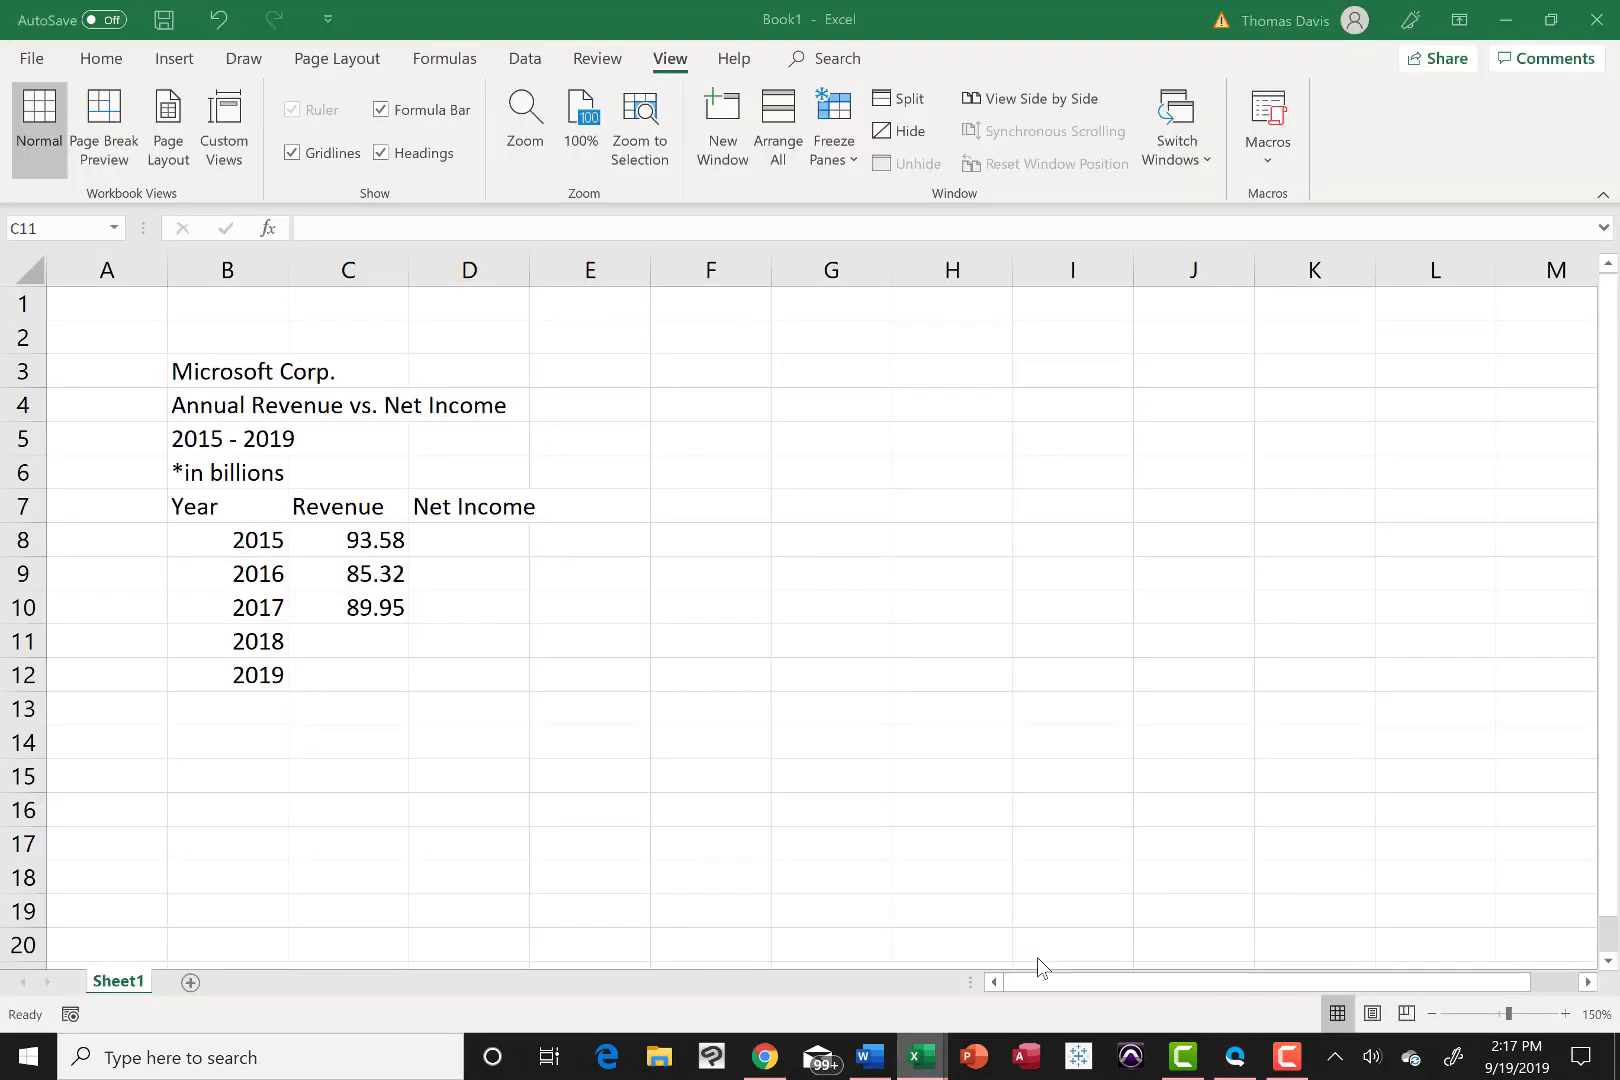
Step: Enter 110.36 as 2018 revenue, check the 2019 figure on Morningstar, and come back
{"action": "type", "text": "110"}
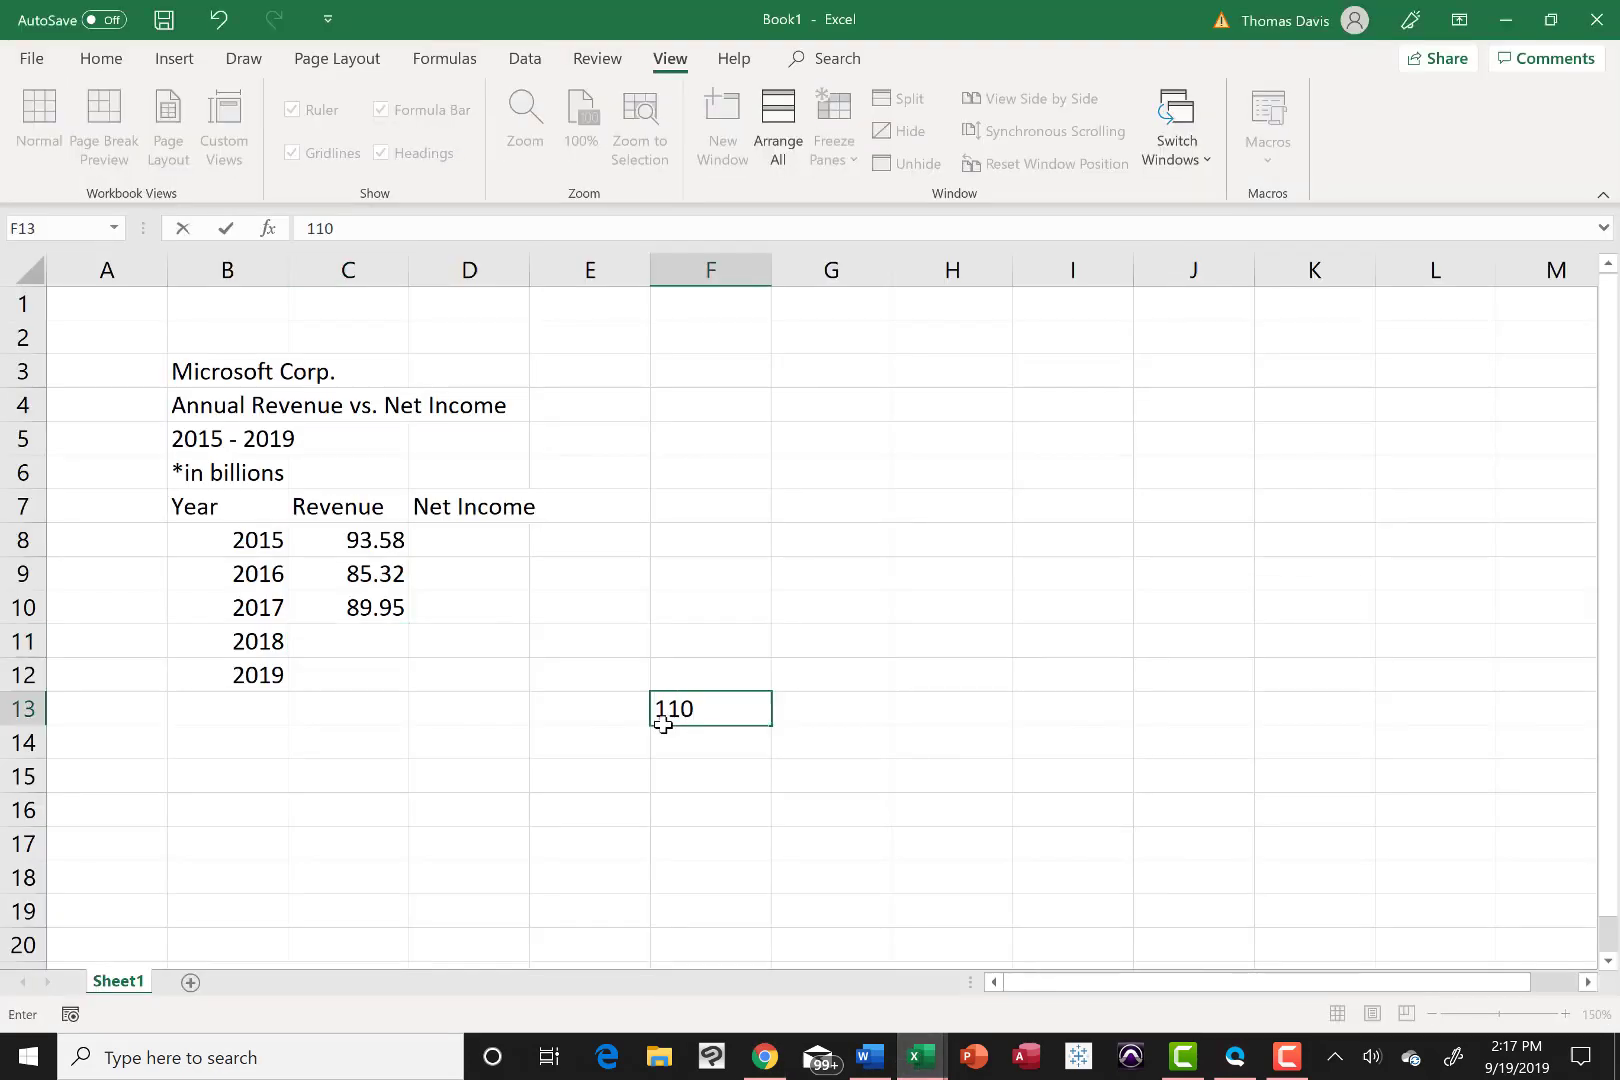
{"action": "type", "text": ".36"}
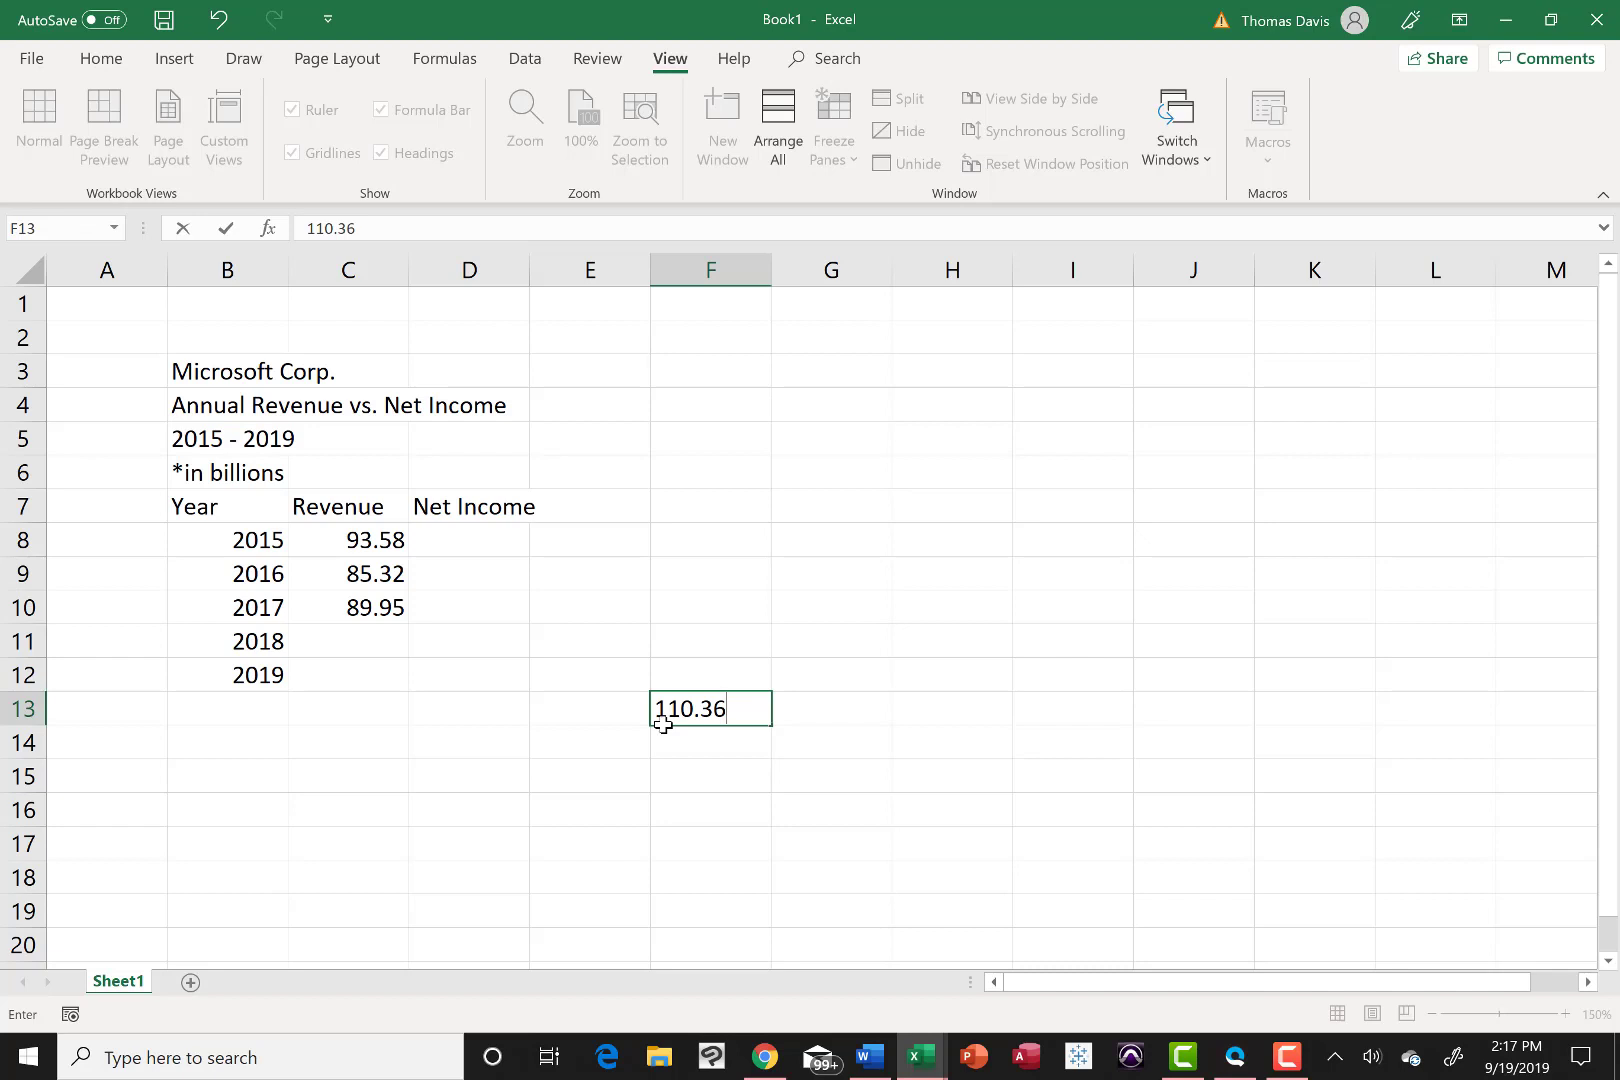
{"action": "key", "text": "Delete"}
{"action": "type", "text": "110.36"}
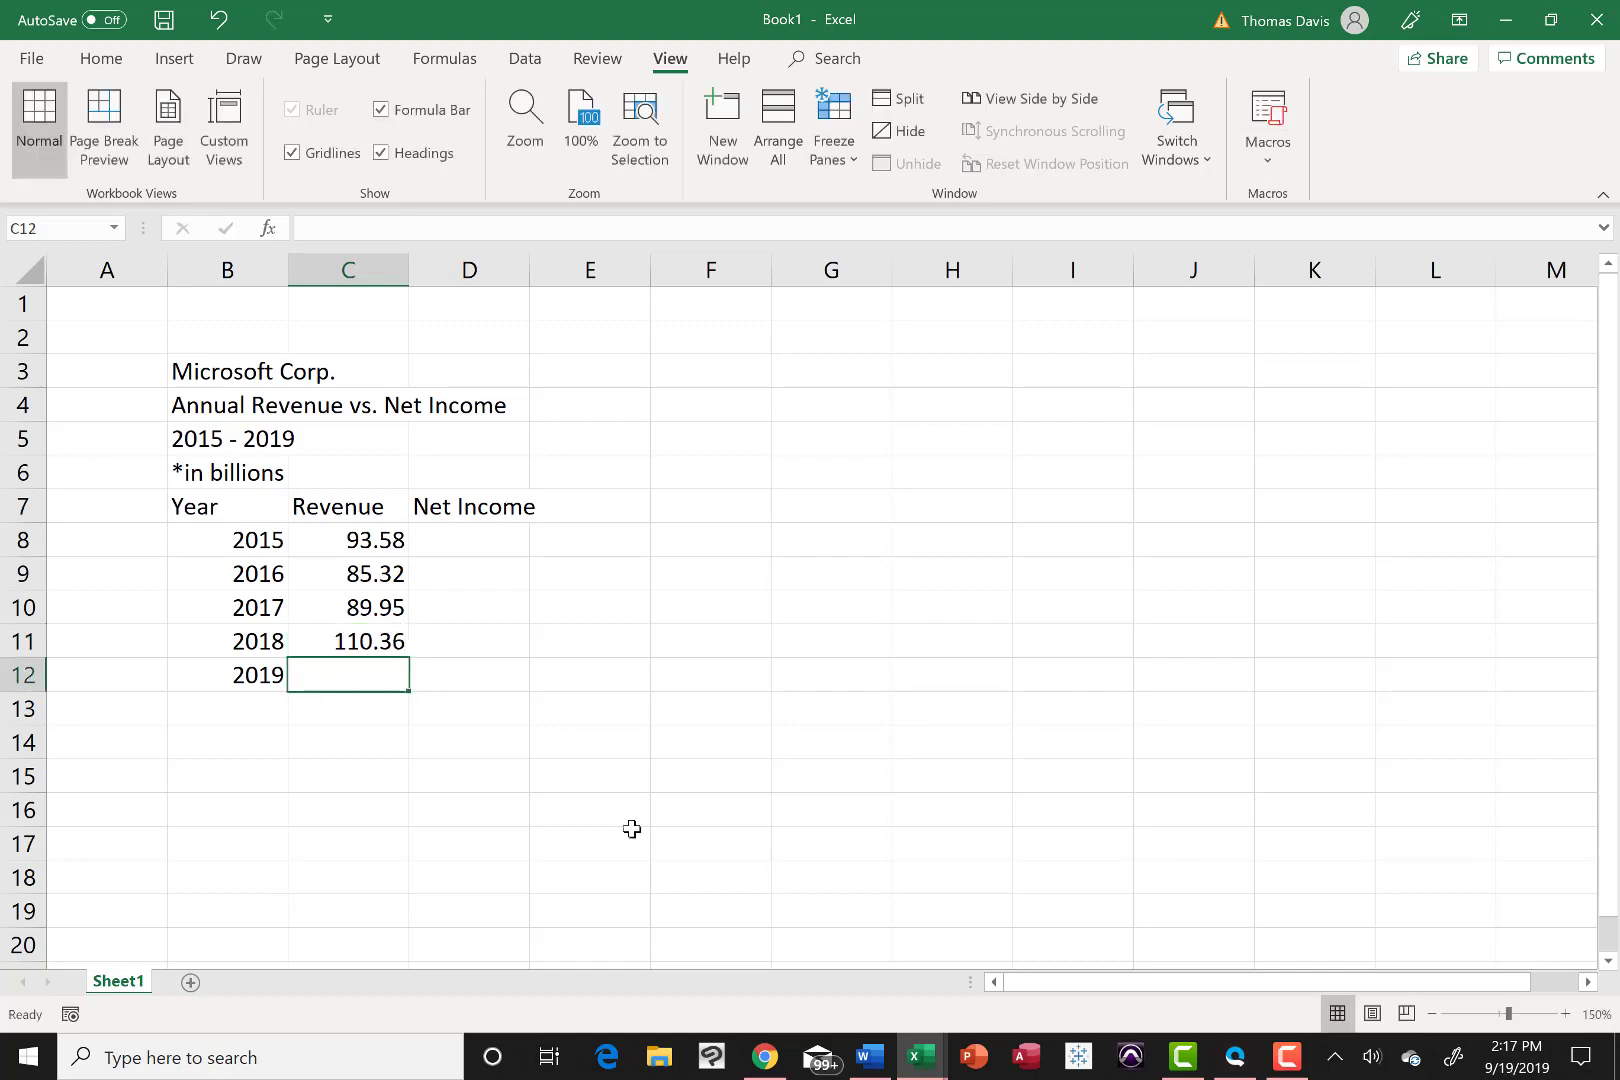
{"action": "left_click", "coordinate": [764, 1056]}
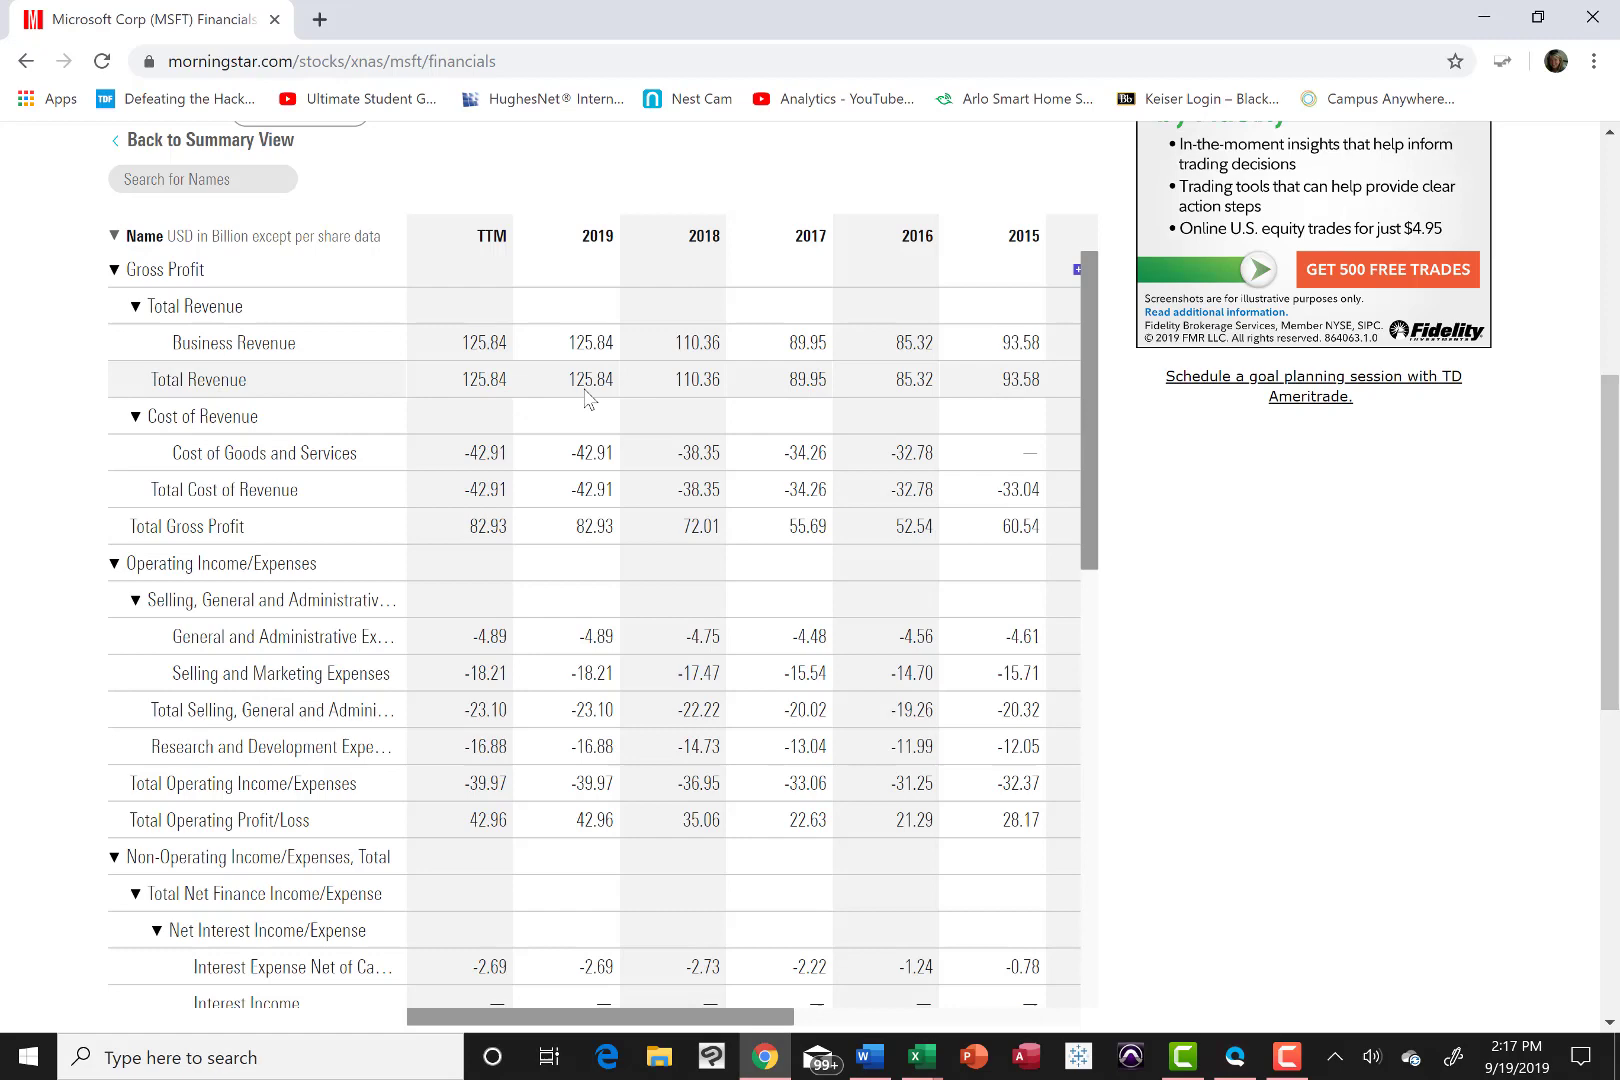
{"action": "mouse_move", "coordinate": [746, 704]}
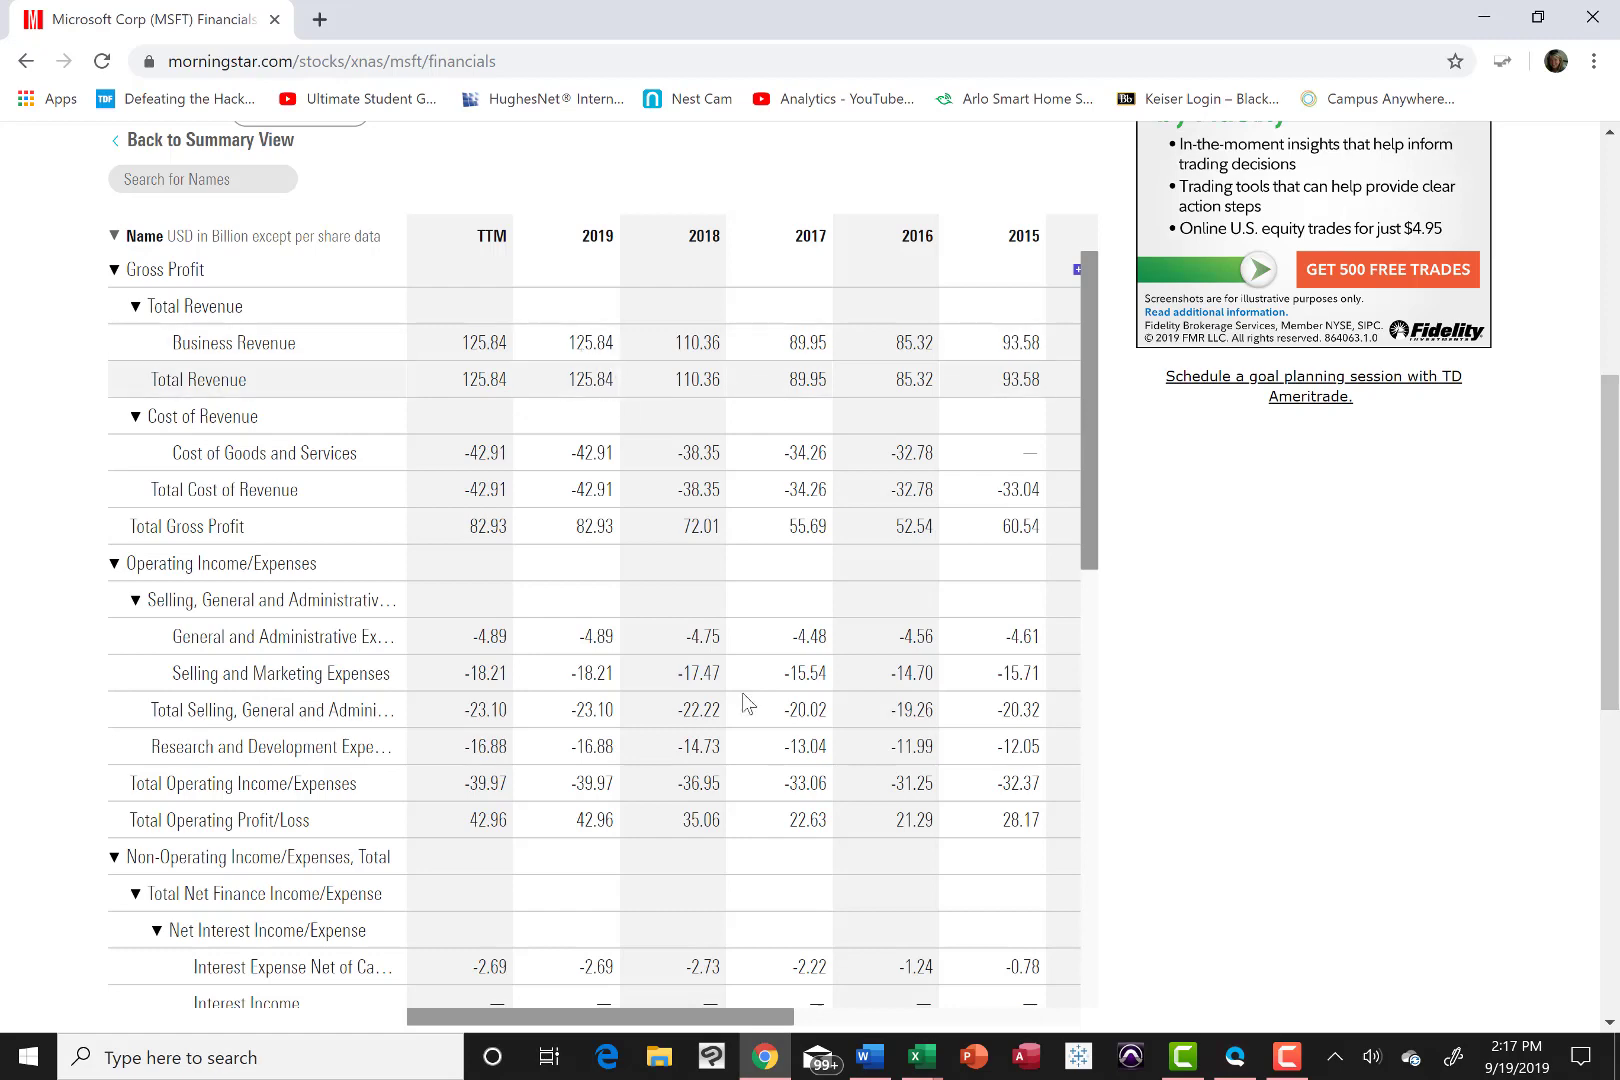
{"action": "mouse_move", "coordinate": [920, 1056]}
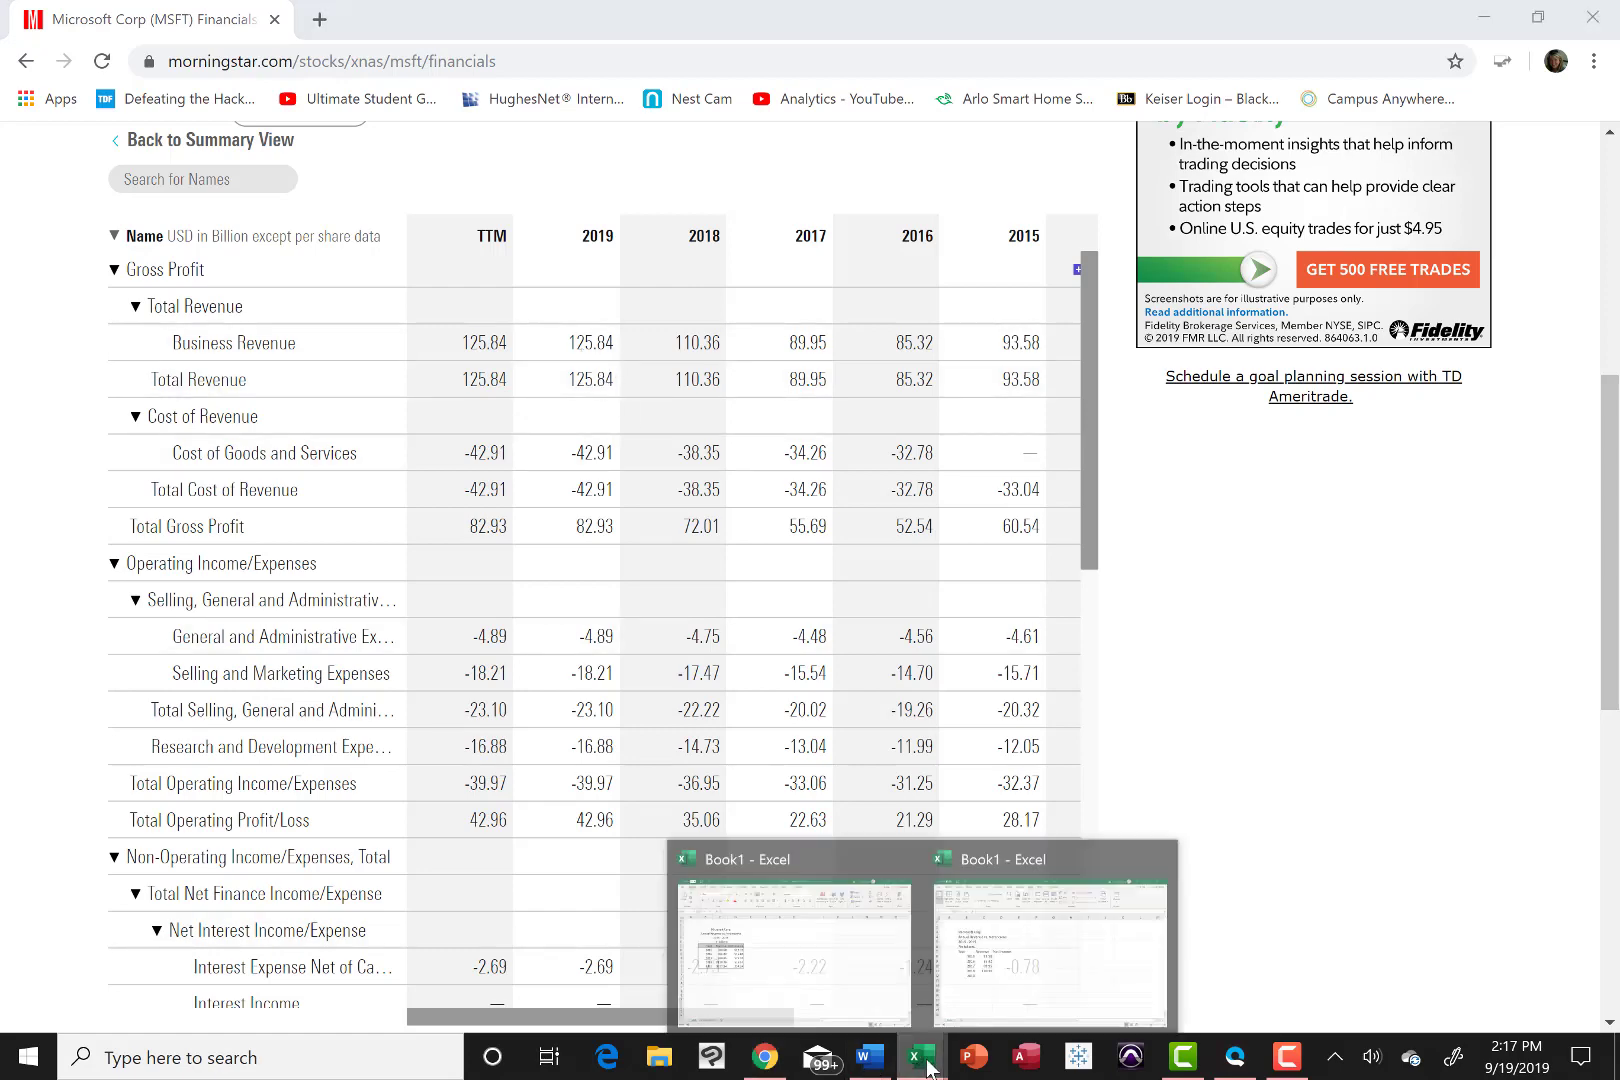
{"action": "left_click", "coordinate": [792, 950]}
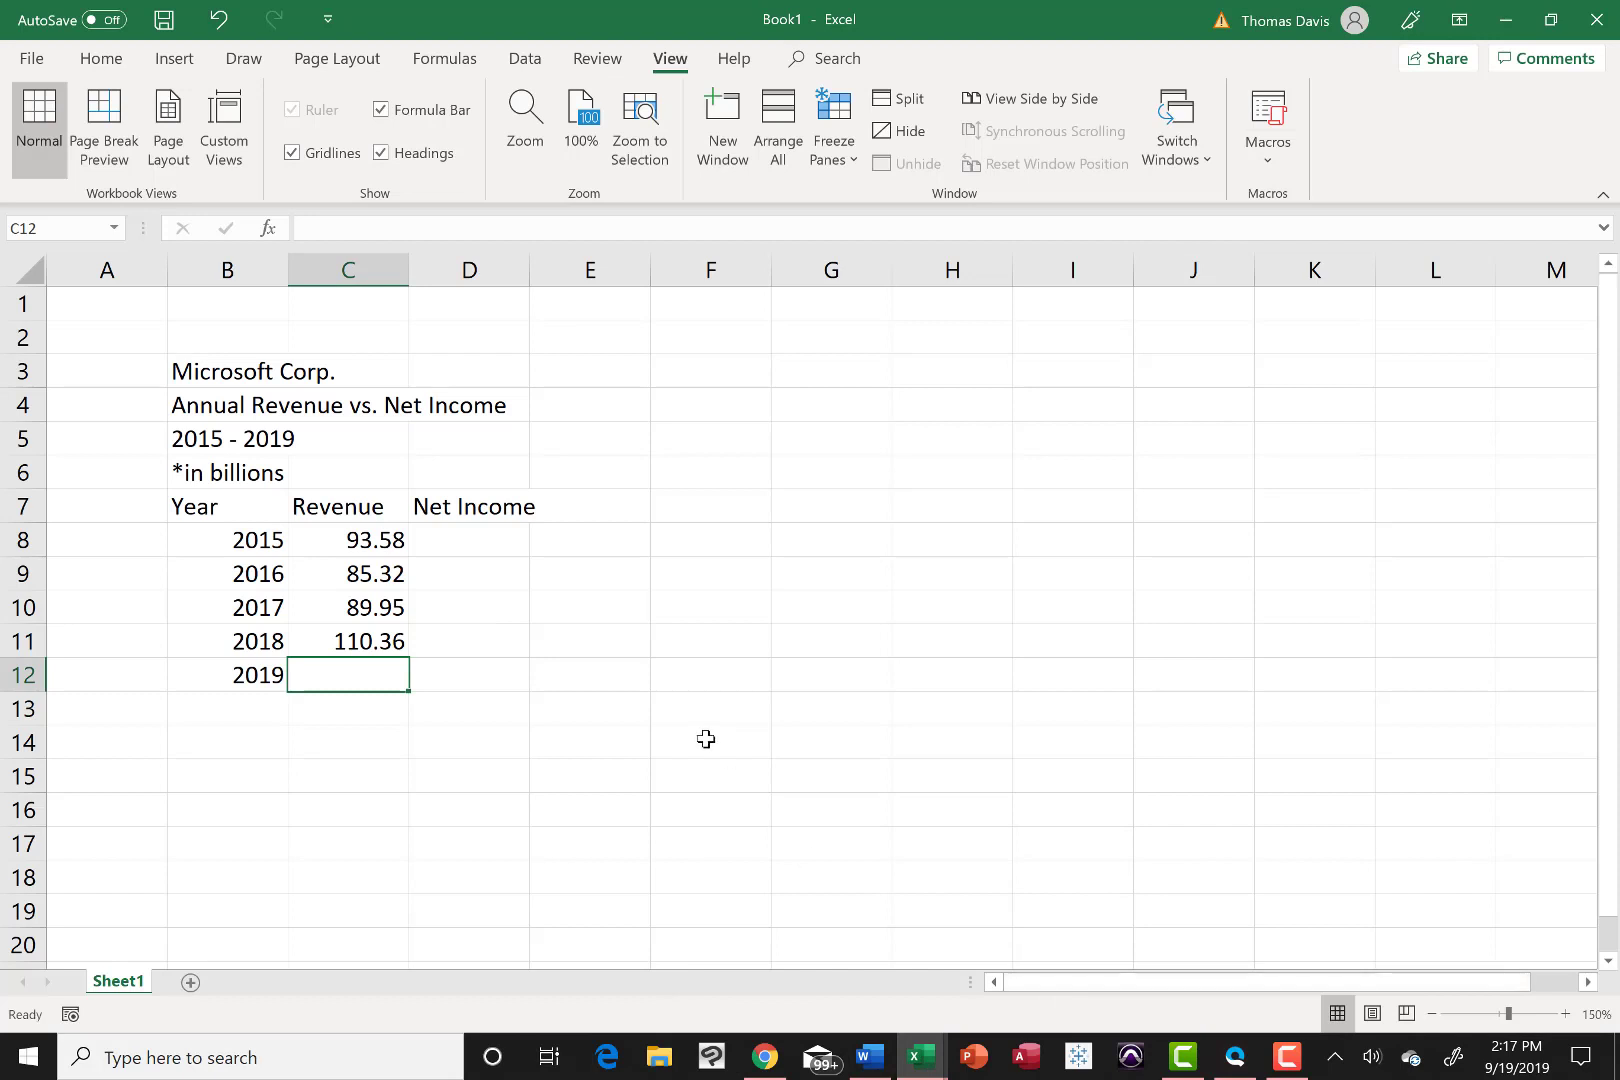
Step: Enter 125.84 as 2019 revenue and select D8 for the first Net Income value
{"action": "type", "text": "125.84"}
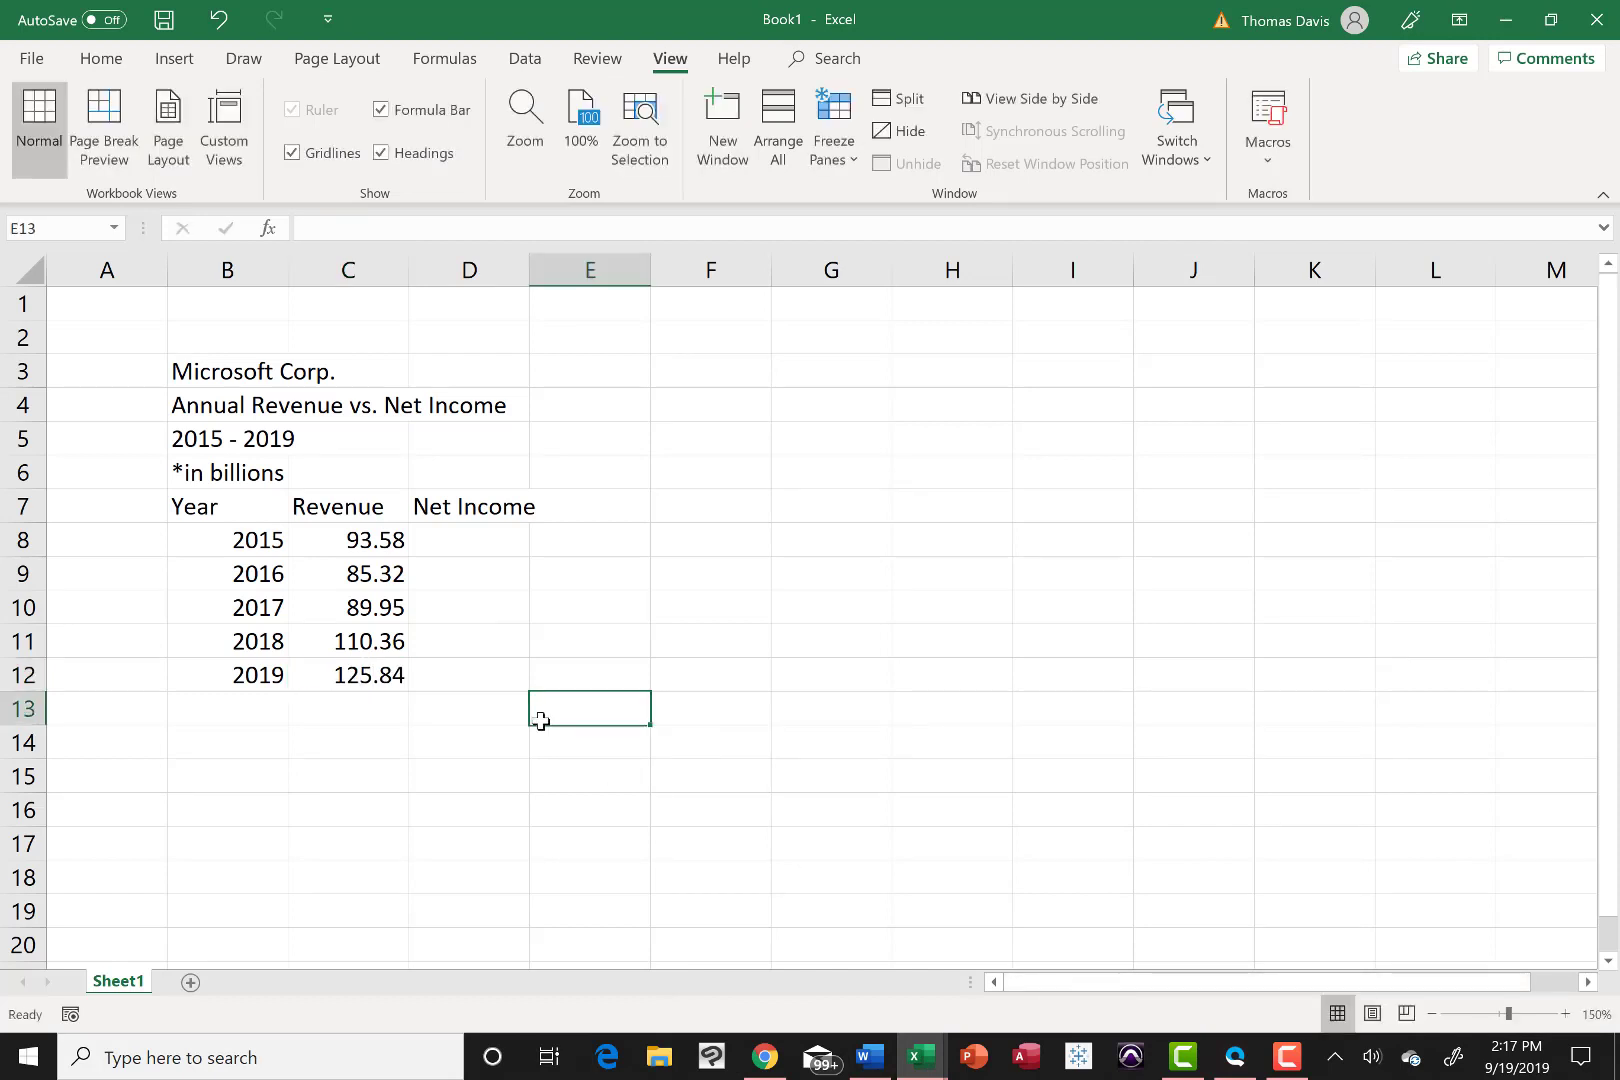
{"action": "left_click", "coordinate": [468, 538]}
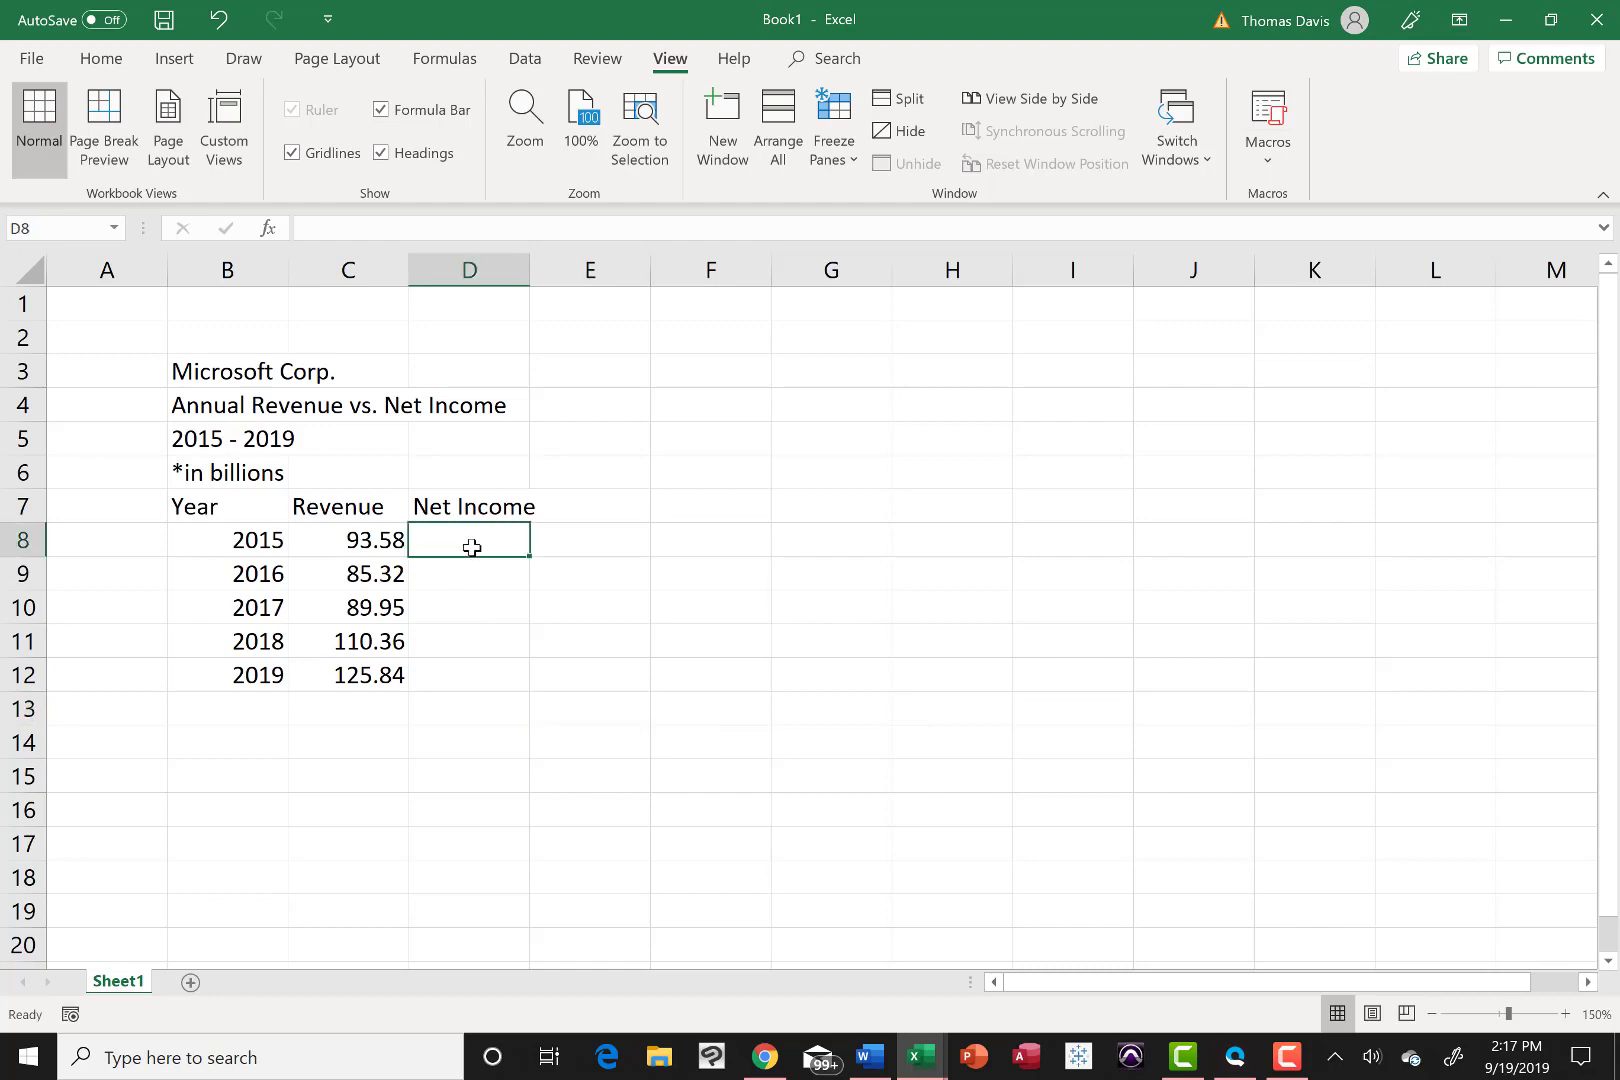
{"action": "mouse_move", "coordinate": [694, 962]}
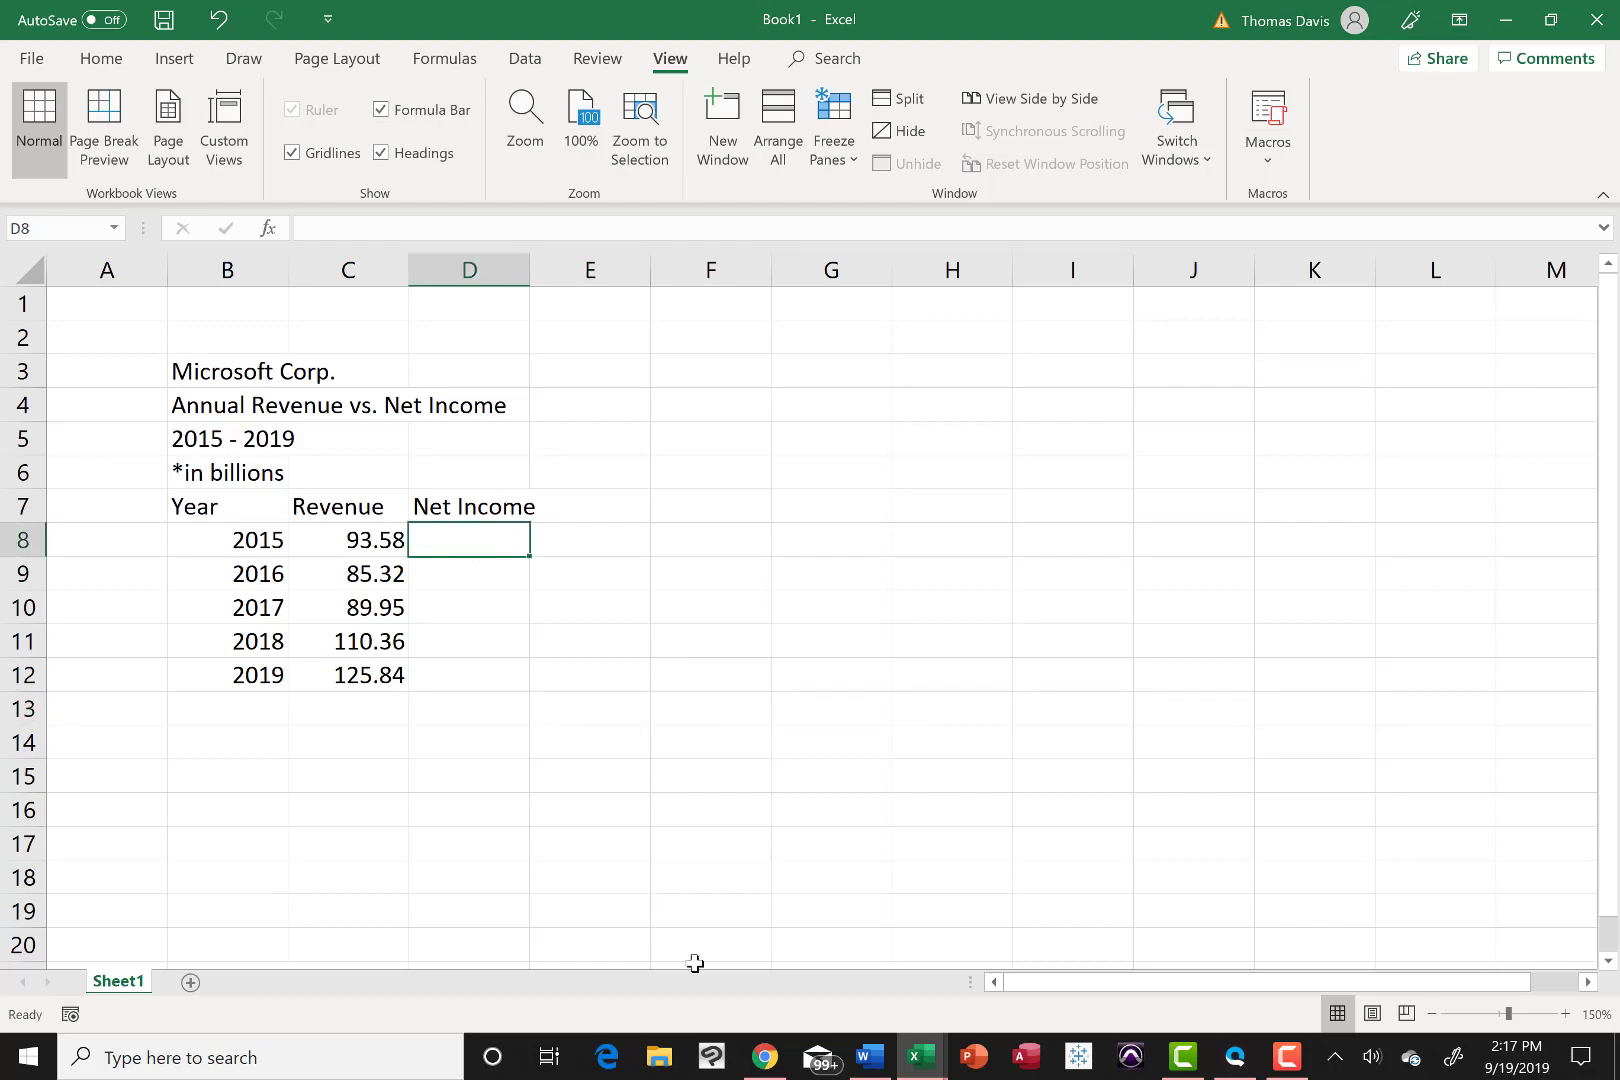
{"action": "left_click", "coordinate": [762, 1056]}
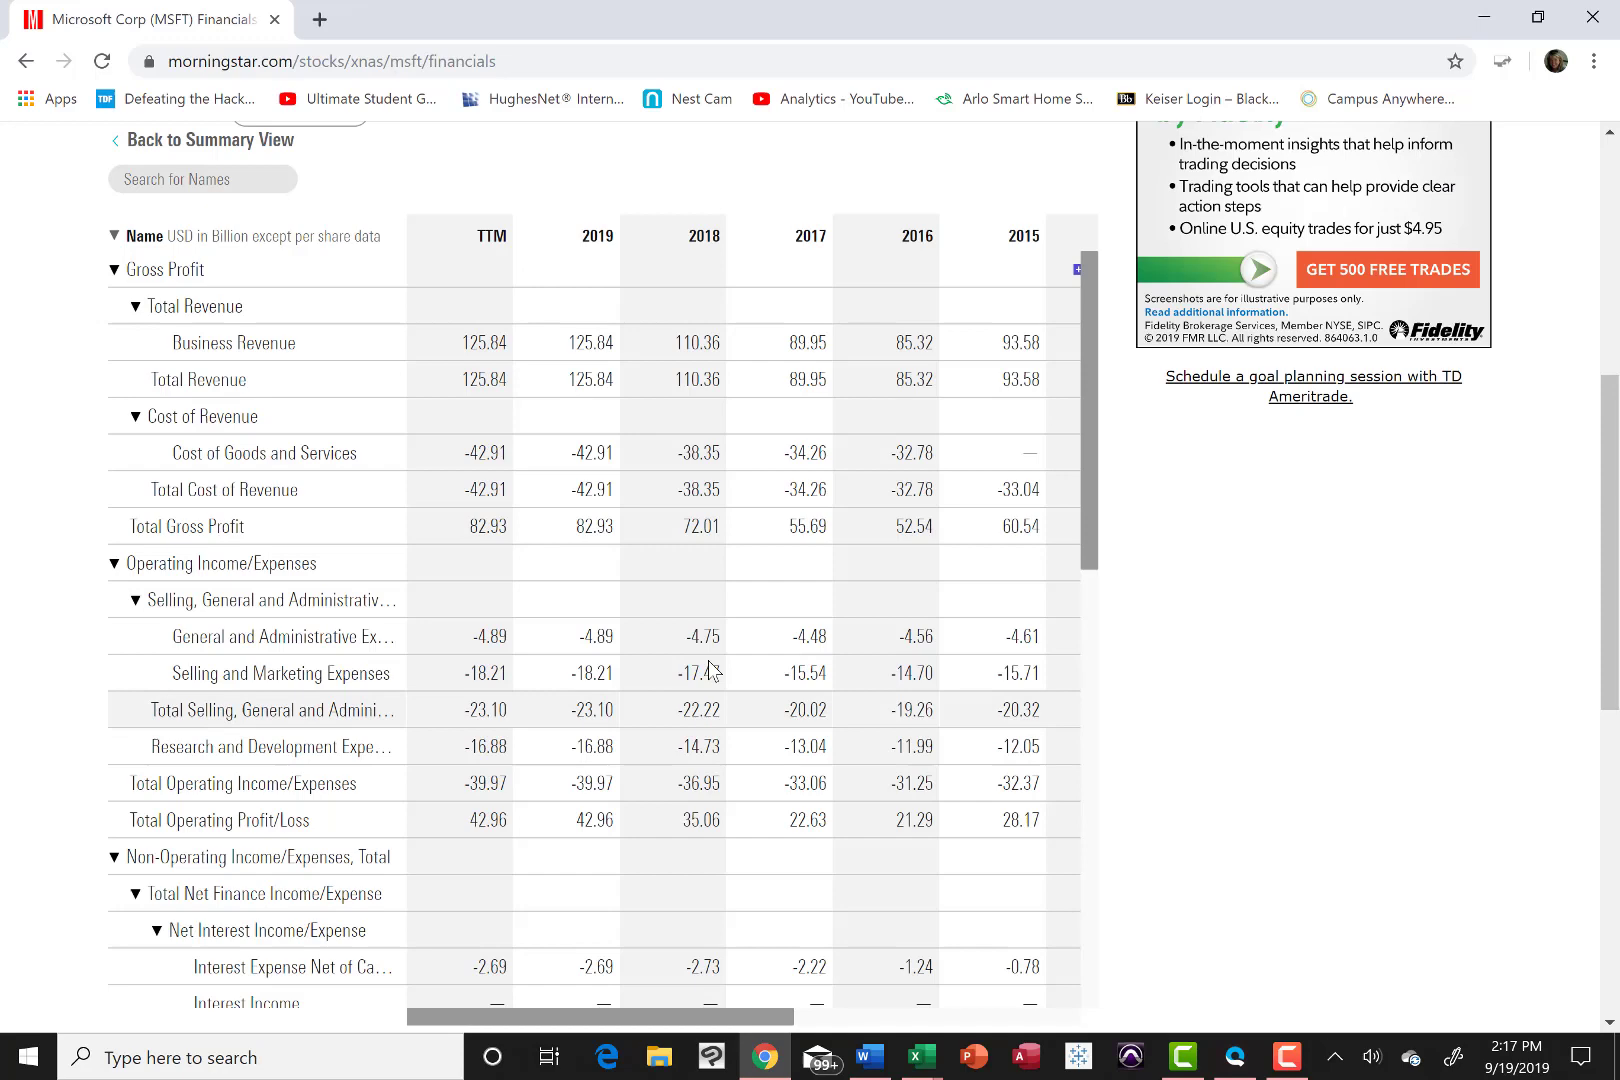
Step: Scroll the Morningstar income statement down to the Net Income rows for 2015–2019
{"action": "scroll", "scroll_direction": "down", "scroll_amount": 3}
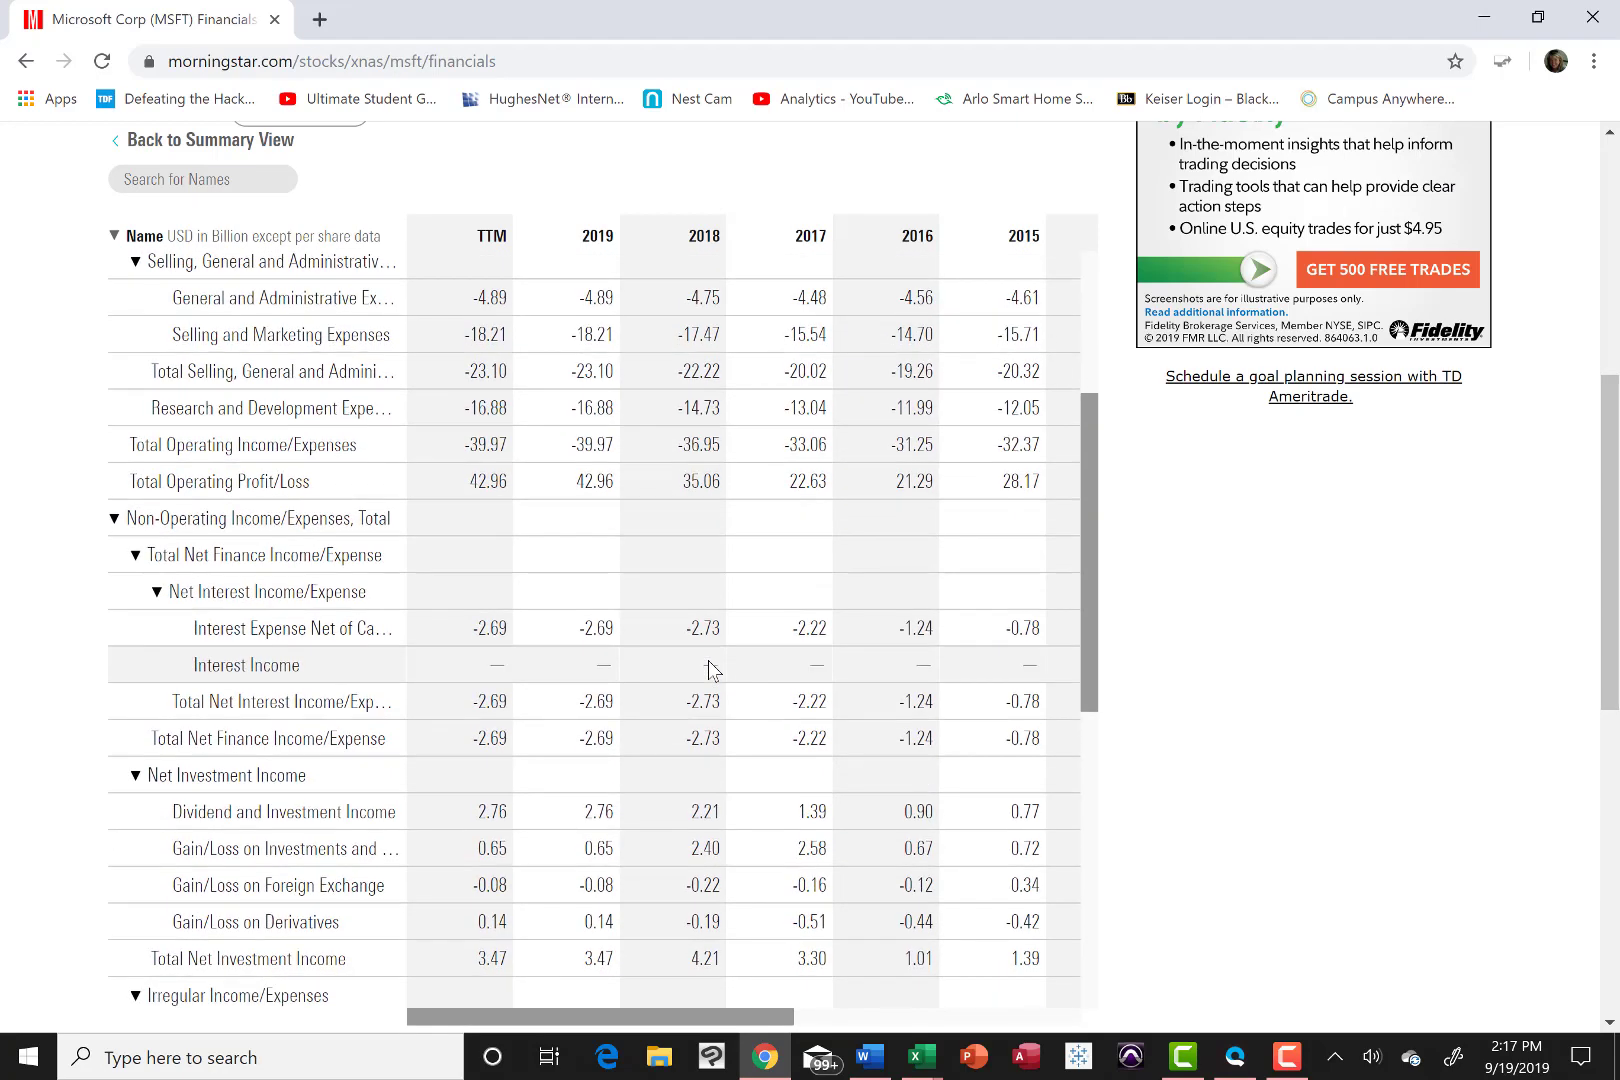
{"action": "scroll", "scroll_direction": "down", "scroll_amount": 3}
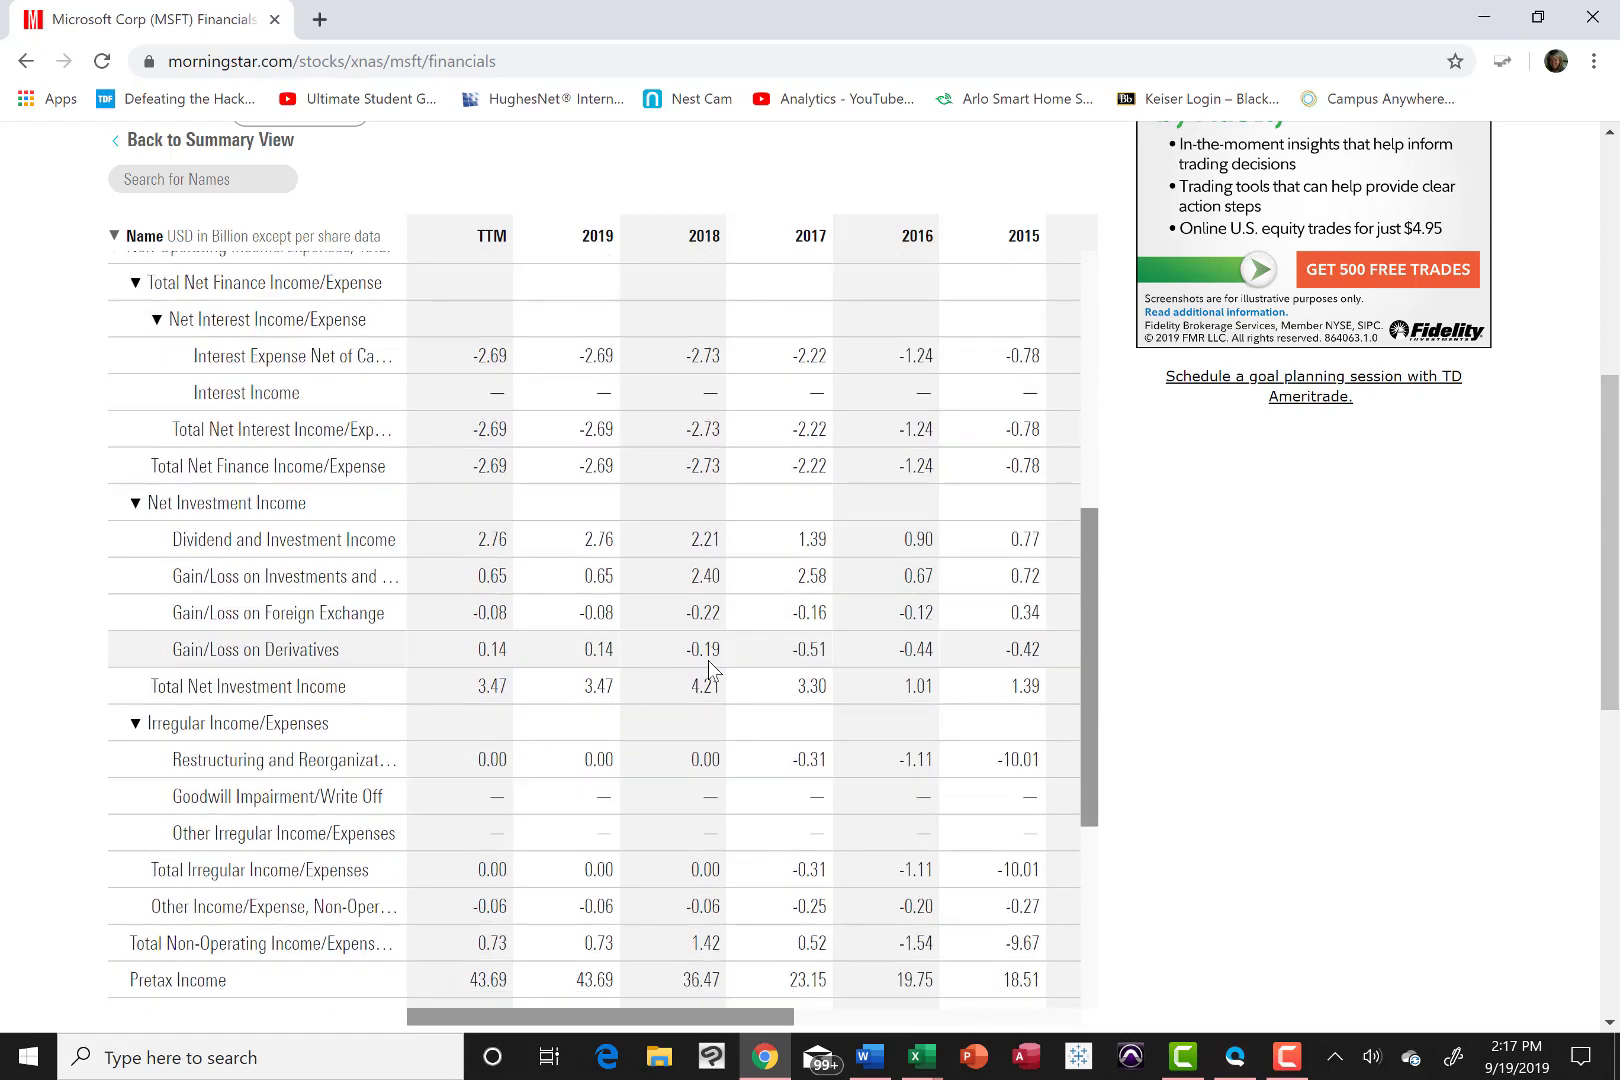
{"action": "scroll", "scroll_direction": "down", "scroll_amount": 3}
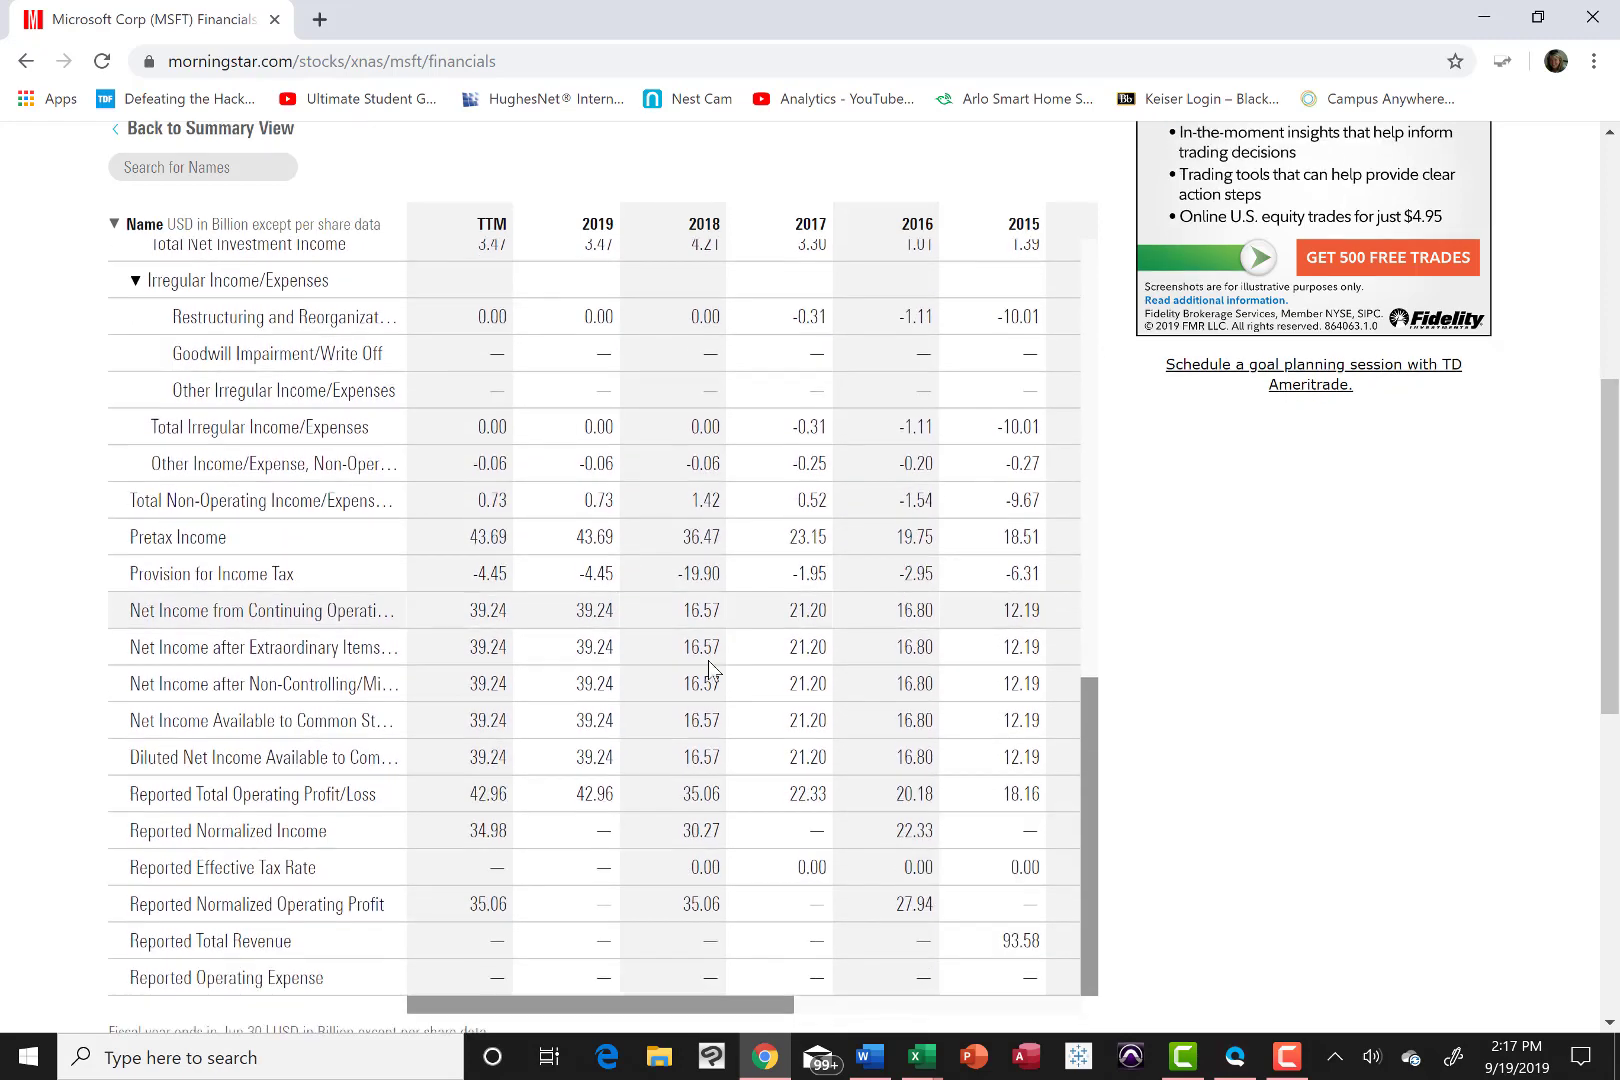
{"action": "scroll", "scroll_direction": "down", "scroll_amount": 3}
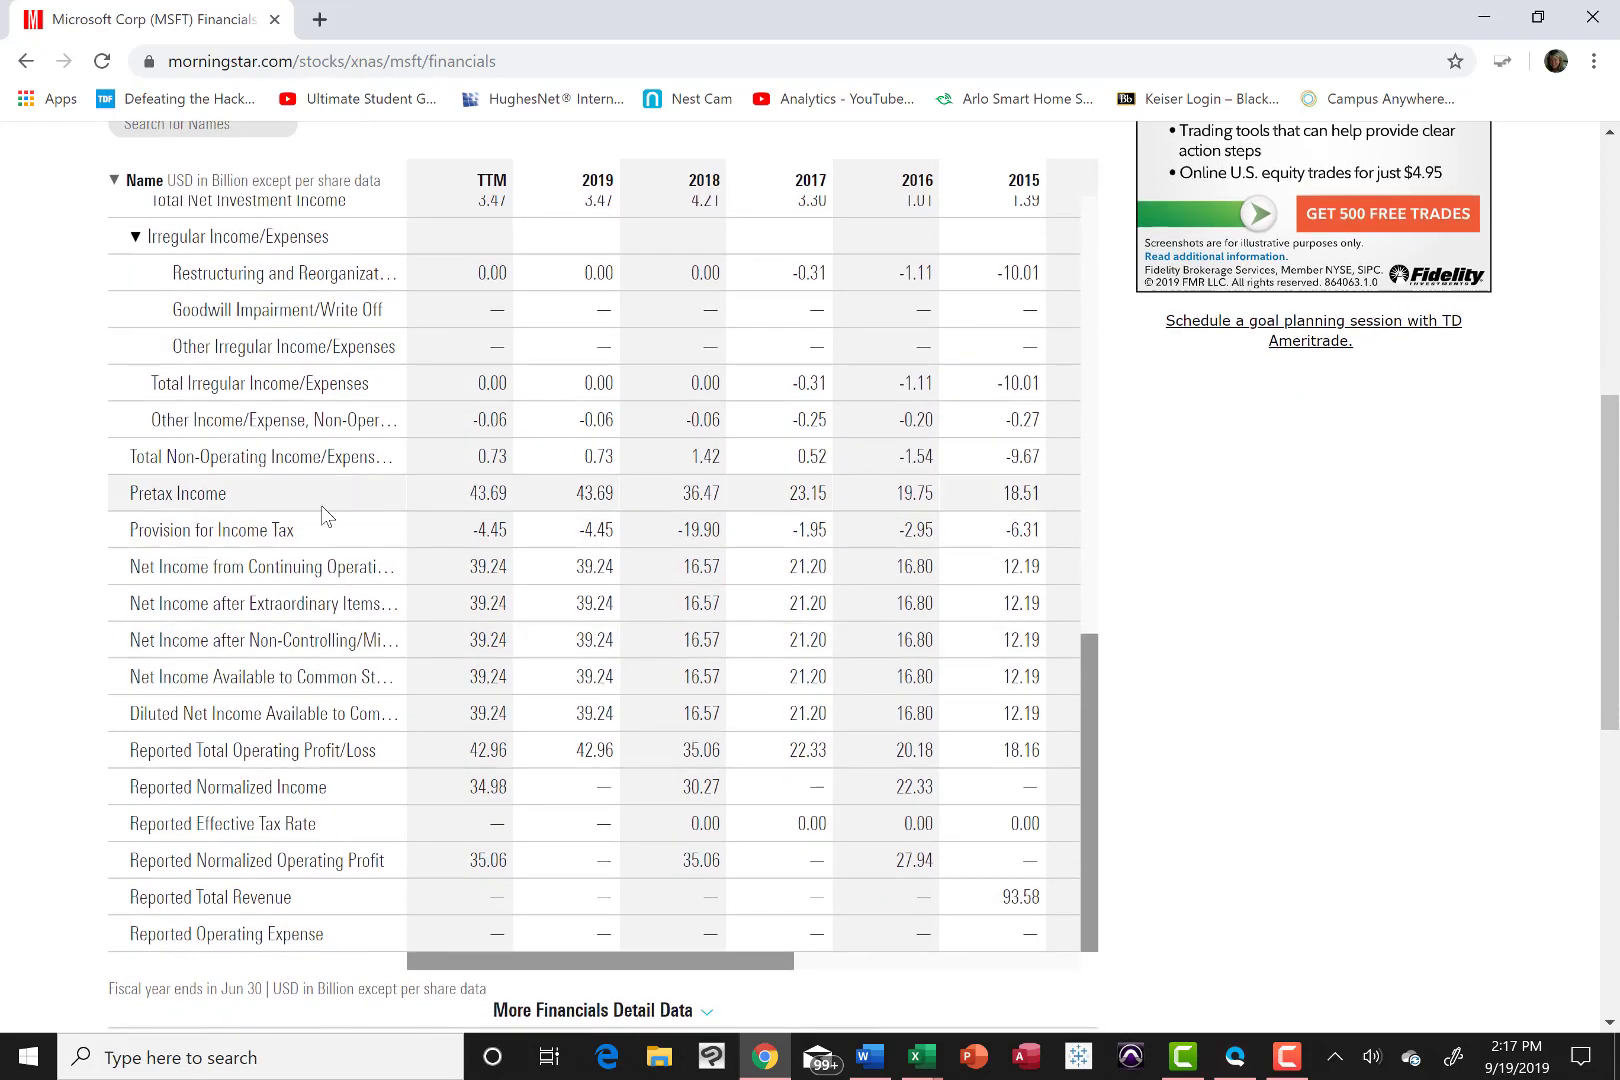
{"action": "mouse_move", "coordinate": [514, 568]}
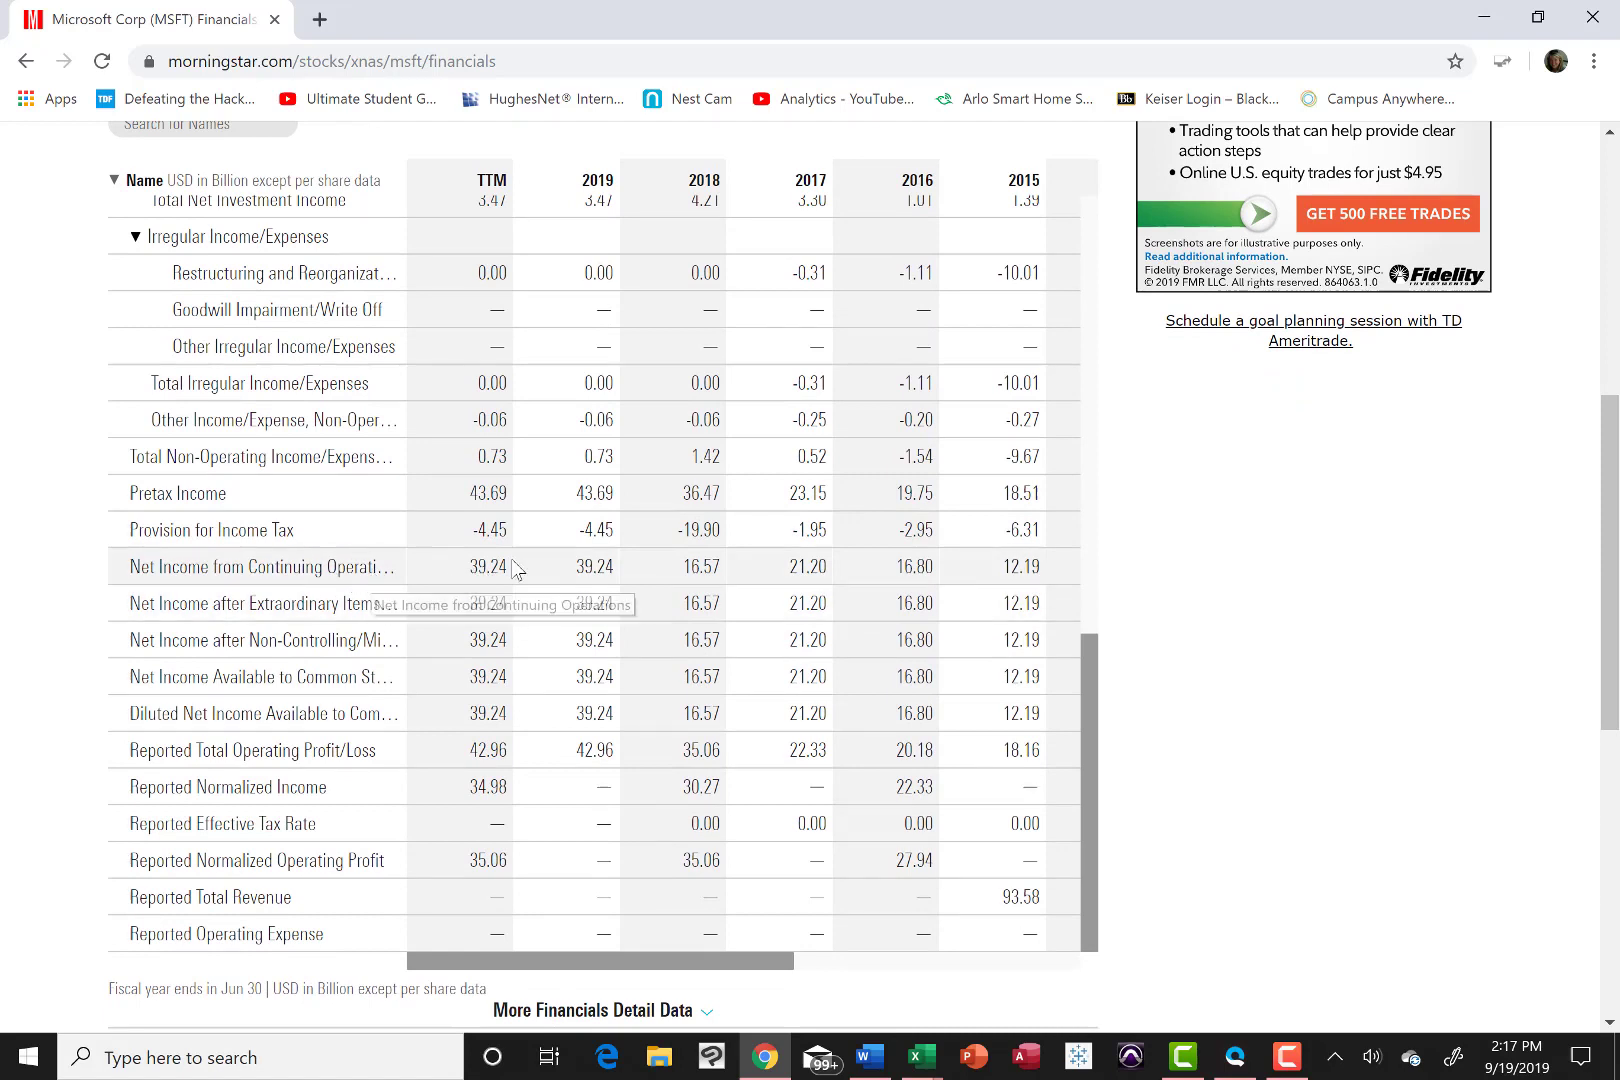
{"action": "mouse_move", "coordinate": [816, 566]}
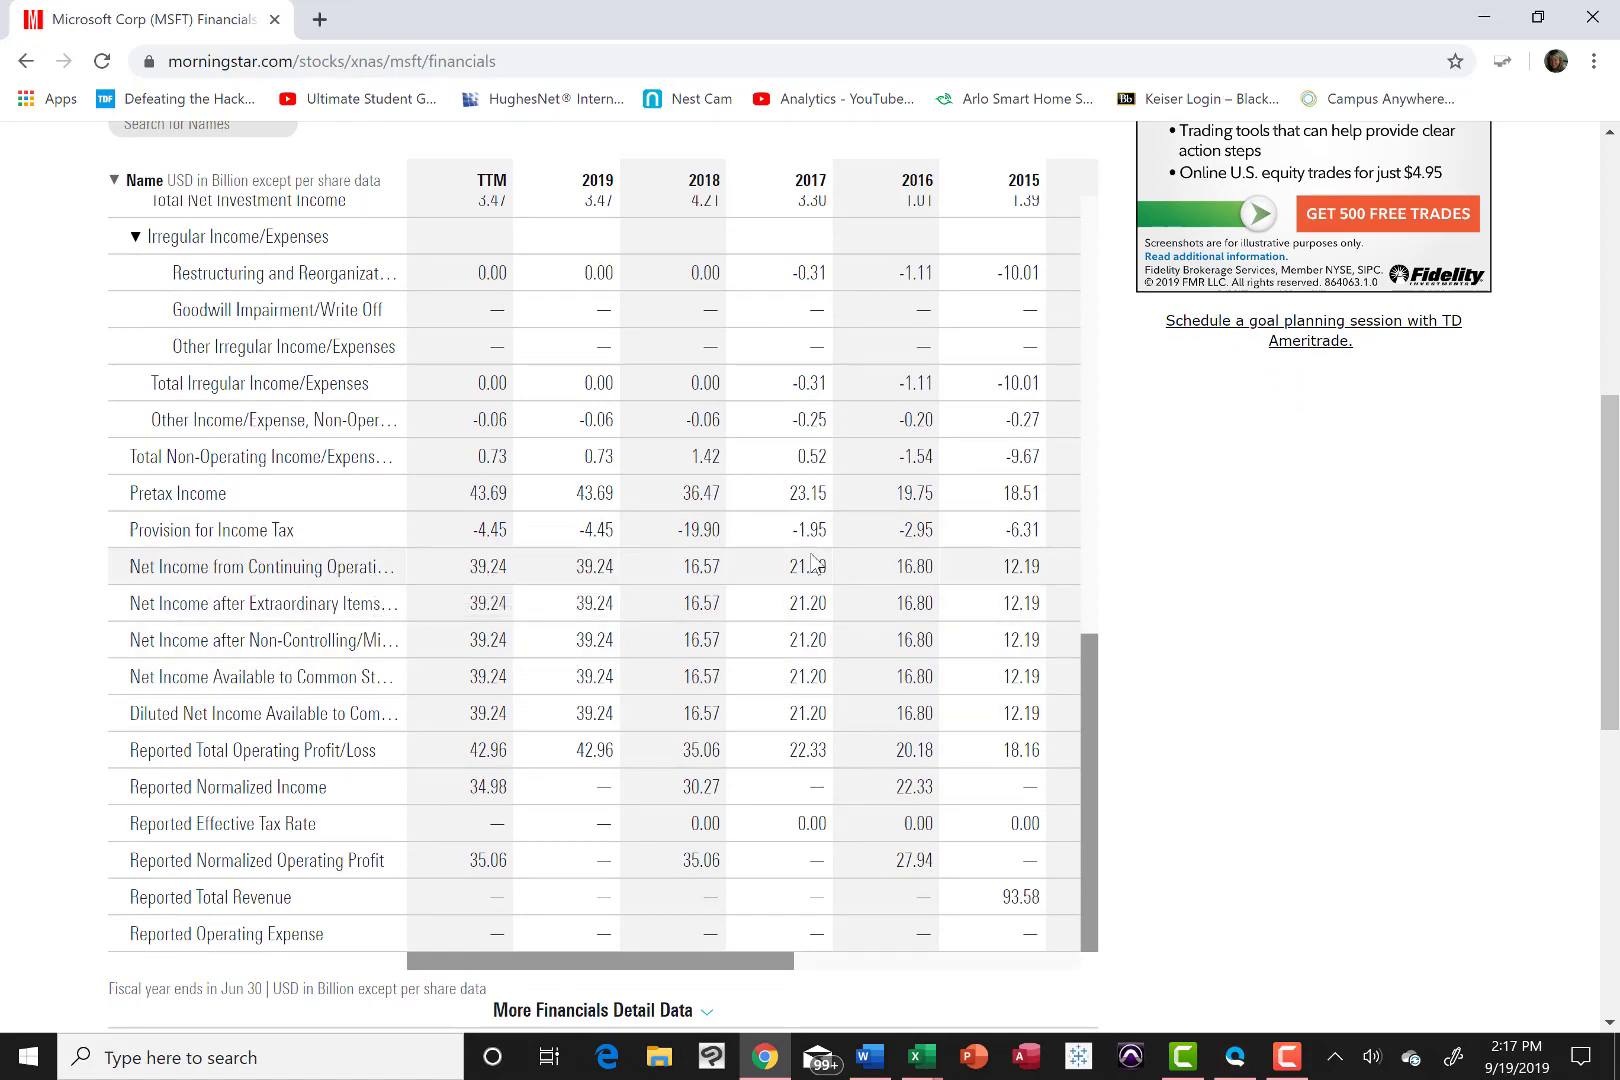
{"action": "mouse_move", "coordinate": [990, 574]}
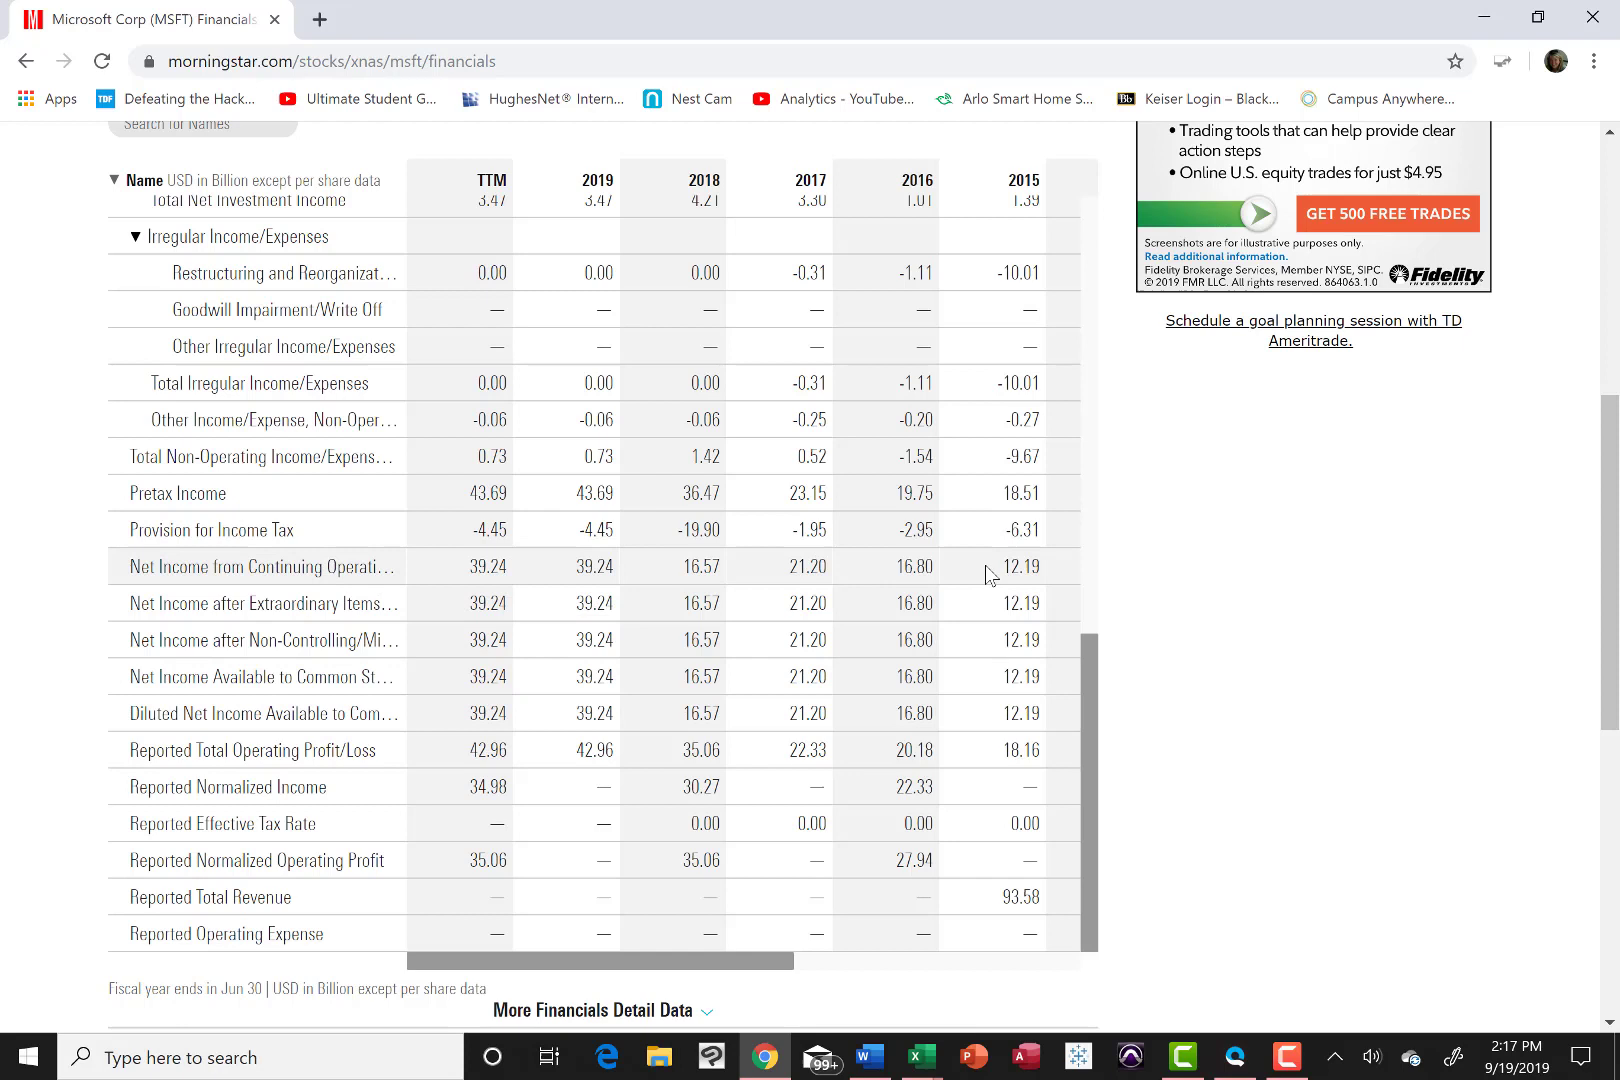
{"action": "mouse_move", "coordinate": [1000, 574]}
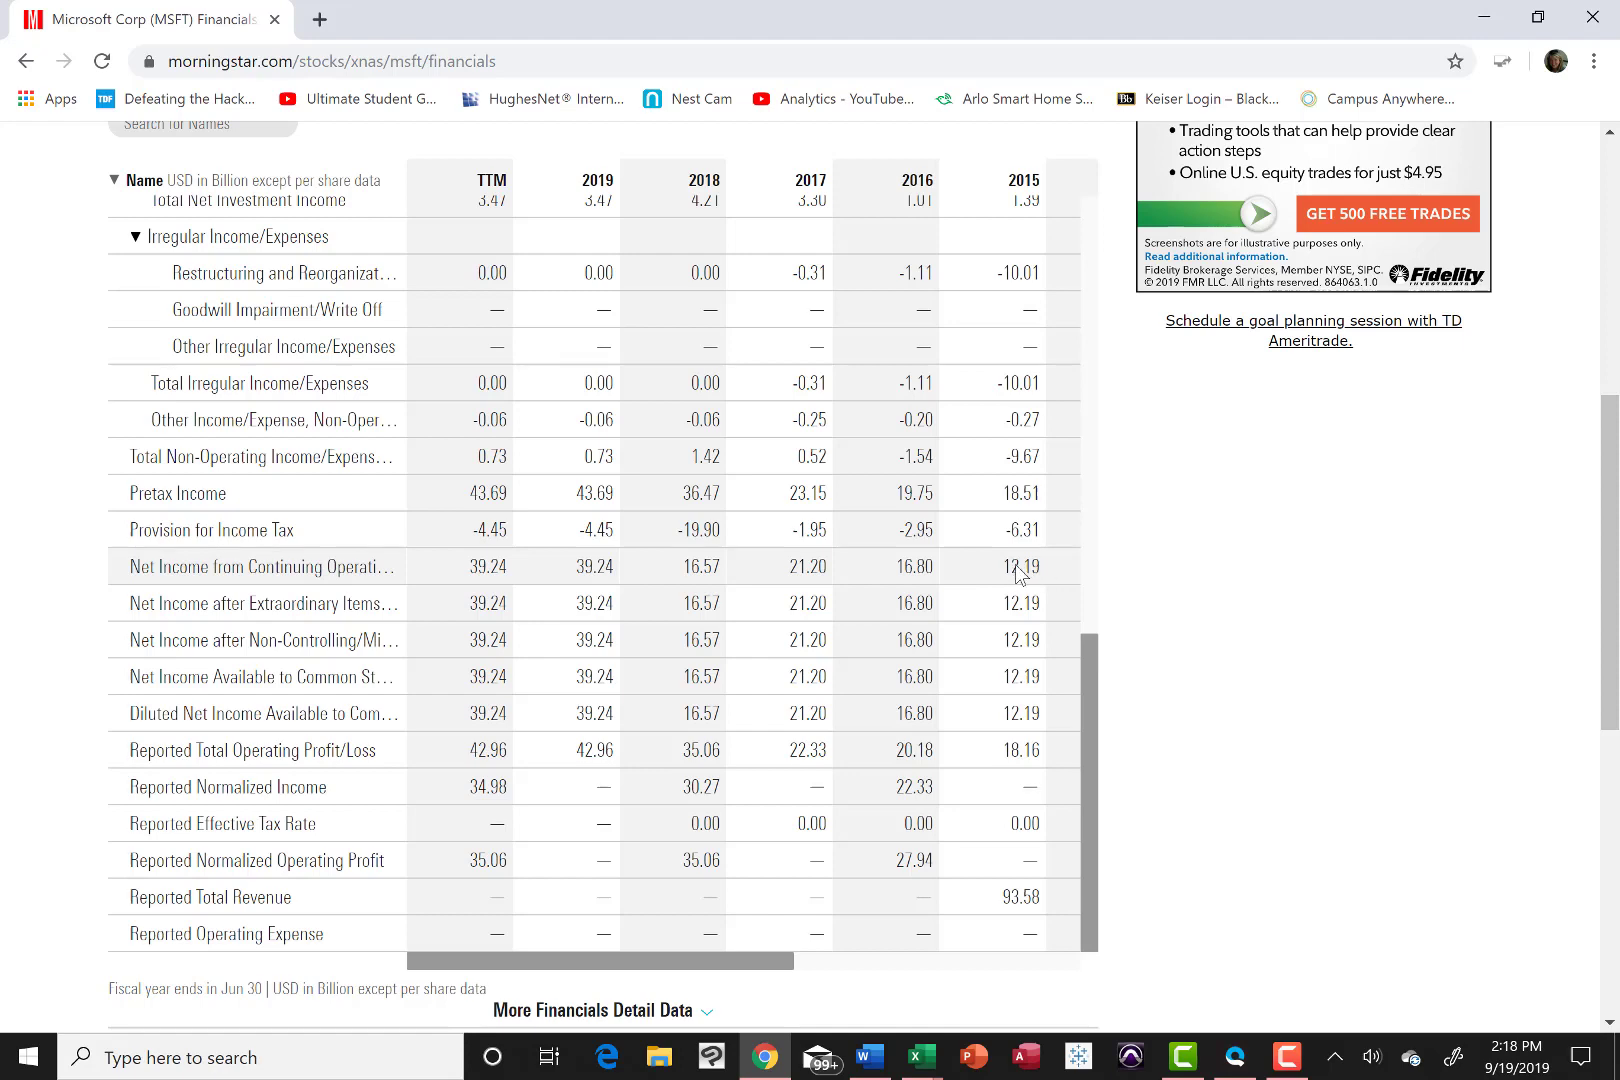
{"action": "mouse_move", "coordinate": [942, 1058]}
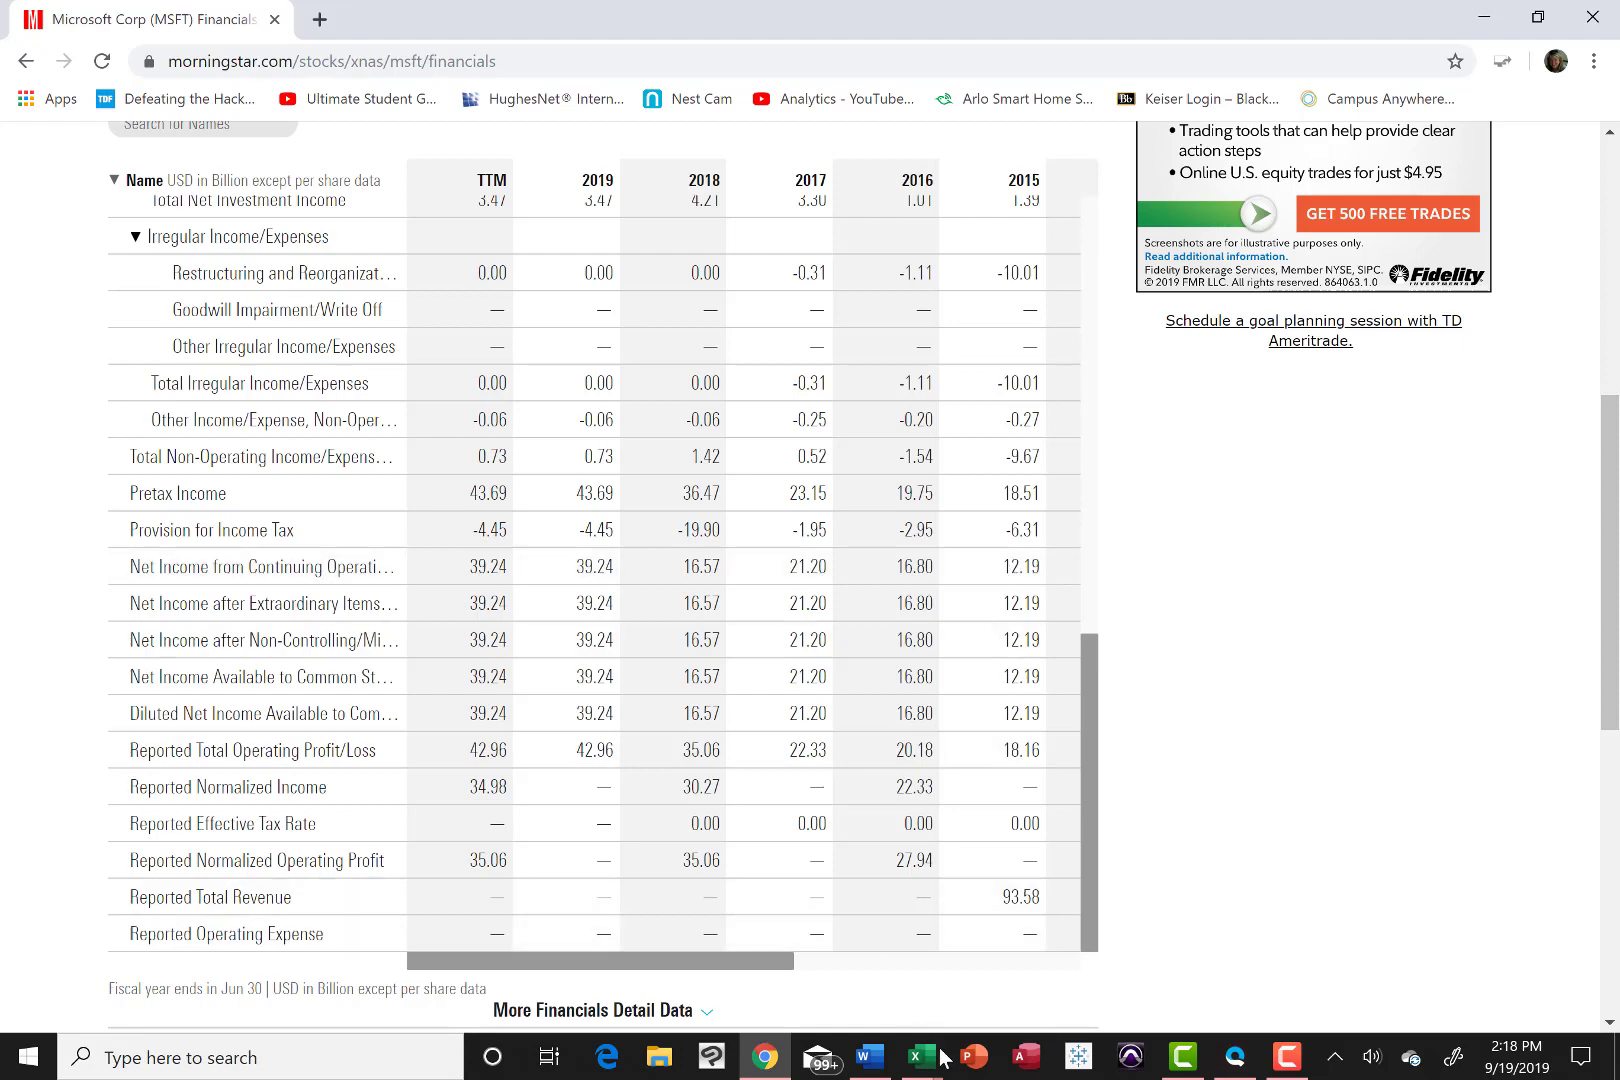
{"action": "mouse_move", "coordinate": [920, 1056]}
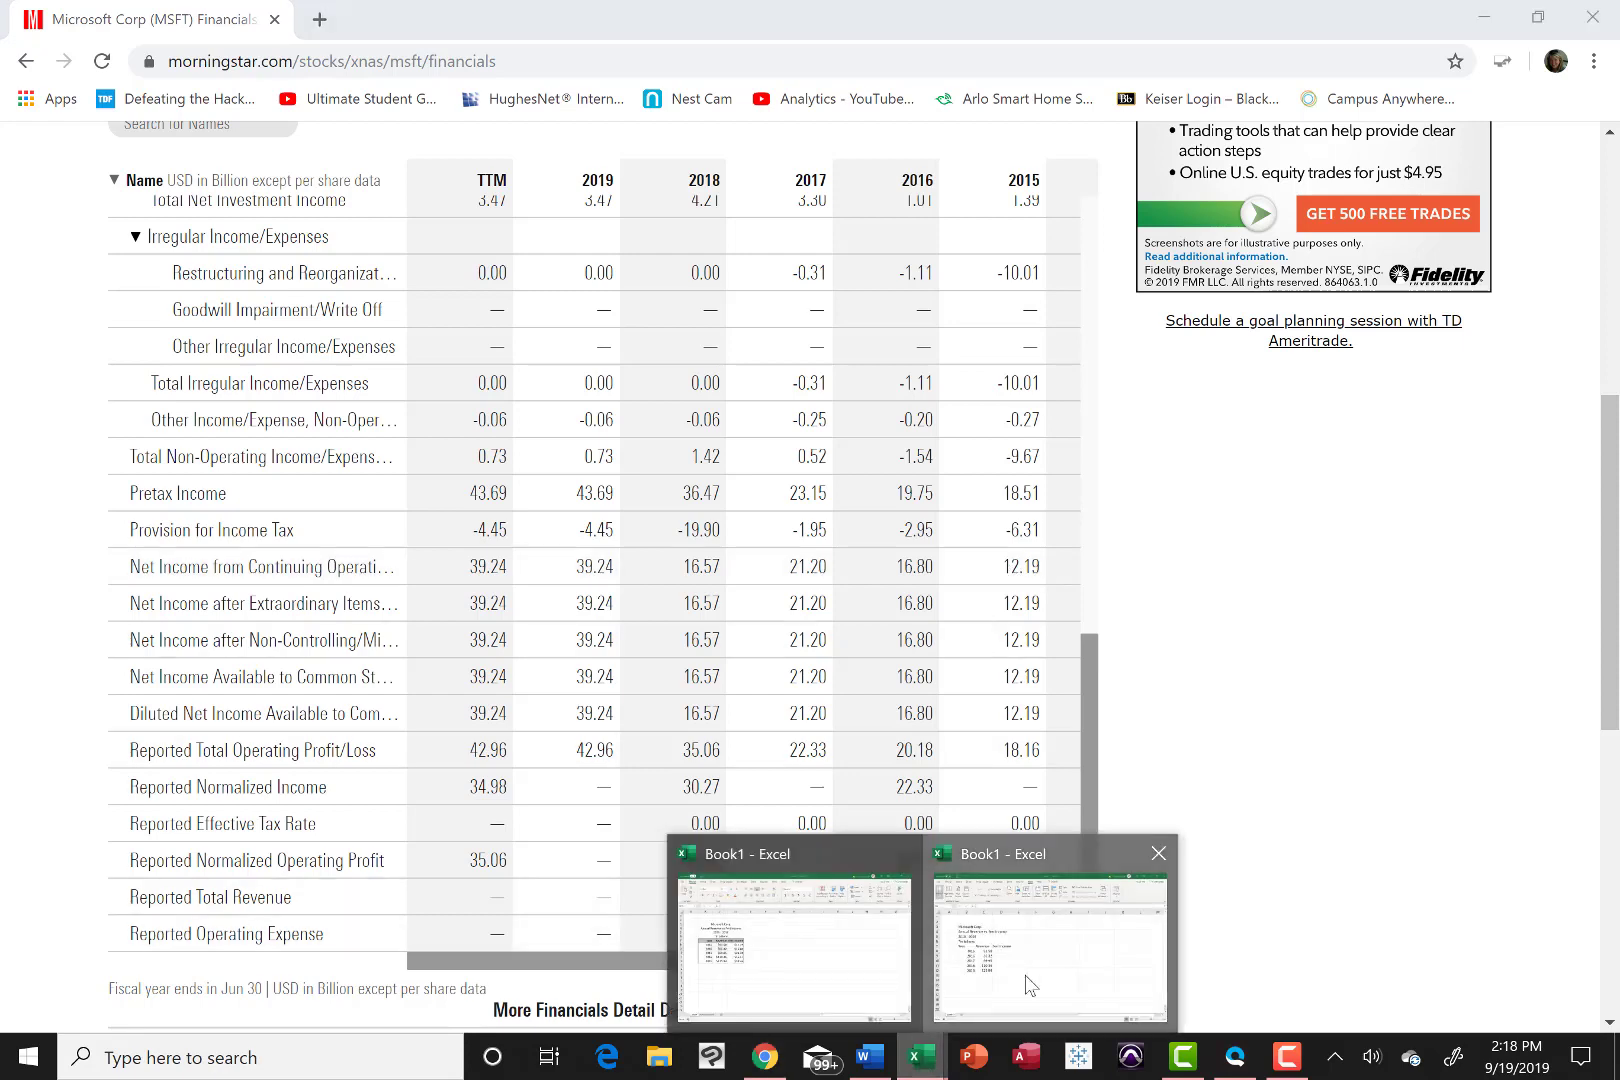
Step: Enter Net Income 12.19 for 2015 and 16.80 for 2016, reading each from Morningstar
{"action": "left_click", "coordinate": [1048, 946]}
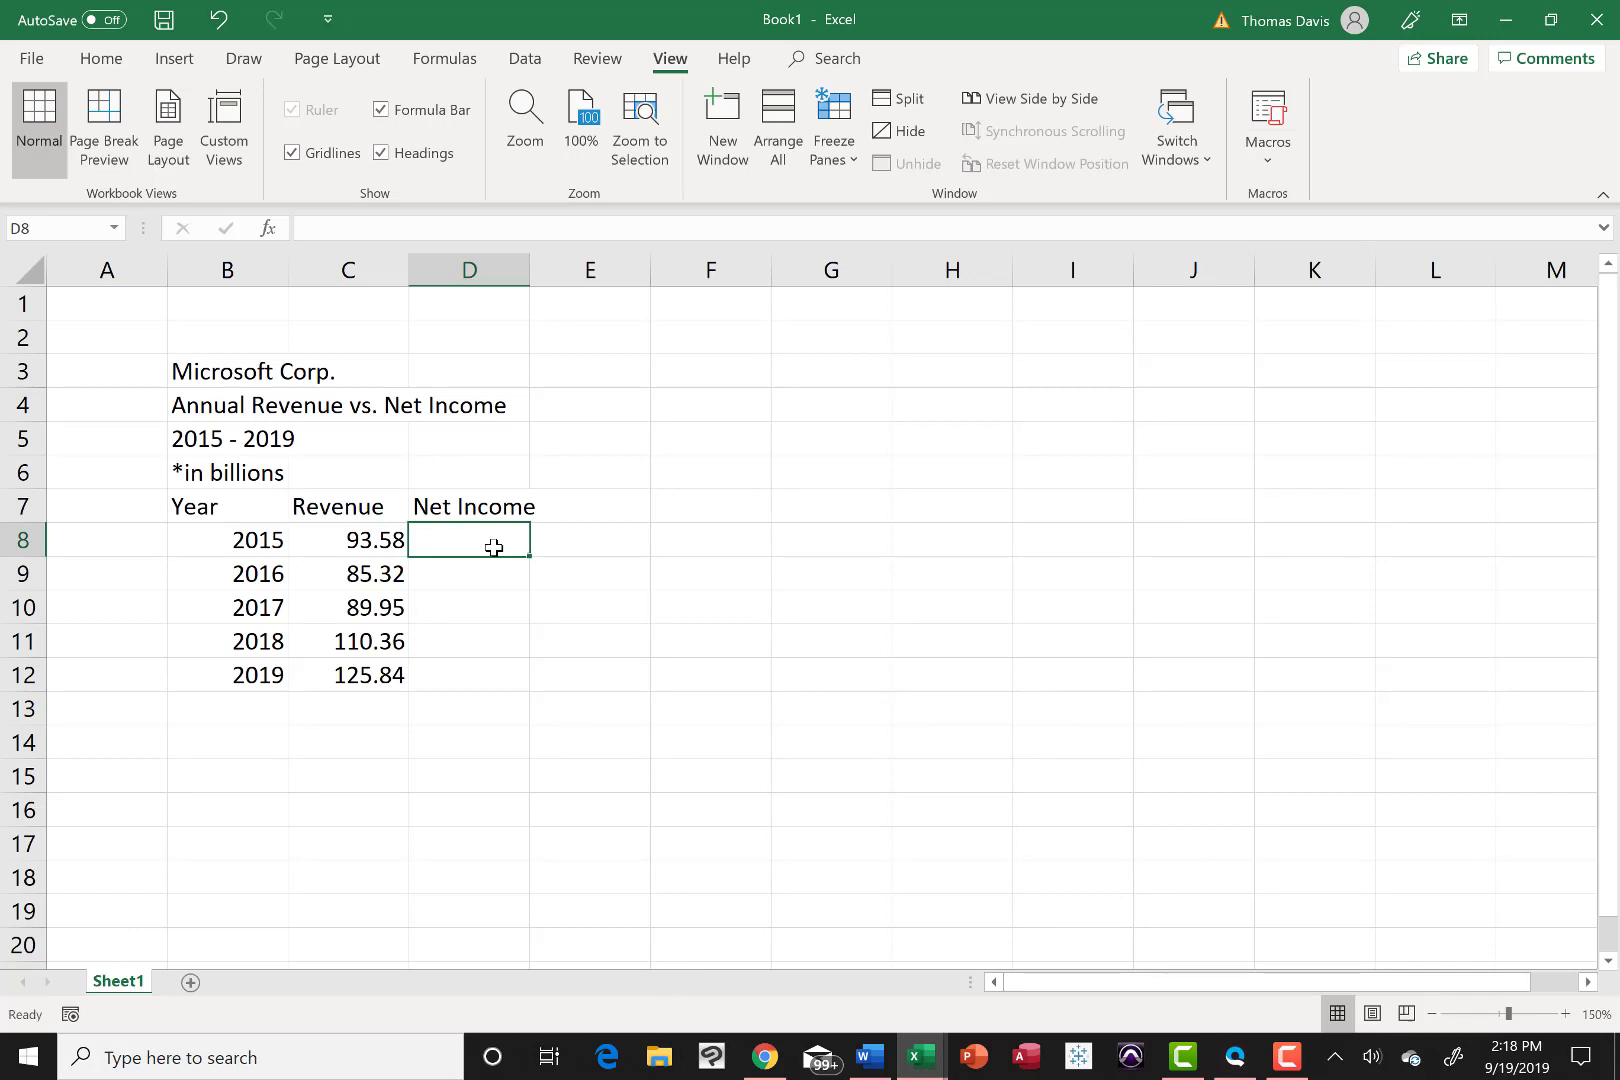
{"action": "type", "text": "12.19"}
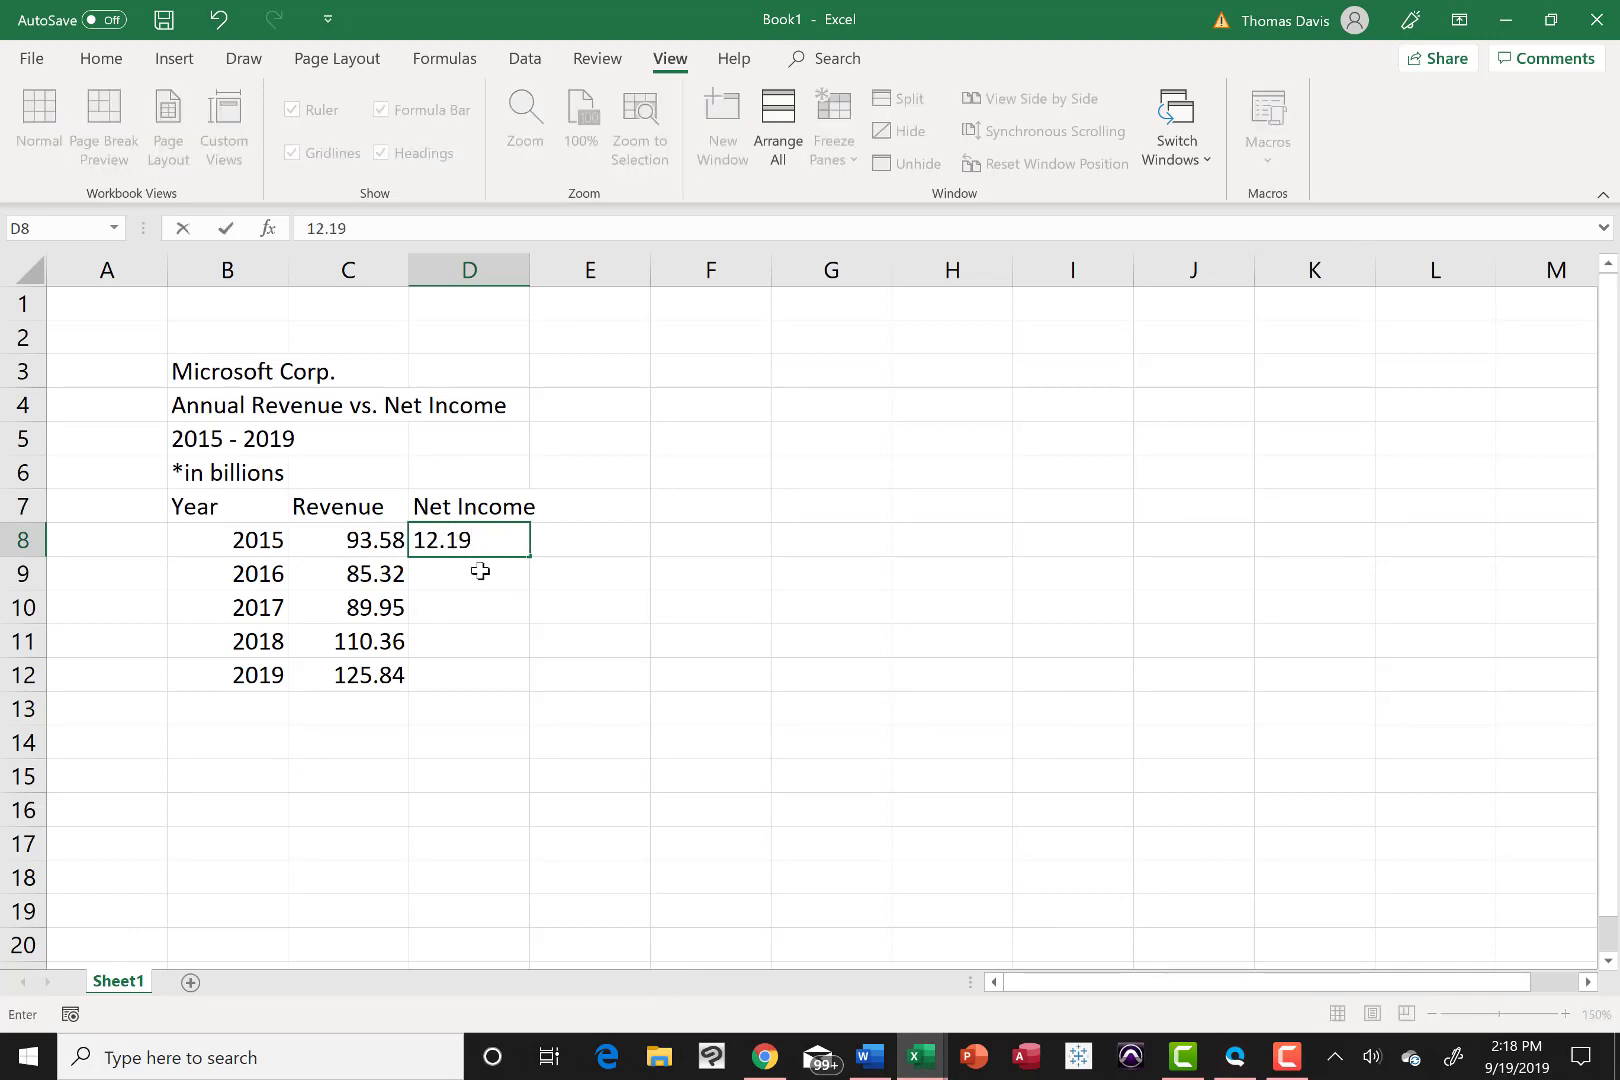
{"action": "key", "text": "enter"}
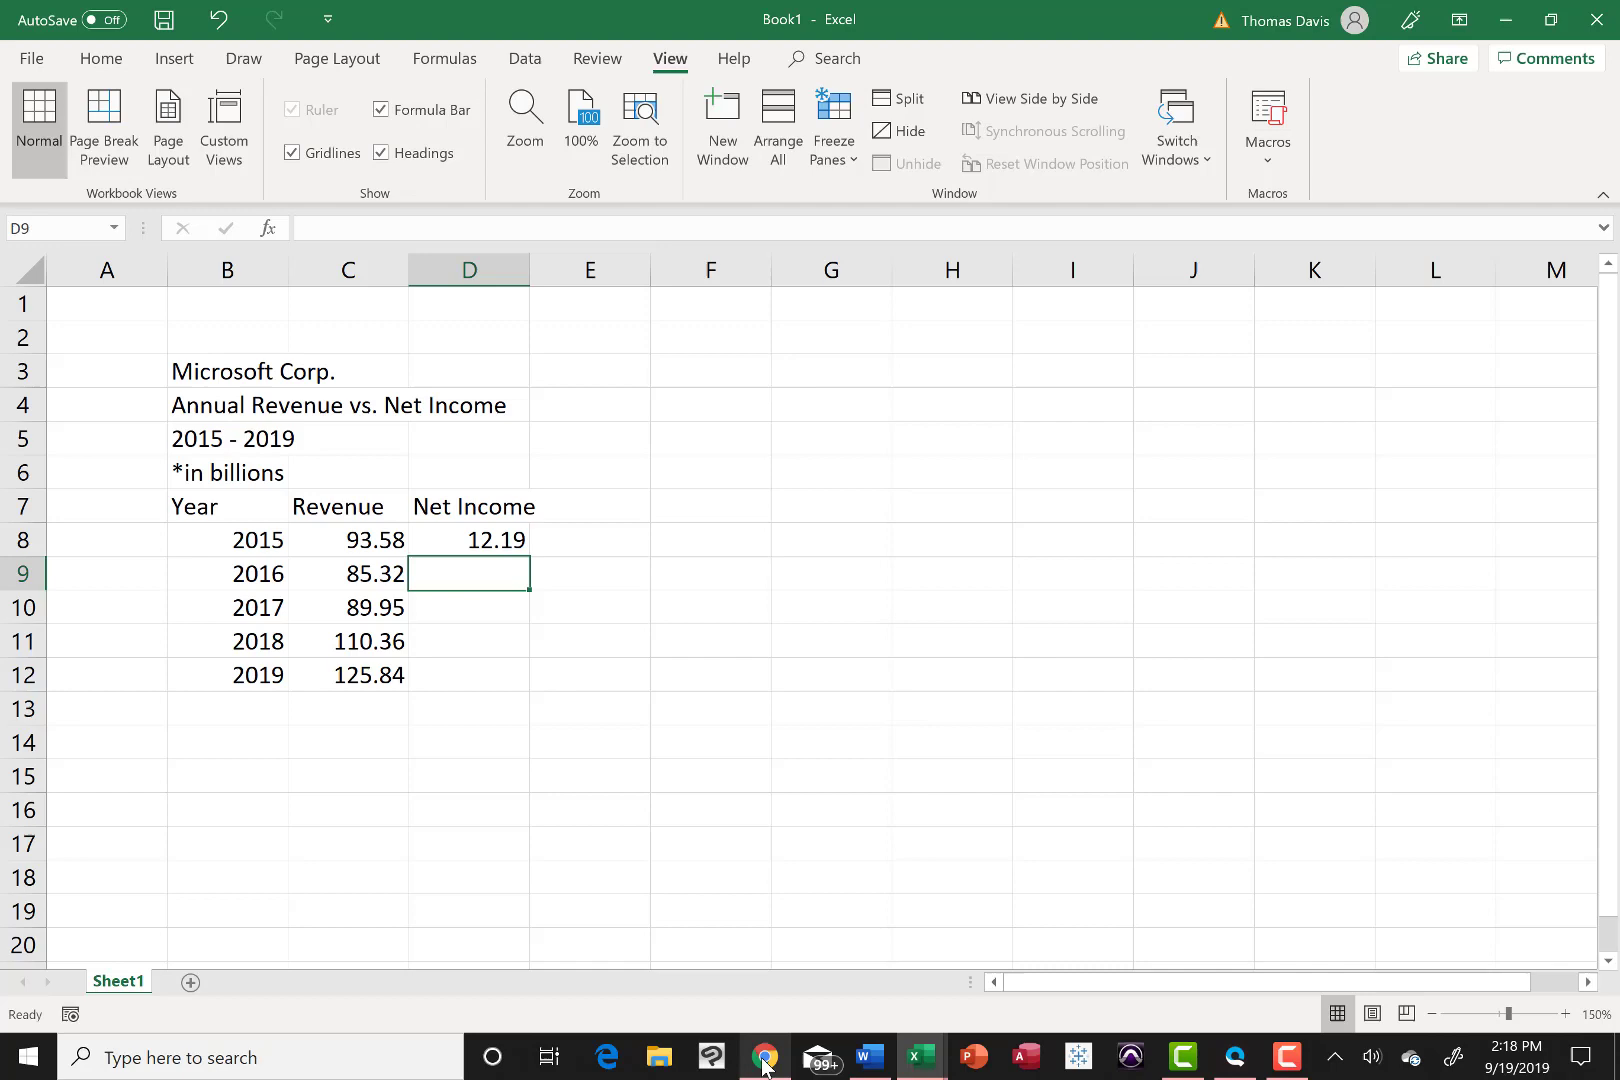
{"action": "left_click", "coordinate": [764, 1056]}
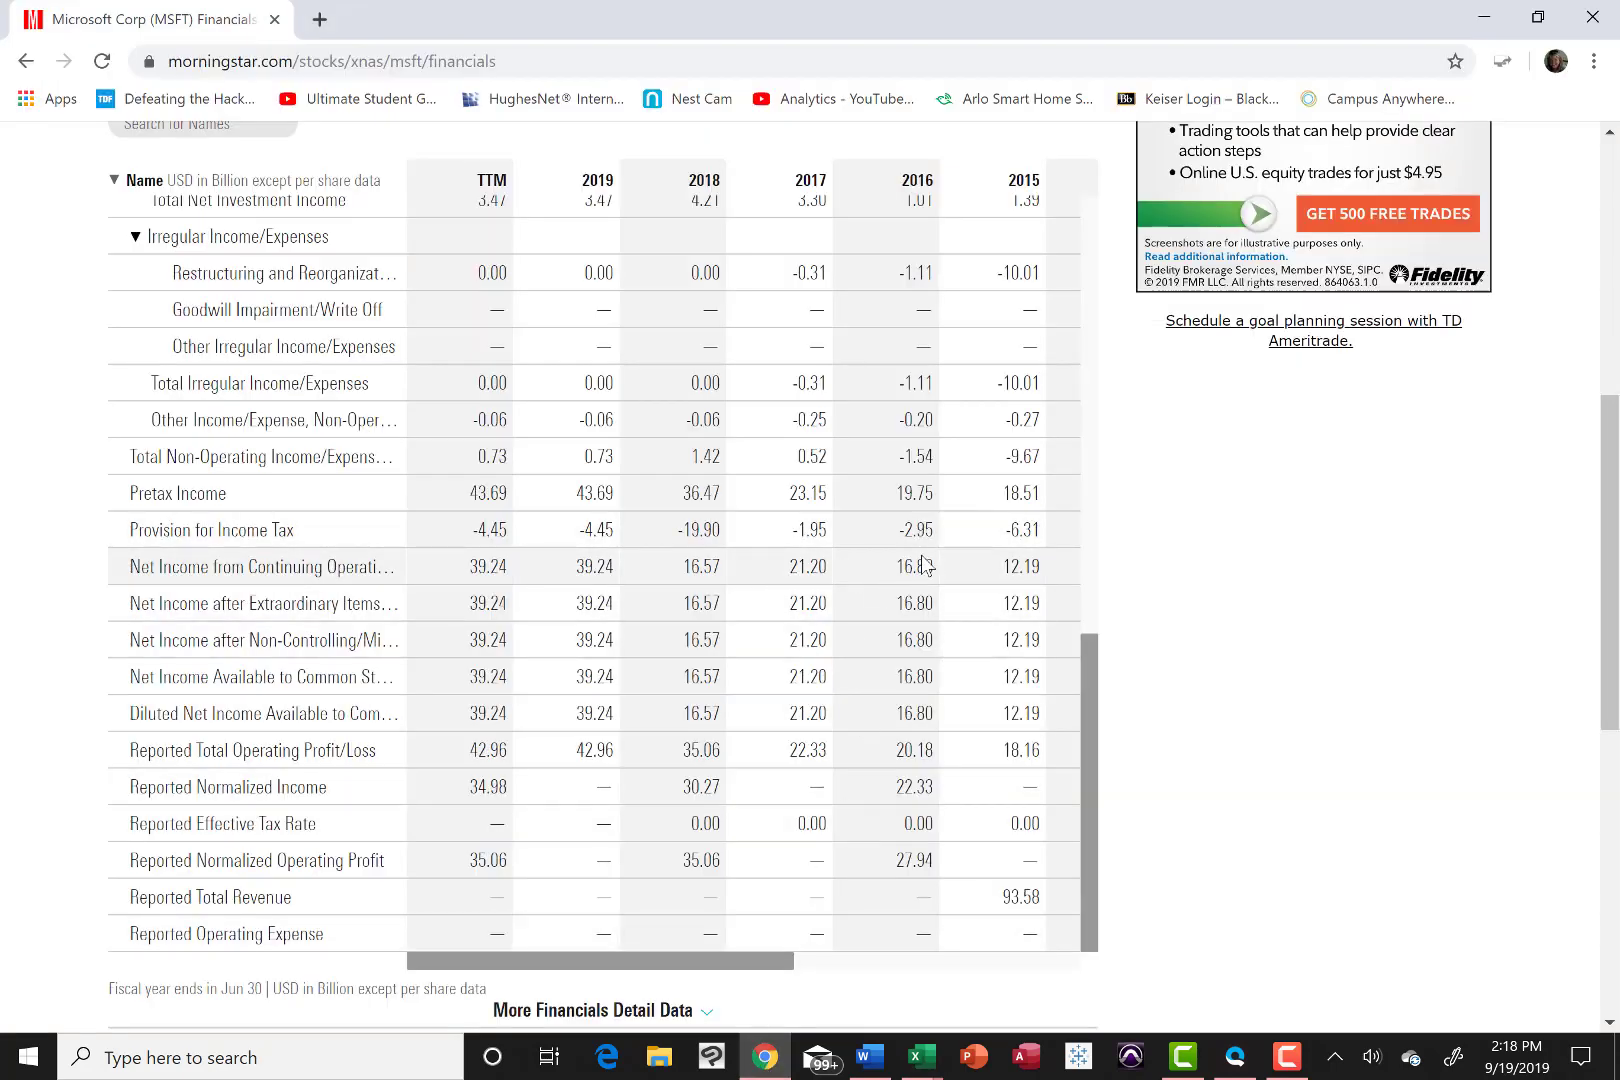
{"action": "mouse_move", "coordinate": [764, 1054]}
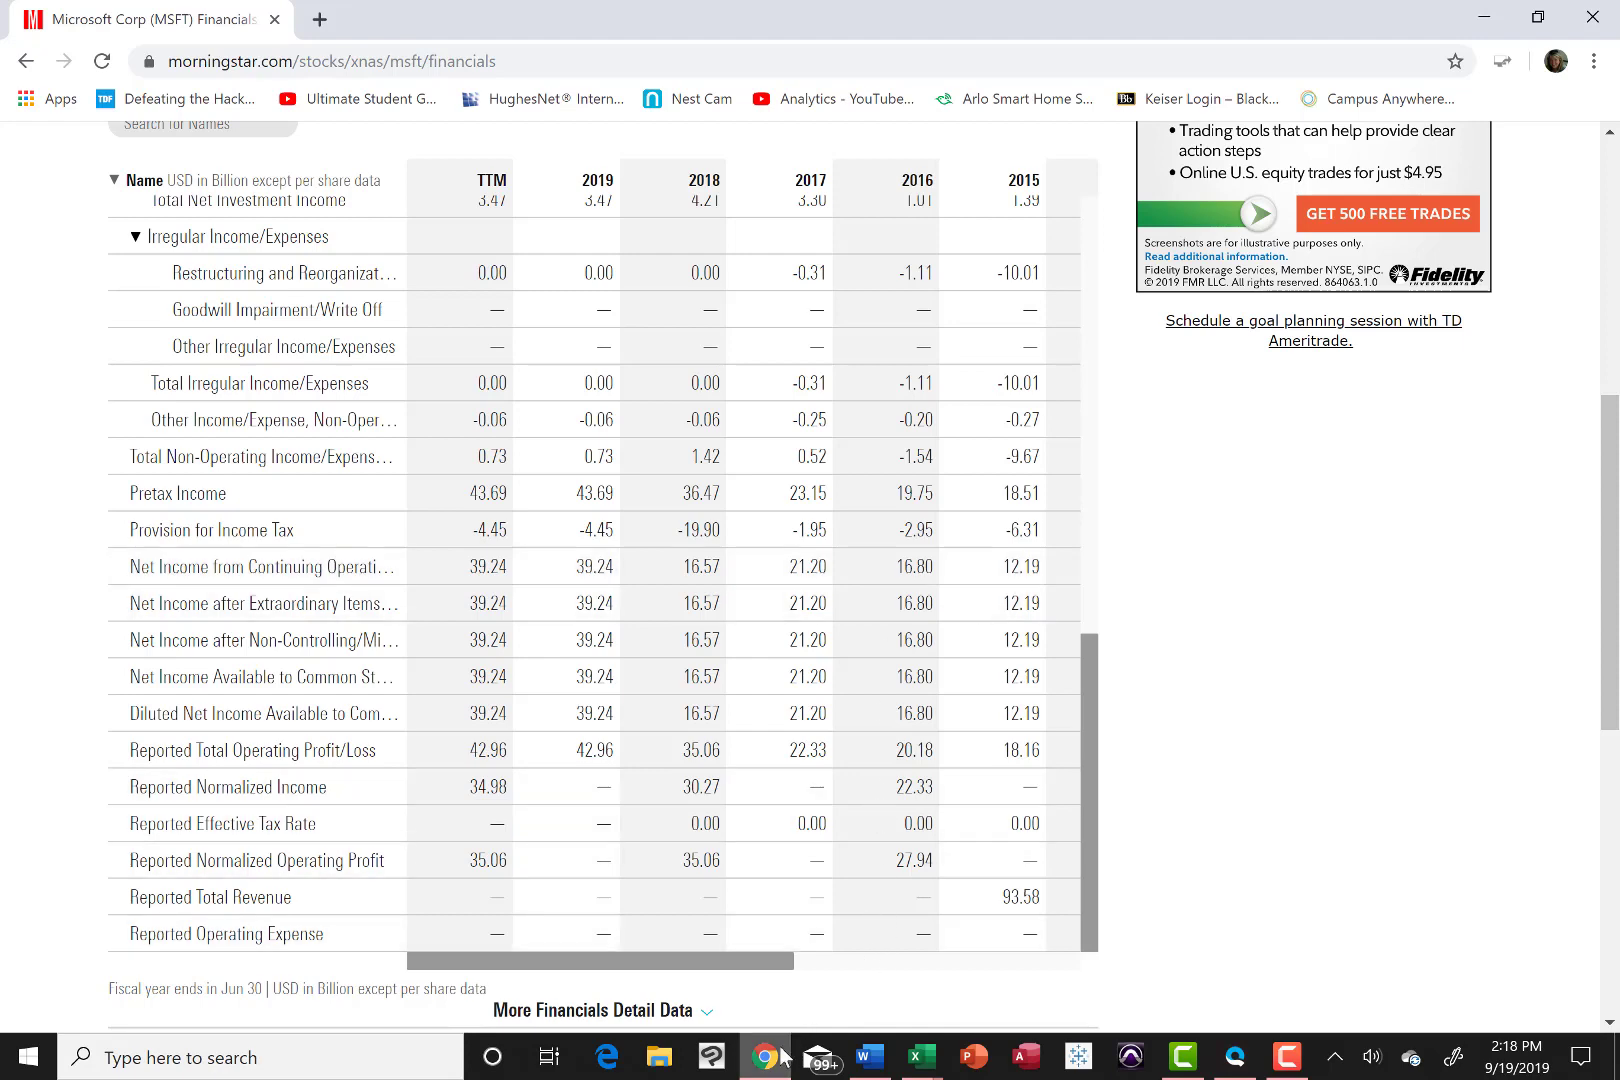
{"action": "mouse_move", "coordinate": [918, 1056]}
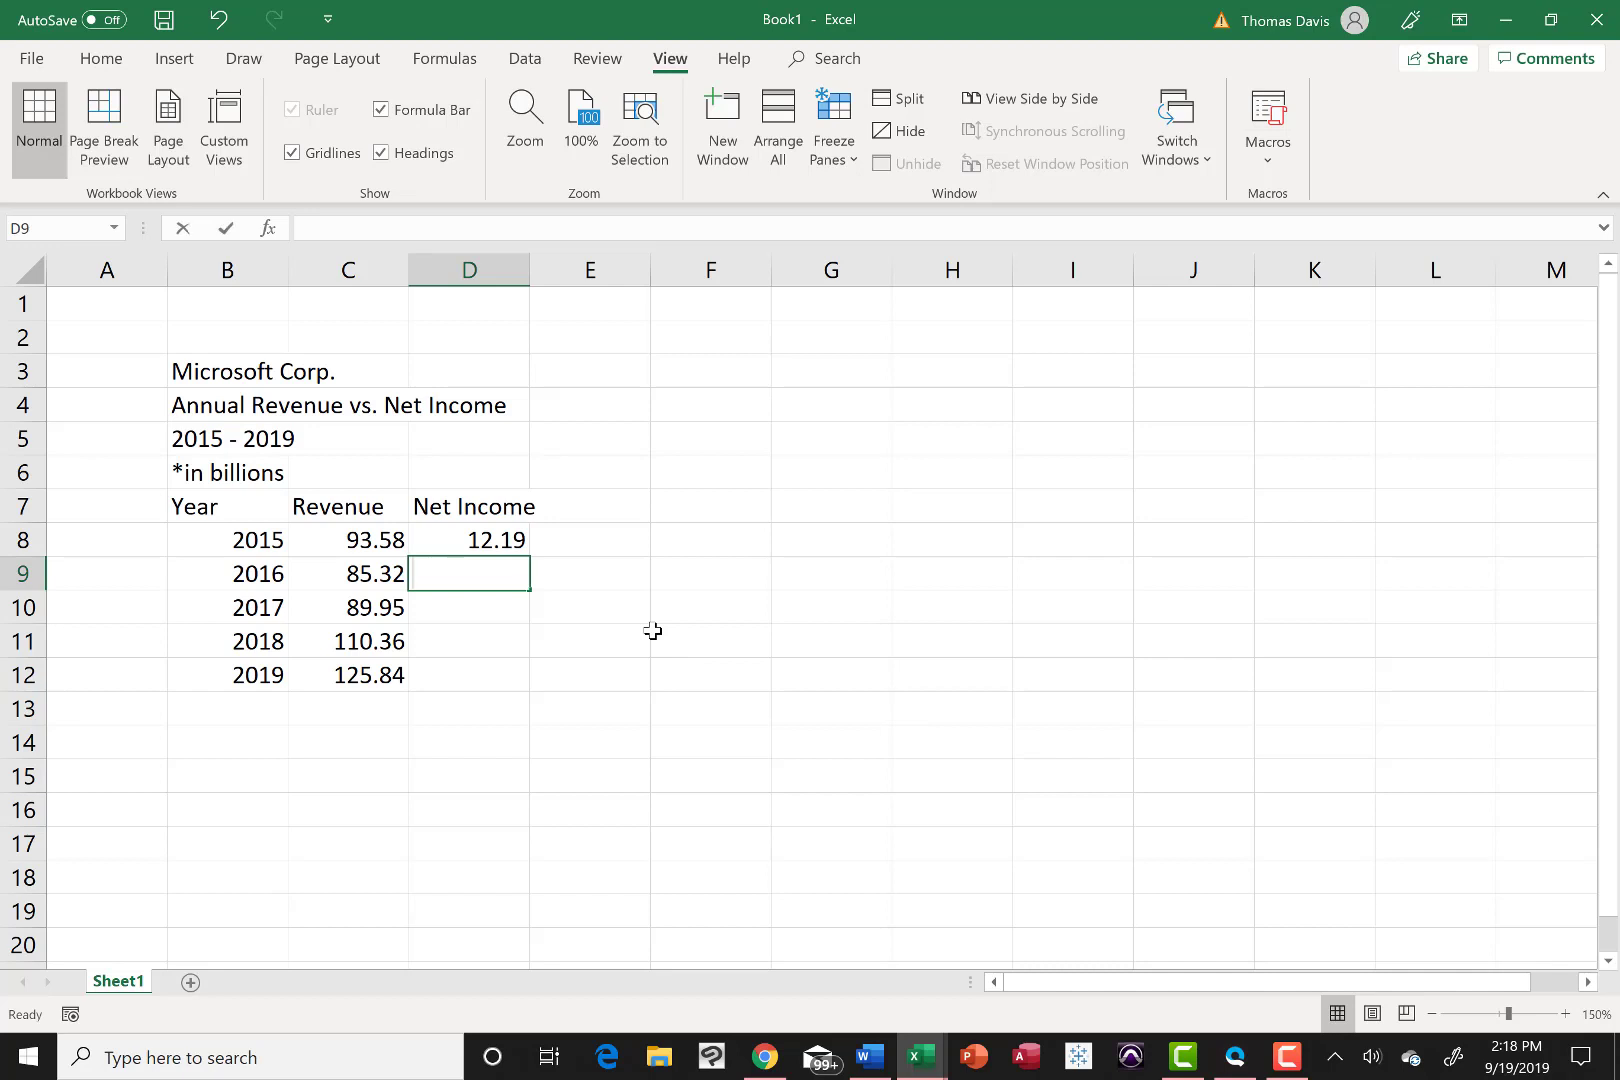
{"action": "type", "text": "16."}
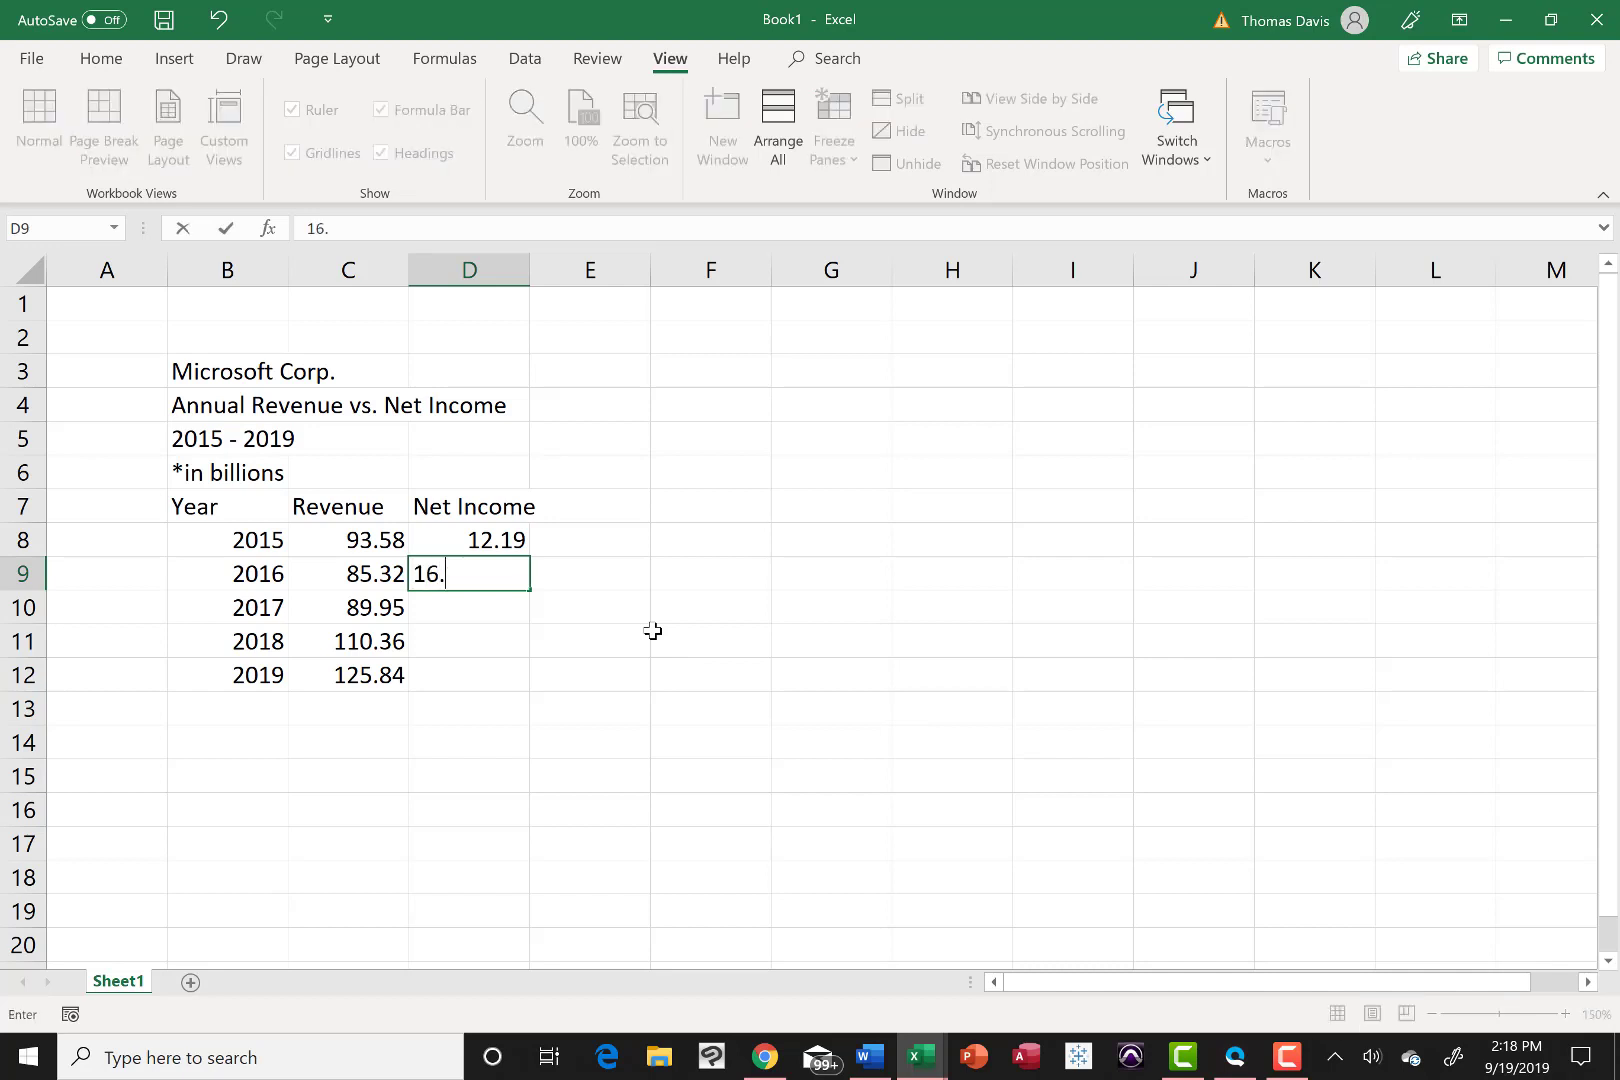
{"action": "type", "text": "80"}
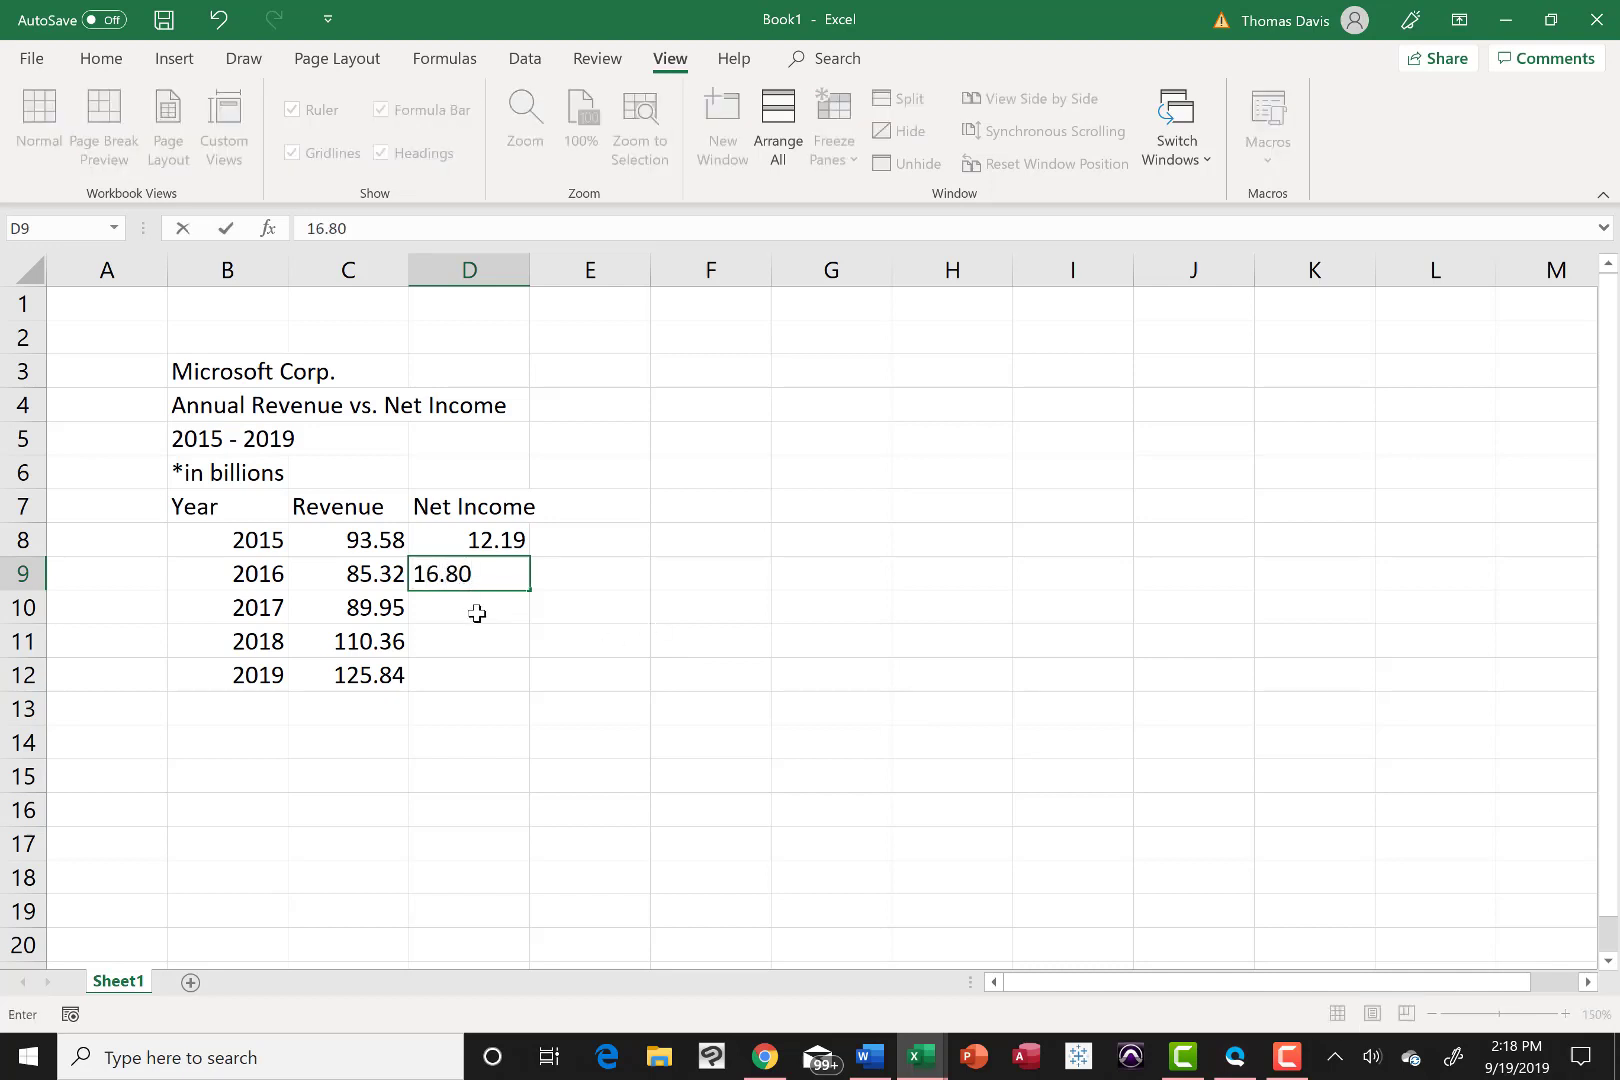
{"action": "key", "text": "Return"}
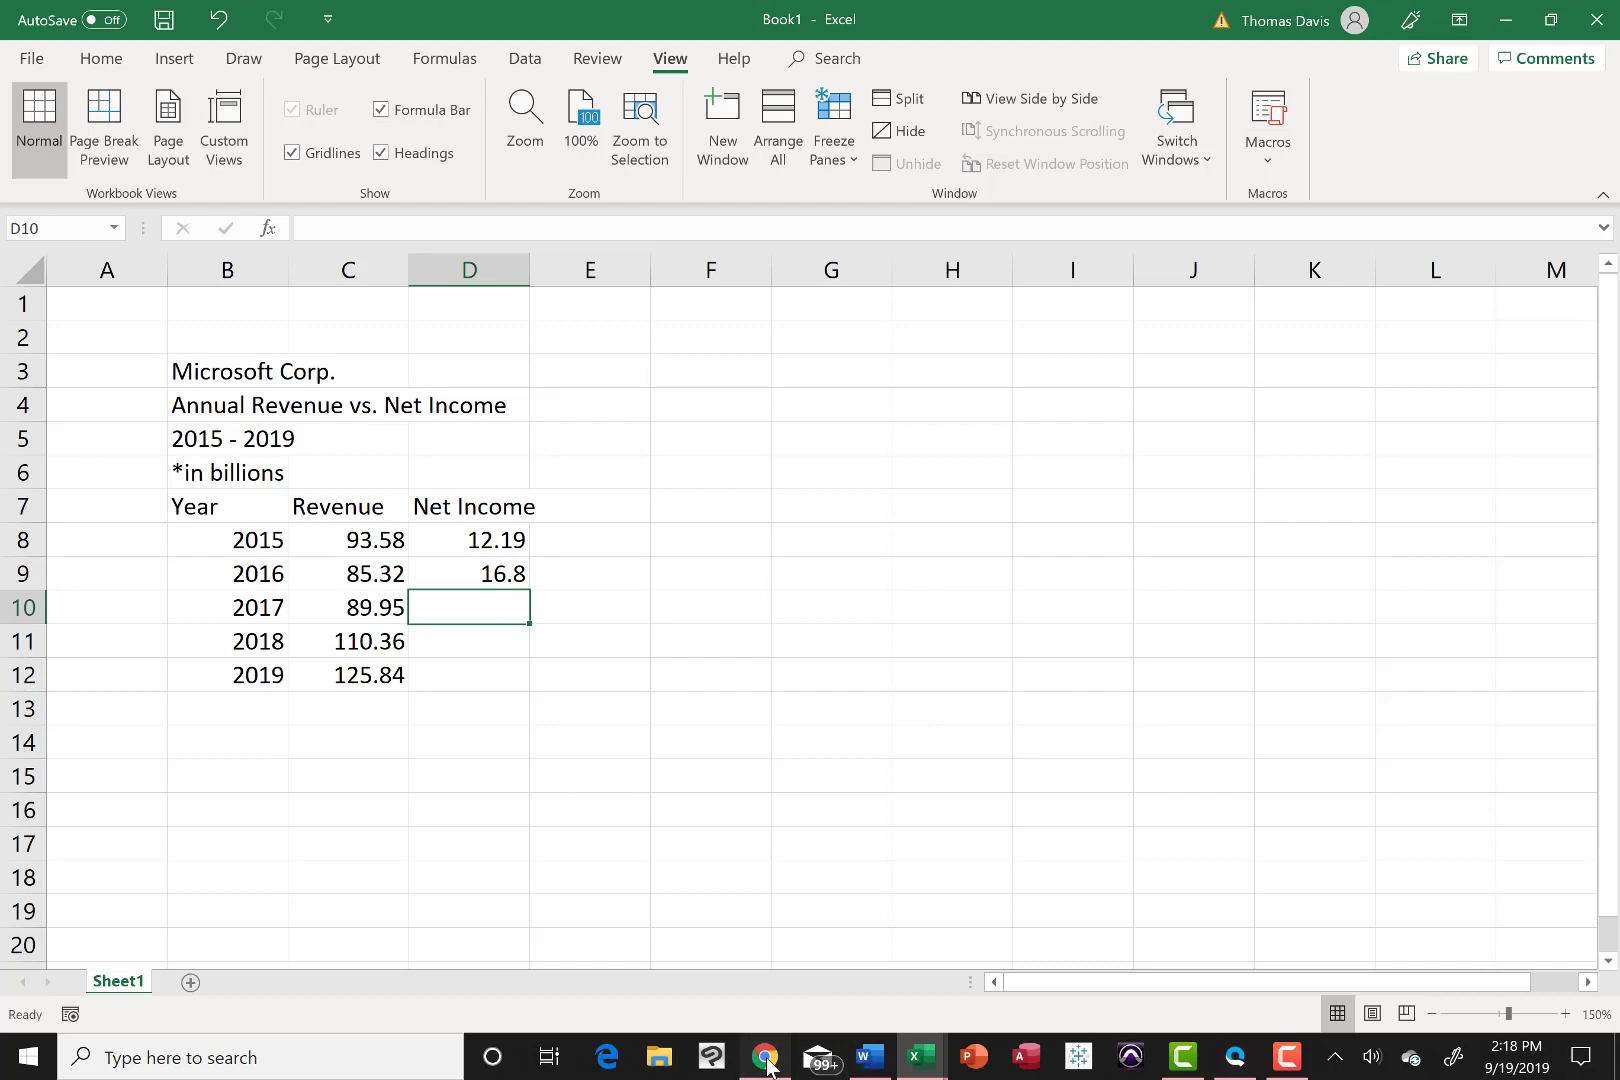
{"action": "left_click", "coordinate": [764, 1056]}
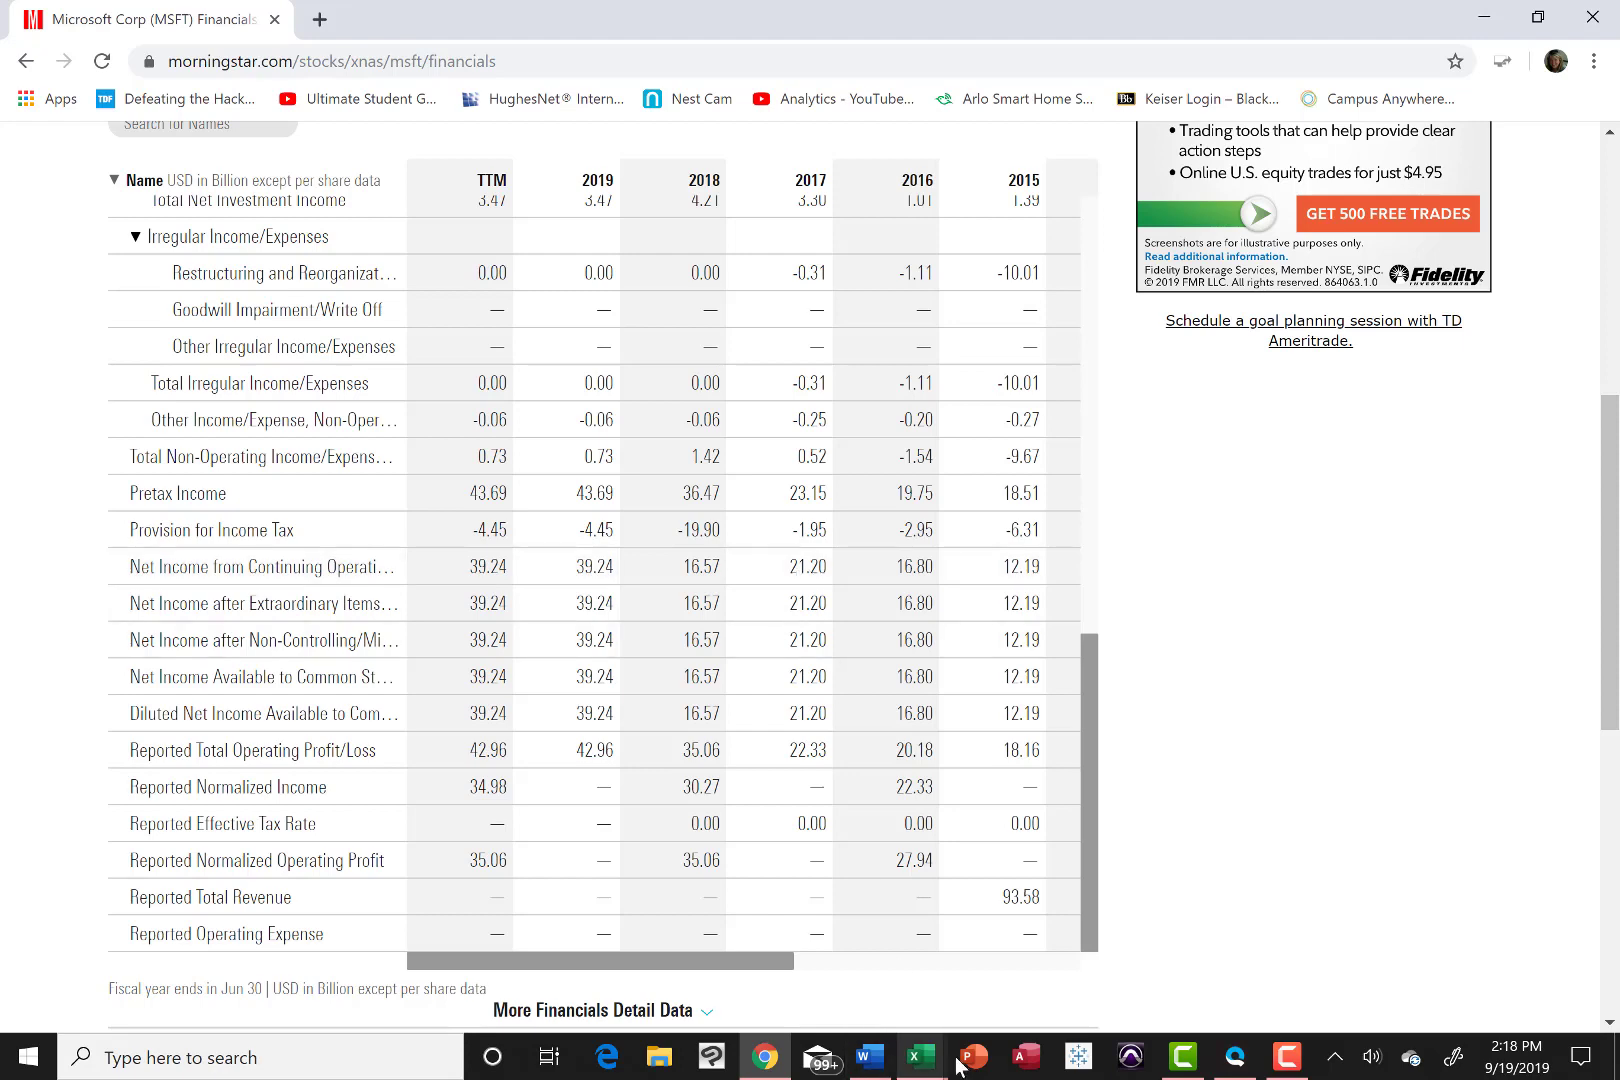
{"action": "mouse_move", "coordinate": [920, 1058]}
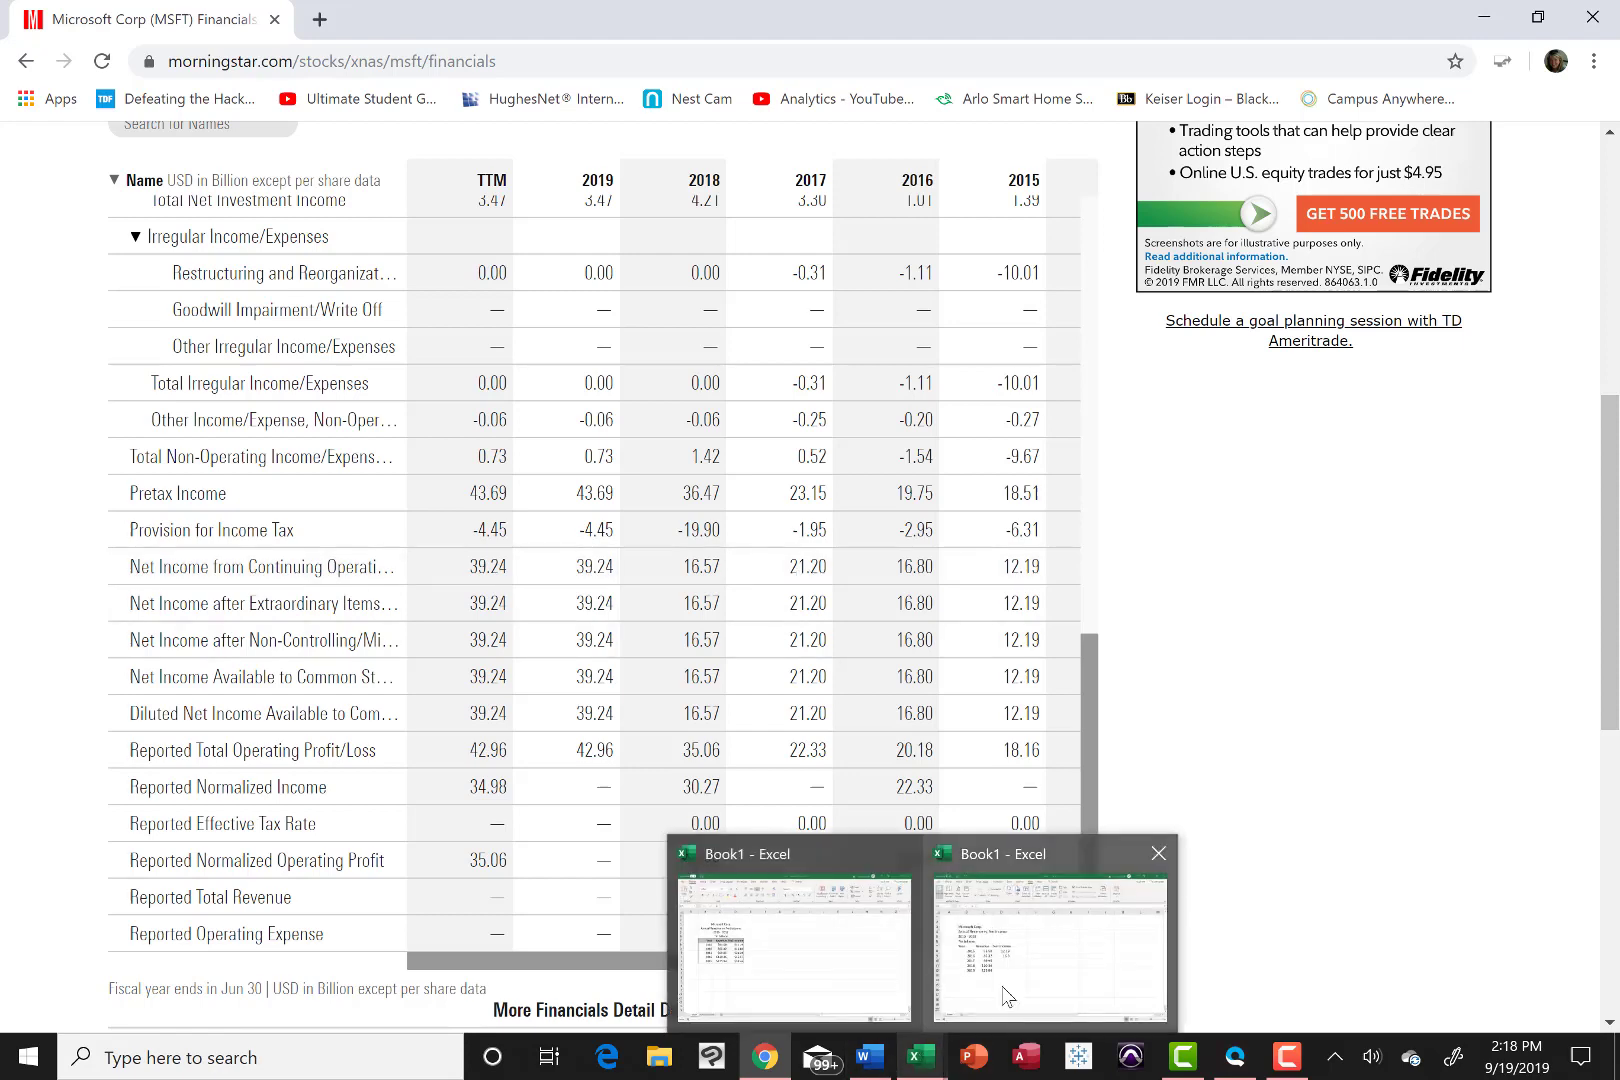
Step: Enter the 2017 Net Income, then 16.57 for 2018 and 39.24 for 2019 from Morningstar
{"action": "left_click", "coordinate": [1048, 946]}
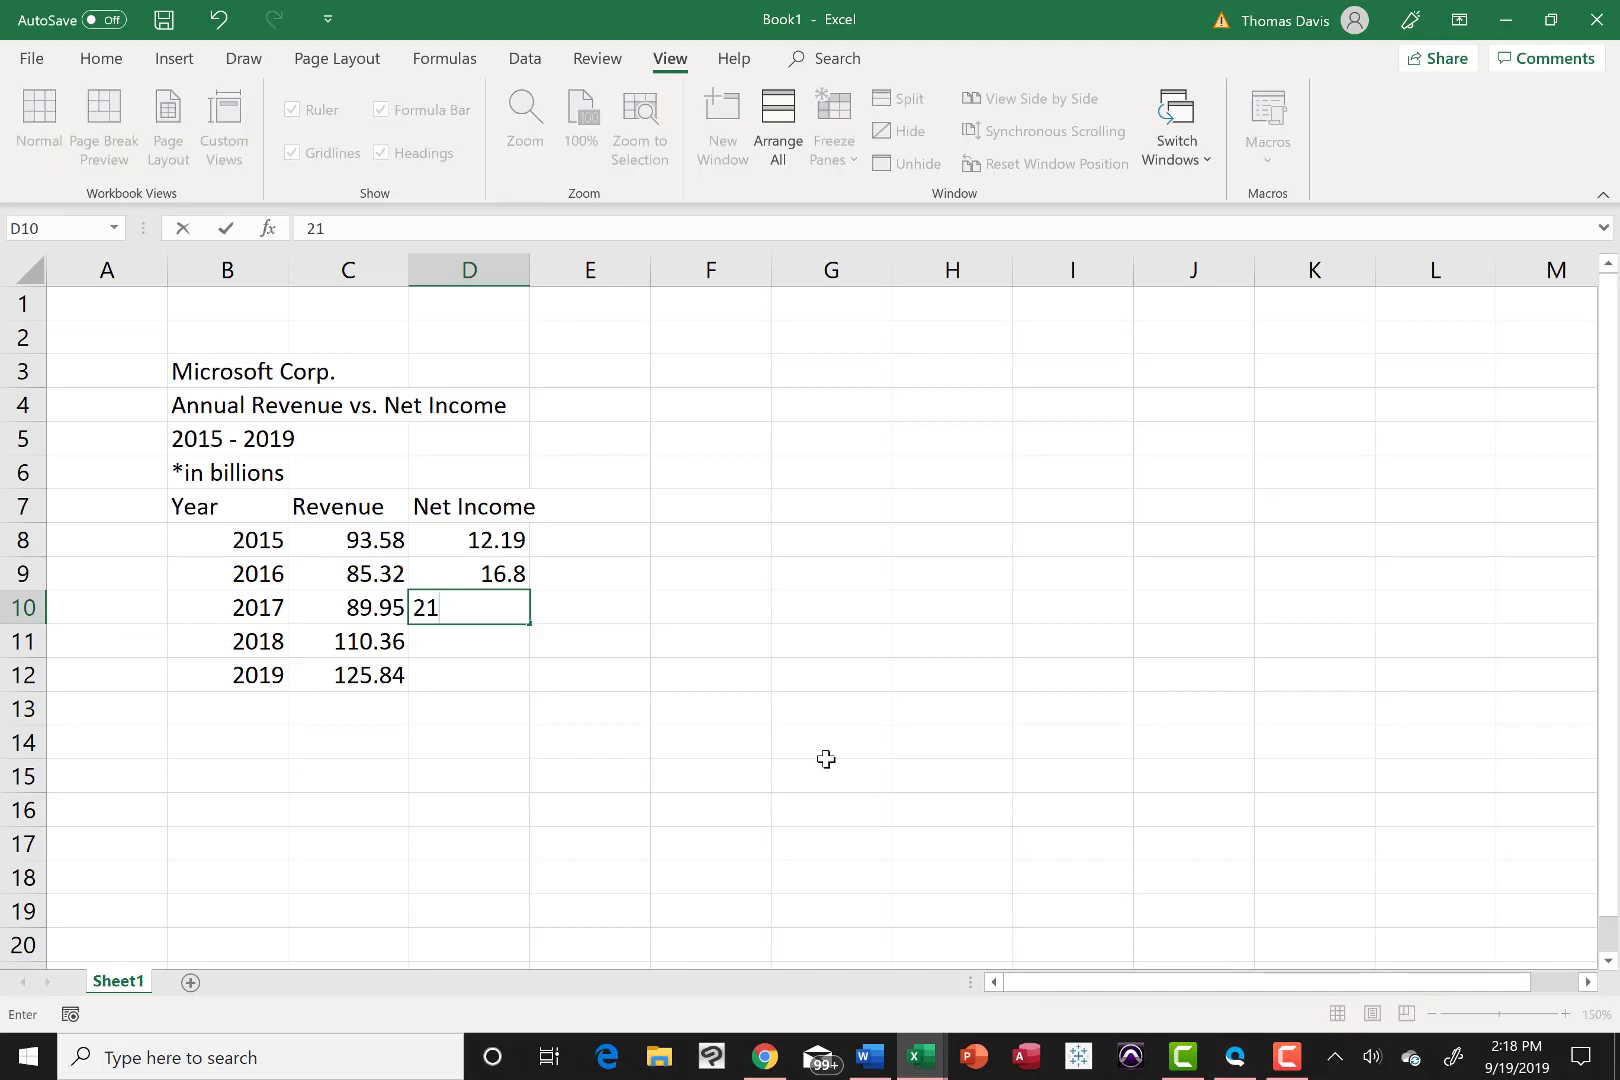
{"action": "type", "text": ".20"}
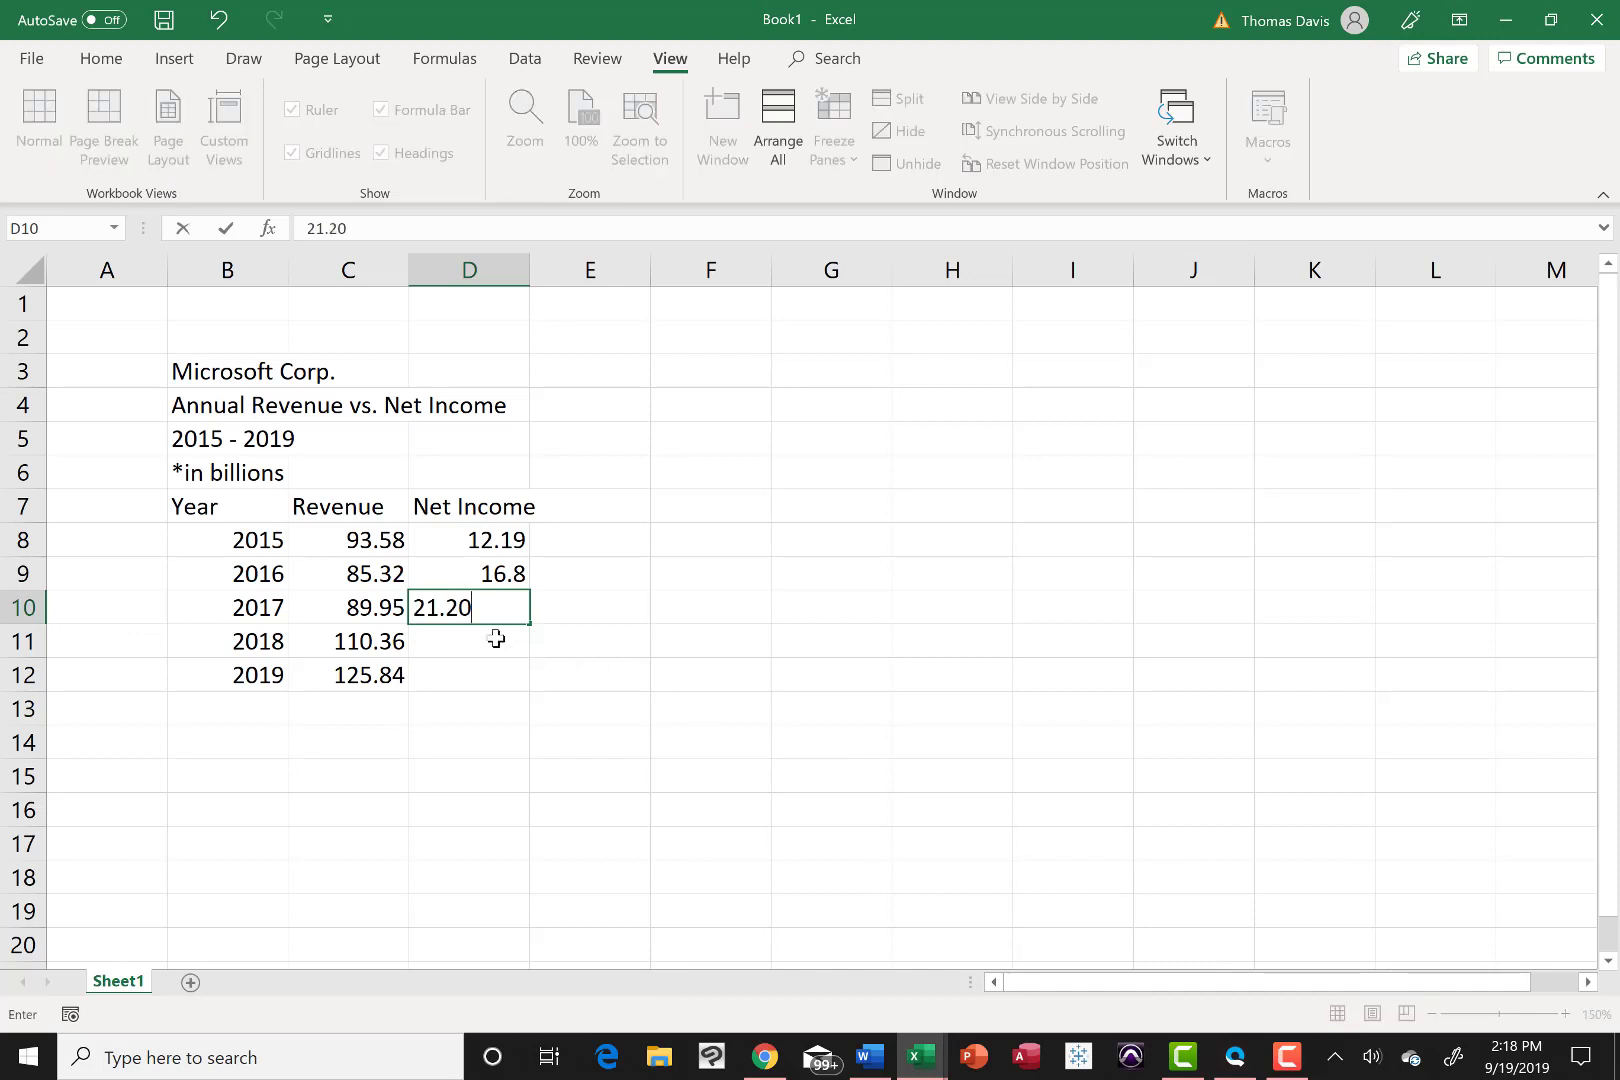
{"action": "key", "text": "Return"}
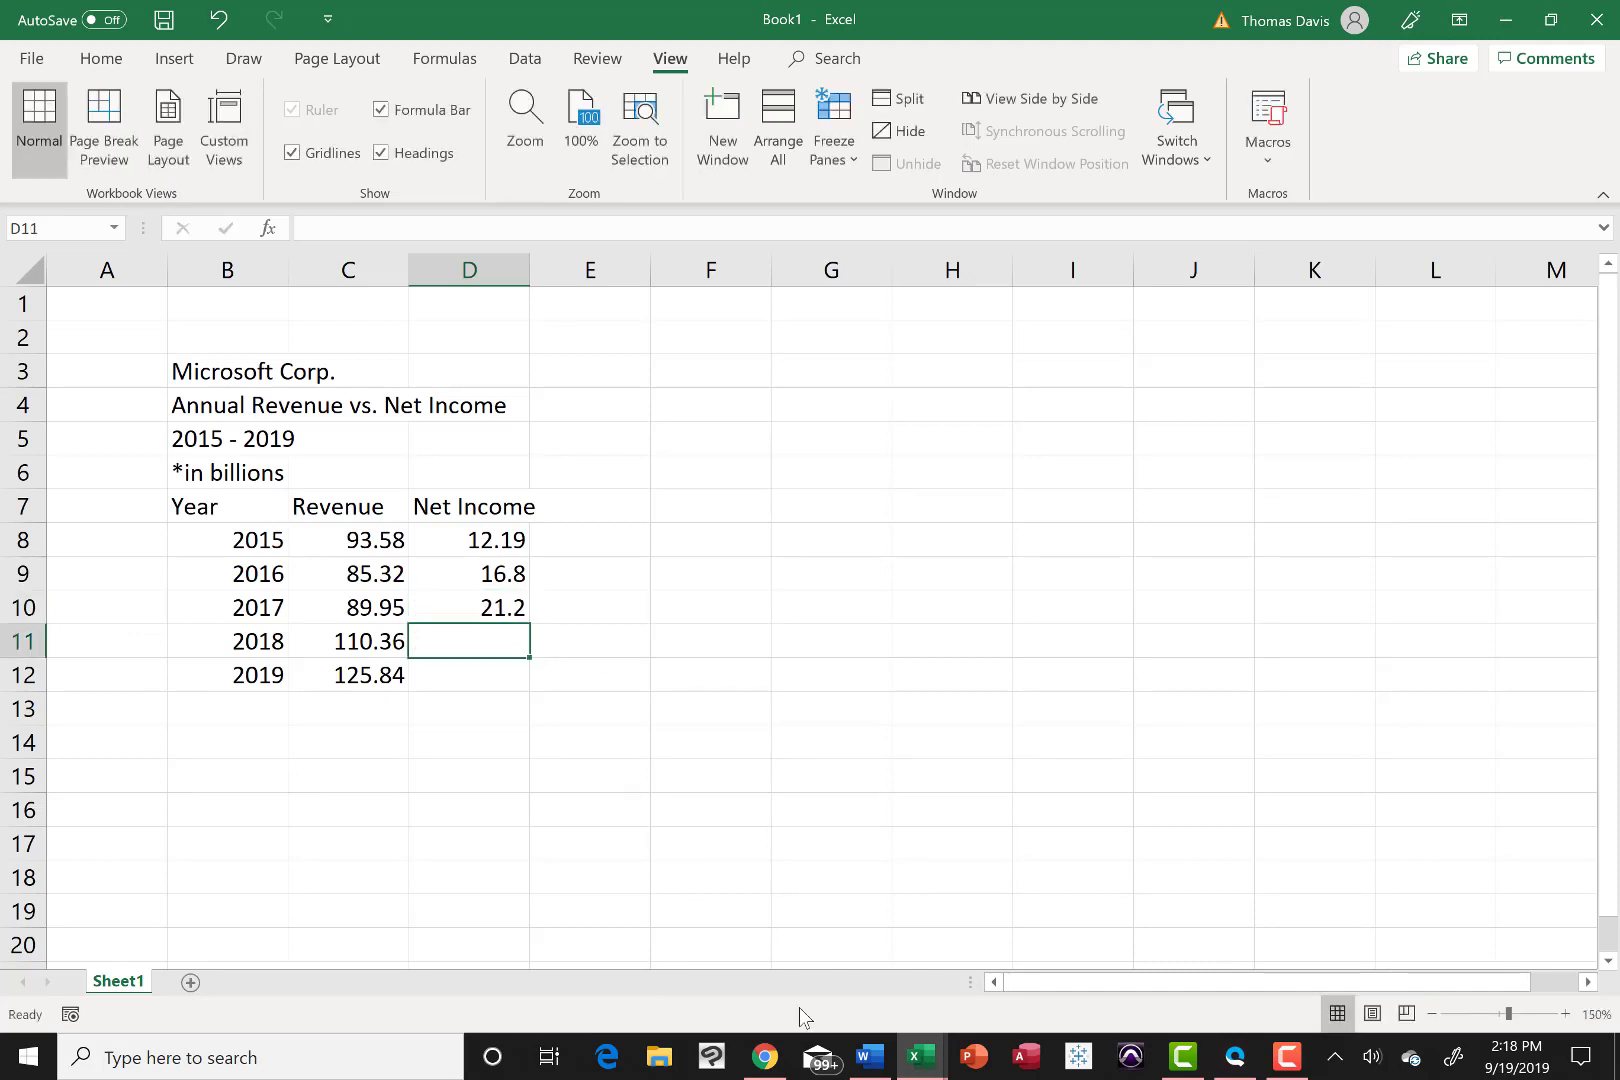
{"action": "mouse_move", "coordinate": [764, 1058]}
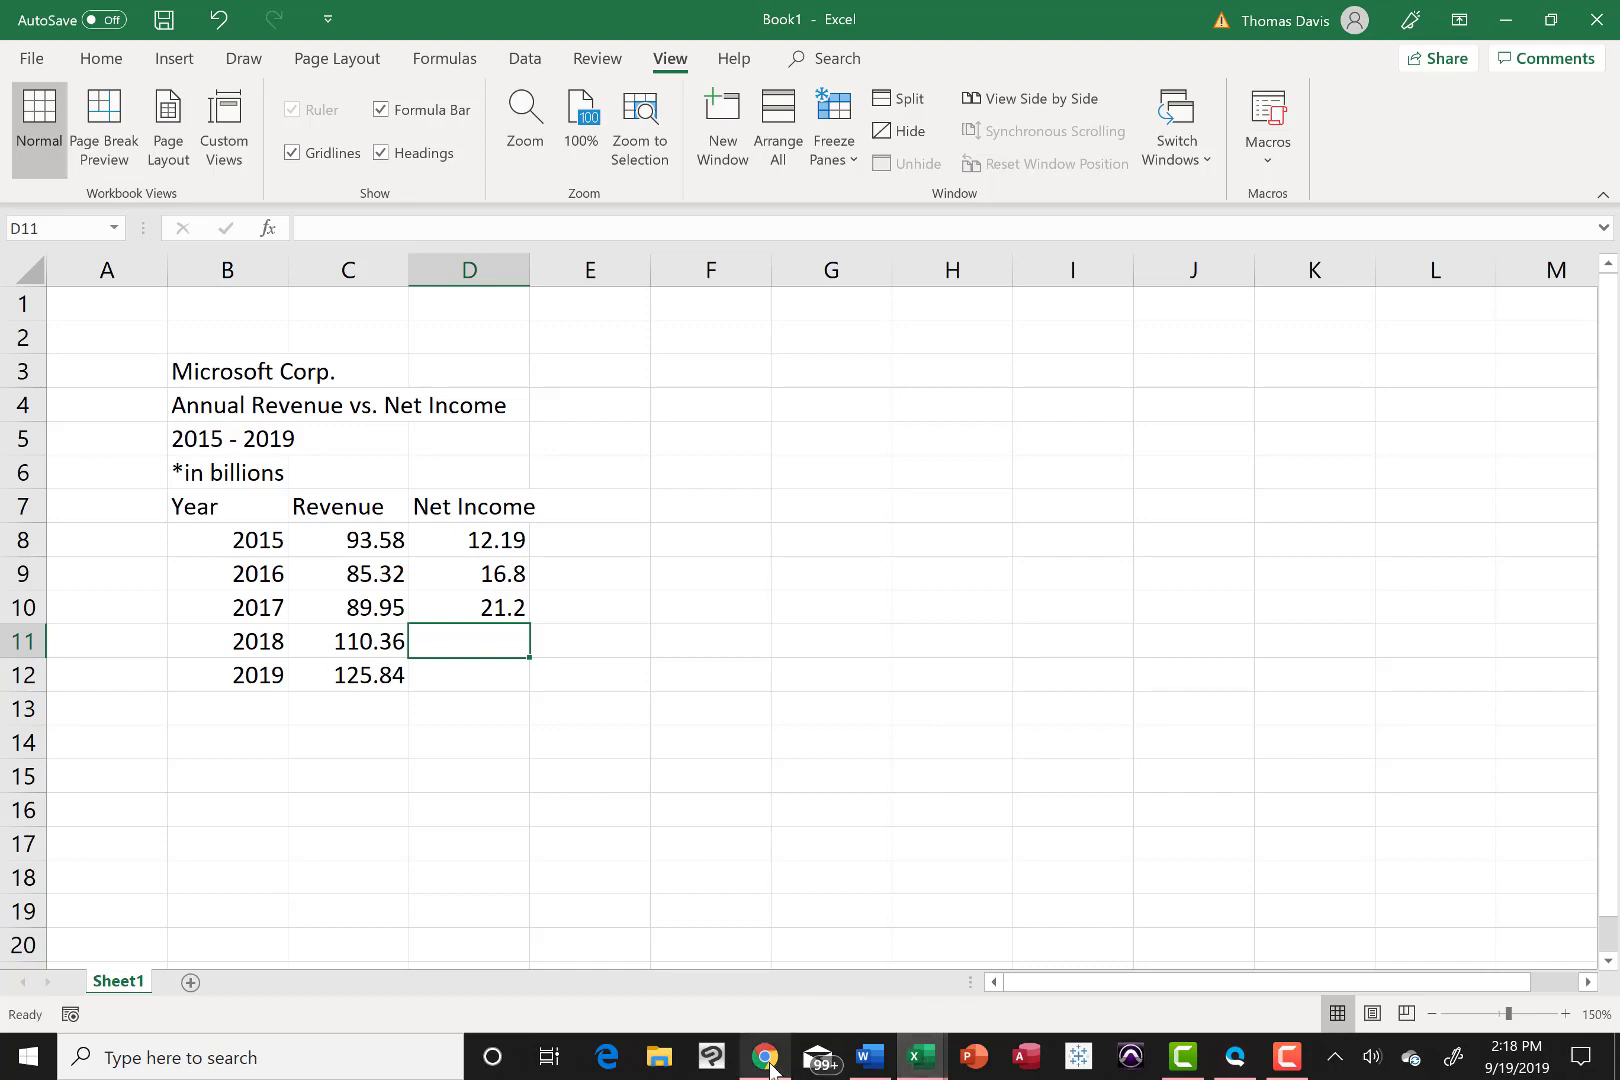
{"action": "left_click", "coordinate": [764, 1056]}
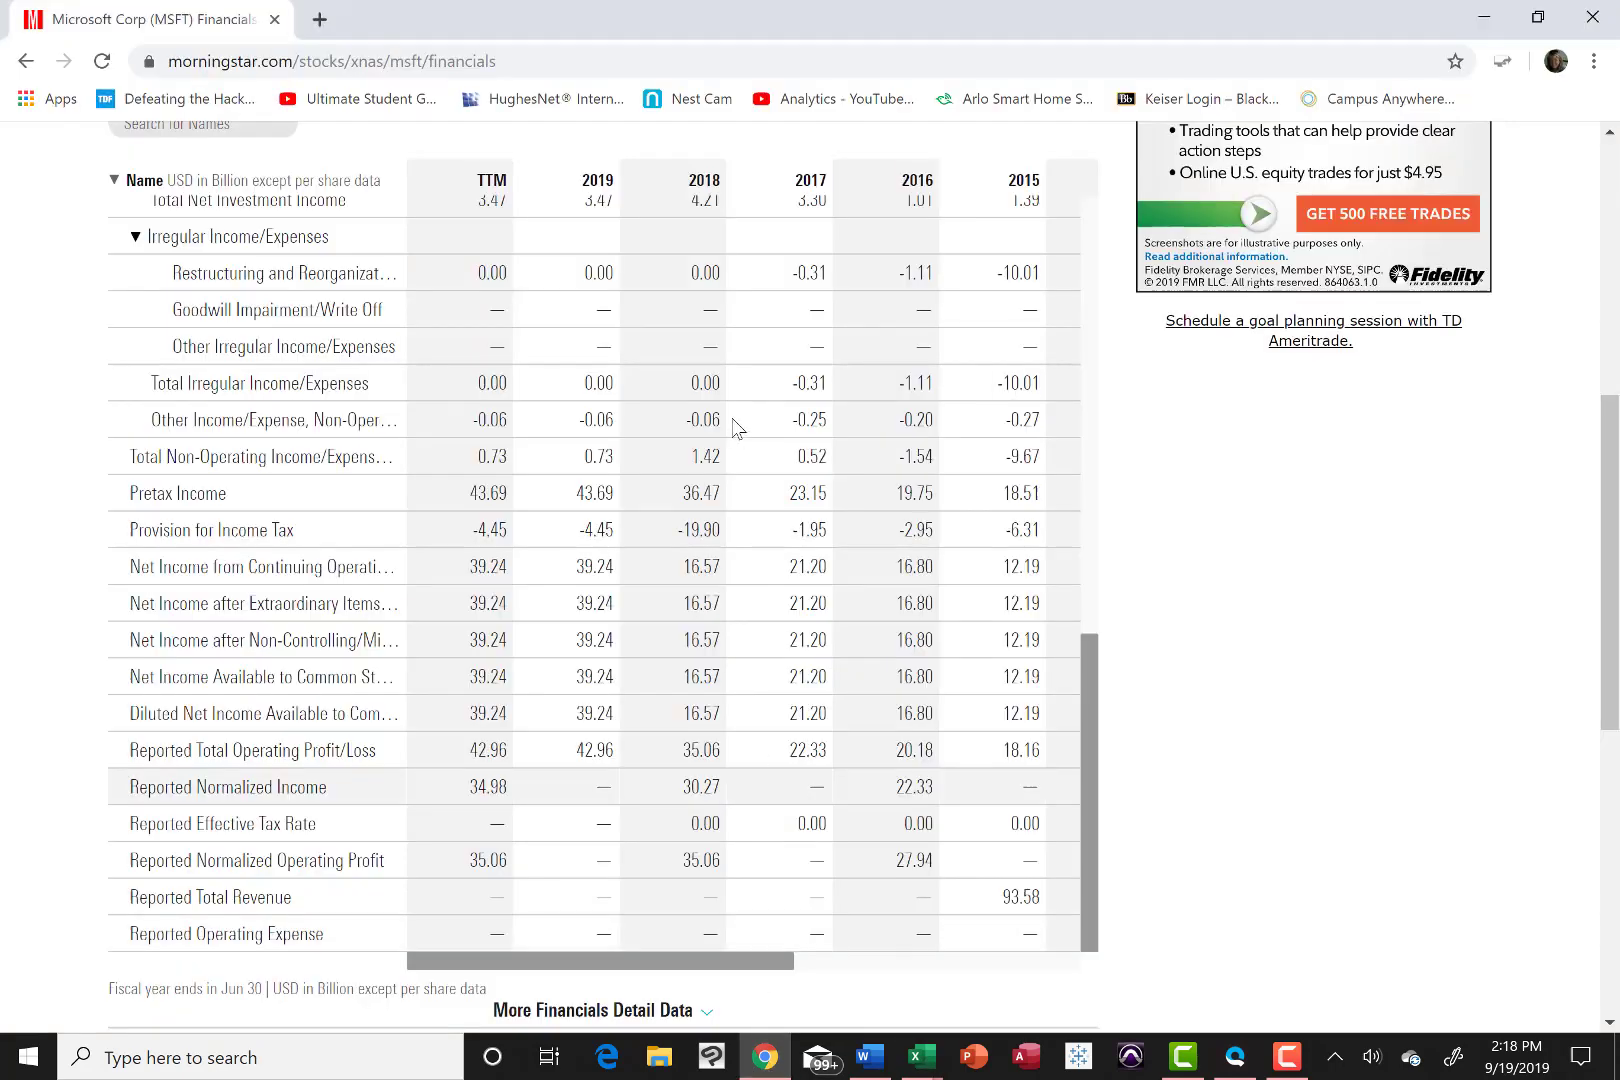
{"action": "mouse_move", "coordinate": [690, 604]}
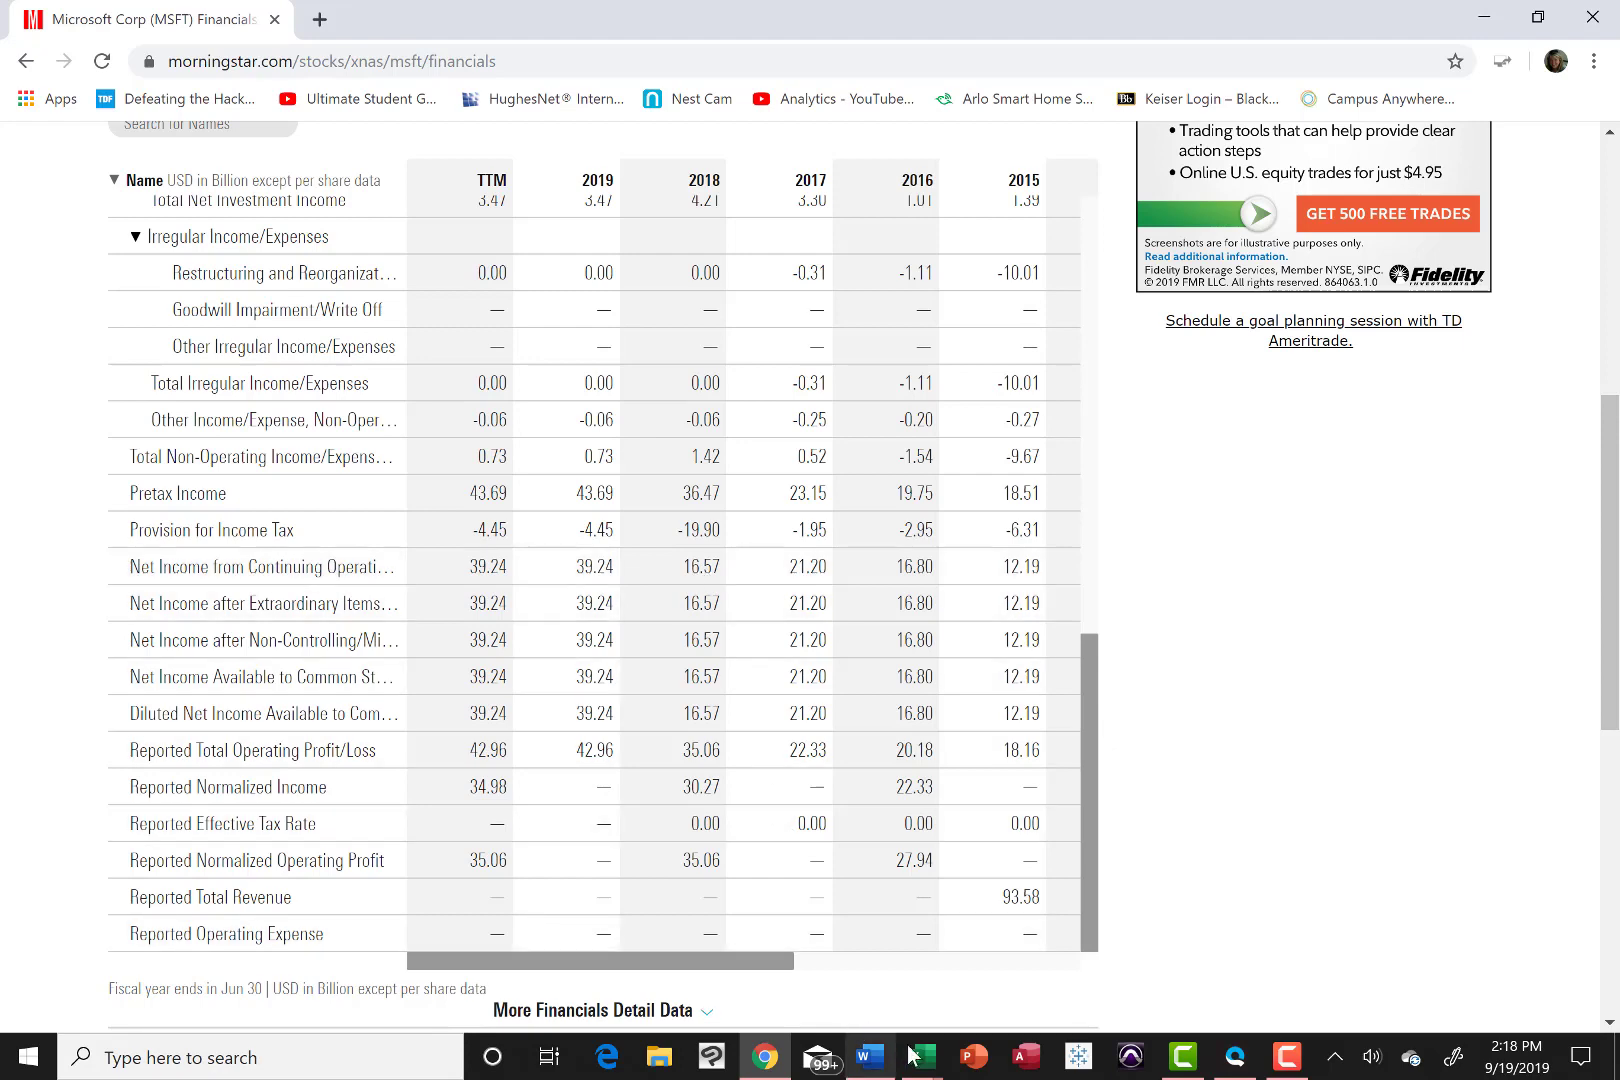
{"action": "left_click", "coordinate": [920, 1064]}
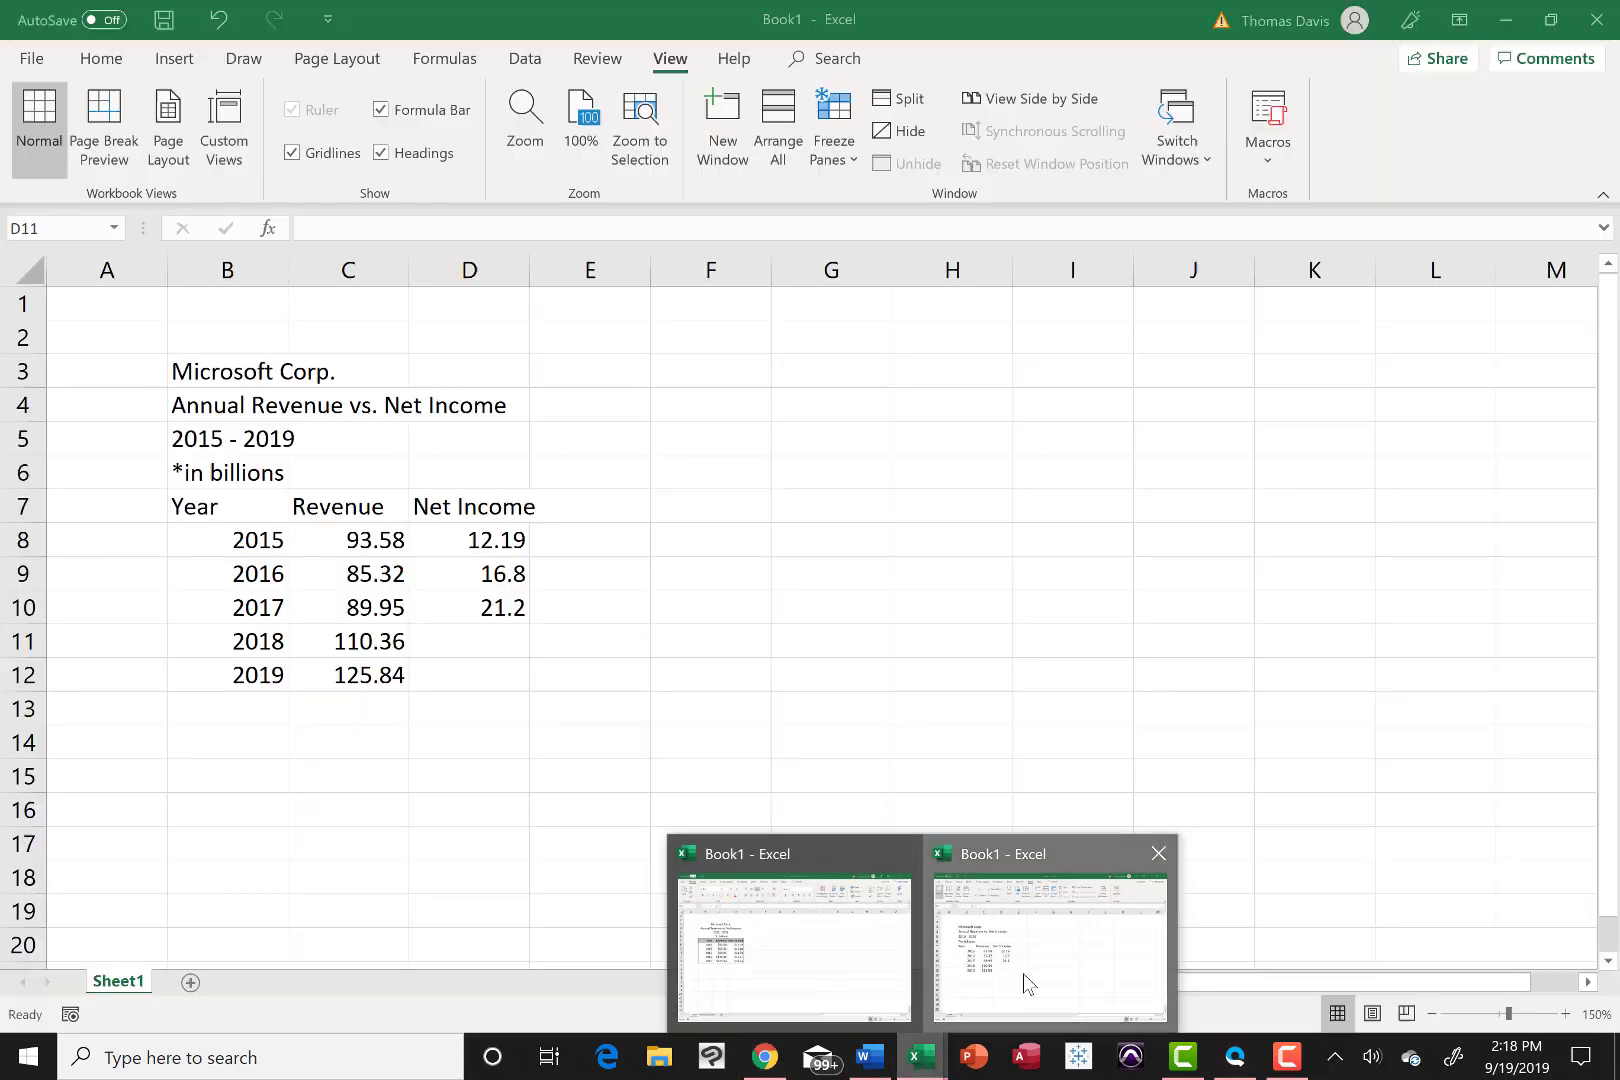
{"action": "type", "text": "16.57"}
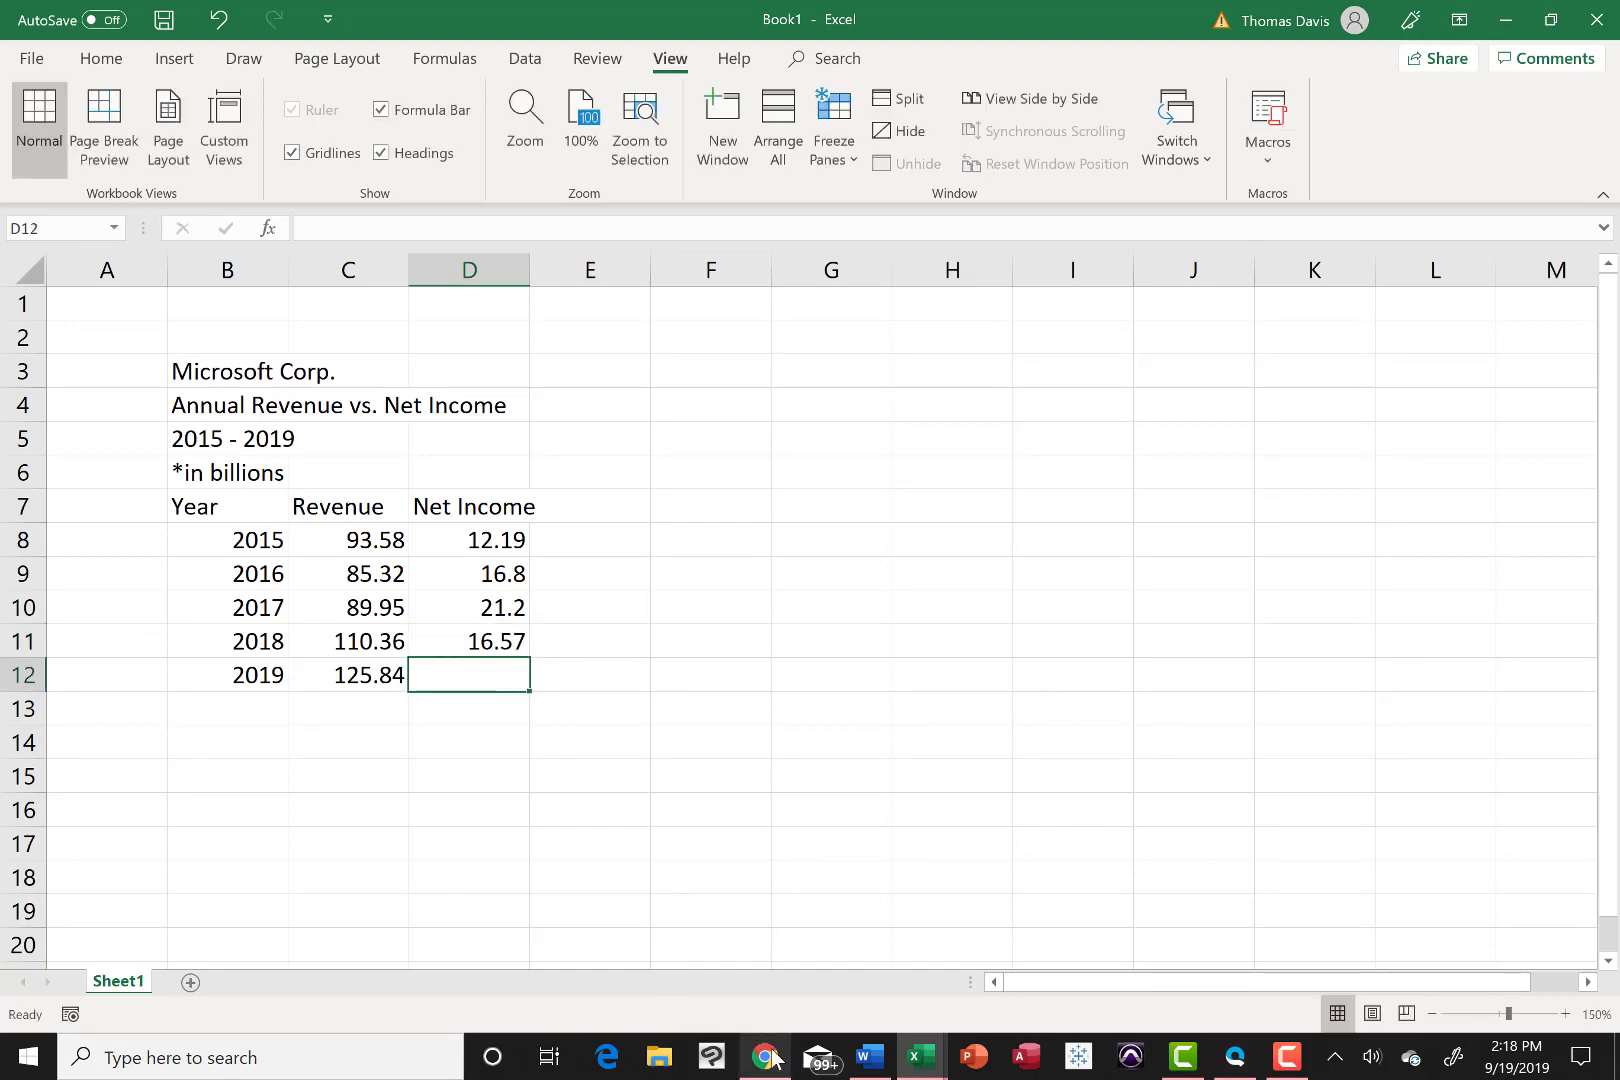
{"action": "left_click", "coordinate": [764, 1056]}
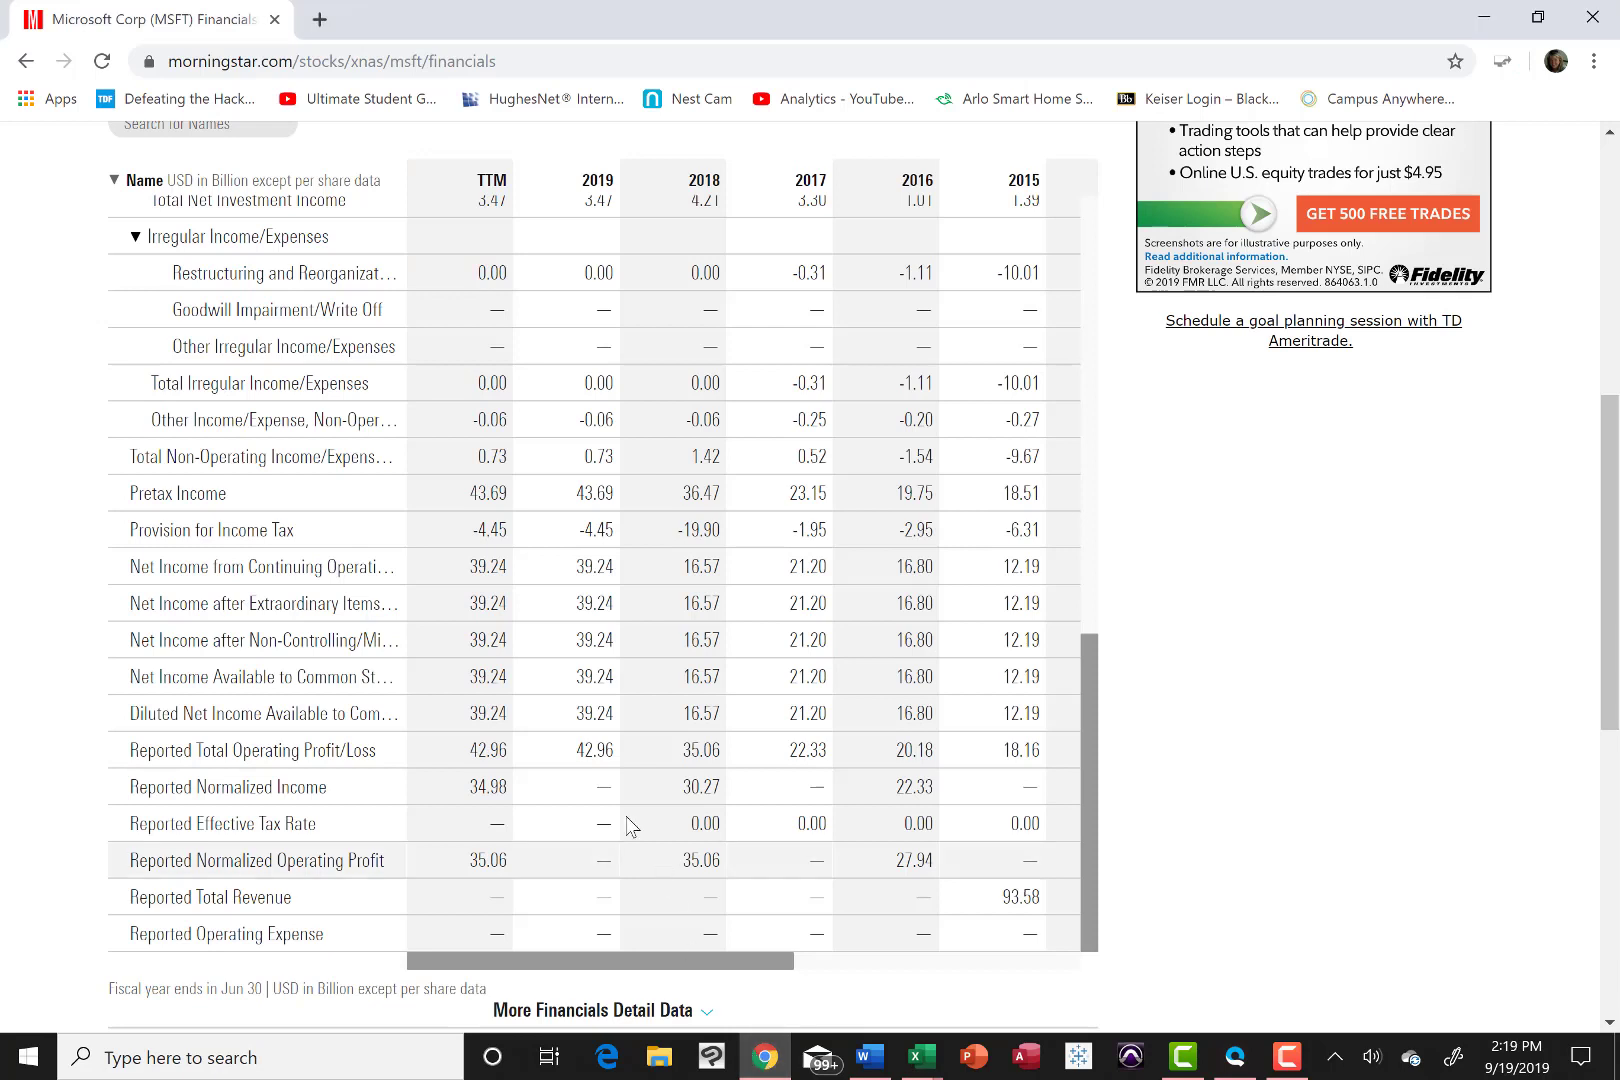
{"action": "mouse_move", "coordinate": [604, 574]}
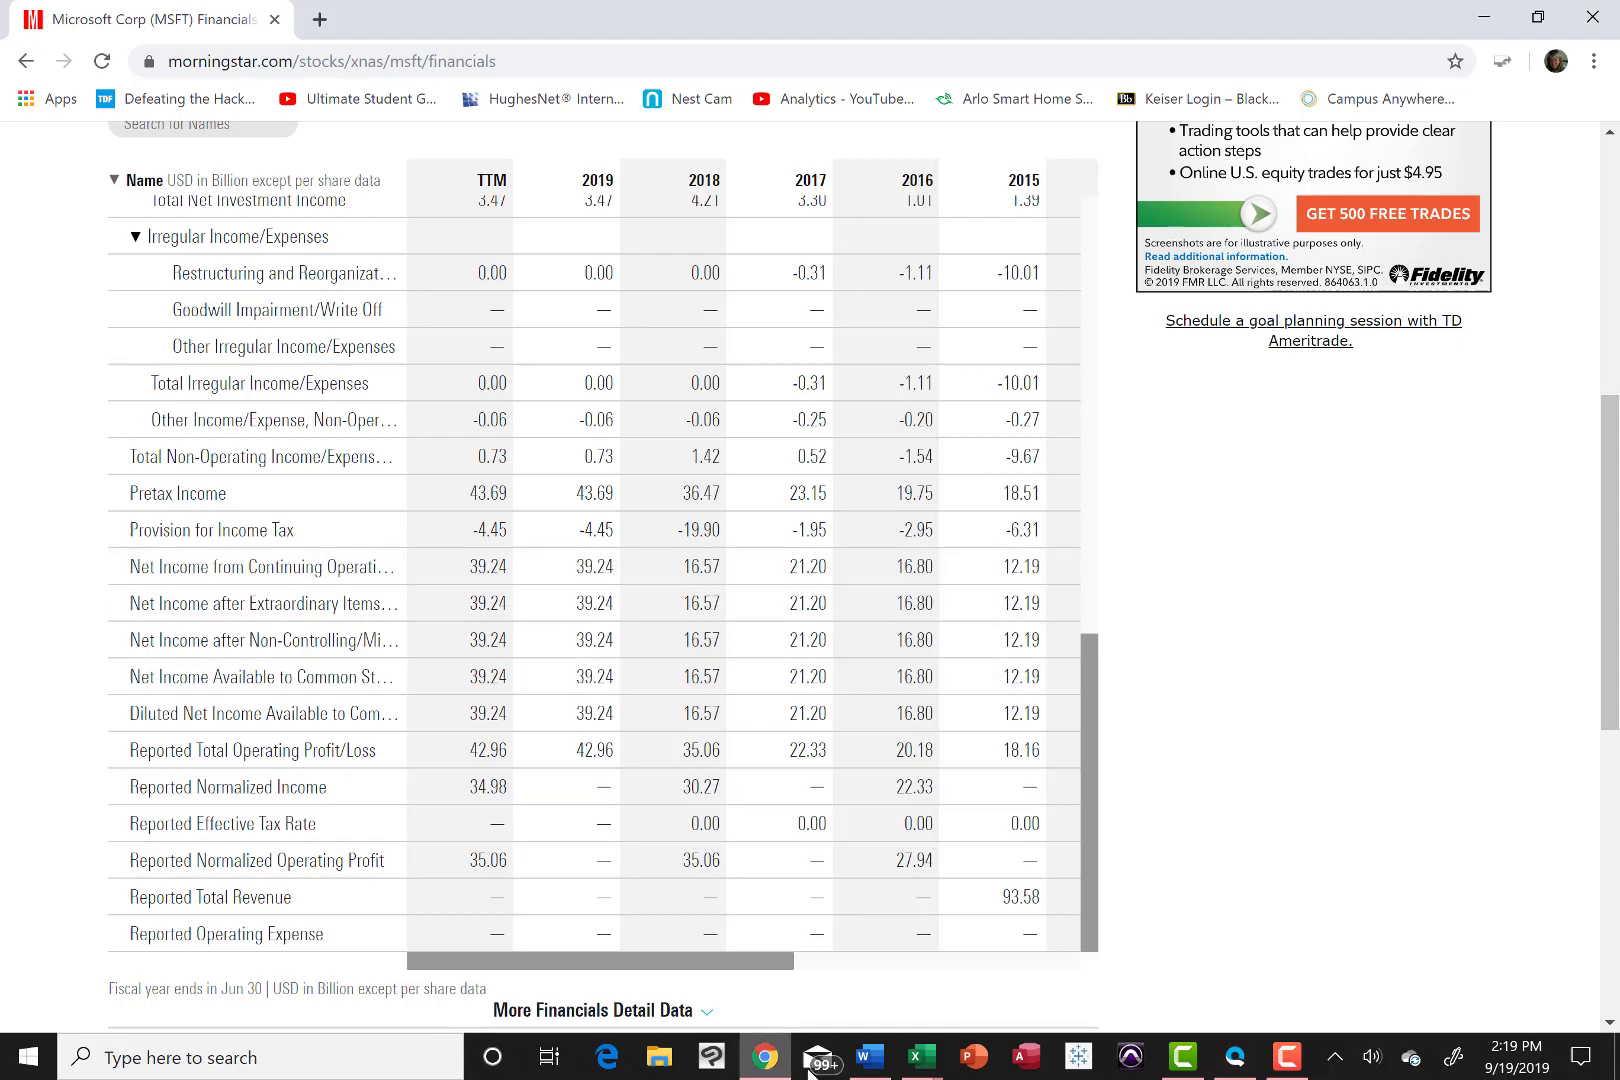
{"action": "mouse_move", "coordinate": [918, 1056]}
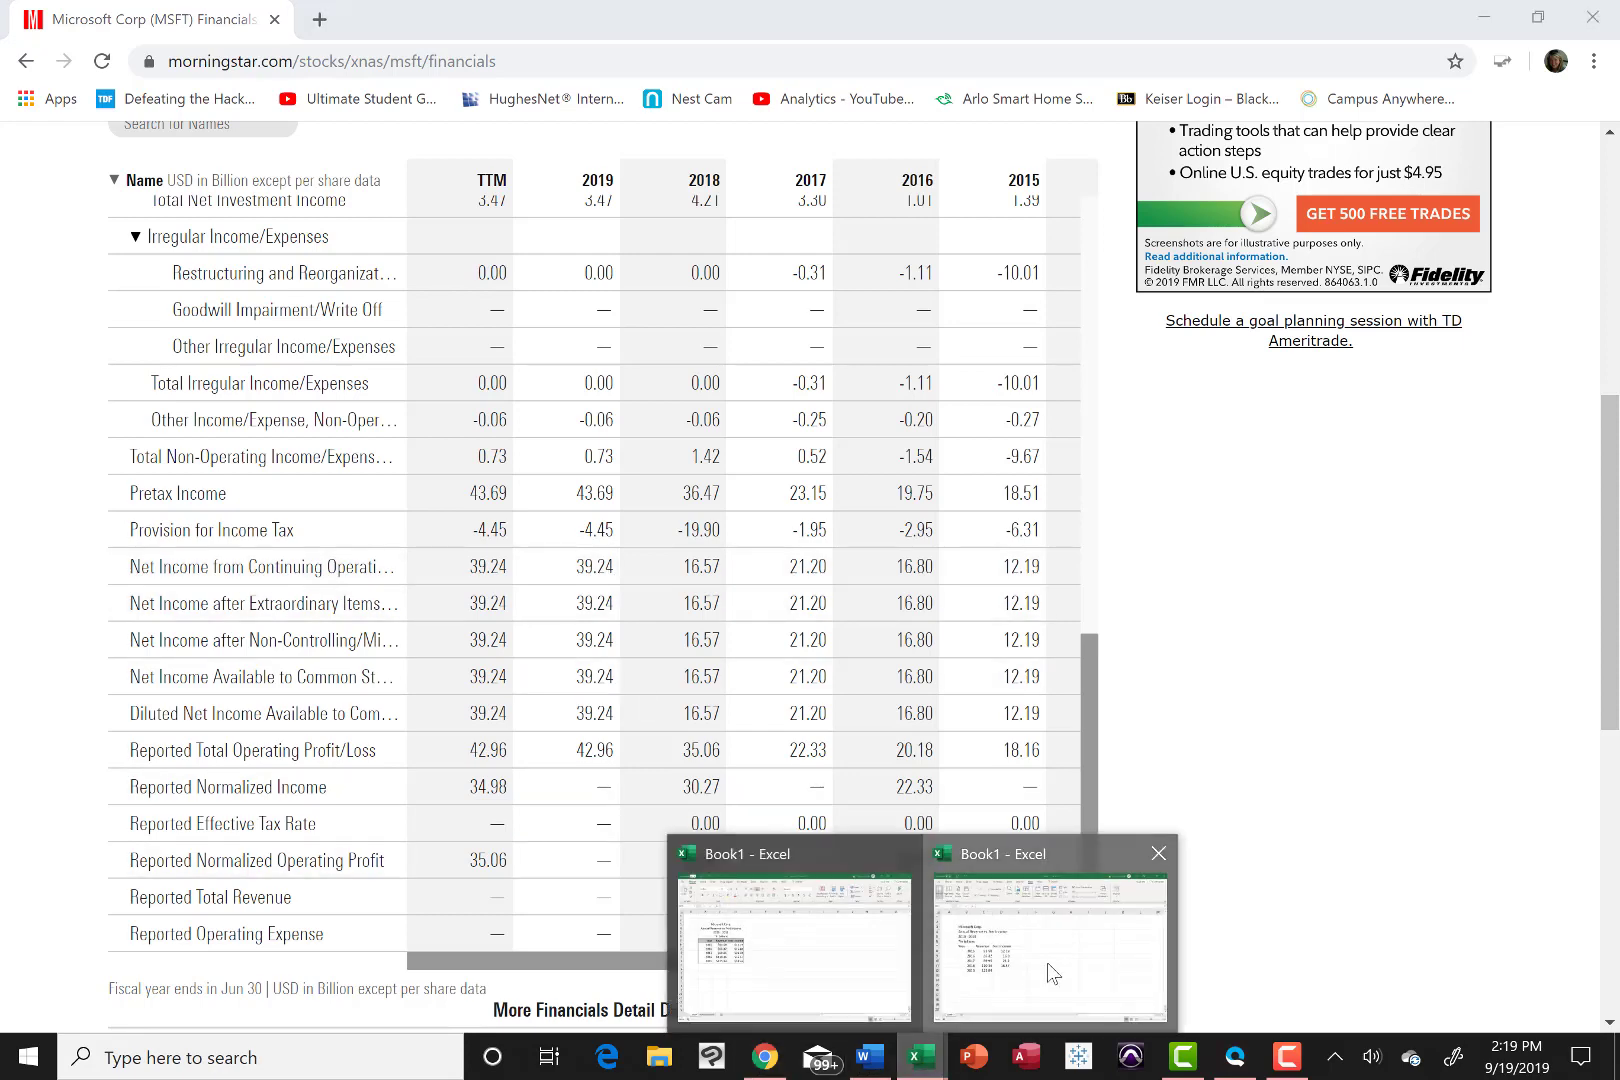
{"action": "left_click", "coordinate": [1048, 940]}
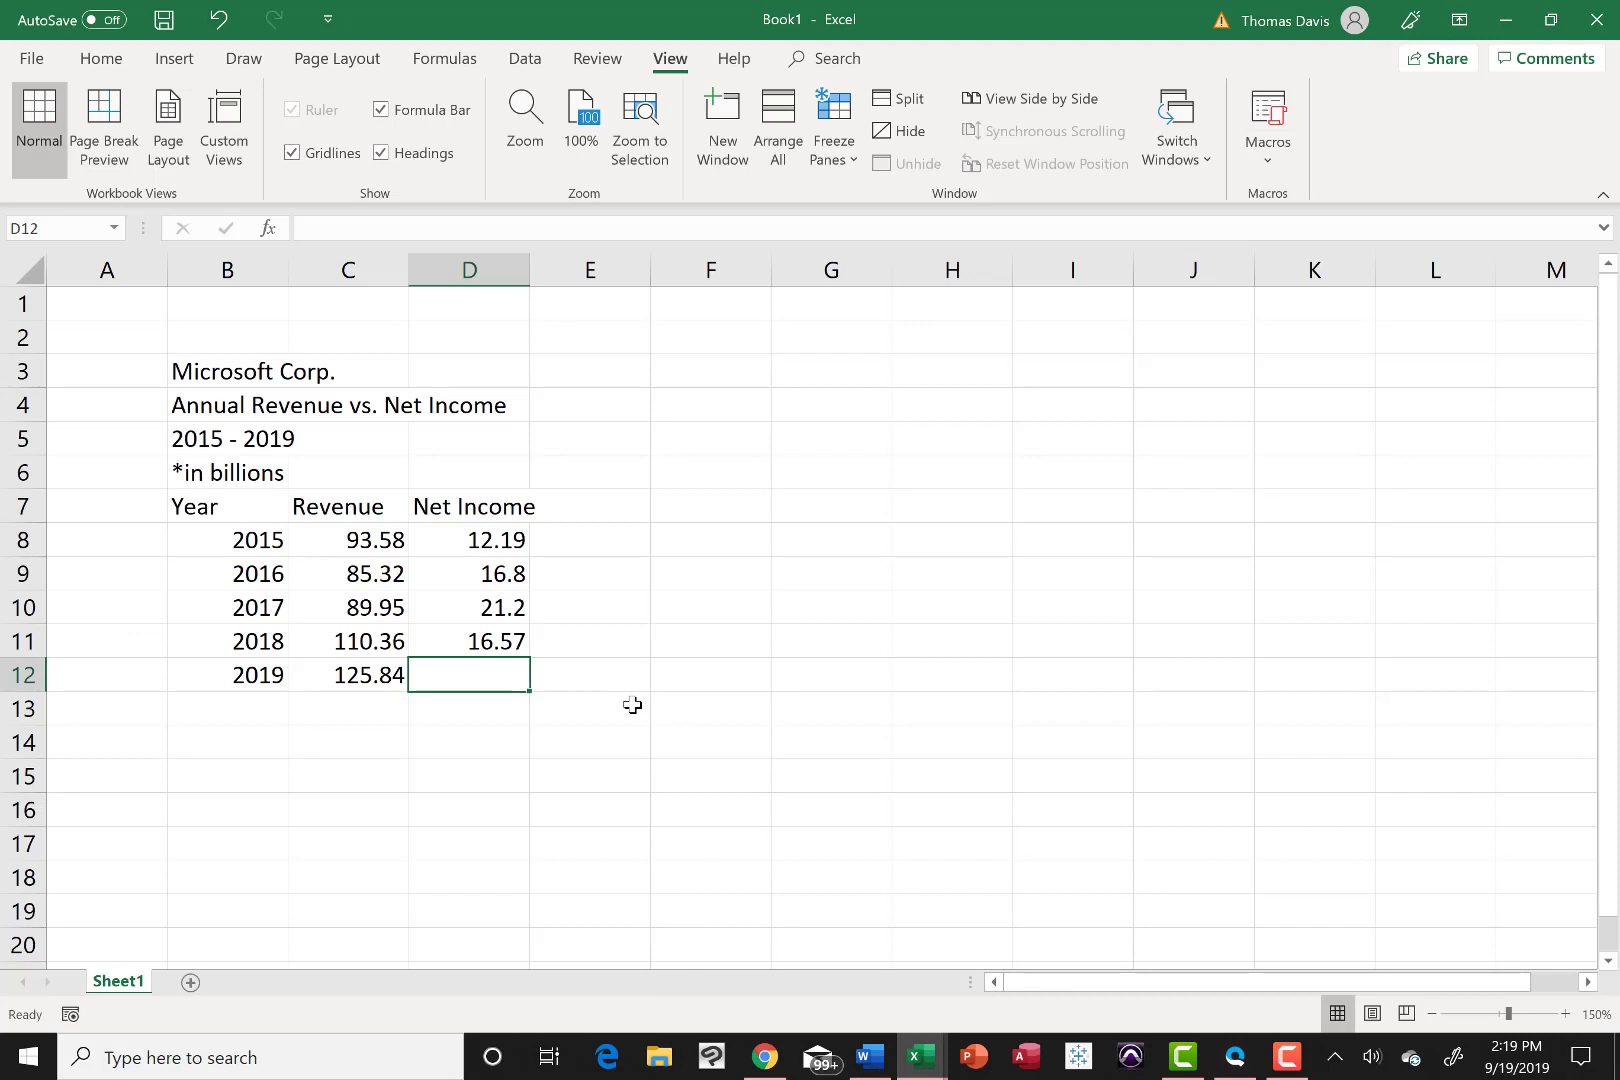
{"action": "type", "text": "39.24"}
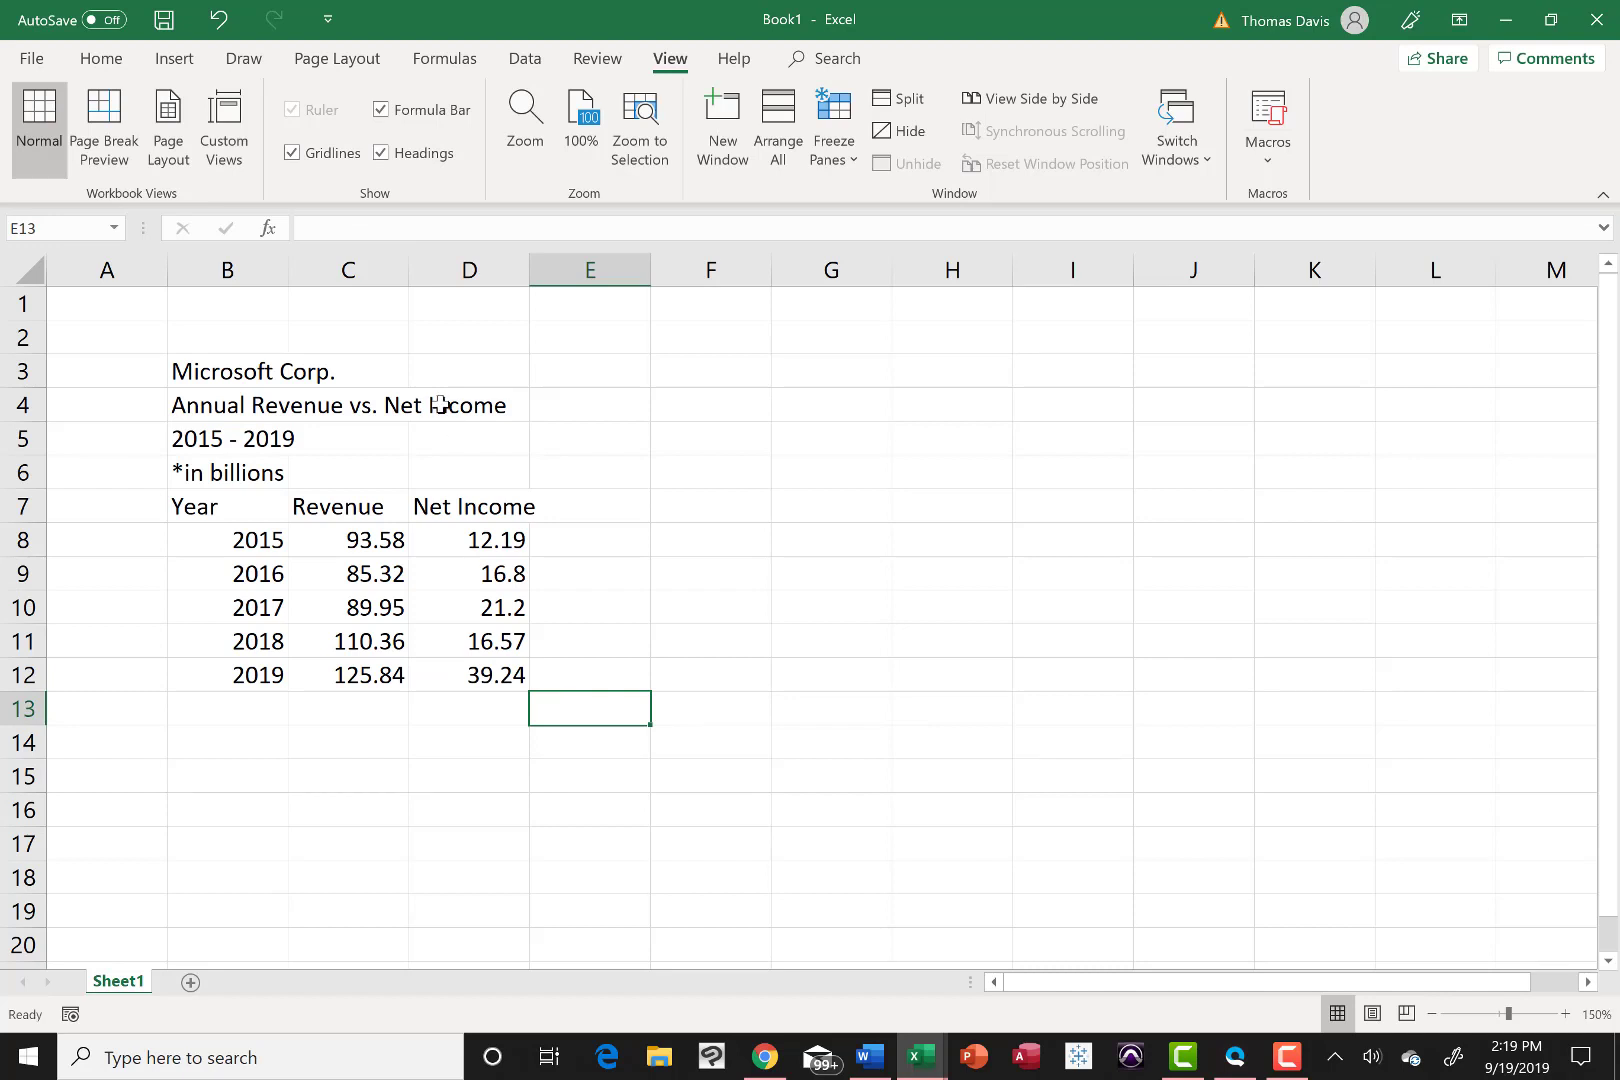
{"action": "mouse_move", "coordinate": [236, 404]}
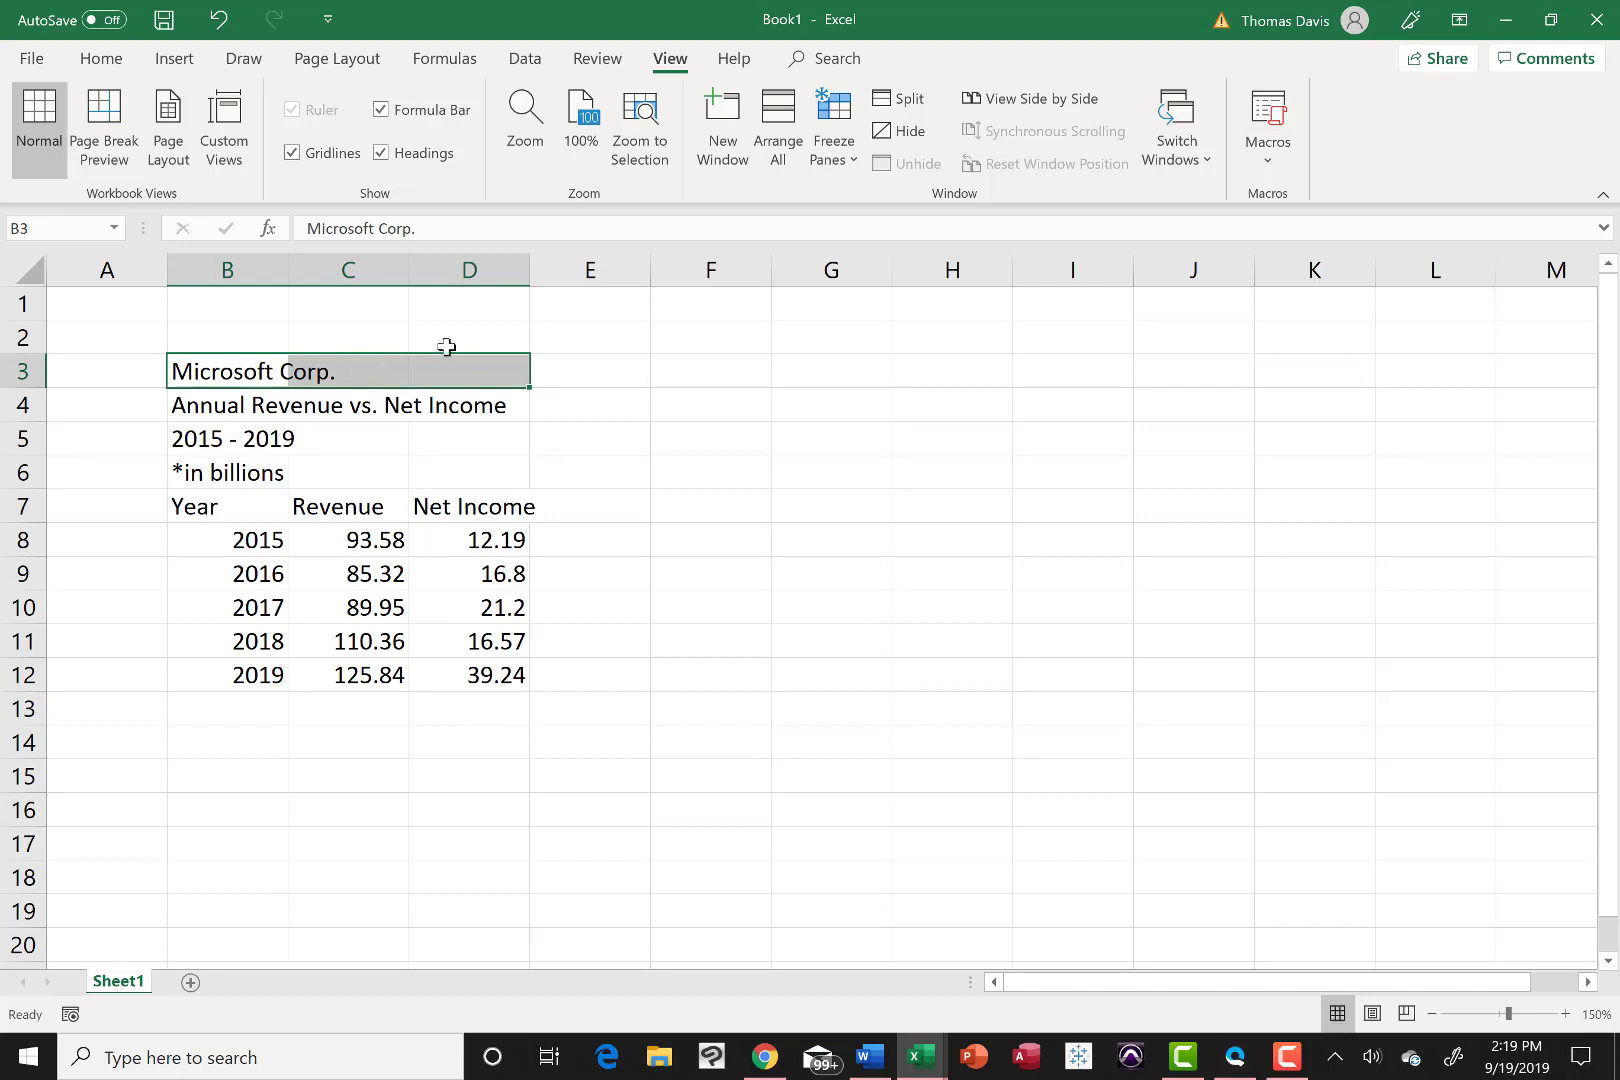
{"action": "mouse_move", "coordinate": [458, 378]}
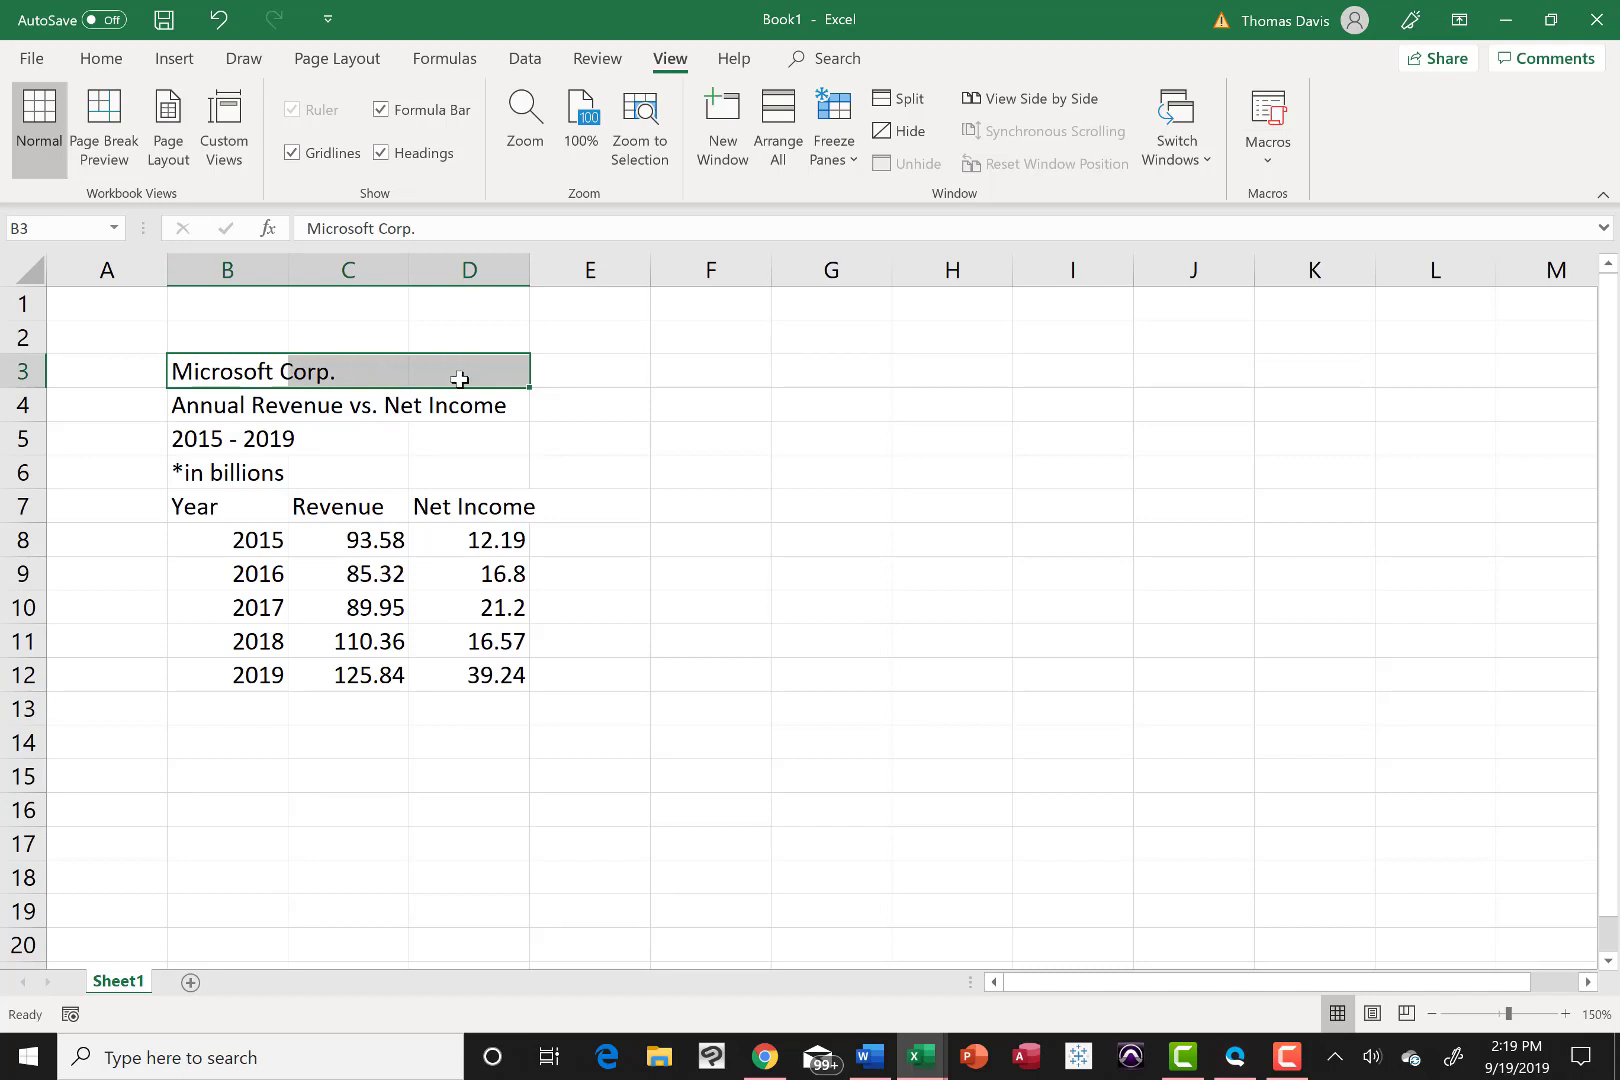
Step: Make the Microsoft Corp. title bold and raise its font size to 16 from the Home ribbon
{"action": "left_click", "coordinate": [100, 58]}
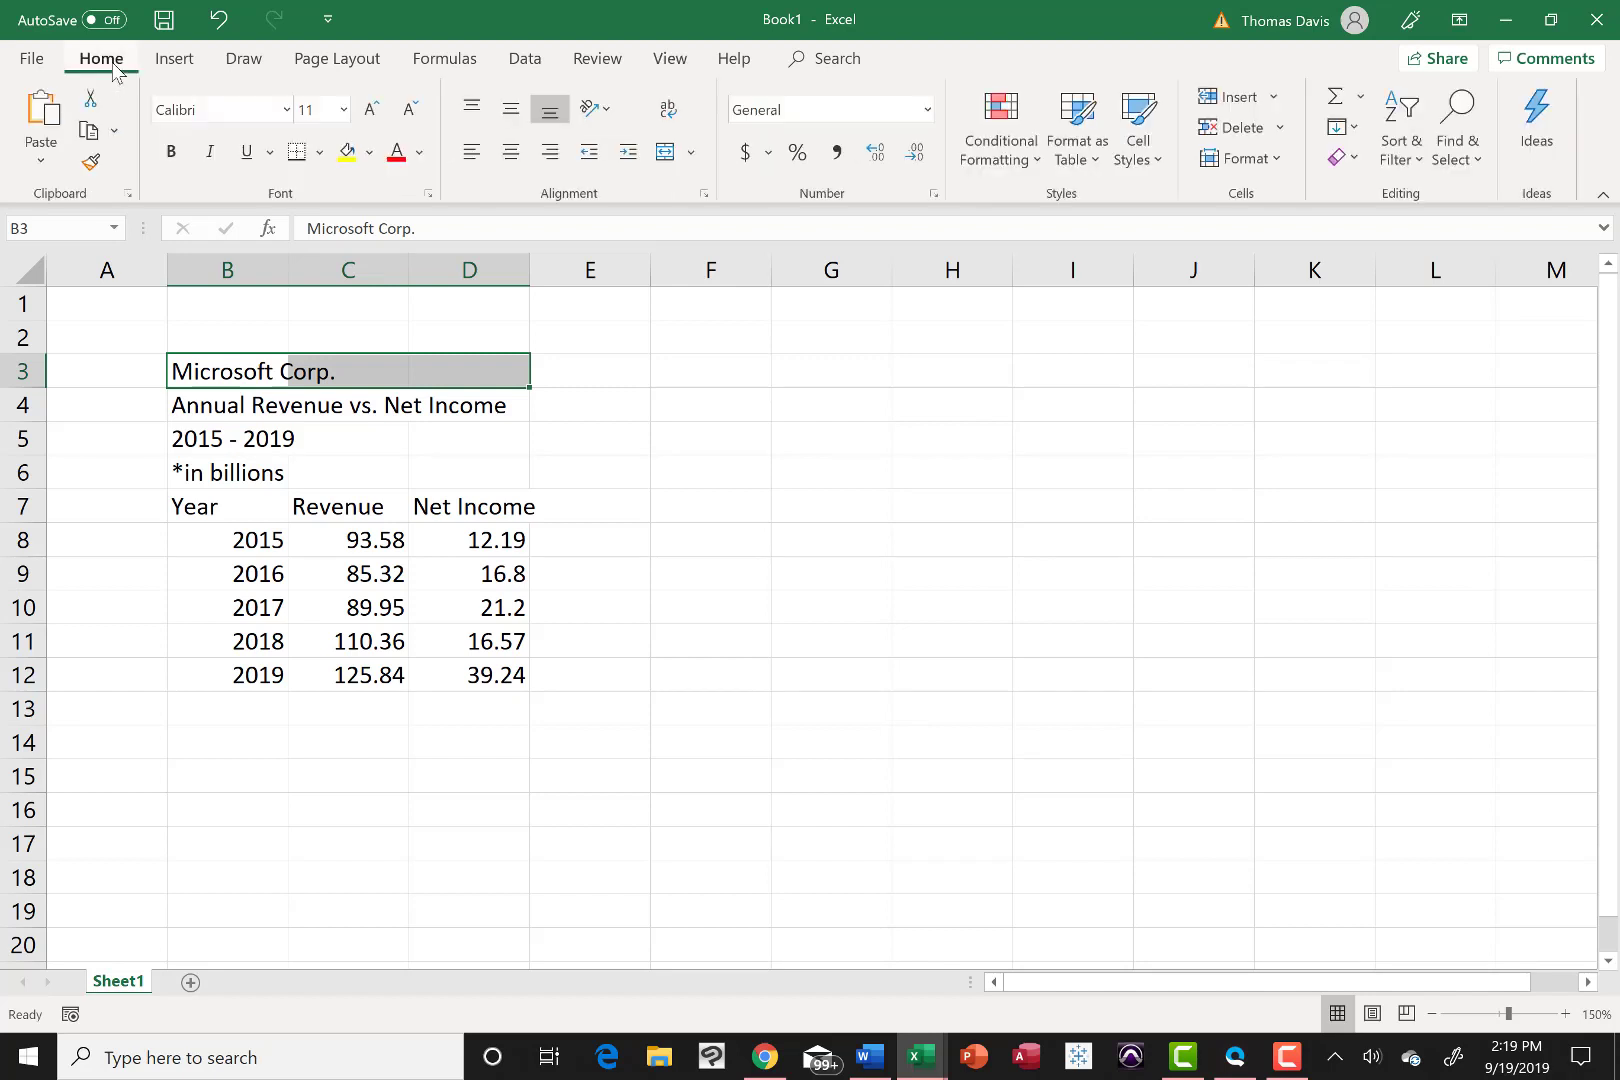
{"action": "mouse_move", "coordinate": [478, 208]}
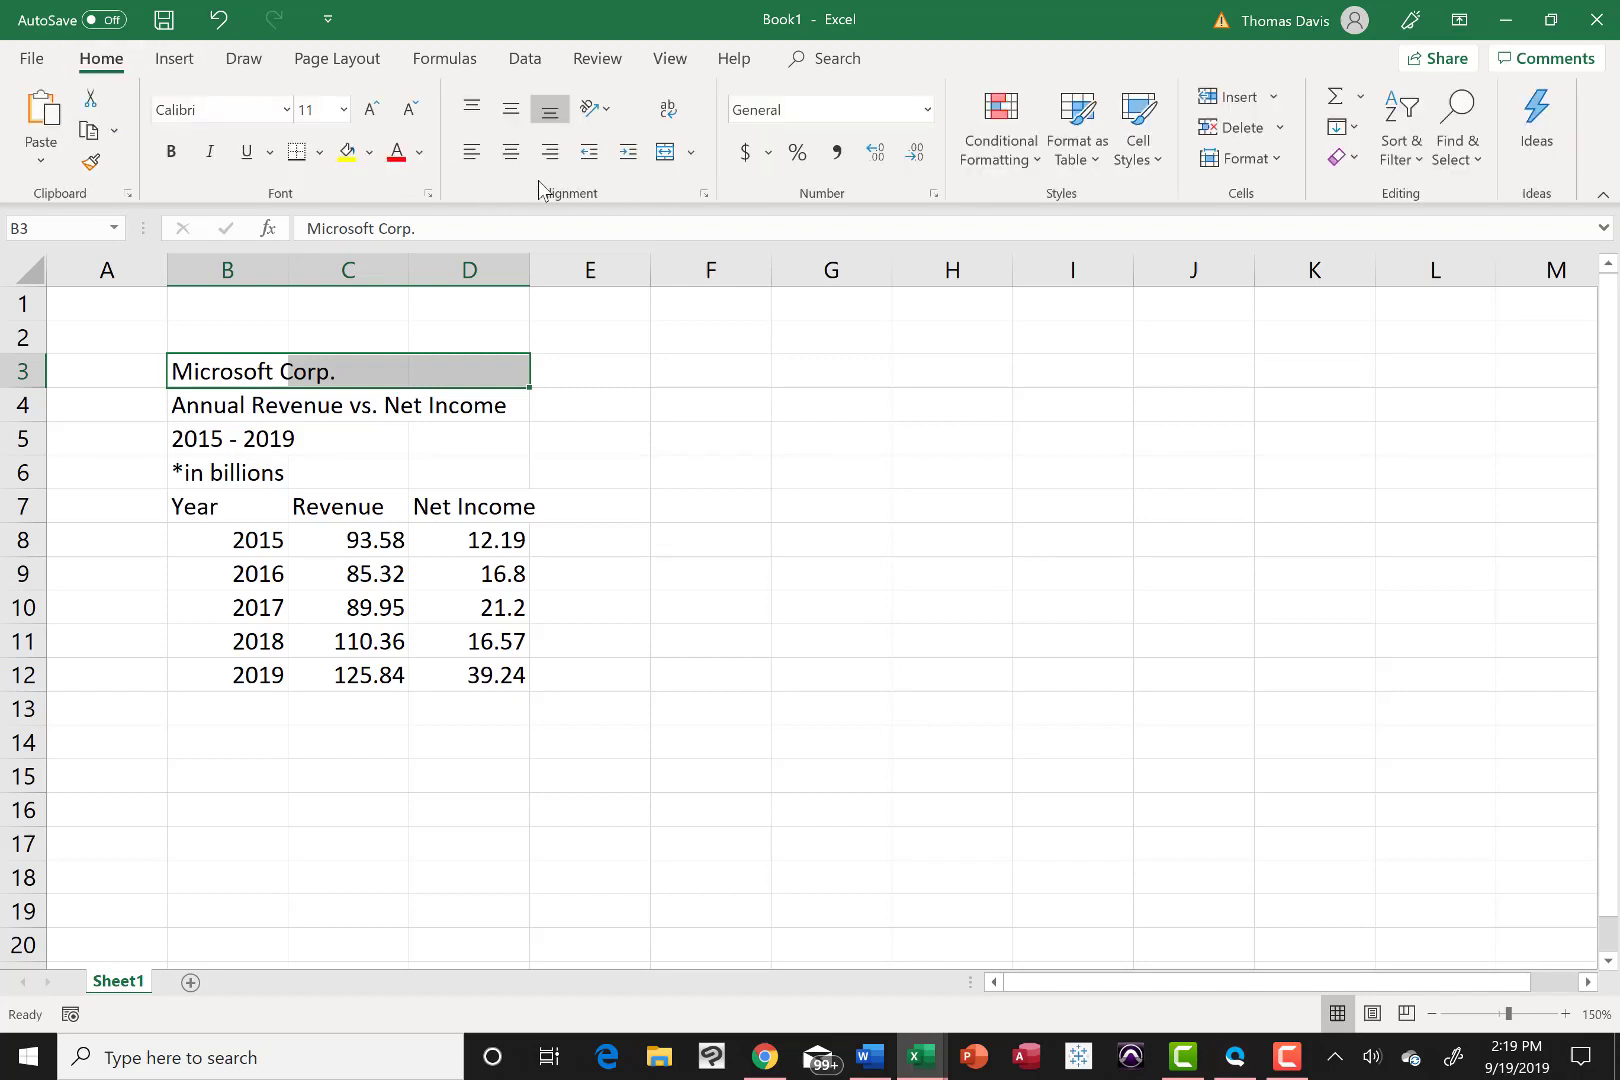
{"action": "mouse_move", "coordinate": [664, 150]}
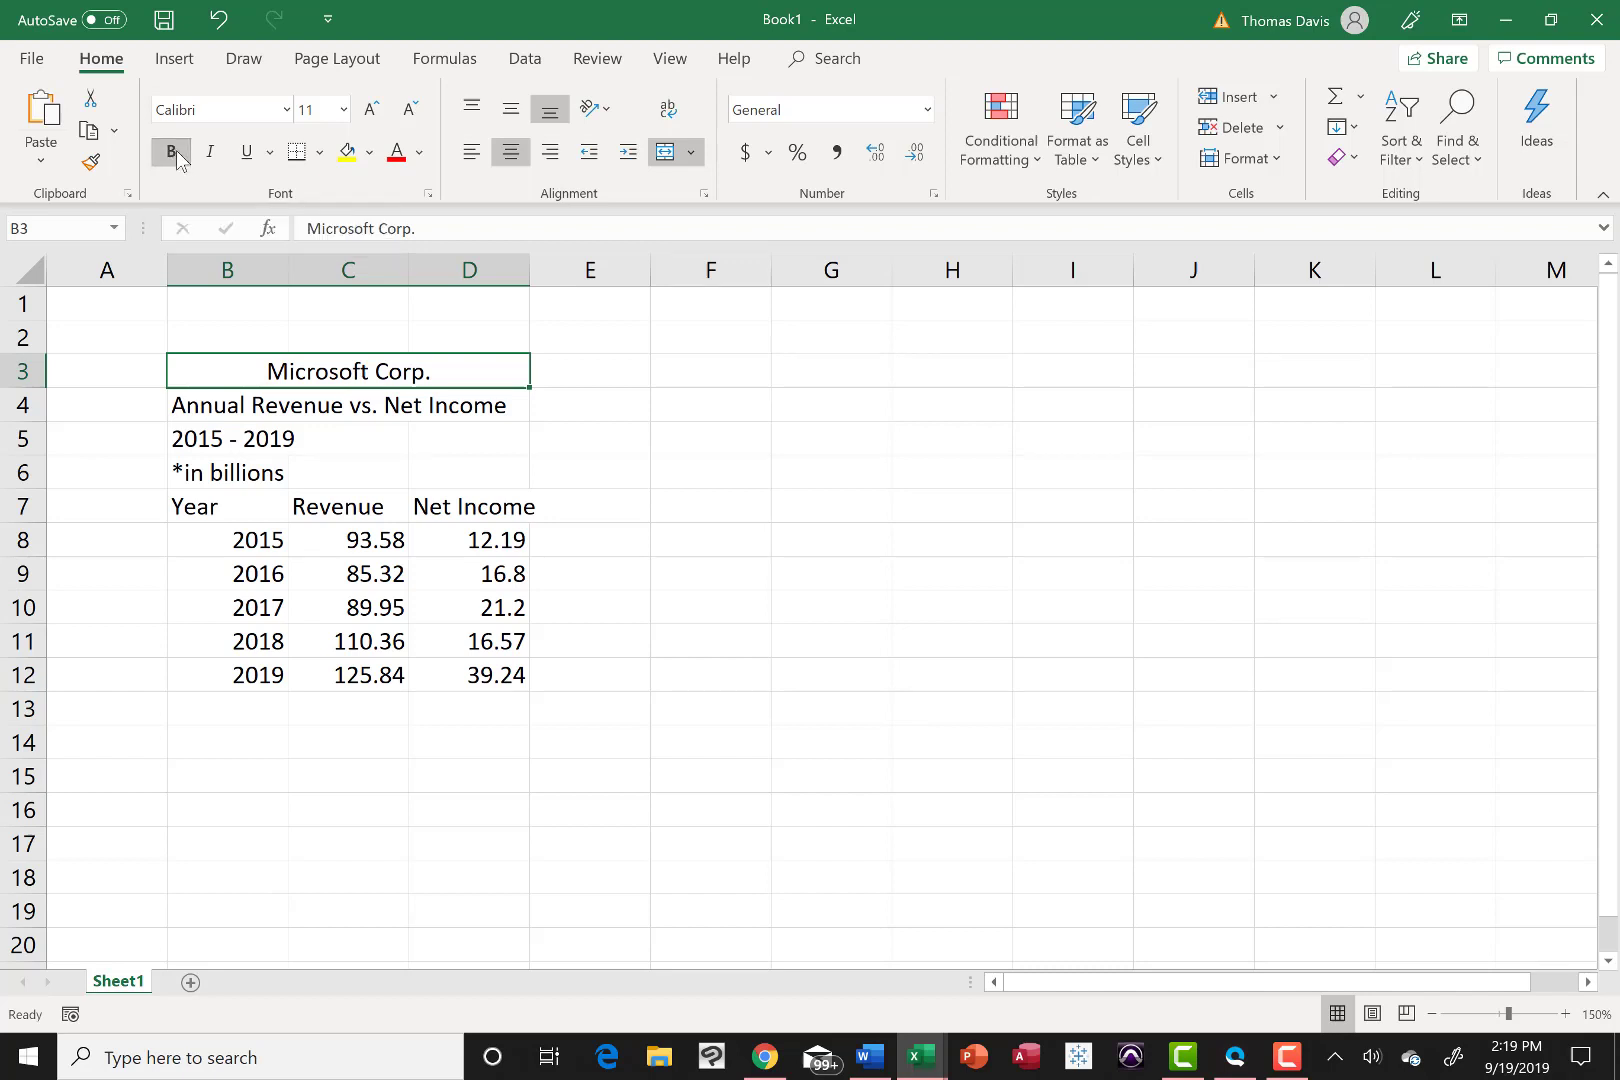
{"action": "left_click", "coordinate": [170, 152]}
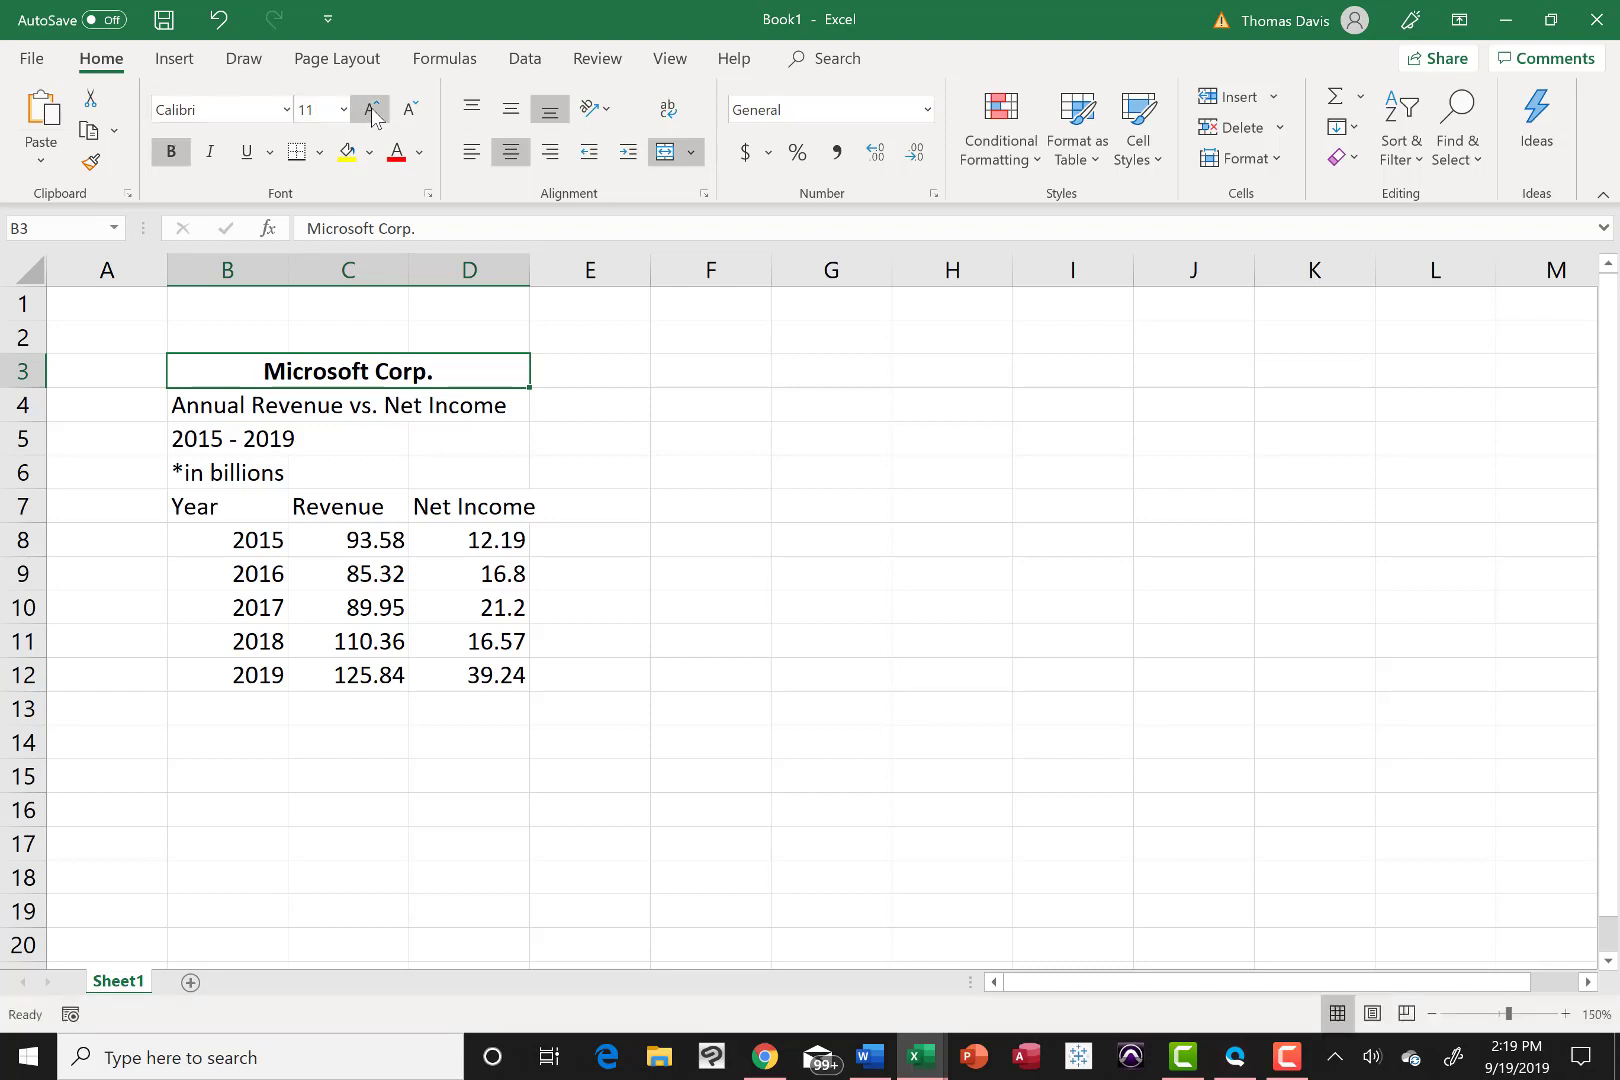
{"action": "left_click", "coordinate": [370, 108]}
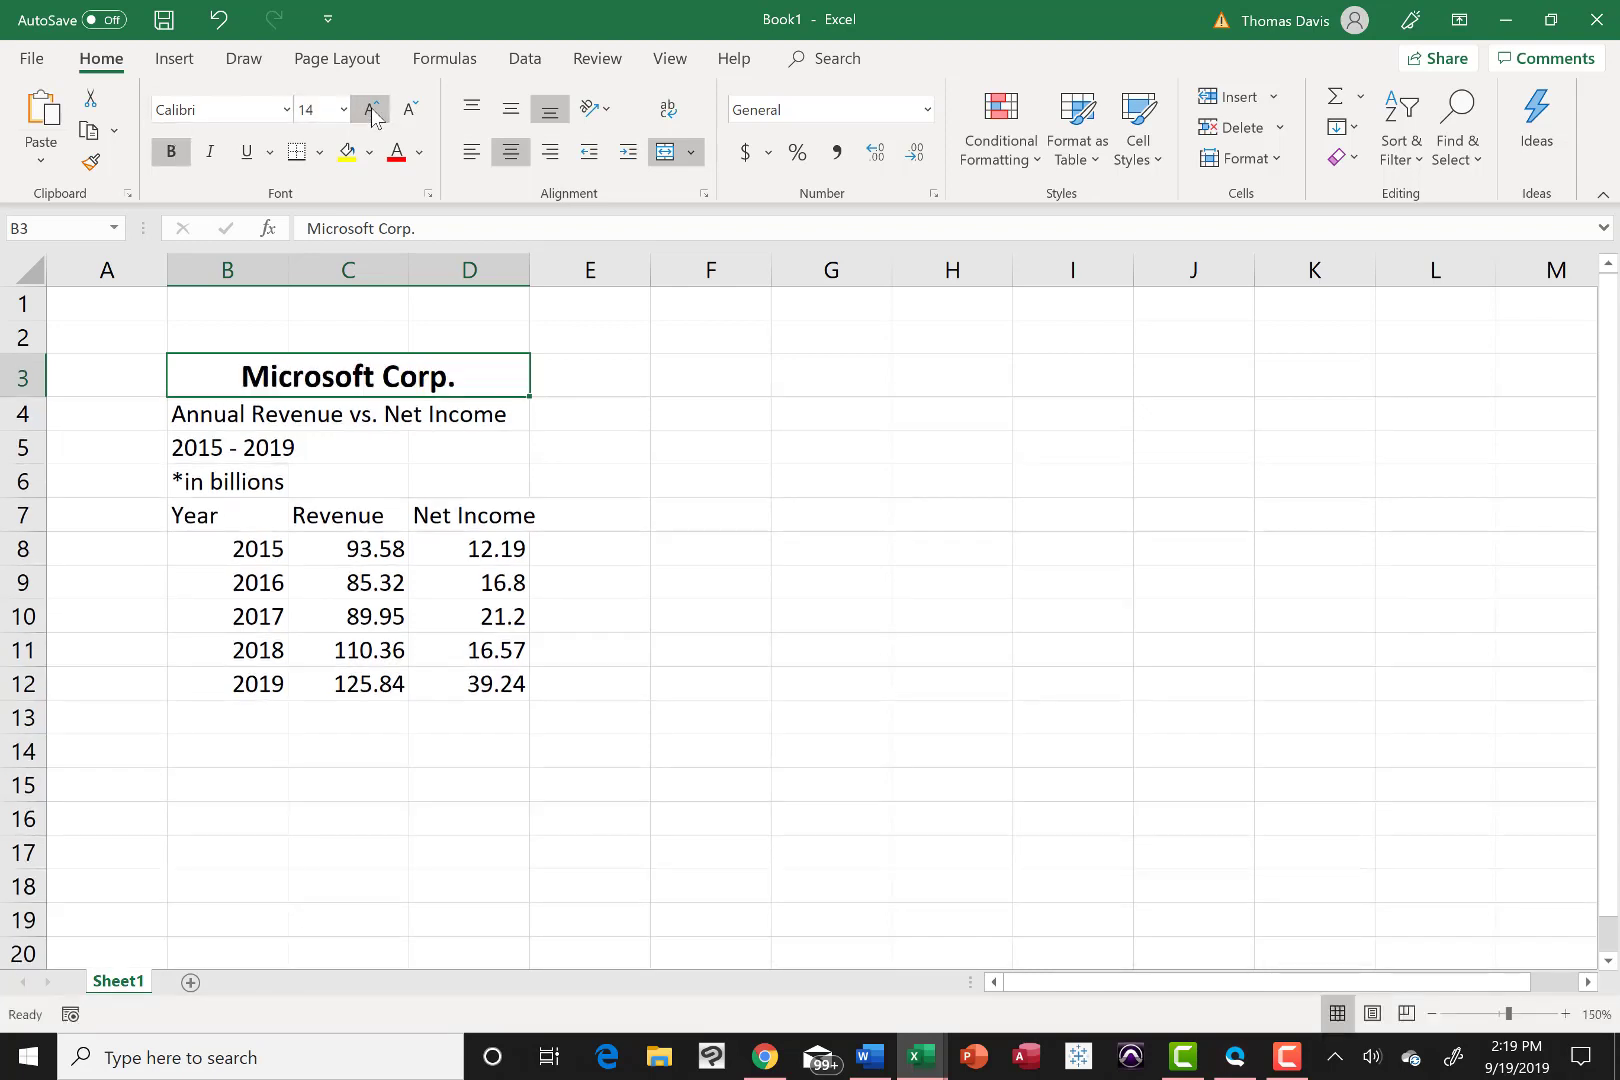
{"action": "left_click", "coordinate": [368, 110]}
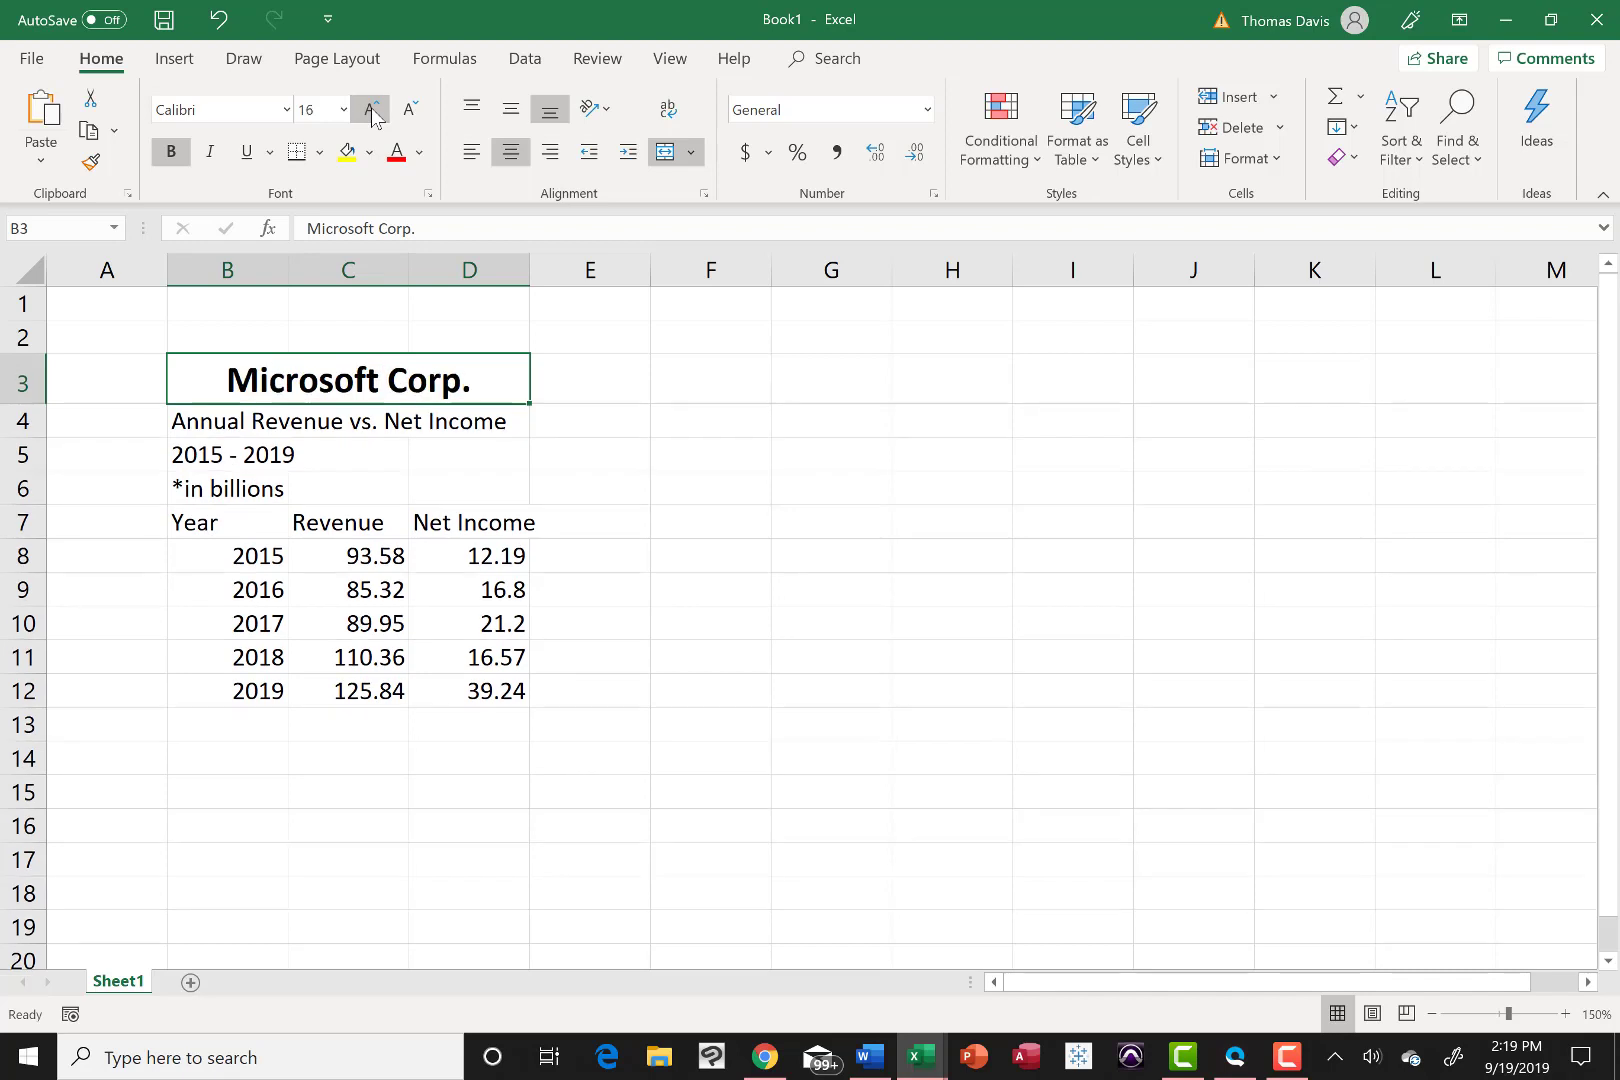
Step: Enlarge the title to 18 and merge-center the subtitle, 2015 - 2019 and *in billions lines across B–D
{"action": "left_click", "coordinate": [368, 108]}
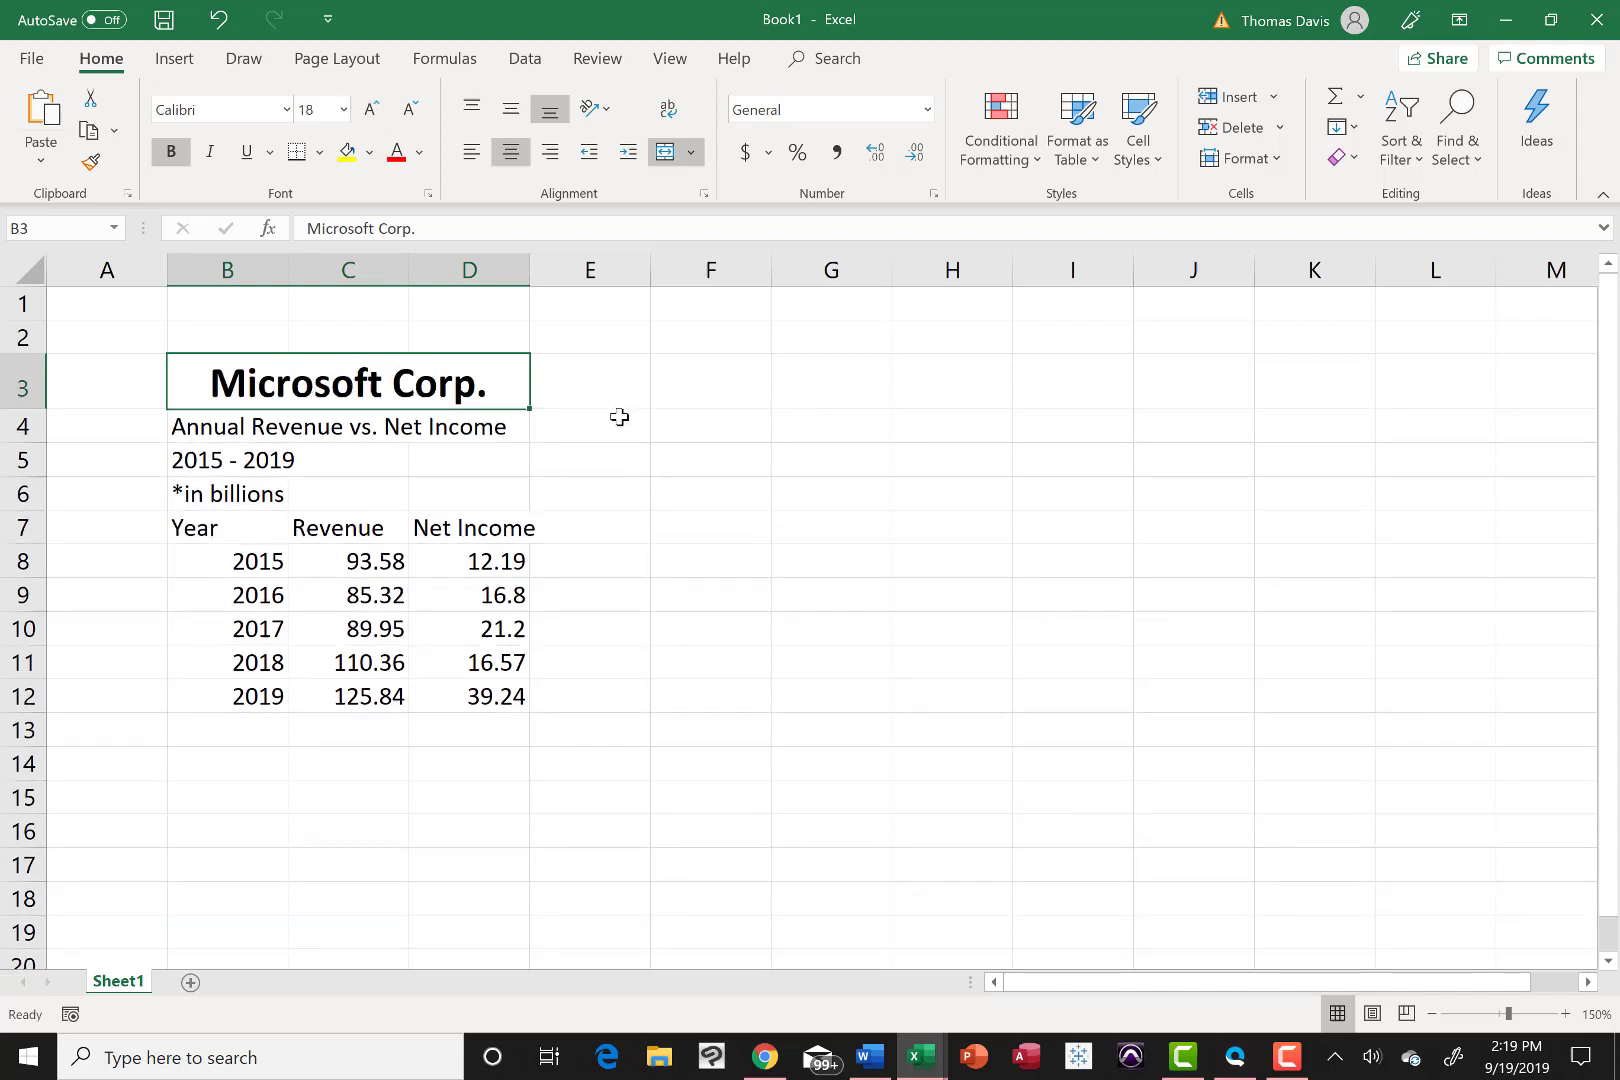
{"action": "left_click", "coordinate": [588, 426]}
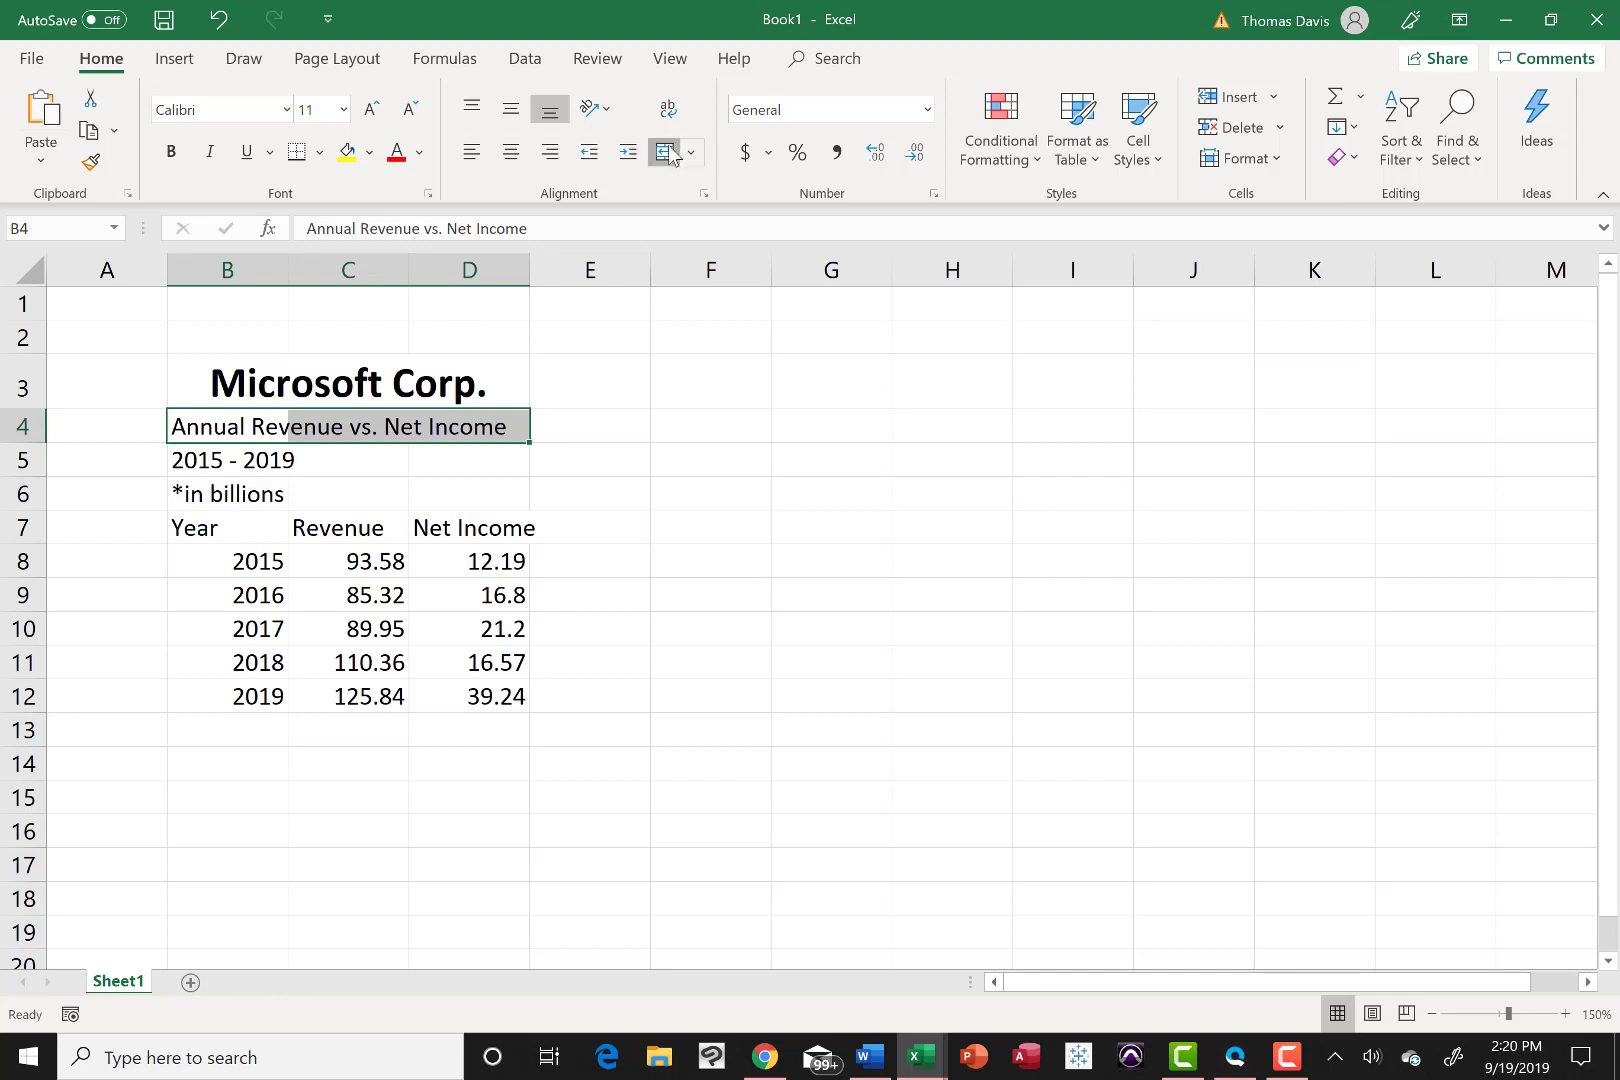
{"action": "left_click", "coordinate": [228, 460]}
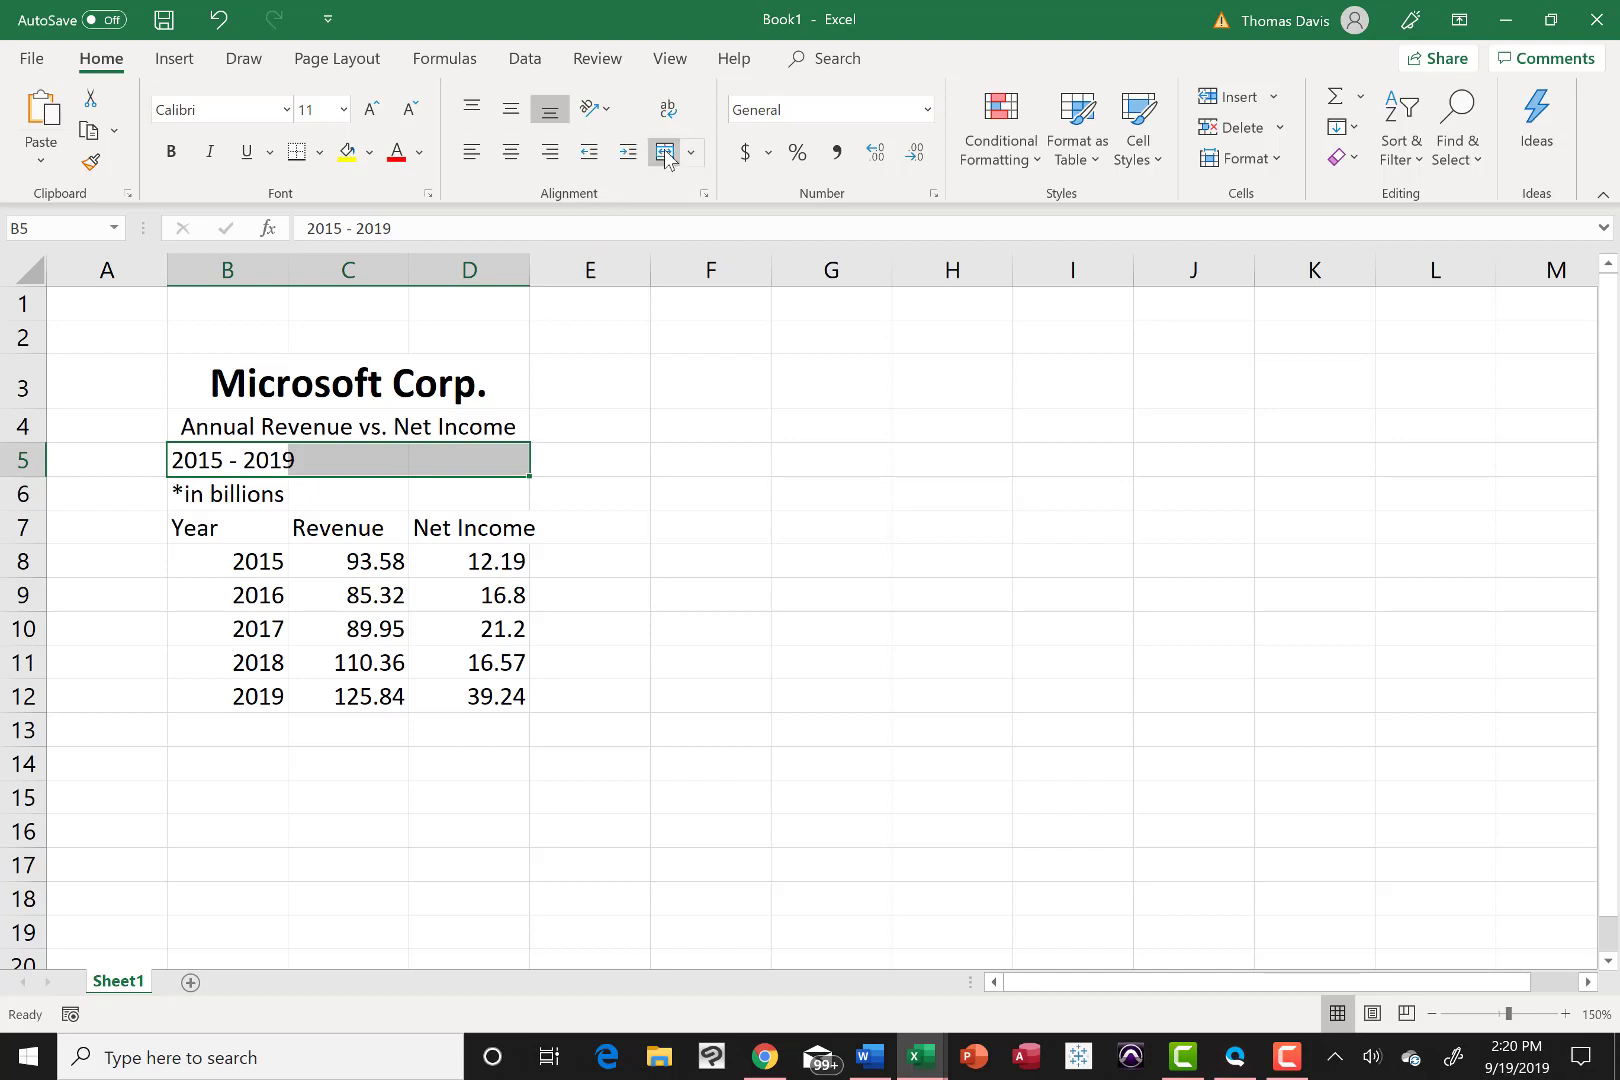
{"action": "left_click", "coordinate": [510, 152]}
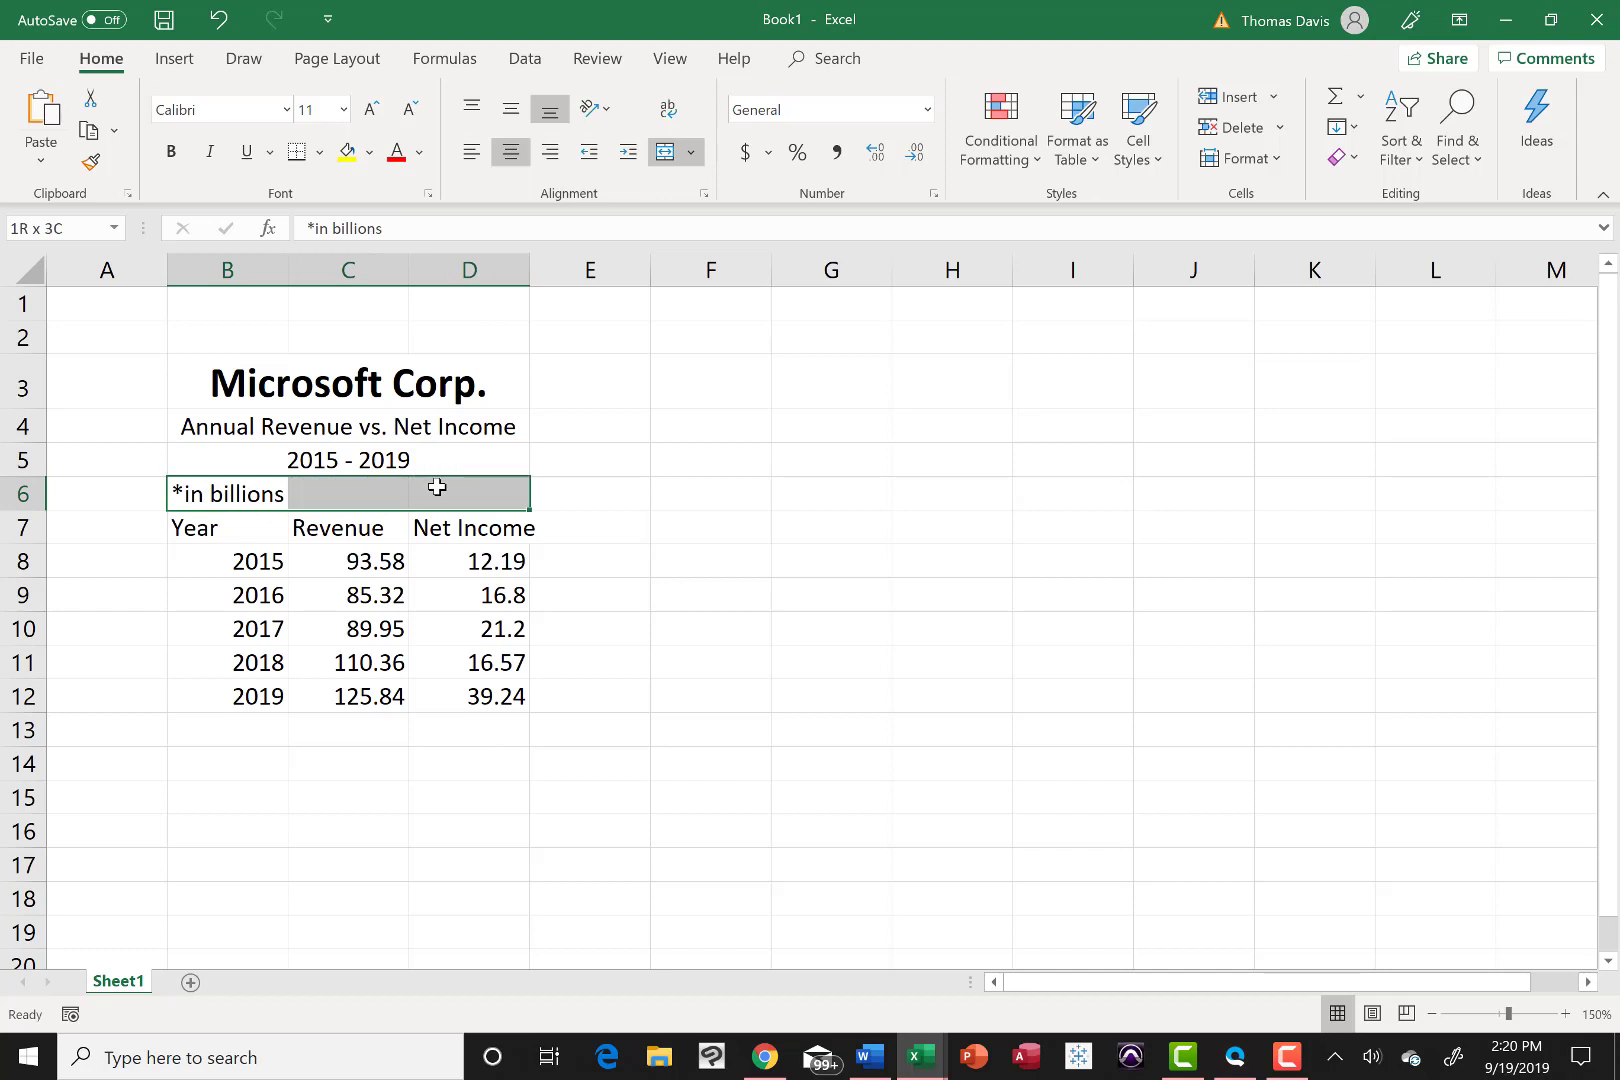
{"action": "left_click", "coordinate": [666, 152]}
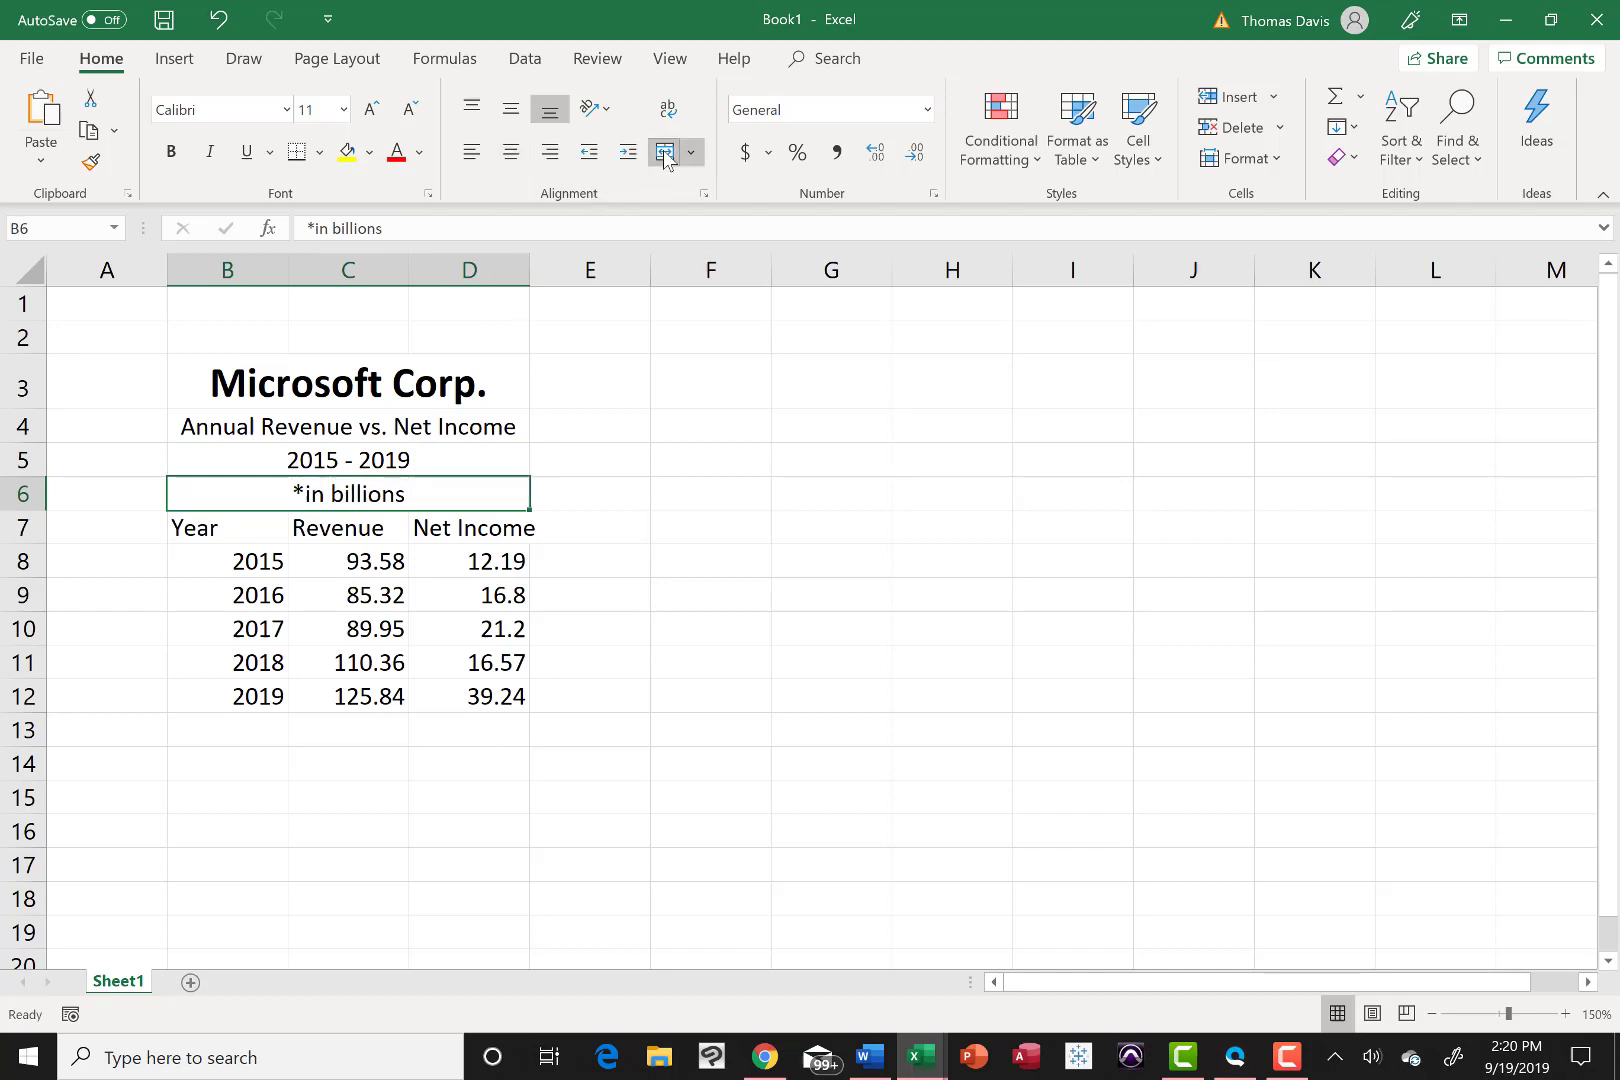
{"action": "left_click", "coordinate": [708, 560]}
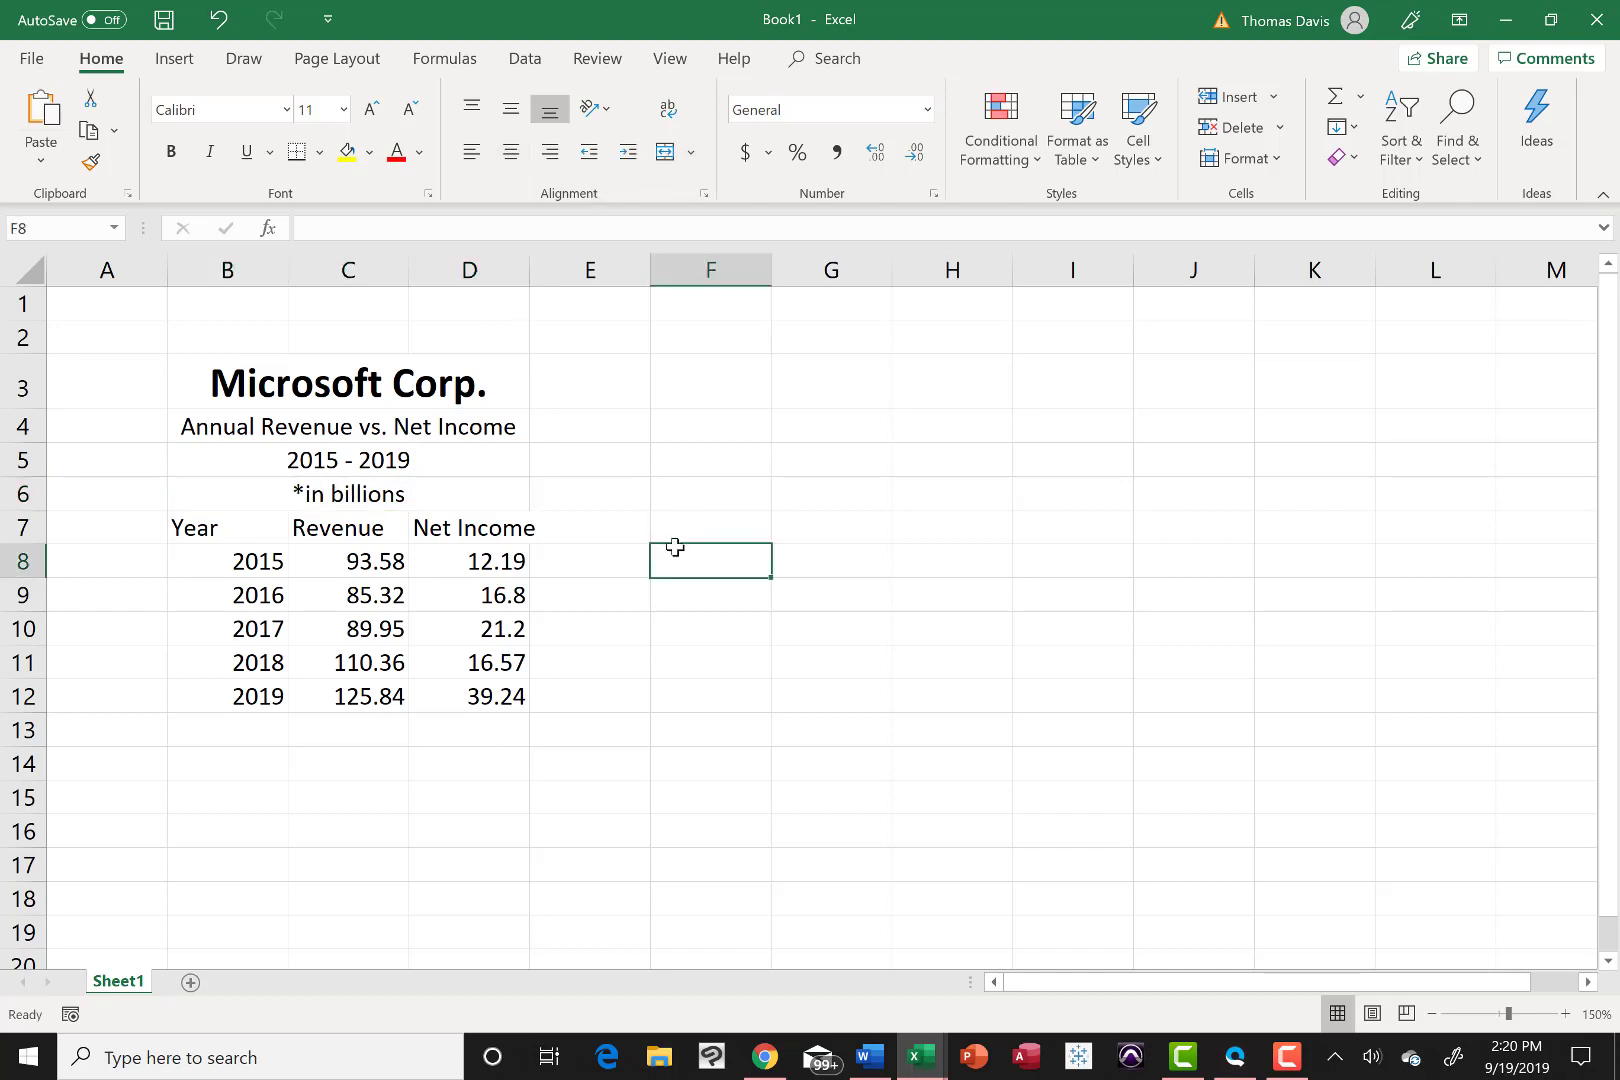
{"action": "mouse_move", "coordinate": [506, 558]}
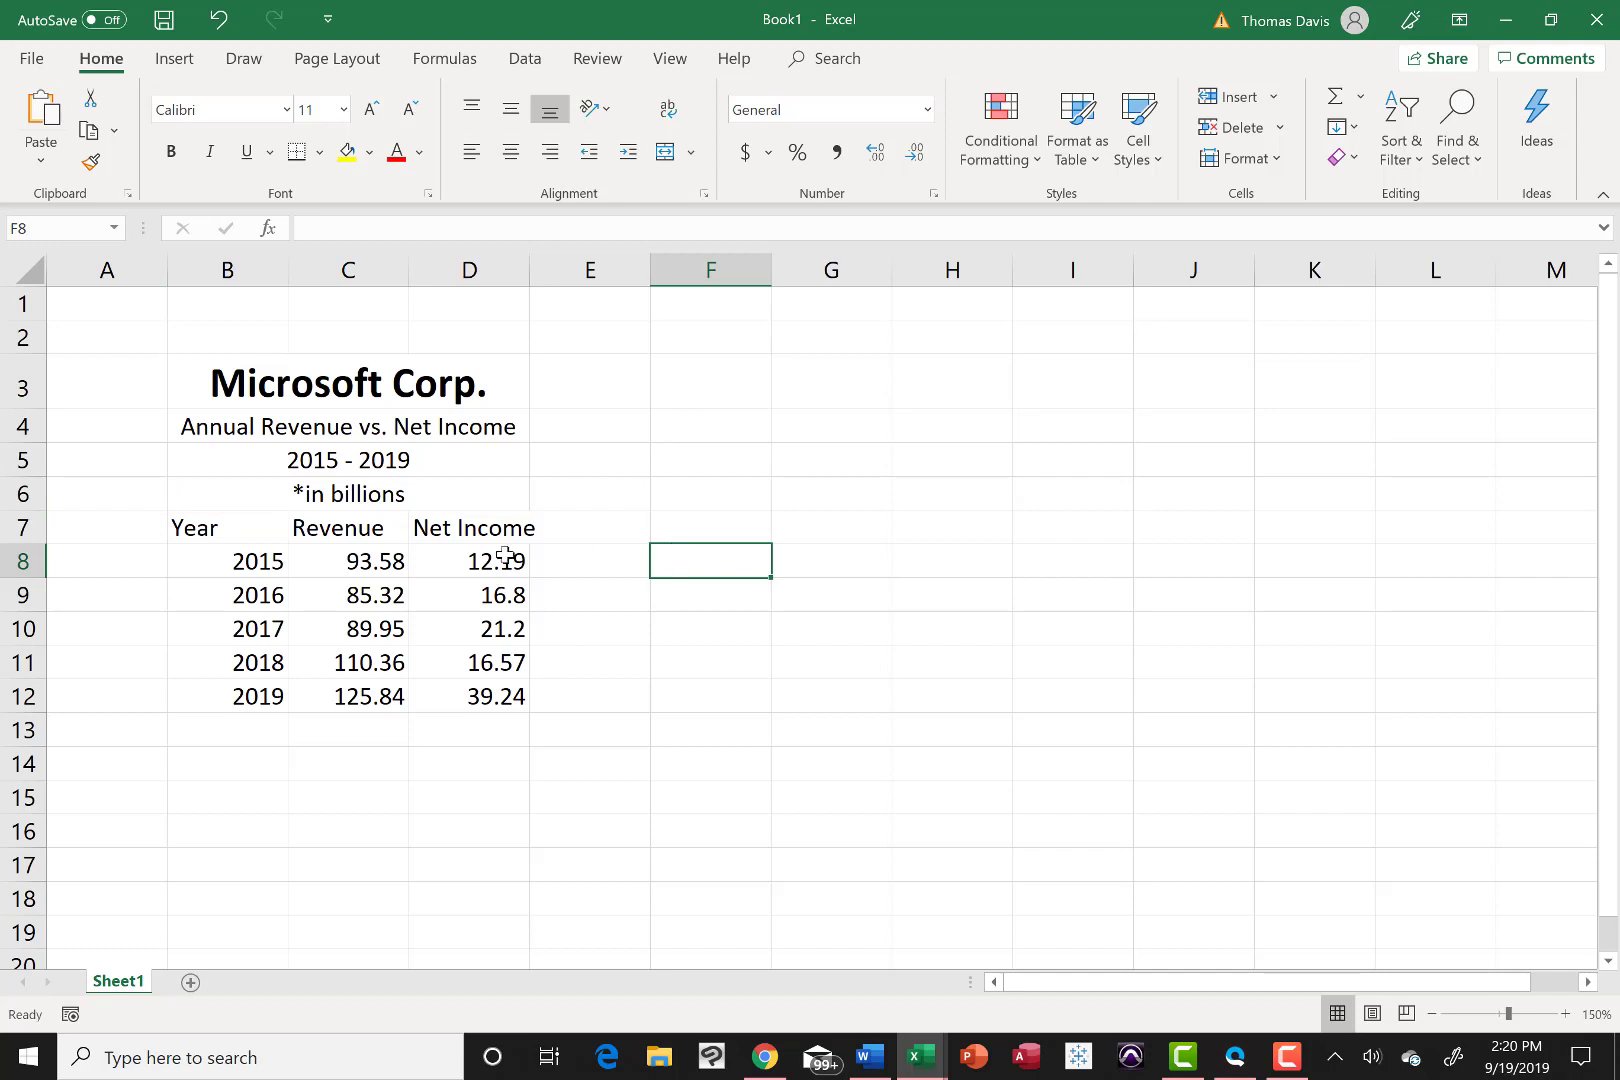
{"action": "mouse_move", "coordinate": [228, 528]}
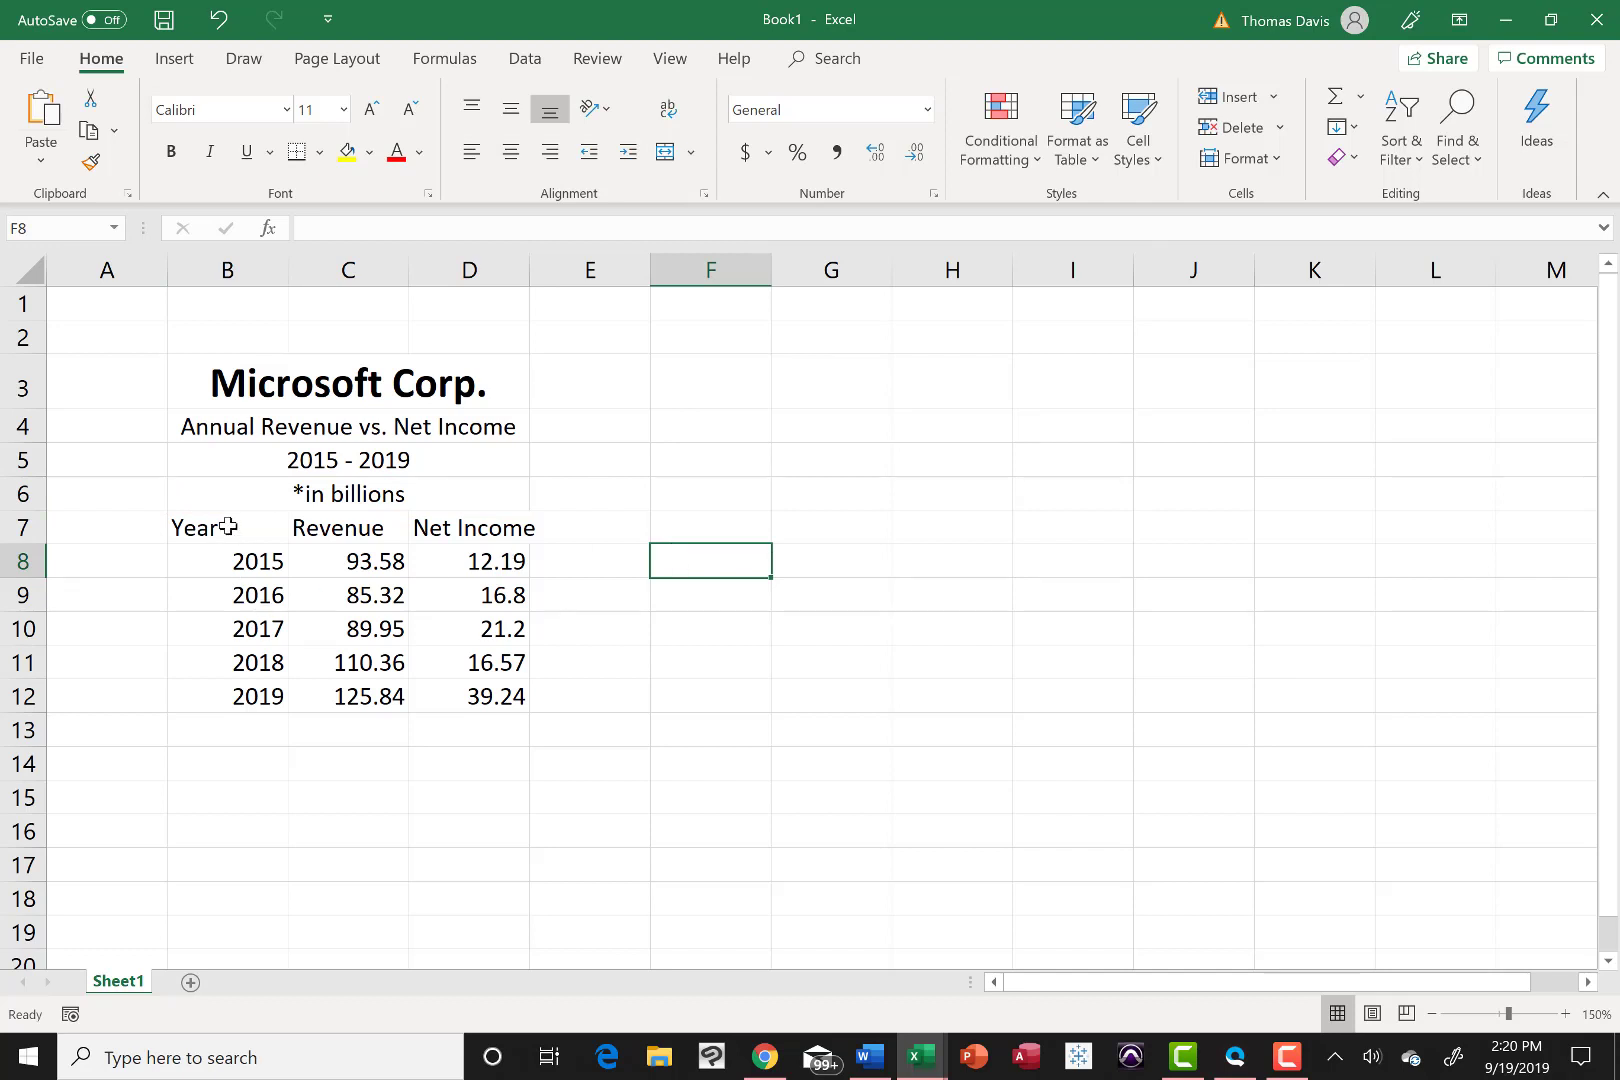
Step: Right-align the Year, Revenue and Net Income headings and widen the Net Income column
{"action": "left_click", "coordinate": [348, 528]}
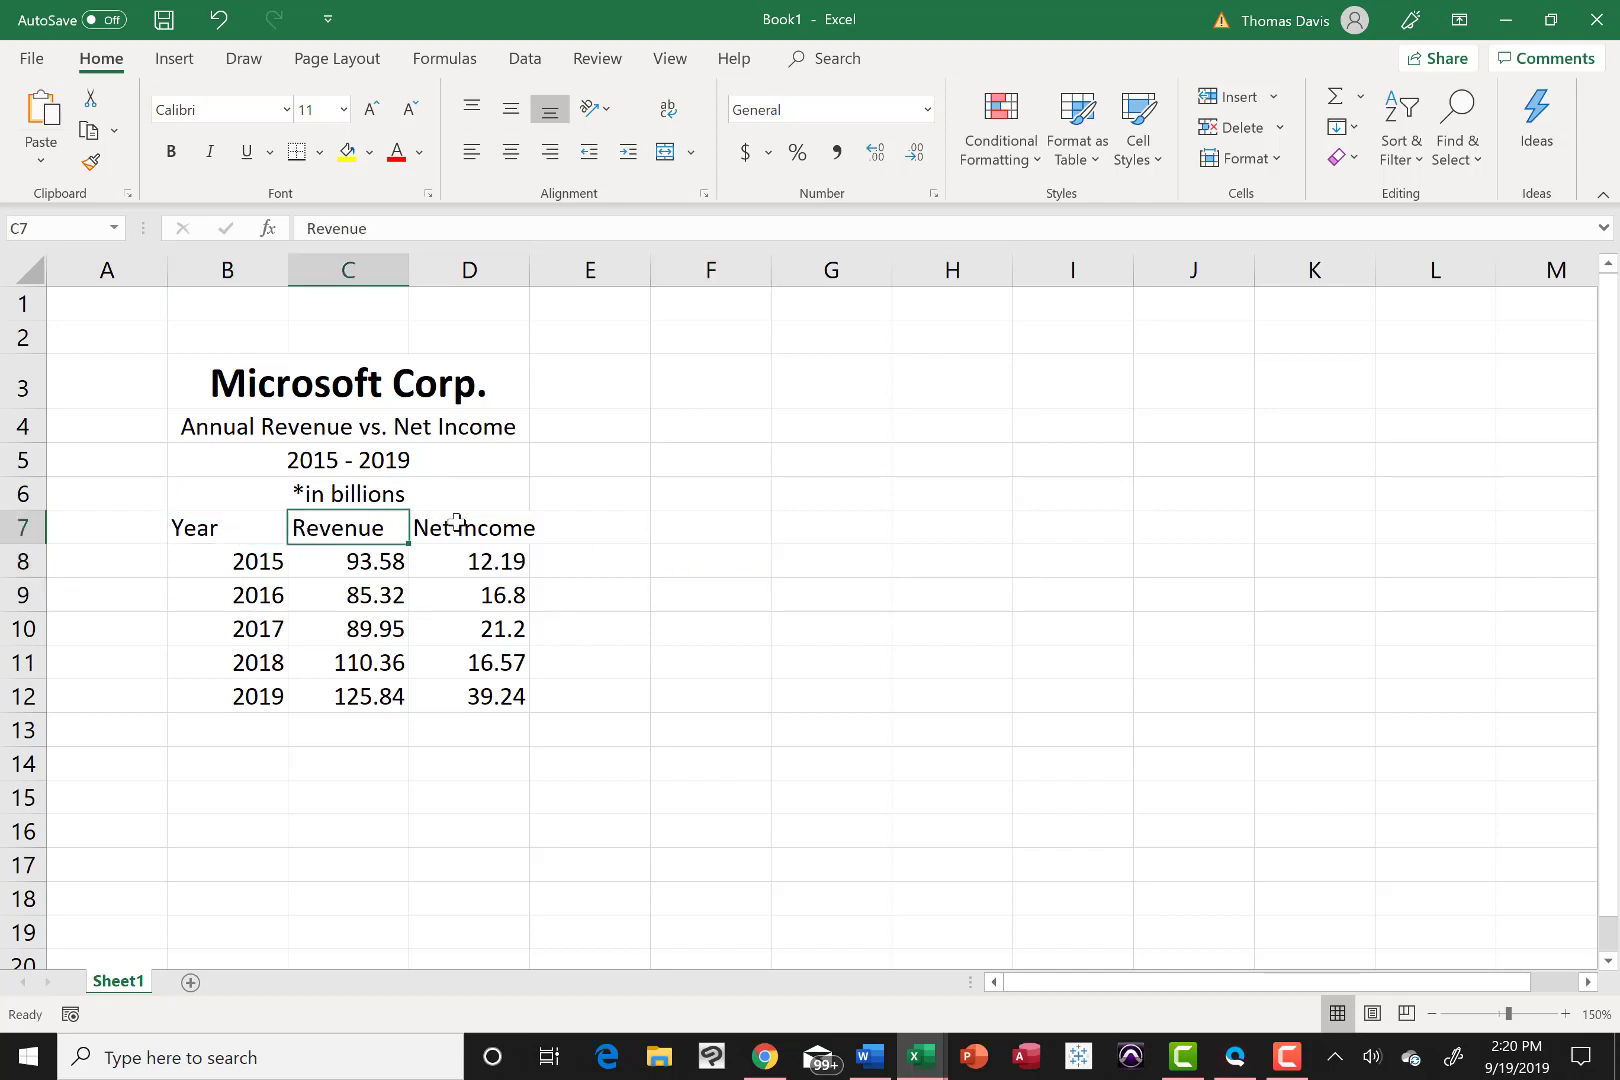
{"action": "left_click", "coordinate": [470, 528]}
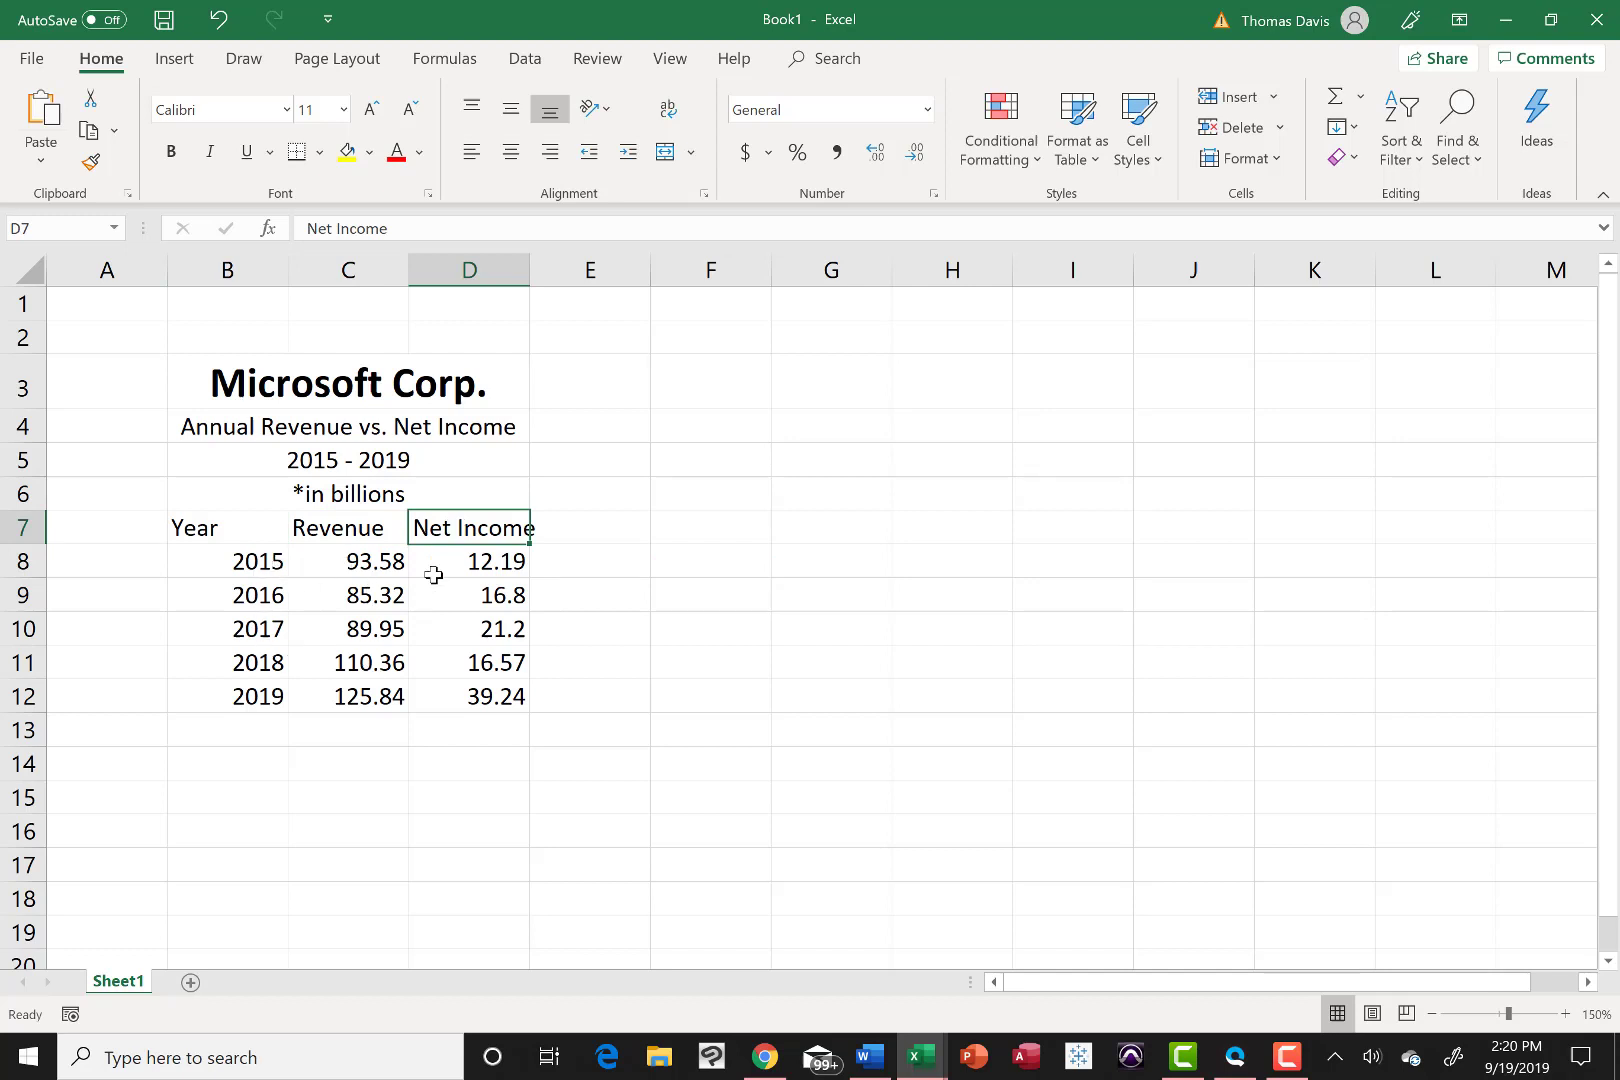
{"action": "left_click", "coordinate": [194, 528]}
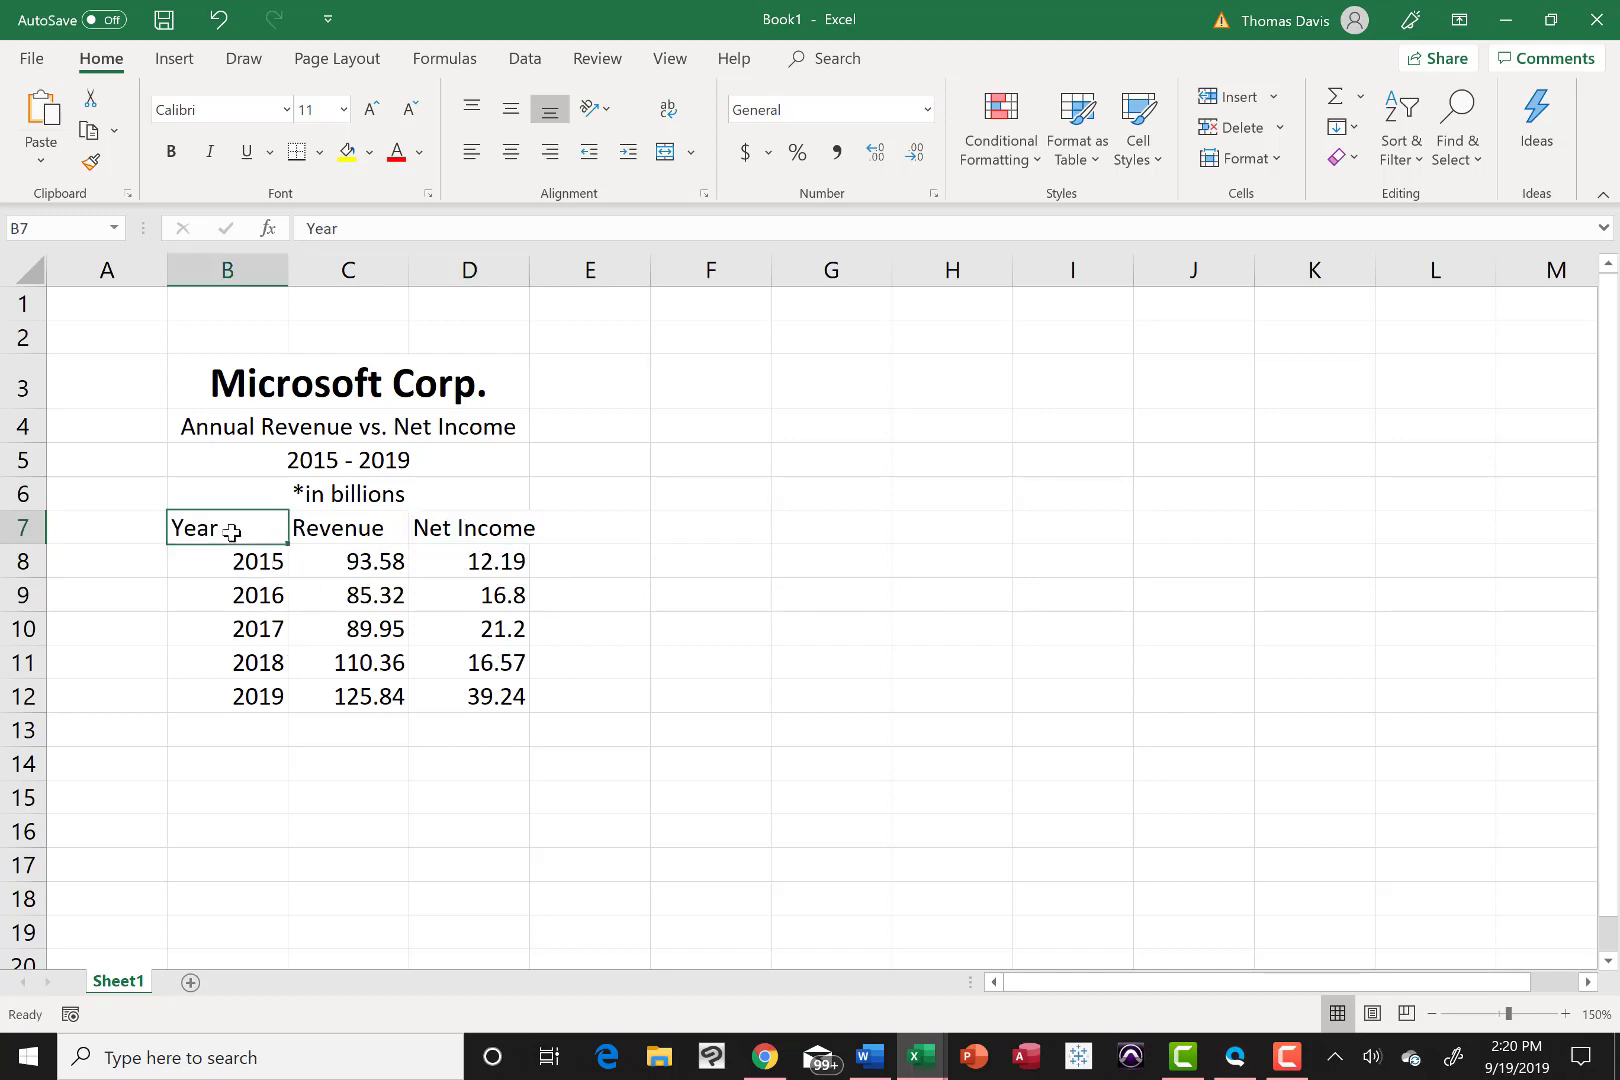
{"action": "mouse_move", "coordinate": [184, 678]}
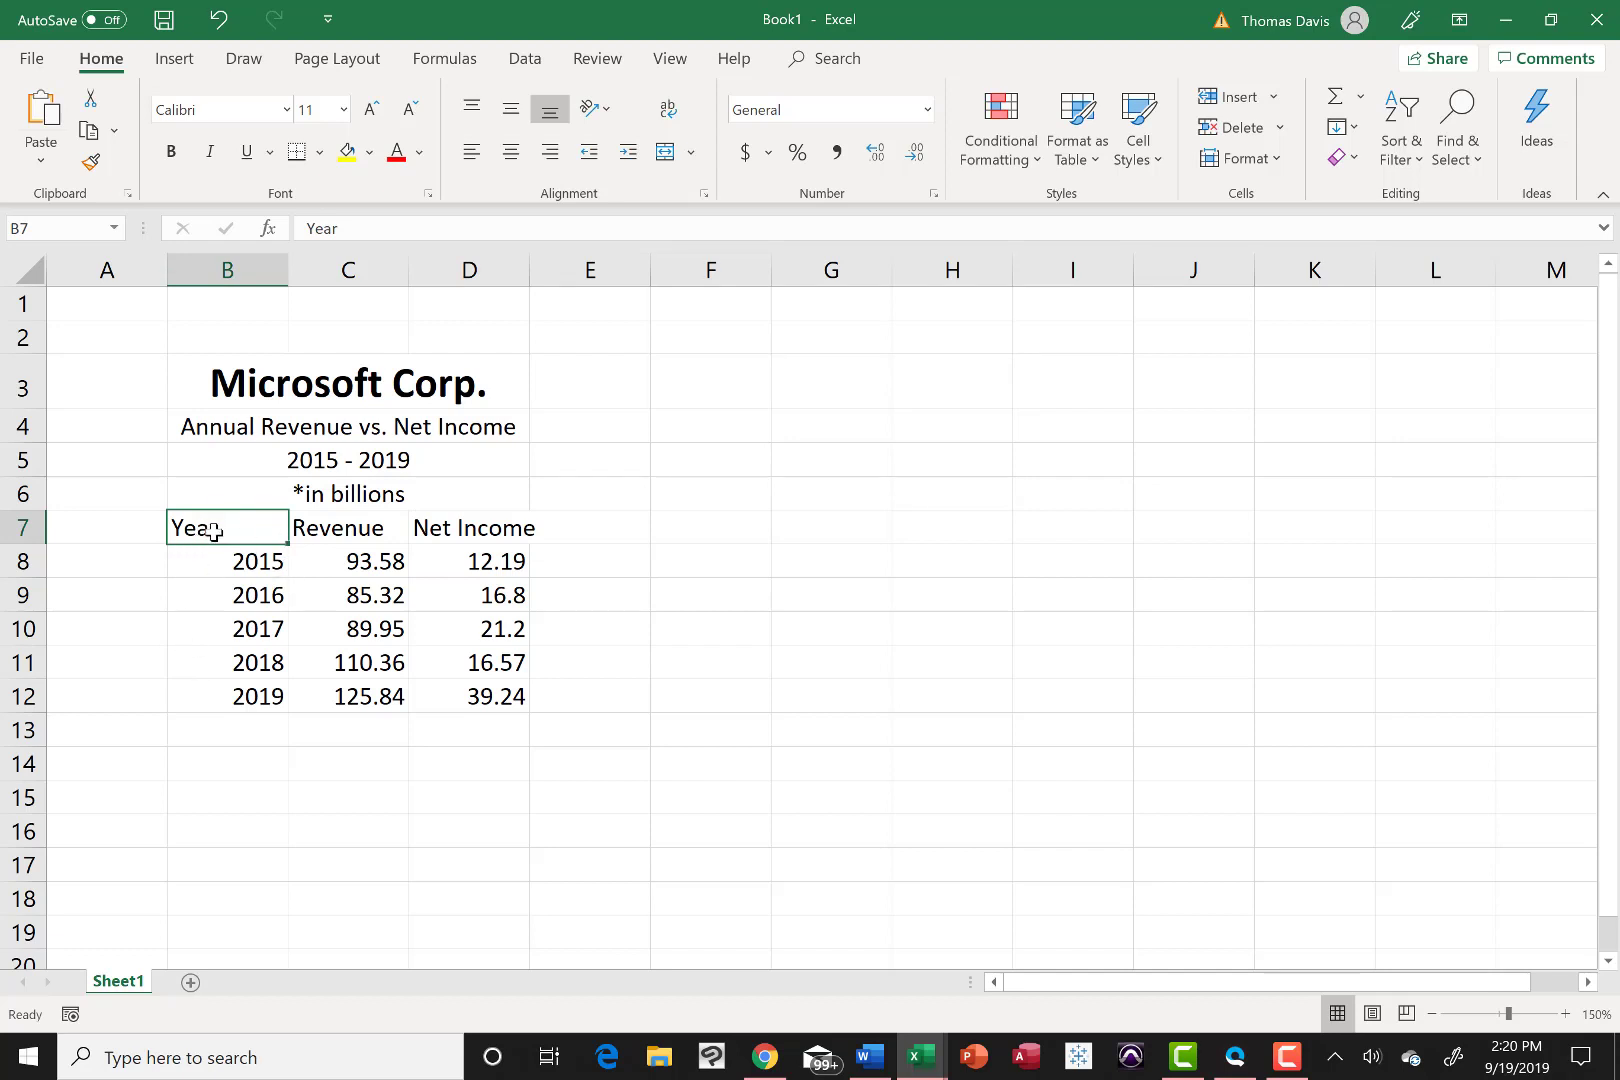
{"action": "mouse_move", "coordinate": [422, 316]}
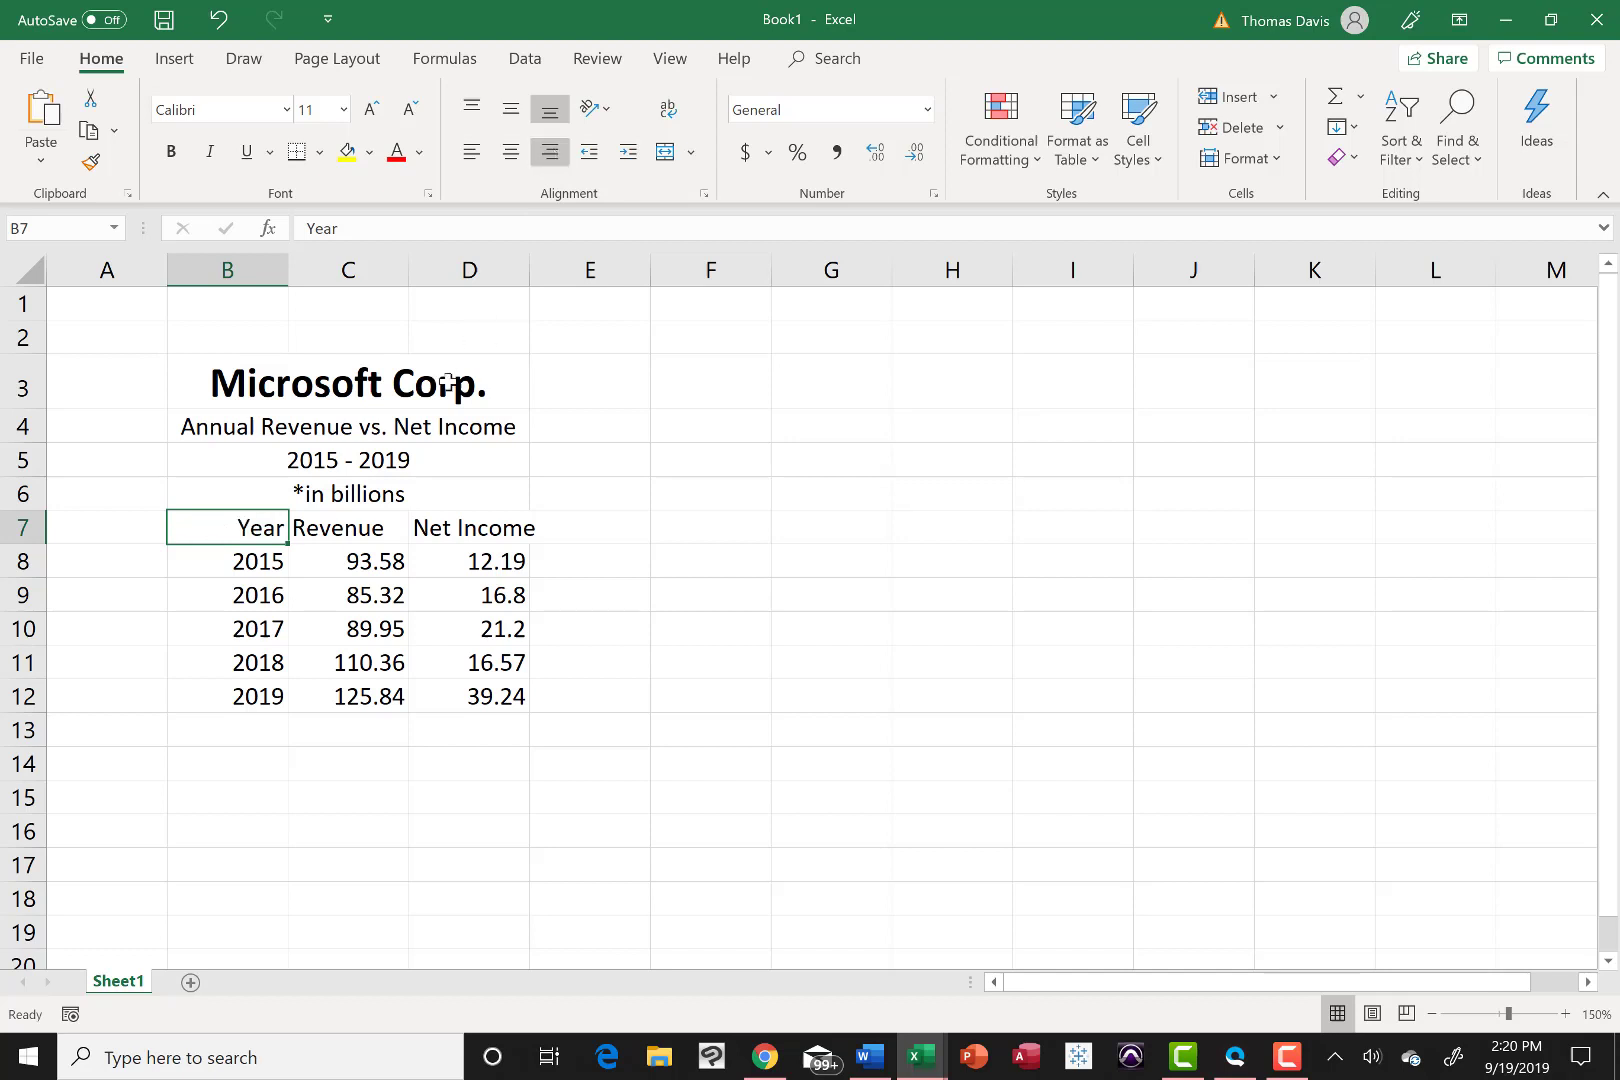
{"action": "left_click", "coordinate": [348, 528]}
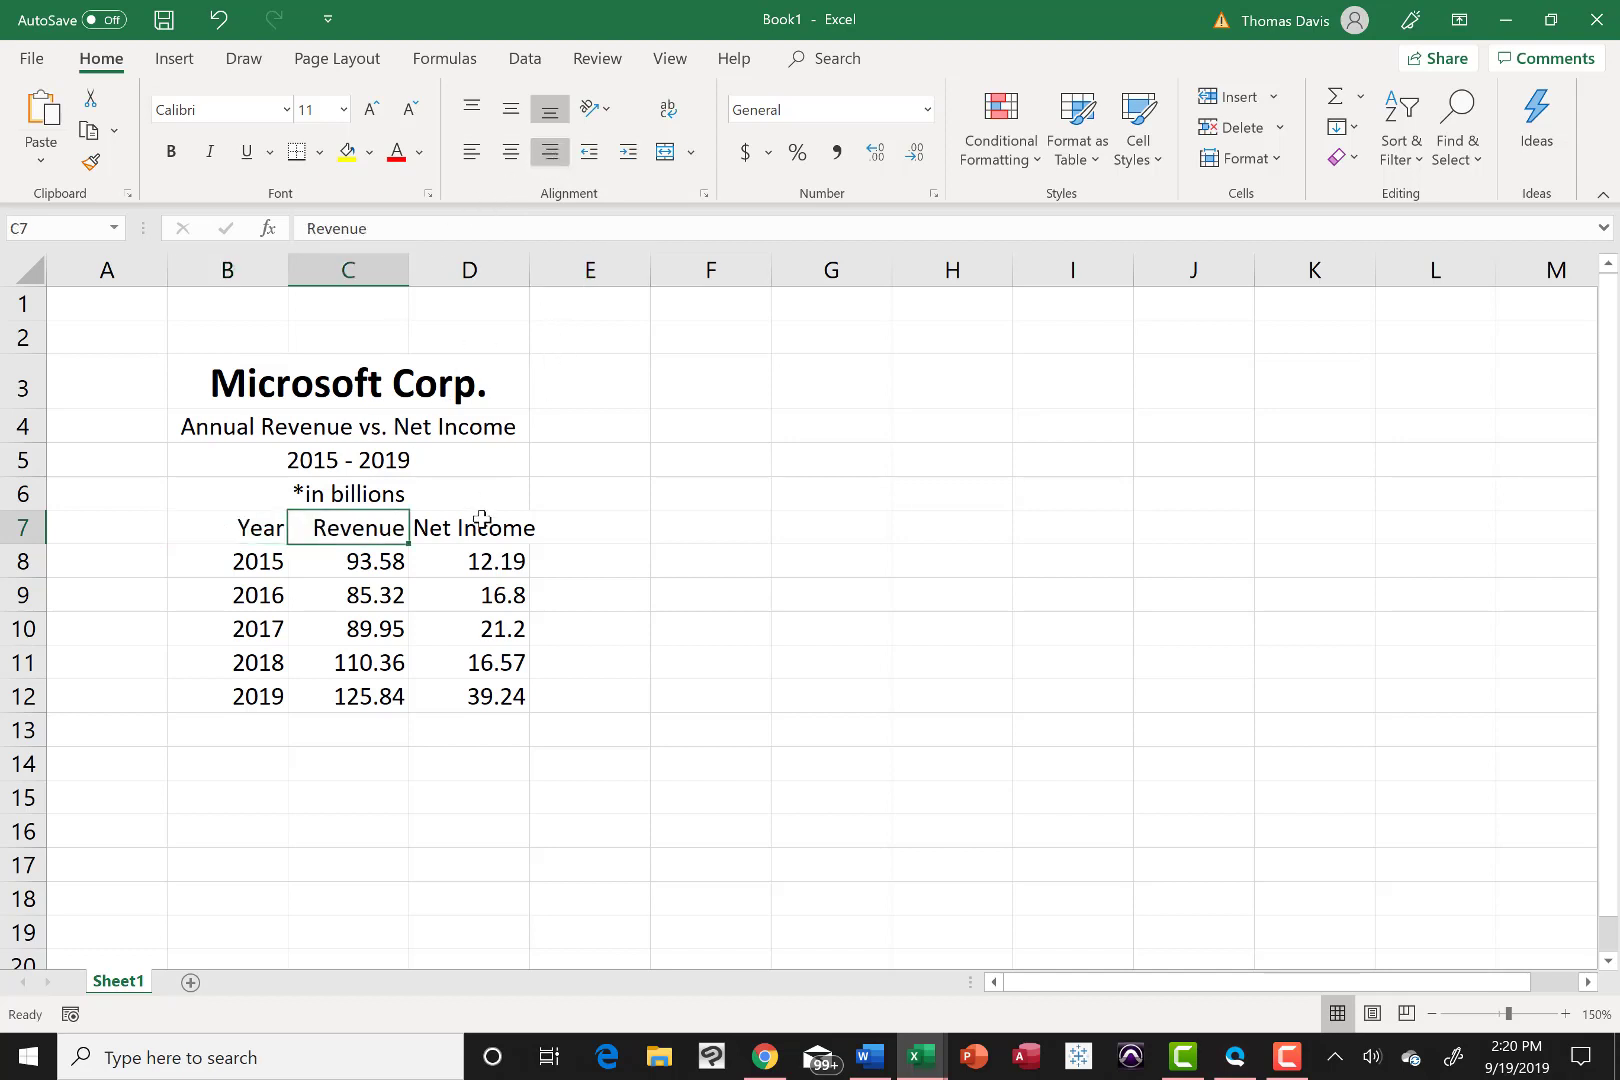
{"action": "left_click", "coordinate": [468, 528]}
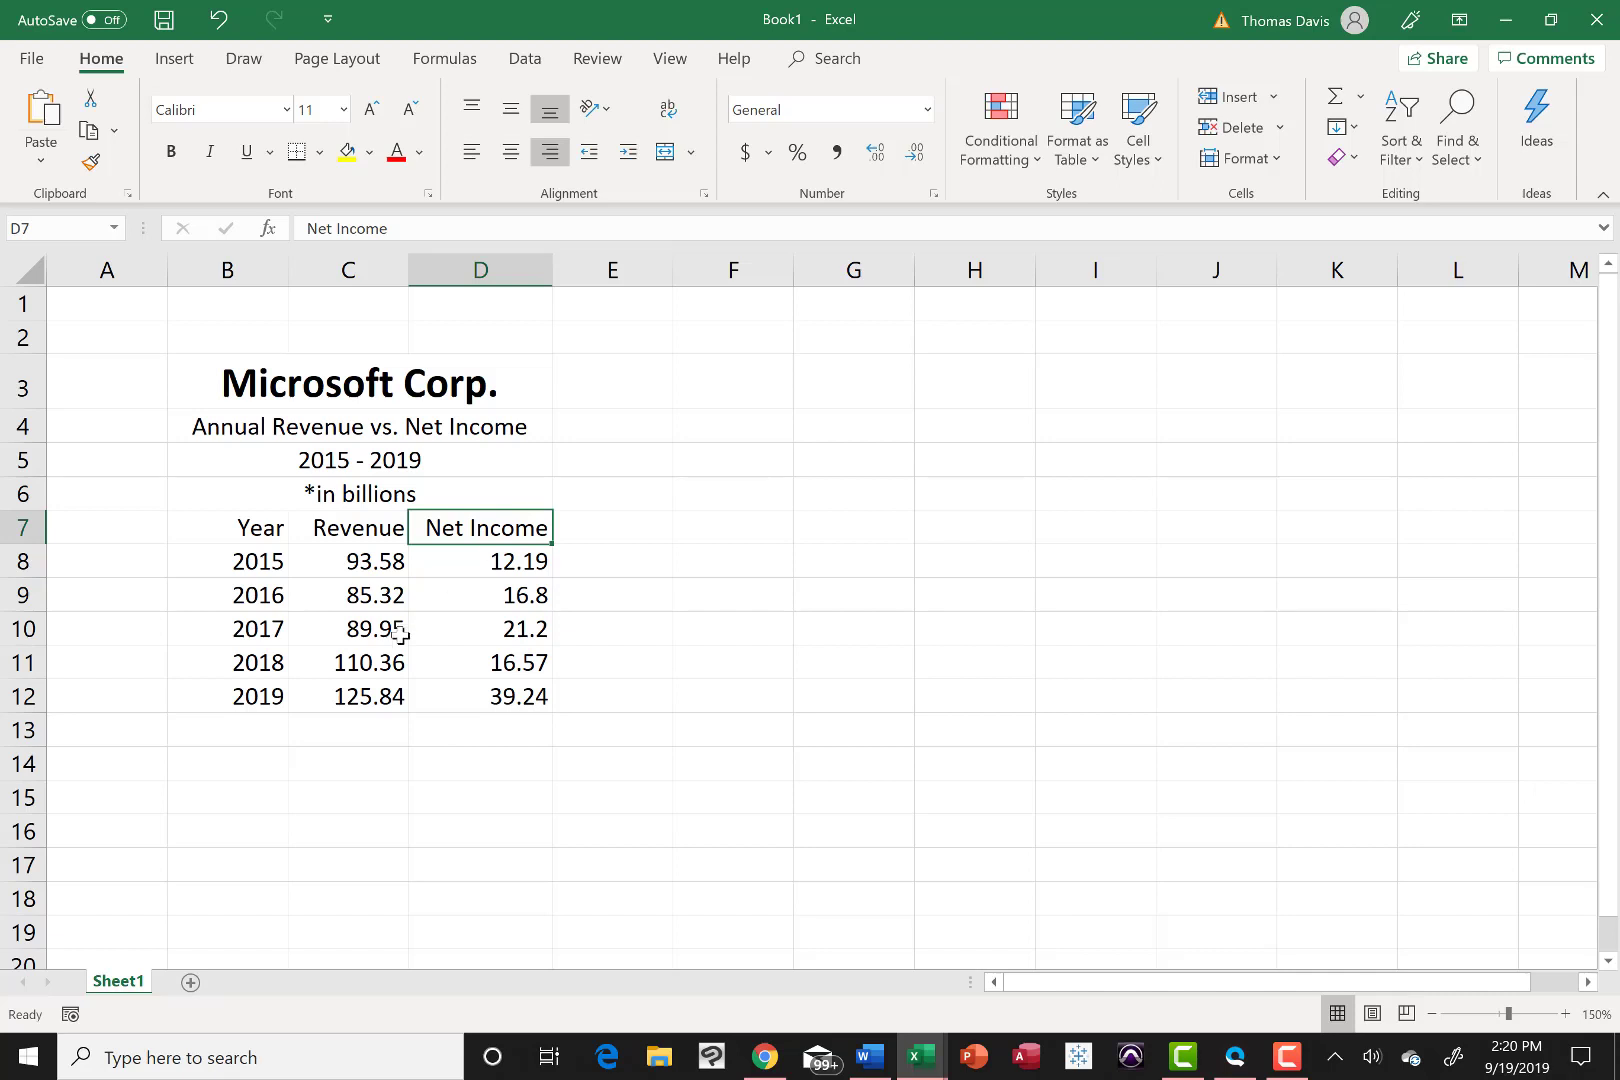
{"action": "mouse_move", "coordinate": [428, 704]}
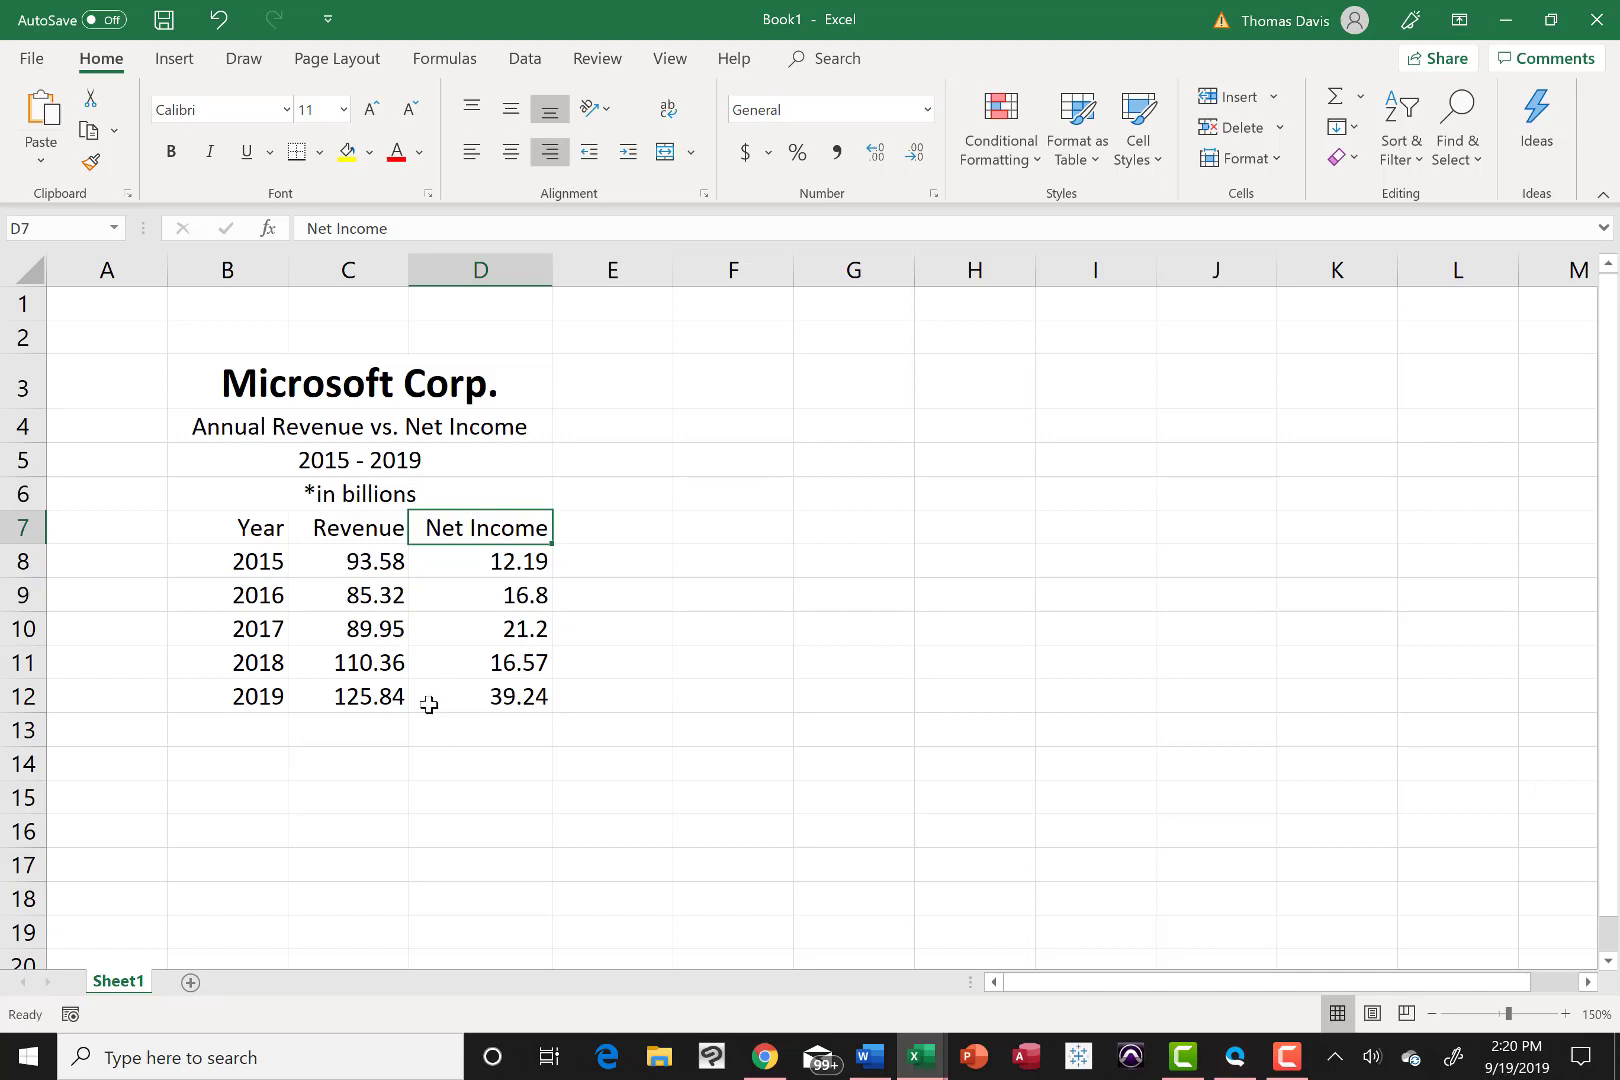
{"action": "mouse_move", "coordinate": [418, 514]}
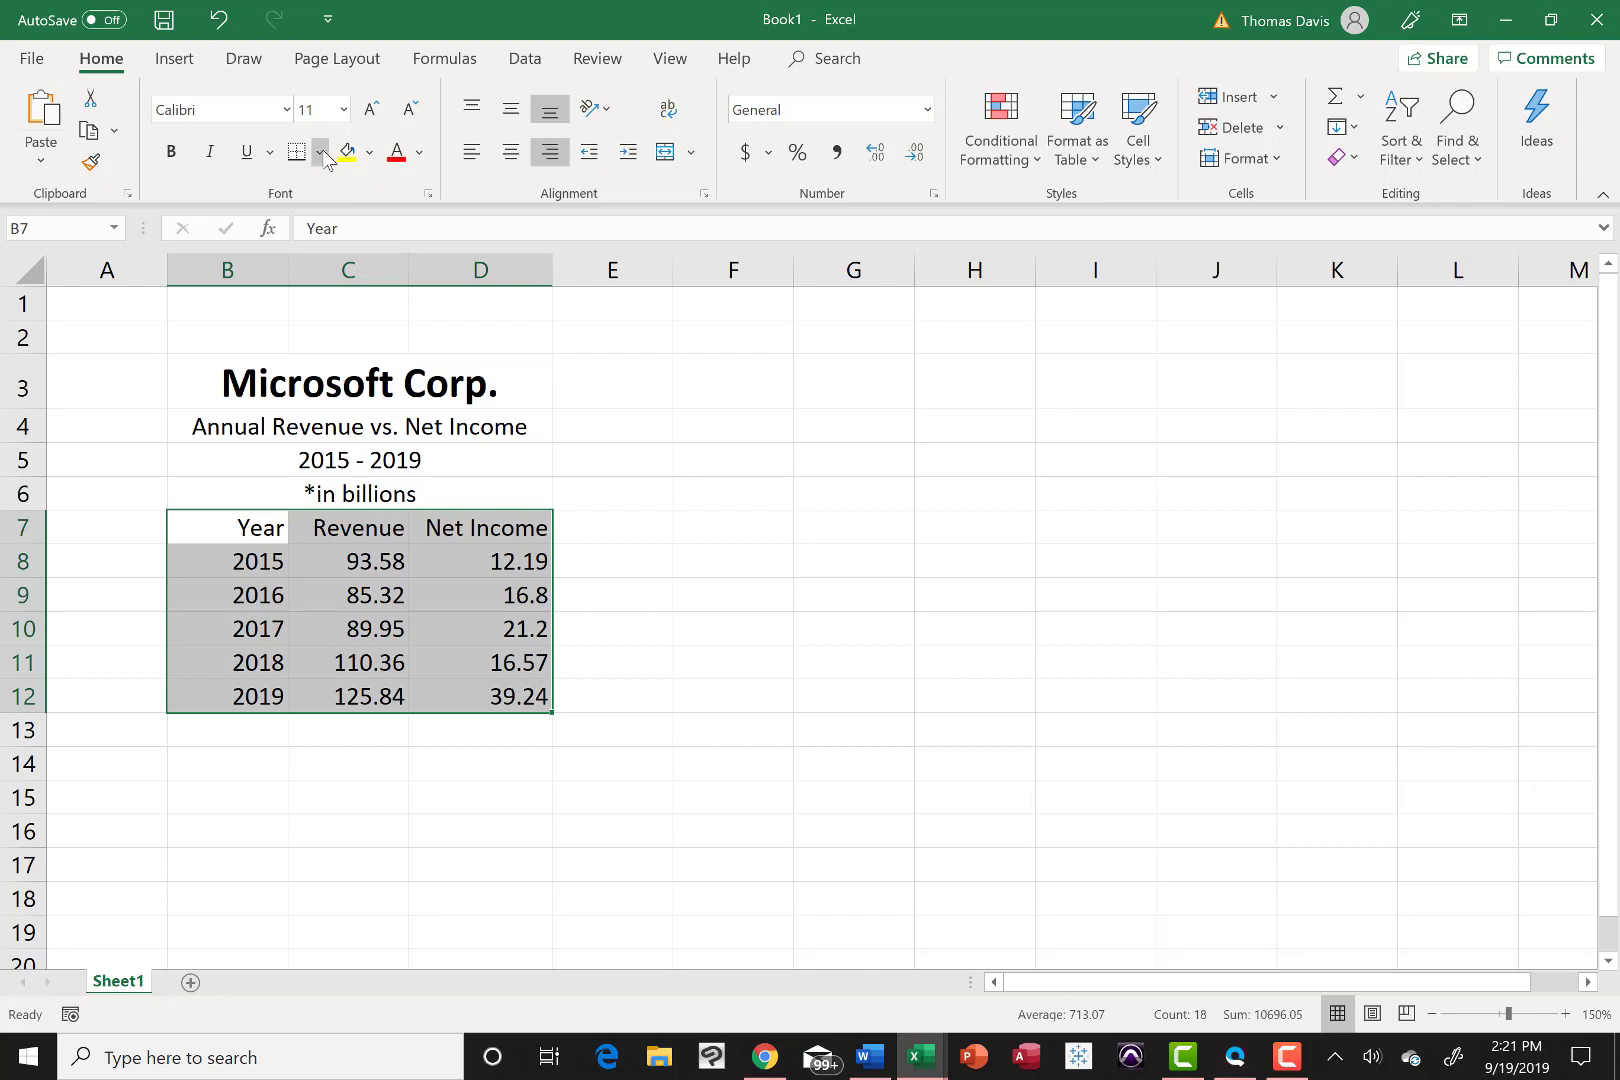
Step: Apply Thick Outside Borders to the B7:D12 table and deselect to view it
{"action": "left_click", "coordinate": [322, 152]}
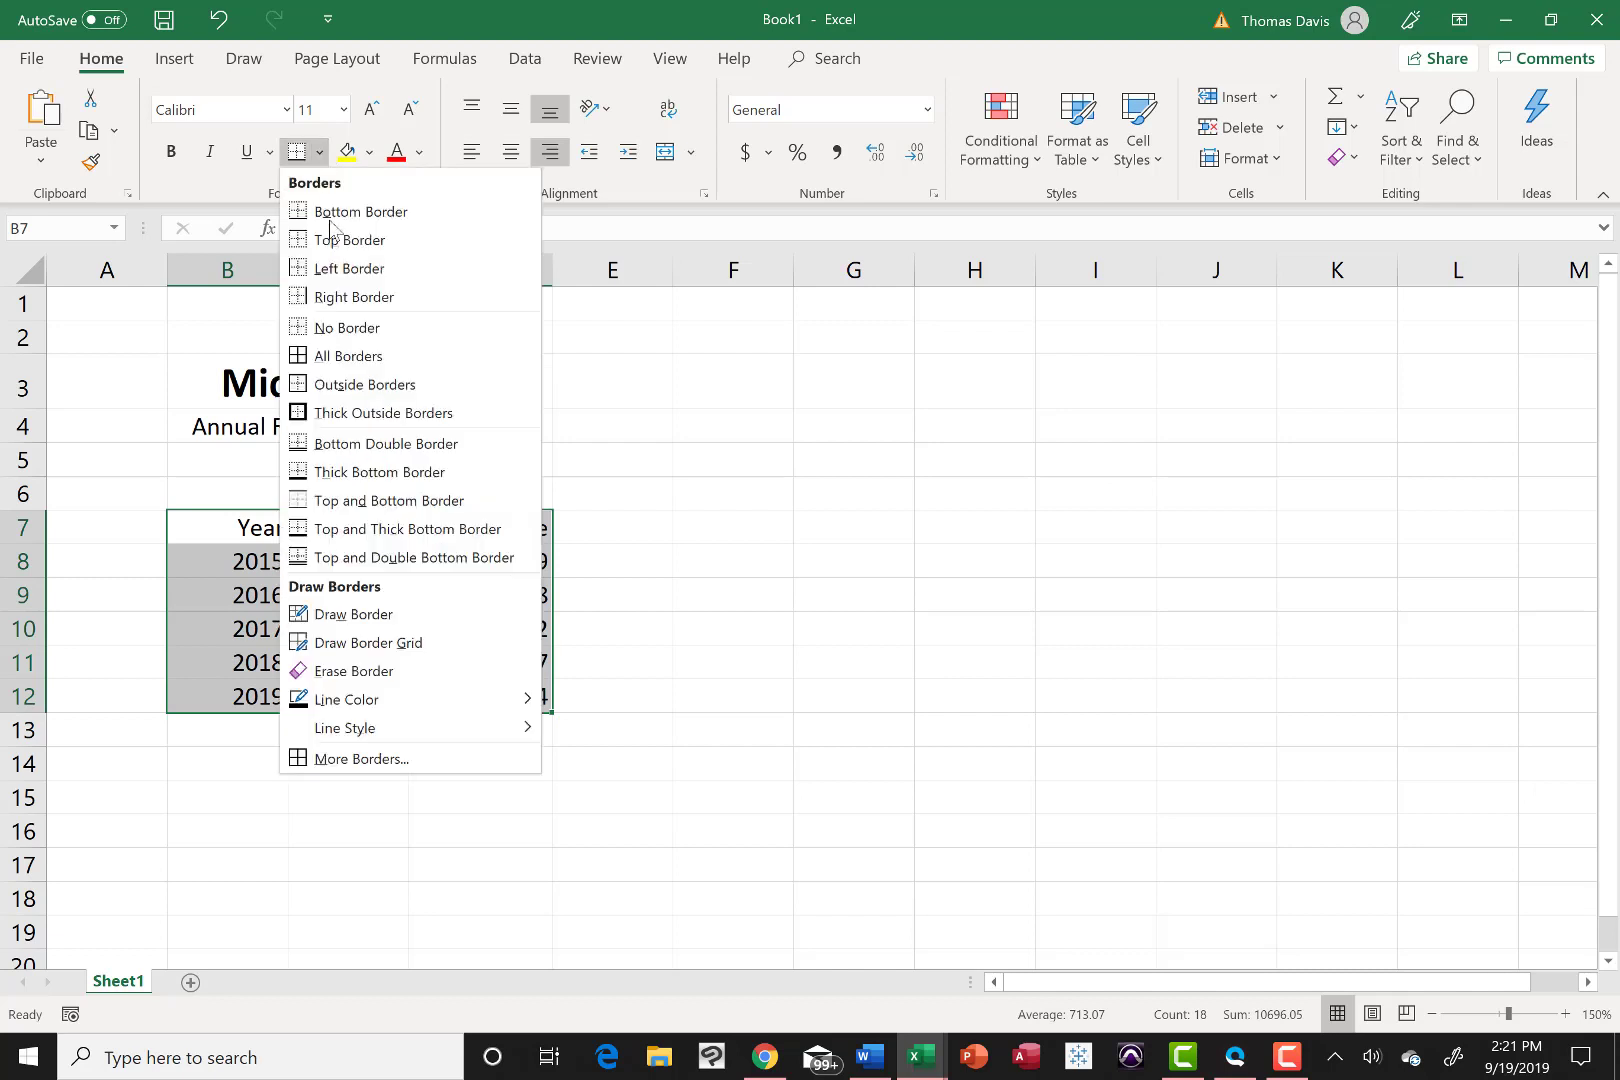
{"action": "mouse_move", "coordinate": [382, 412]}
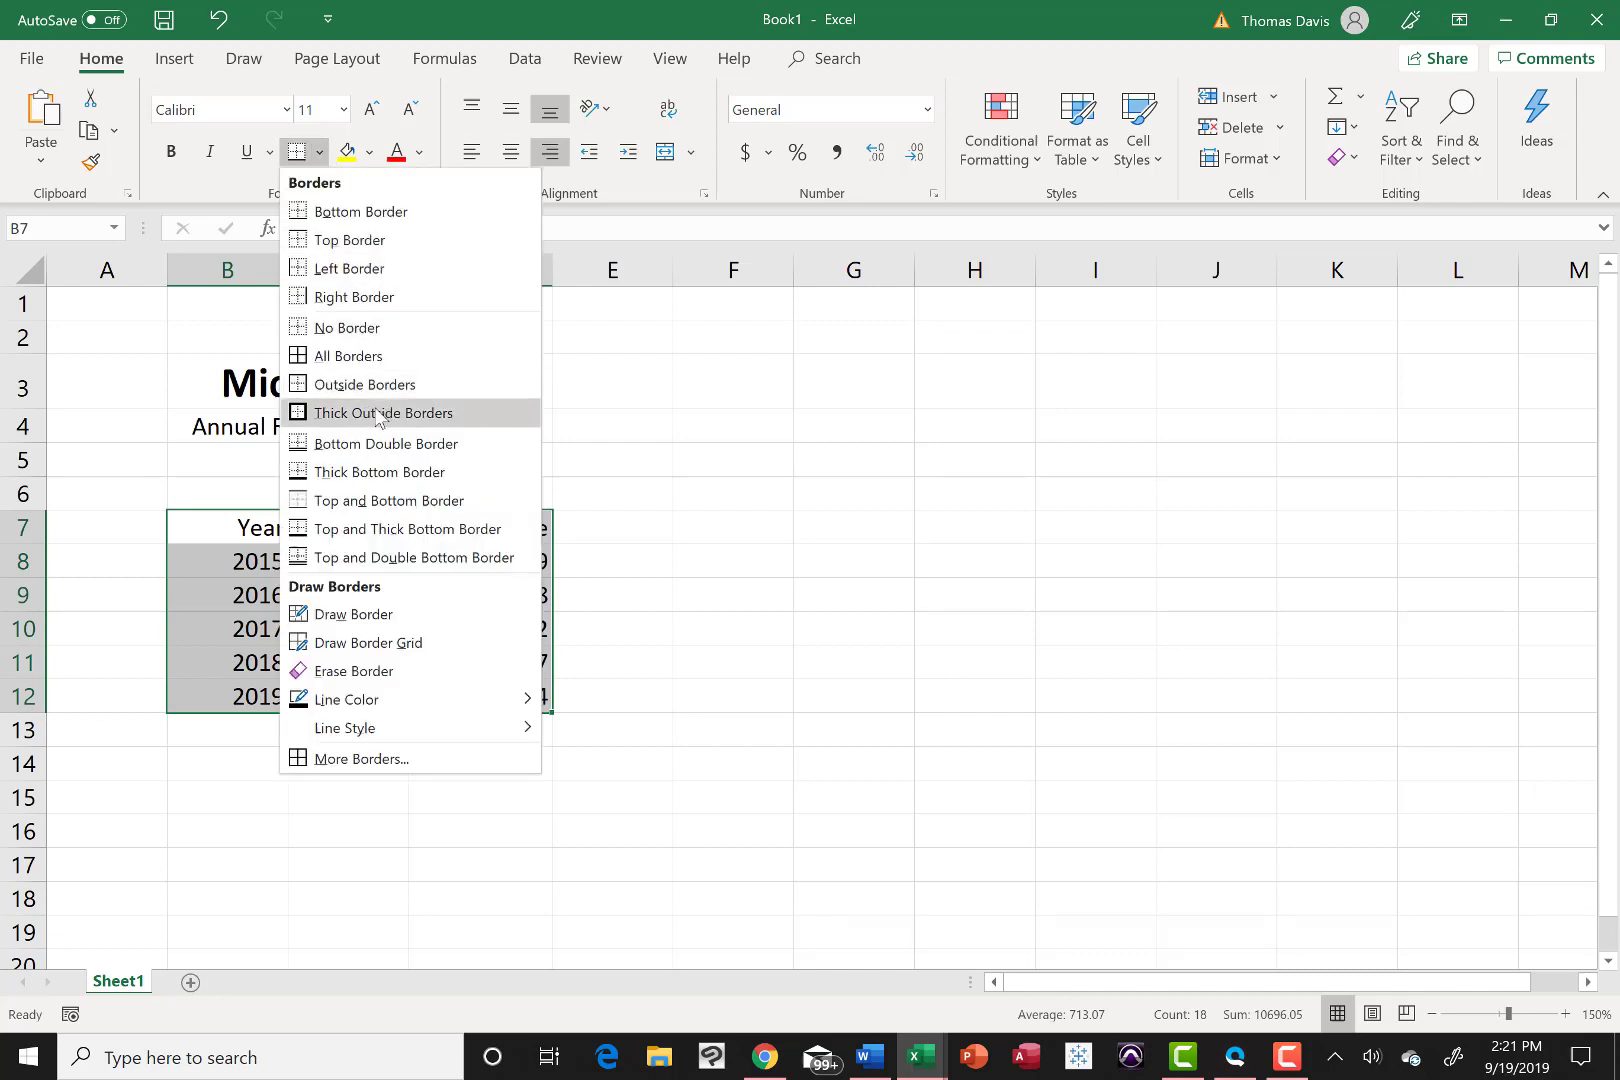
{"action": "left_click", "coordinate": [384, 412]}
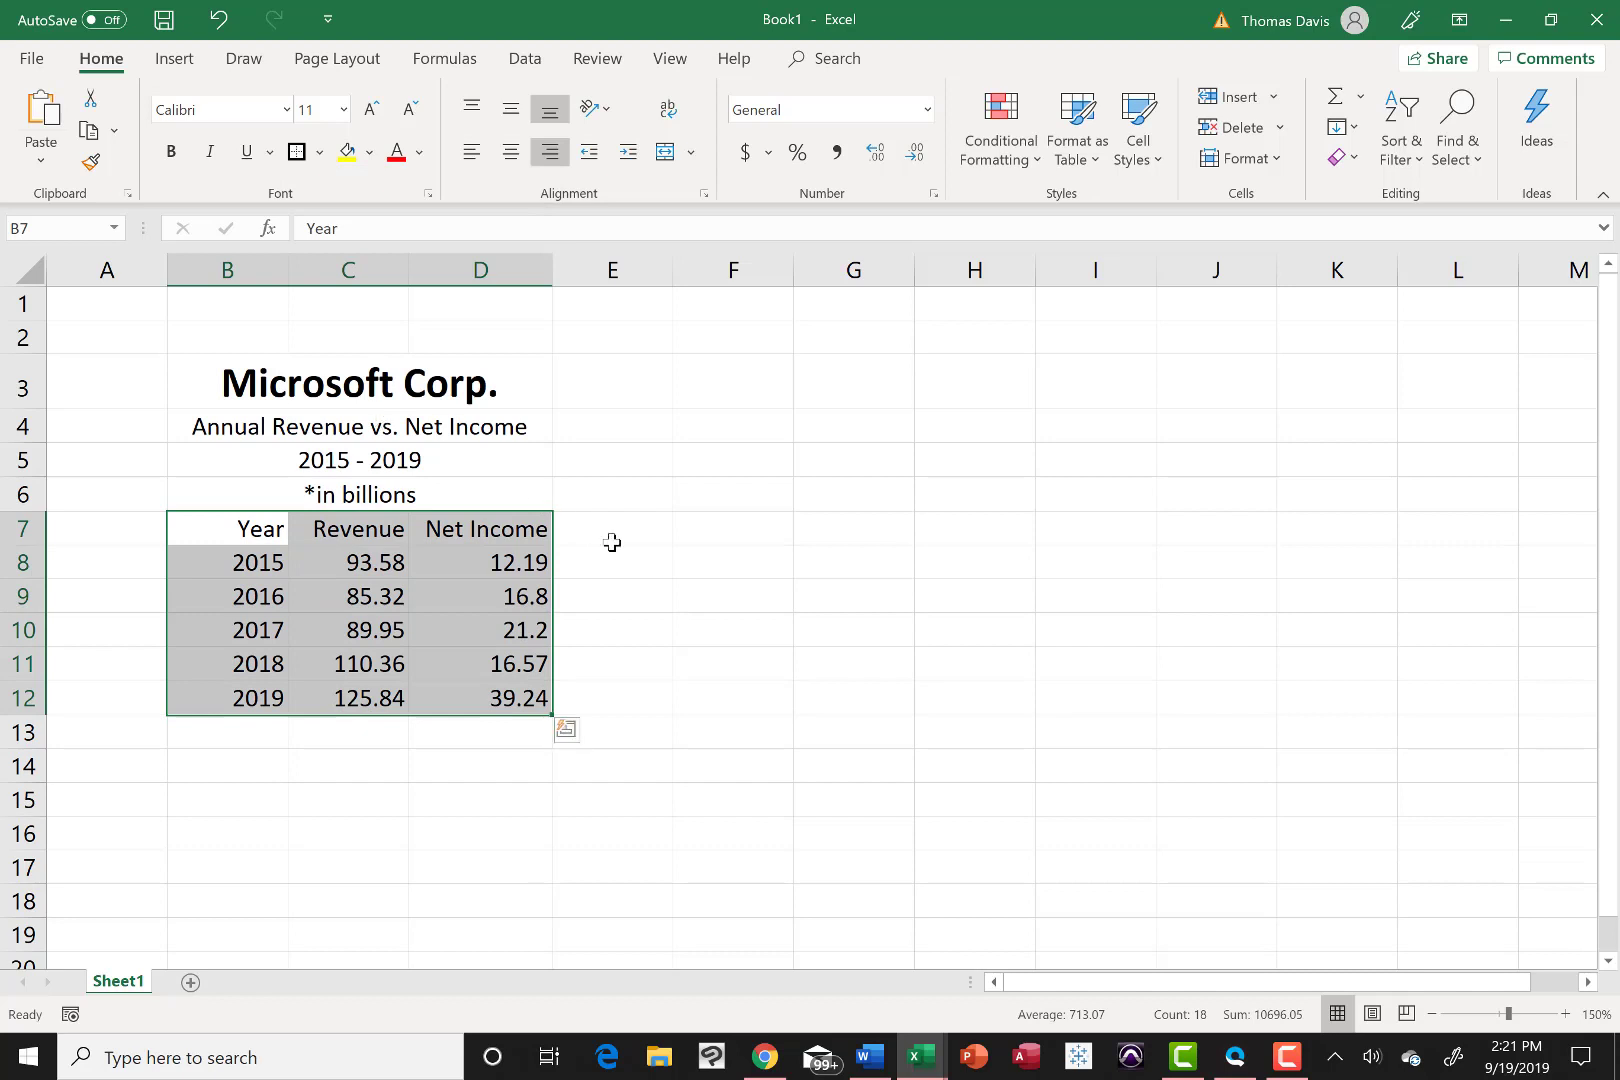
{"action": "left_click", "coordinate": [732, 628]}
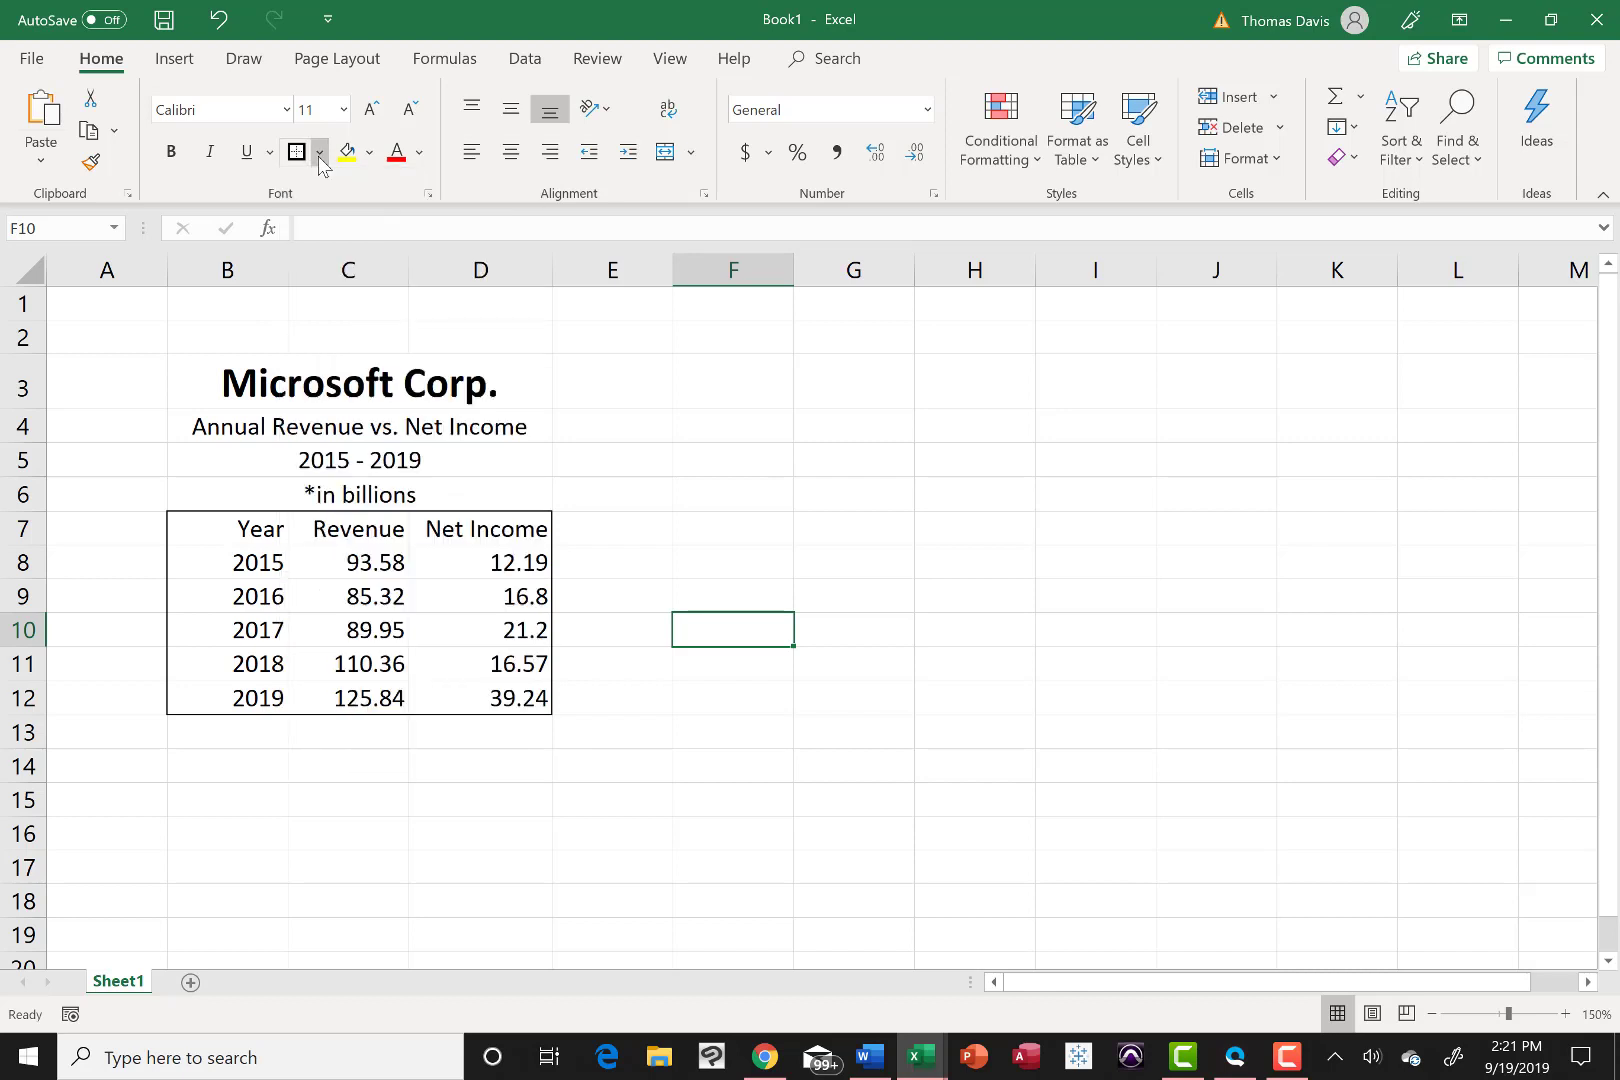
{"action": "mouse_move", "coordinate": [220, 542]}
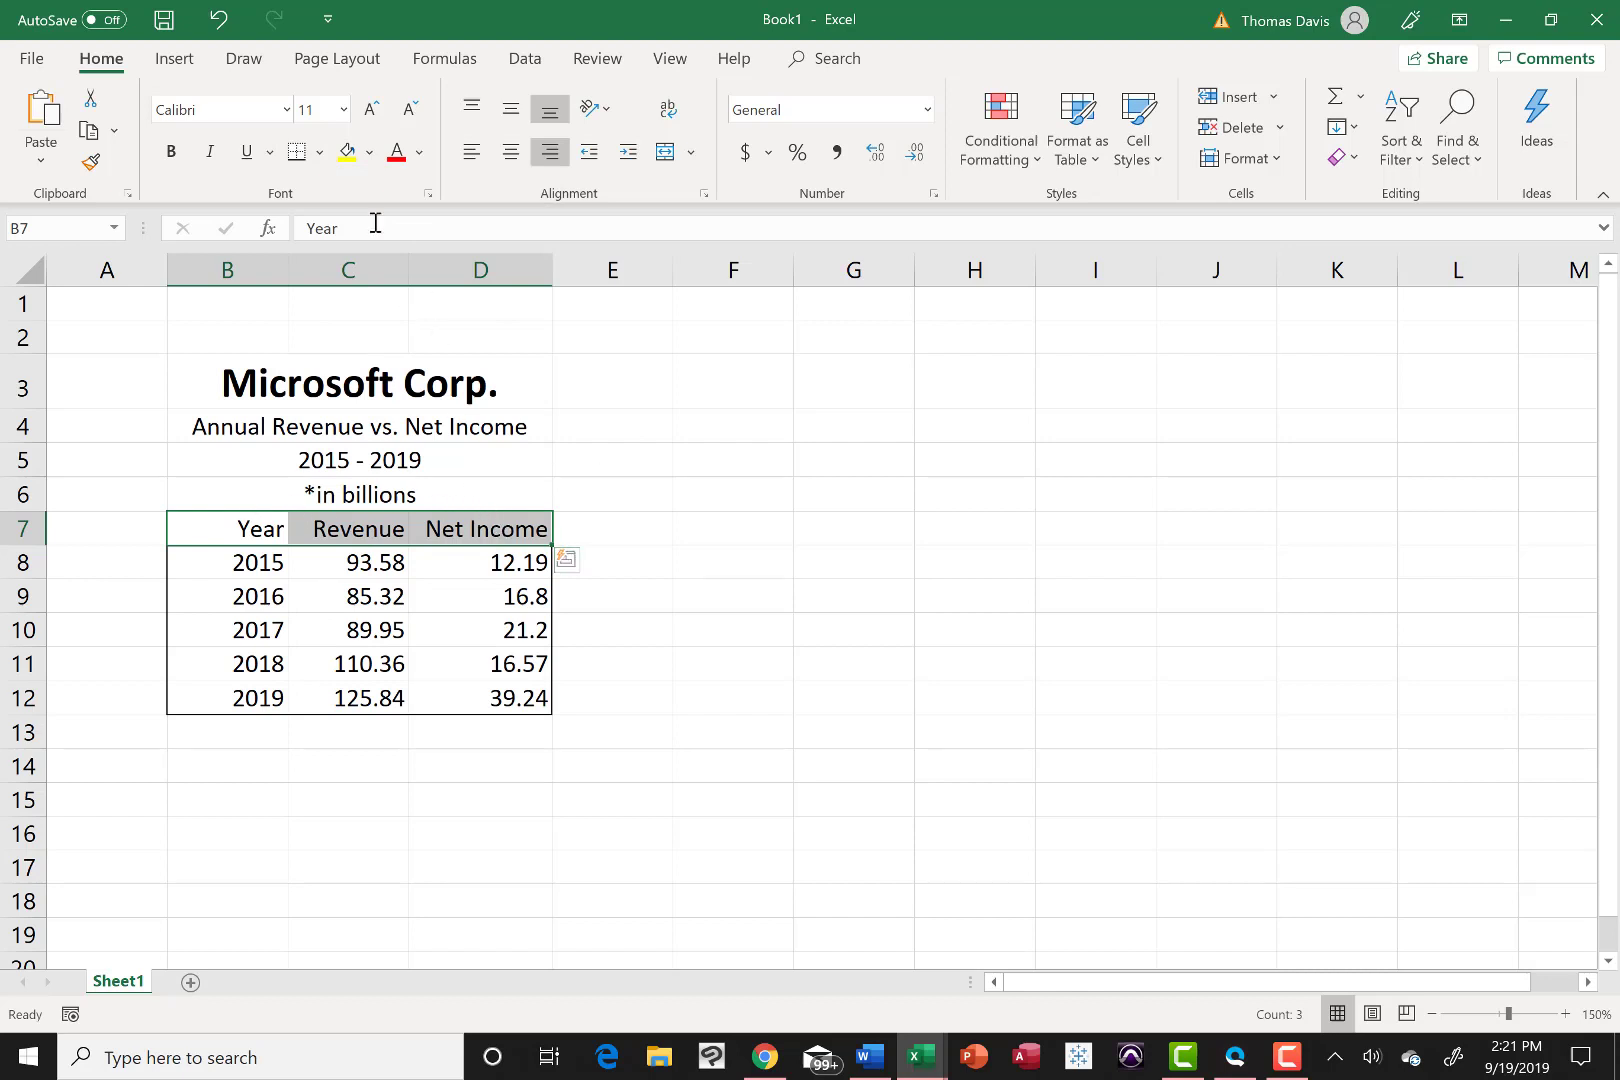
{"action": "mouse_move", "coordinate": [346, 152]}
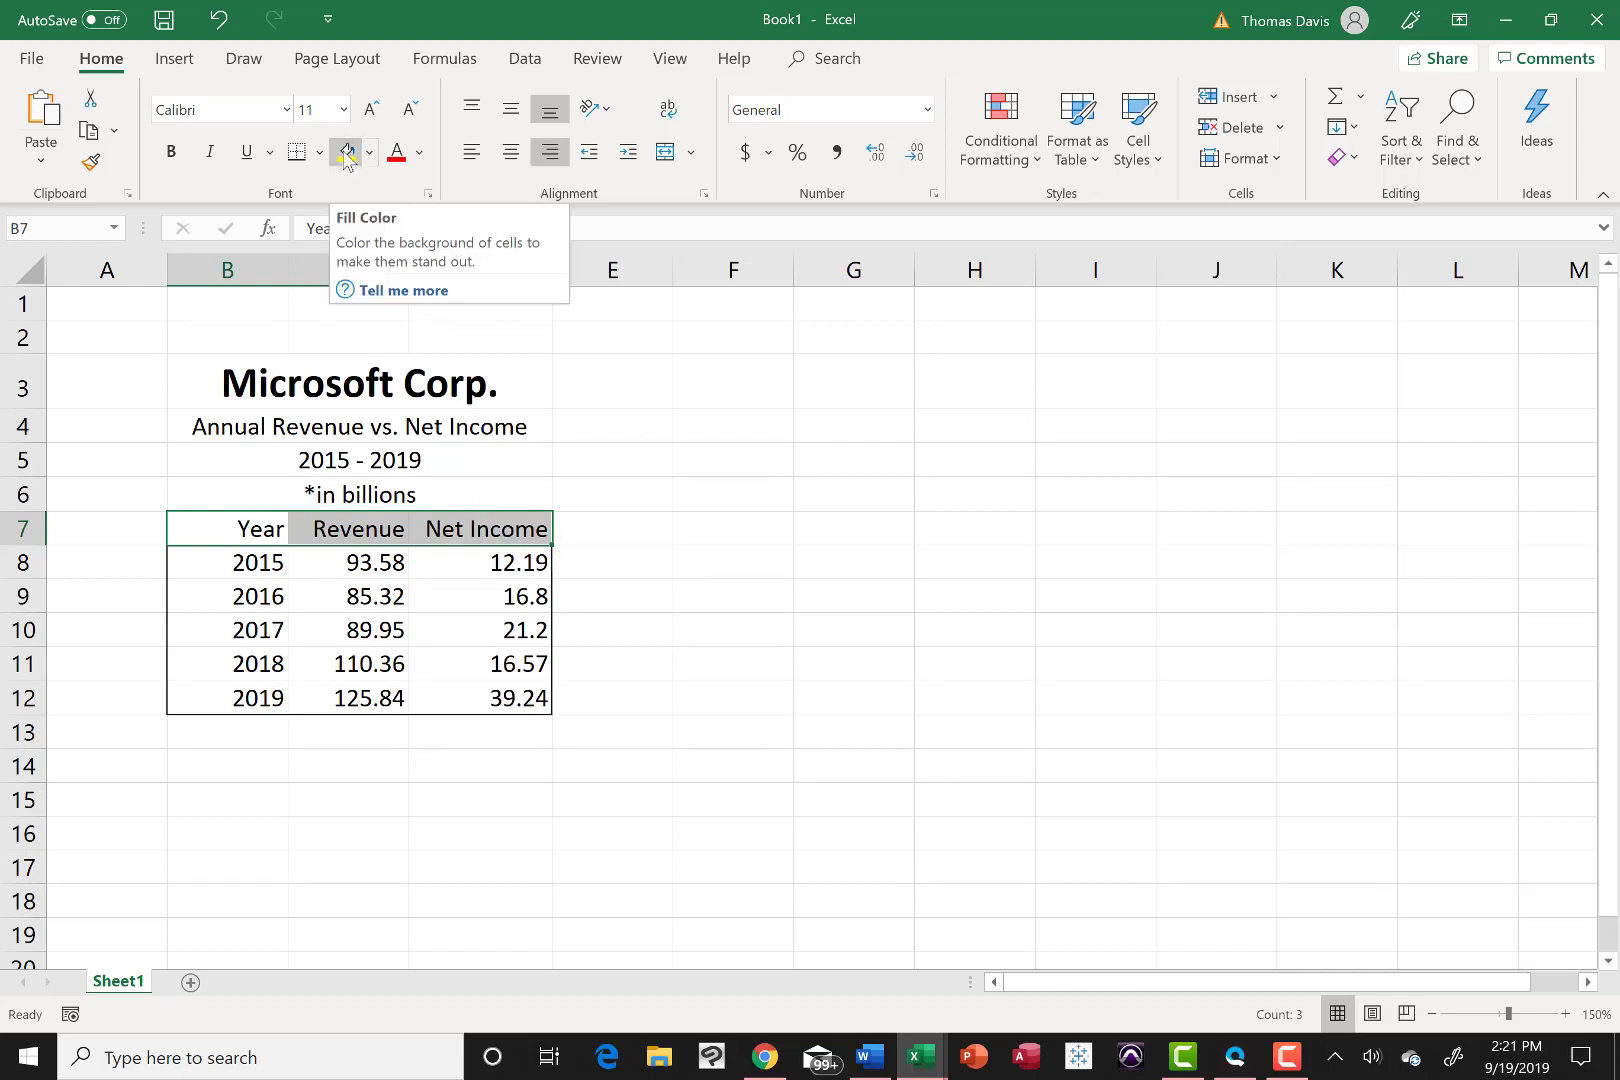
Step: Fill the Year, Revenue and Net Income heading row with a gray theme colour
{"action": "left_click", "coordinate": [368, 152]}
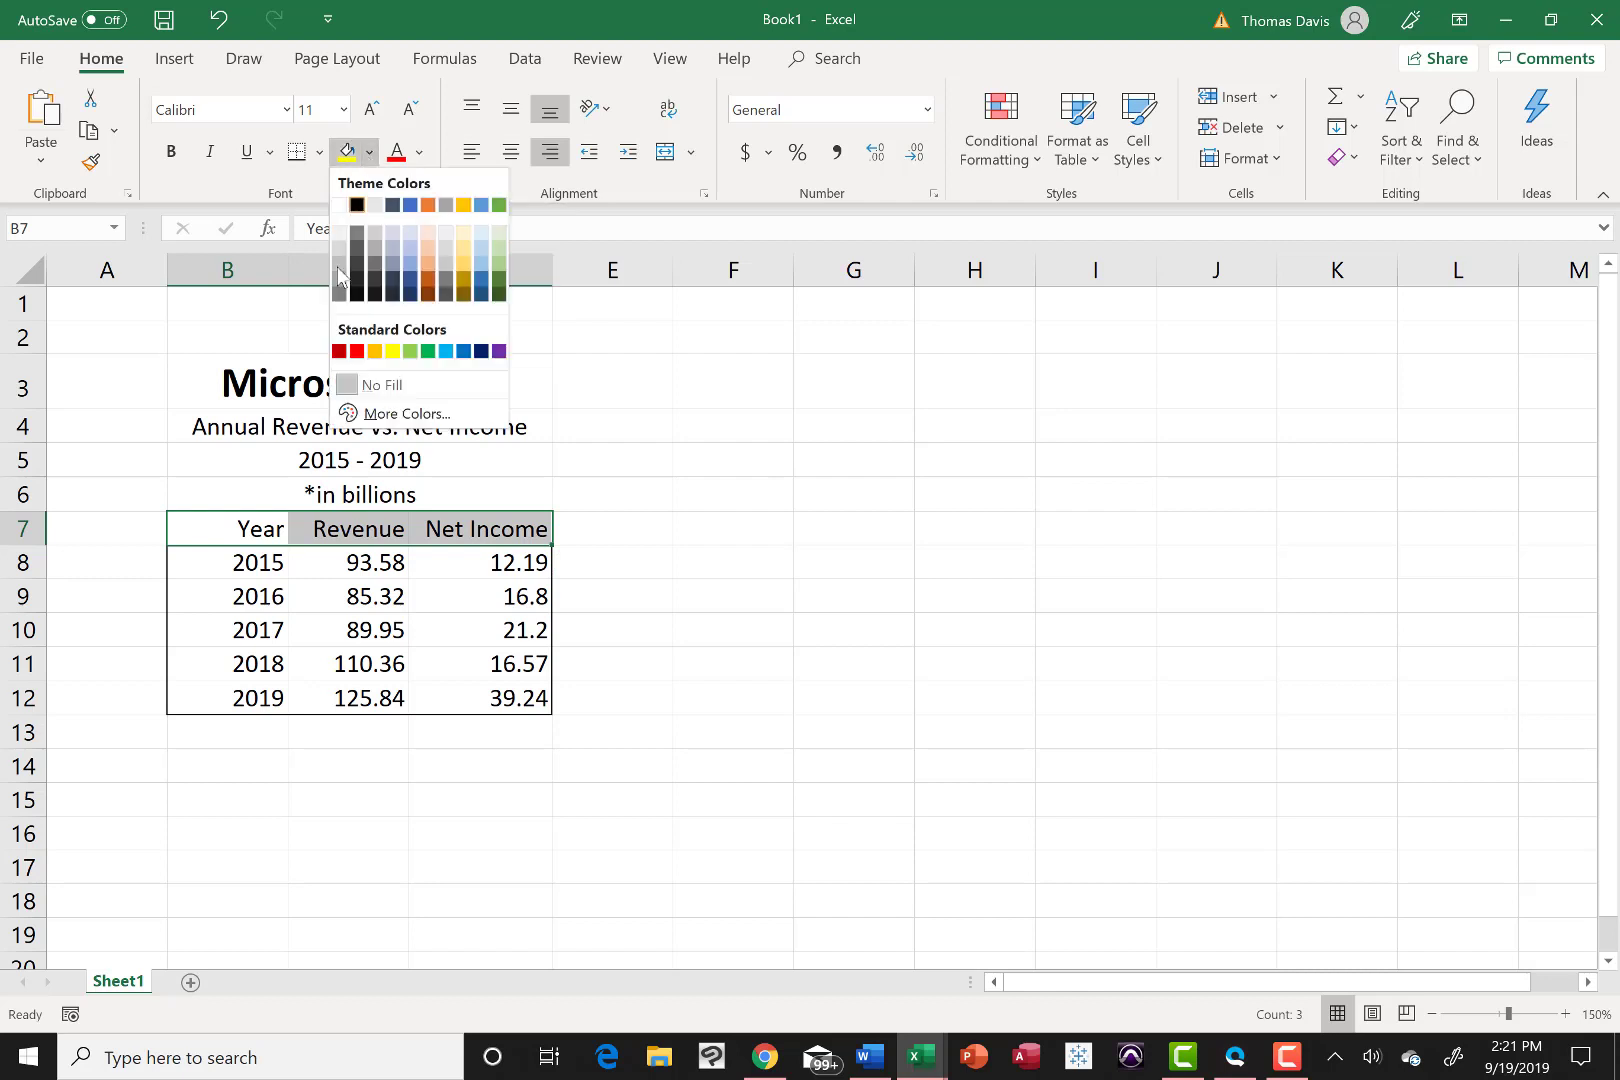
{"action": "left_click", "coordinate": [732, 630]}
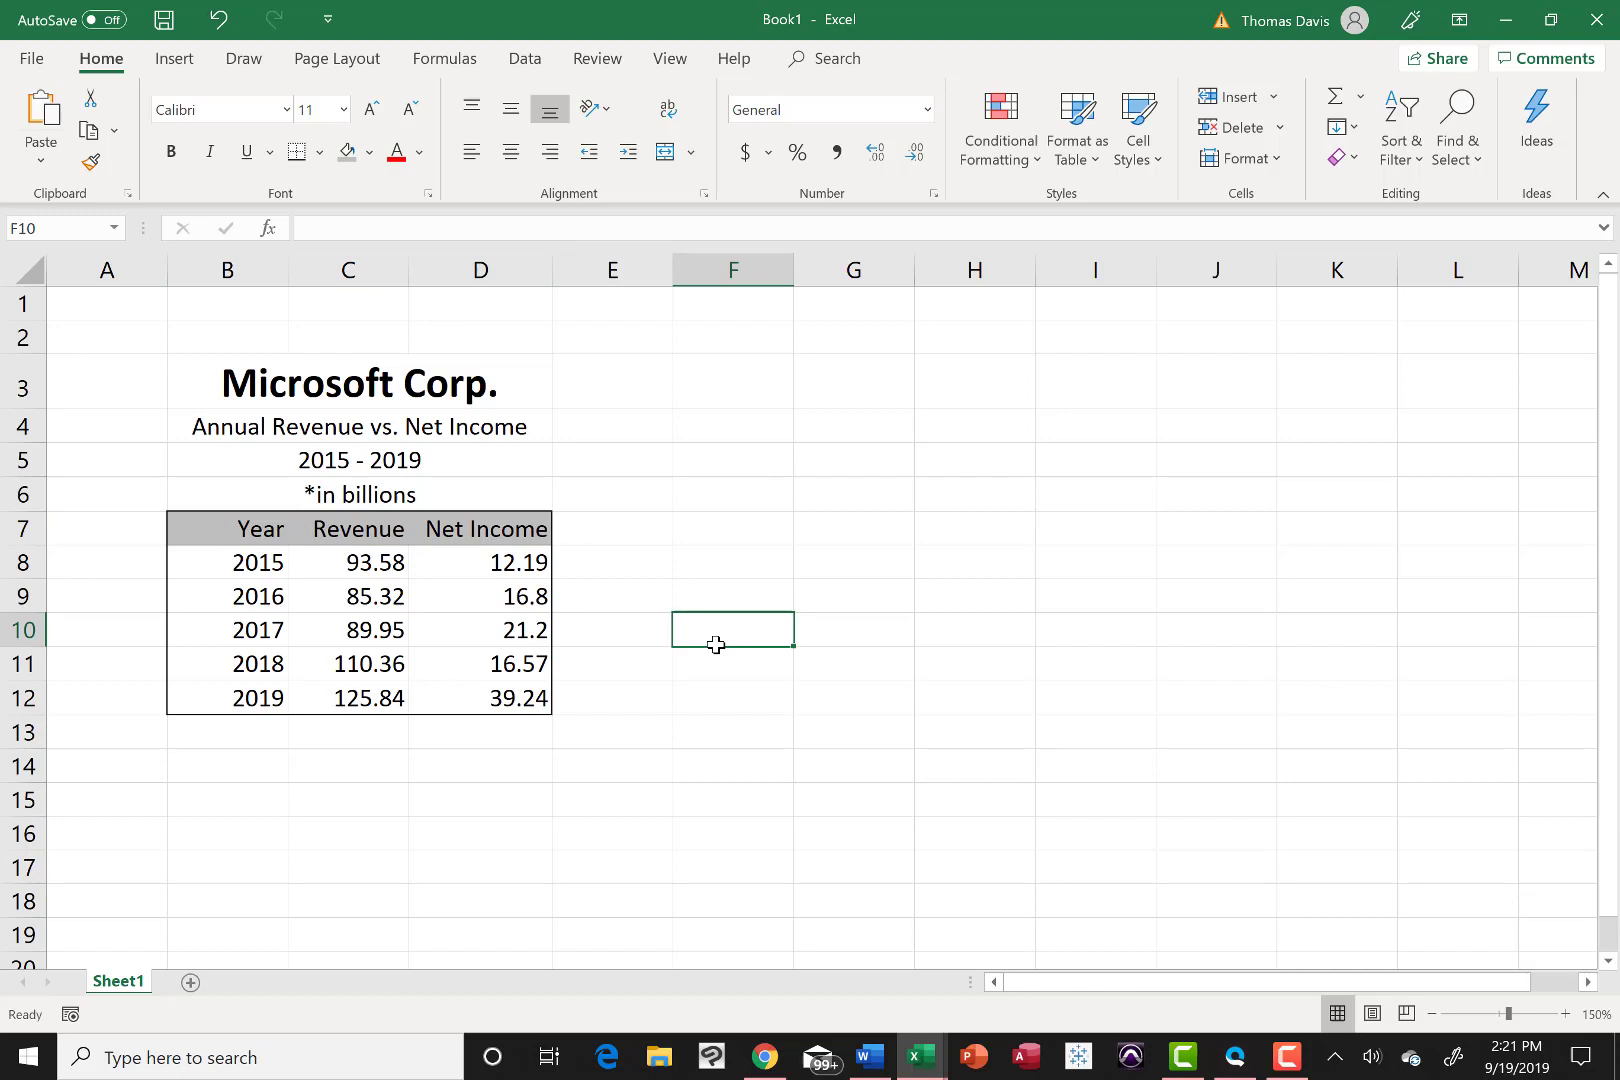
{"action": "left_click", "coordinate": [358, 562]}
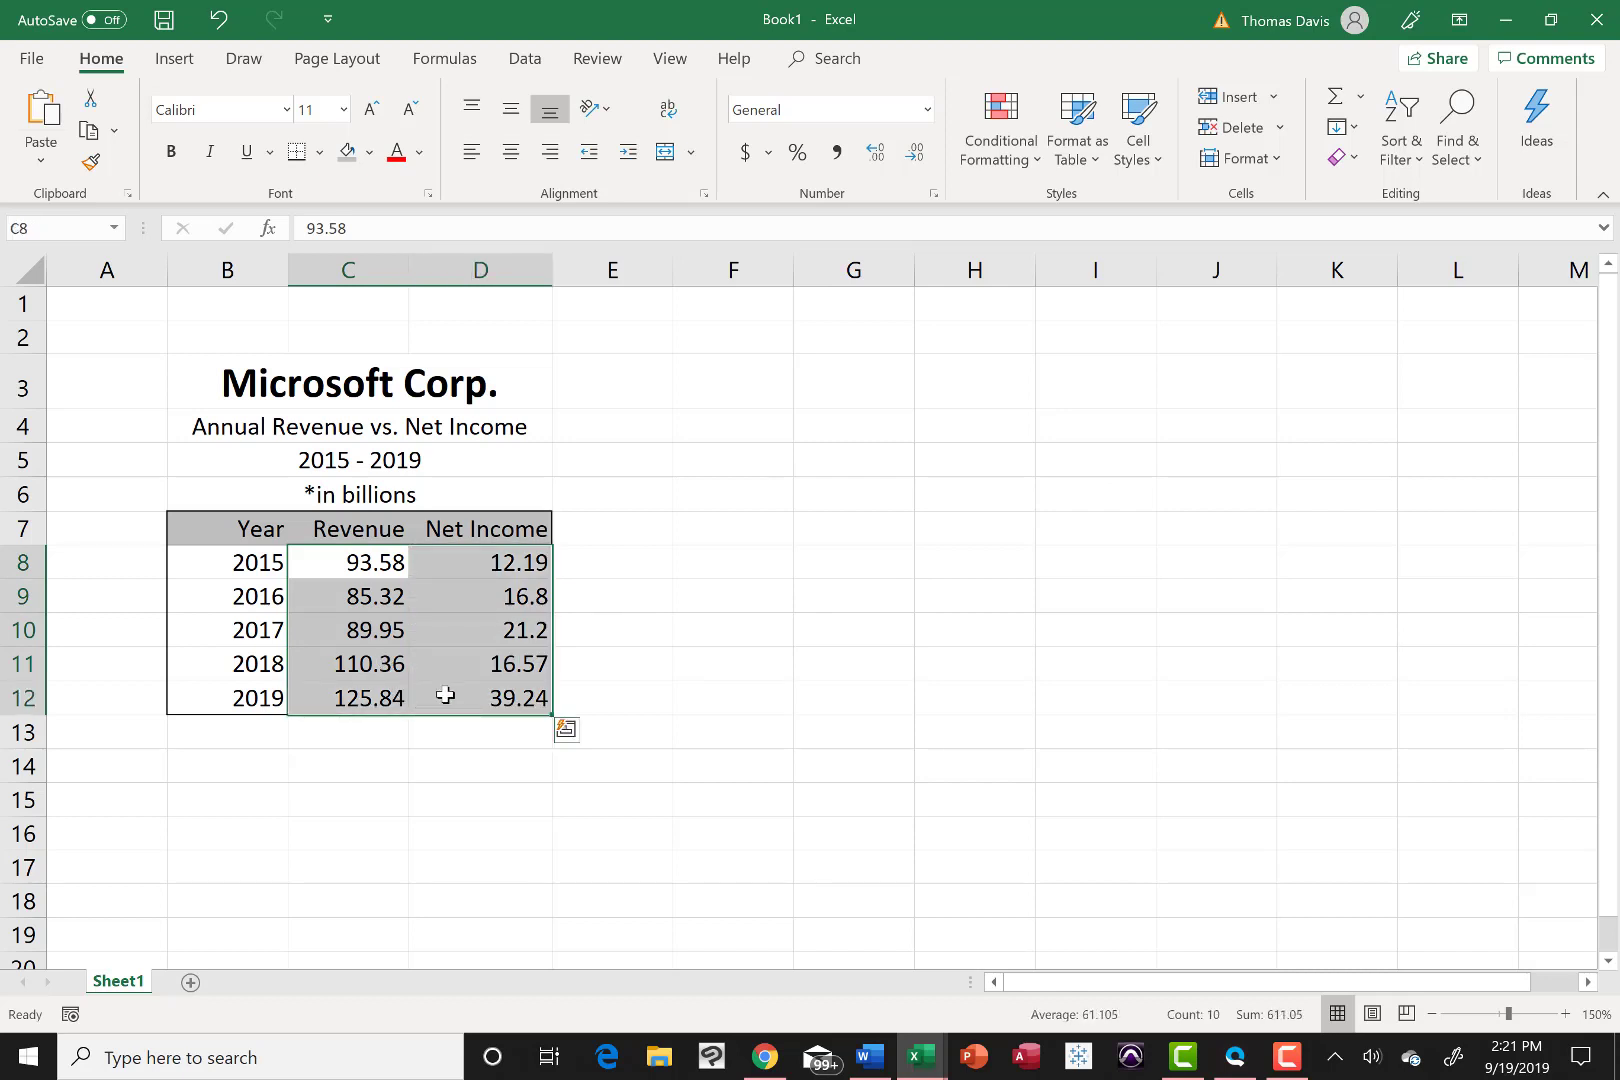
{"action": "mouse_move", "coordinate": [598, 548]}
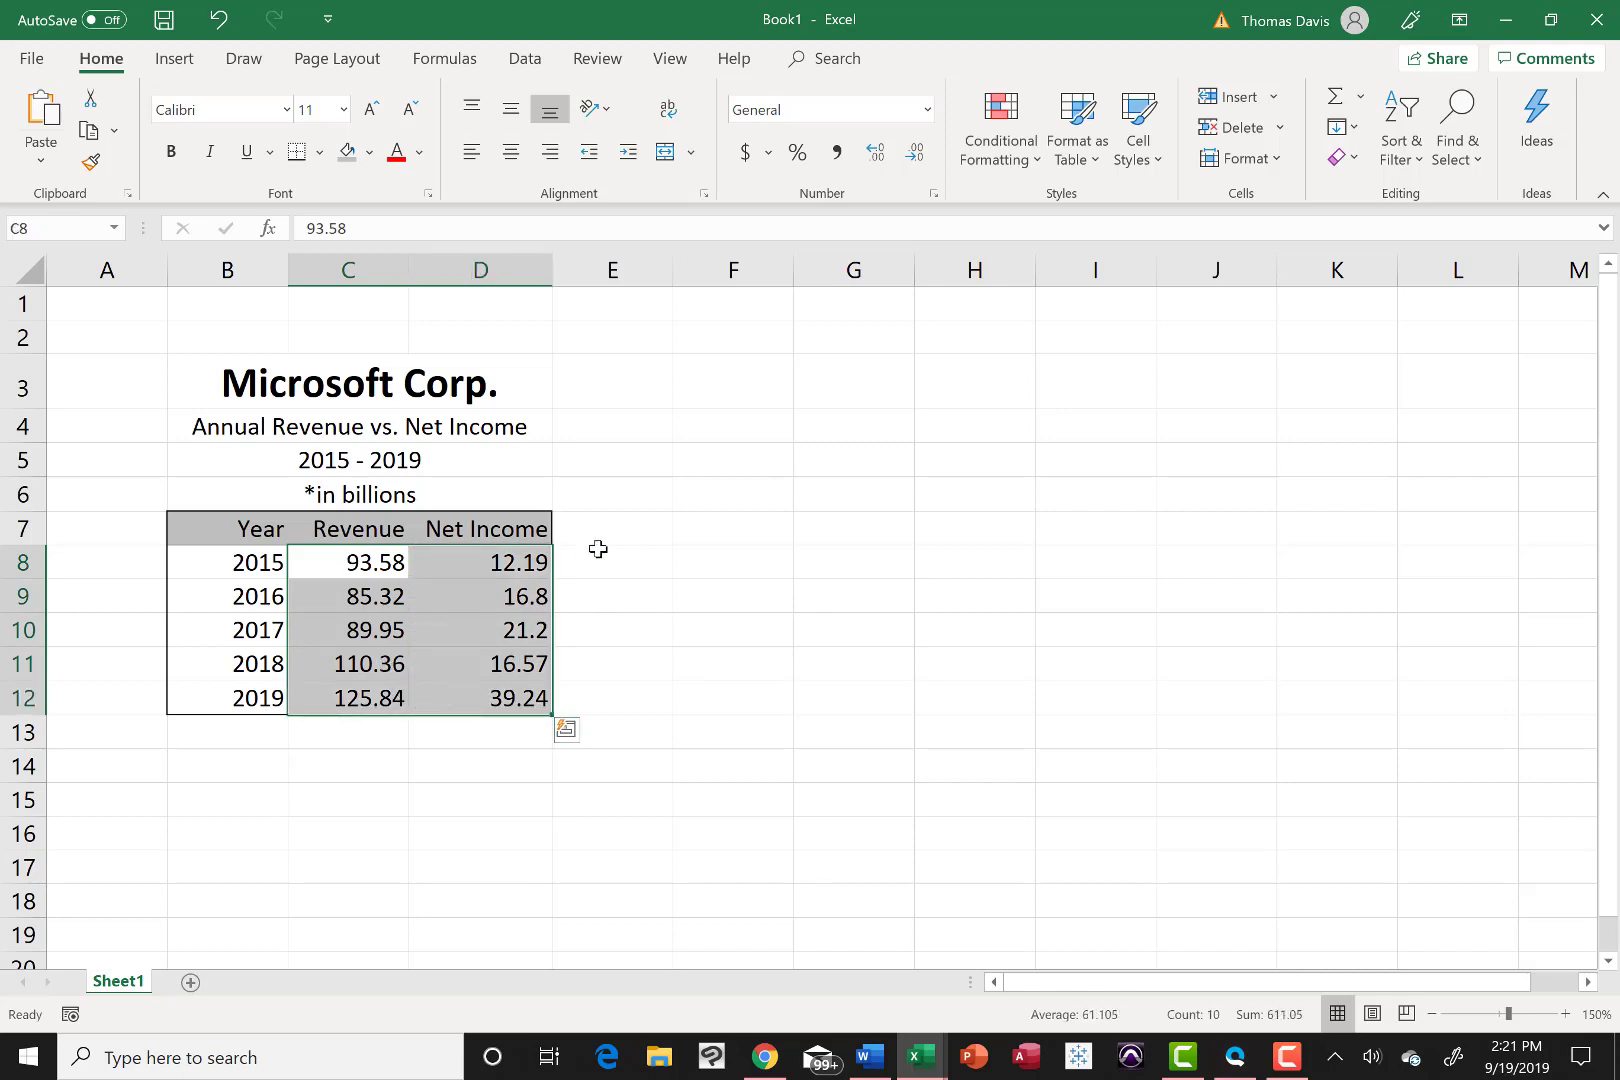
{"action": "mouse_move", "coordinate": [904, 198]}
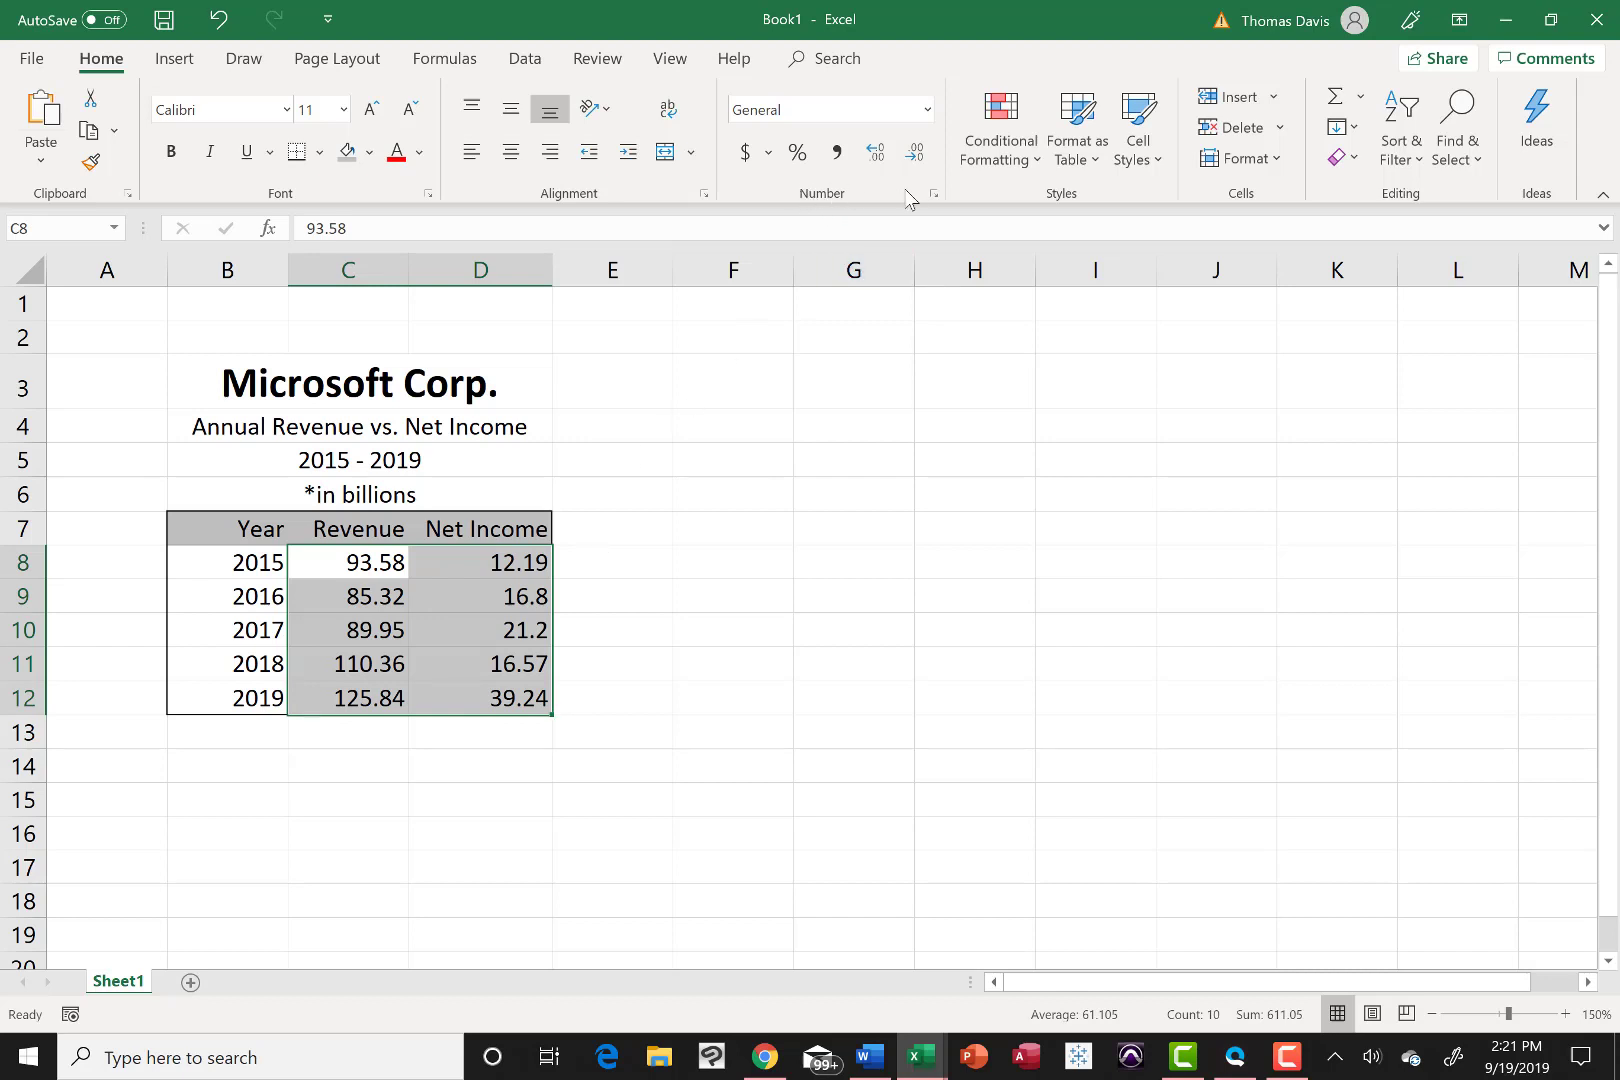
Step: Format the Revenue and Net Income figures C8:D12 as Currency with 2 decimal places
{"action": "left_click", "coordinate": [932, 194]}
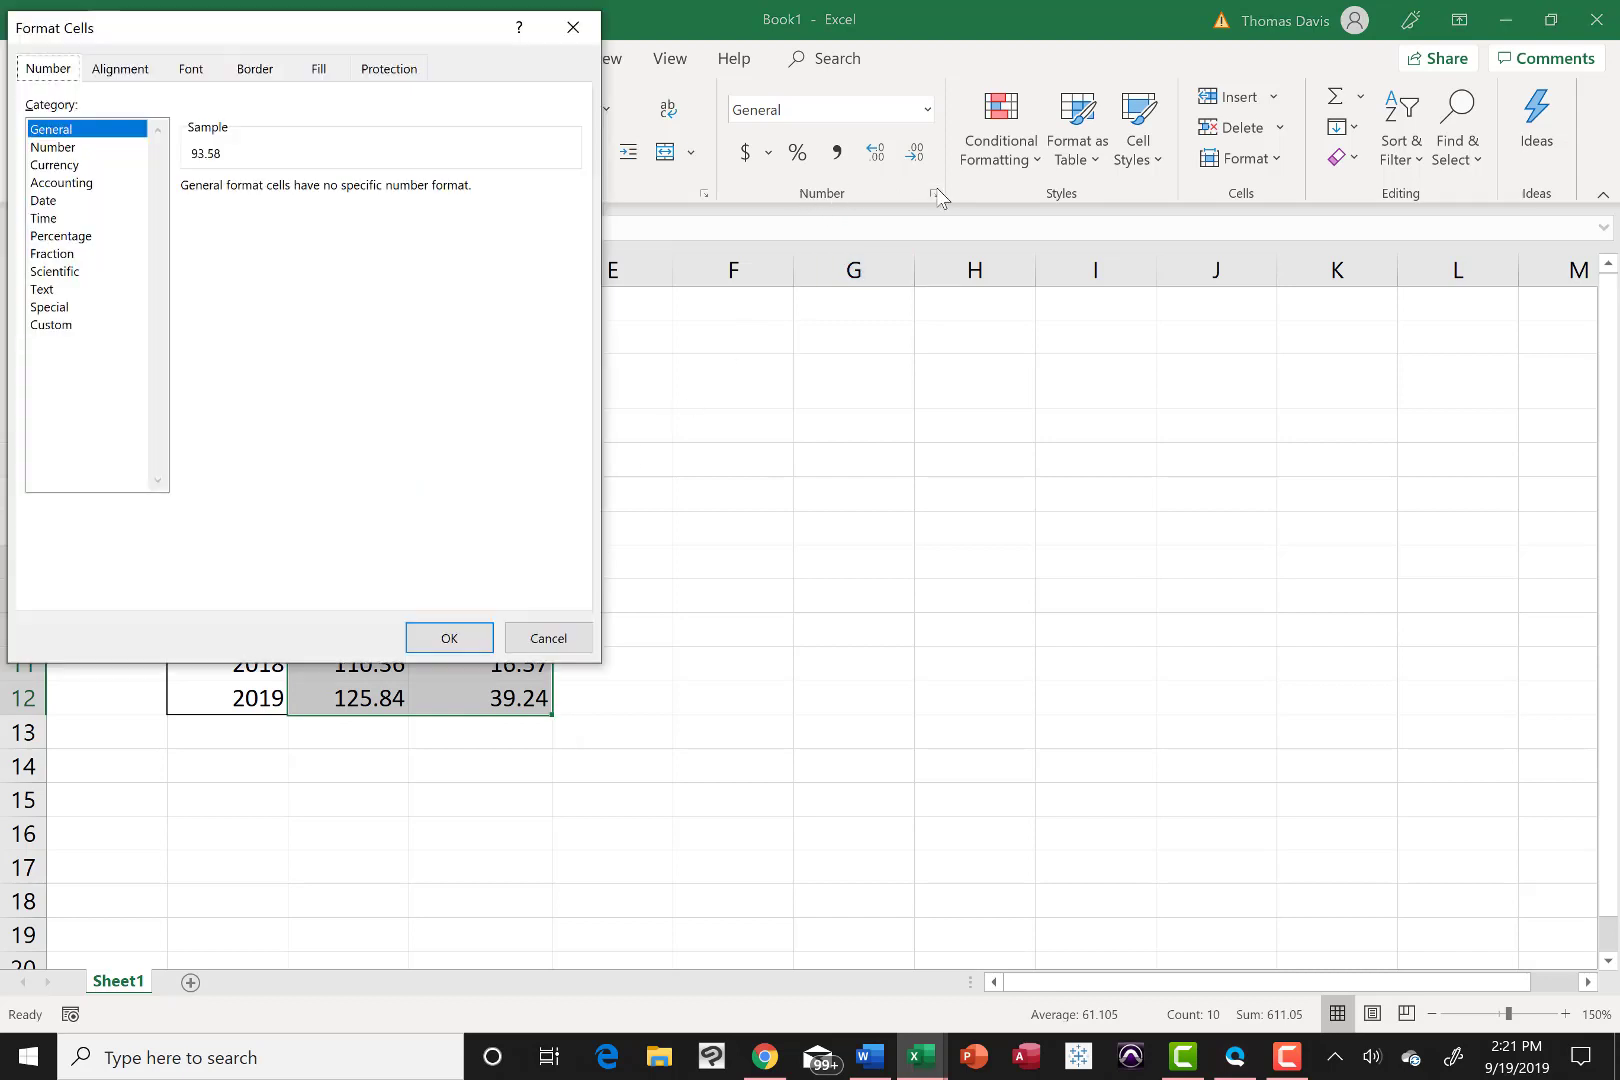
{"action": "mouse_move", "coordinate": [924, 202]}
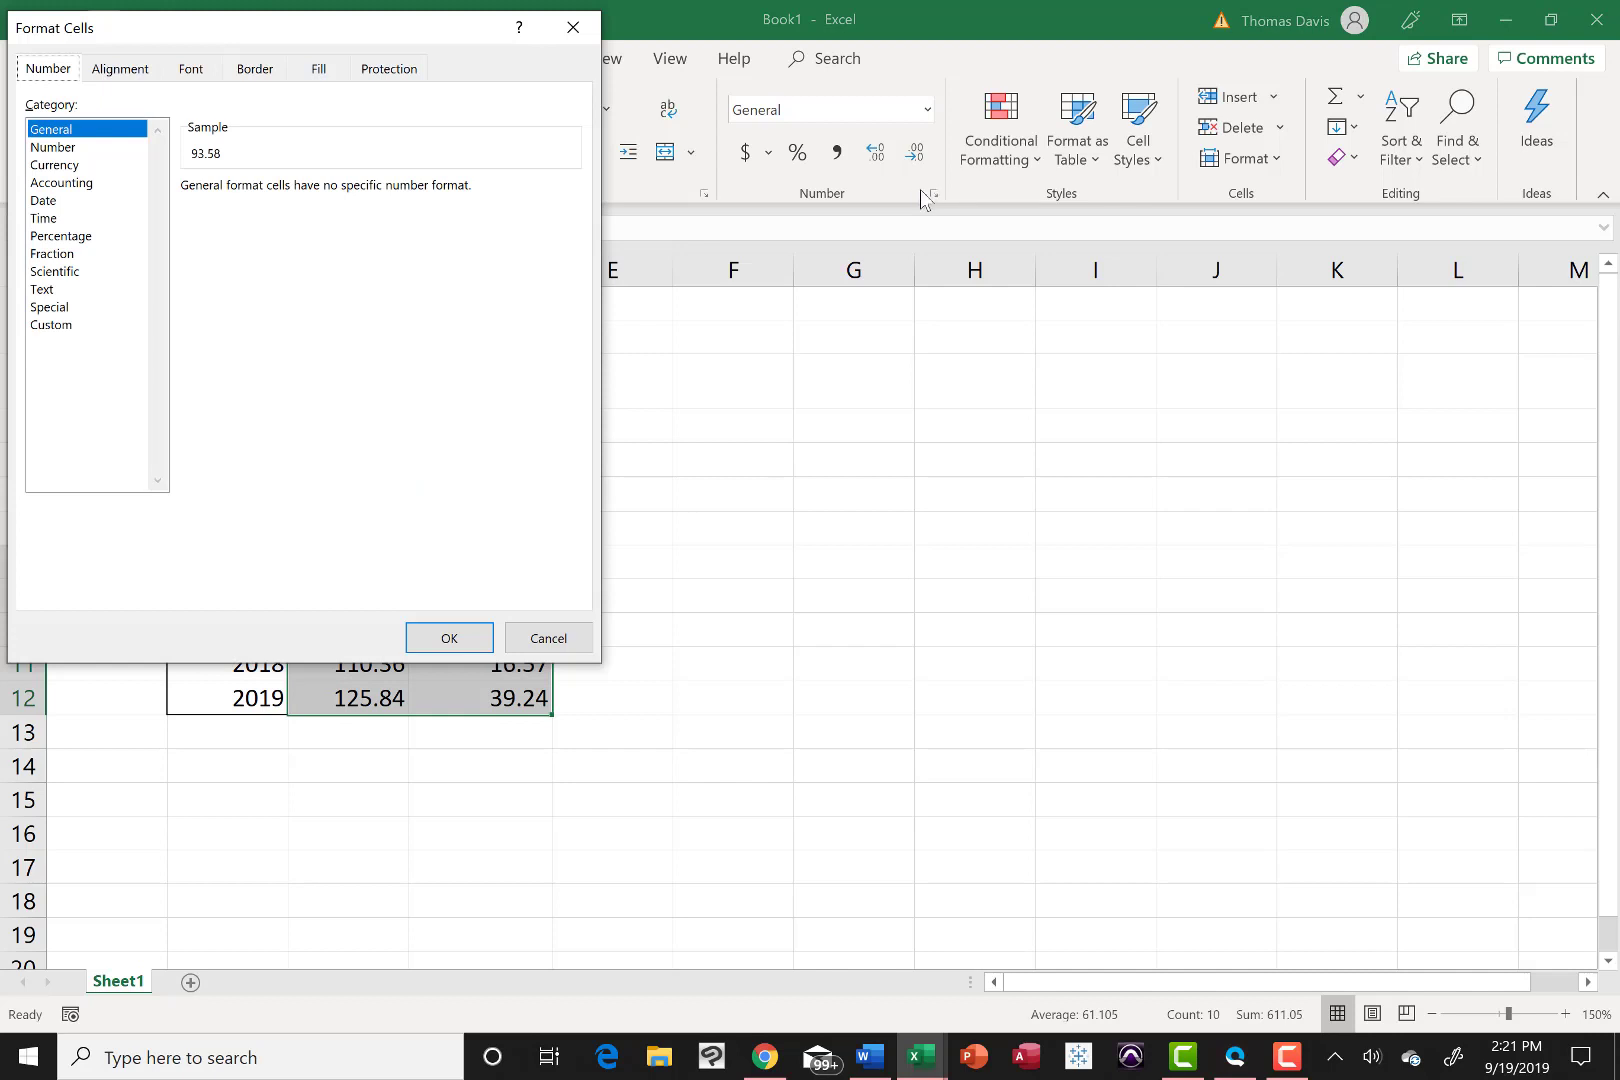
{"action": "mouse_move", "coordinate": [92, 172]}
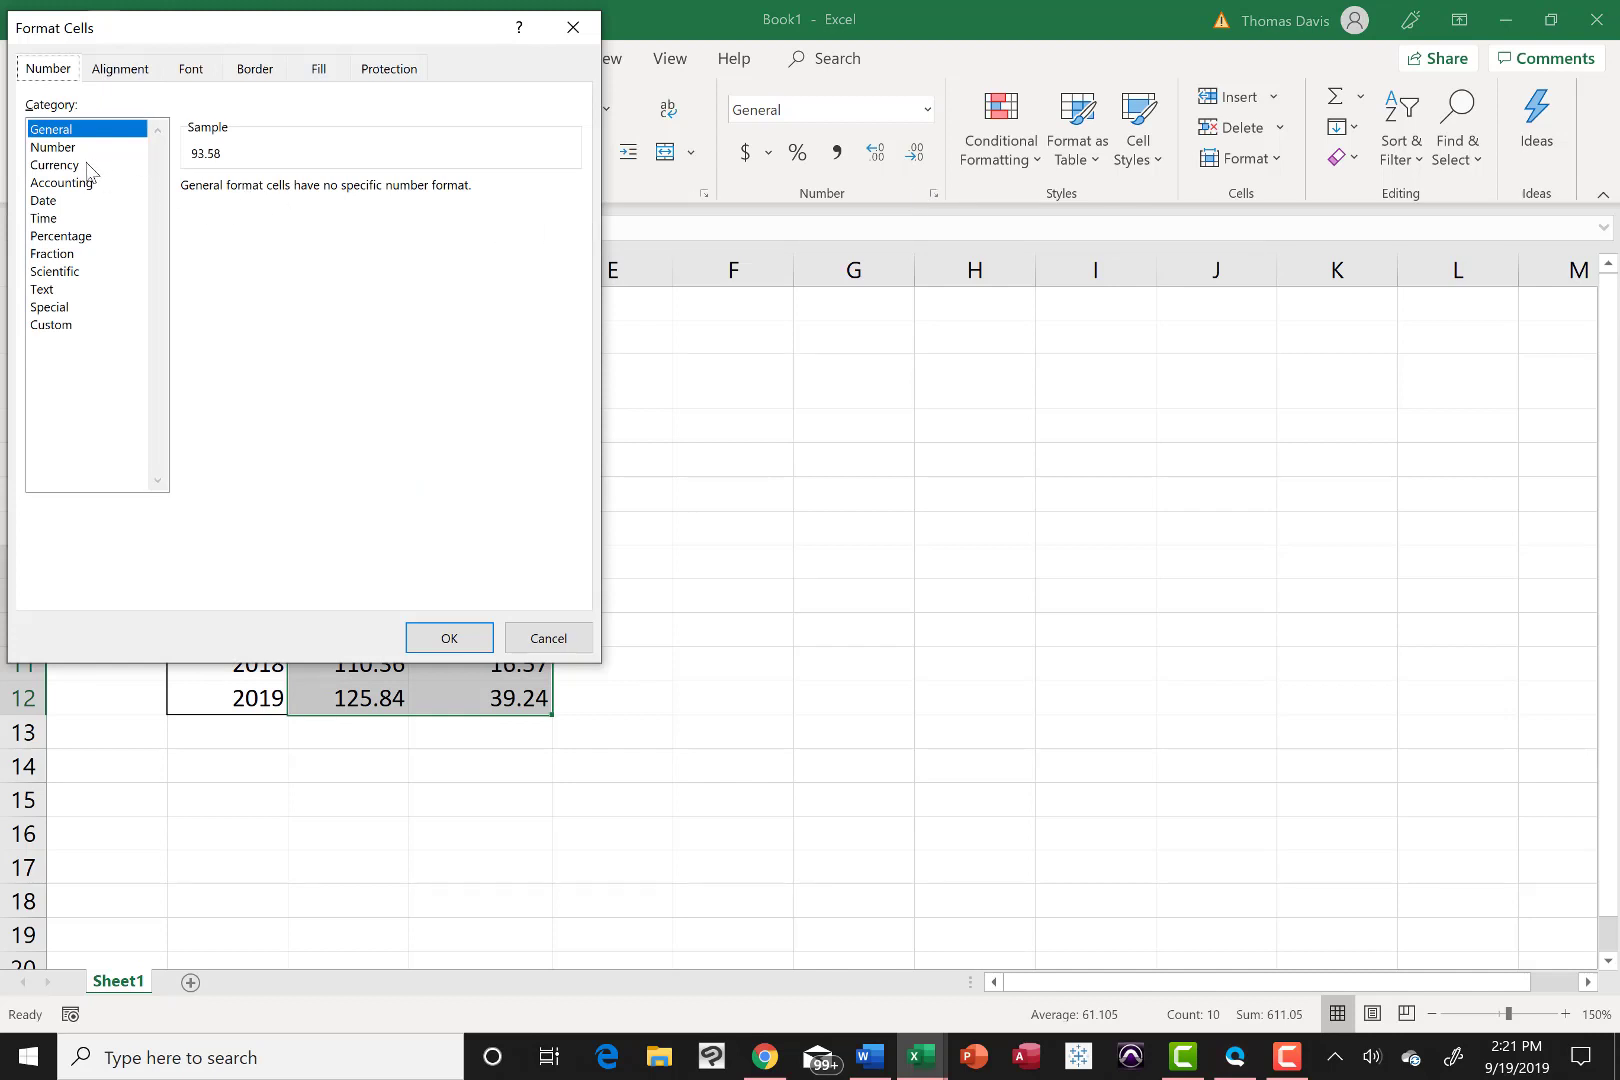
{"action": "left_click", "coordinate": [54, 164]}
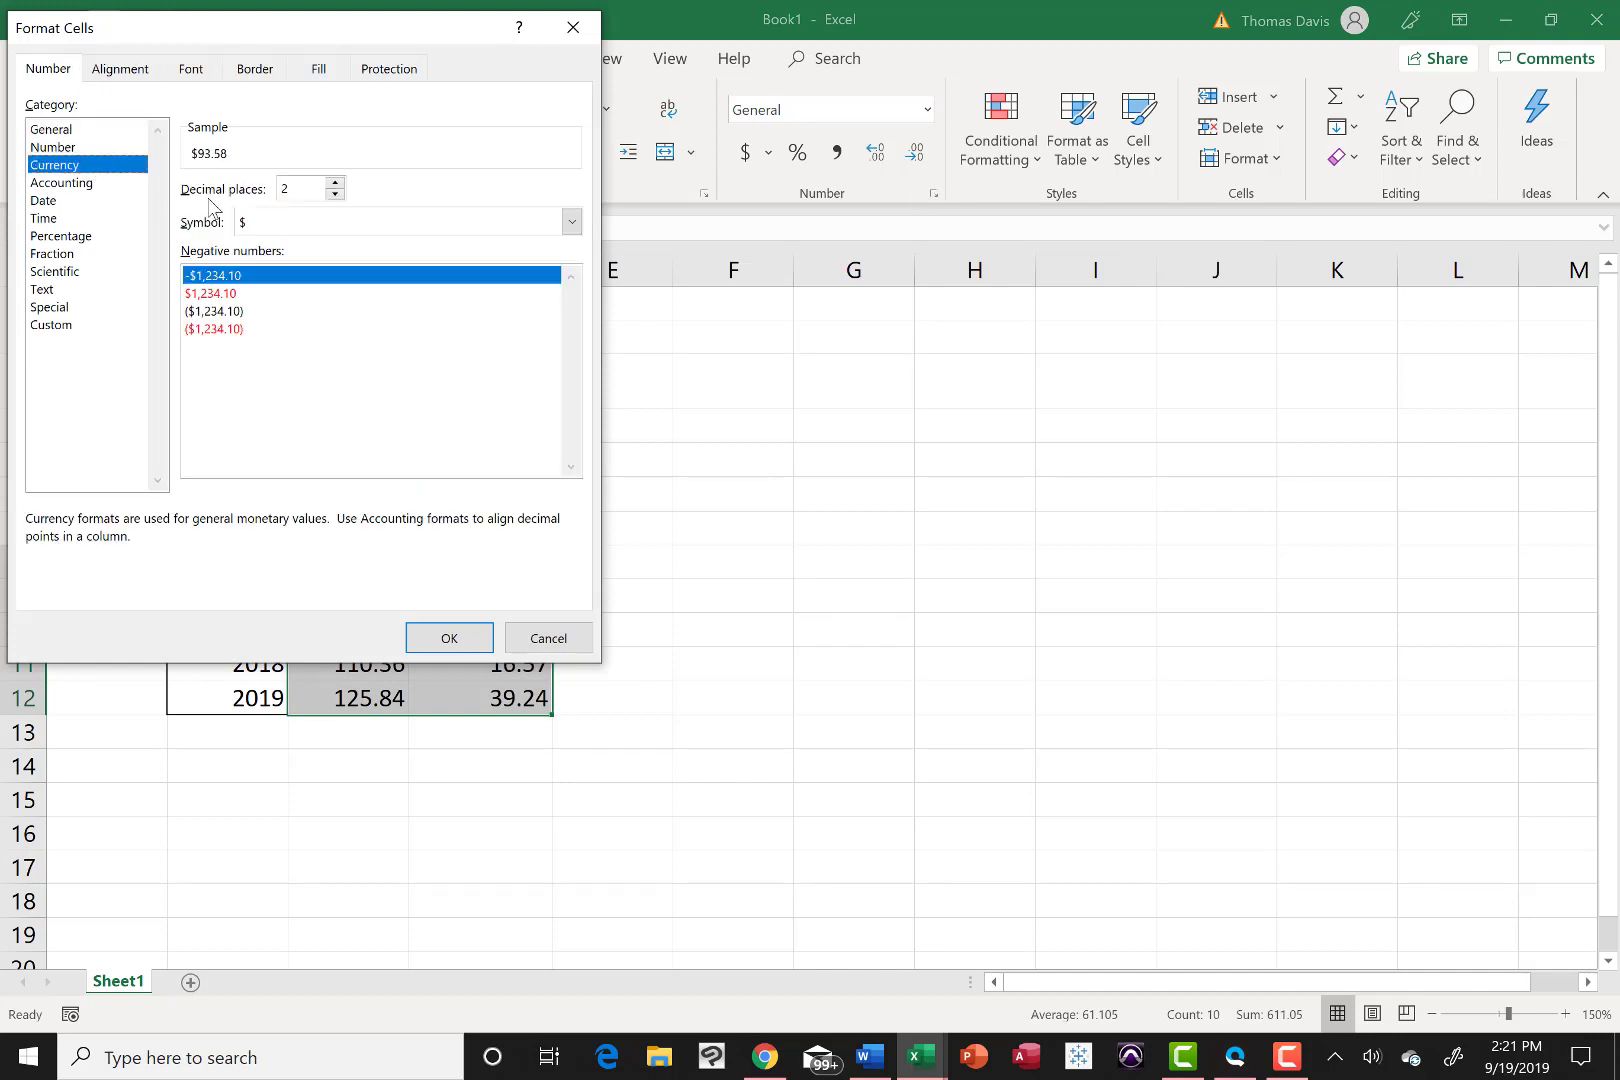
{"action": "mouse_move", "coordinate": [296, 212]}
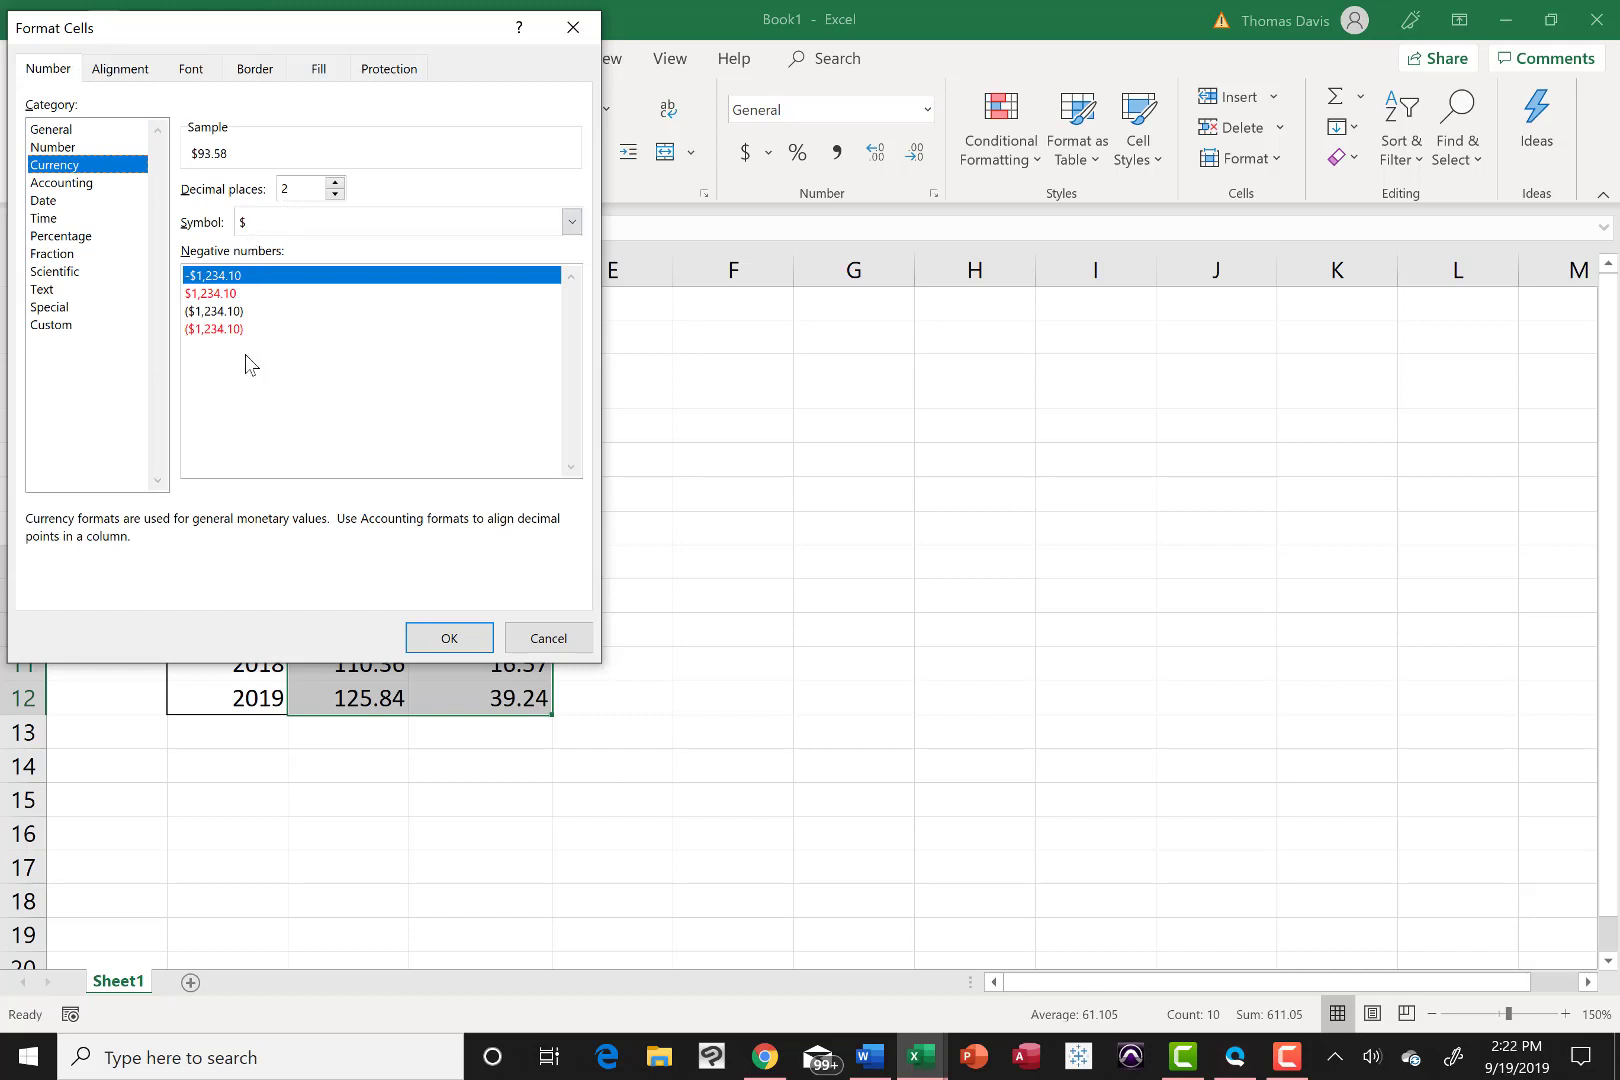
{"action": "mouse_move", "coordinate": [350, 476]}
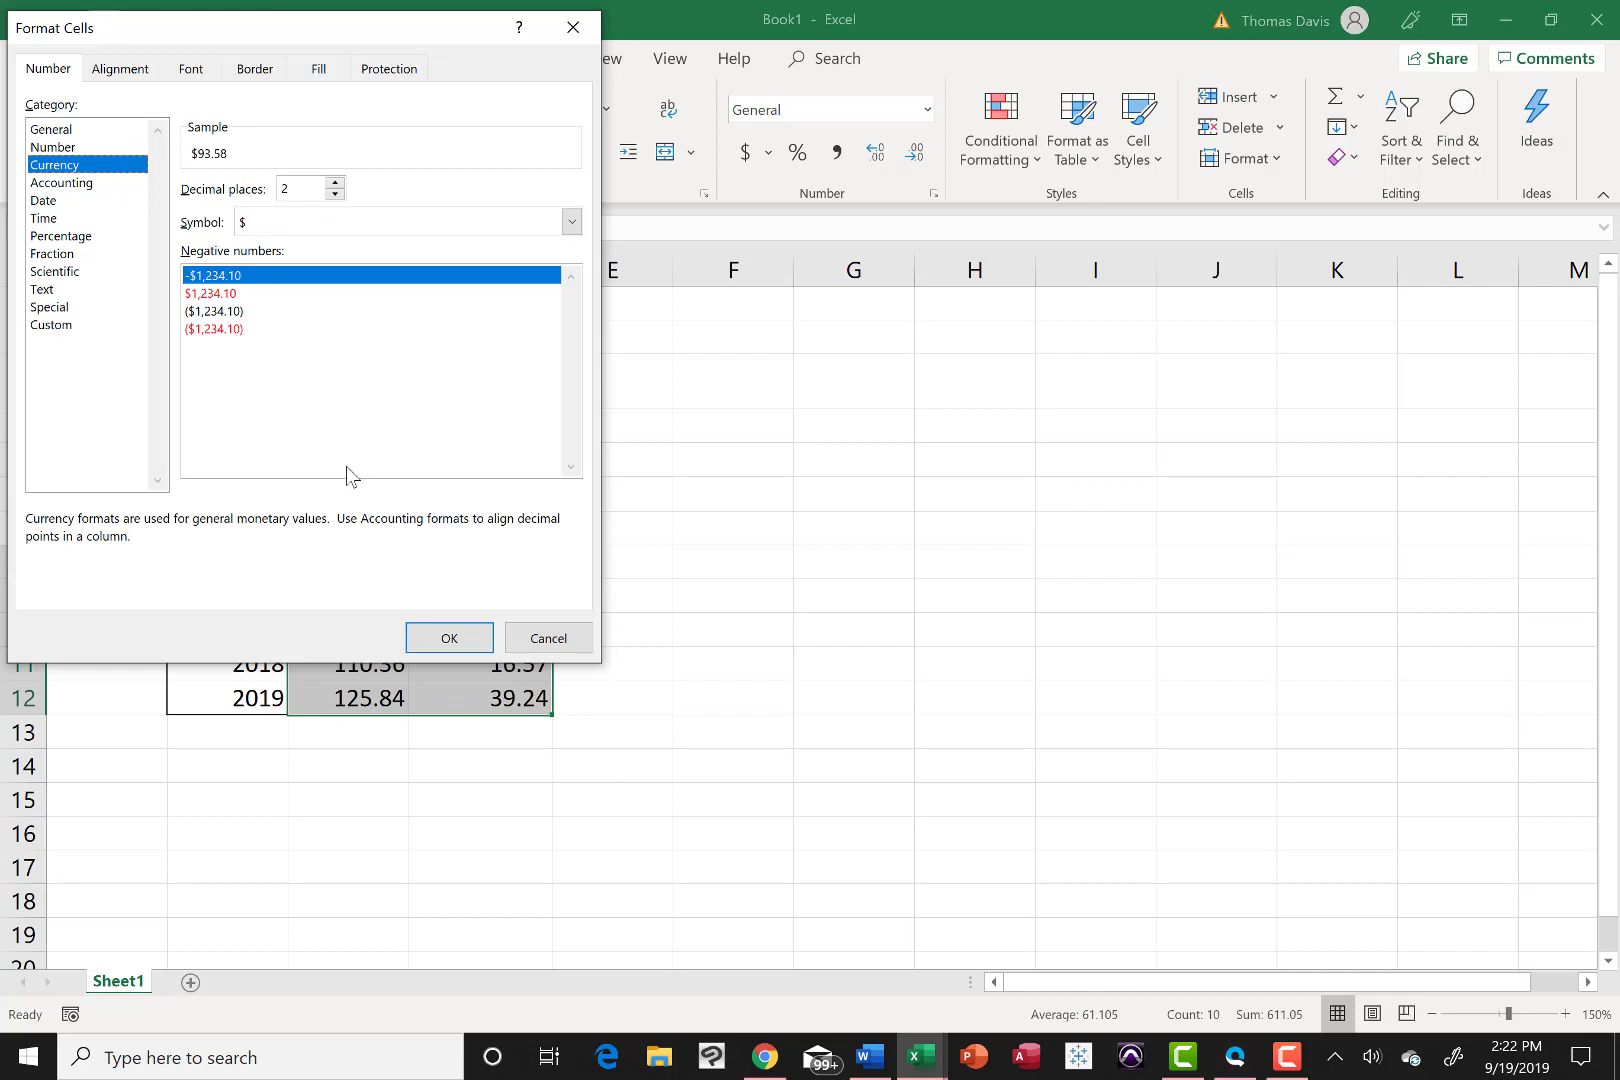
{"action": "mouse_move", "coordinate": [430, 562]}
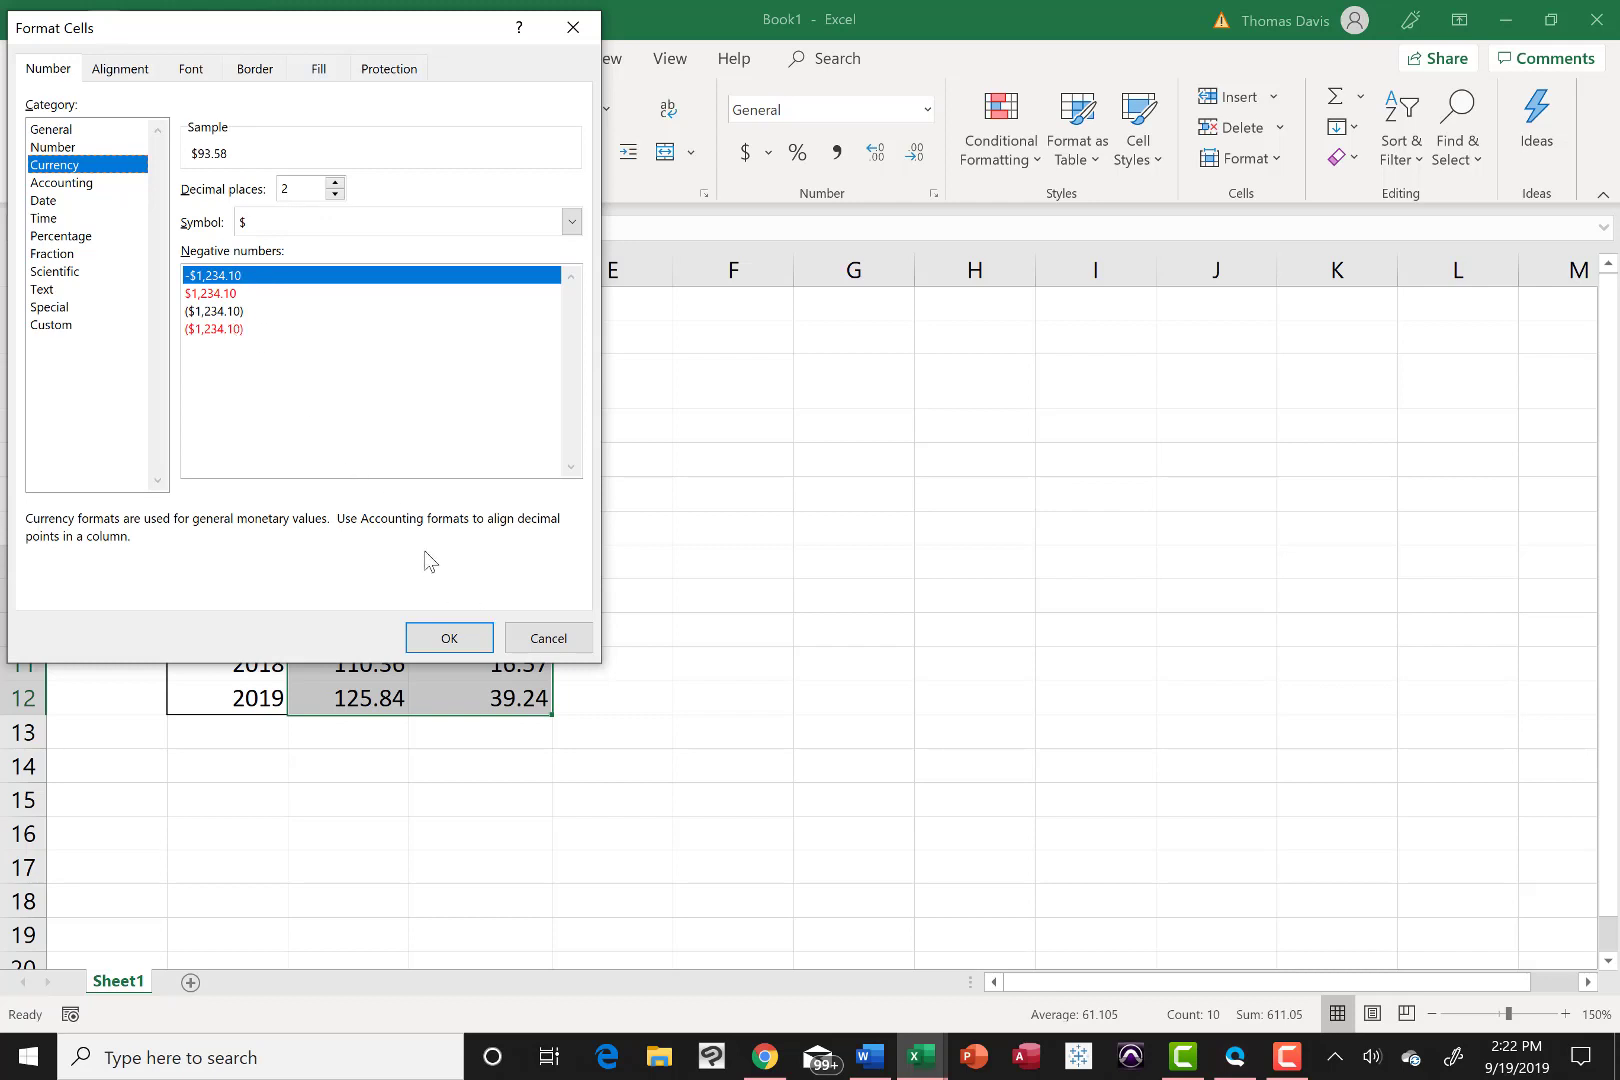
{"action": "mouse_move", "coordinate": [236, 312]}
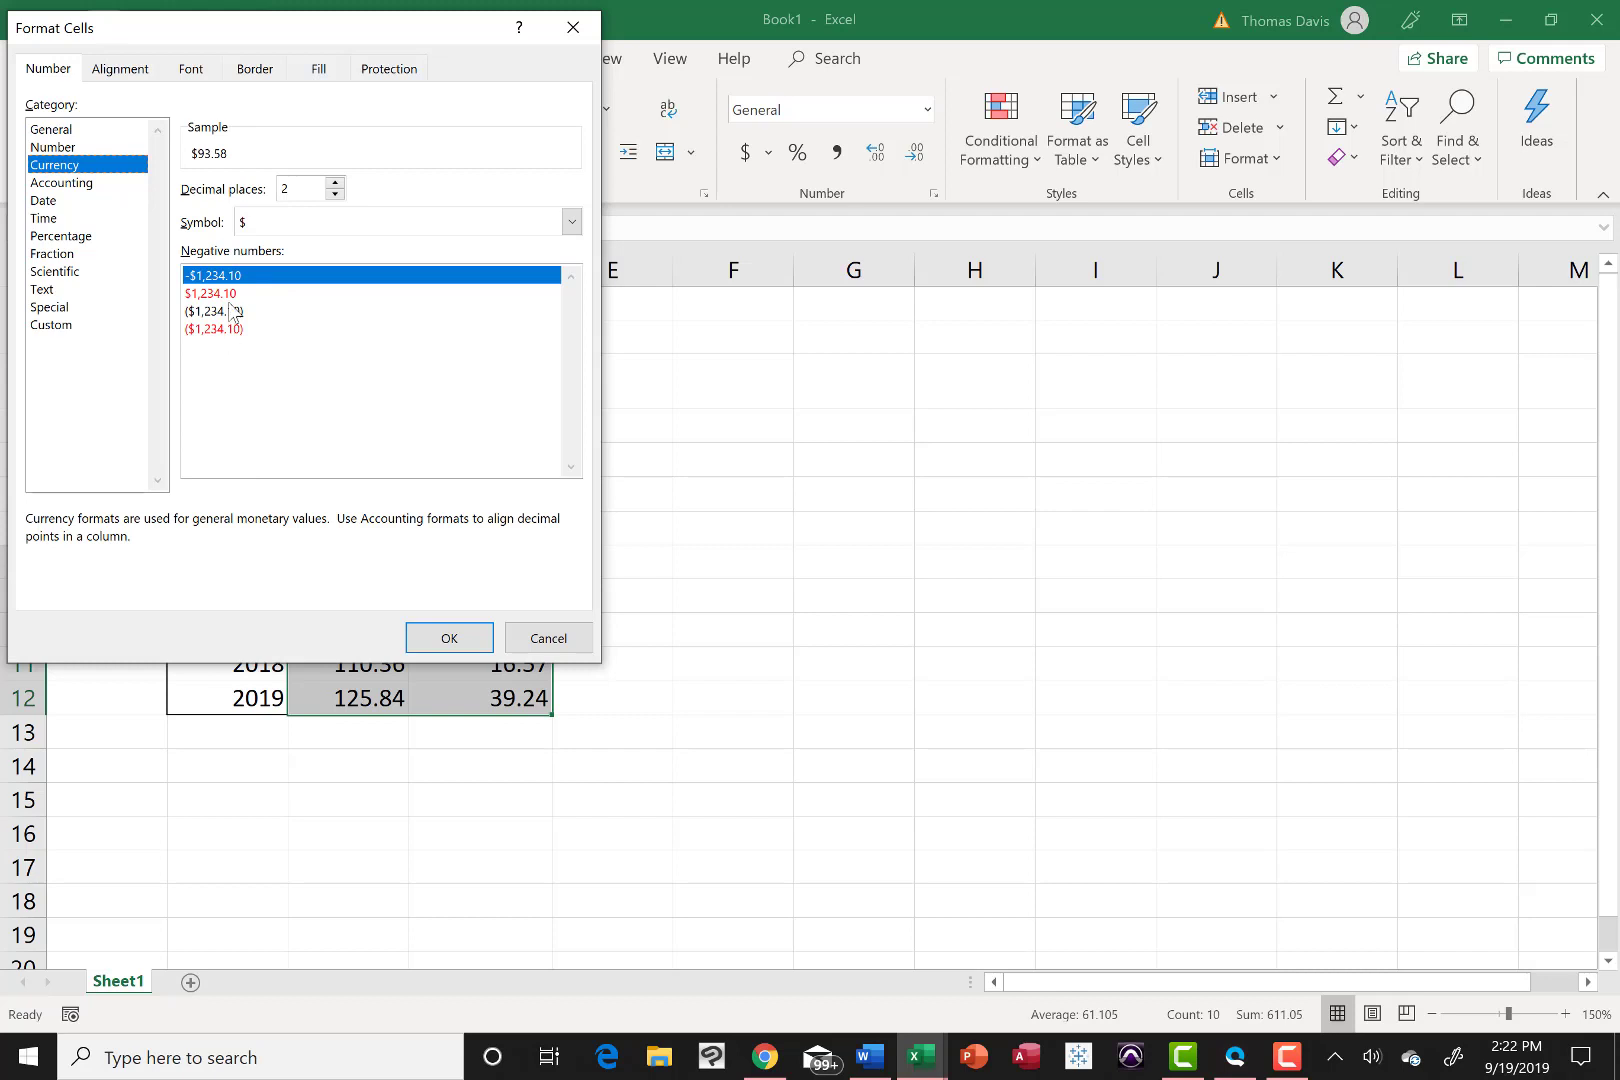
{"action": "mouse_move", "coordinate": [448, 636]}
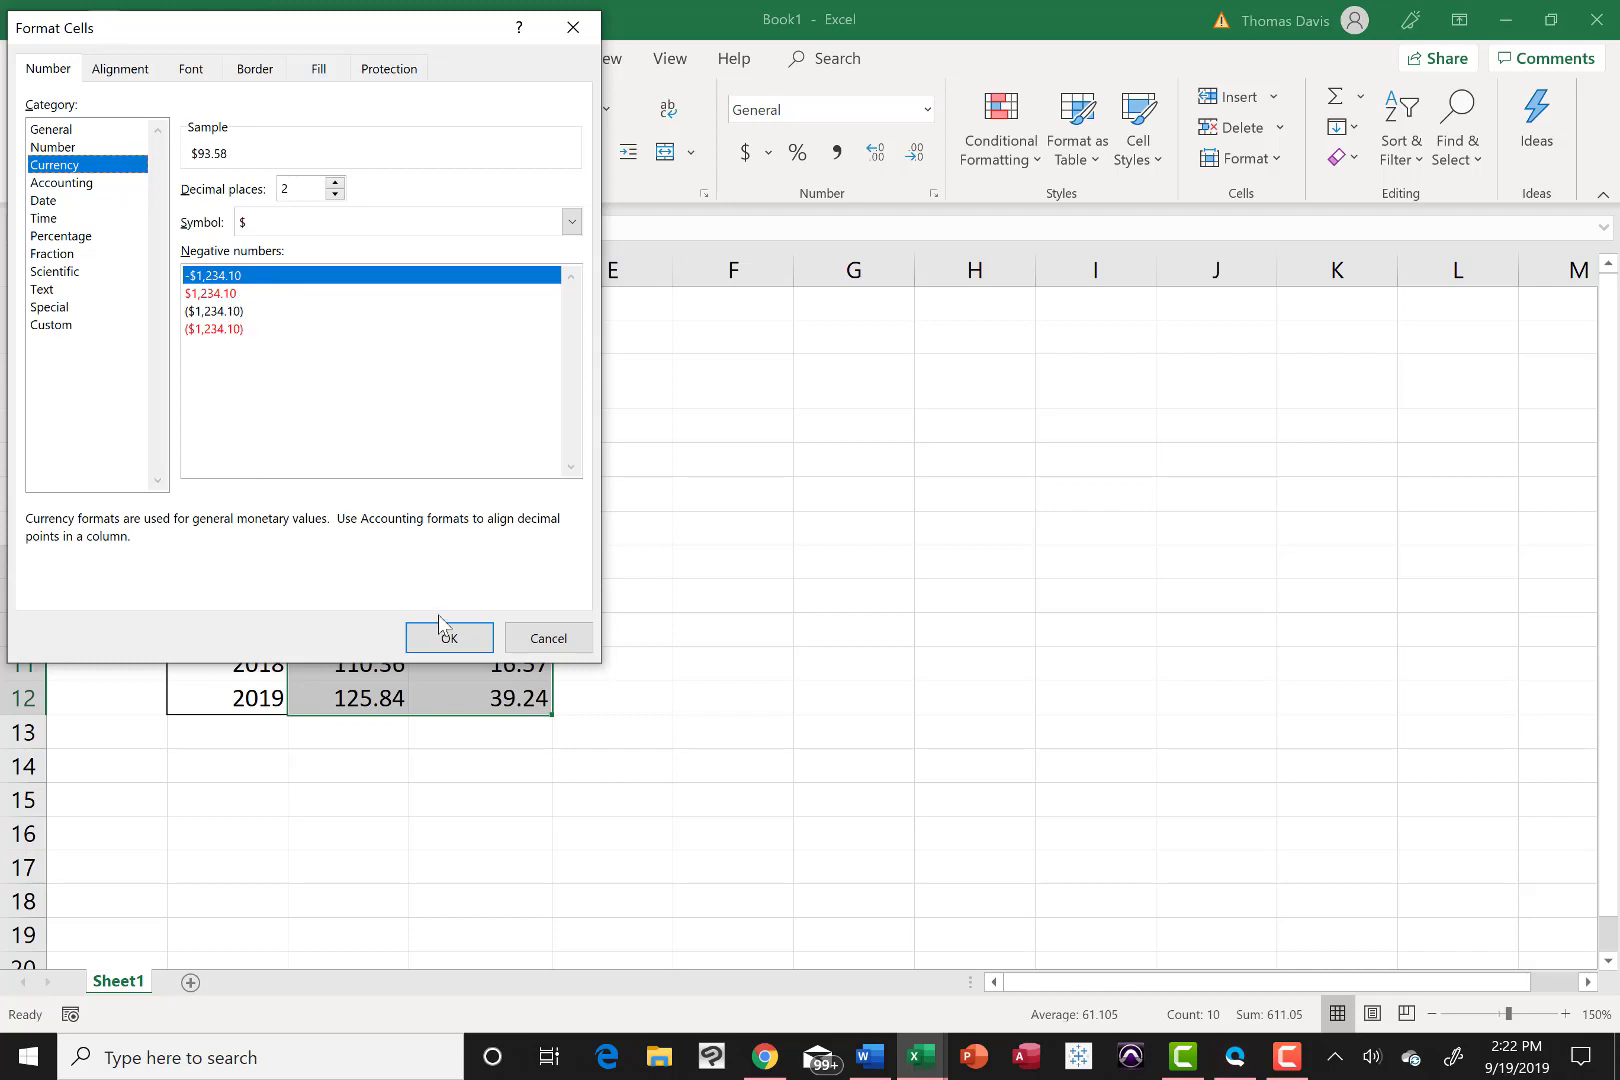
{"action": "left_click", "coordinate": [448, 638]}
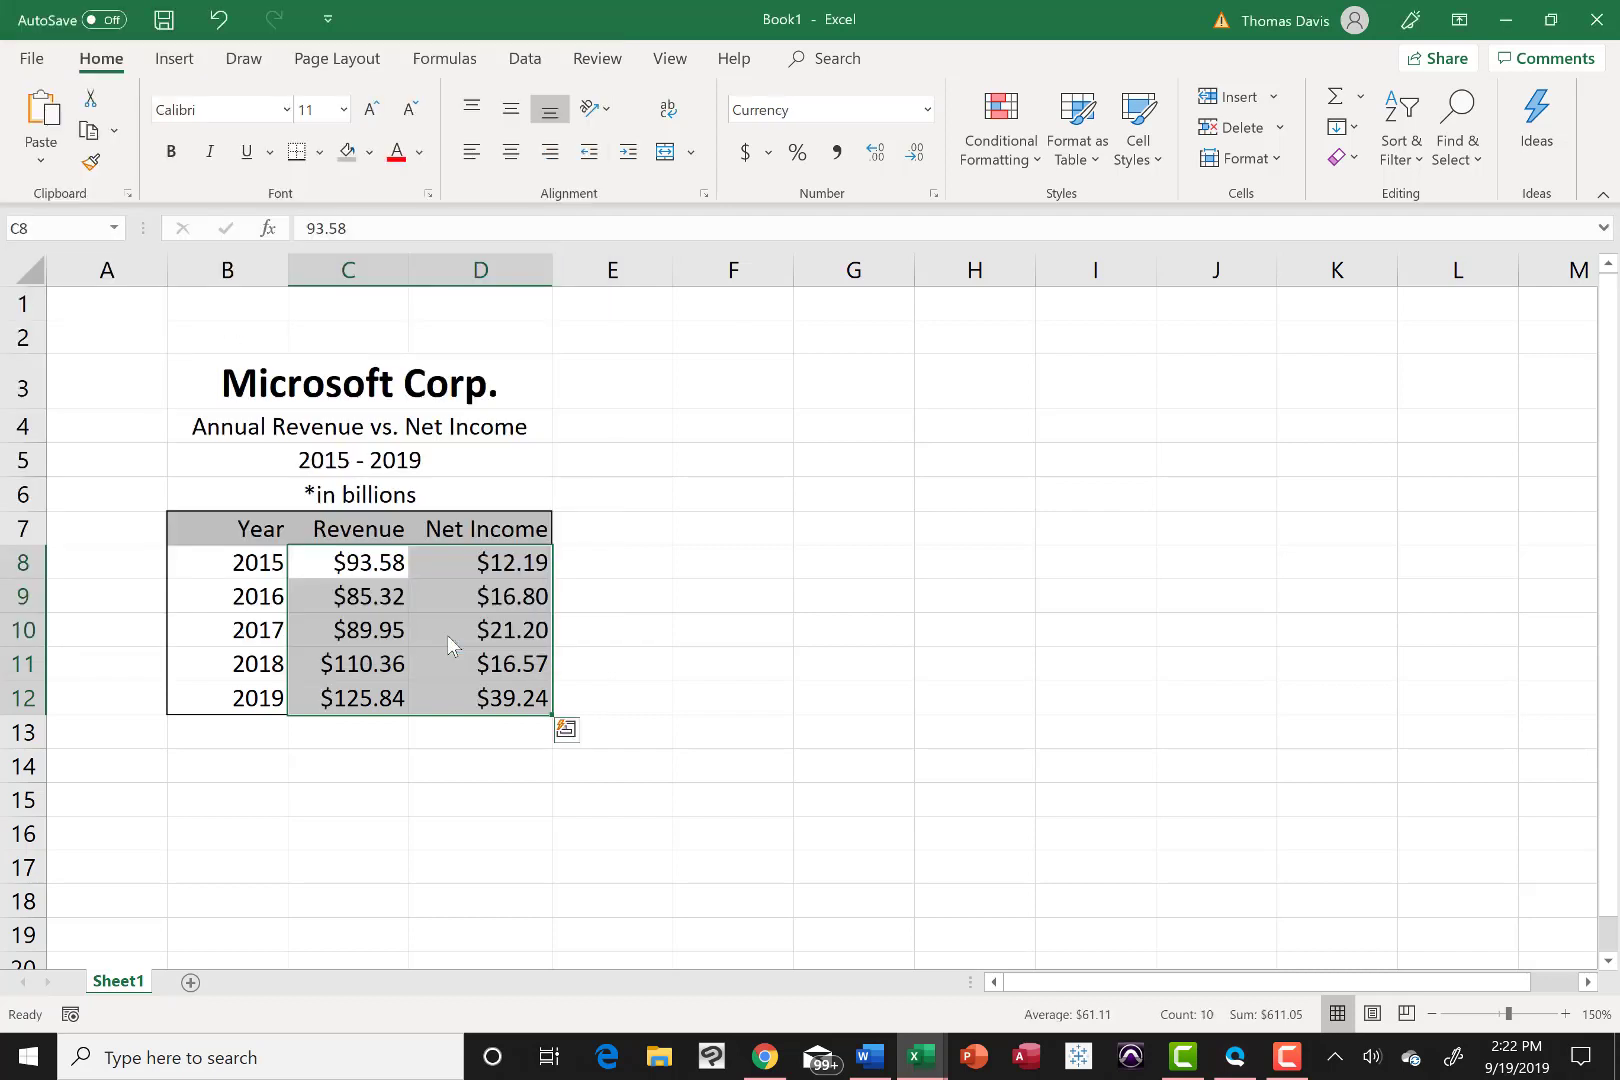
{"action": "left_click", "coordinate": [610, 562]}
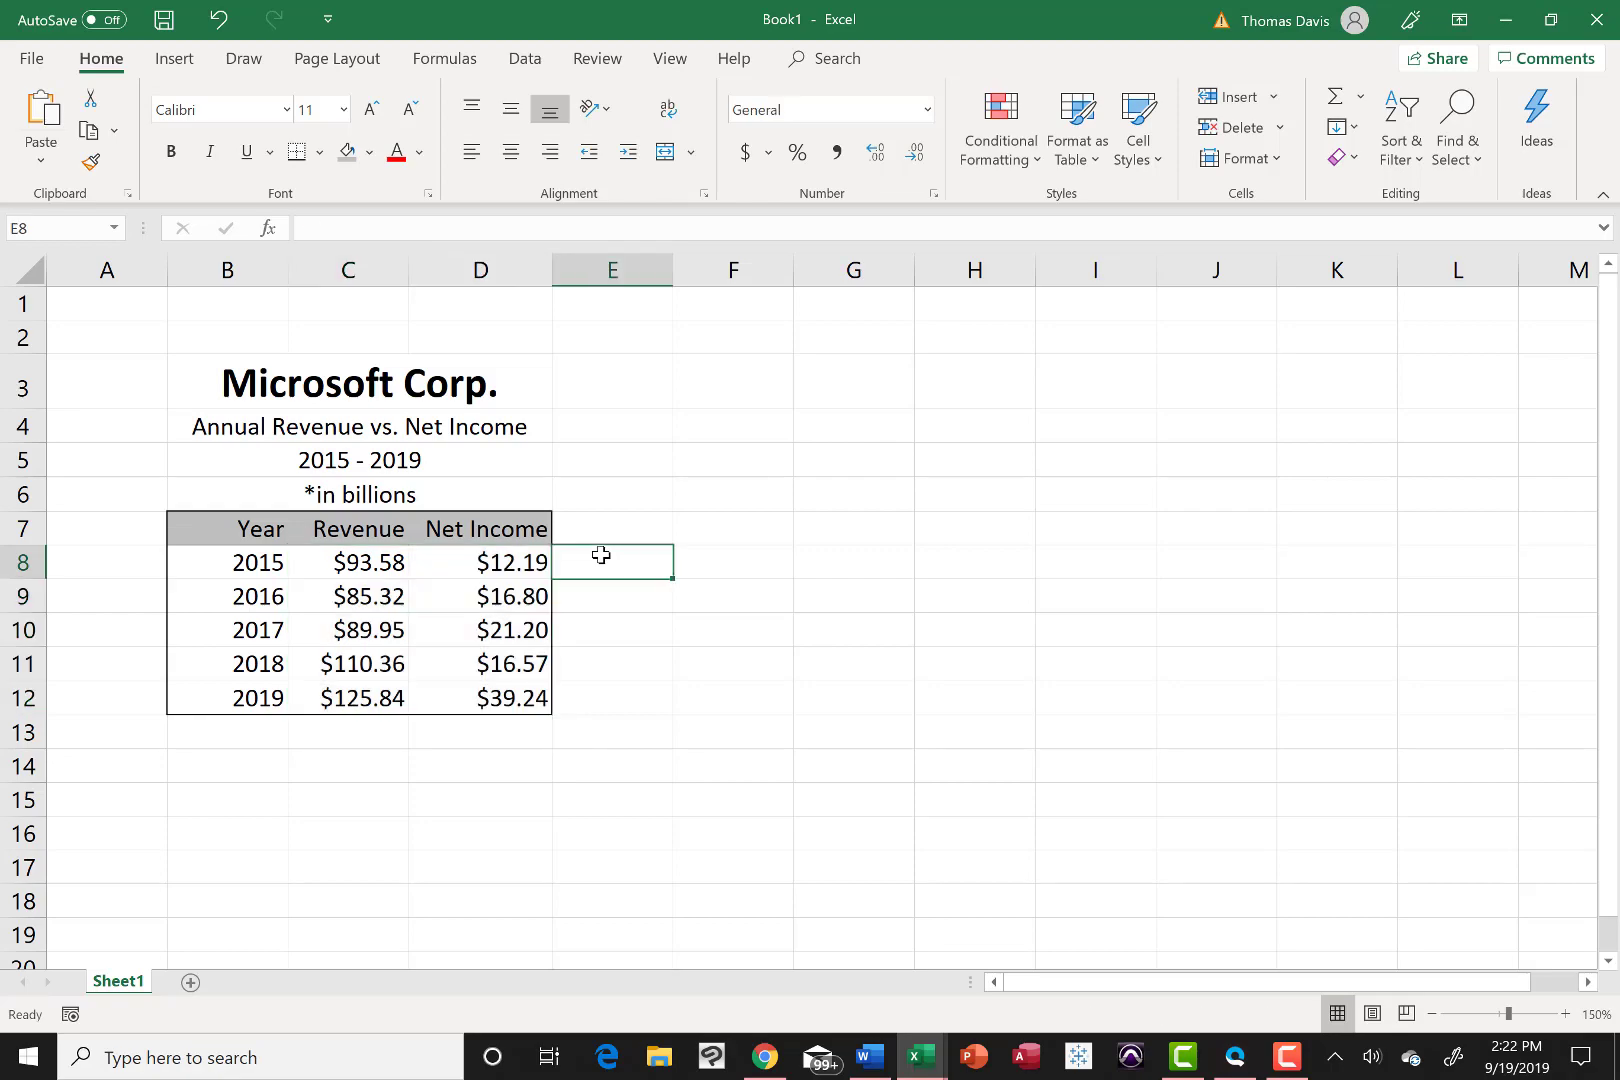